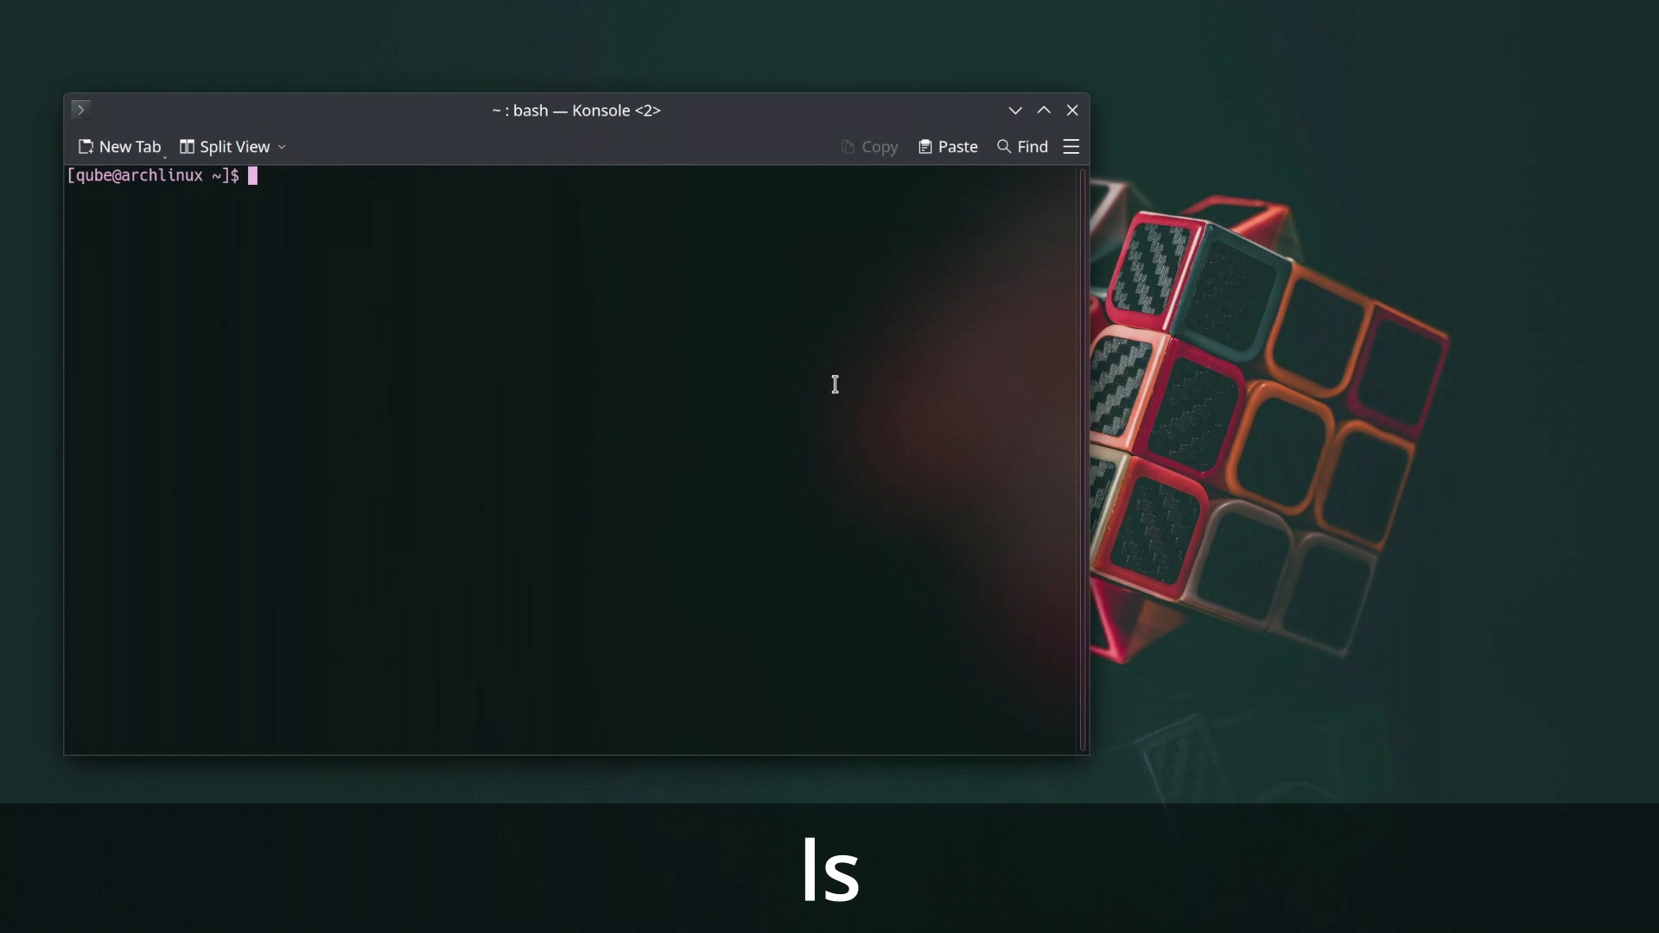
List the home folder plainly, in long format, with hidden entries (ls -a) and recursively (ls -R).
{"action": "type", "text": "l"}
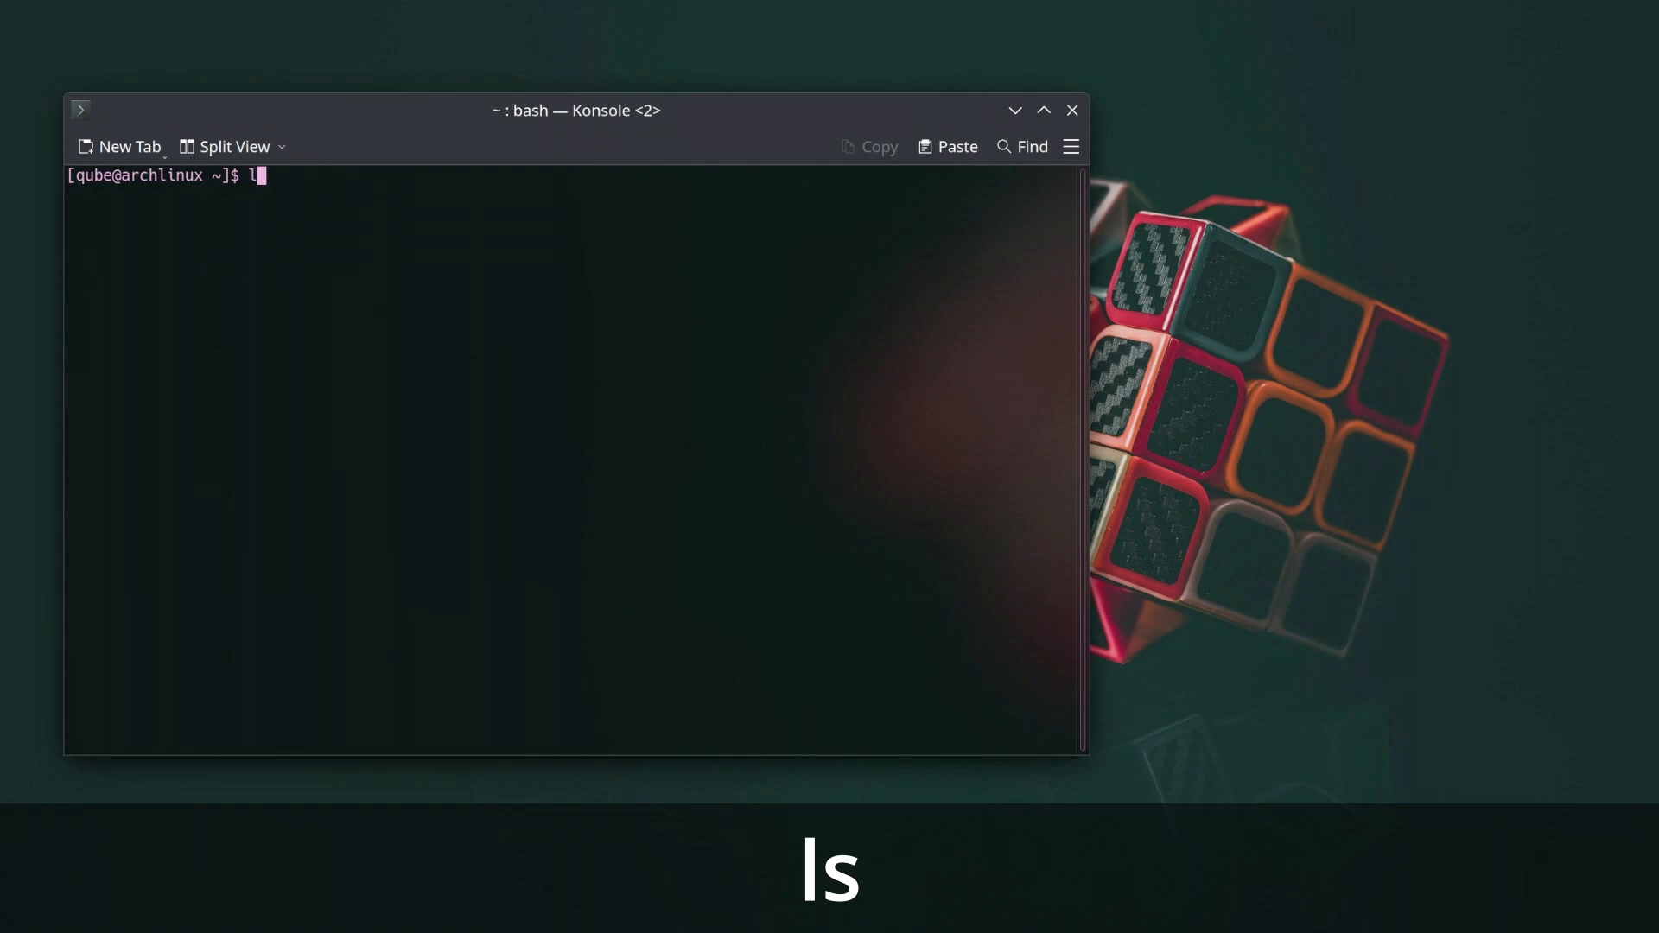
{"action": "key", "text": "Return"}
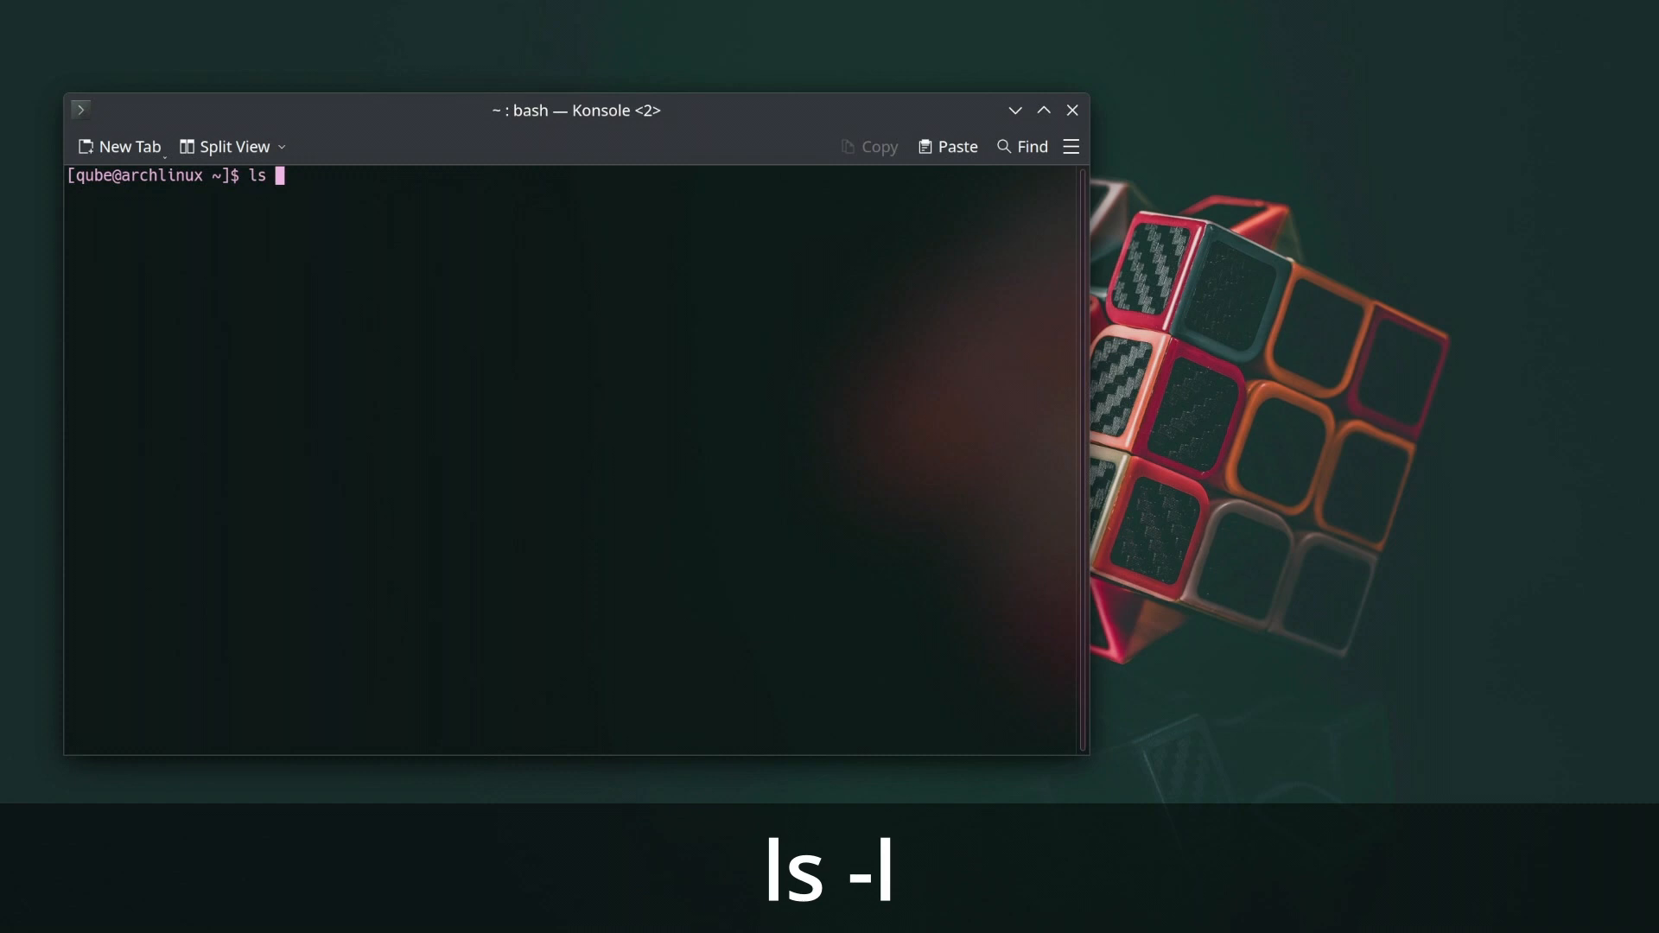
{"action": "key", "text": "Return"}
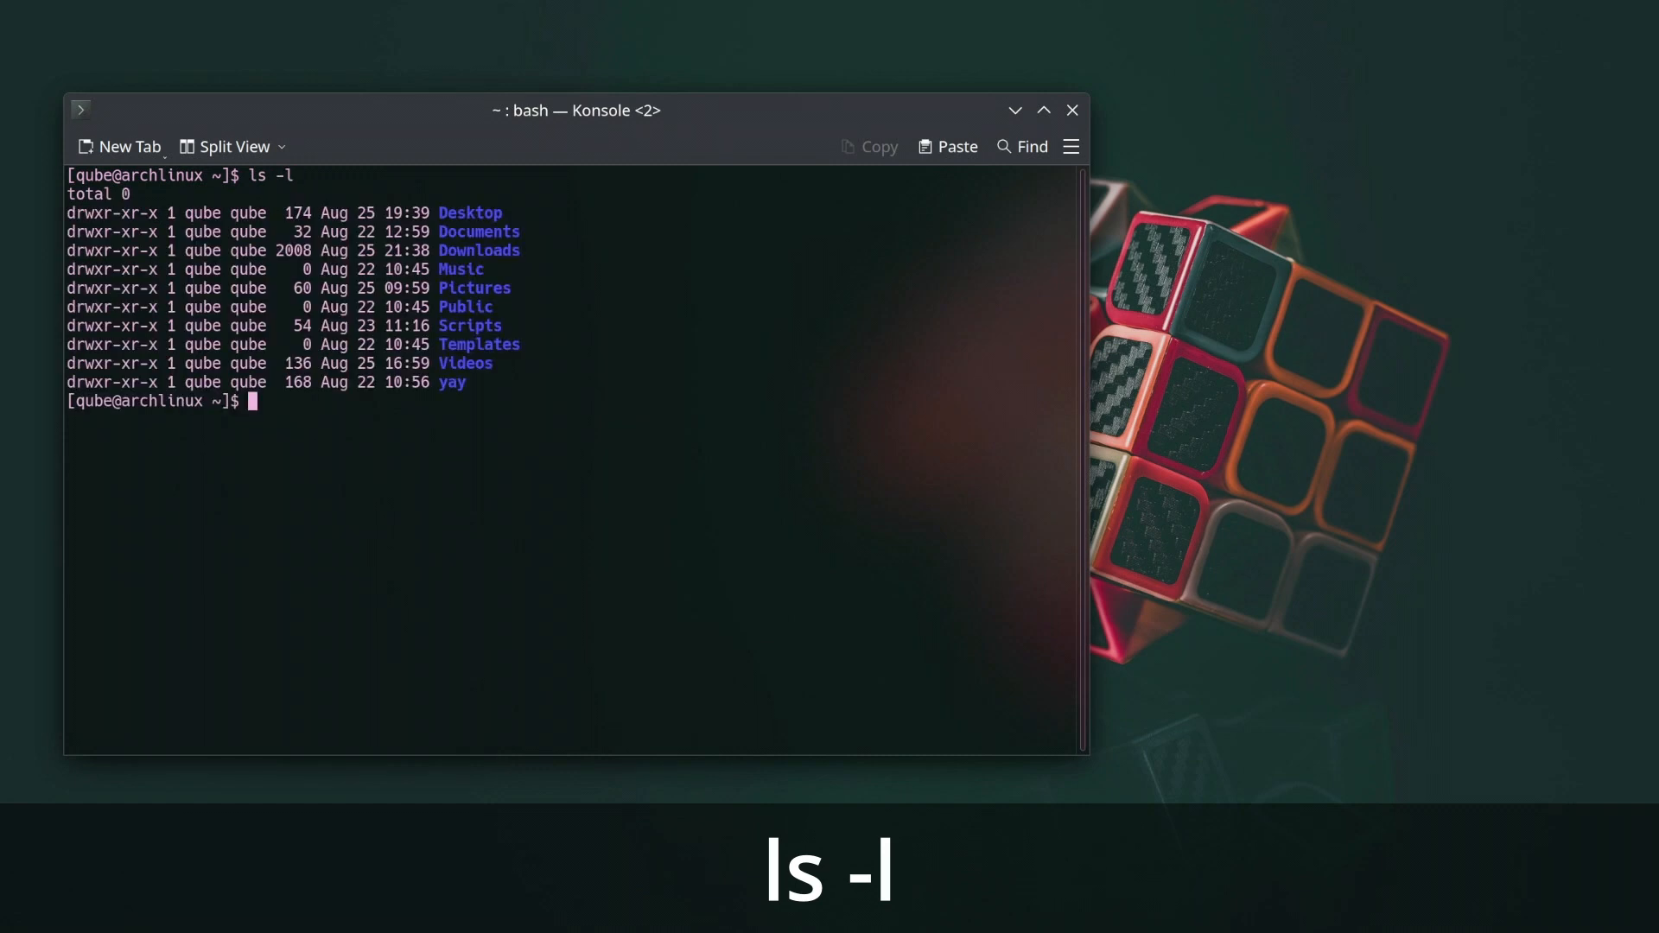
{"action": "type", "text": "ls -a"}
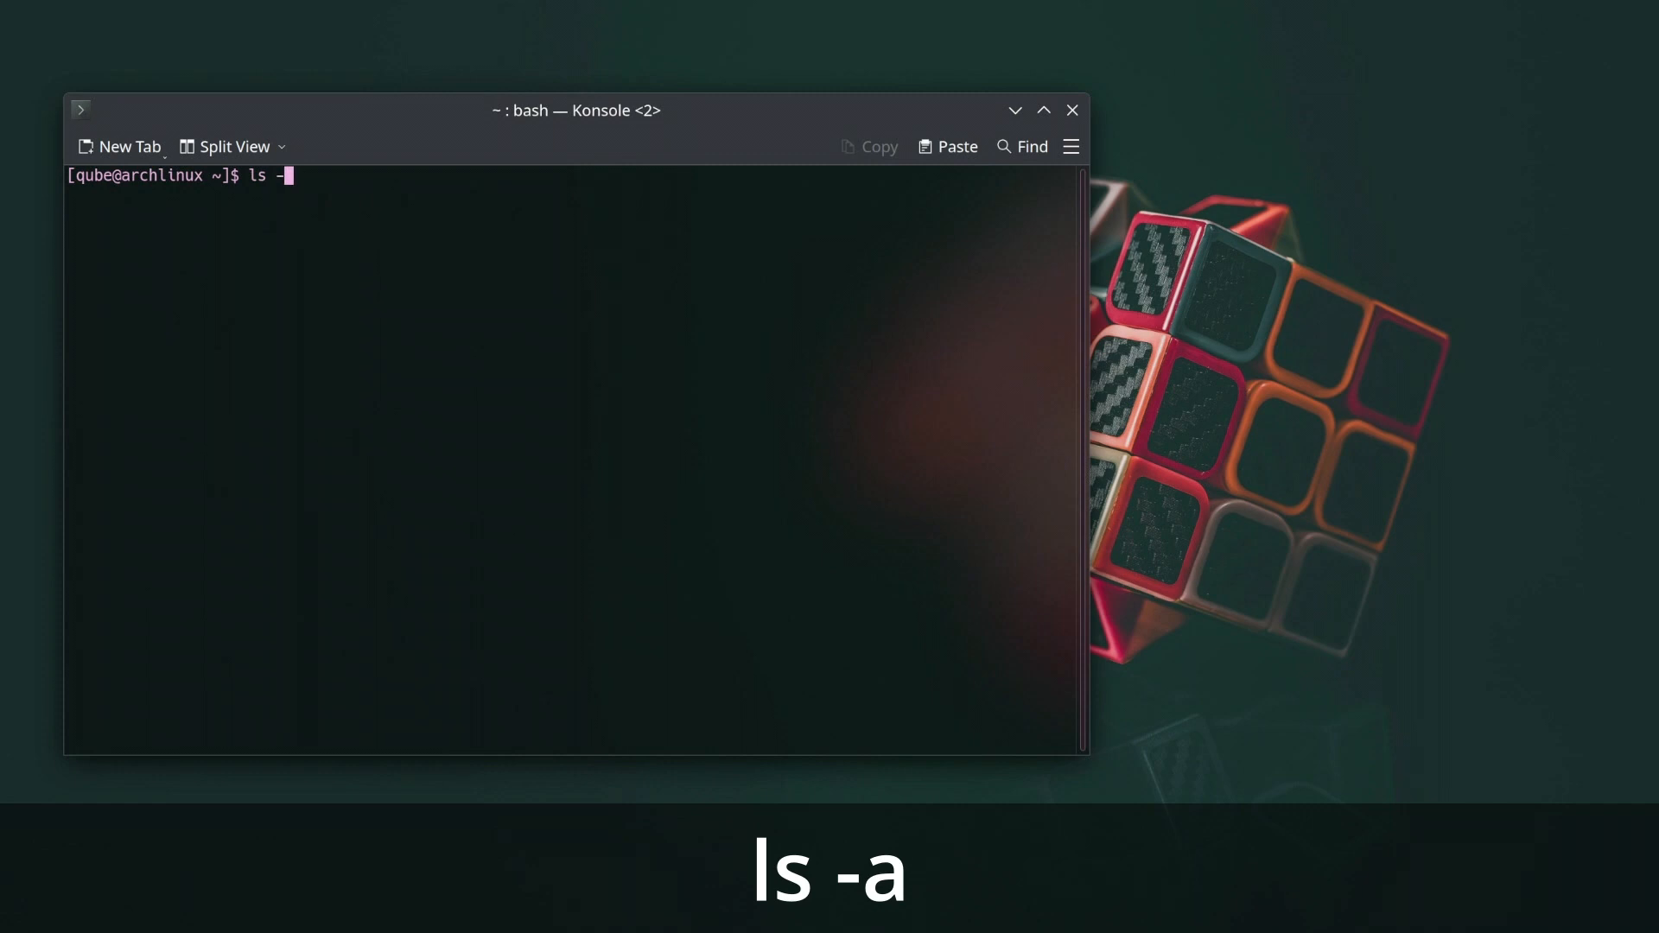
{"action": "key", "text": "Return"}
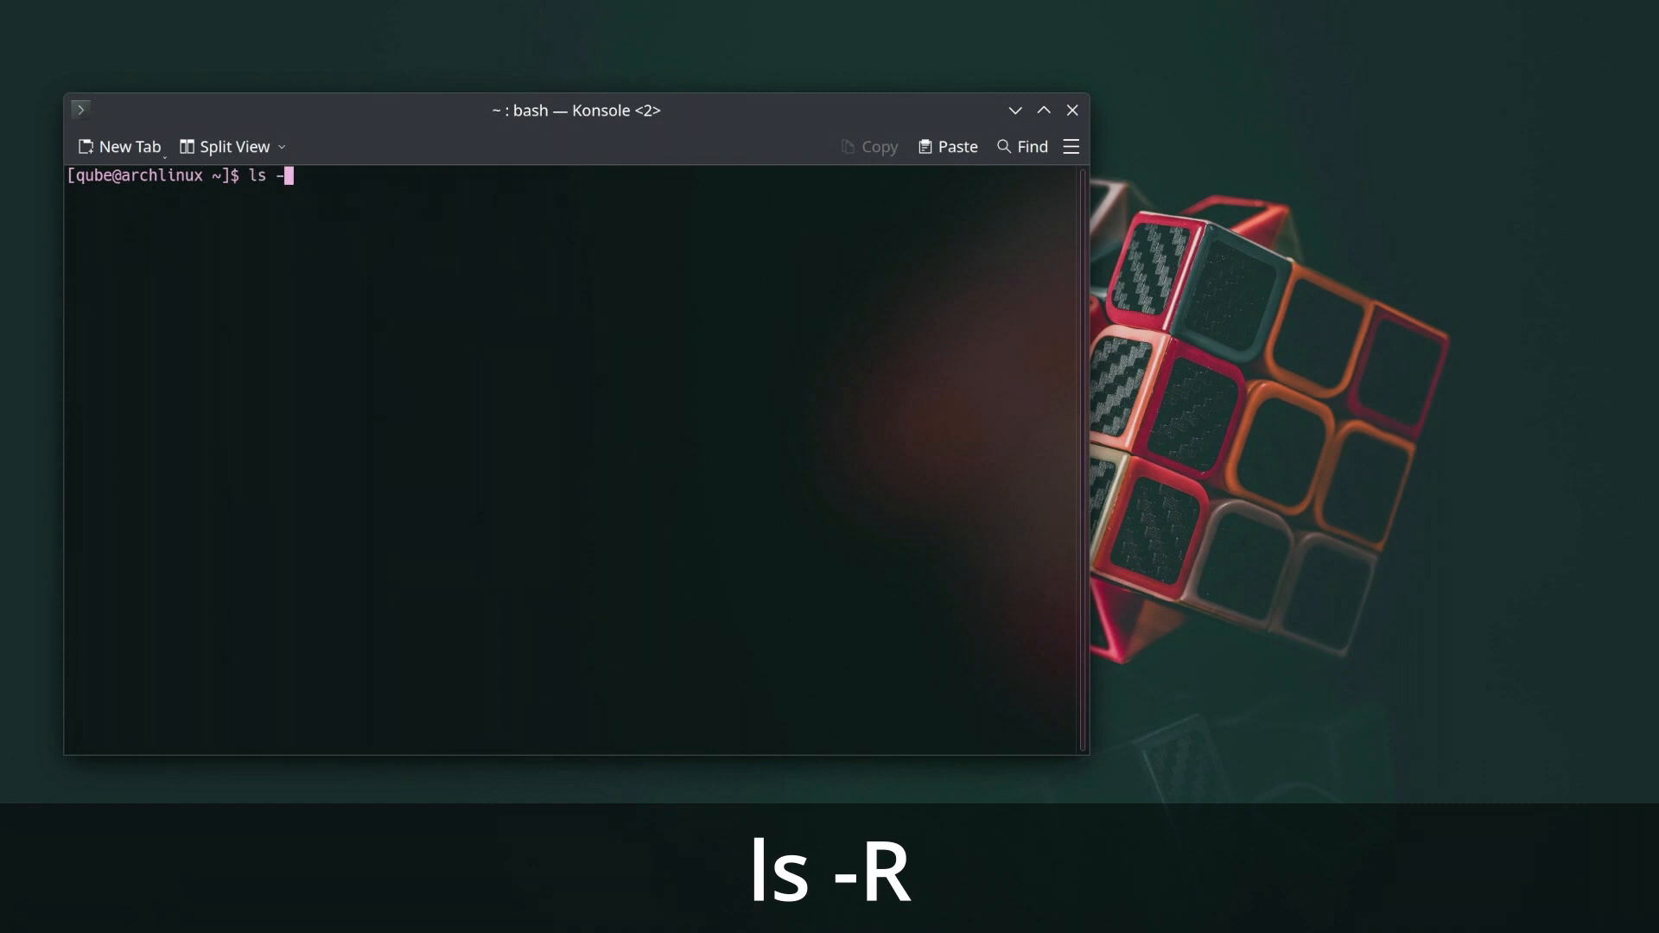
{"action": "key", "text": "Return"}
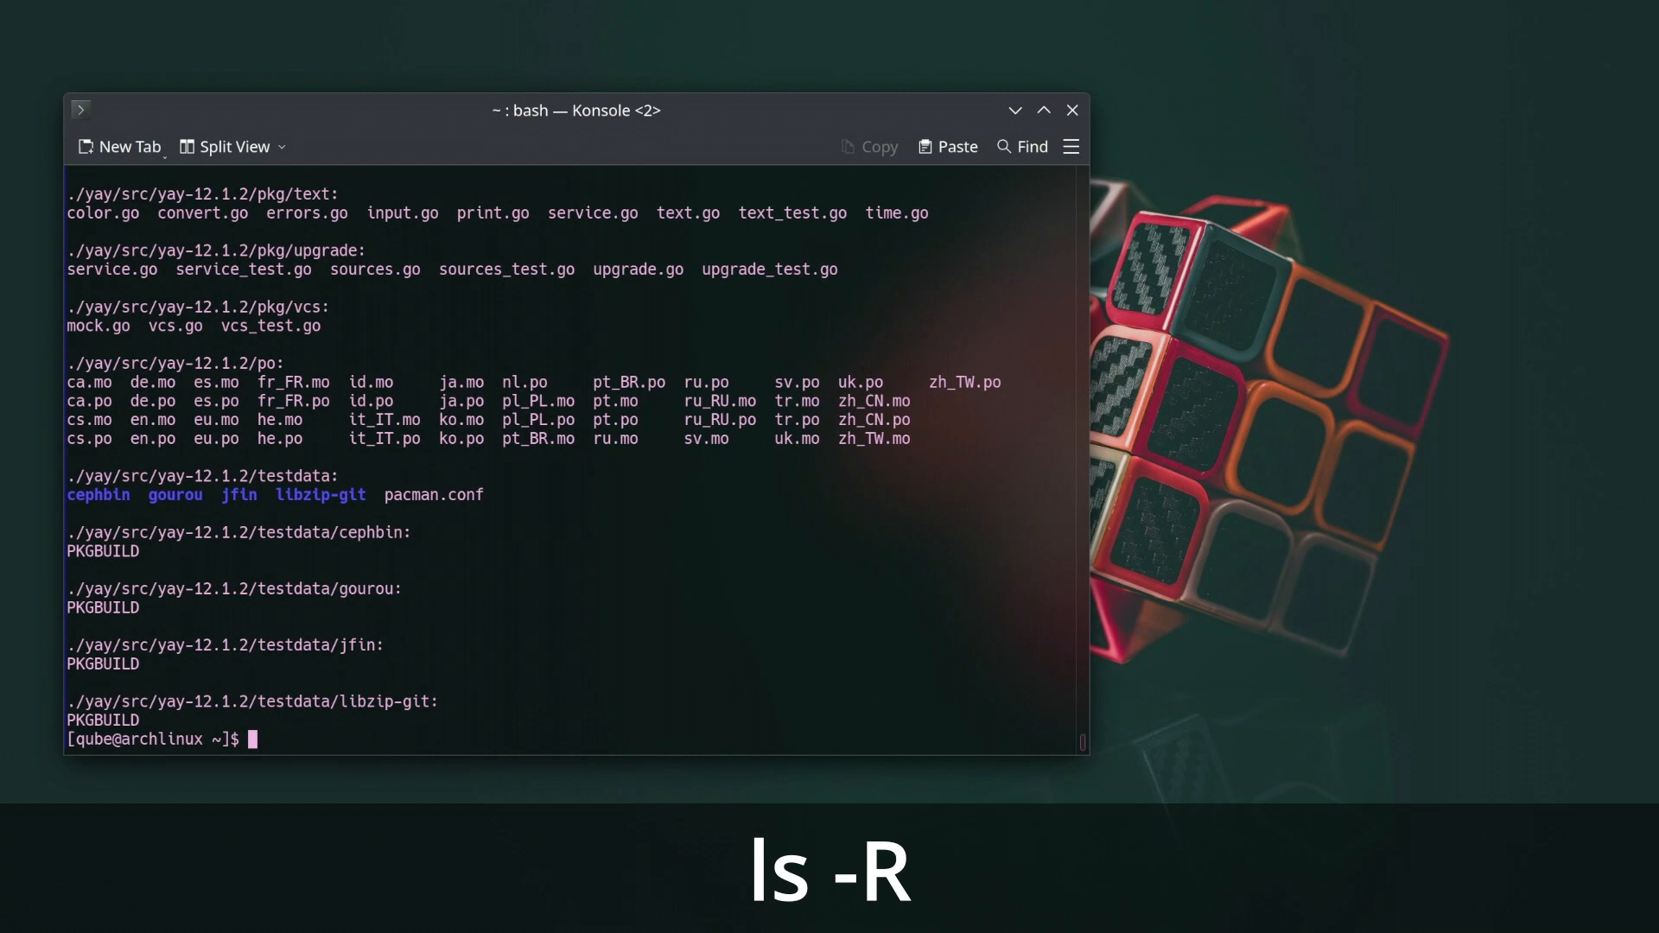
List with human-readable sizes (ls -lh), sorted by time (ls -t), and combined as ls -lha.
{"action": "type", "text": "ls -lh"}
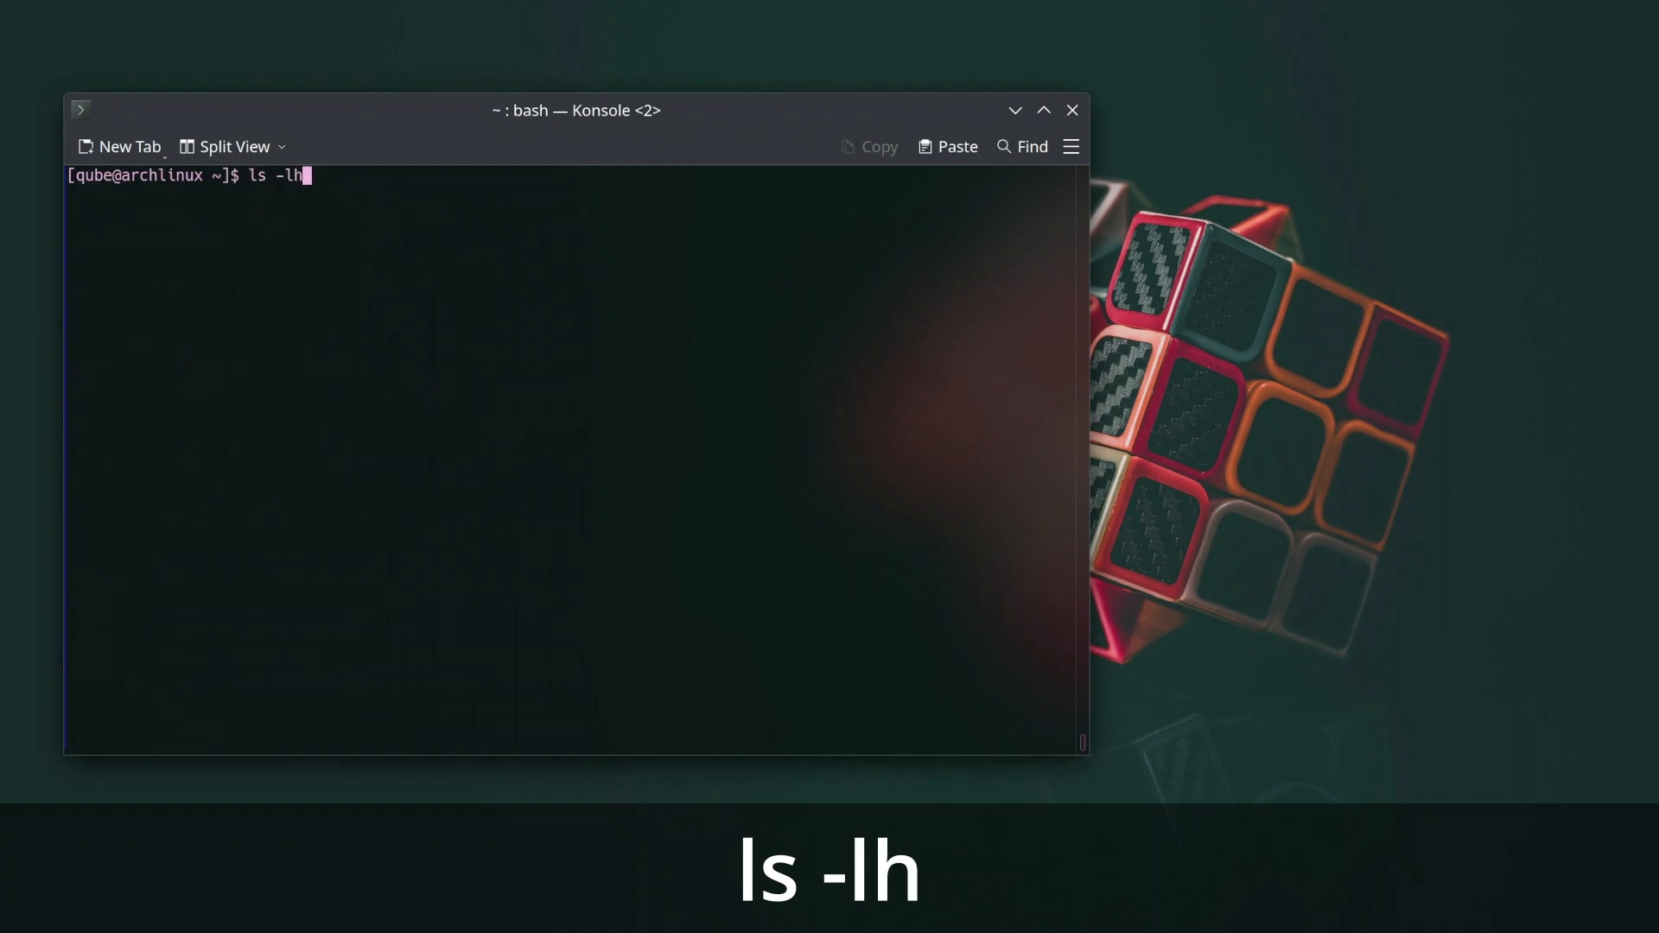
{"action": "key", "text": "Return"}
{"action": "type", "text": "ls -"}
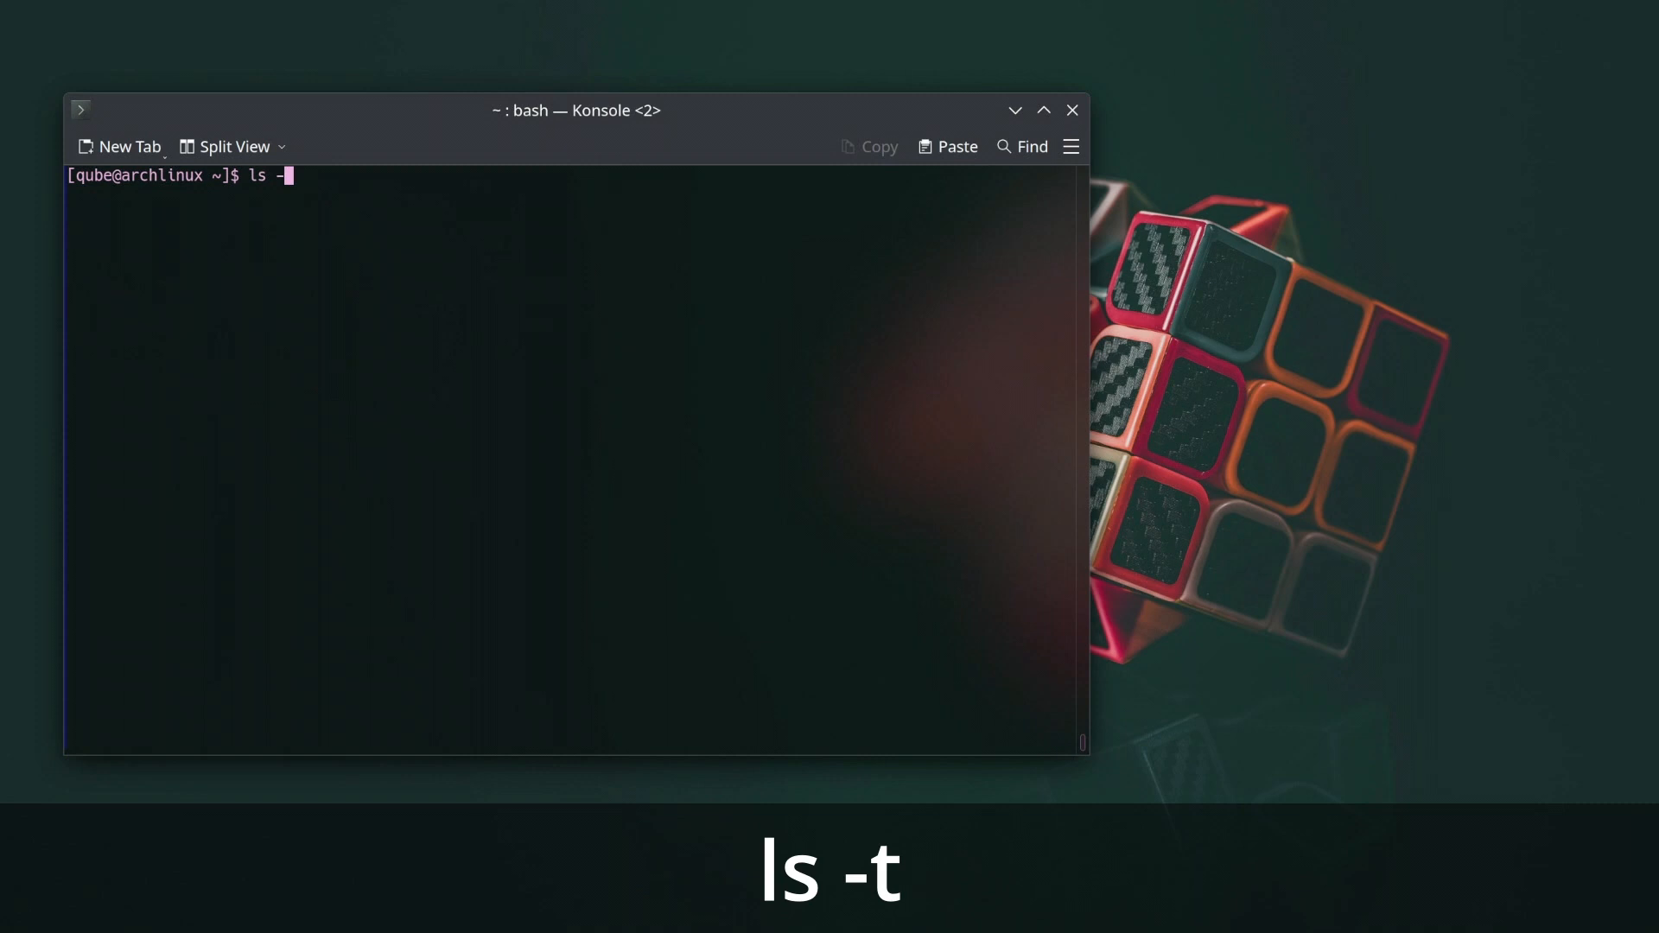
{"action": "type", "text": "t"}
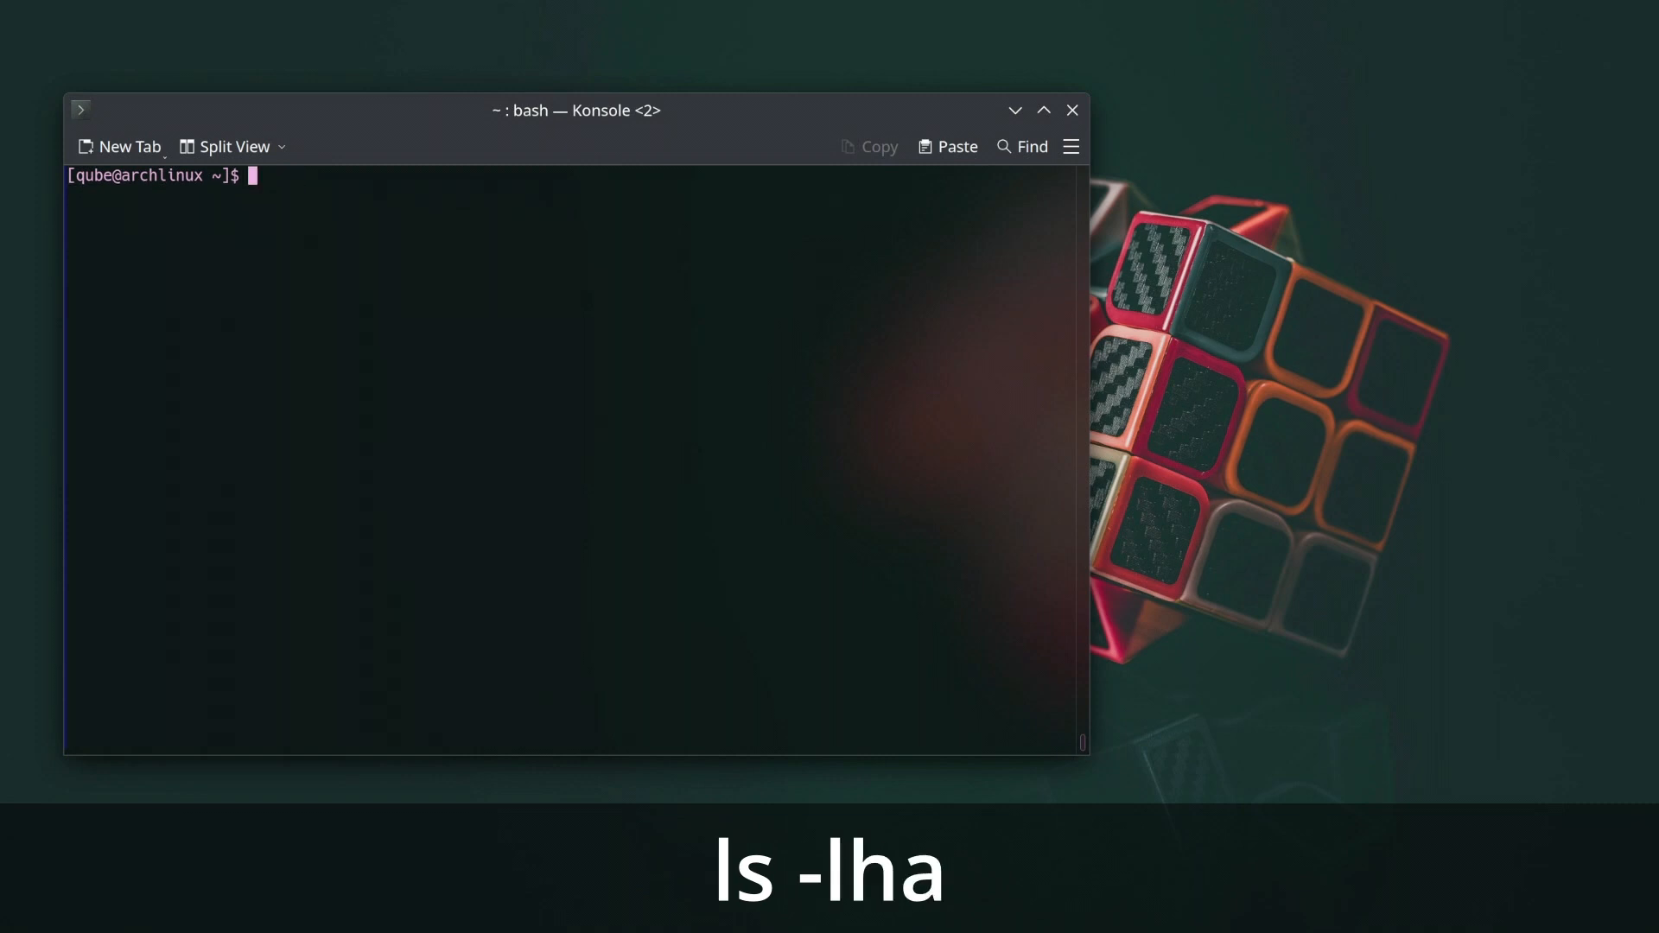
{"action": "type", "text": "ls"}
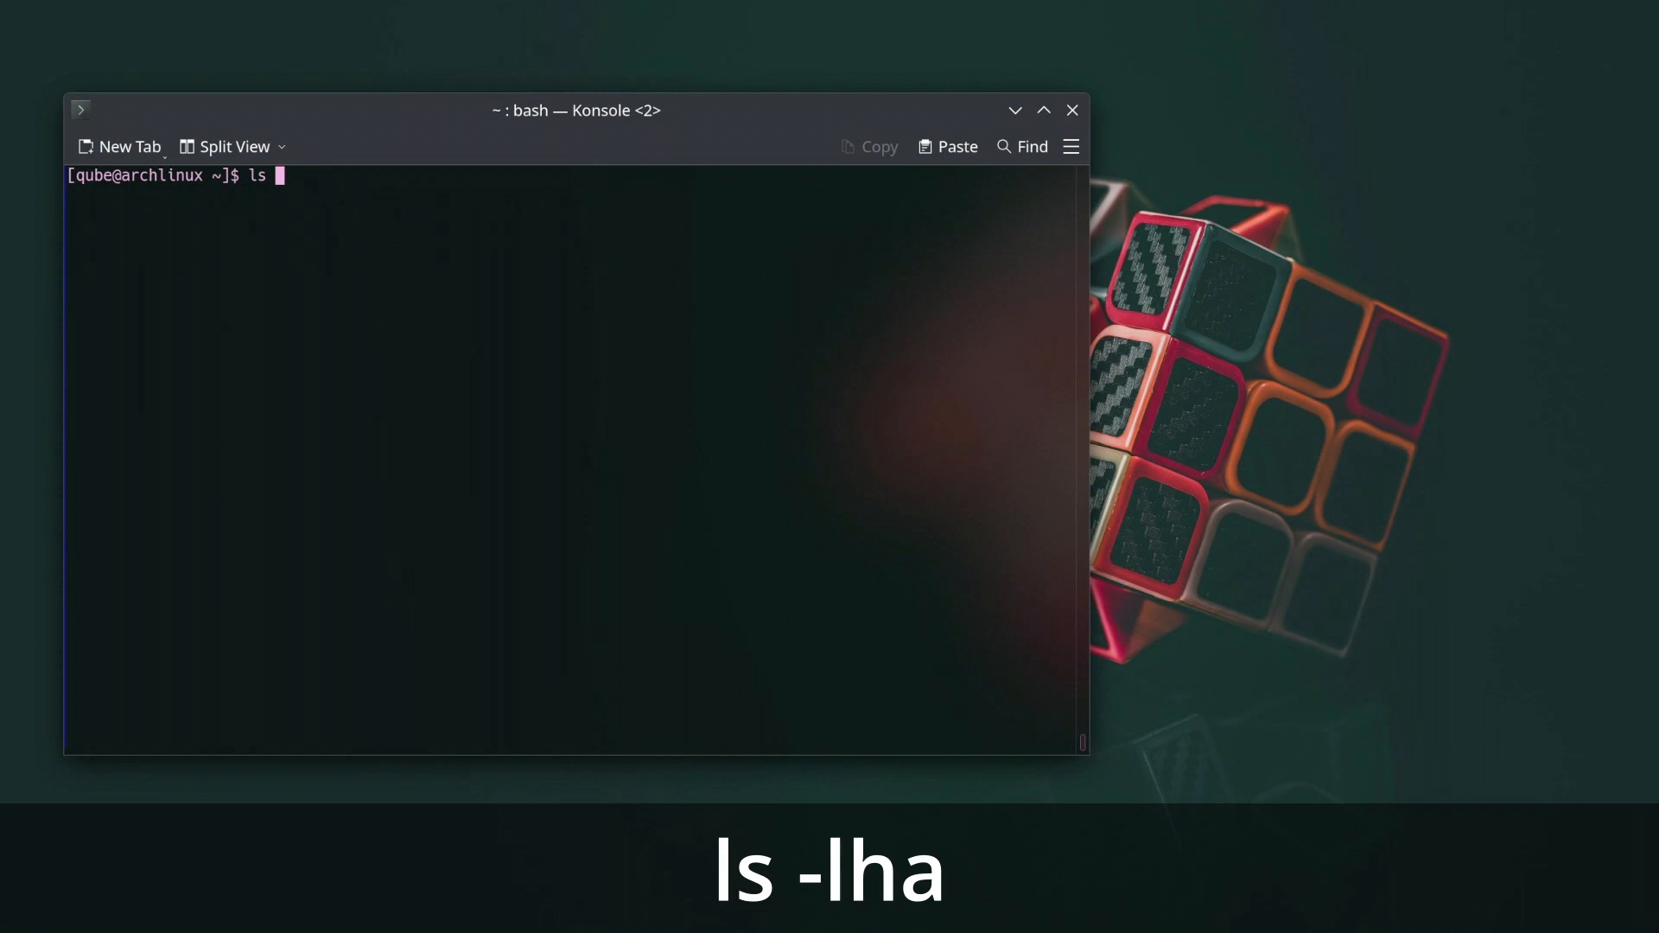
{"action": "type", "text": "-lha"}
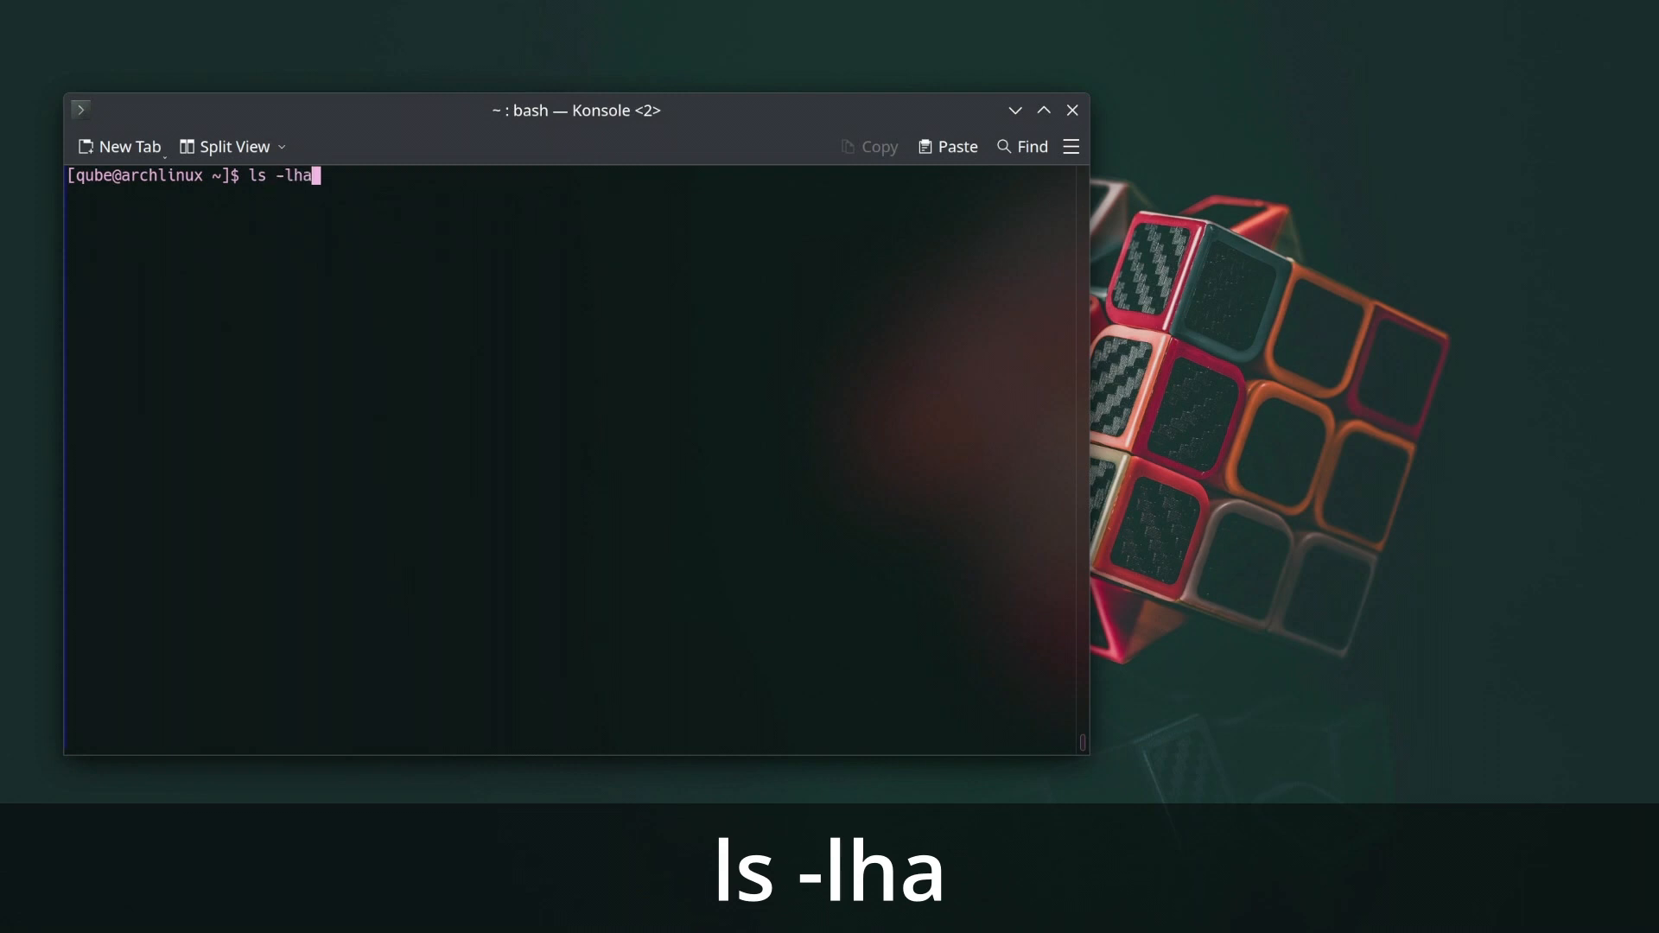
Read the ls manual page with man ls, scrolling through its options.
{"action": "type", "text": "ma"}
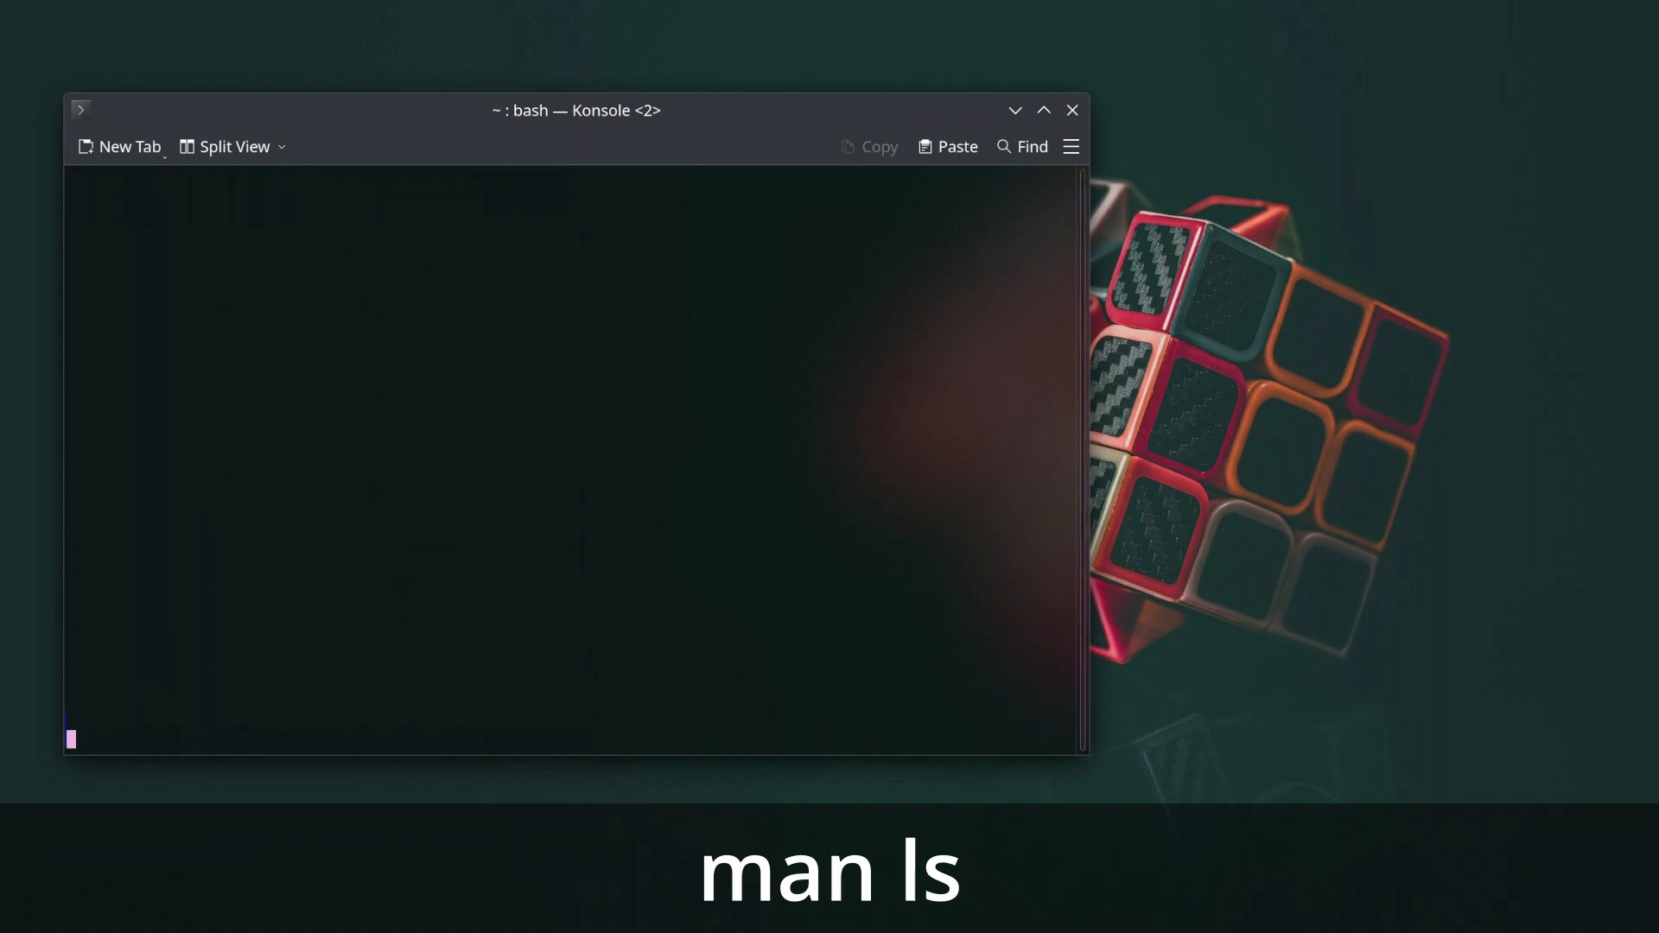
{"action": "key", "text": "Return"}
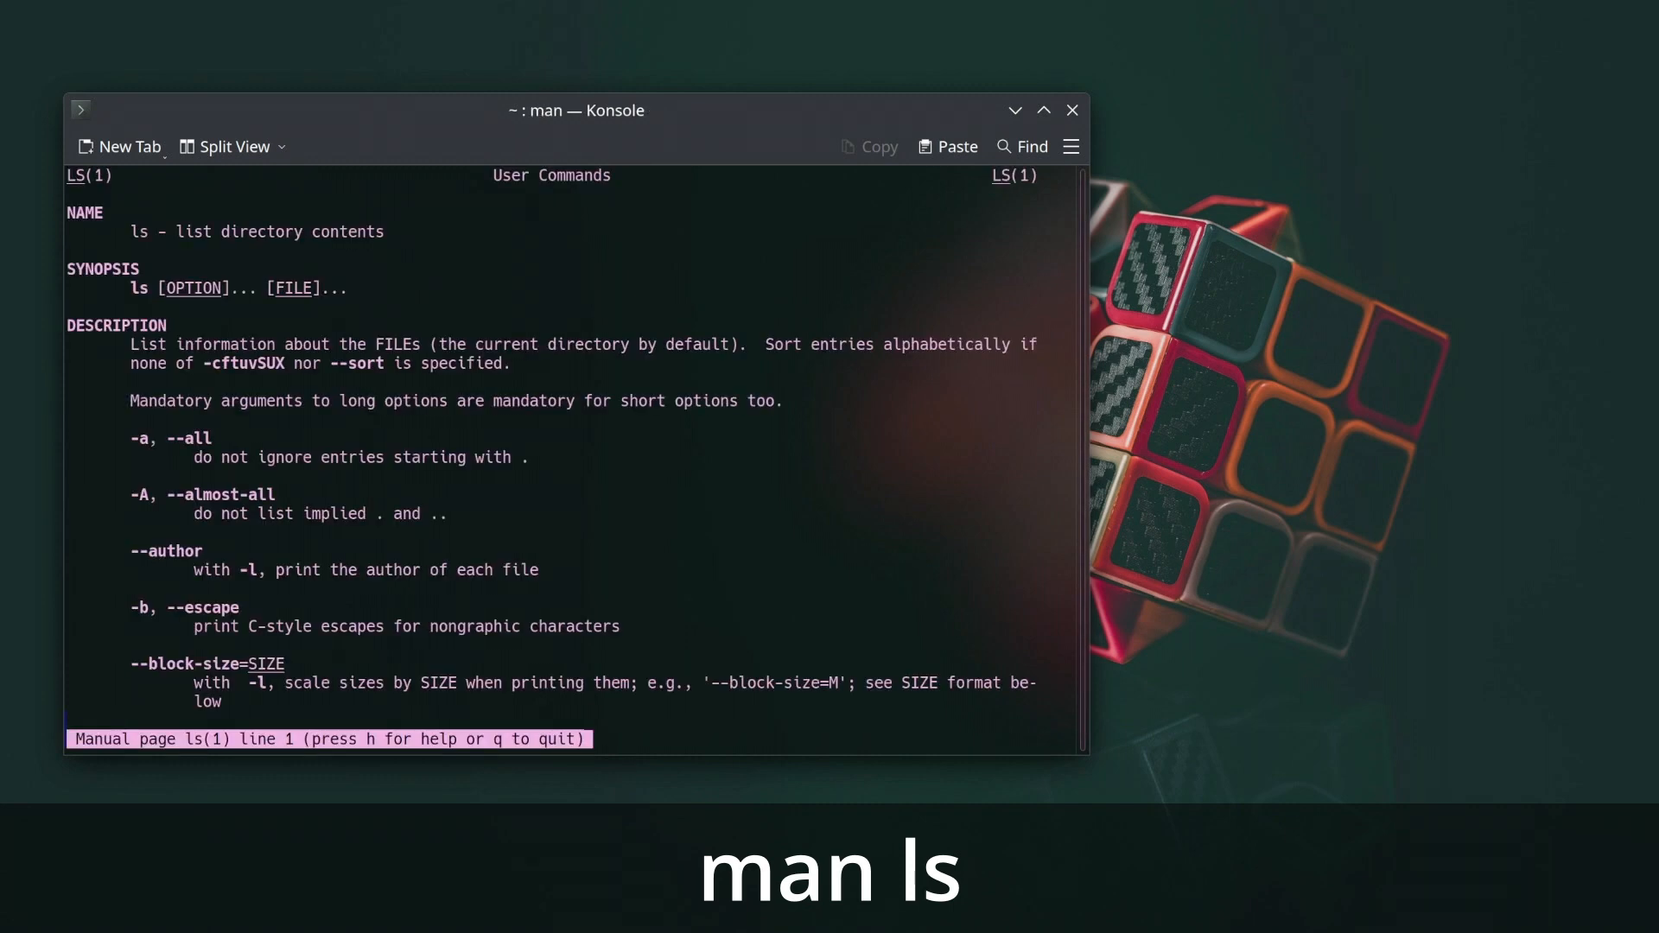
{"action": "scroll", "scroll_direction": "down", "scroll_amount": 3}
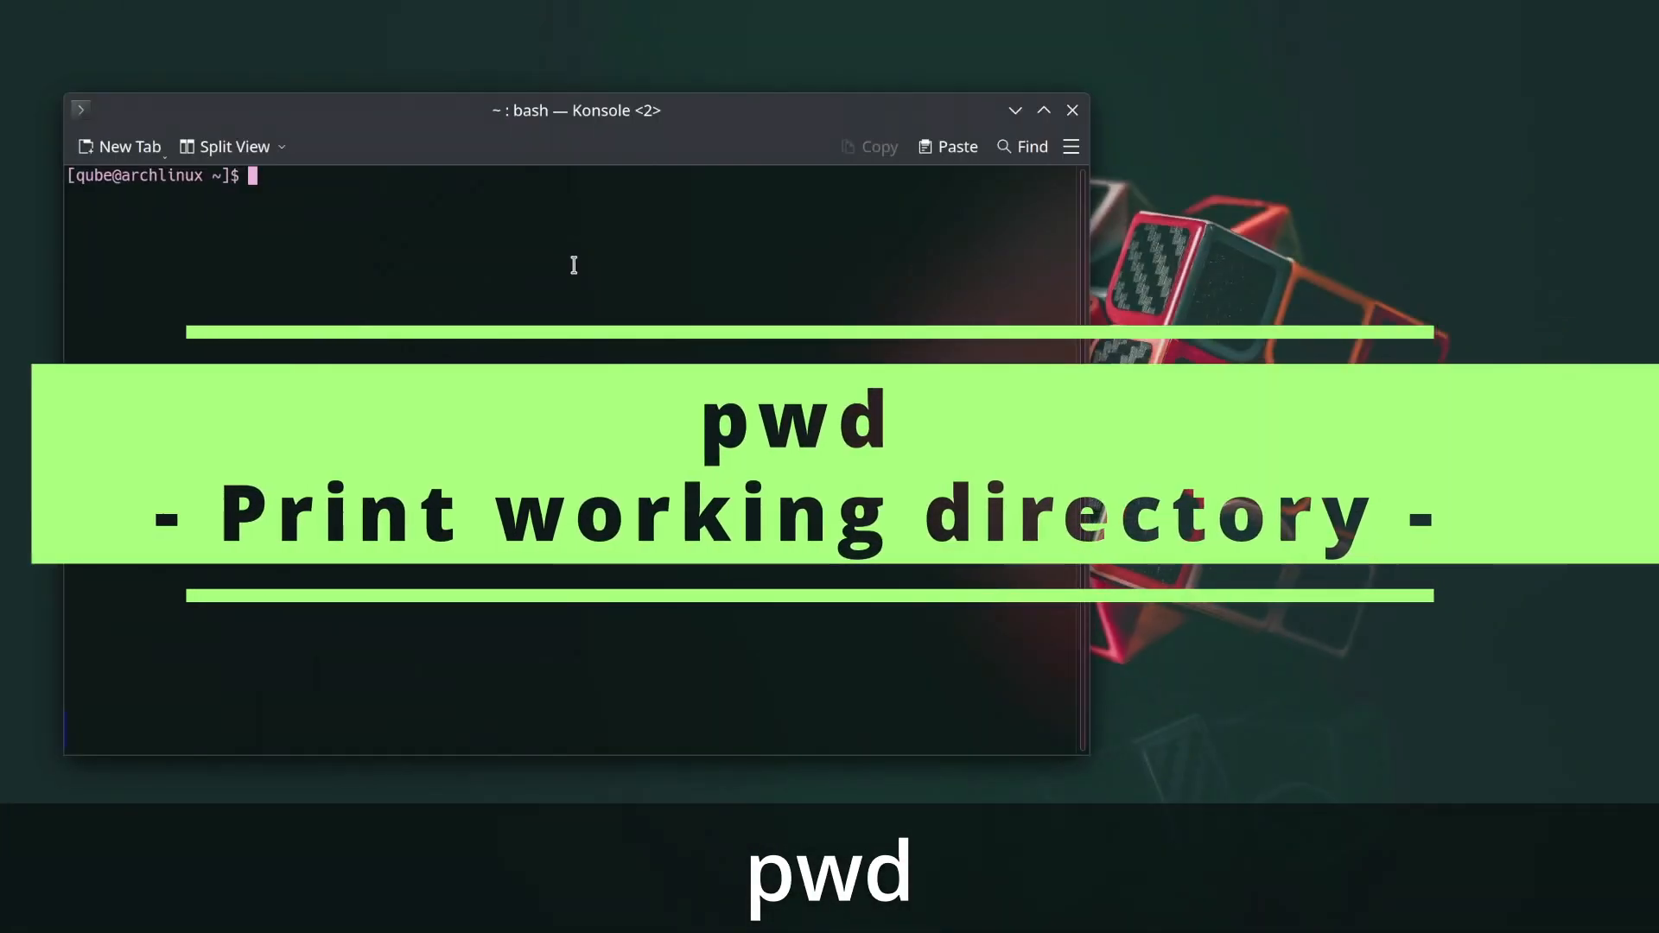
Show the path with pwd, cd into Desktop, go back up with cd .. and confirm with pwd.
{"action": "type", "text": "pwd"}
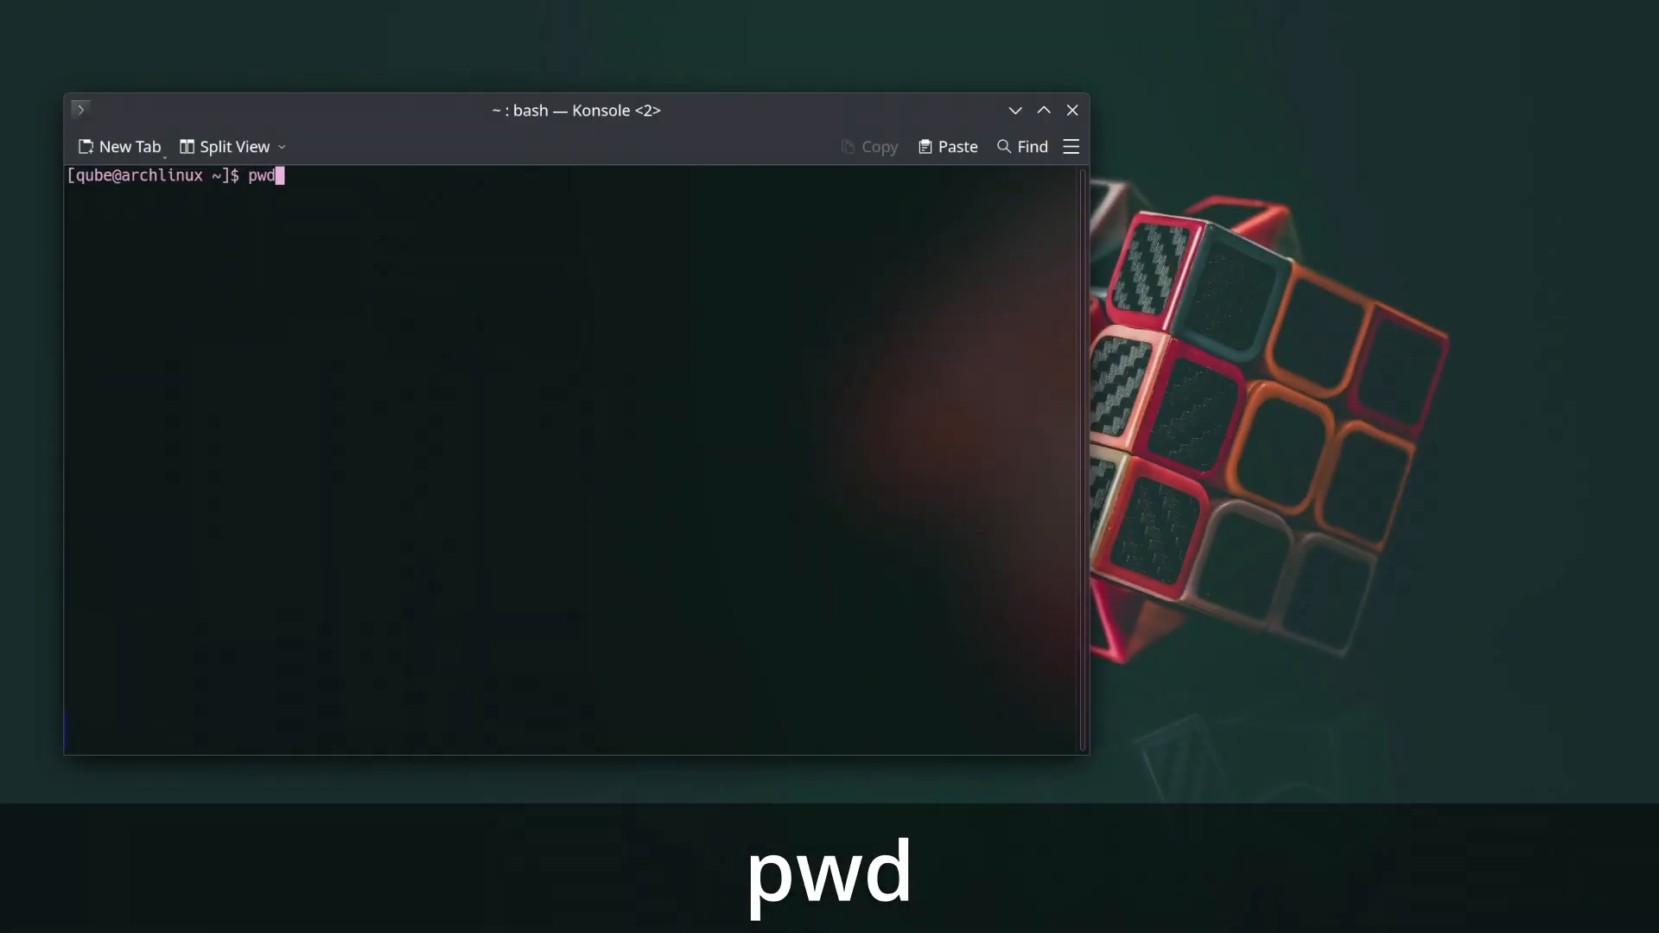
{"action": "key", "text": "Return"}
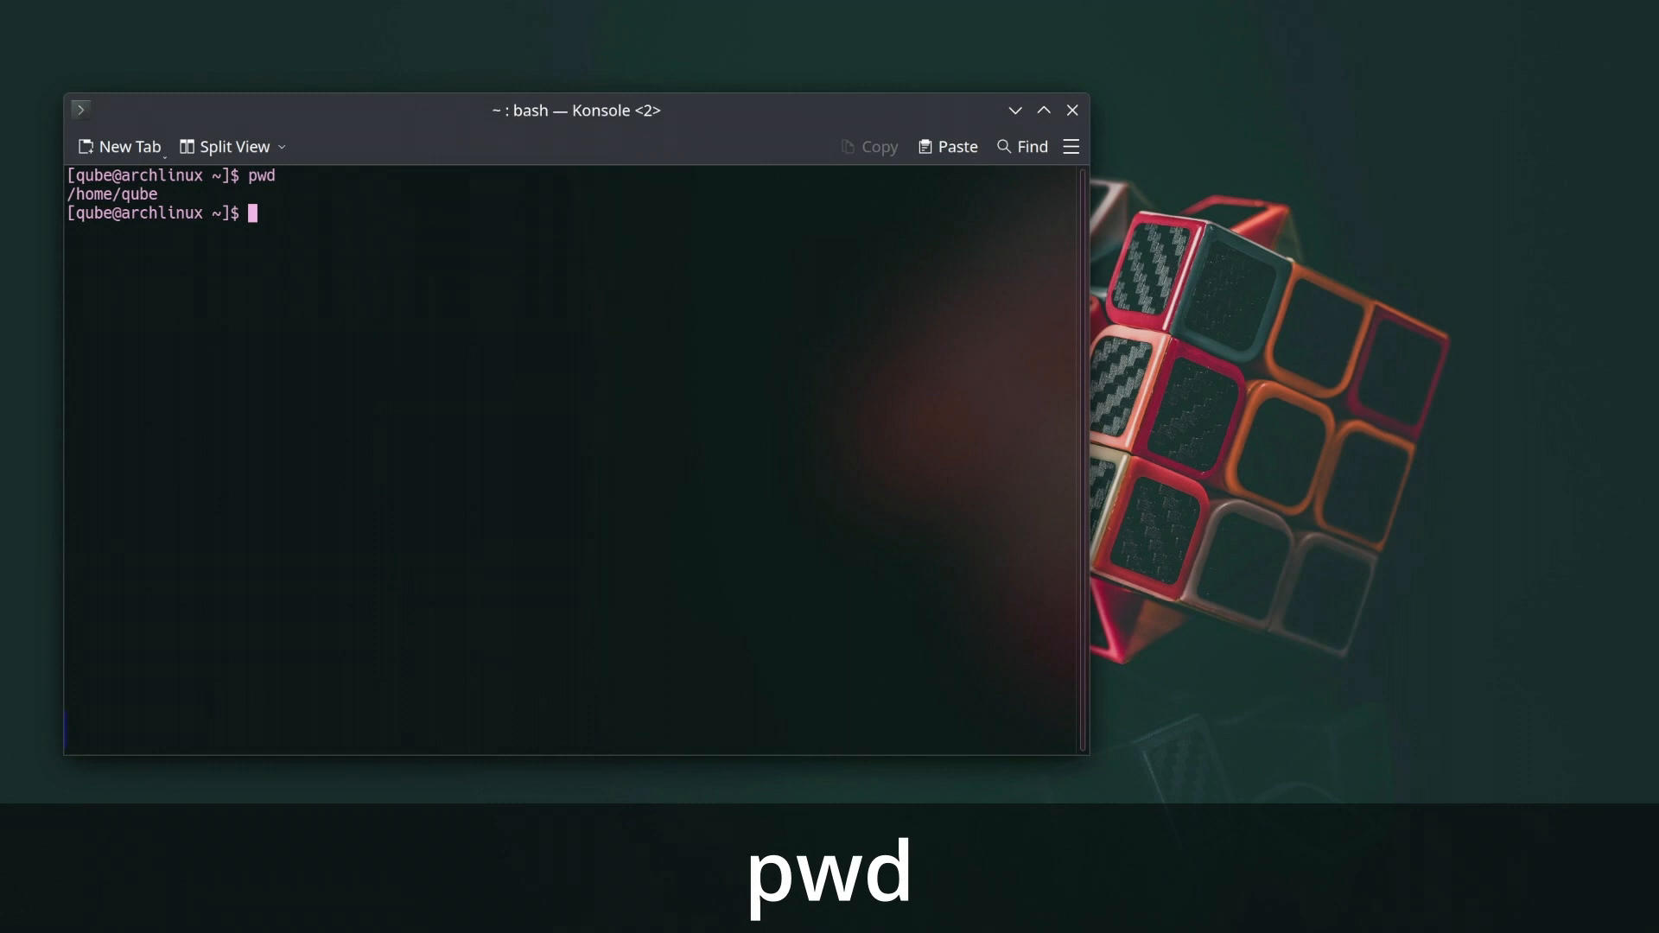
{"action": "type", "text": "cd"}
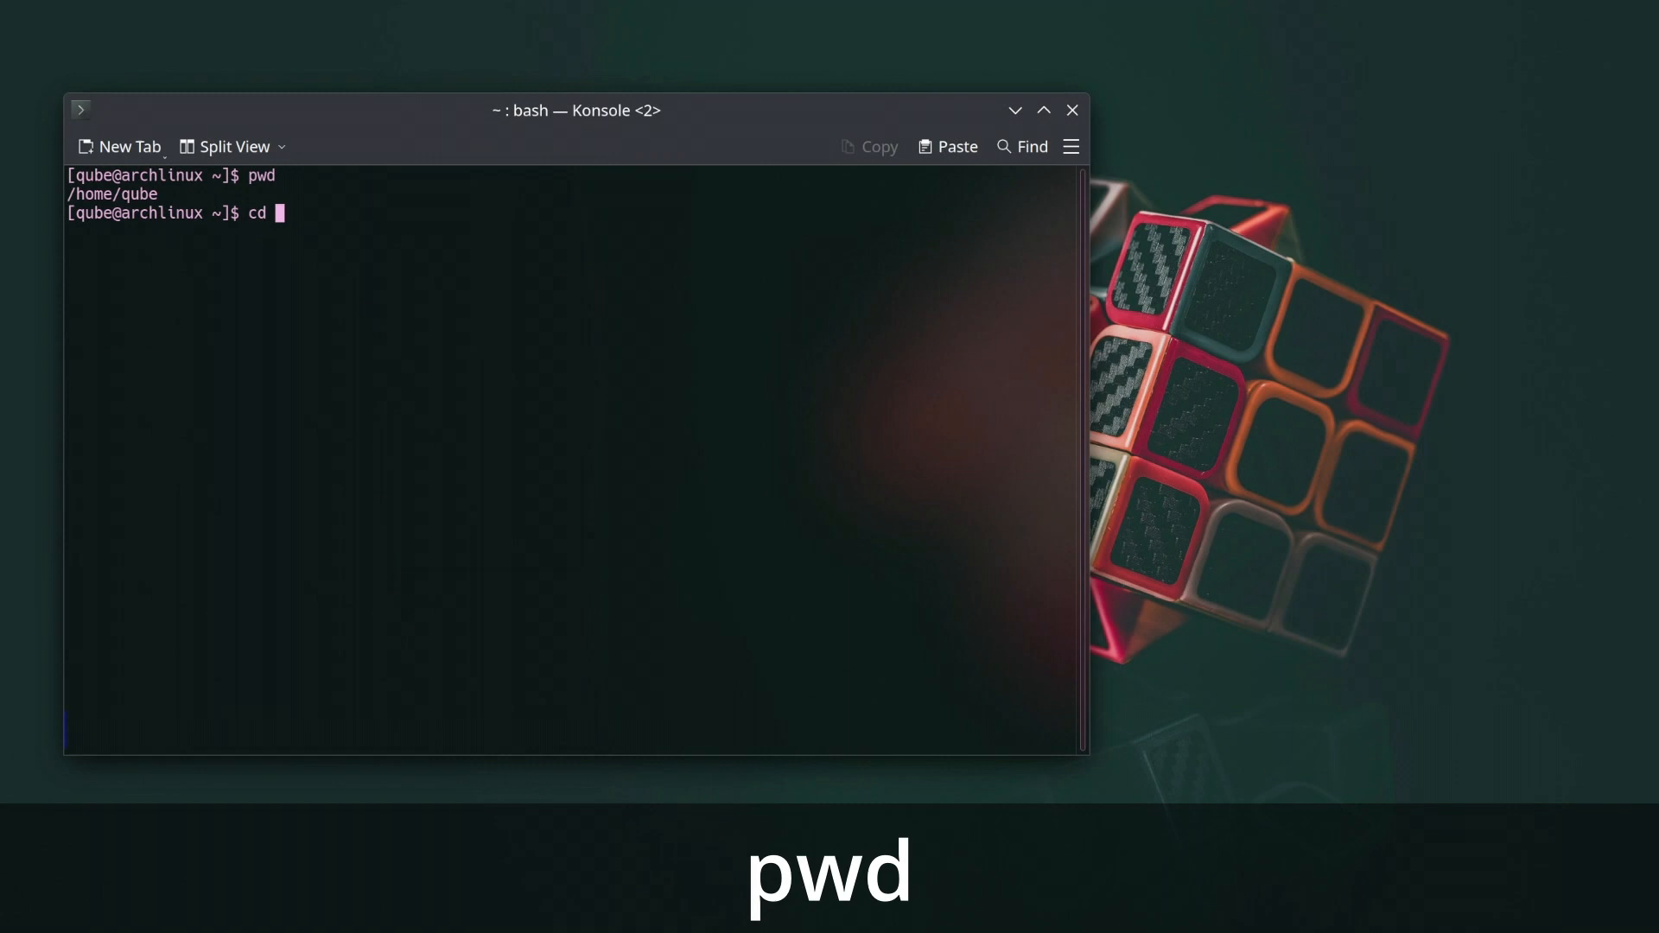
{"action": "type", "text": "Desktop"}
{"action": "type", "text": "c"}
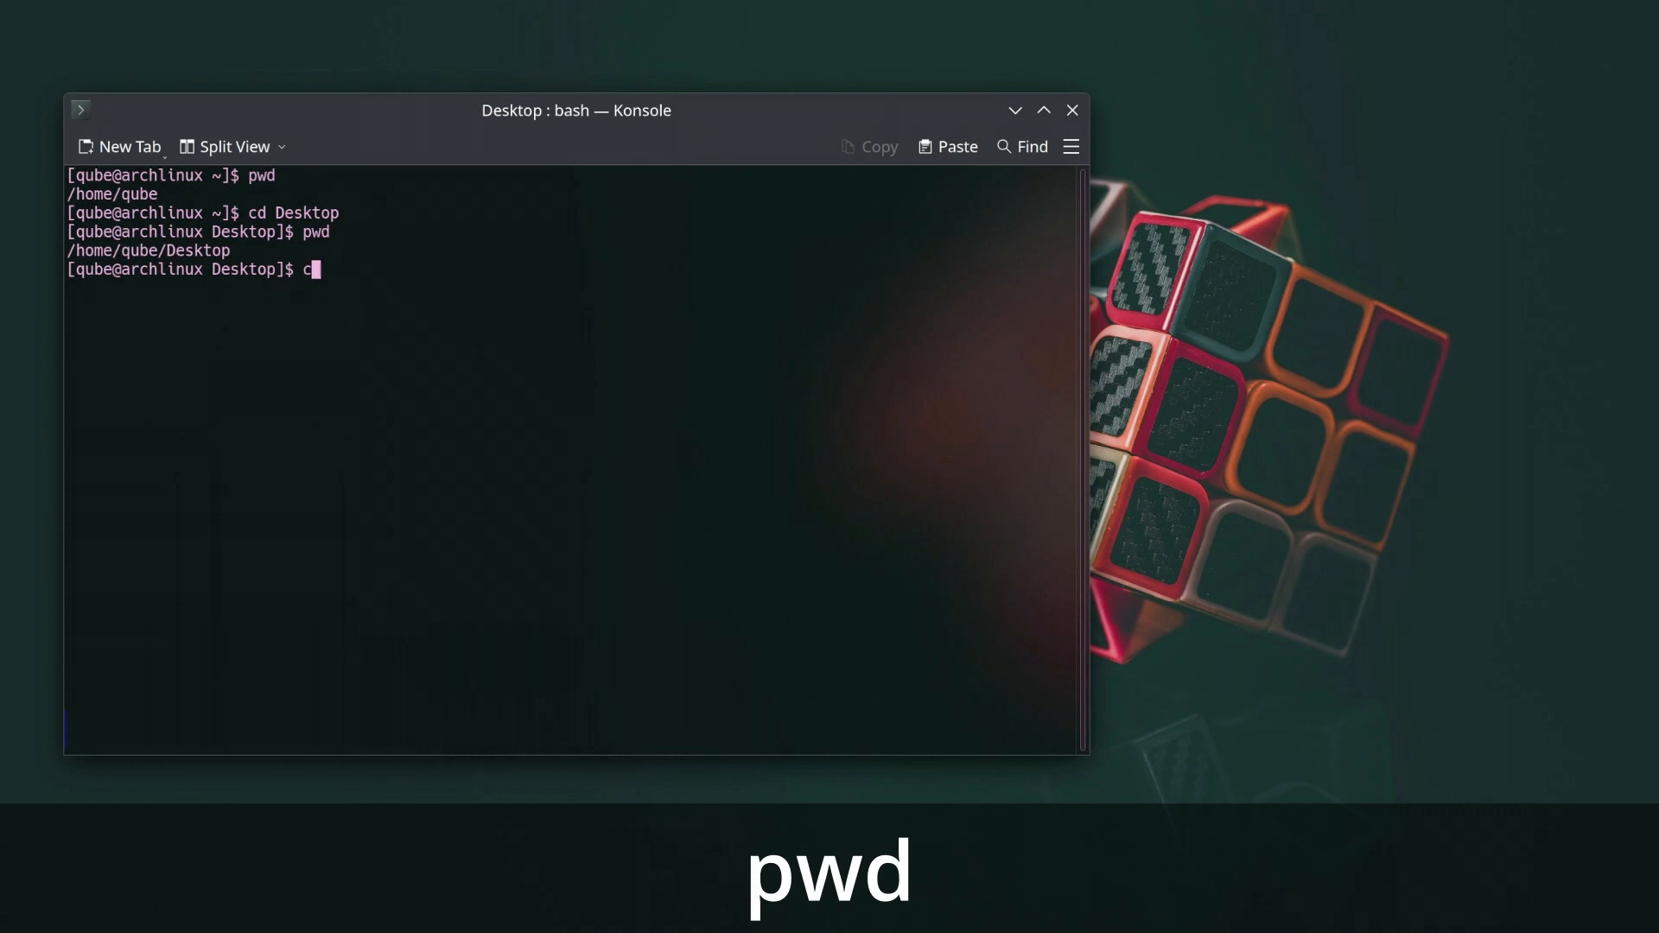
{"action": "type", "text": "d .."}
{"action": "key", "text": "Return"}
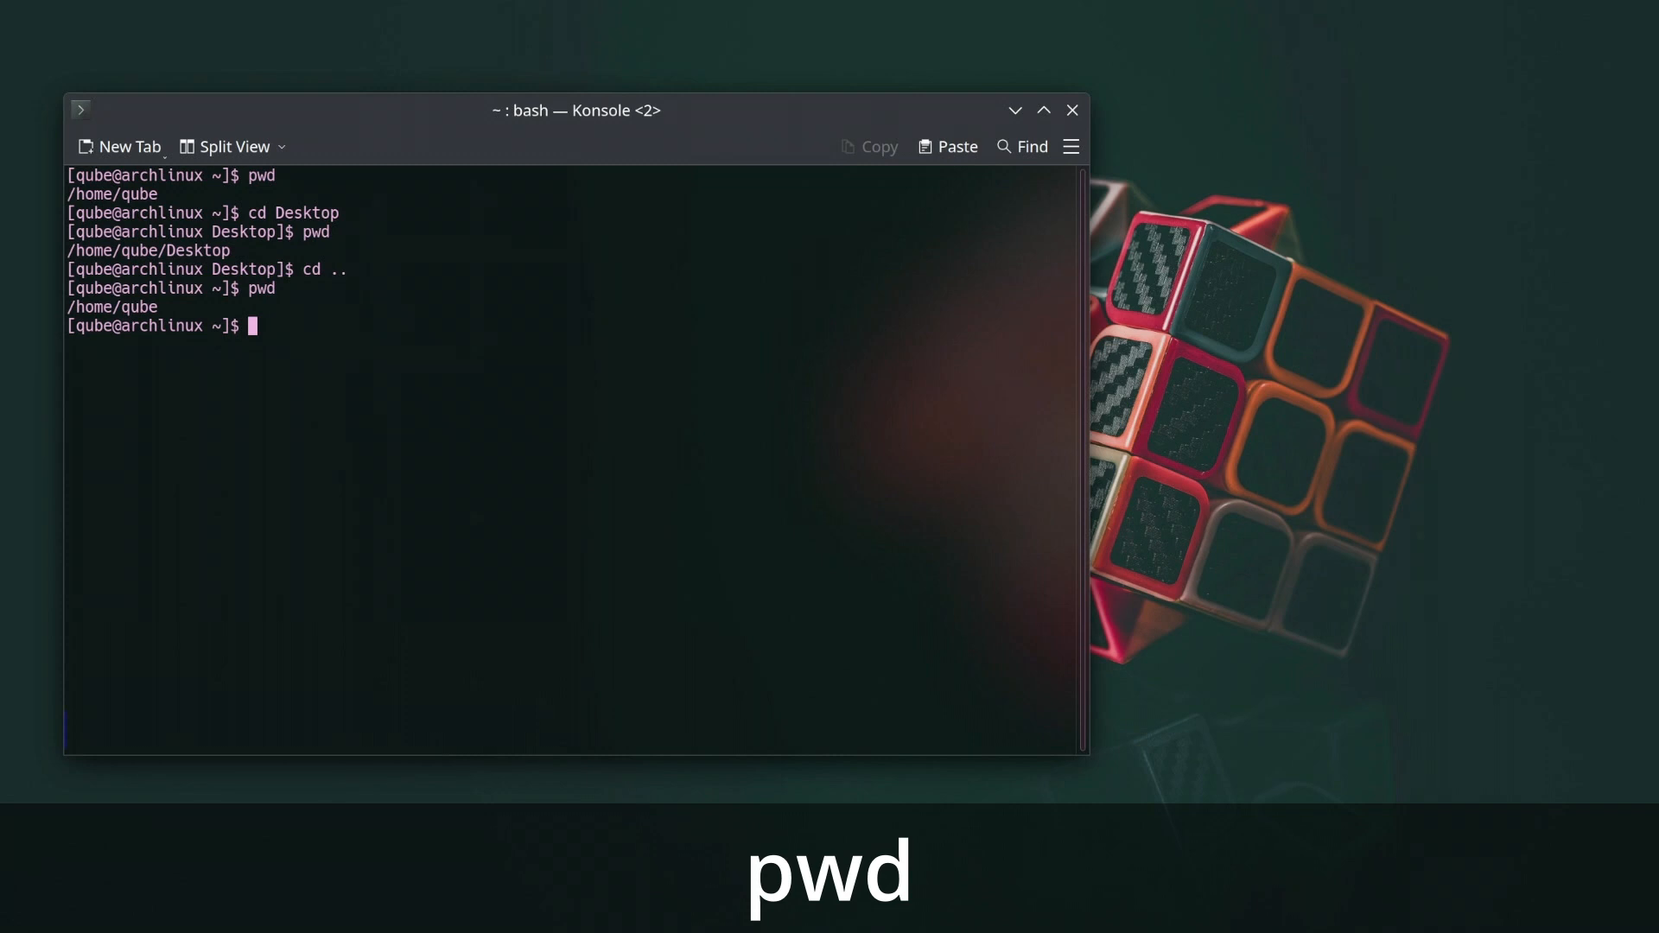
{"action": "key", "text": "Return"}
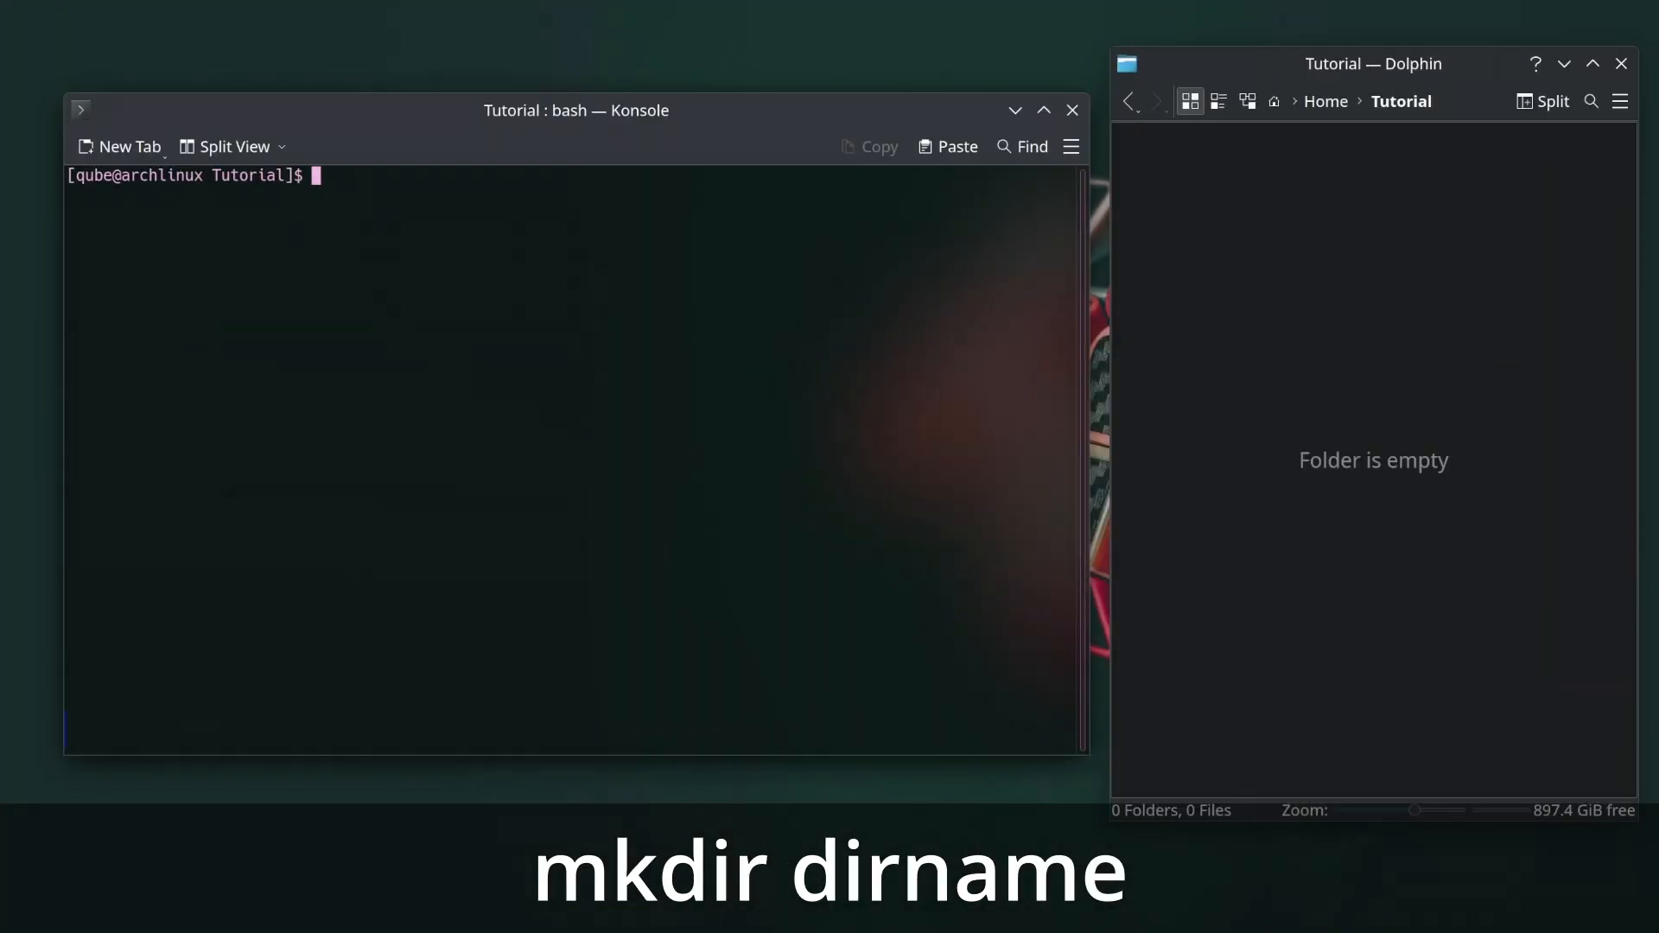
Create a fruits folder in Tutorial with mkdir fruits.
{"action": "type", "text": "mkdi"}
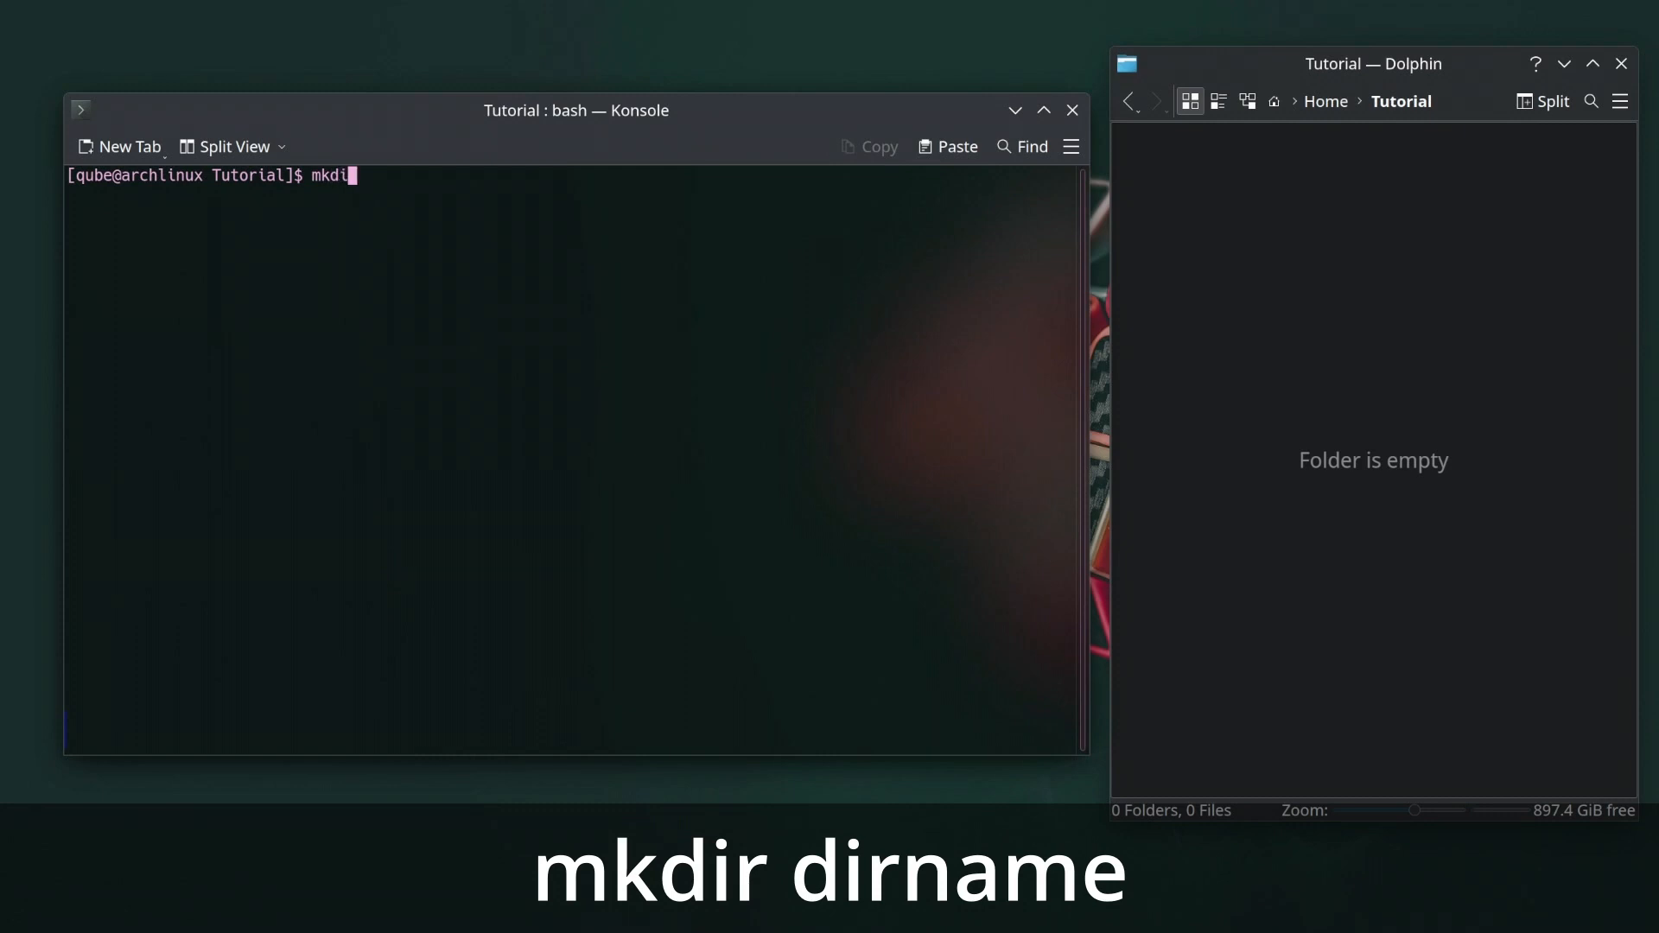
{"action": "type", "text": "r"}
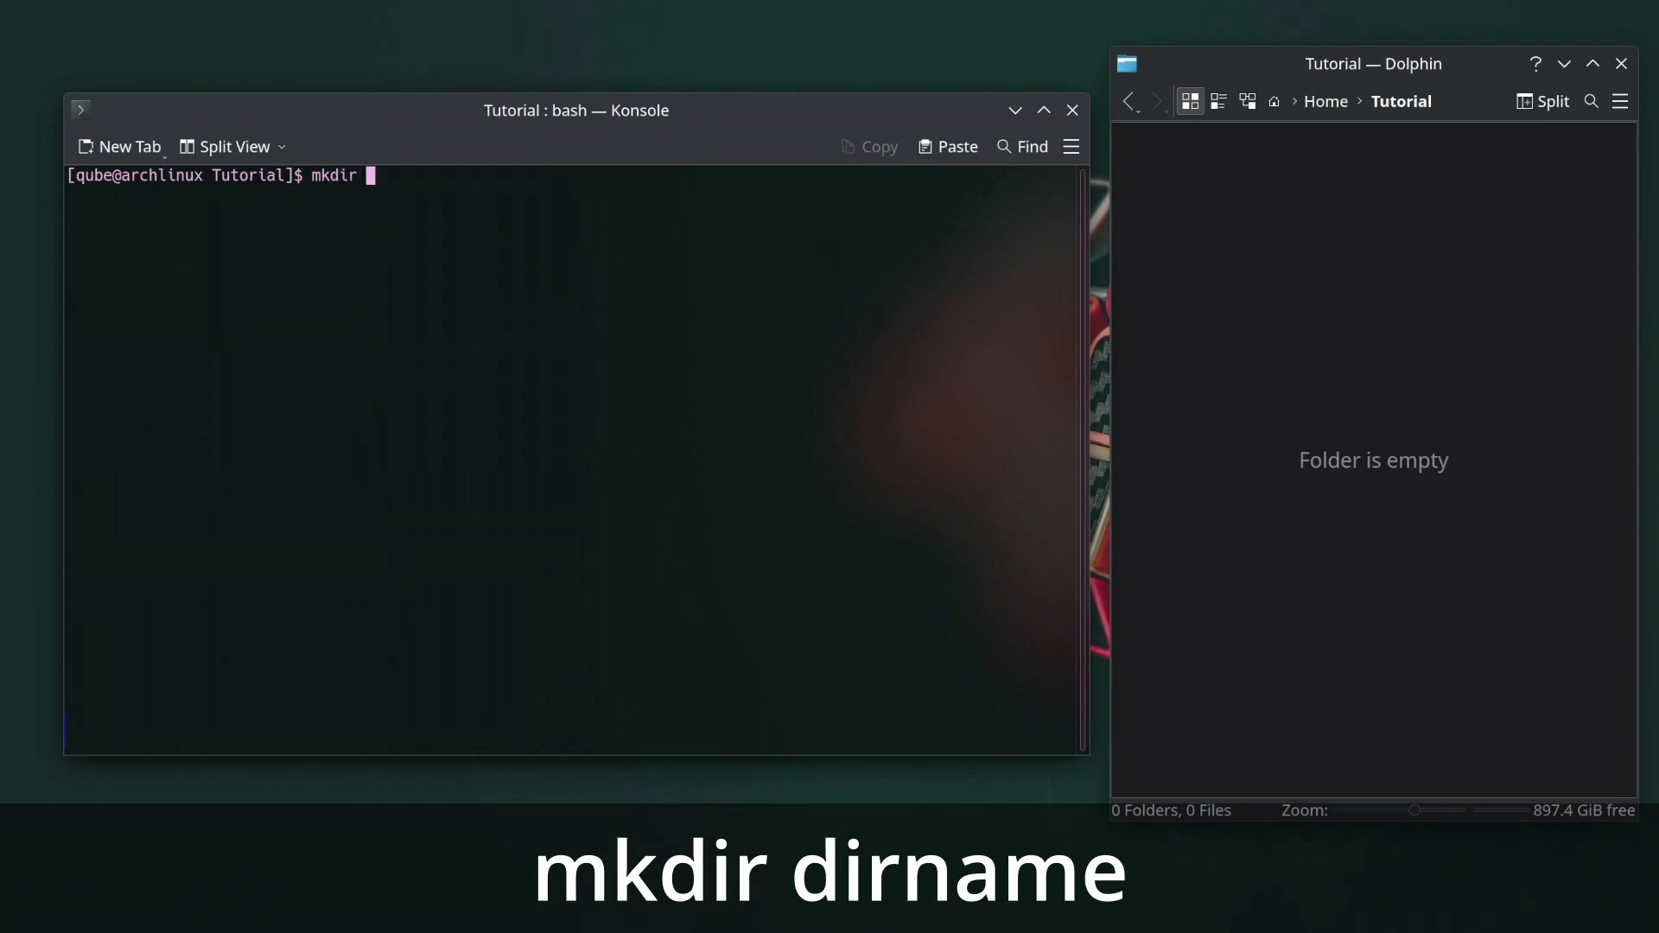
{"action": "type", "text": "fruits"}
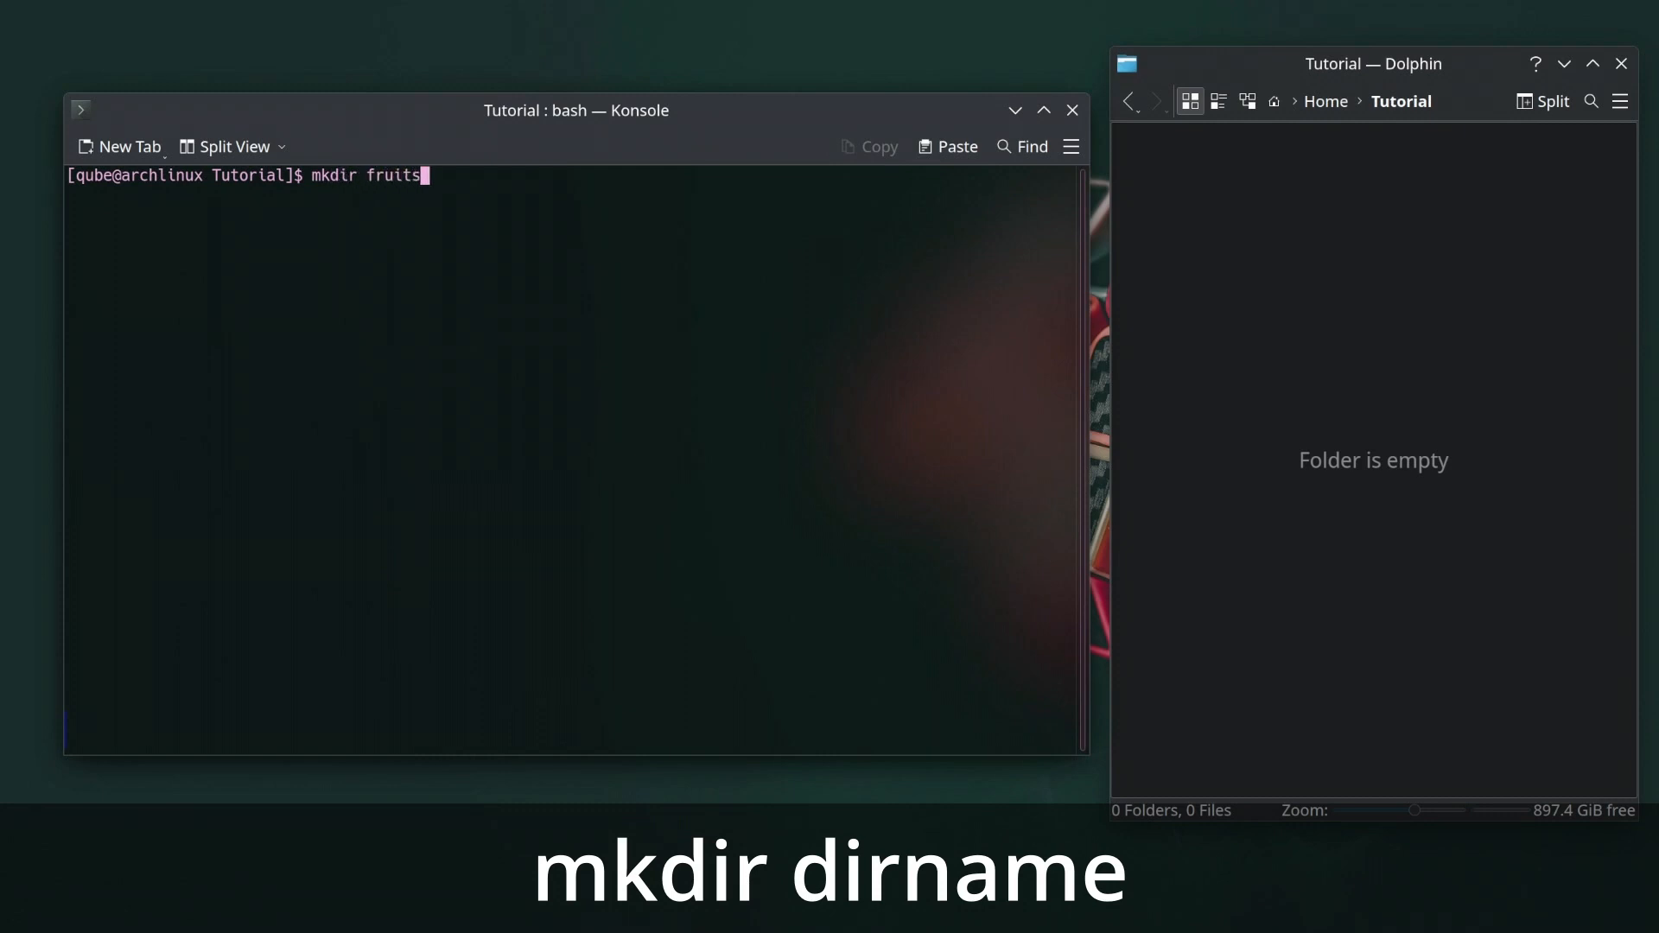
{"action": "key", "text": "Return"}
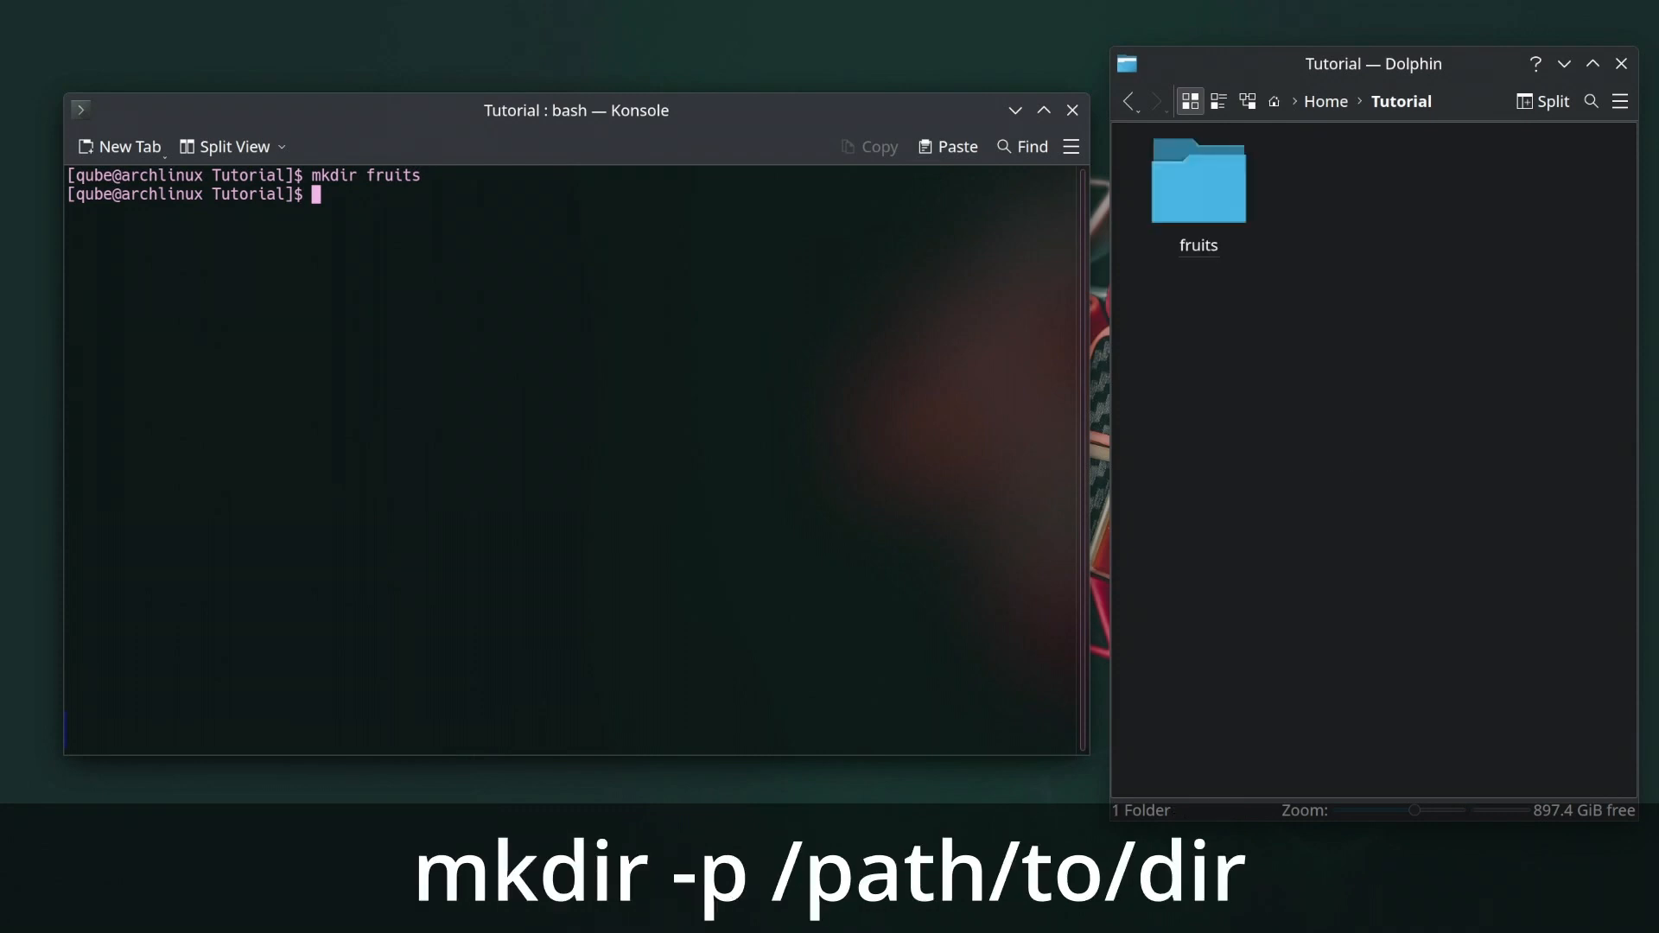
Compose the mkdir -p cars/sedan command for nested folder creation.
{"action": "type", "text": "mkdir -"}
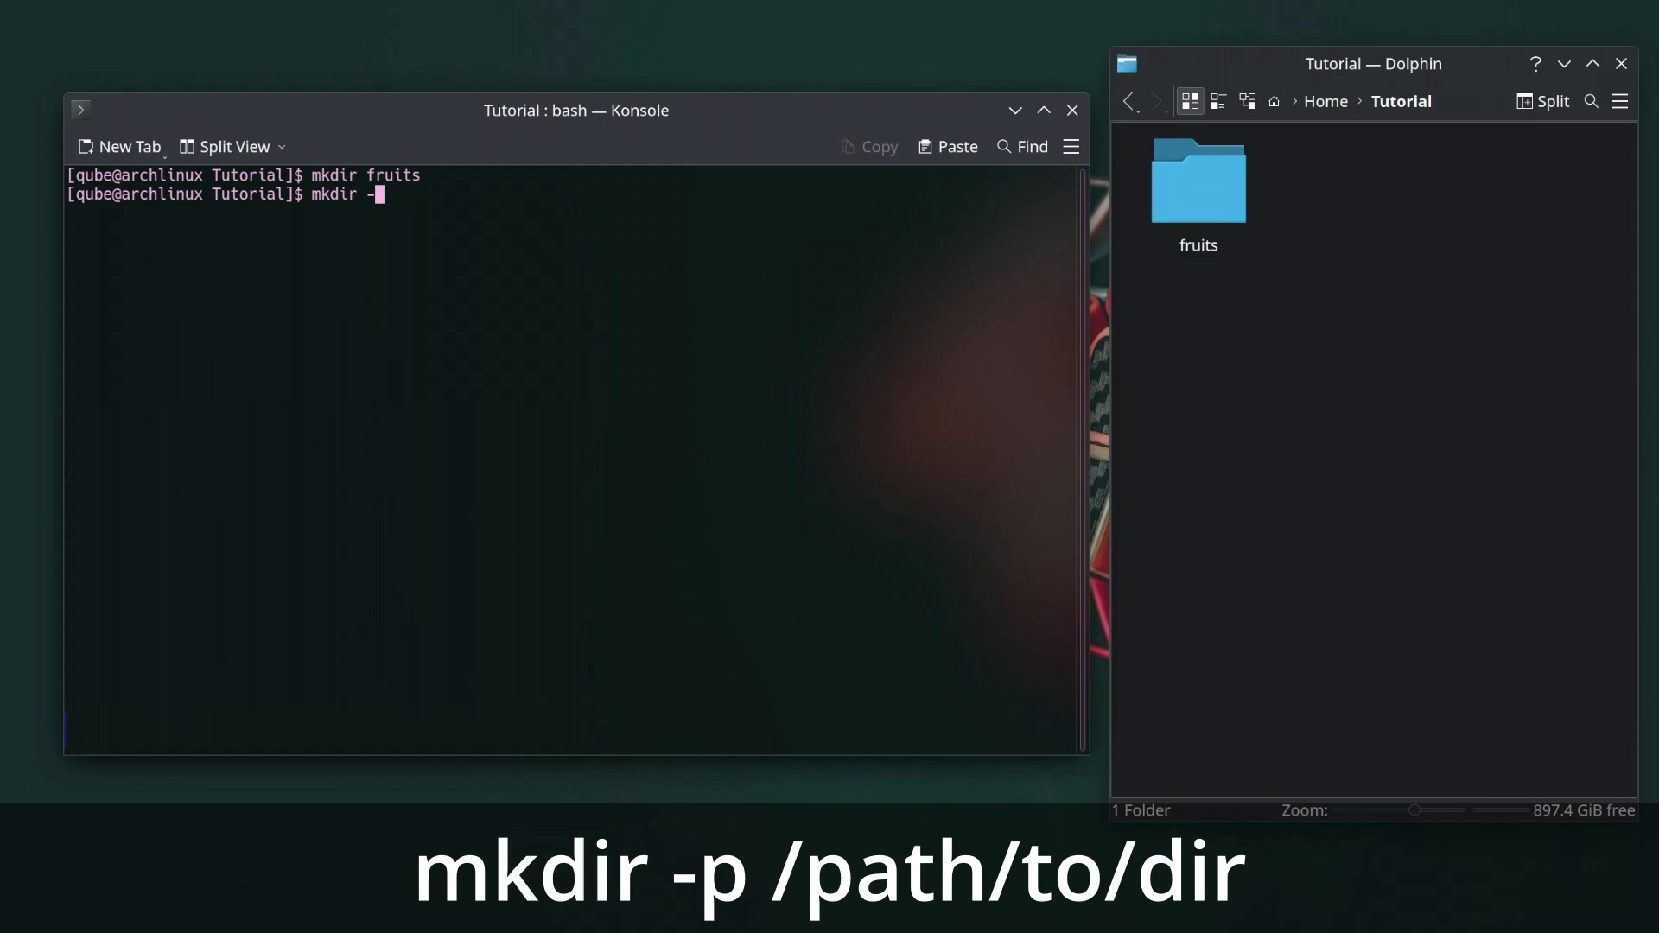
{"action": "type", "text": "p ca"}
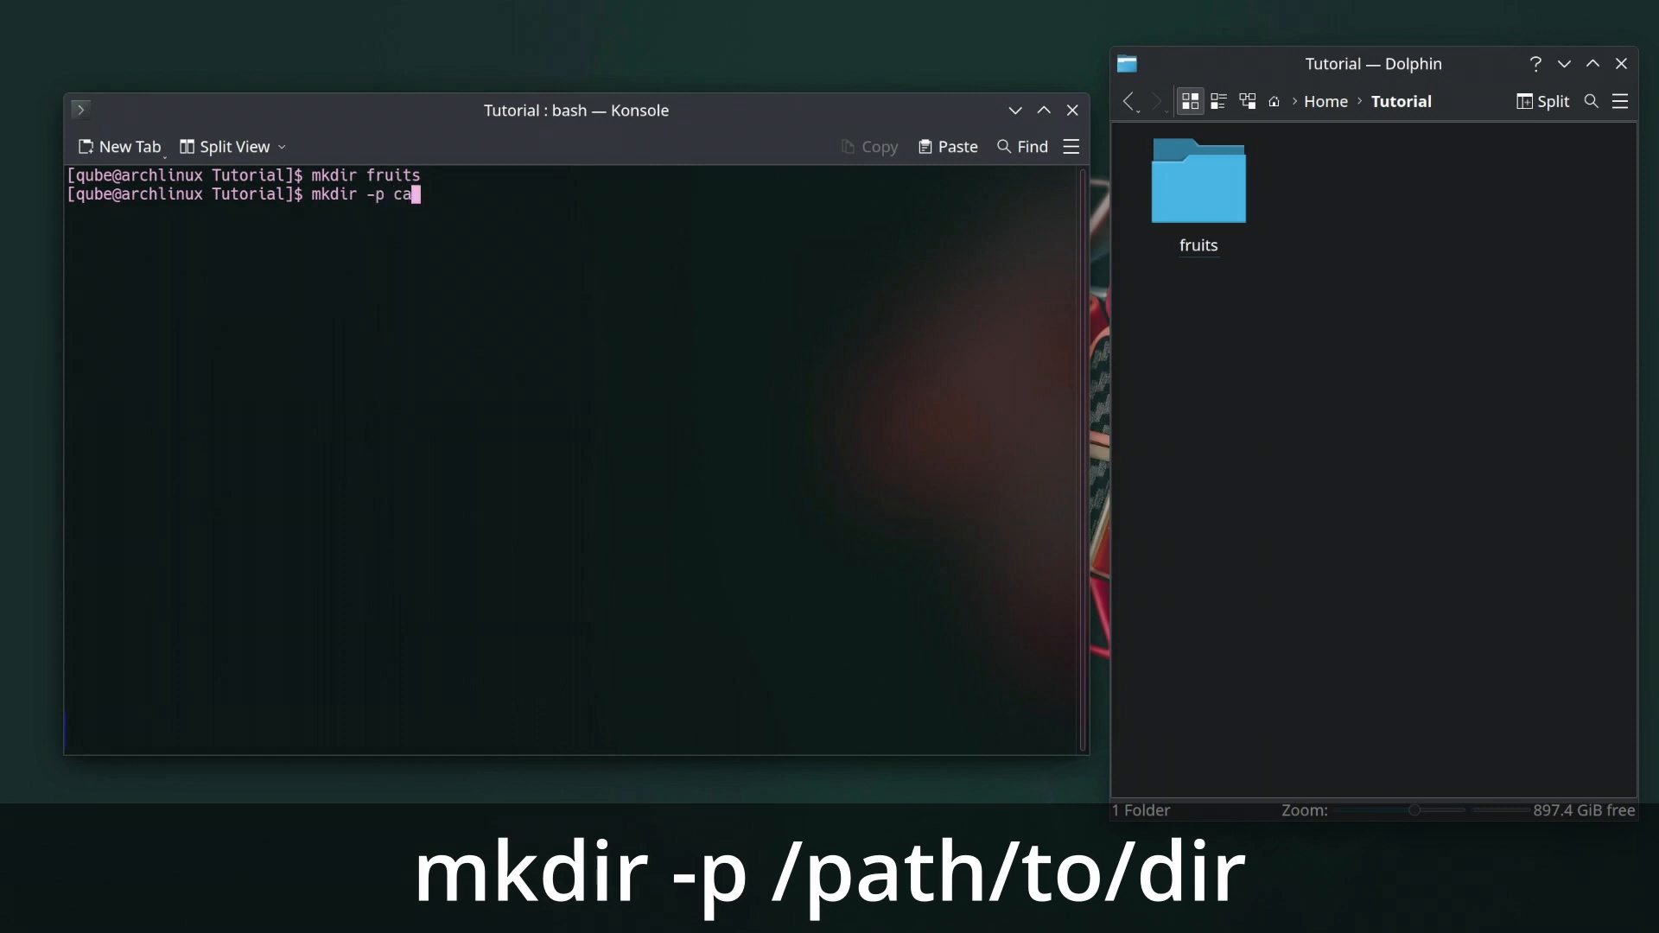
{"action": "type", "text": "rs/se"}
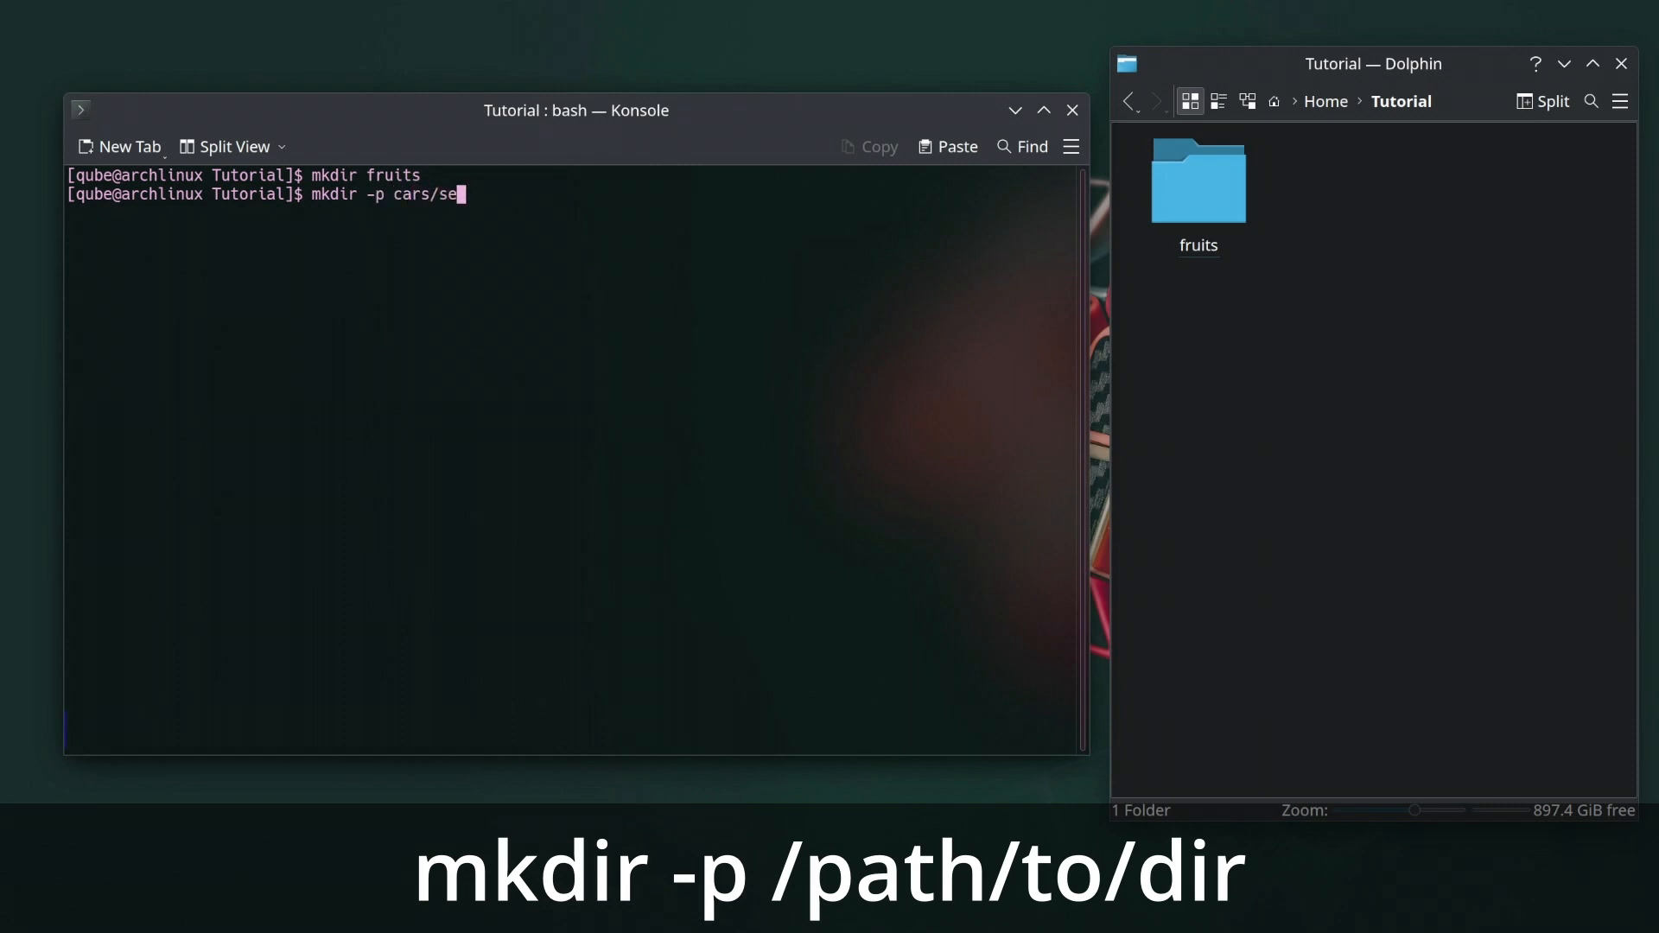
{"action": "type", "text": "dan"}
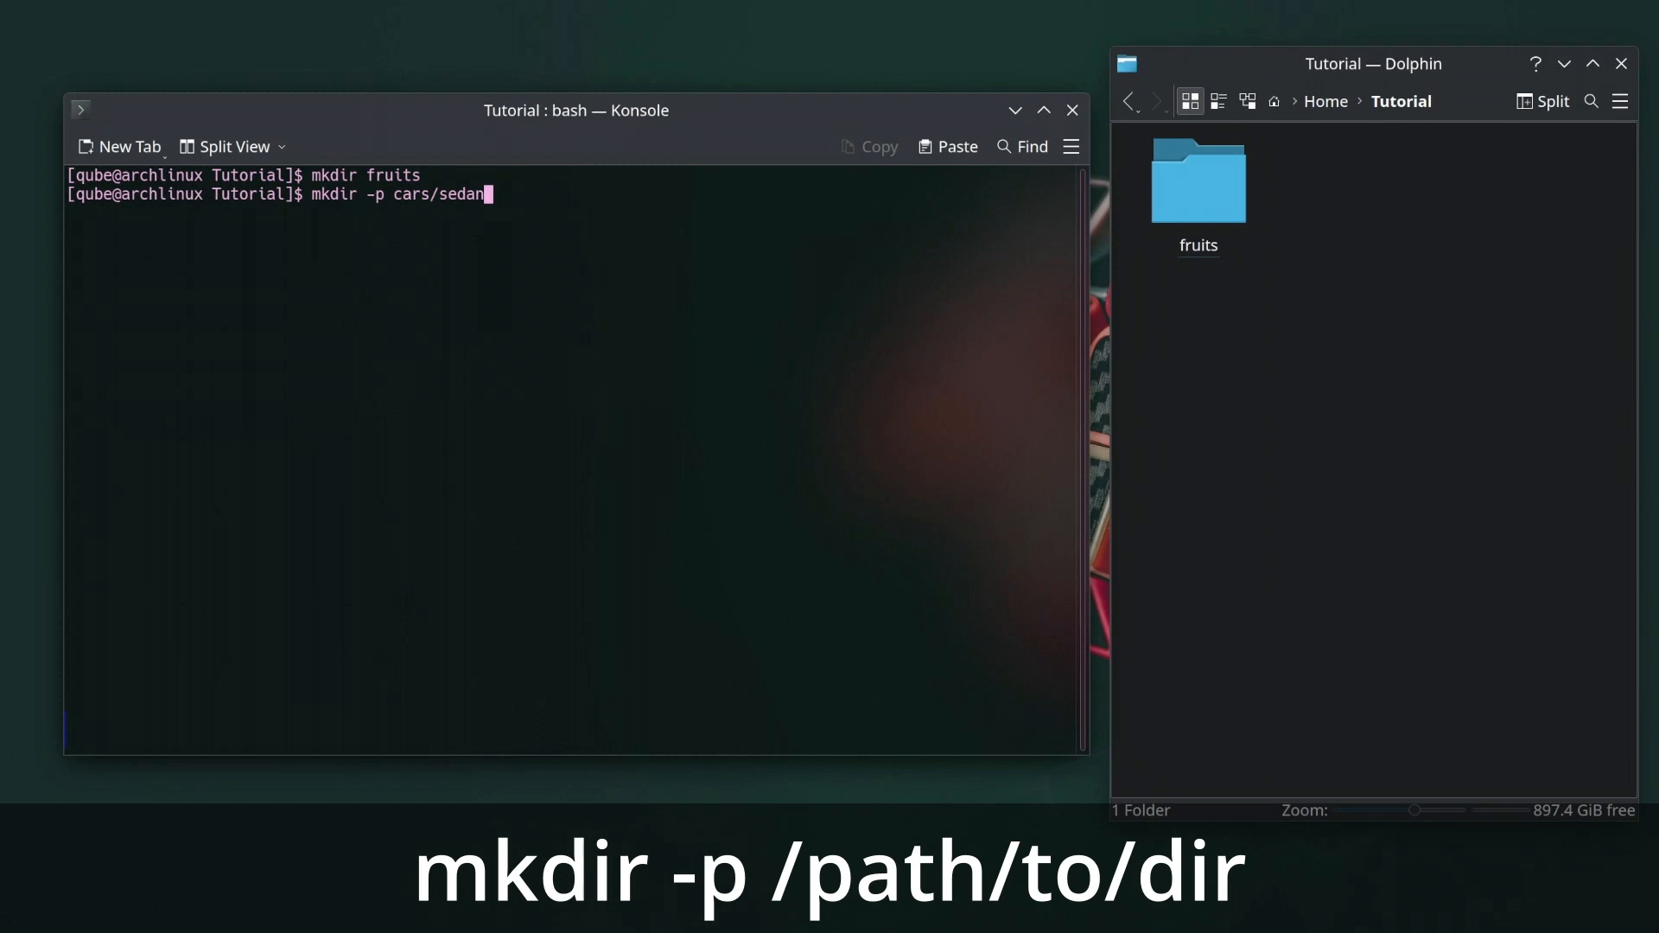
Create the nested cars/sedan folders, then mysecureddirectory with mode 755 via mkdir -m.
{"action": "key", "text": "Return"}
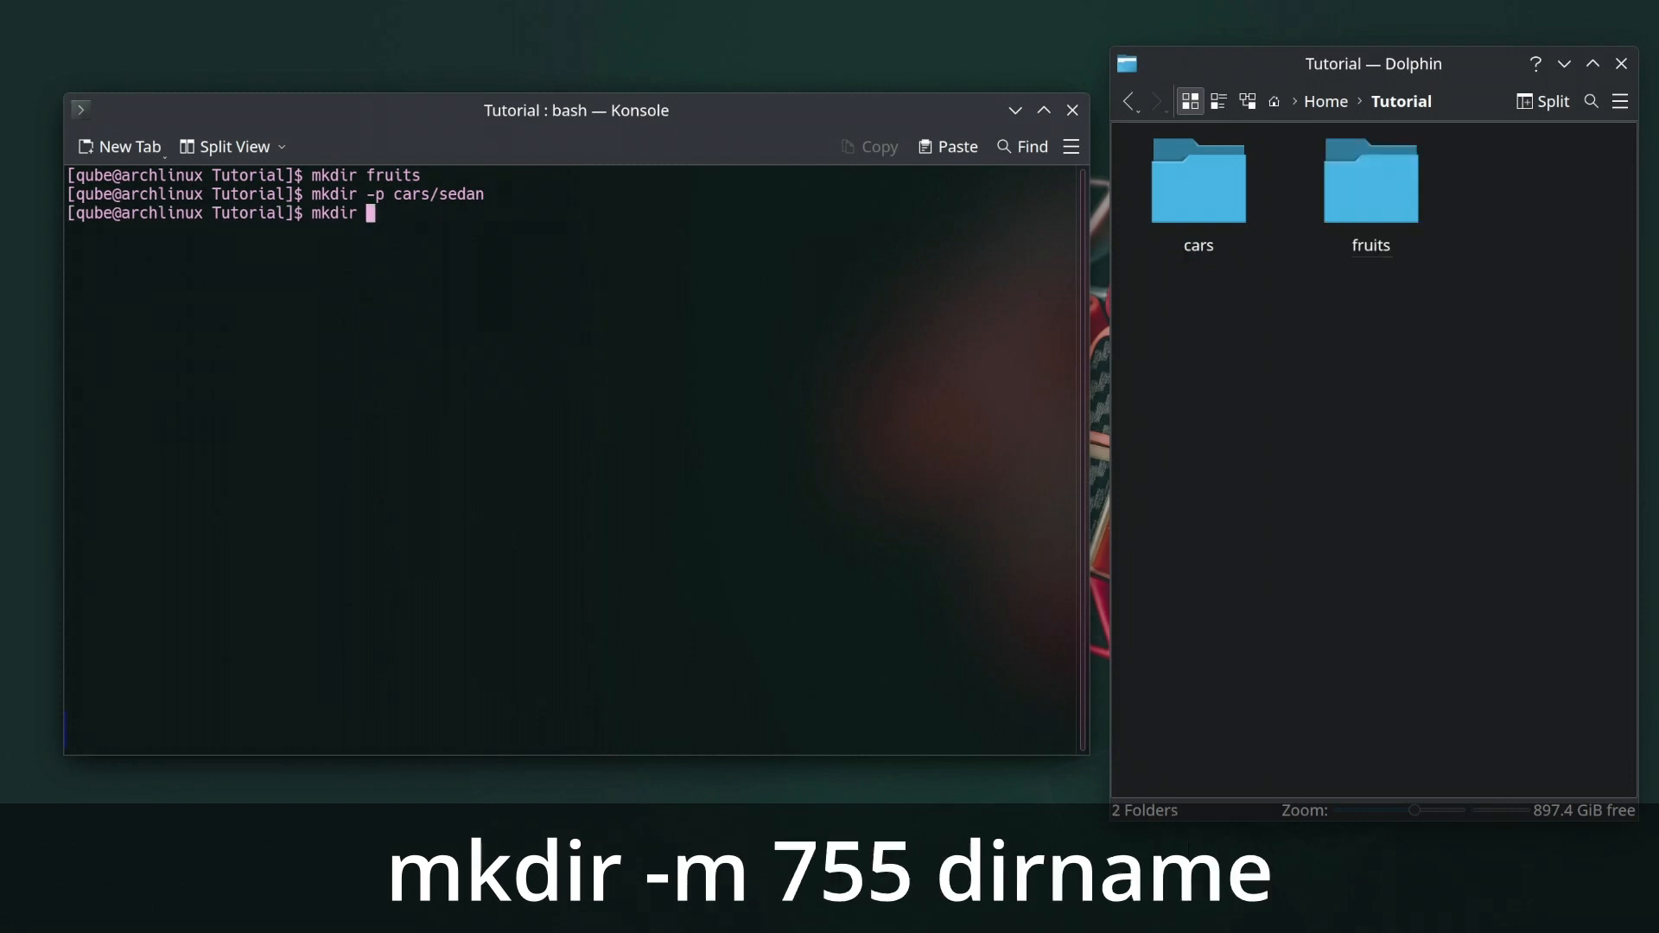
{"action": "type", "text": "-m"}
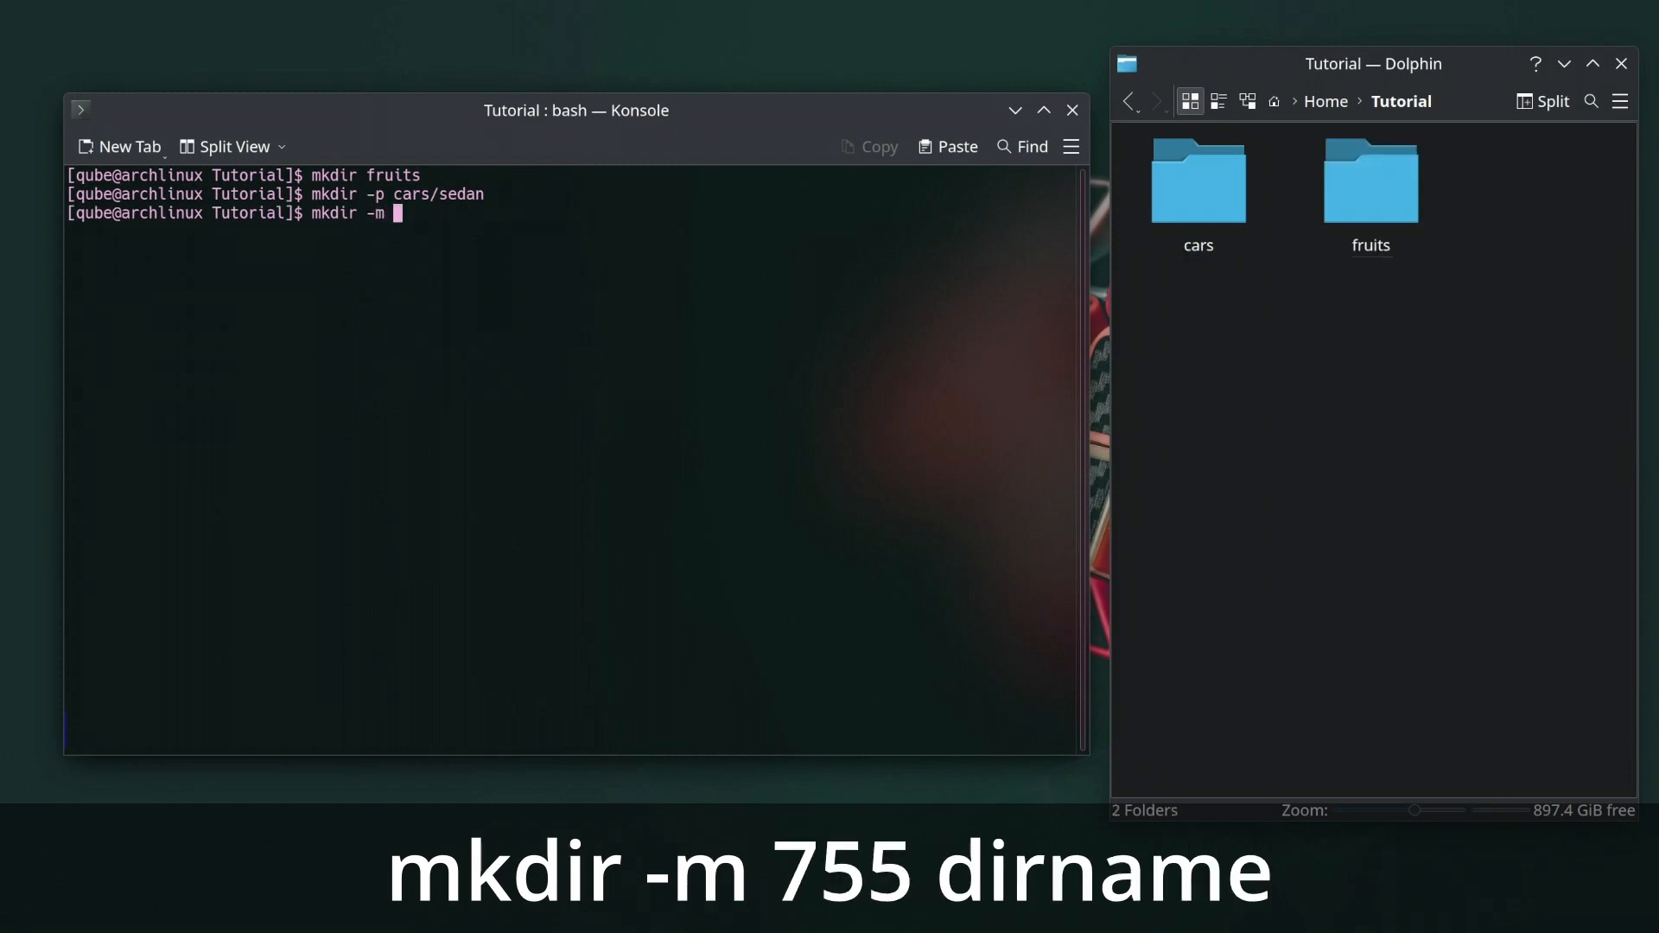
{"action": "type", "text": "755"}
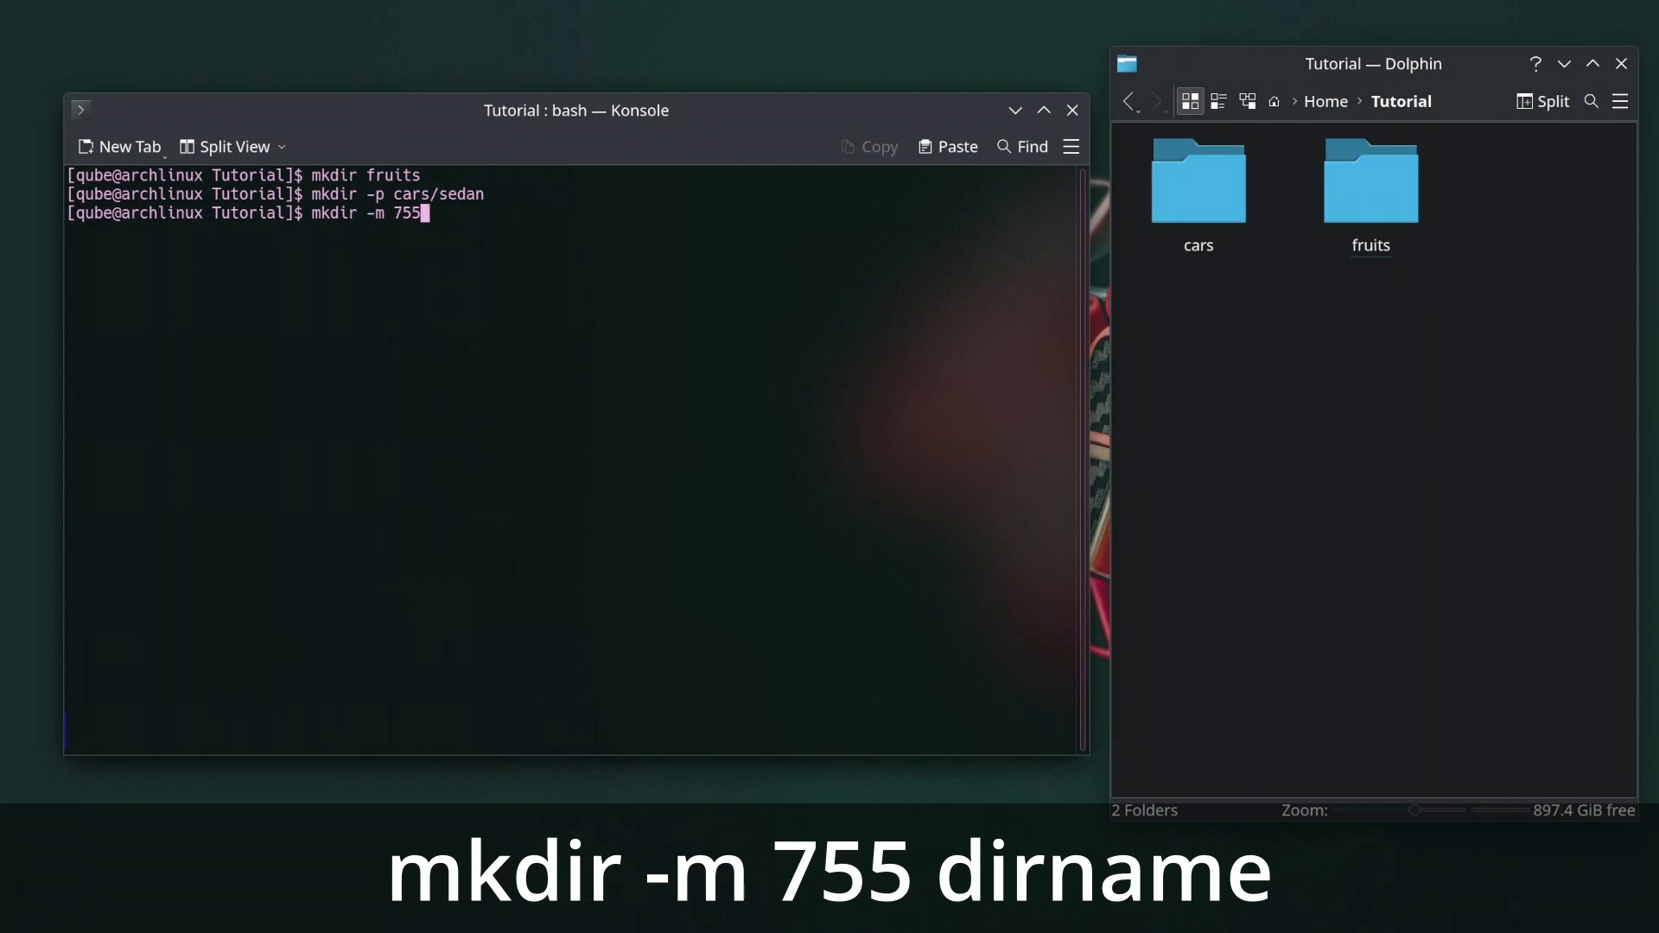
{"action": "type", "text": "myse"}
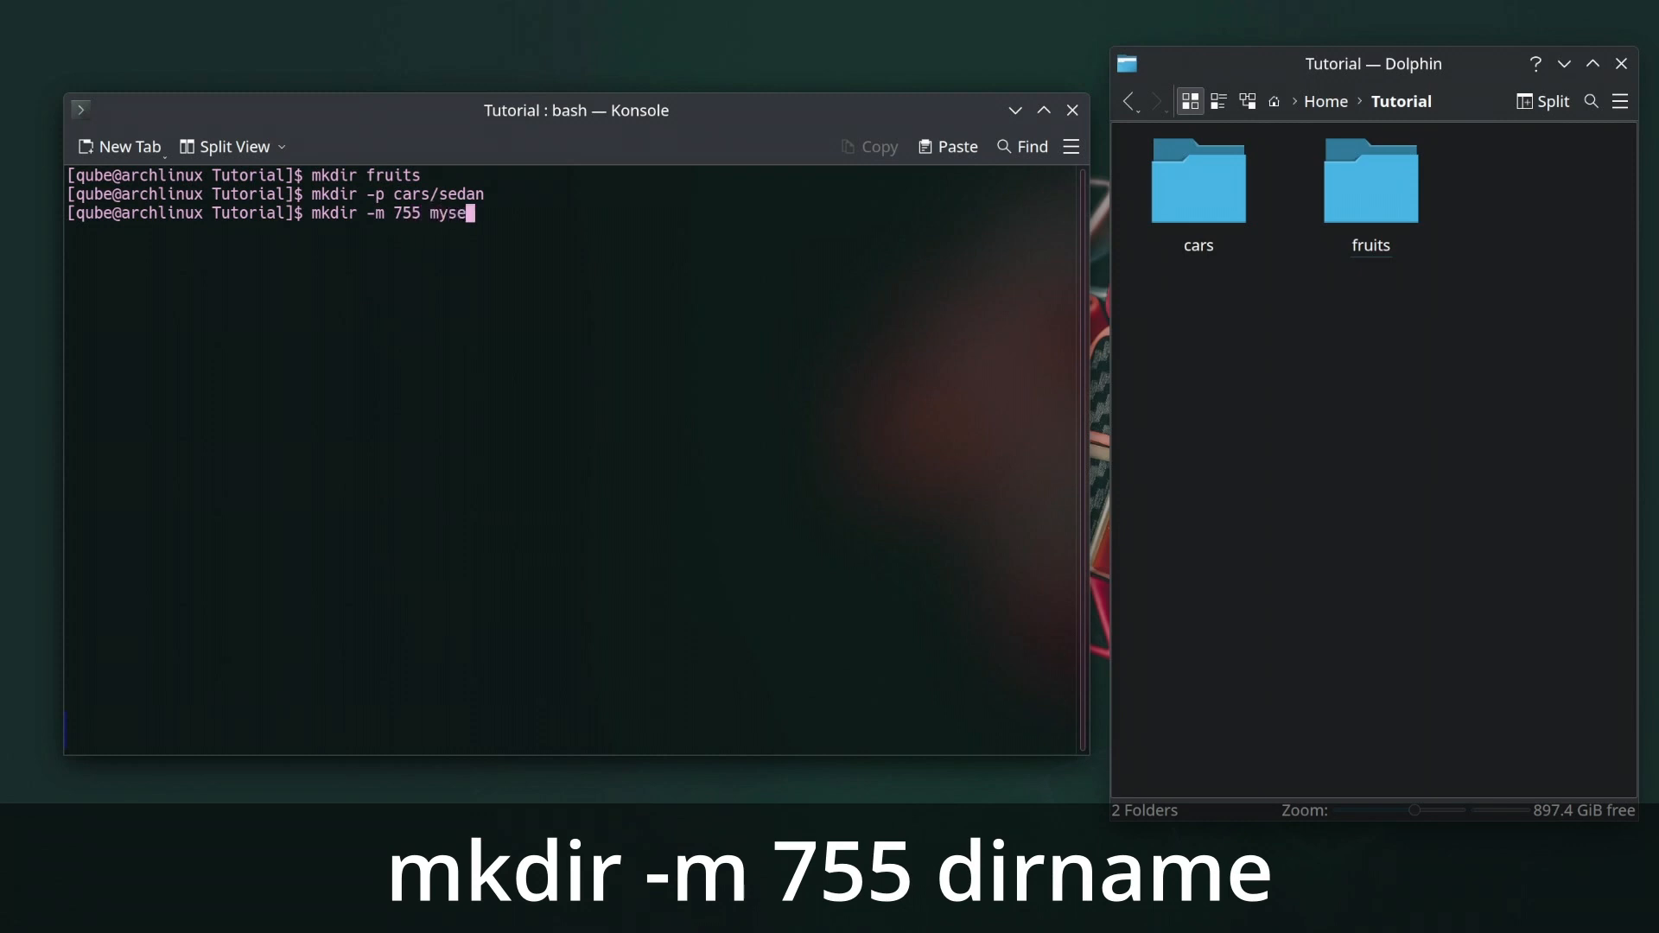
{"action": "type", "text": "cure"}
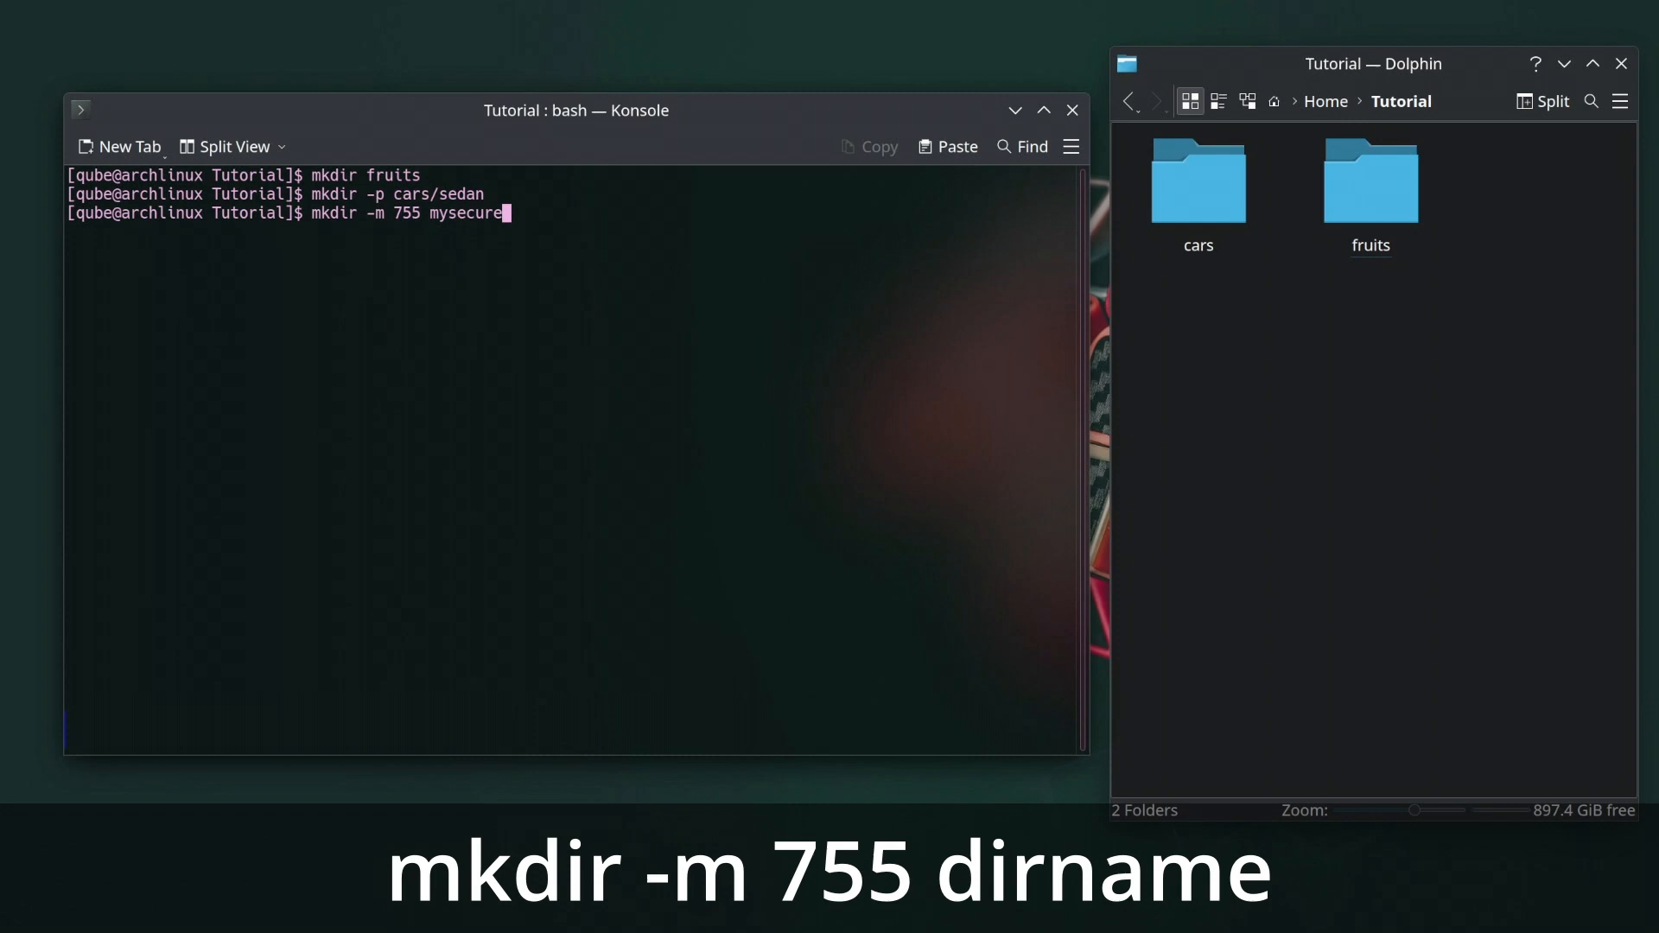
{"action": "type", "text": "d"}
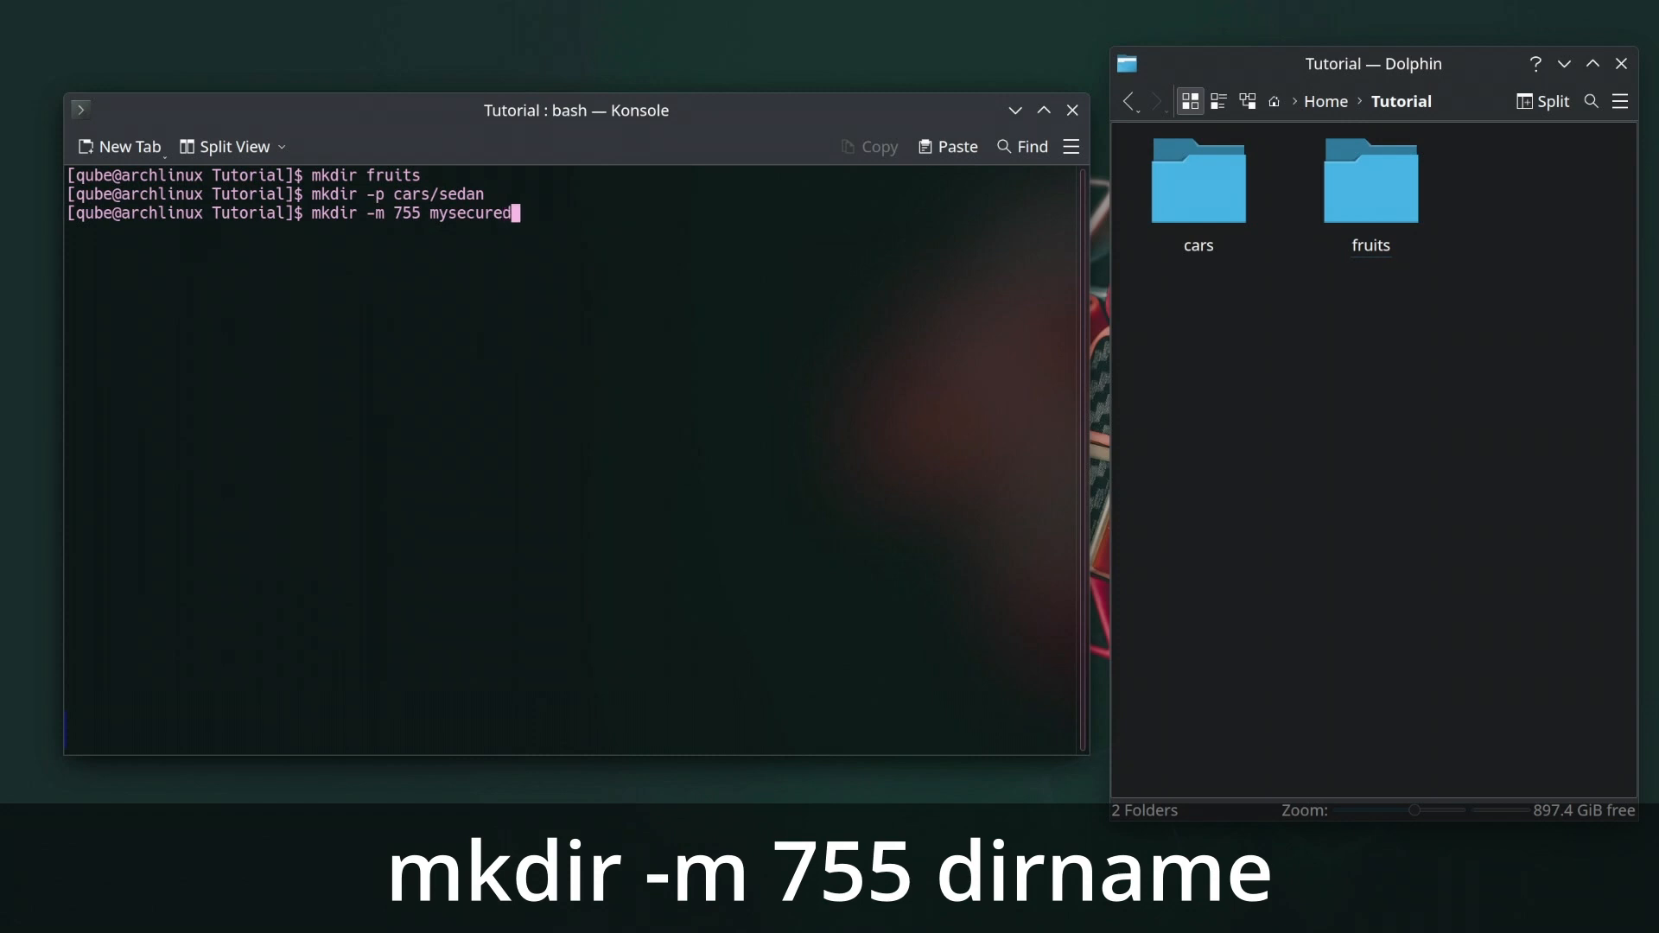
{"action": "type", "text": "direc"}
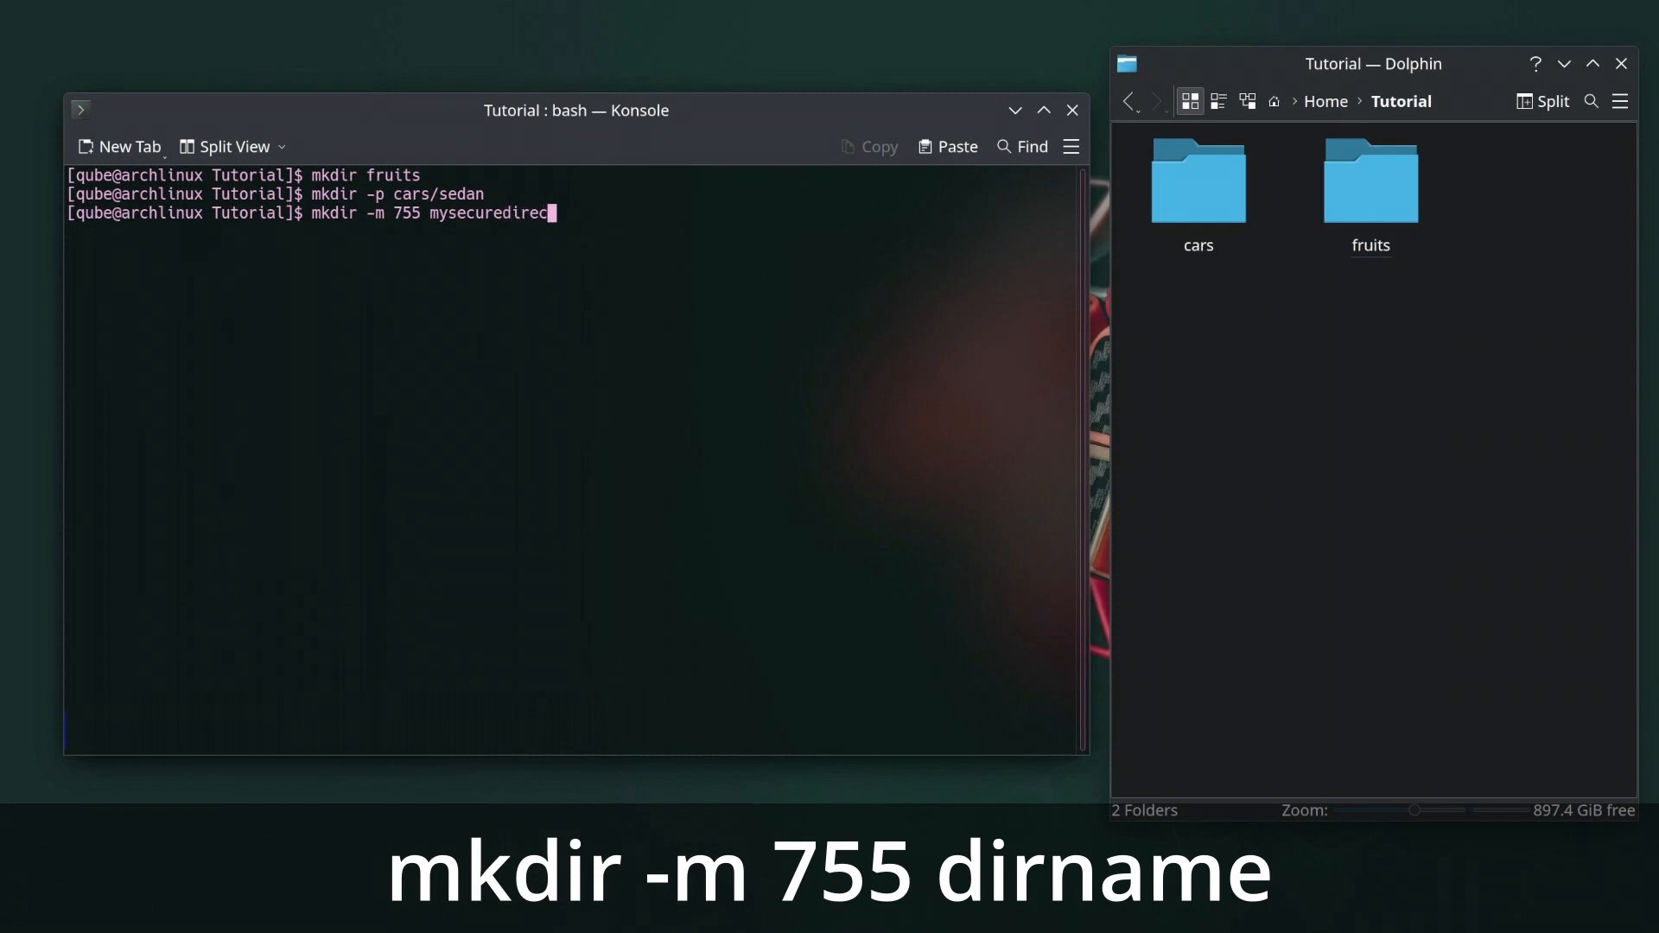
{"action": "type", "text": "tory"}
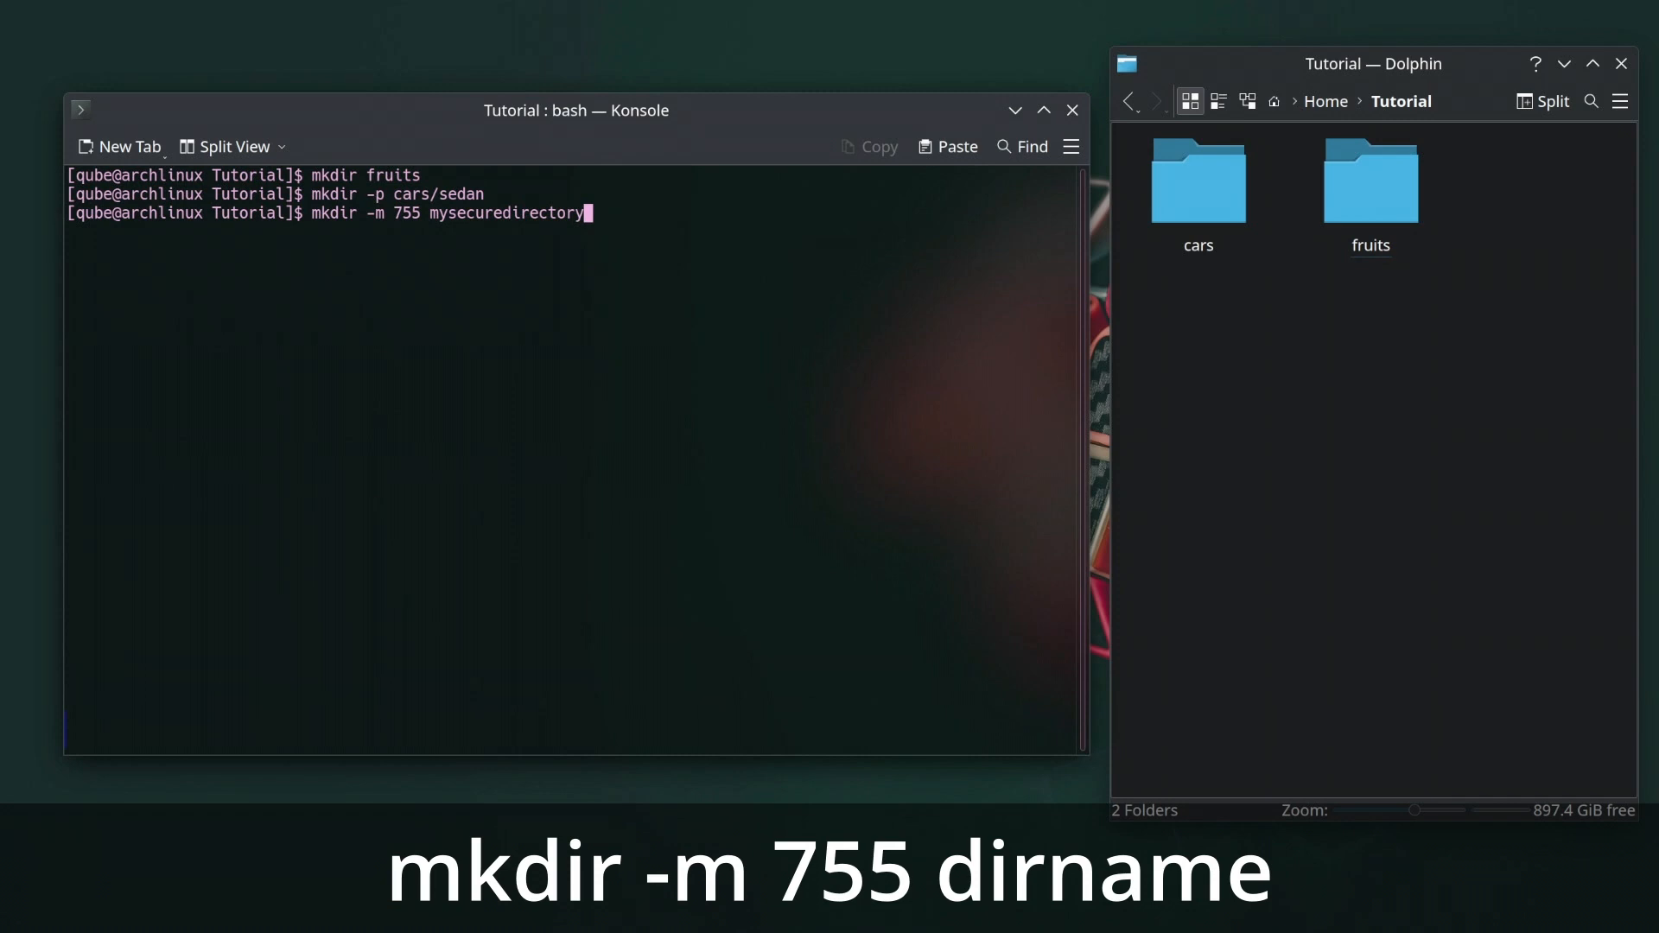
{"action": "key", "text": "Return"}
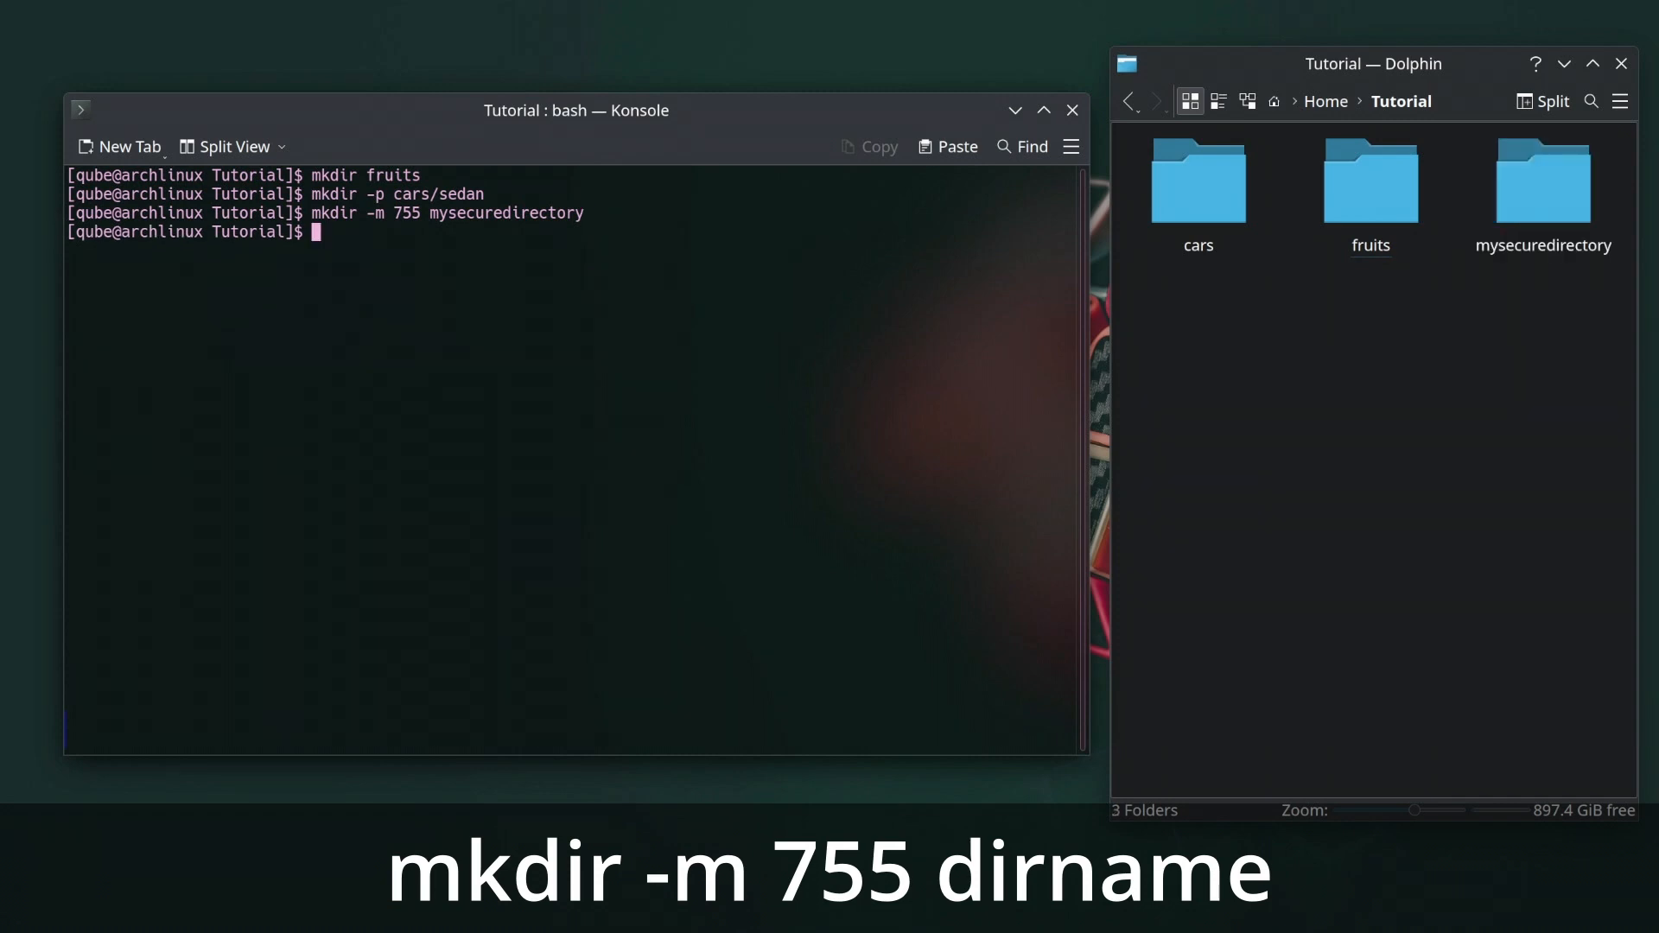
Create dir1, dir2 and dir3 in one mkdir command.
{"action": "type", "text": "mkdir dir"}
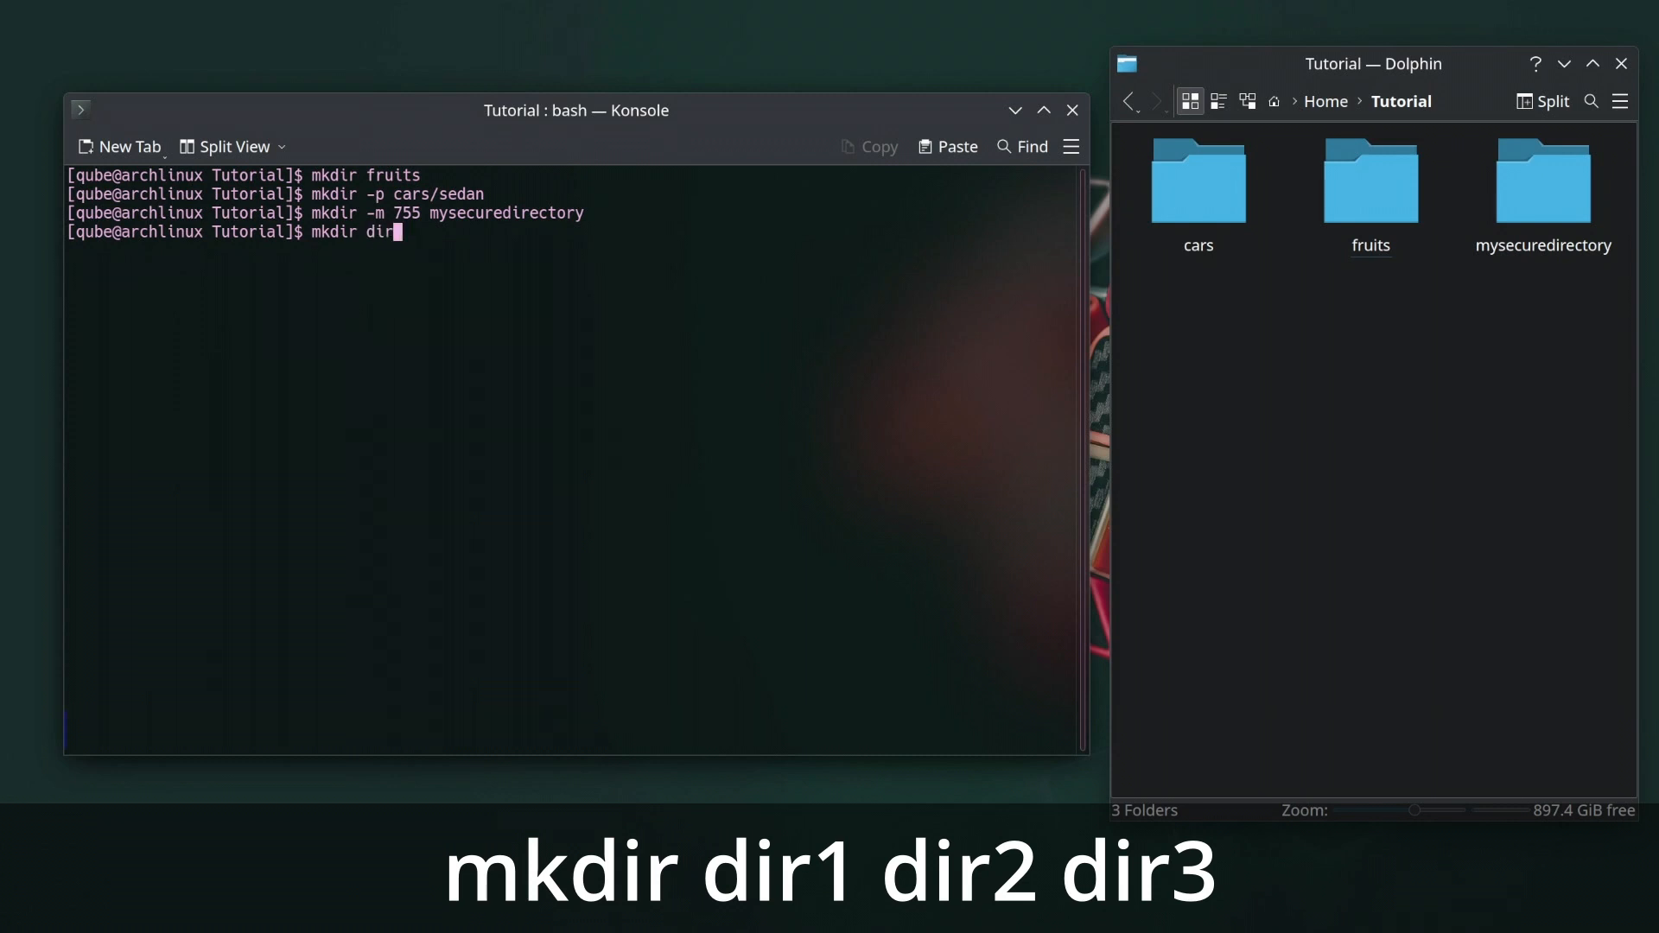
{"action": "type", "text": "1 dir2"}
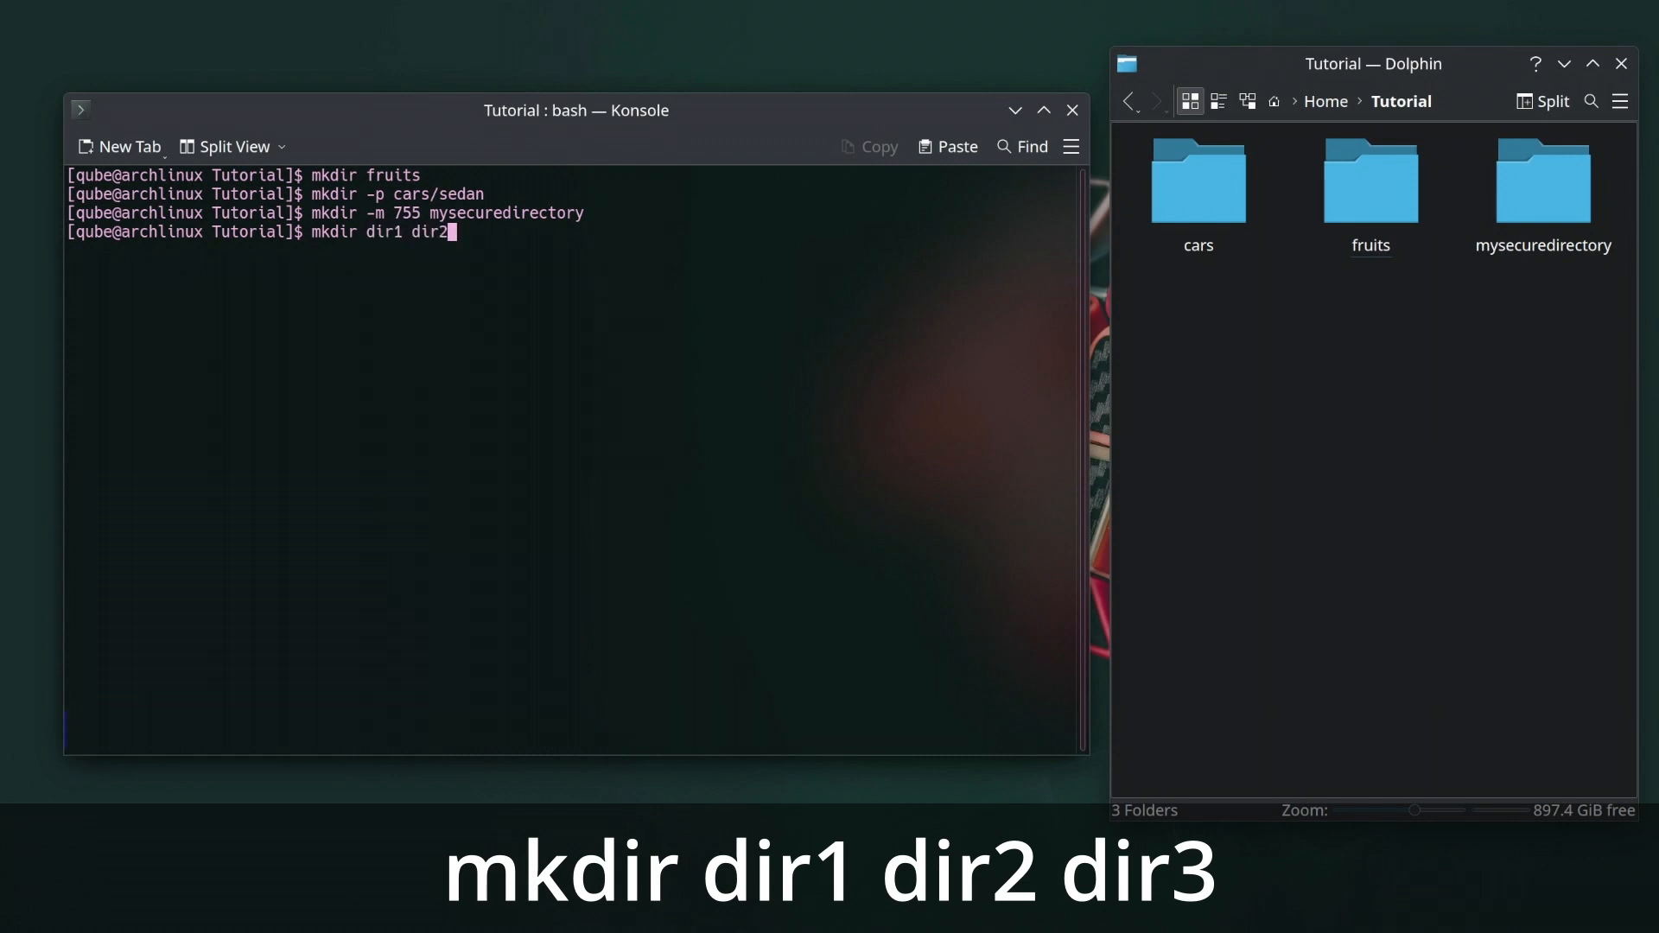
{"action": "type", "text": "dir"}
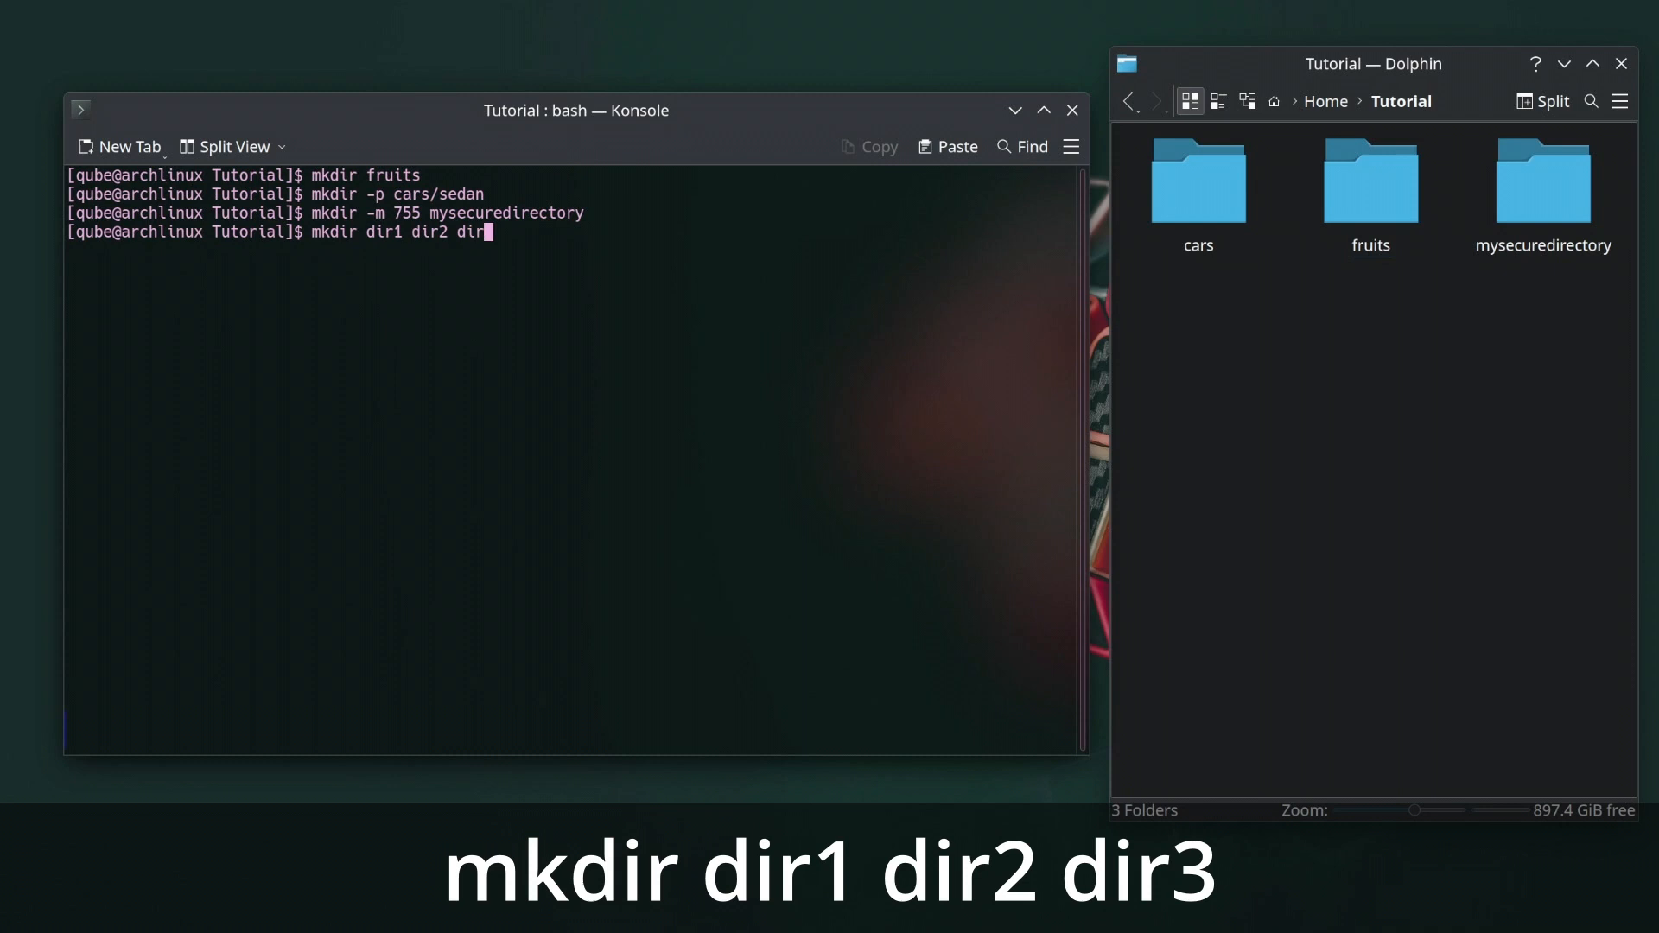
{"action": "key", "text": "Return"}
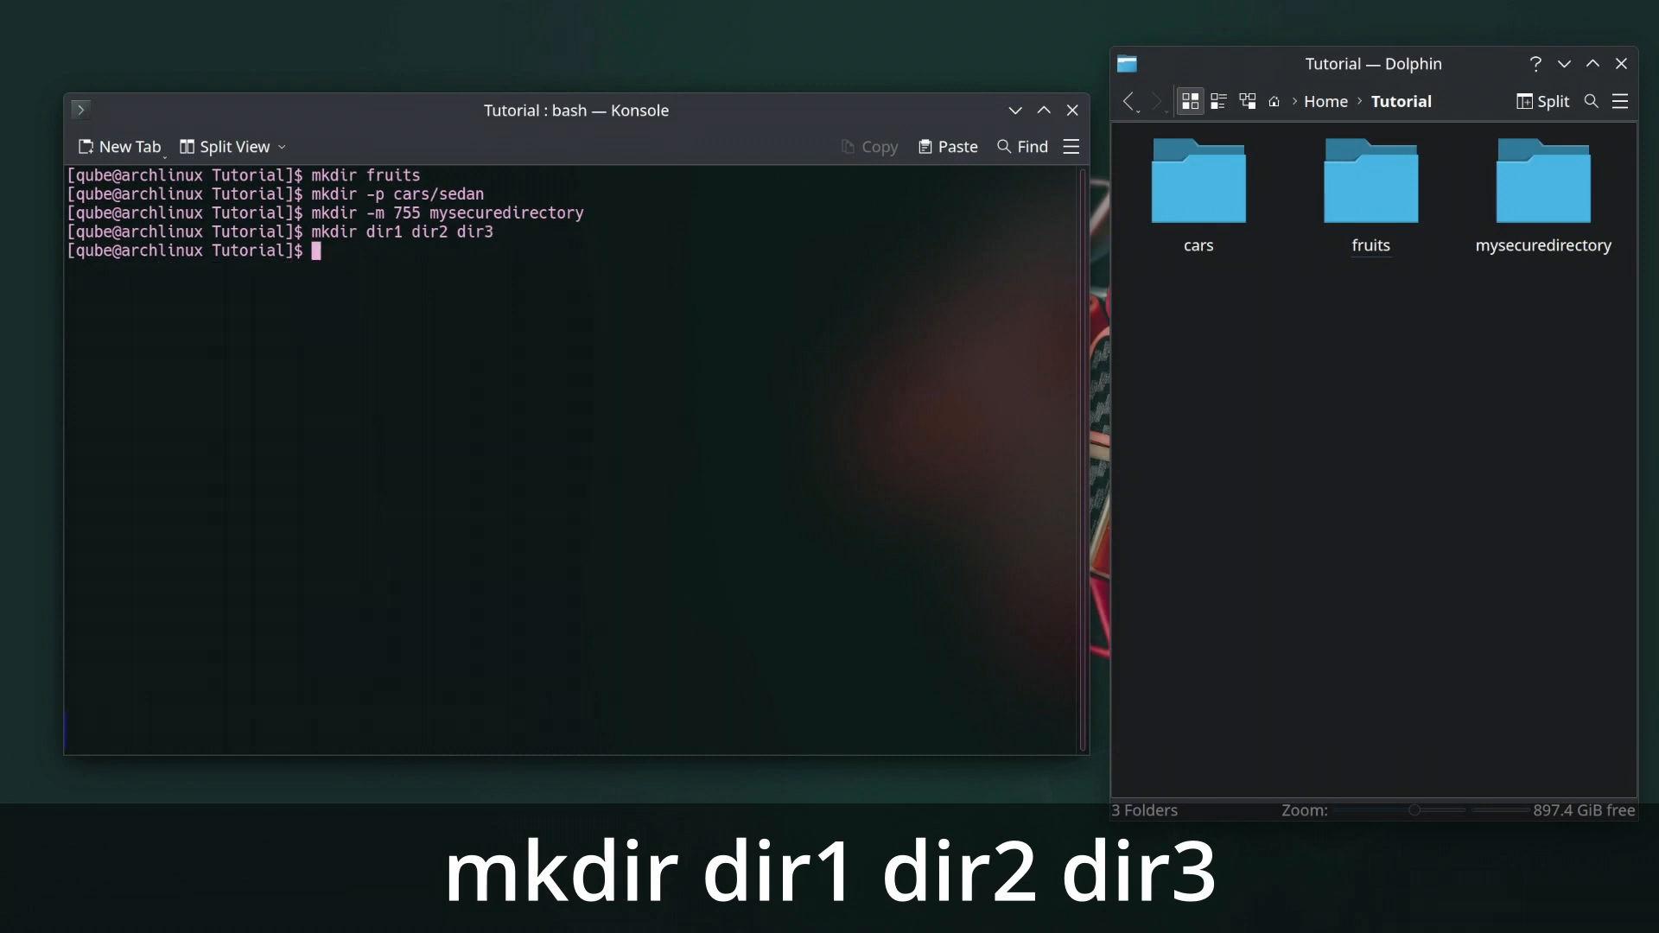
Create books/motivational/sapiens with mkdir -p and bring up man mkdir.
{"action": "type", "text": "mkdir -p books/motivational/sapi"}
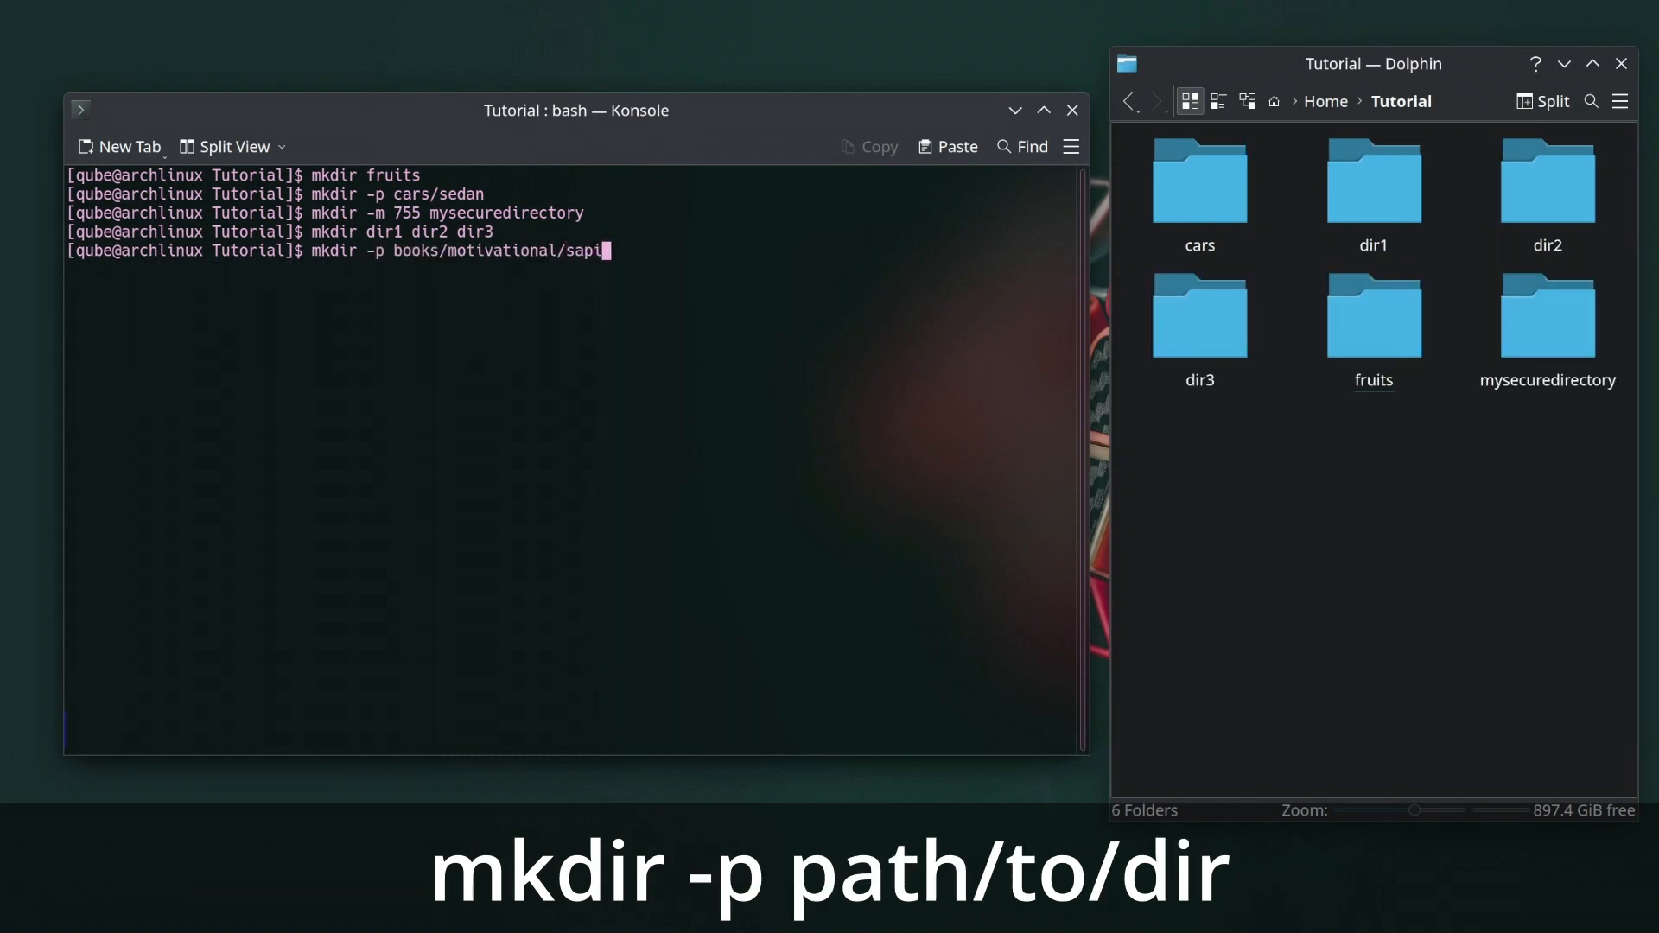
{"action": "key", "text": "Return"}
{"action": "type", "text": "man mkd"}
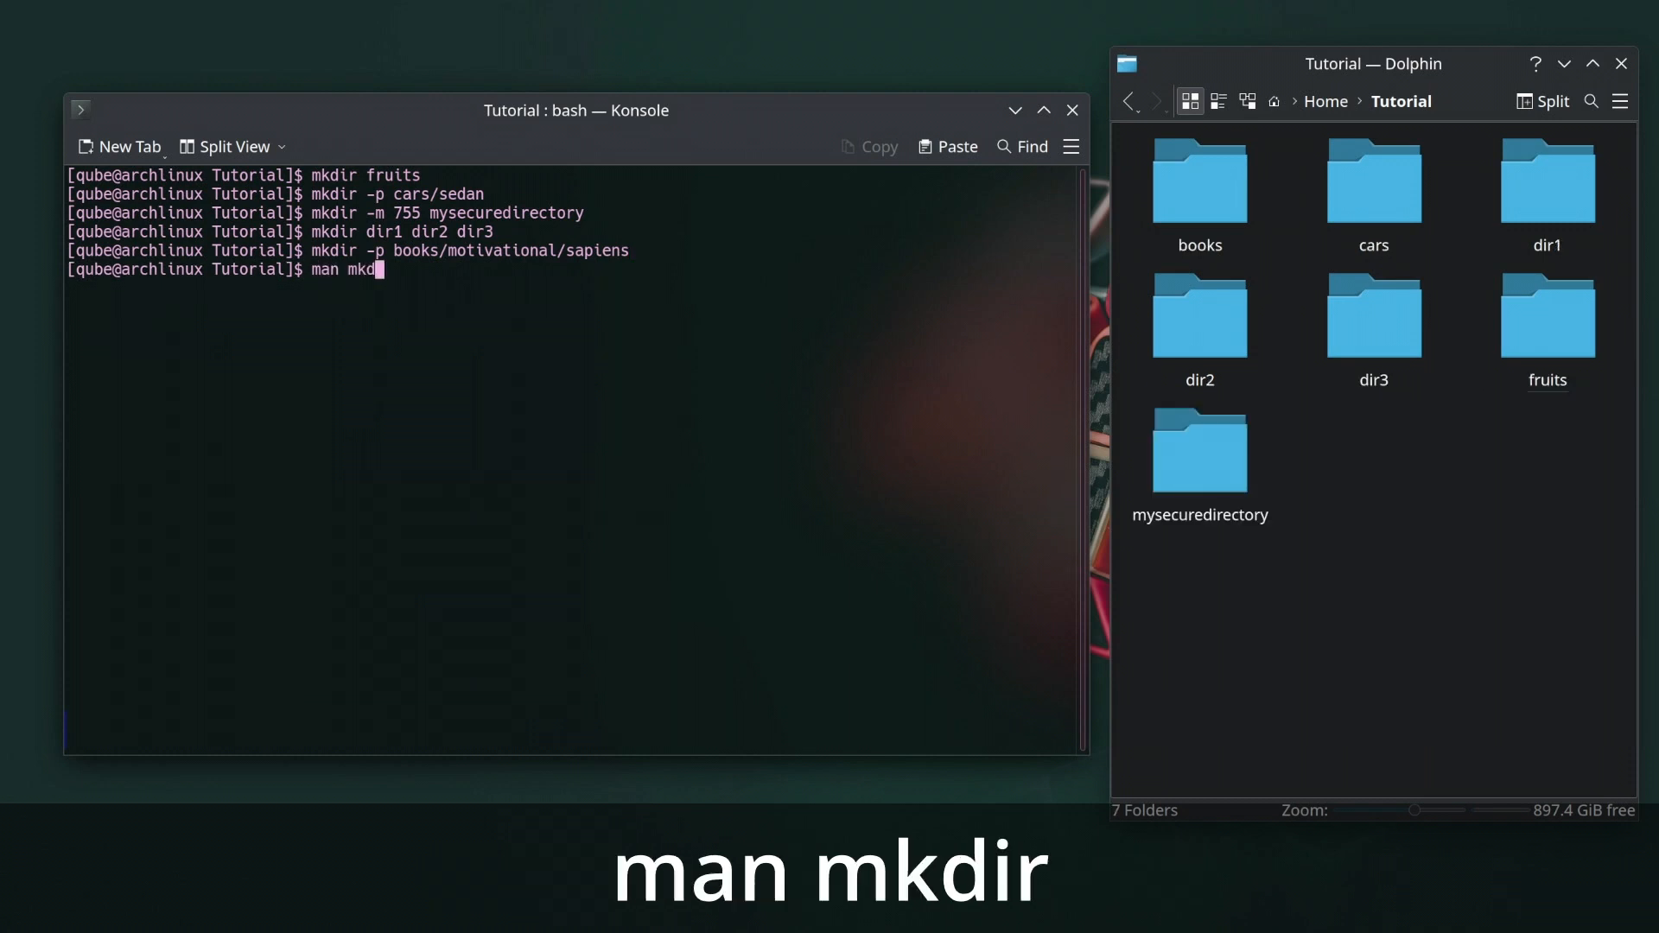
{"action": "key", "text": "Return"}
{"action": "type", "text": "c"}
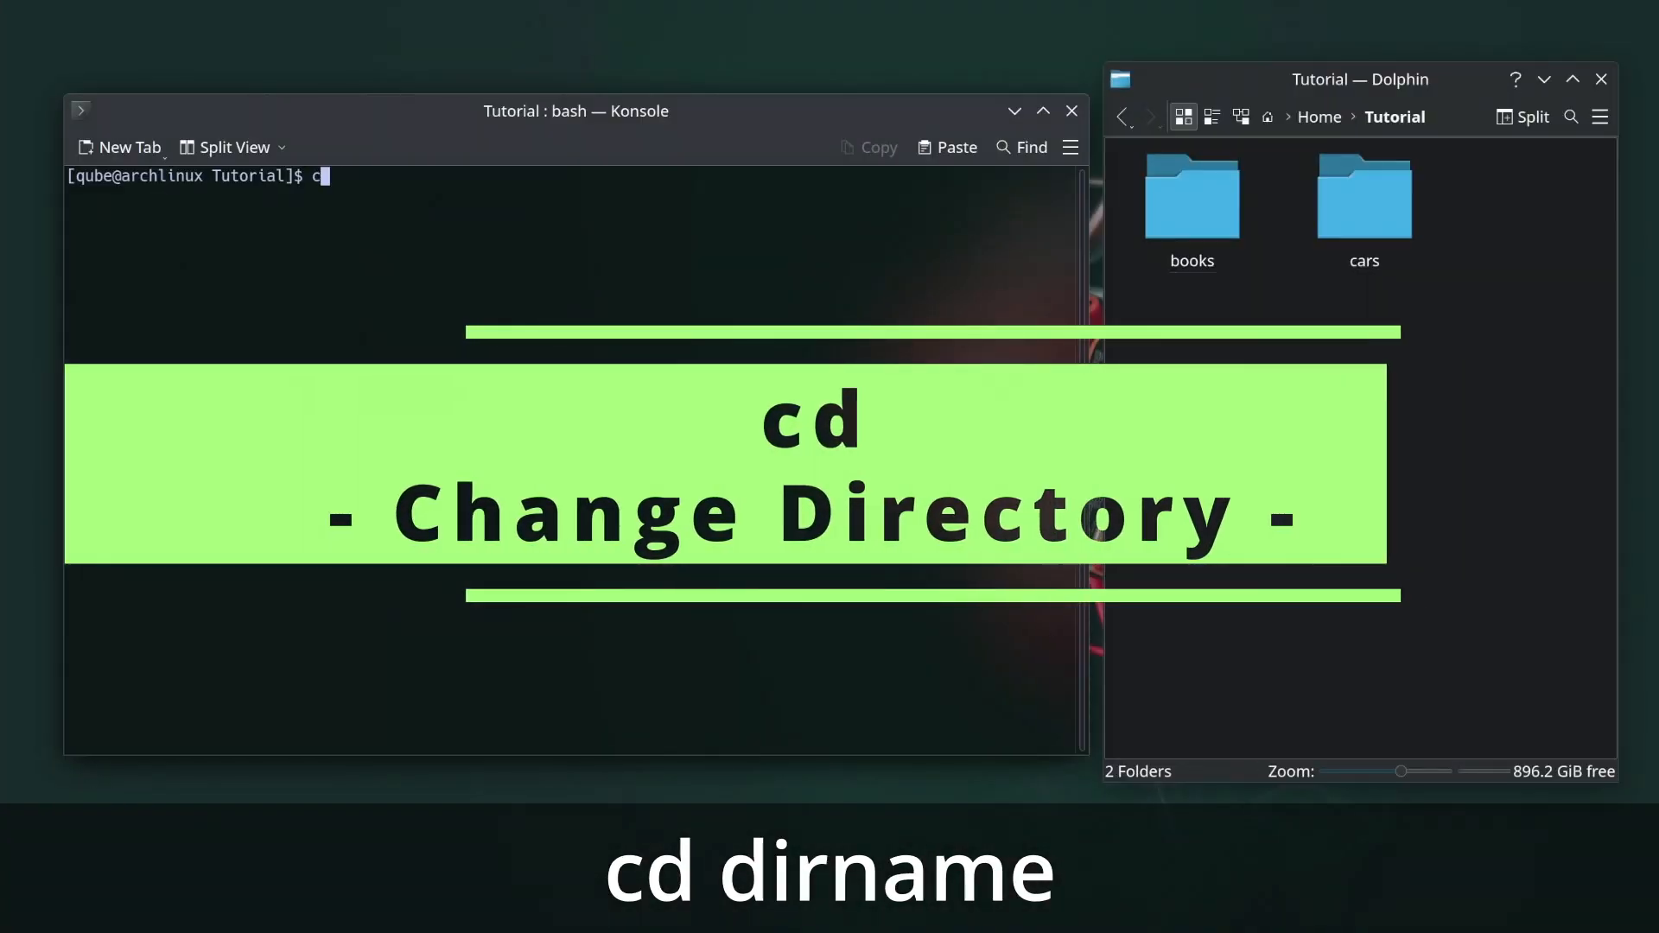
Move into books, then motivational, then sapiens using its full /home path.
{"action": "type", "text": "d"}
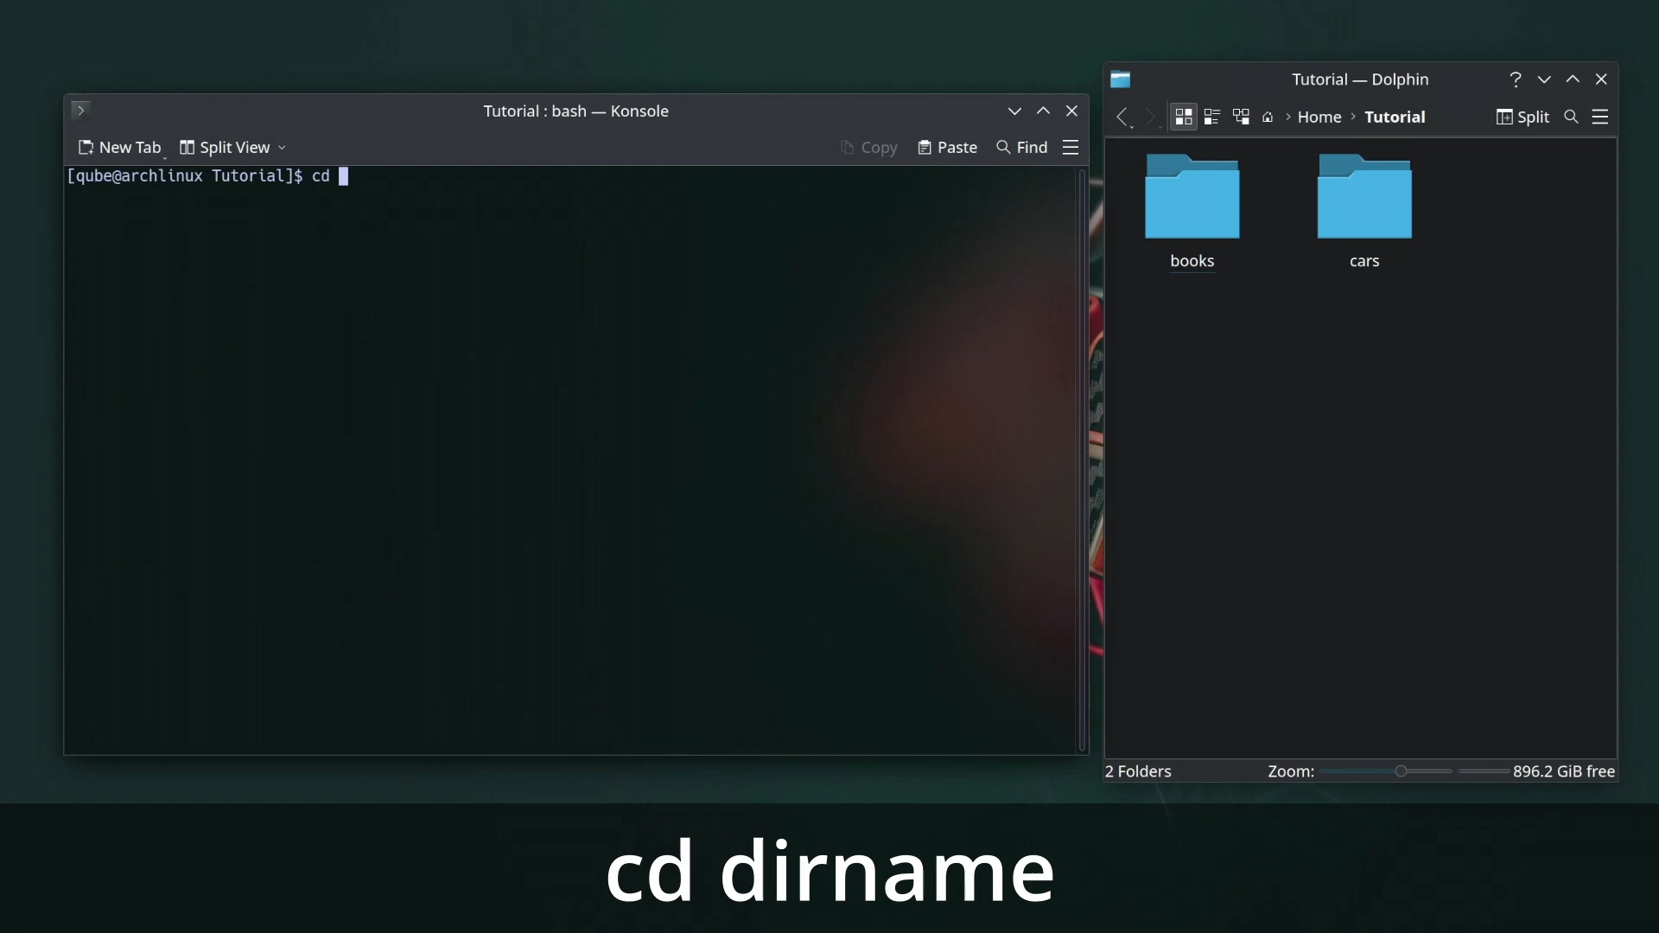
{"action": "type", "text": "book"}
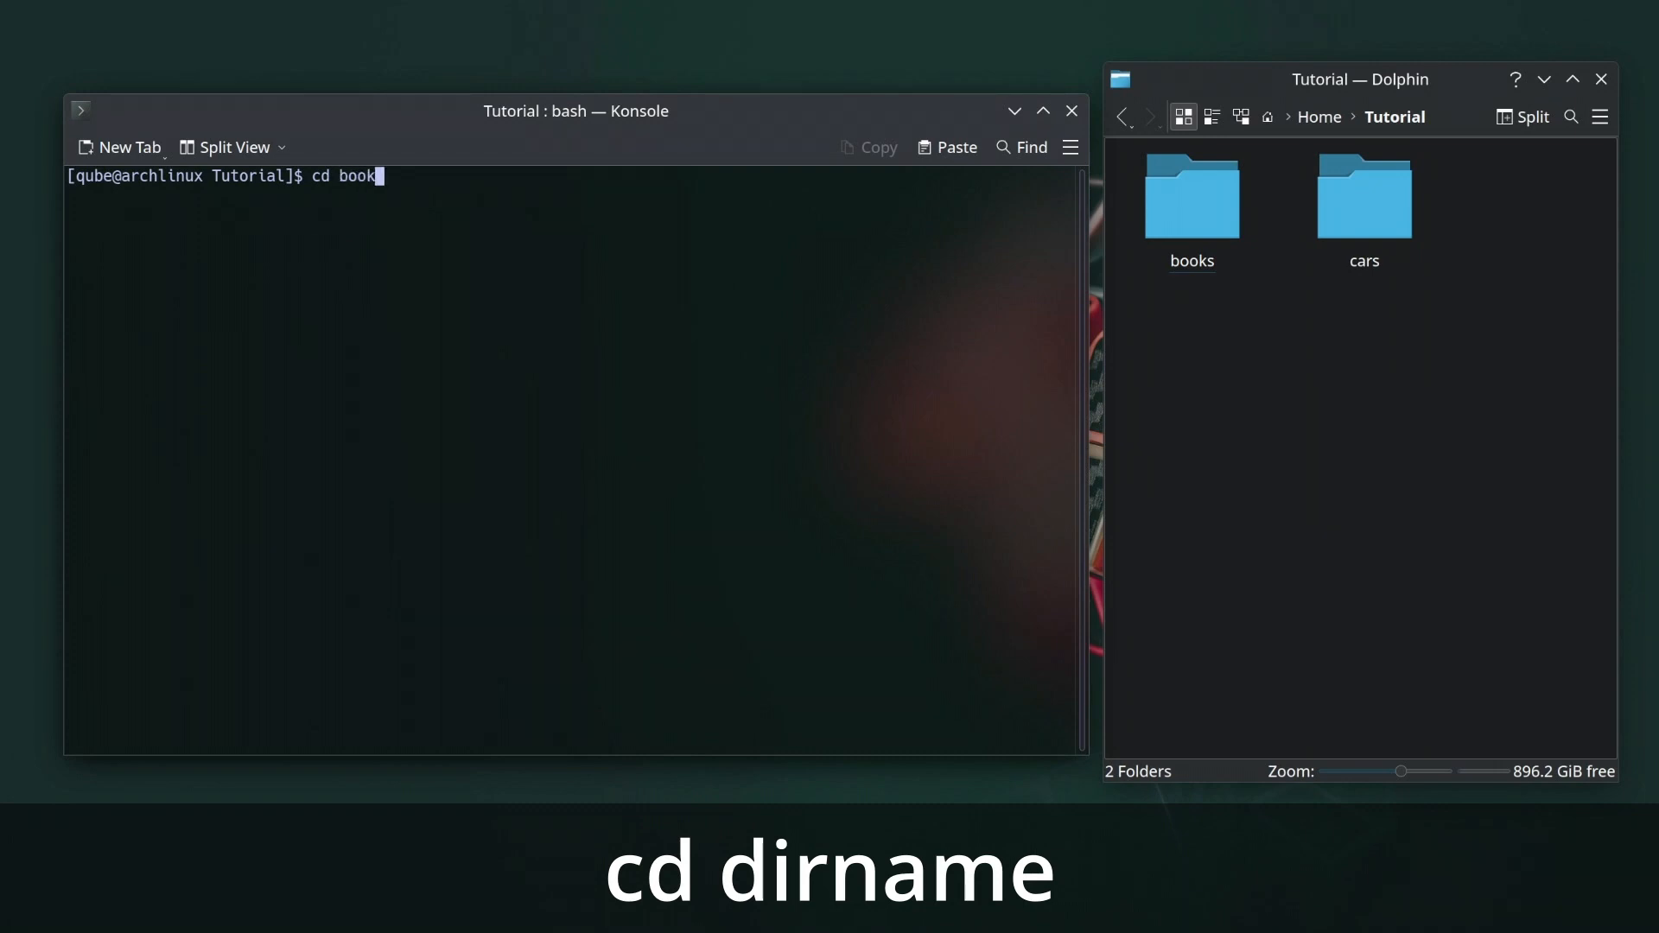
{"action": "key", "text": "Return"}
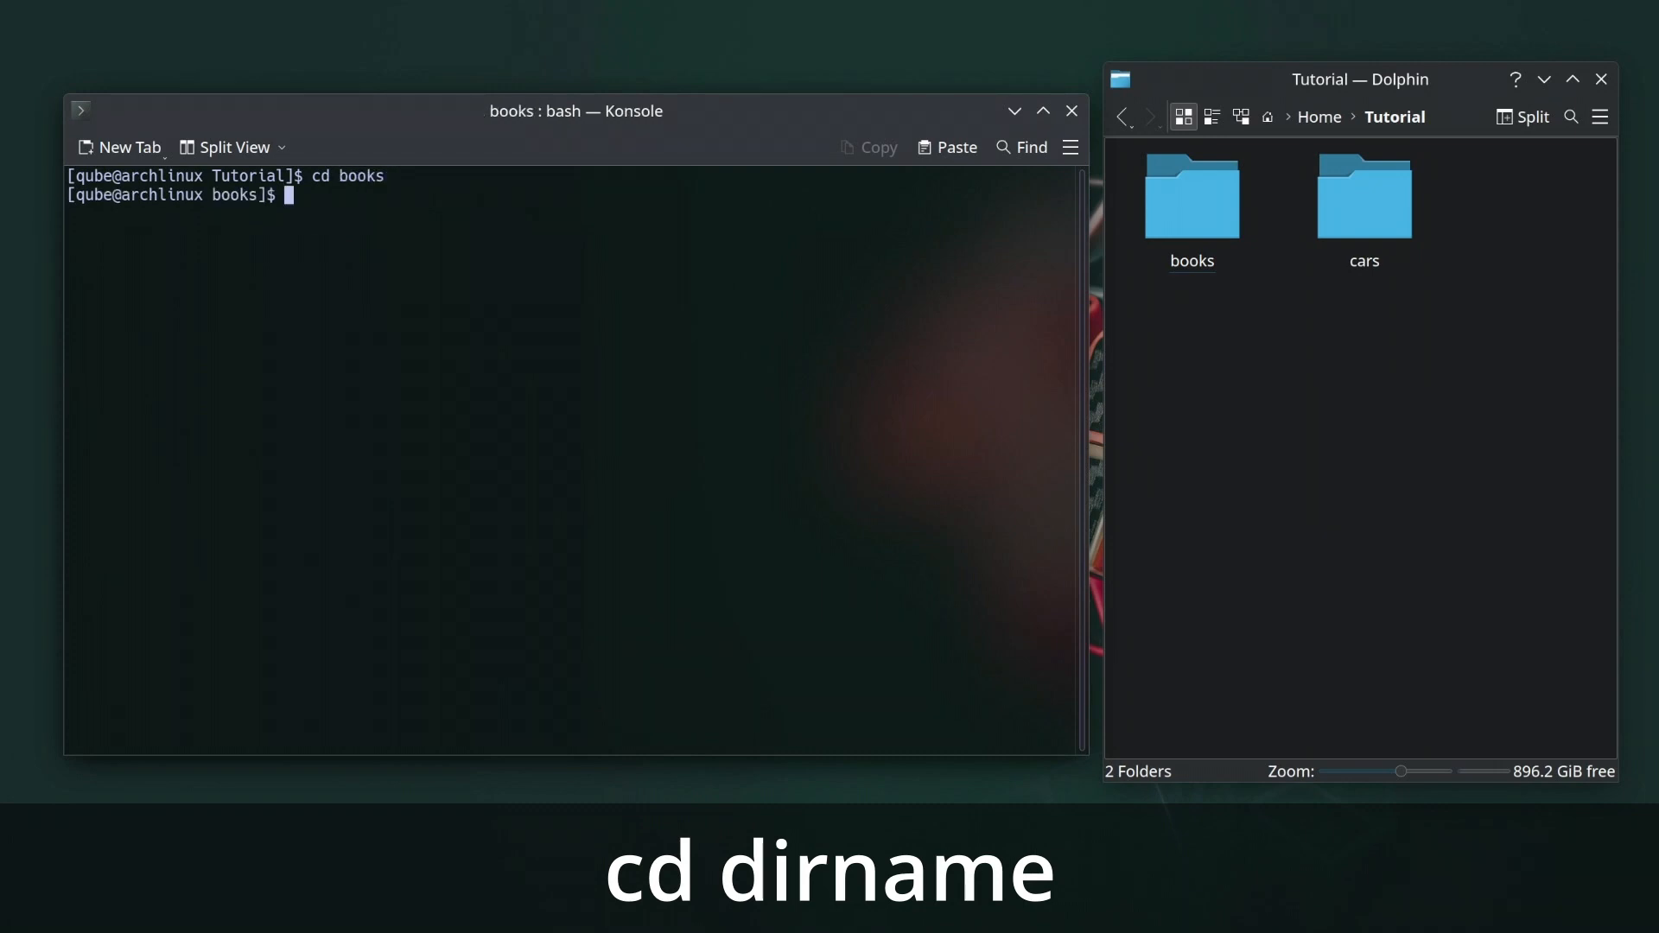
{"action": "type", "text": "cd motiva"}
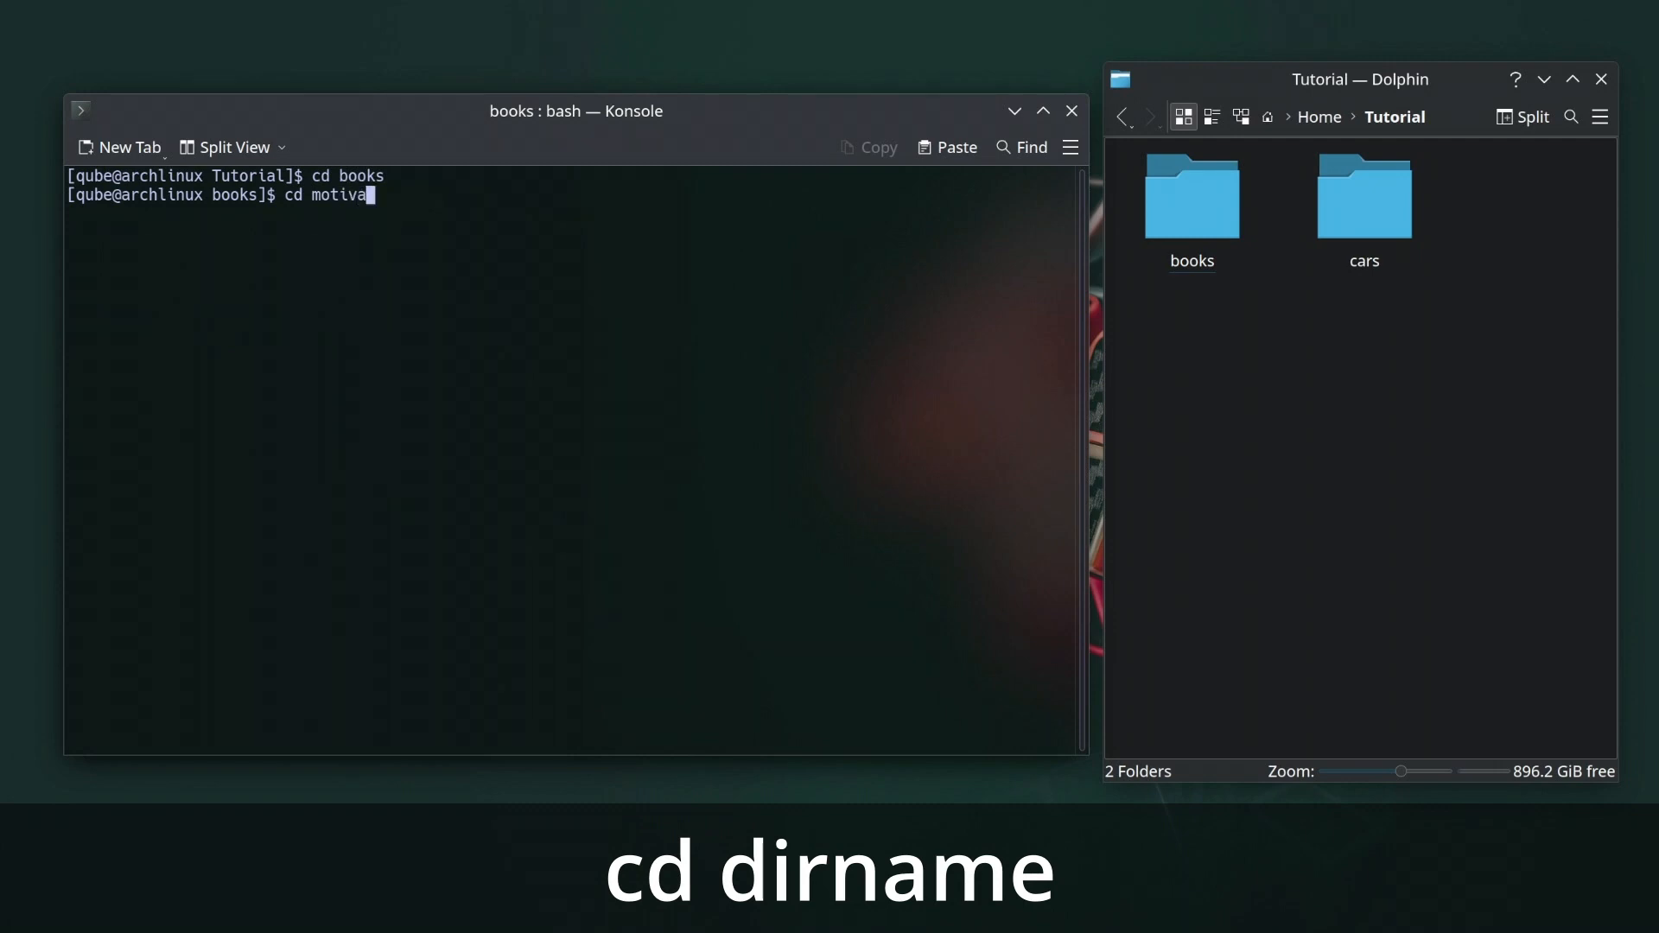
{"action": "key", "text": "Return"}
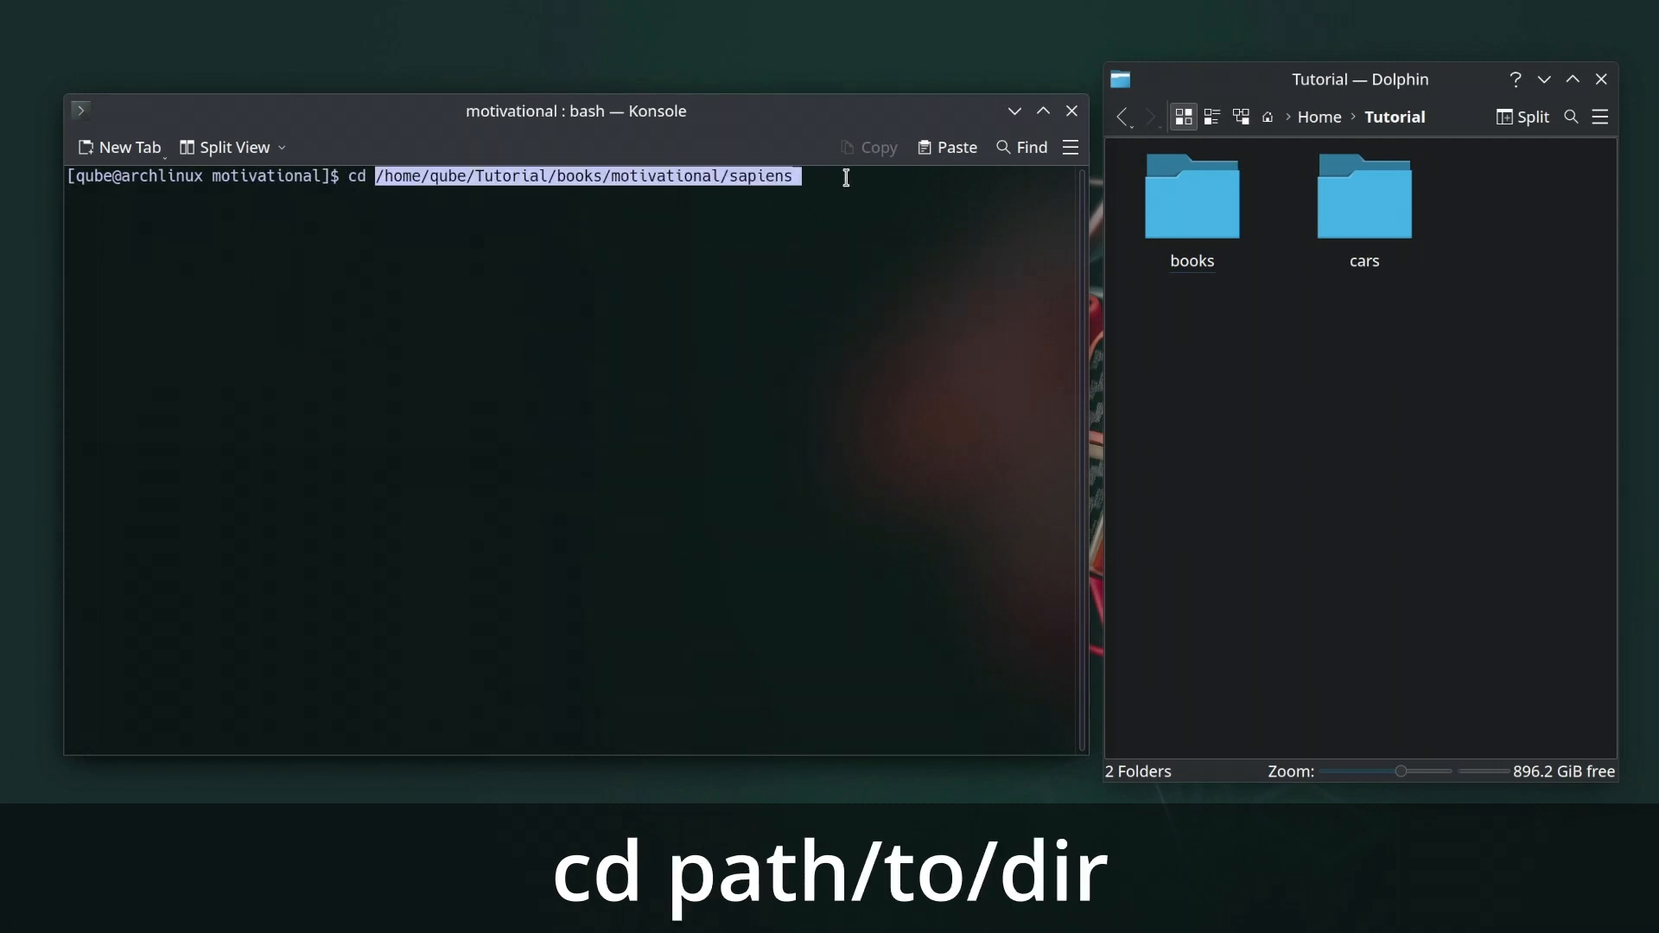
{"action": "key", "text": "Return"}
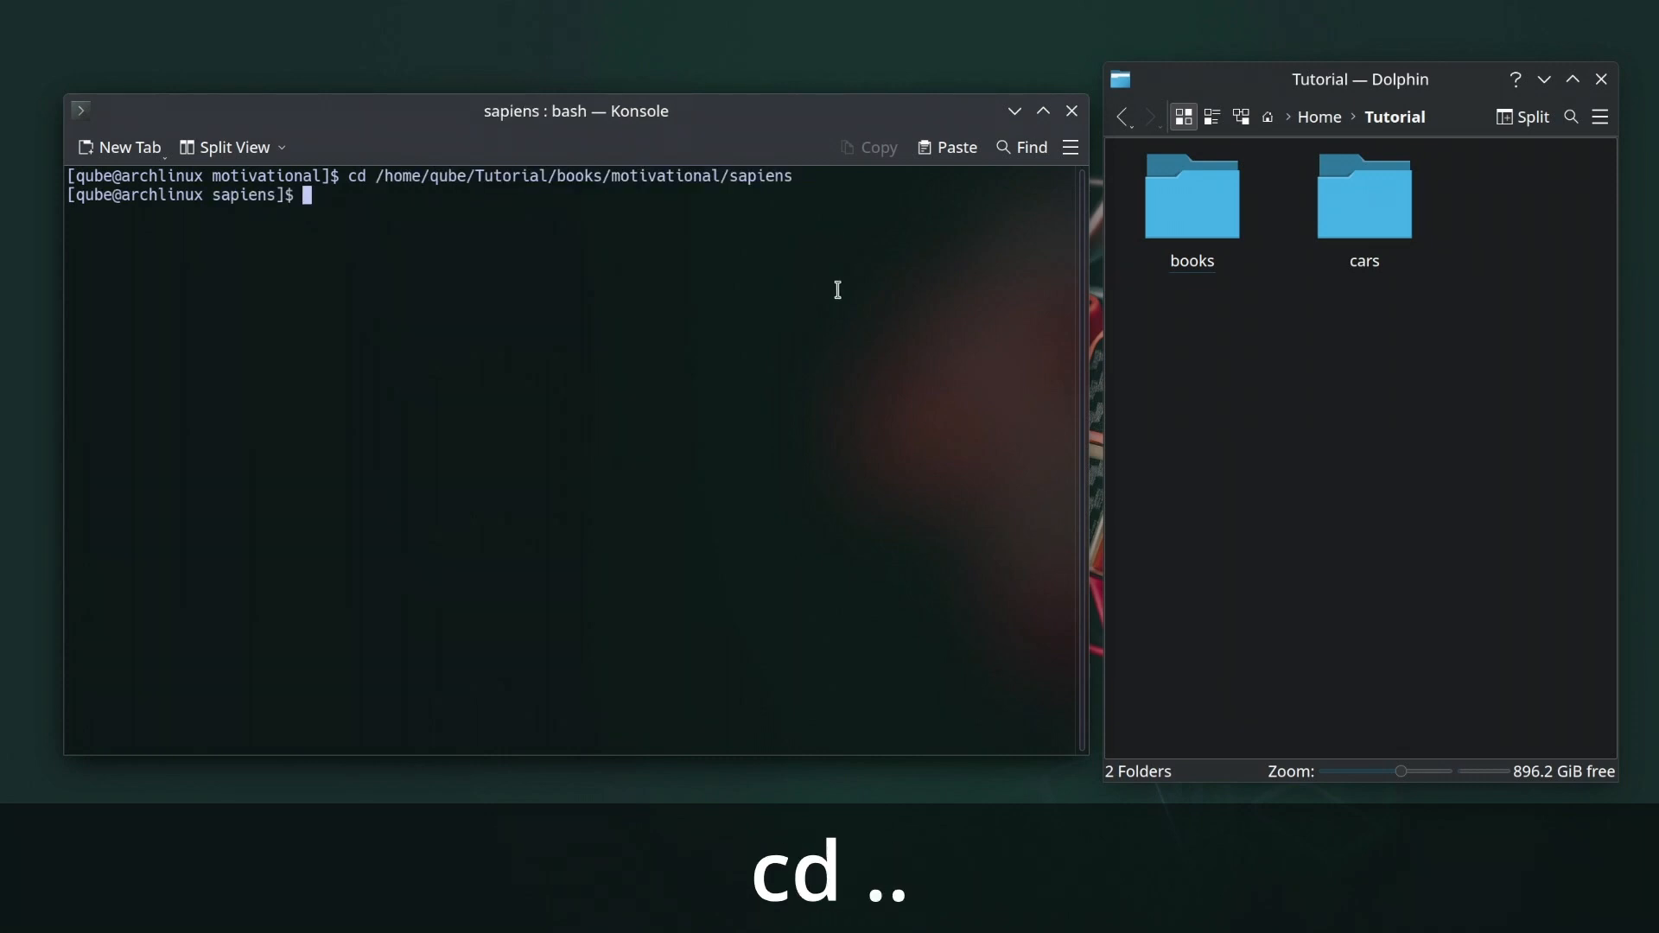
Go up with cd .., home with cd ~, and back to the previous directory with cd -.
{"action": "type", "text": "cd .."}
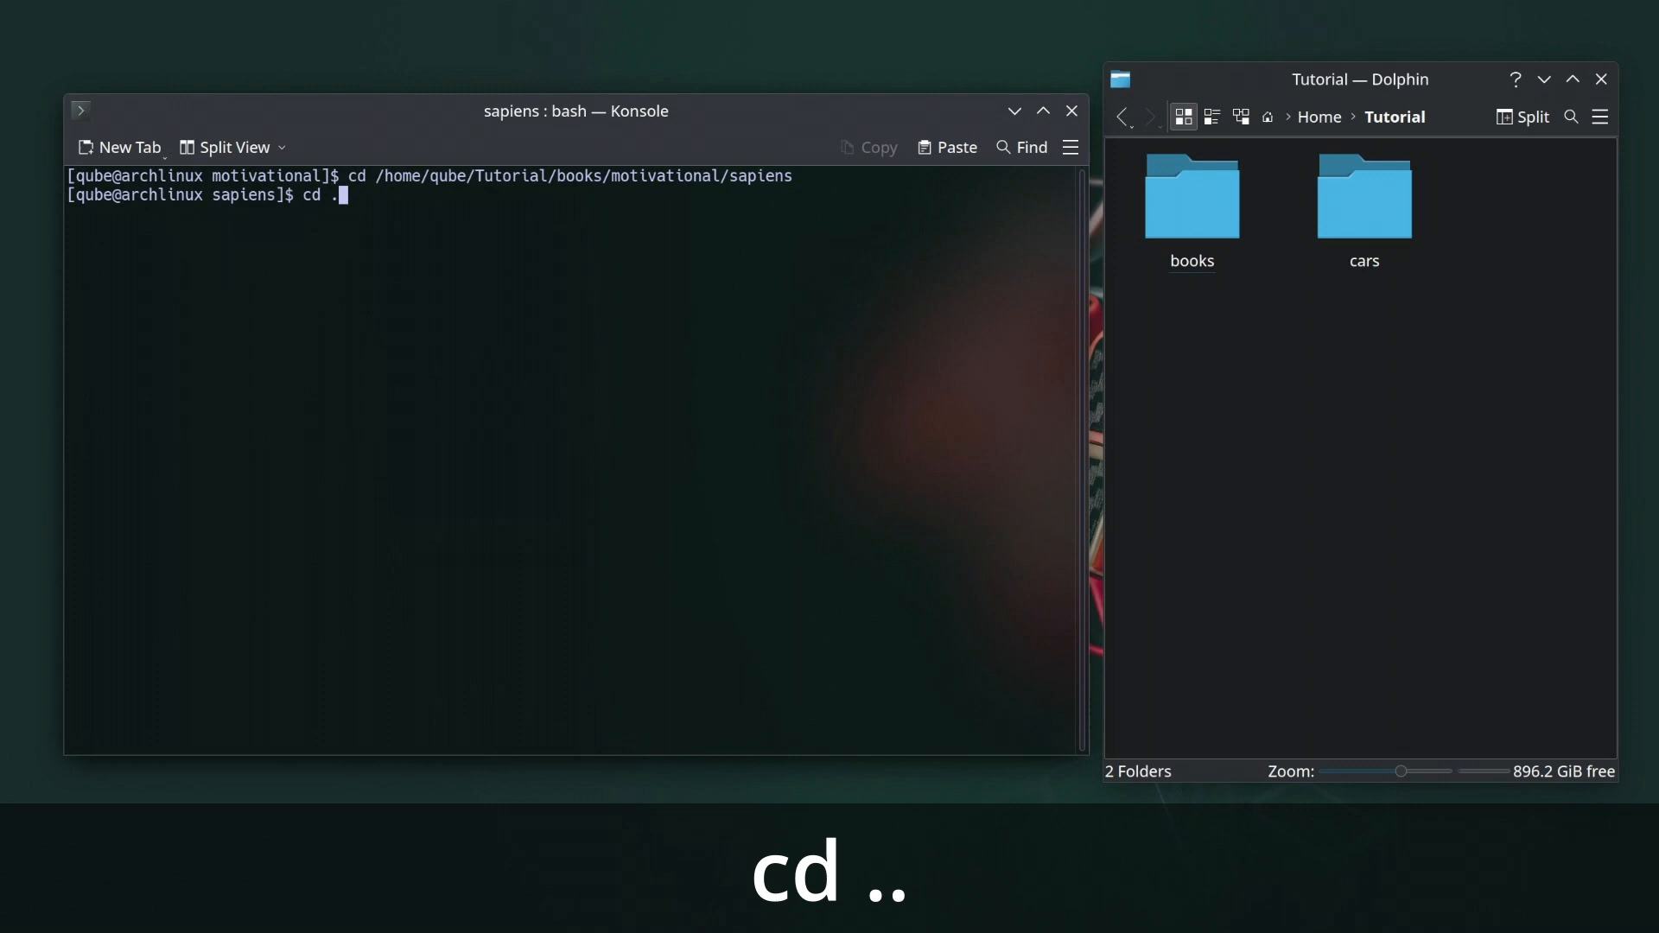
{"action": "key", "text": "Return"}
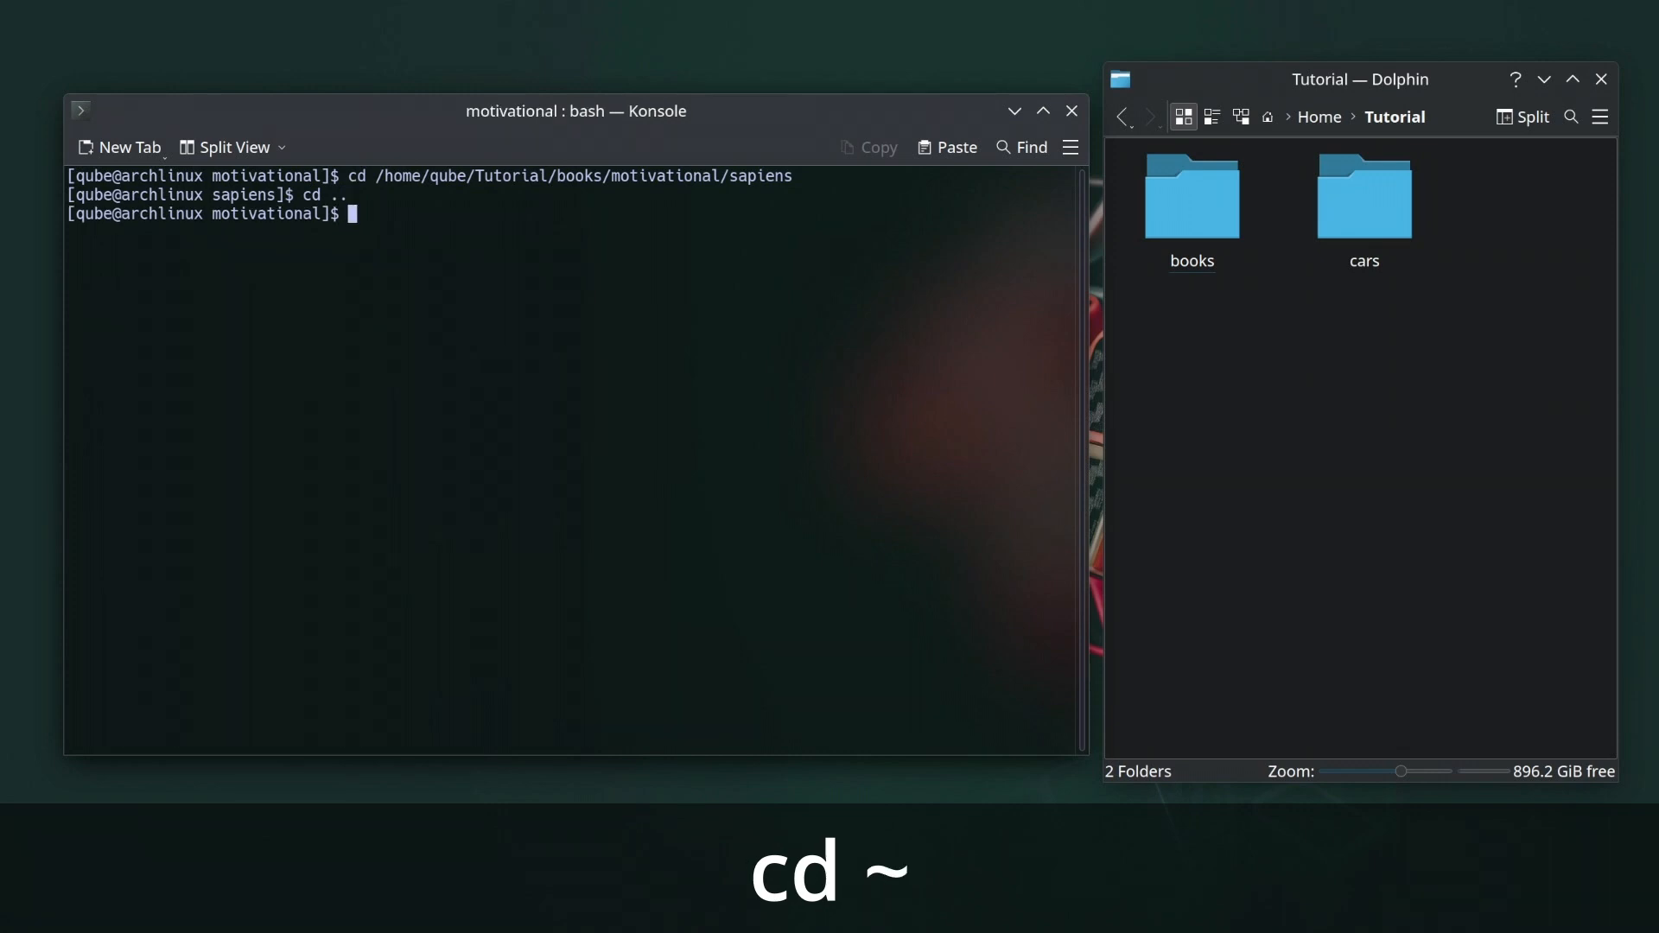
{"action": "type", "text": "cd ~"}
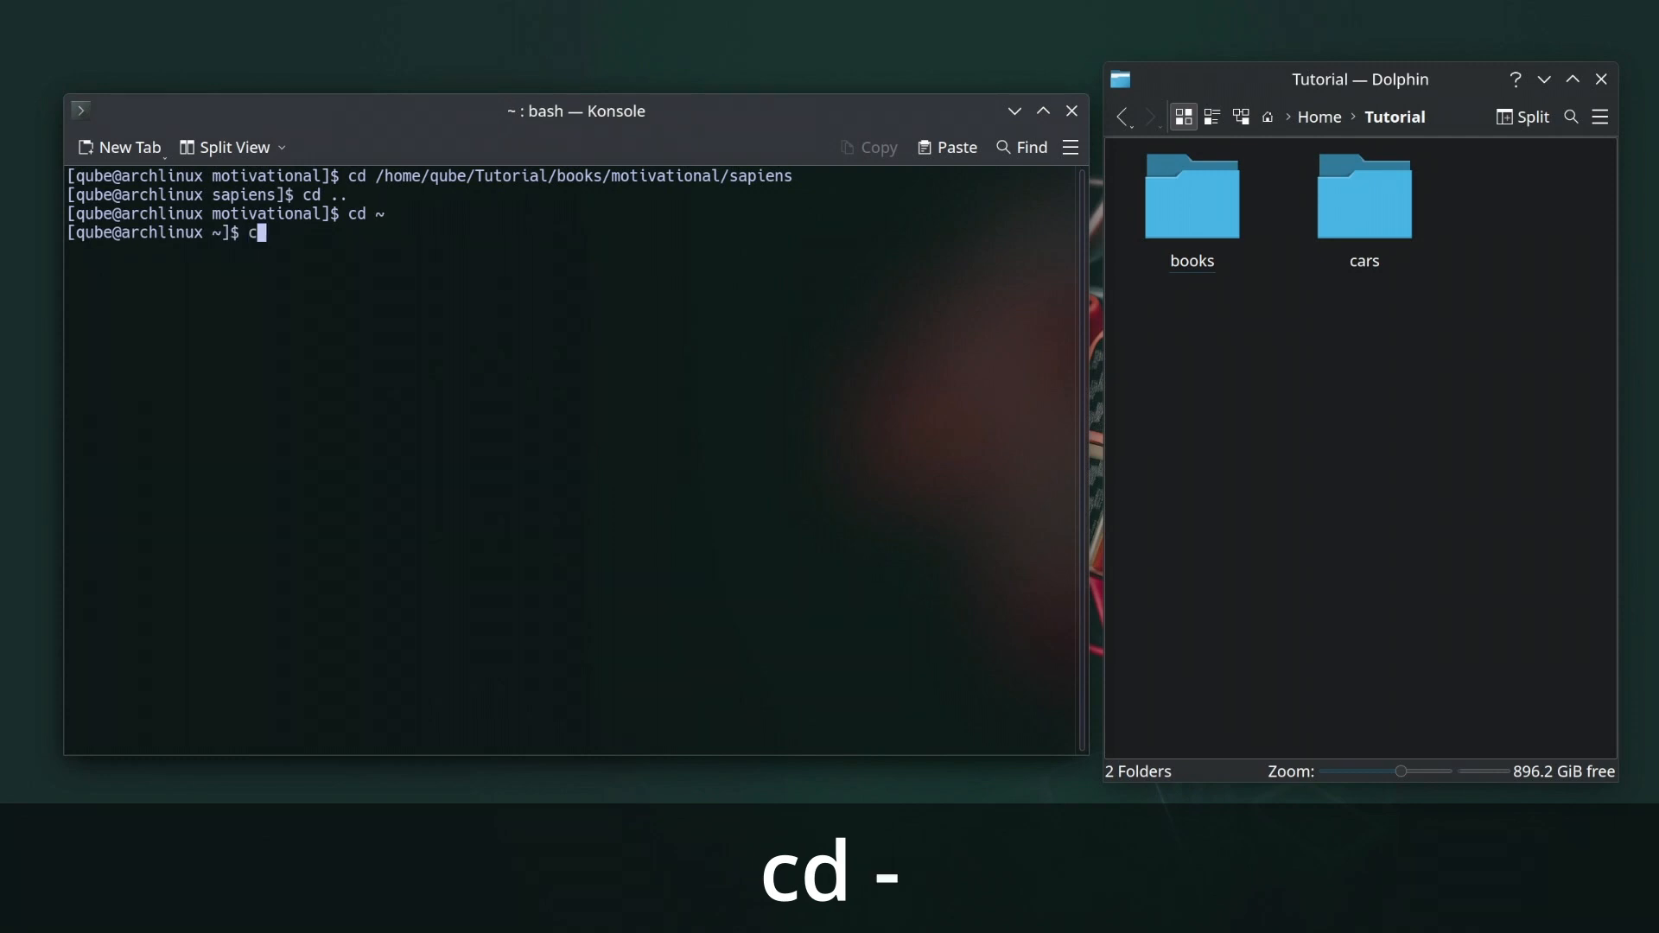
{"action": "type", "text": "-"}
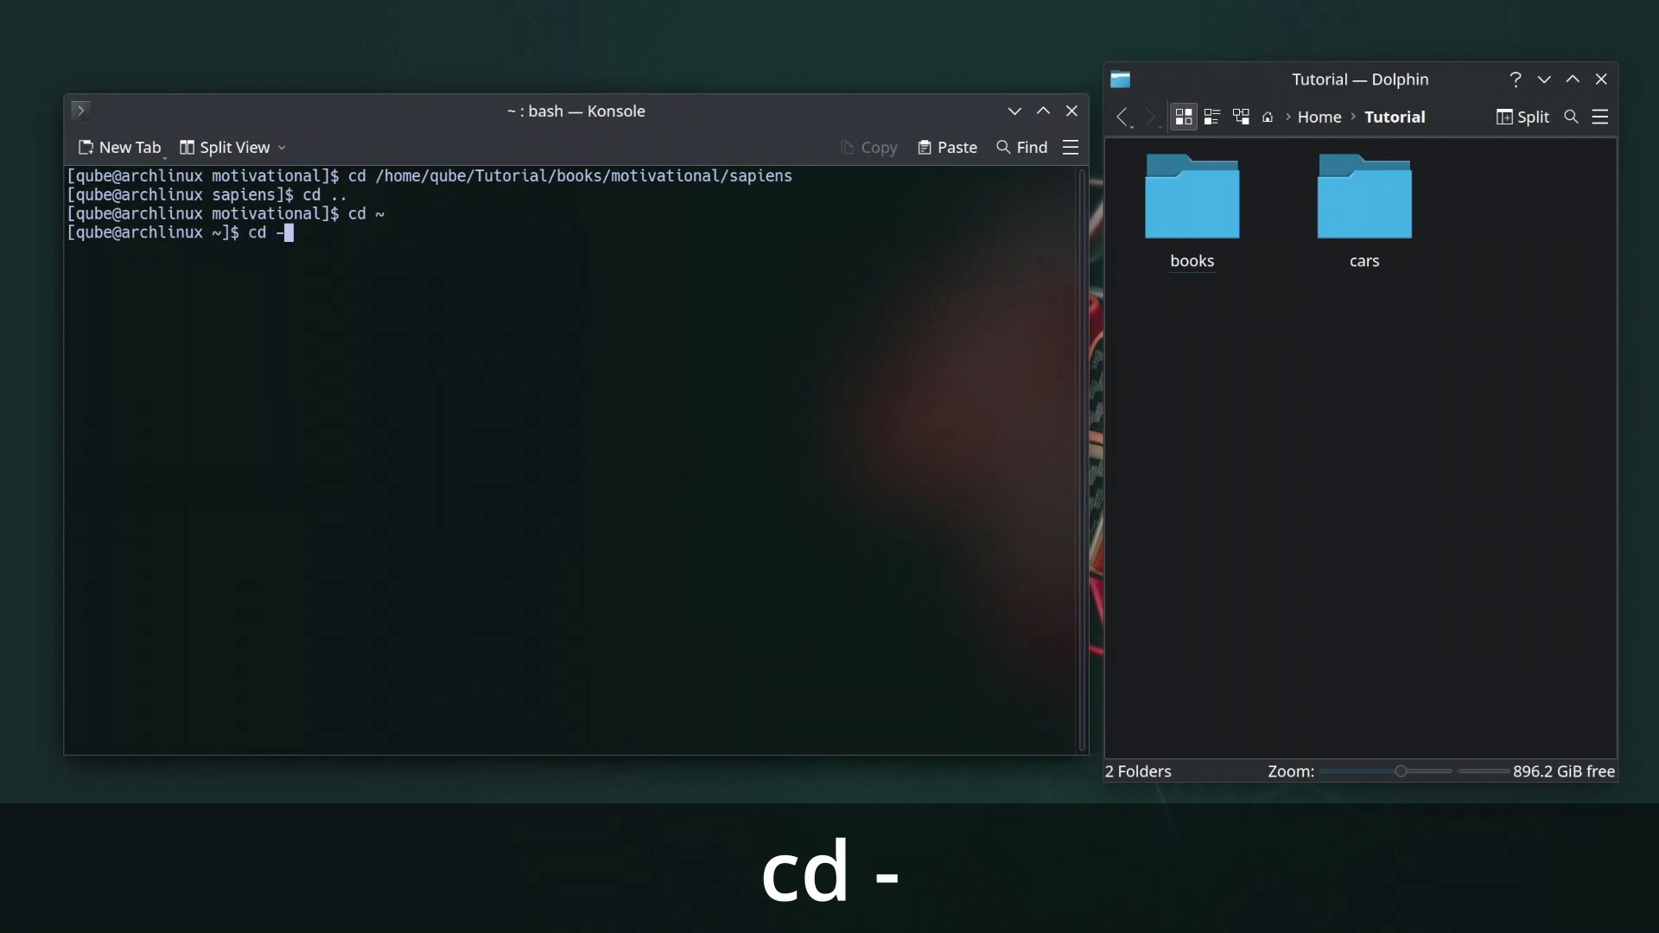
{"action": "key", "text": "Return"}
{"action": "type", "text": "rmdir pet"}
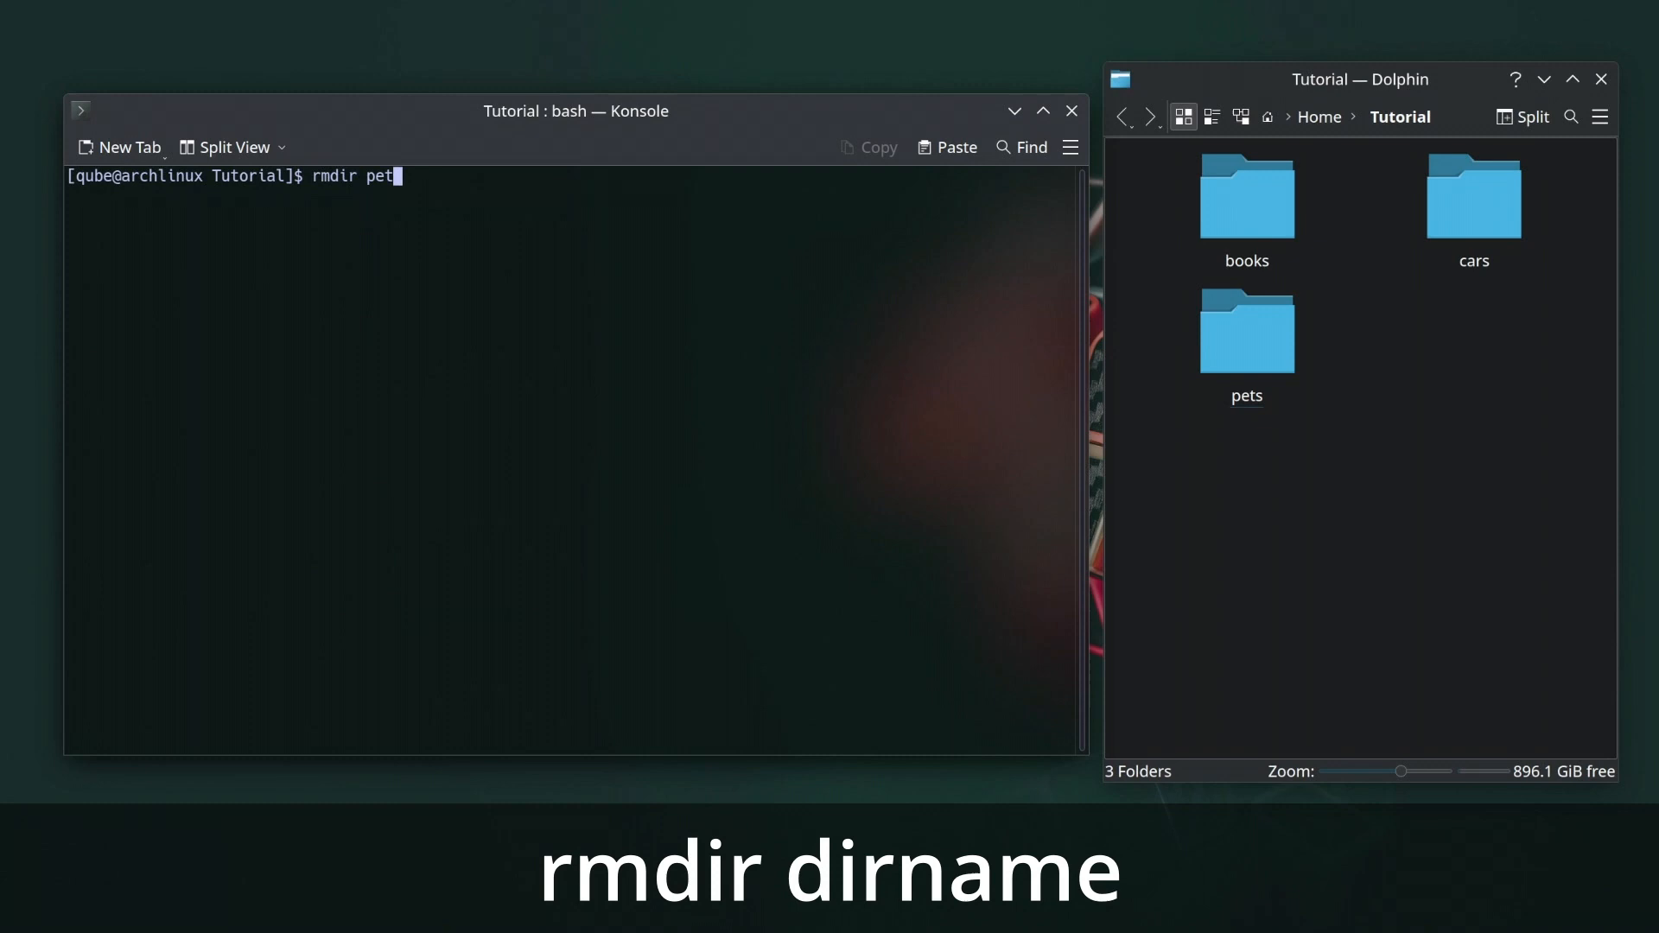
Remove the empty pets folder and the whole books/motivational/sapiens chain with rmdir -p.
{"action": "type", "text": "s"}
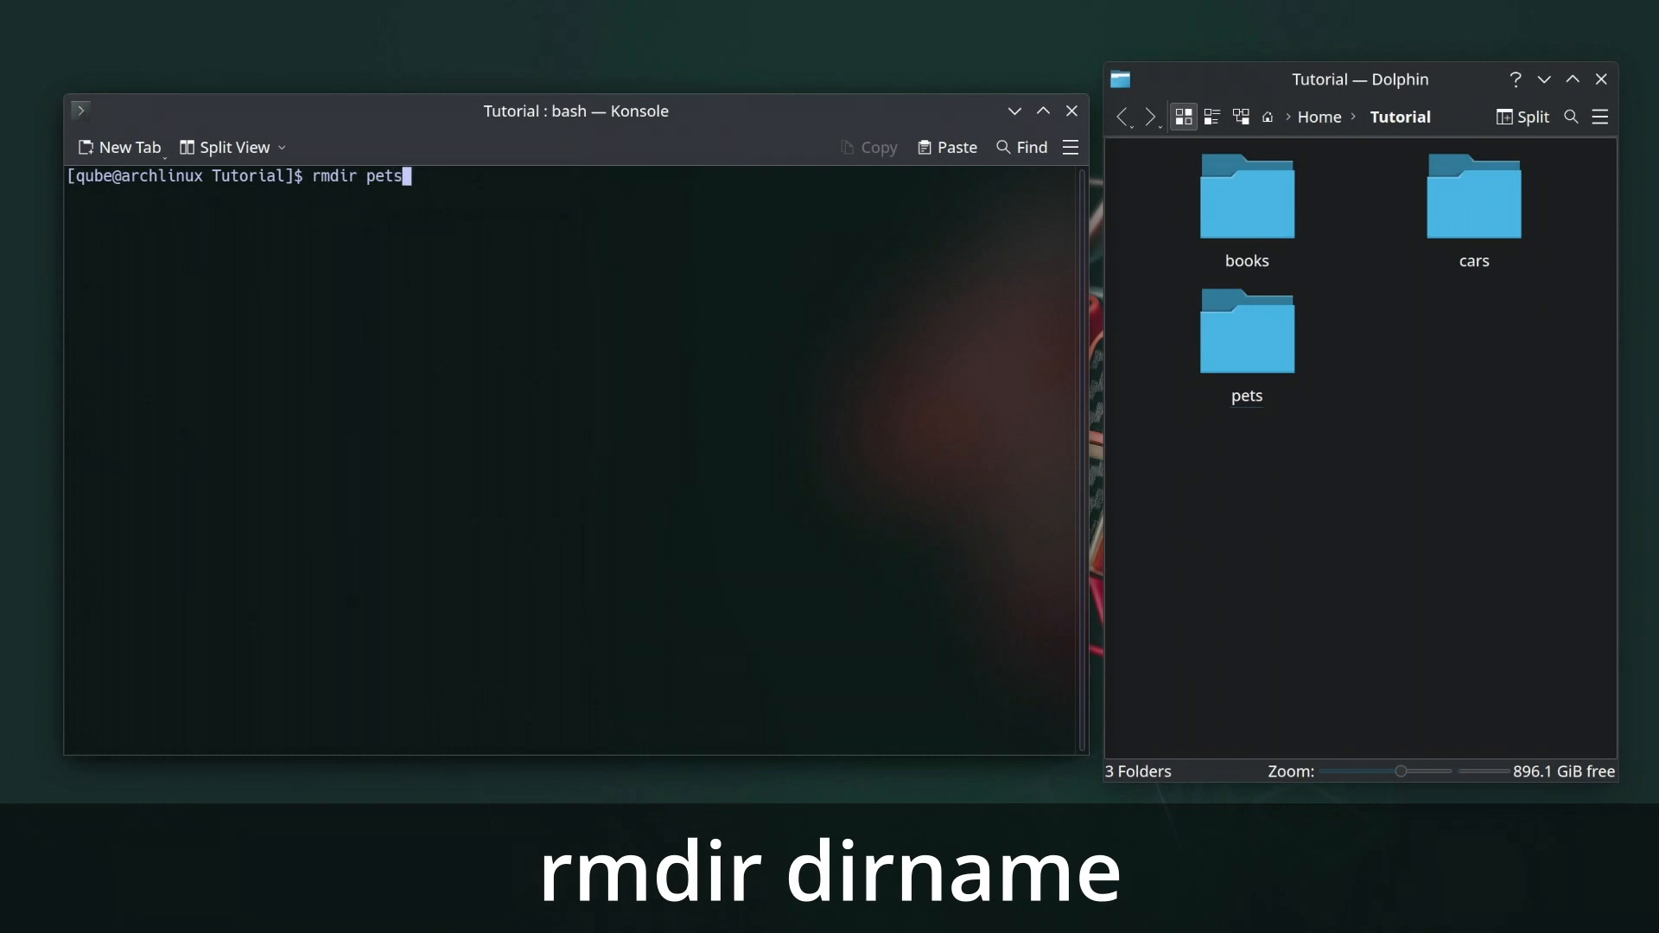
{"action": "key", "text": "Return"}
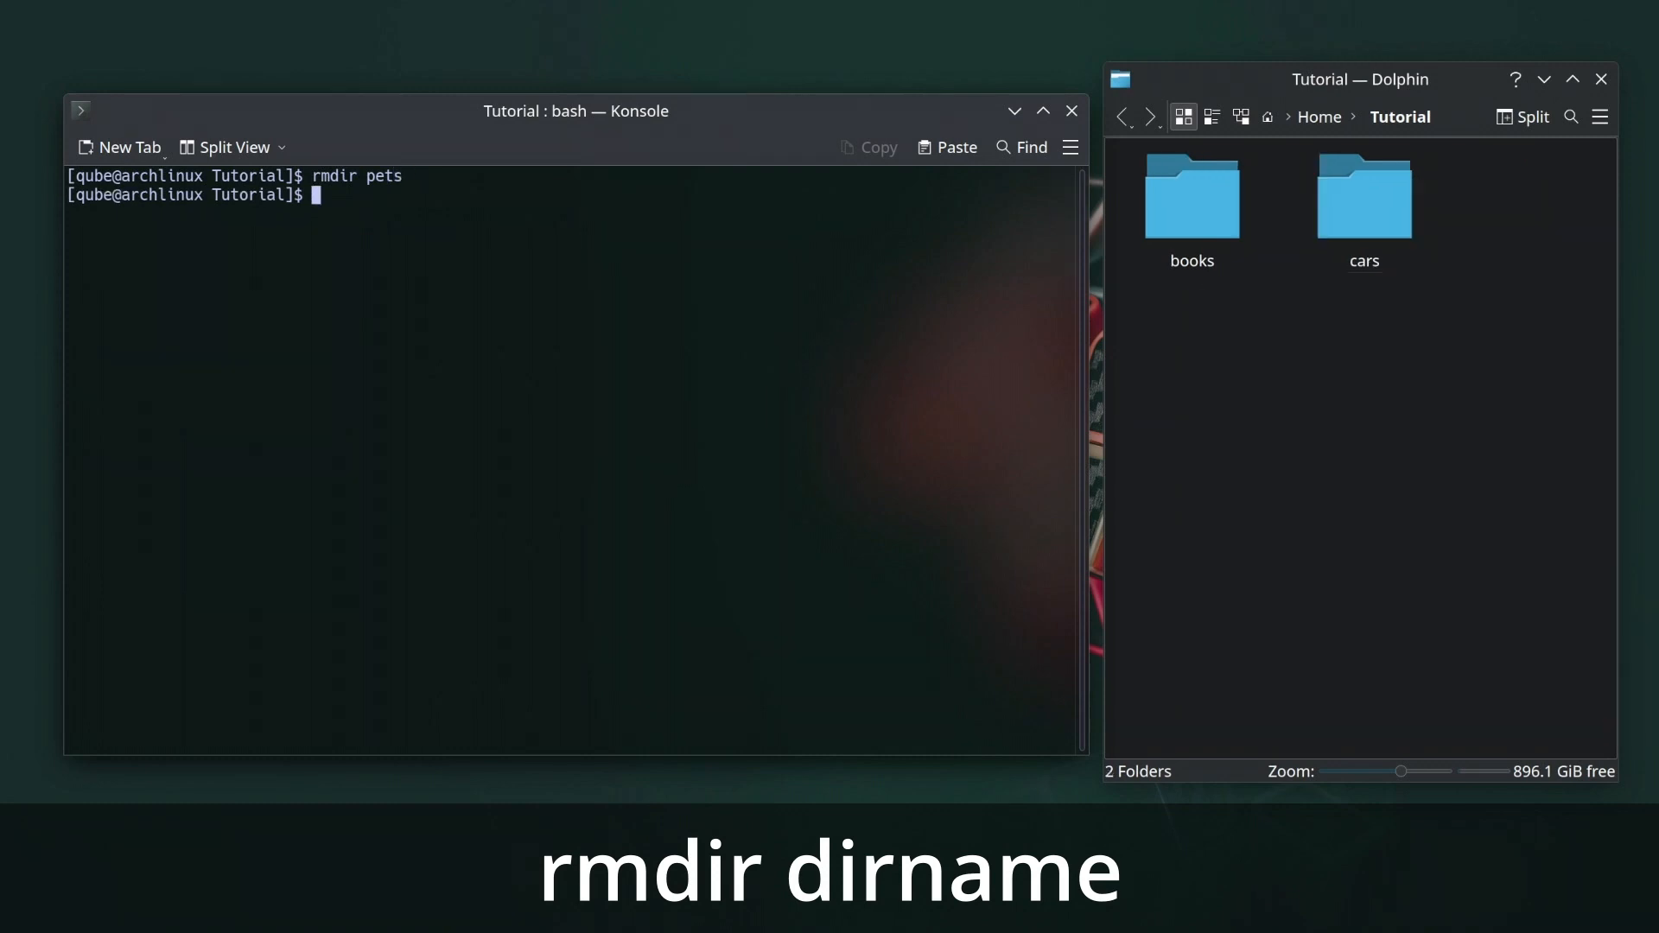
{"action": "type", "text": "rmdir -p books/motivational/sapiens"}
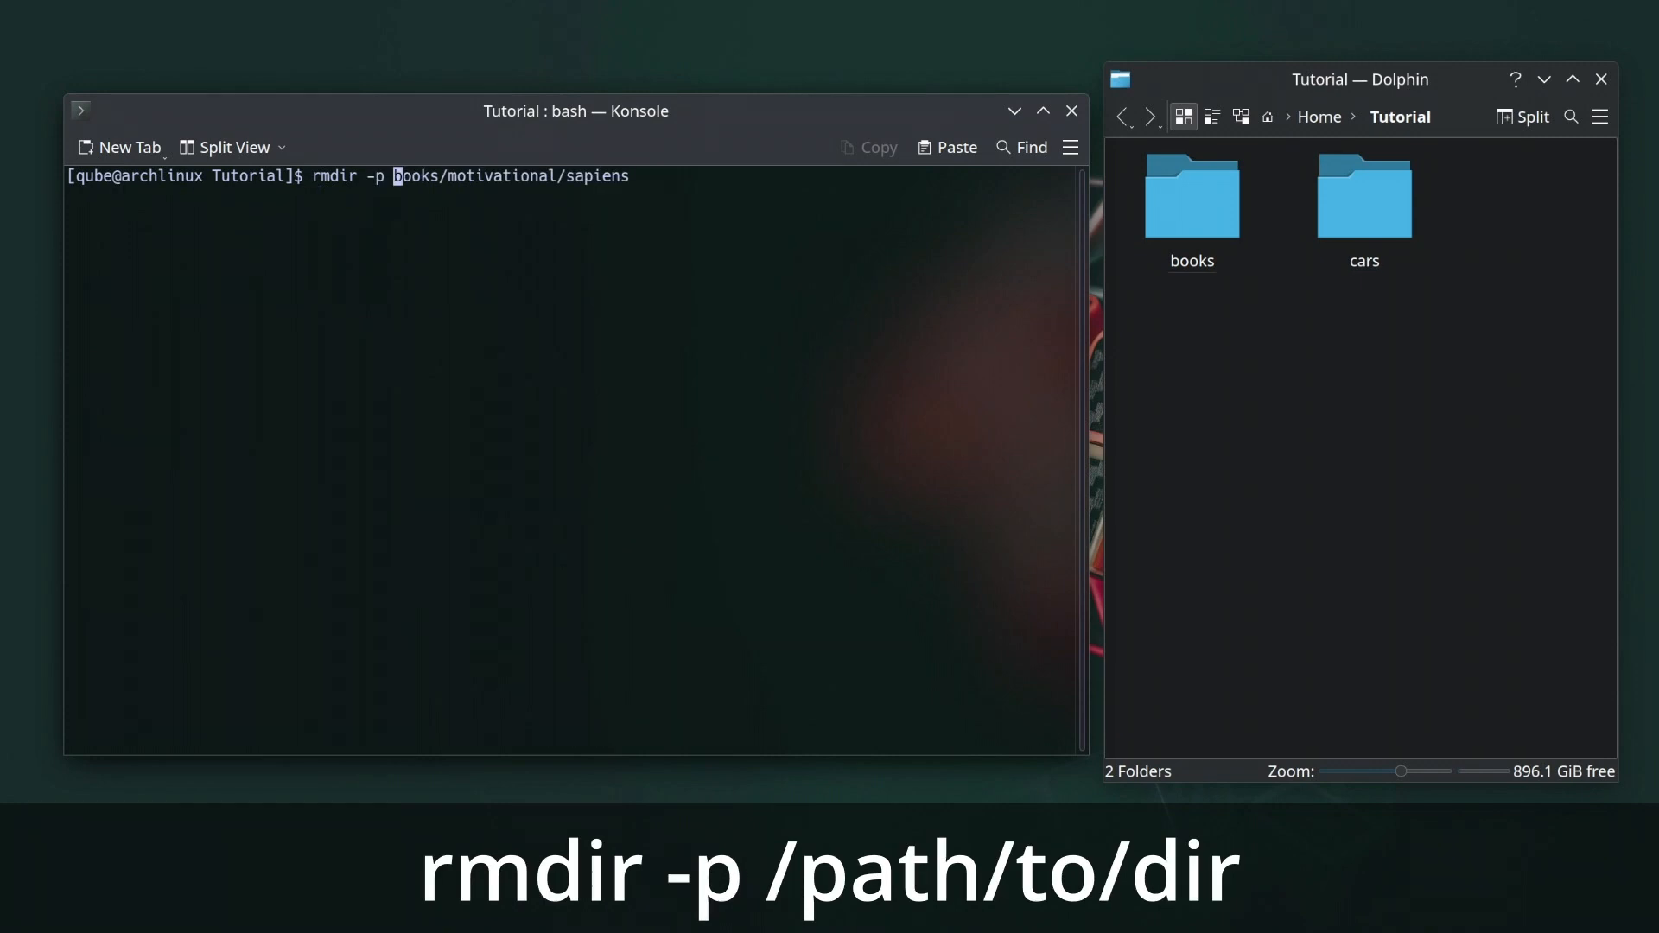
{"action": "key", "text": "Return"}
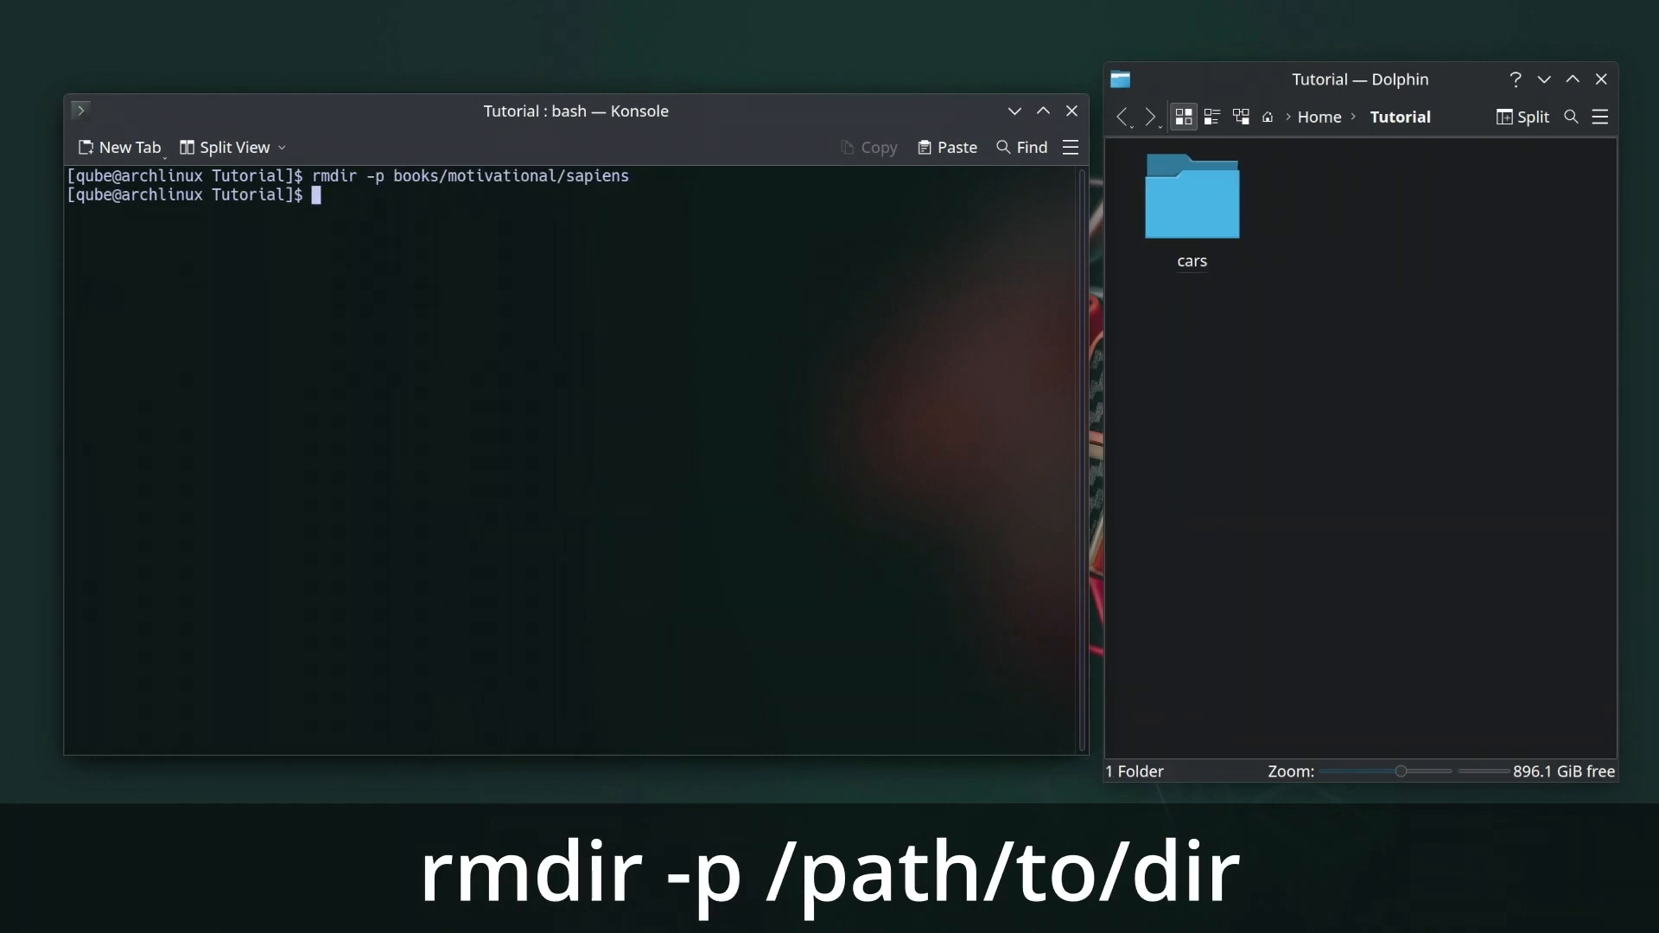
{"action": "mouse_move", "coordinate": [615, 297]}
{"action": "type", "text": "rmdir"}
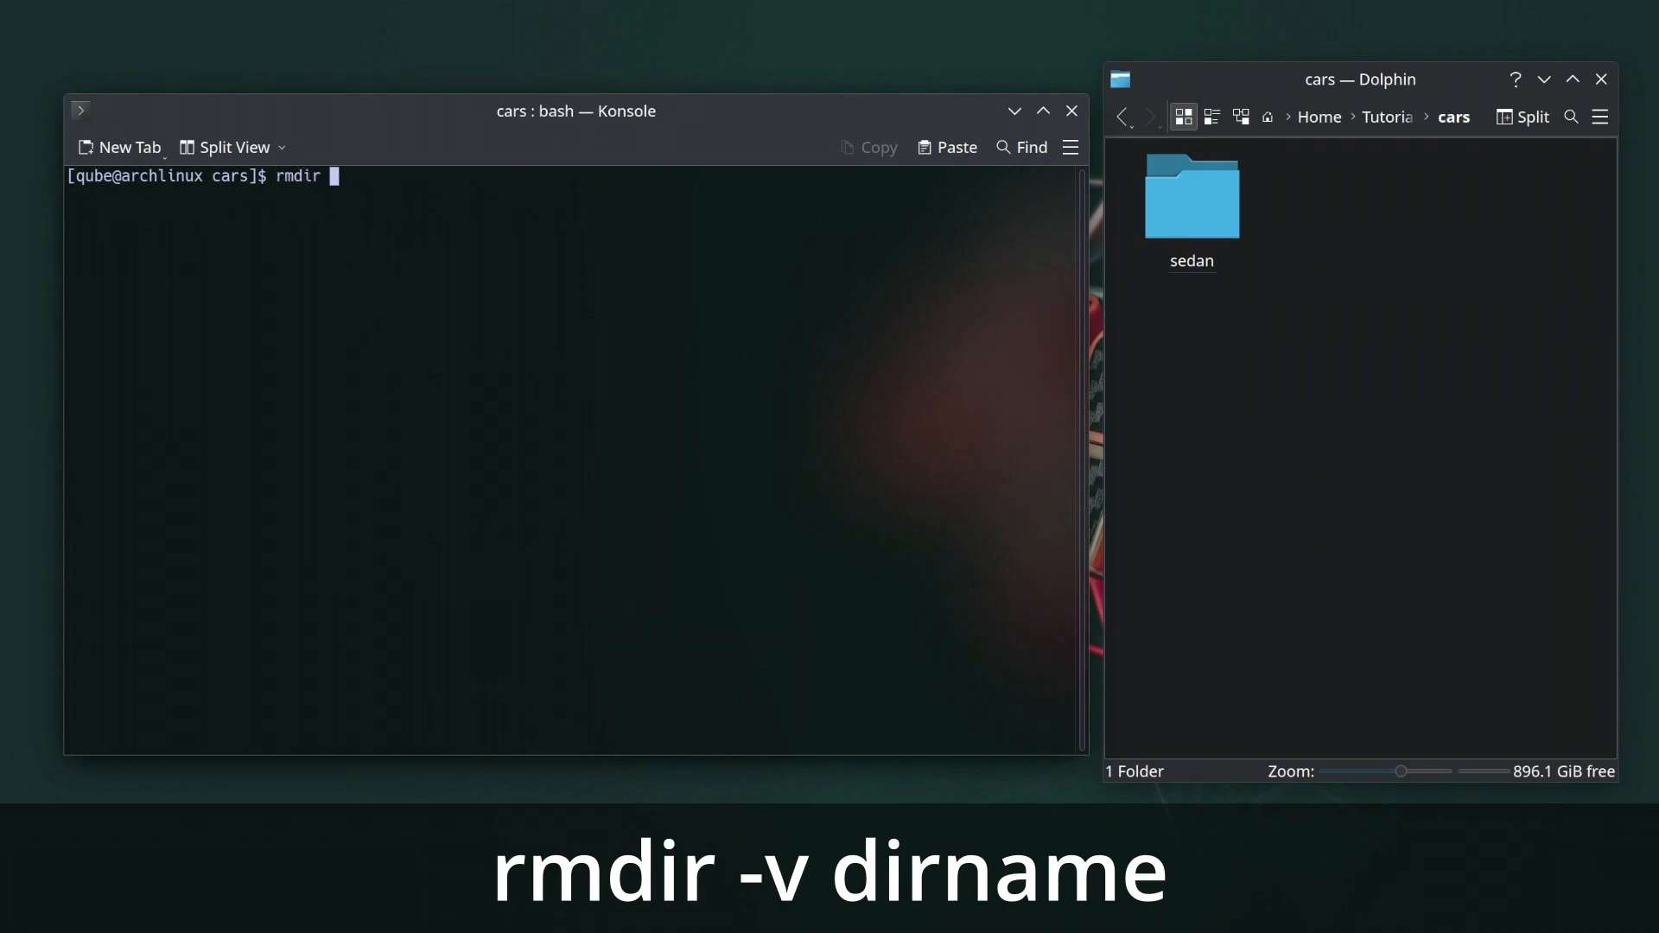
Remove sedan verbosely with rmdir -v, then read the rmdir manual page.
{"action": "type", "text": "-v sedan"}
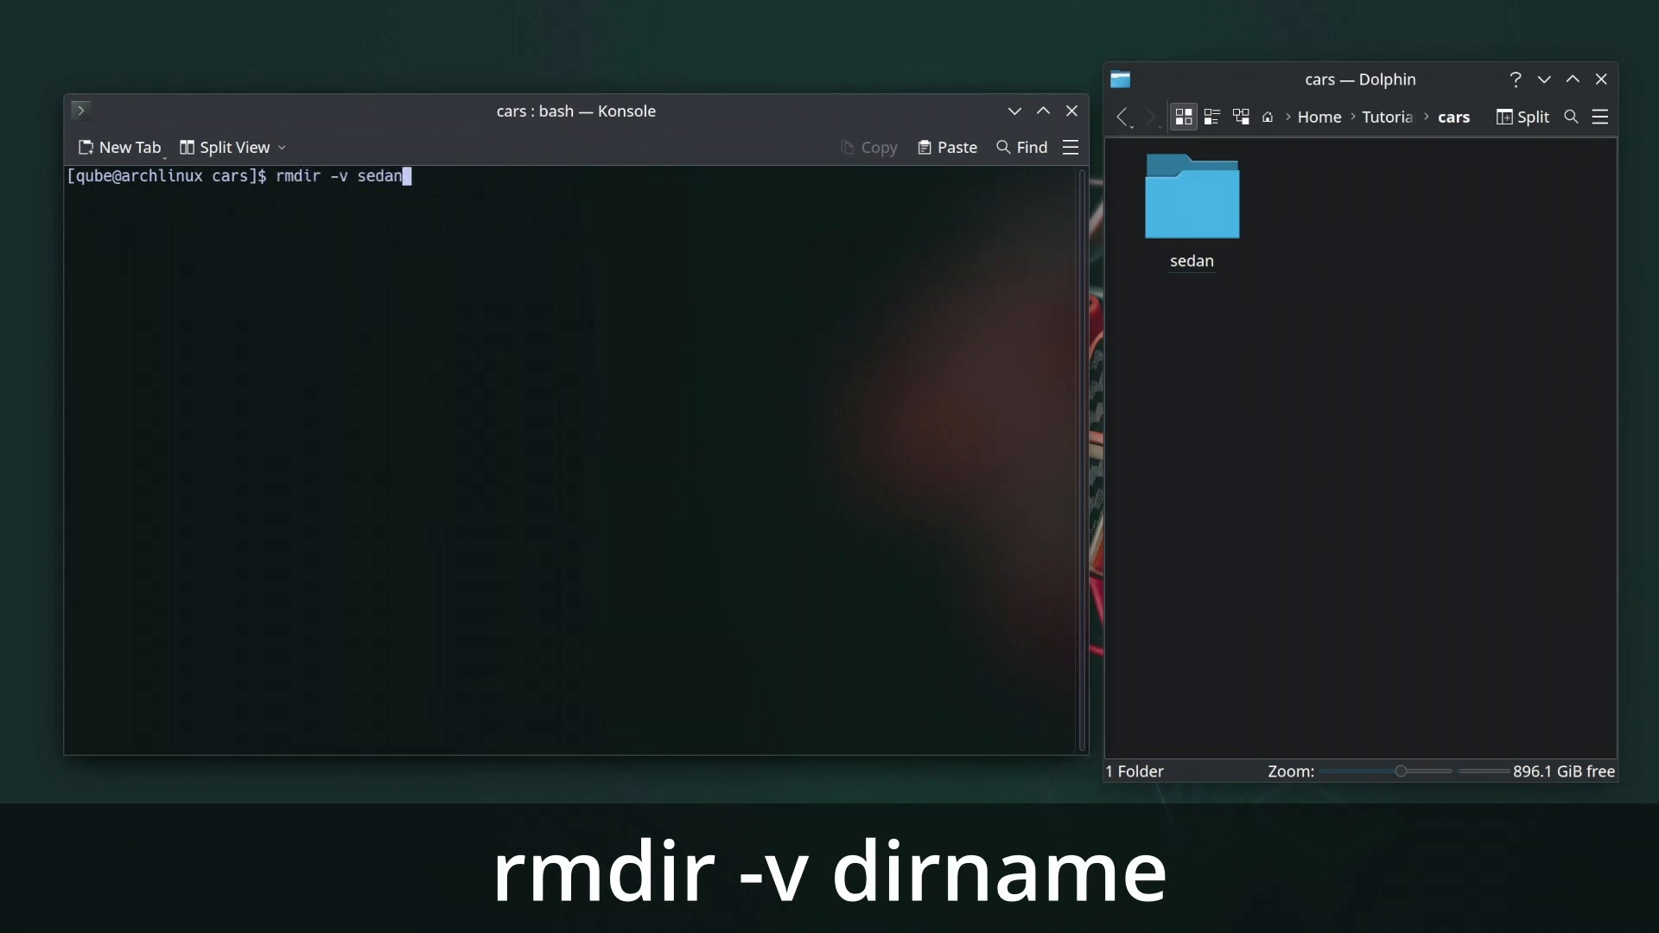
{"action": "key", "text": "Return"}
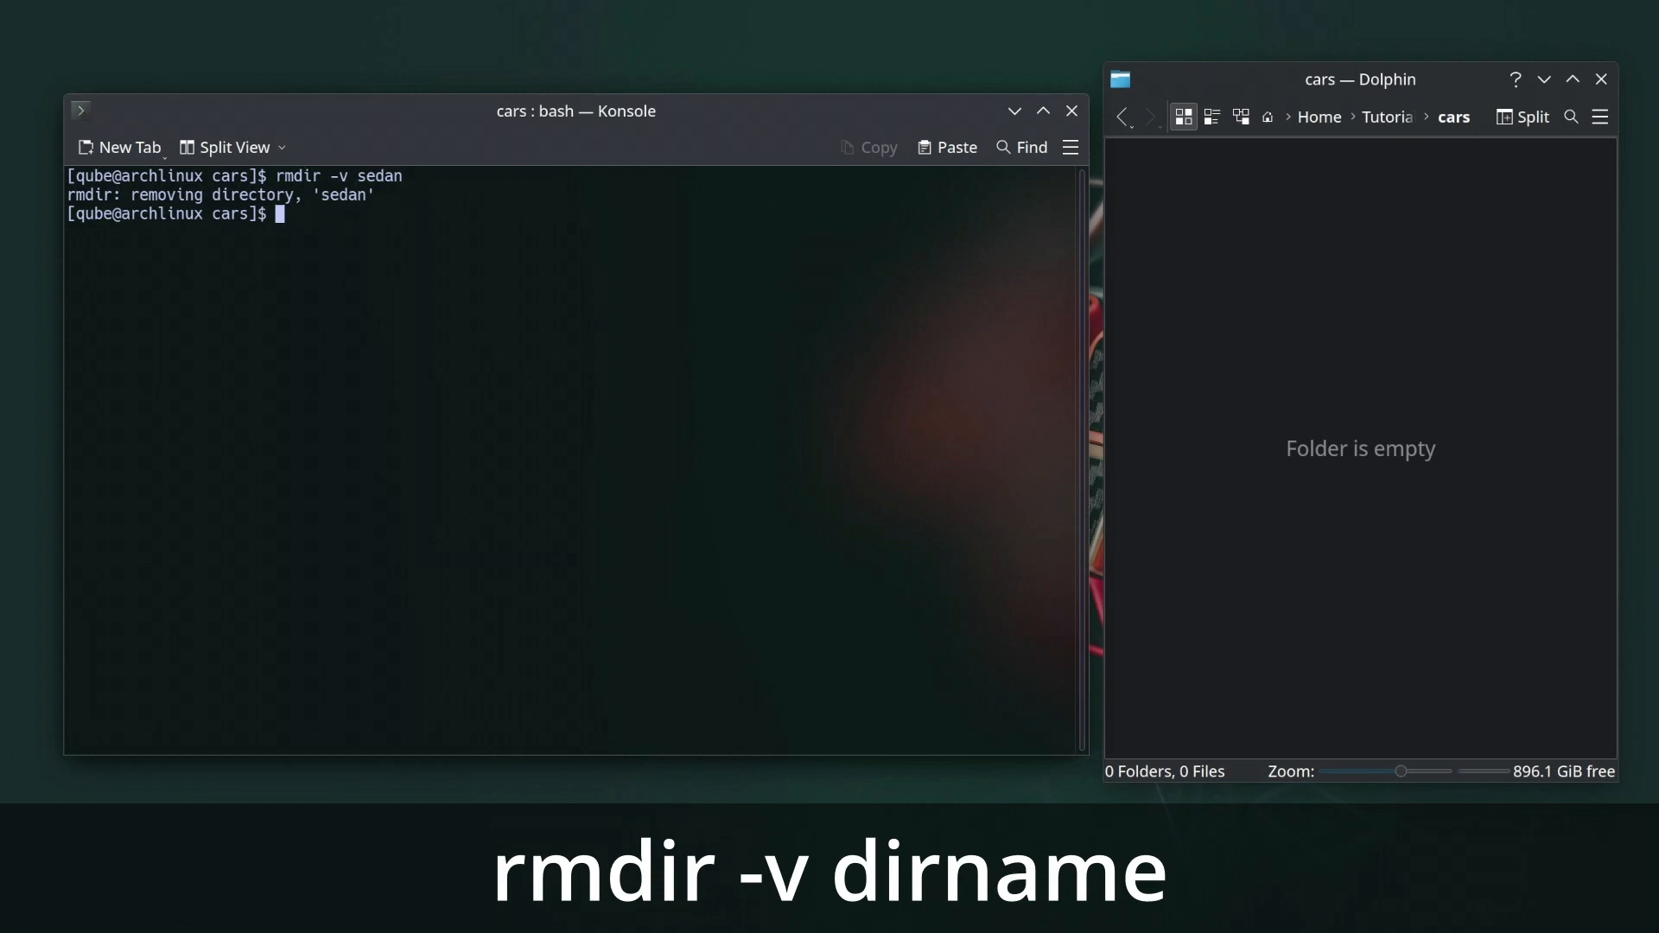
{"action": "type", "text": "man rmdir"}
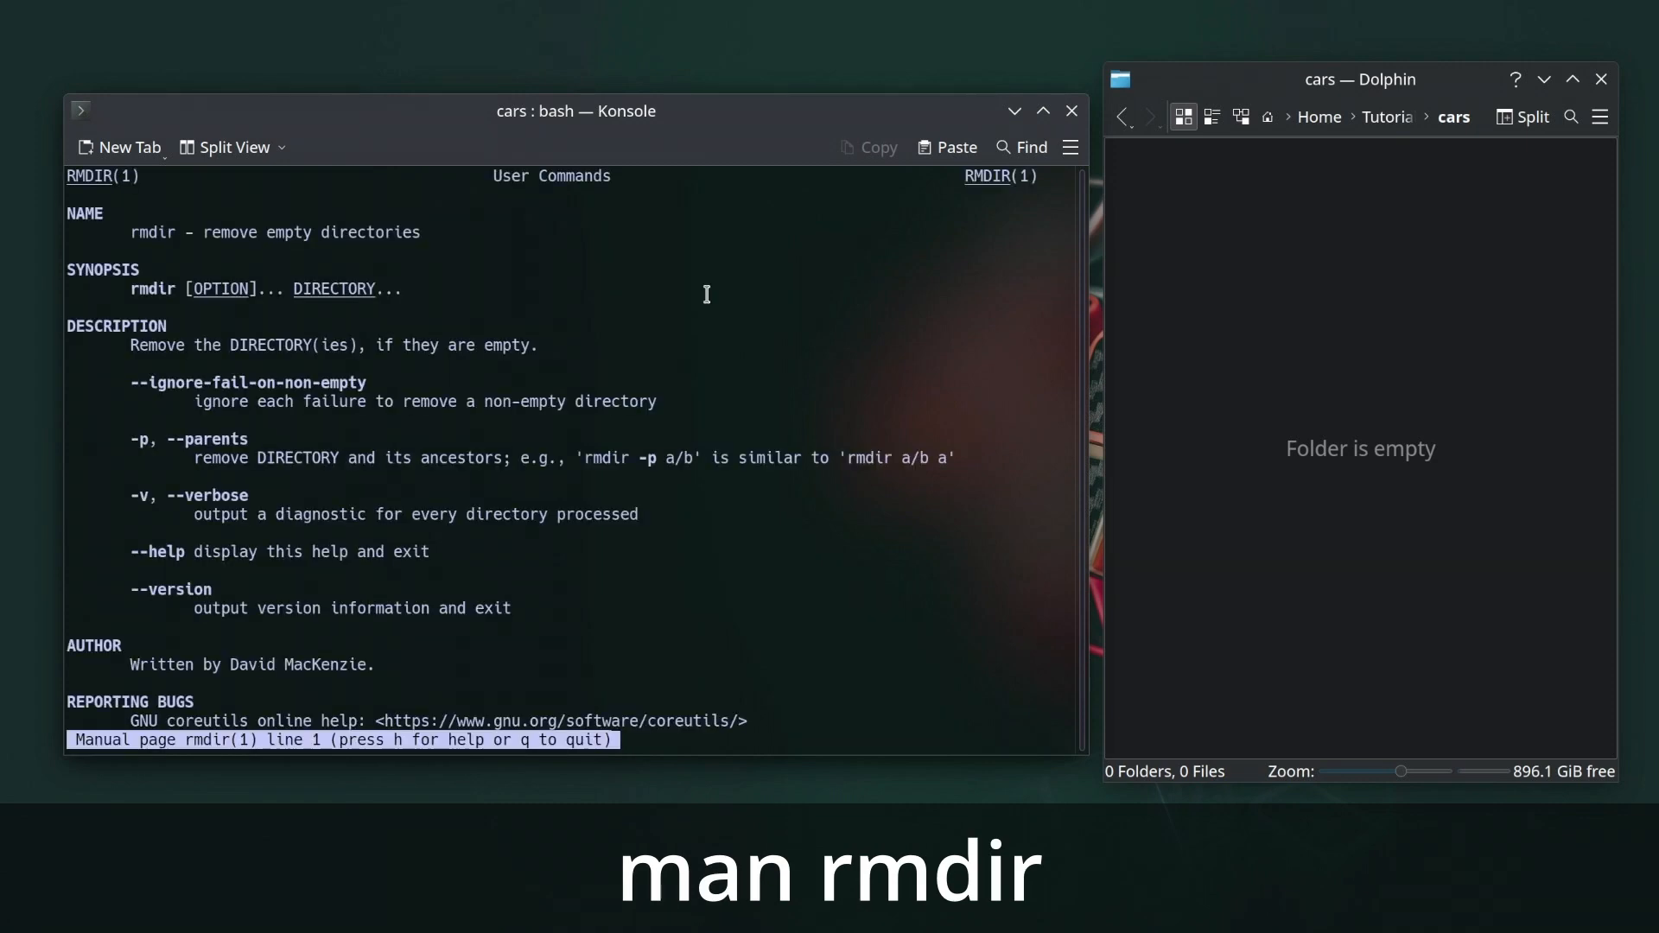
{"action": "scroll", "scroll_direction": "down", "scroll_amount": 3}
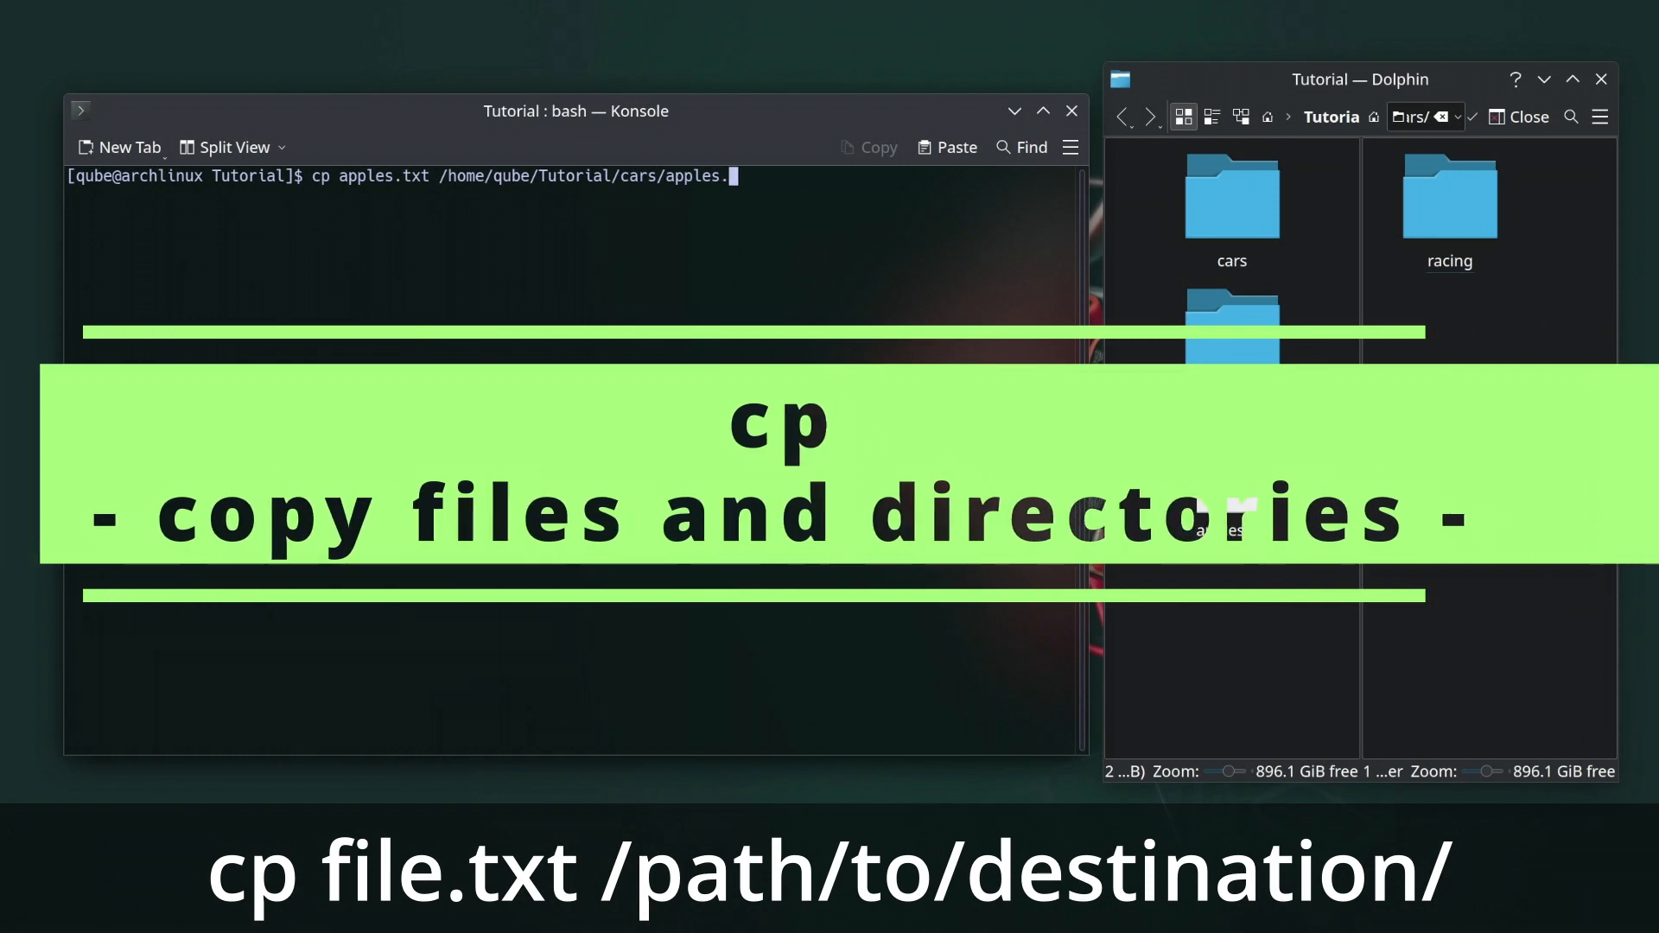
Copy apples.txt into cars, duplicate it as oranges.txt, and copy cars recursively into Tutorial/vehicles.
{"action": "key", "text": "Return"}
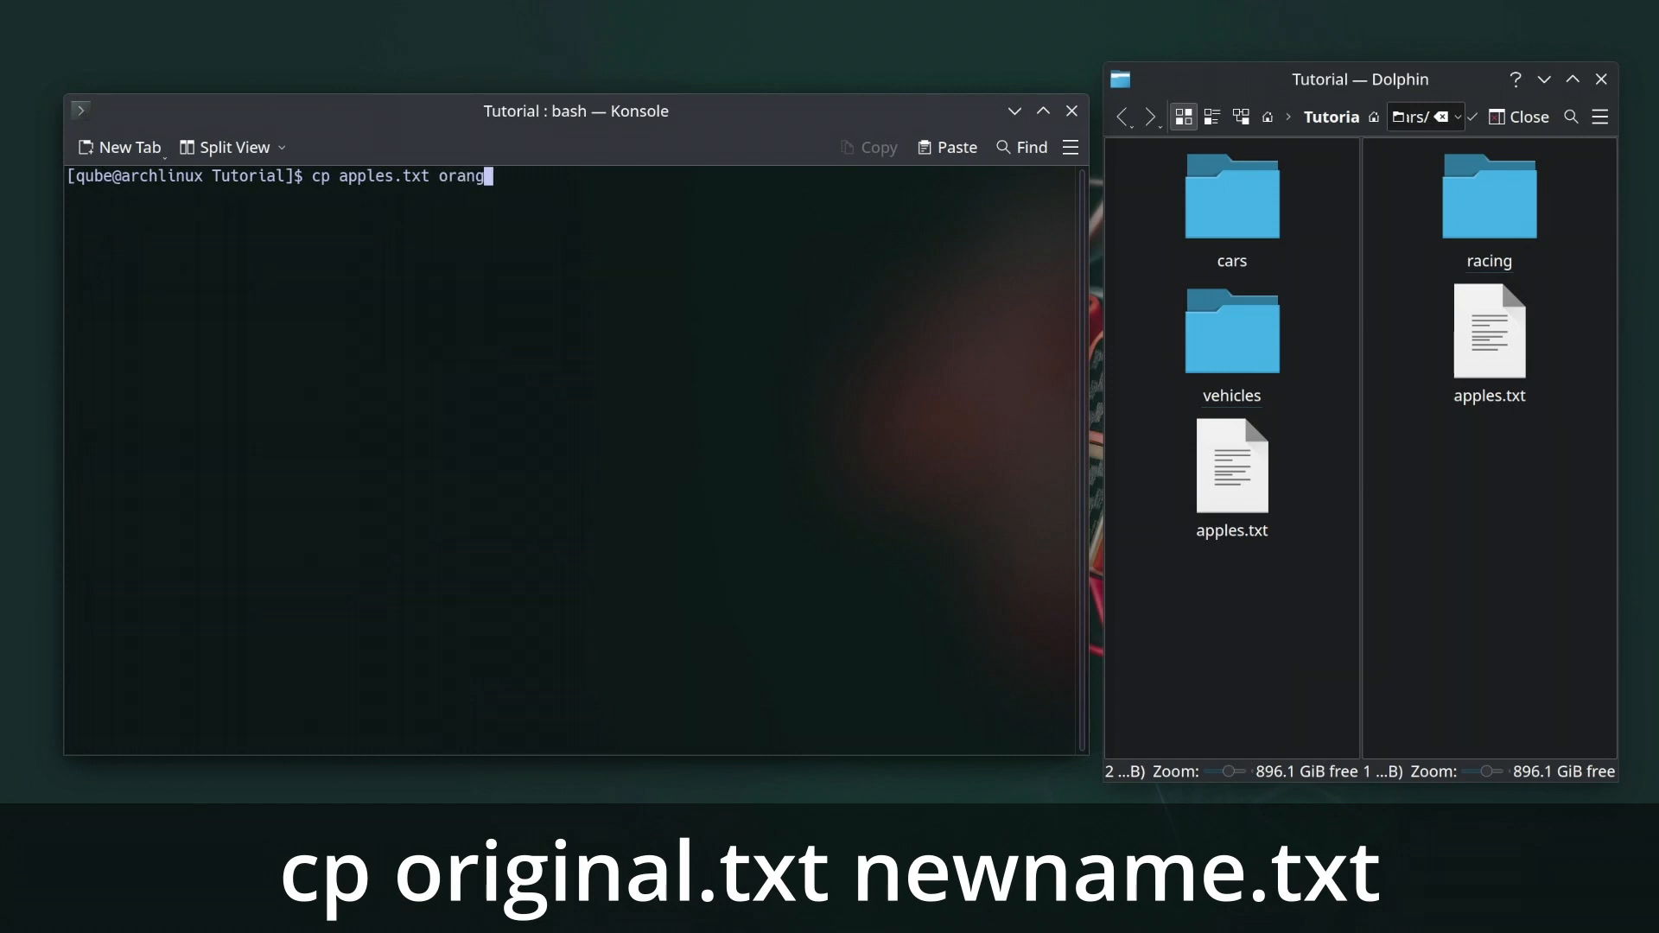
{"action": "type", "text": "es.txt"}
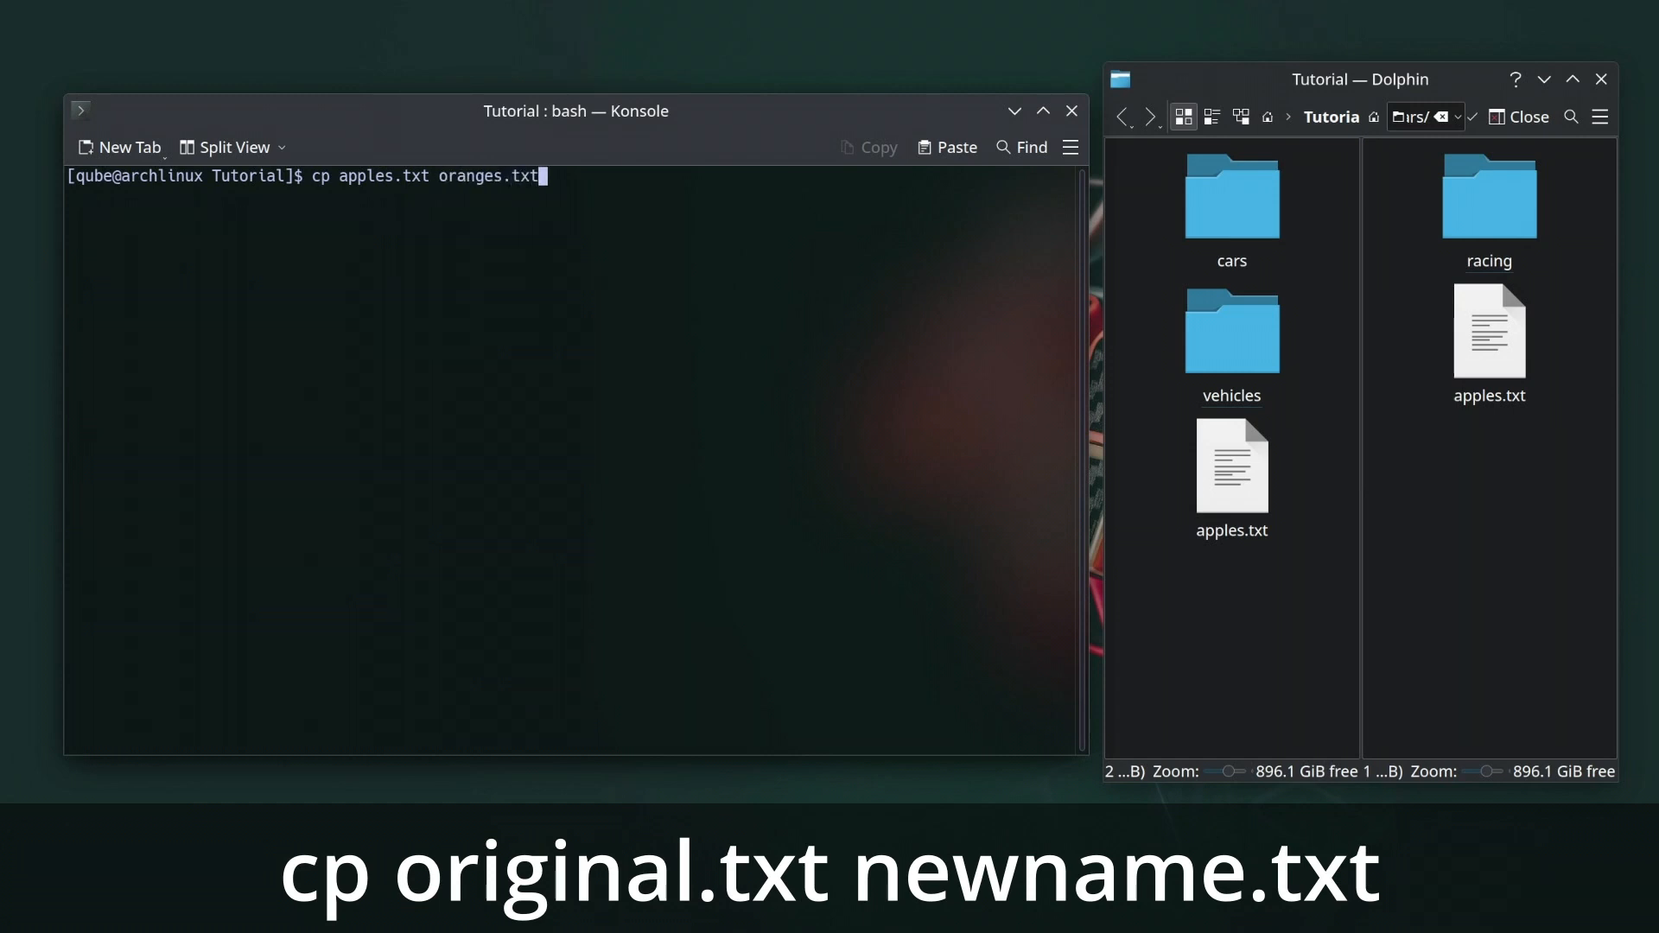
{"action": "key", "text": "Return"}
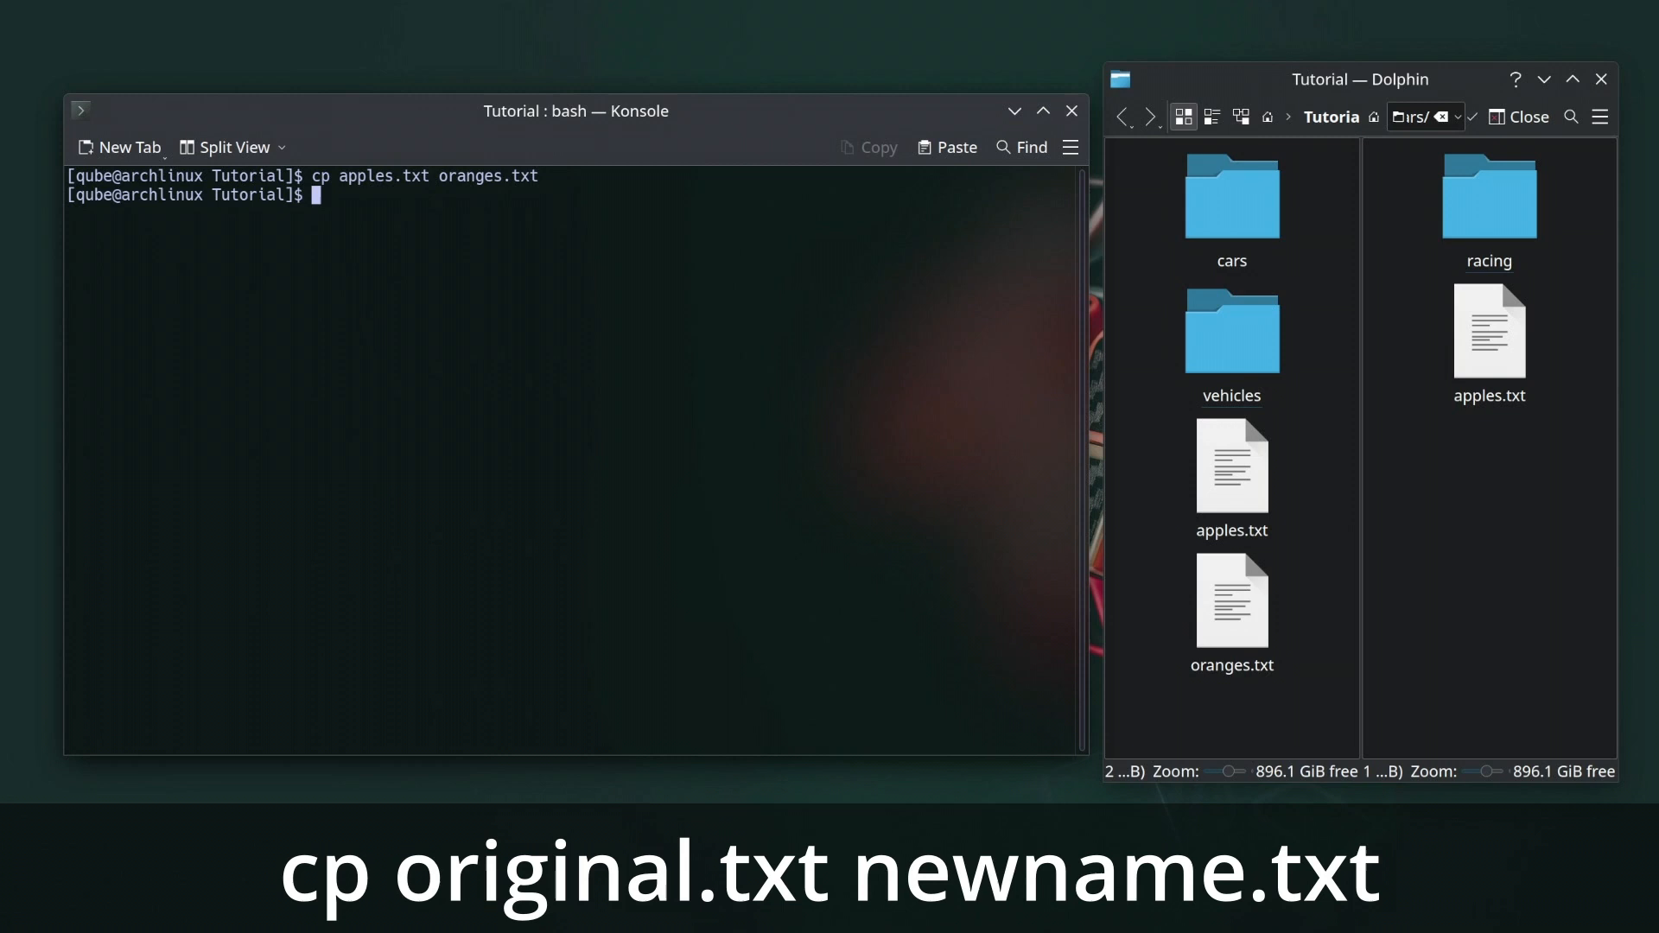
{"action": "type", "text": "cp -r cars/ /home/qube/Tu"}
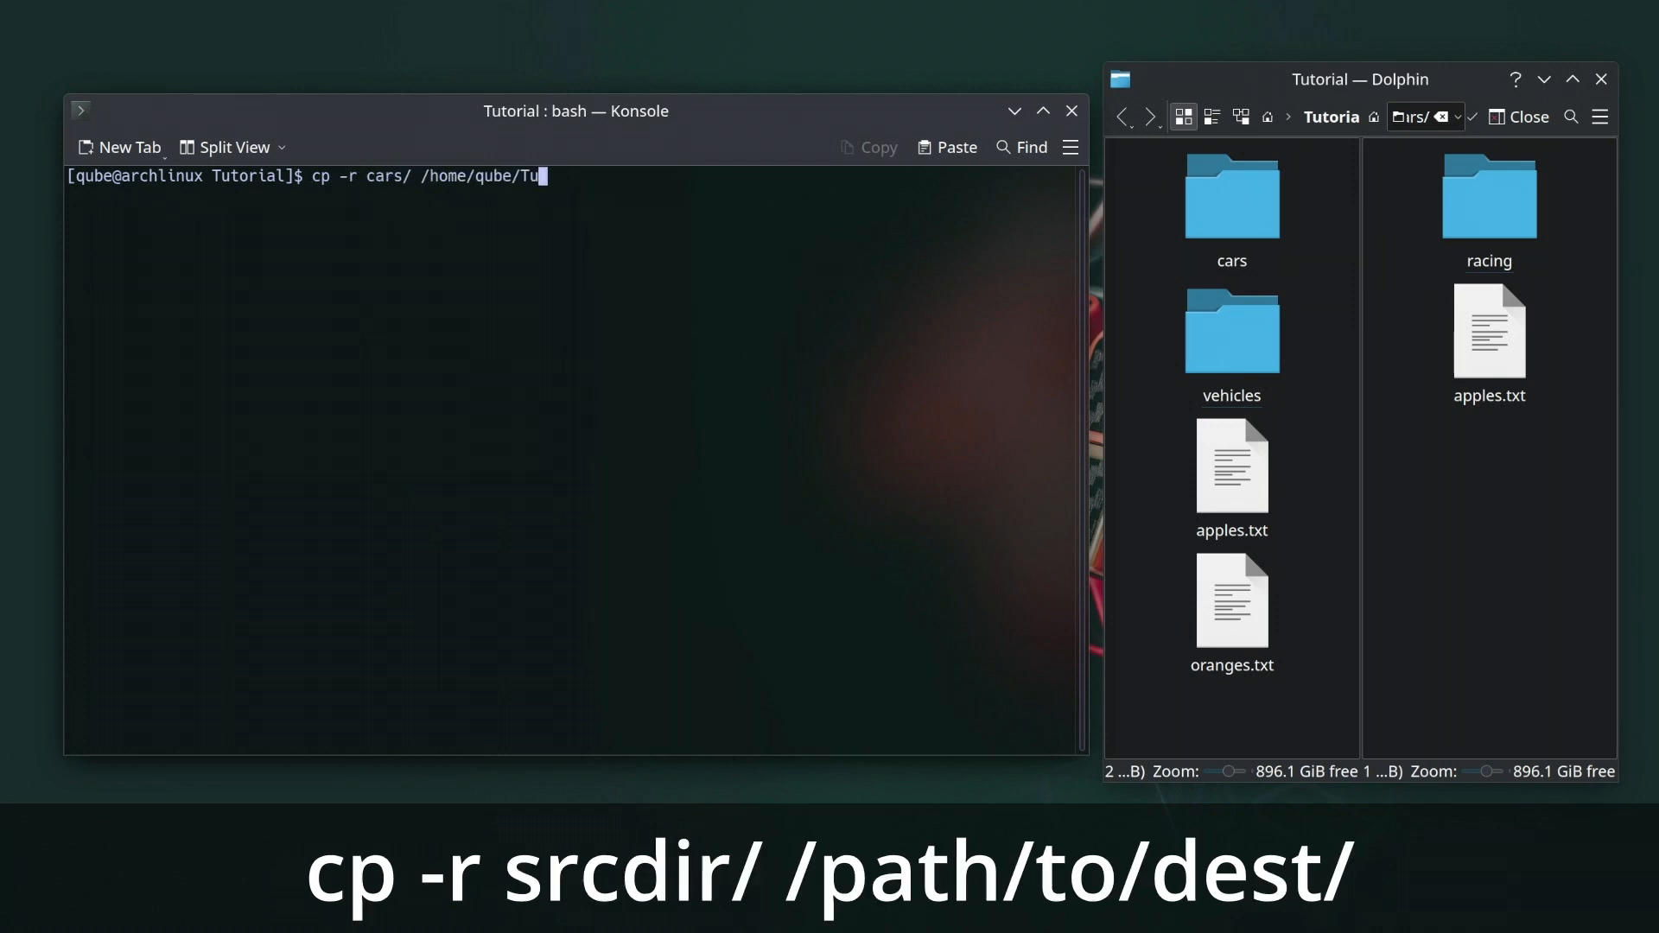
{"action": "type", "text": "torial/"}
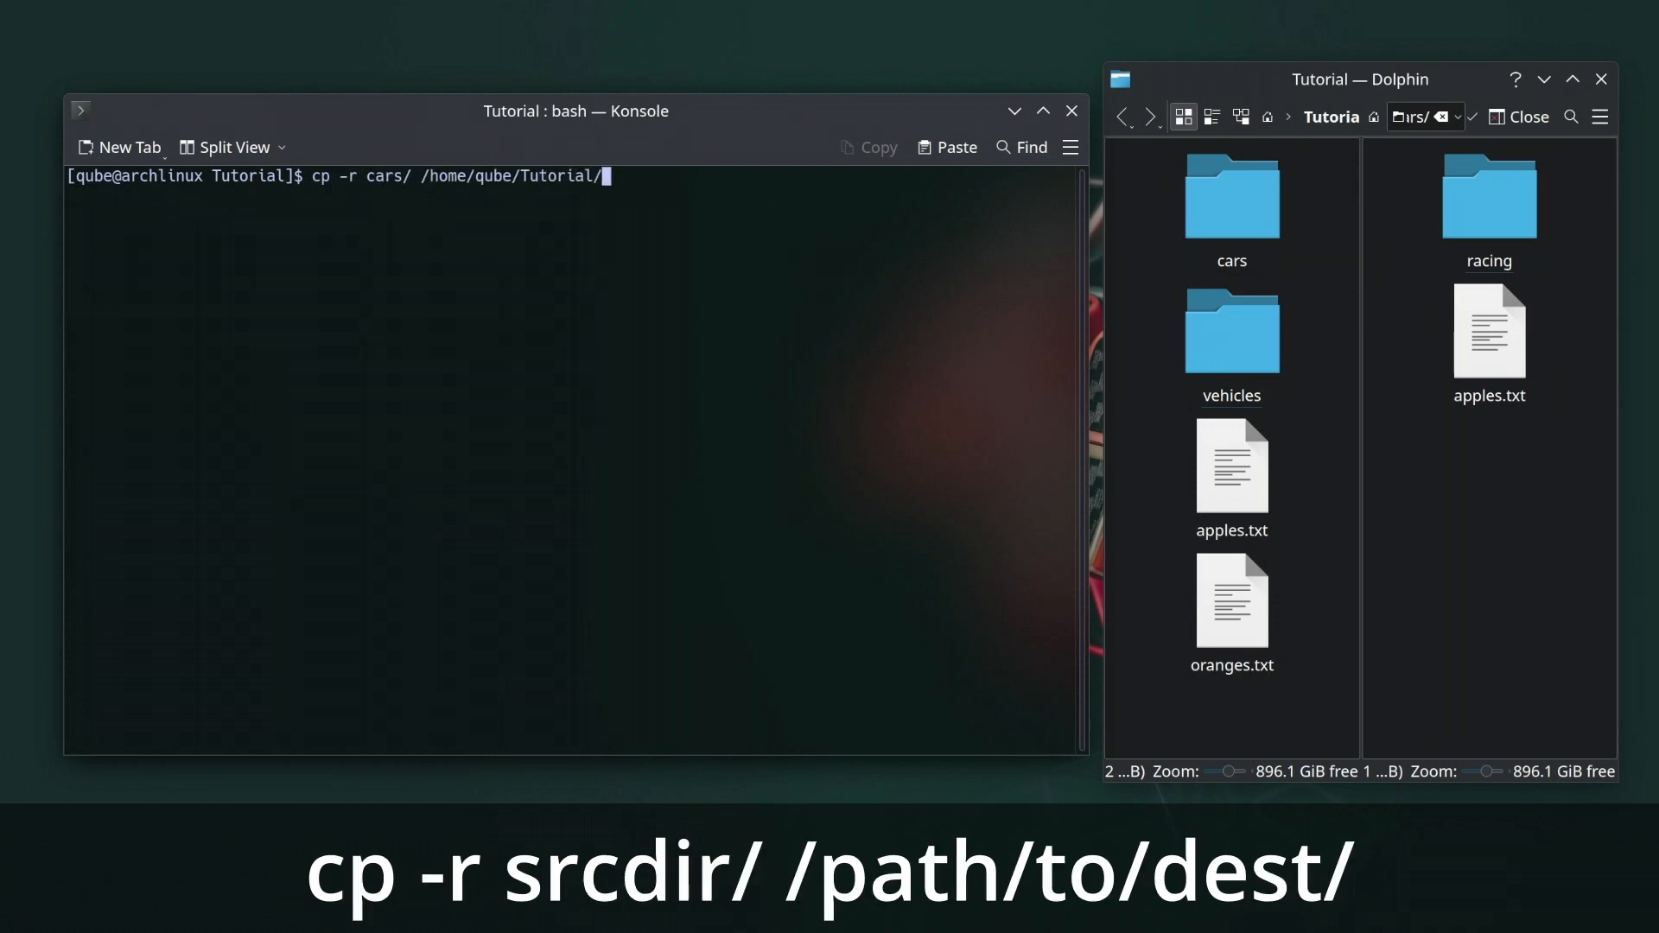
{"action": "type", "text": "vehicles/"}
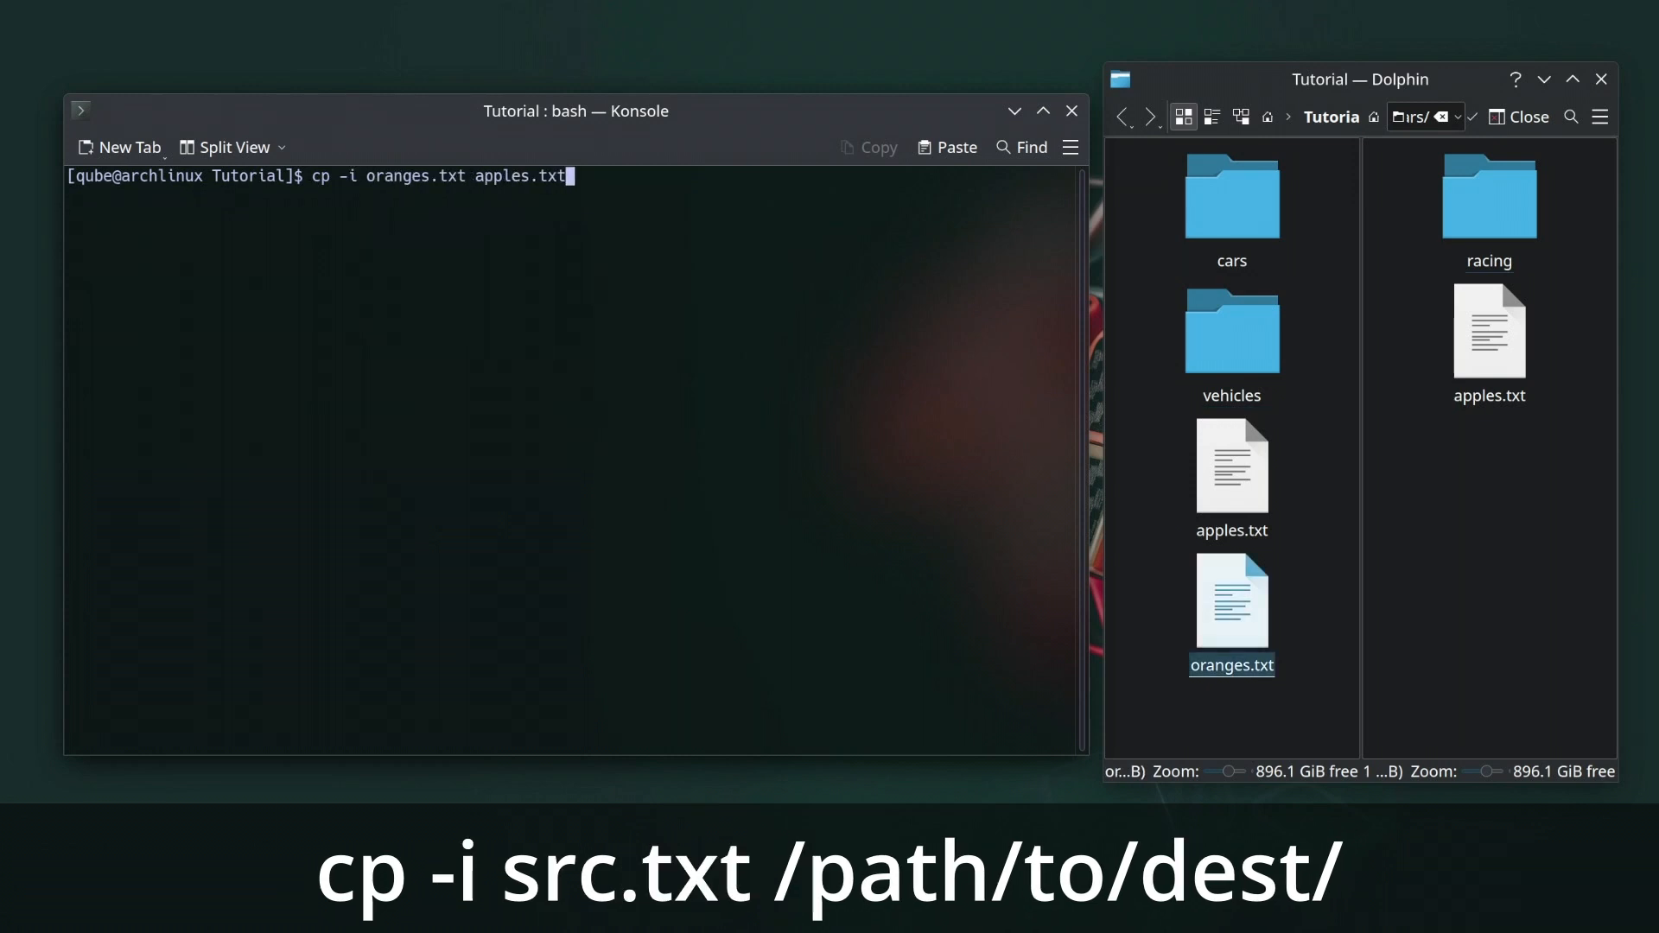
Overwrite apples.txt with oranges.txt via cp -i answering y, then read man cp.
{"action": "key", "text": "Return"}
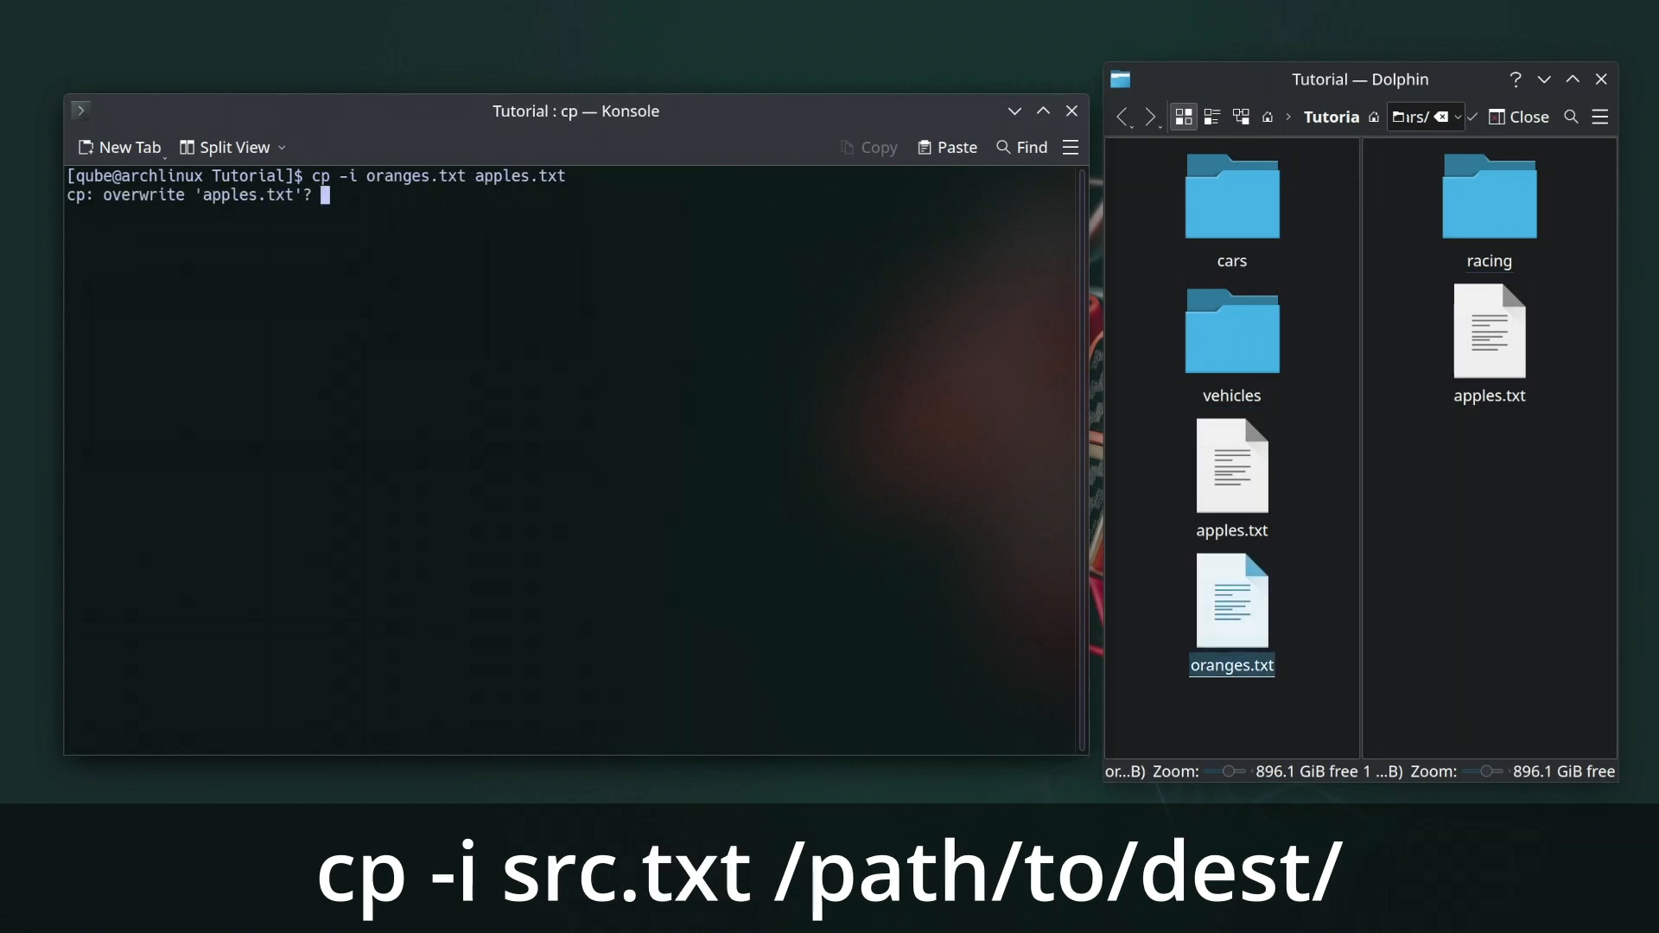
{"action": "type", "text": "y"}
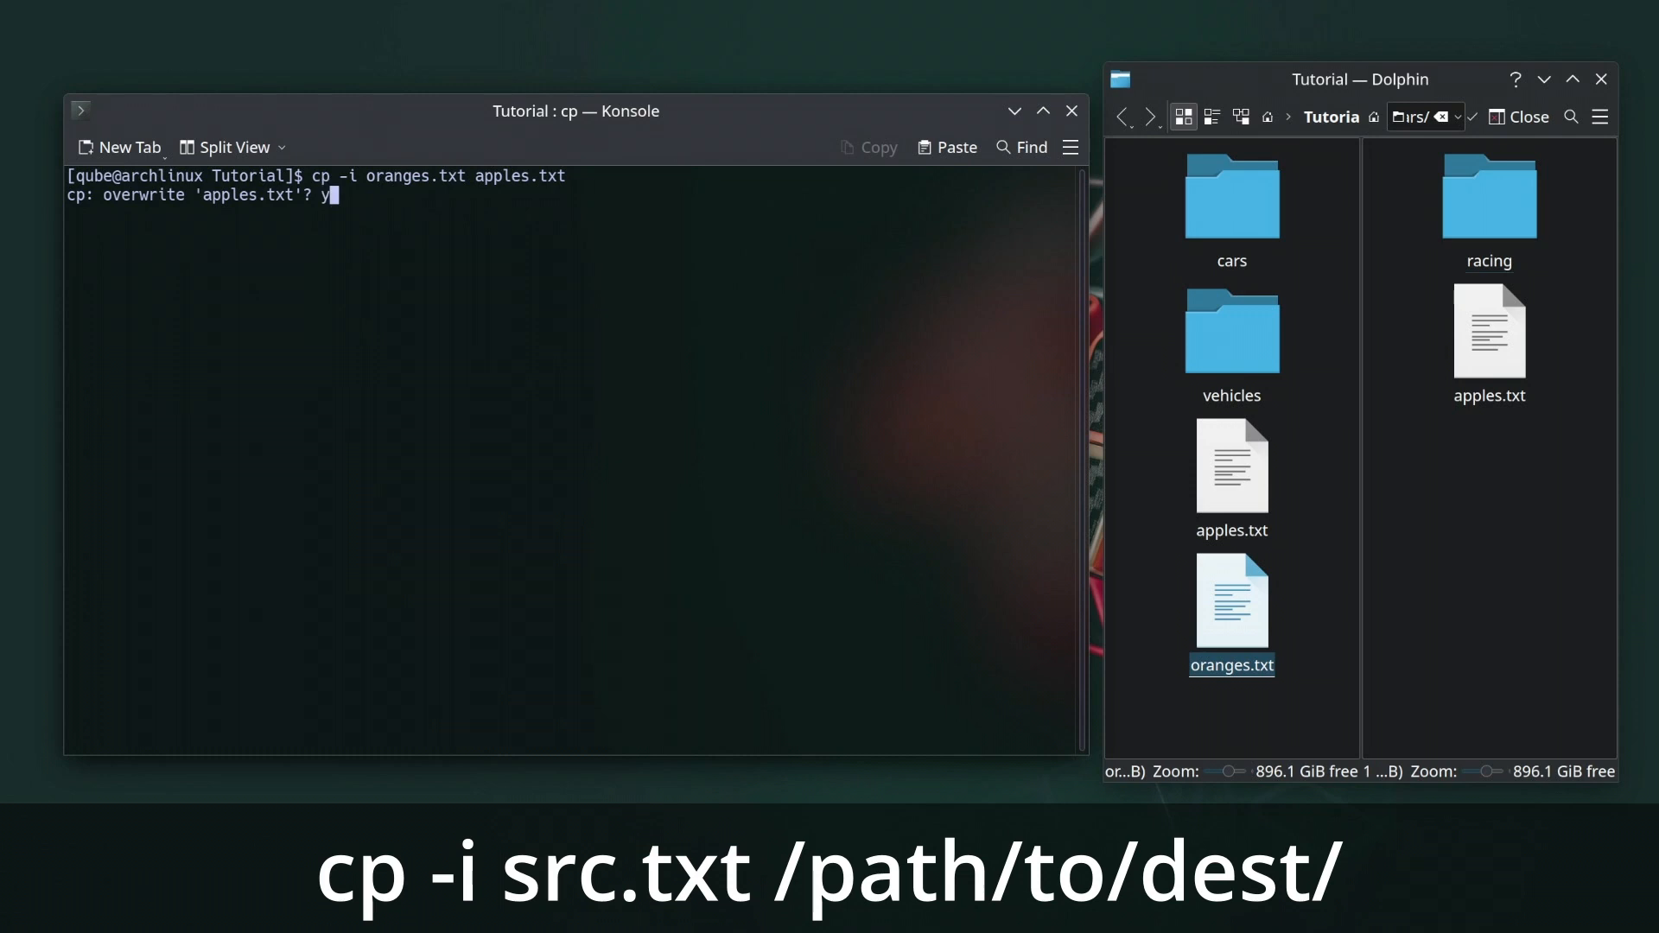
{"action": "key", "text": "Return"}
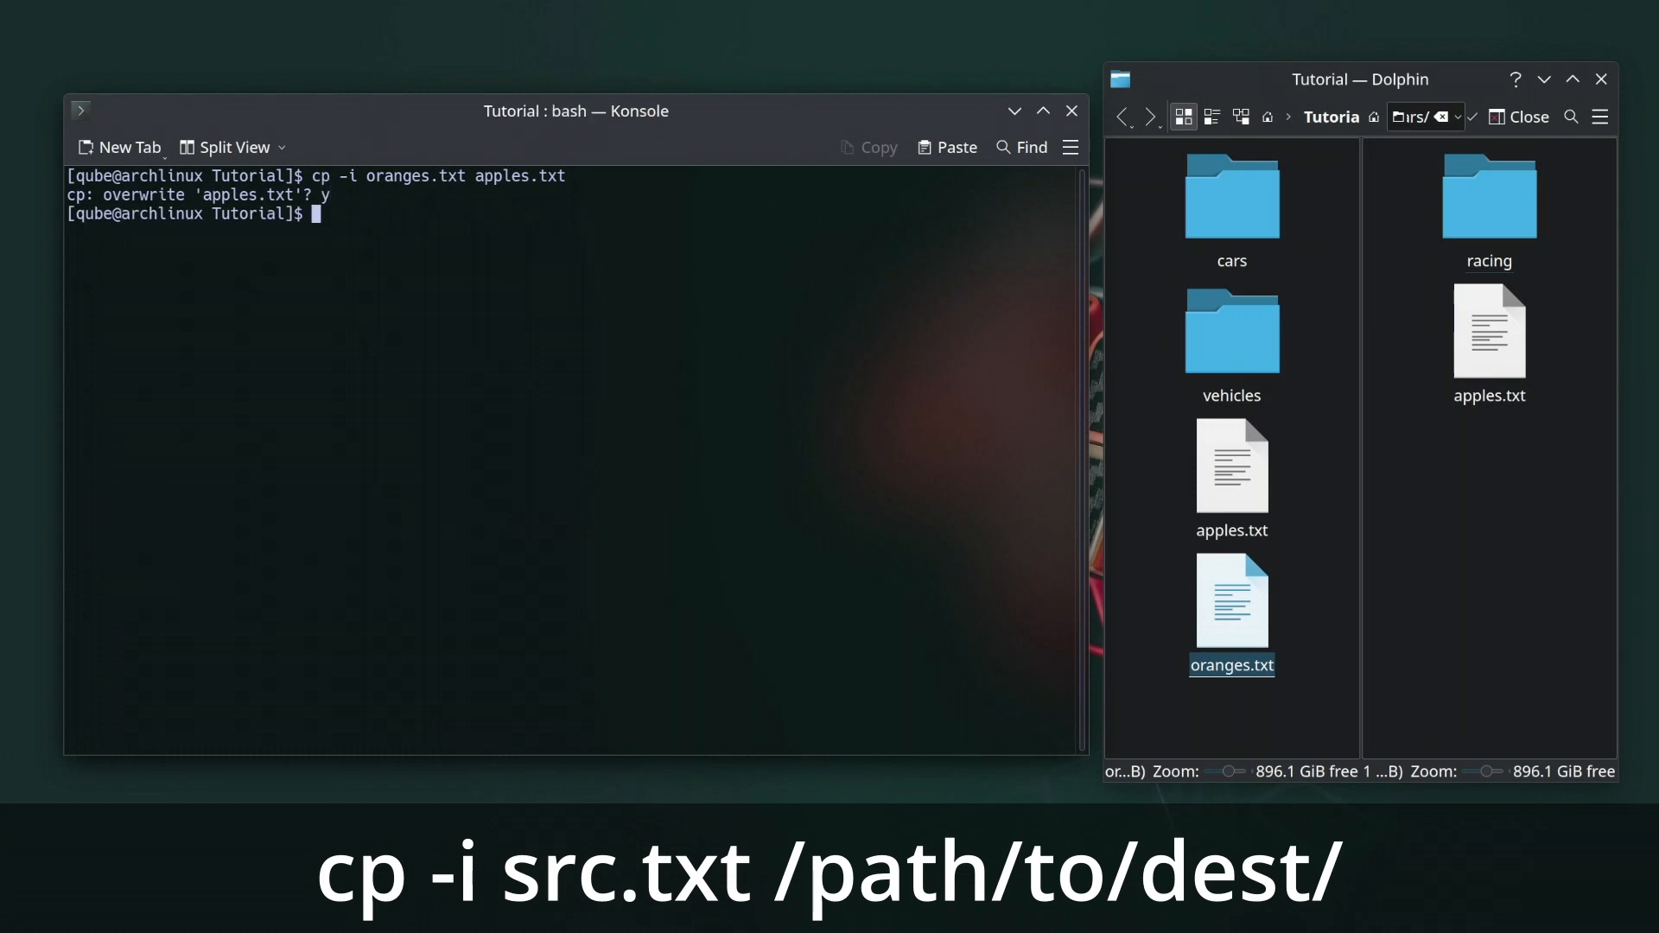
{"action": "type", "text": "man cp"}
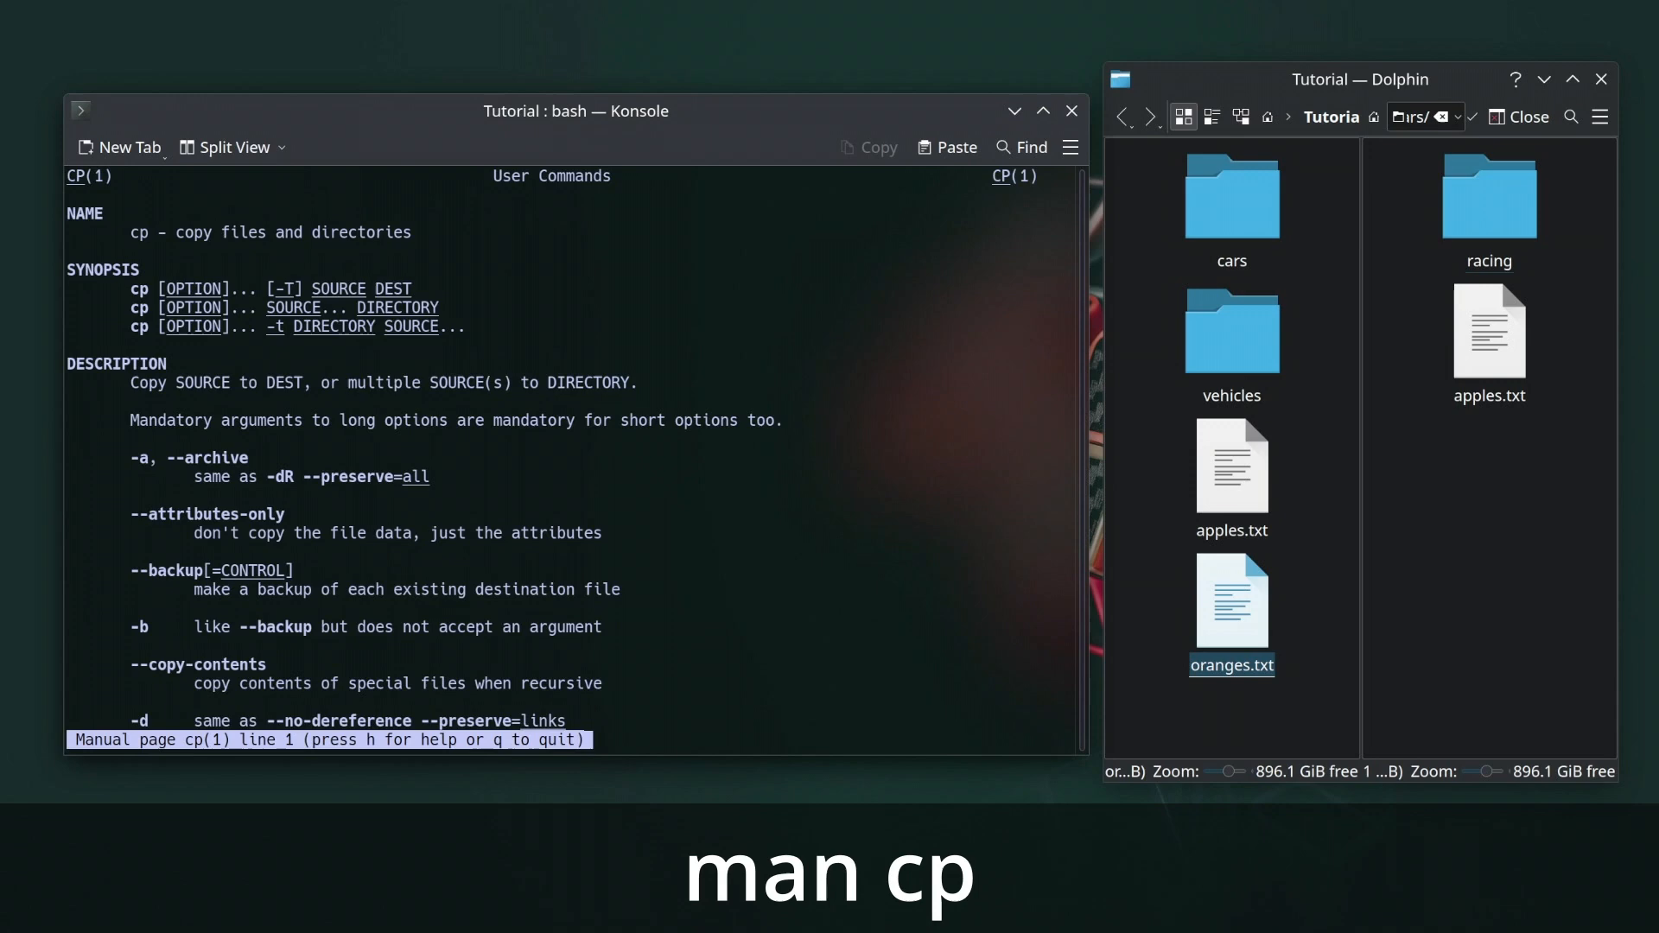
{"action": "scroll", "scroll_direction": "down", "scroll_amount": 3}
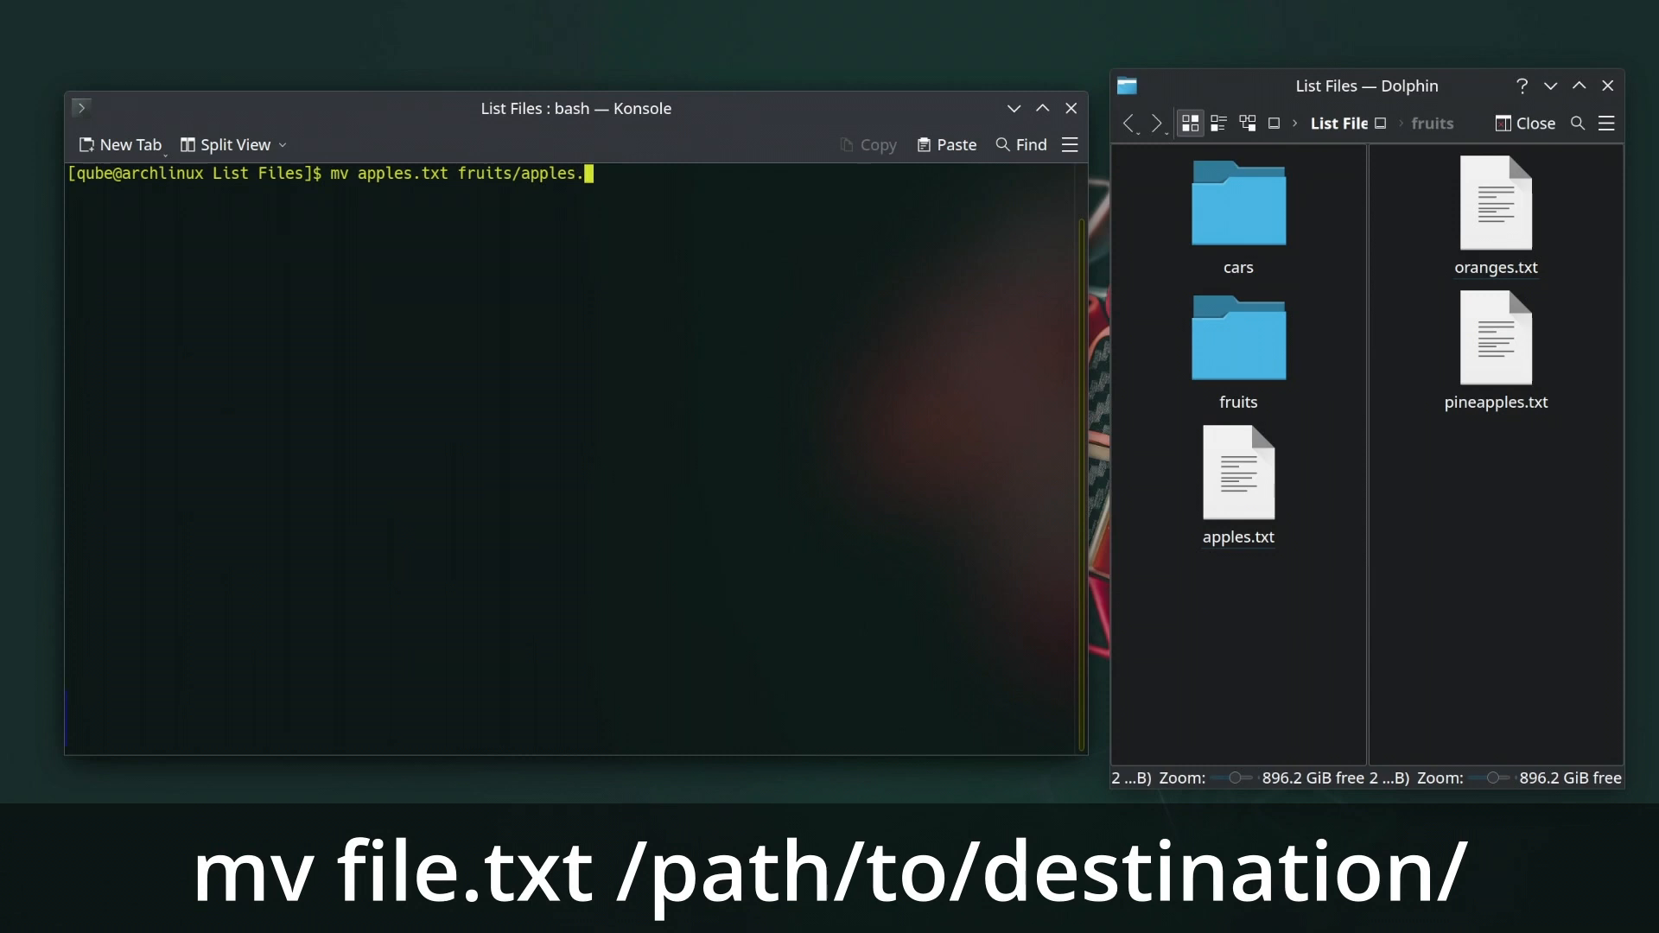
Move apples.txt into fruits, then rename apples.txt to banana.txt with mv.
{"action": "key", "text": "Return"}
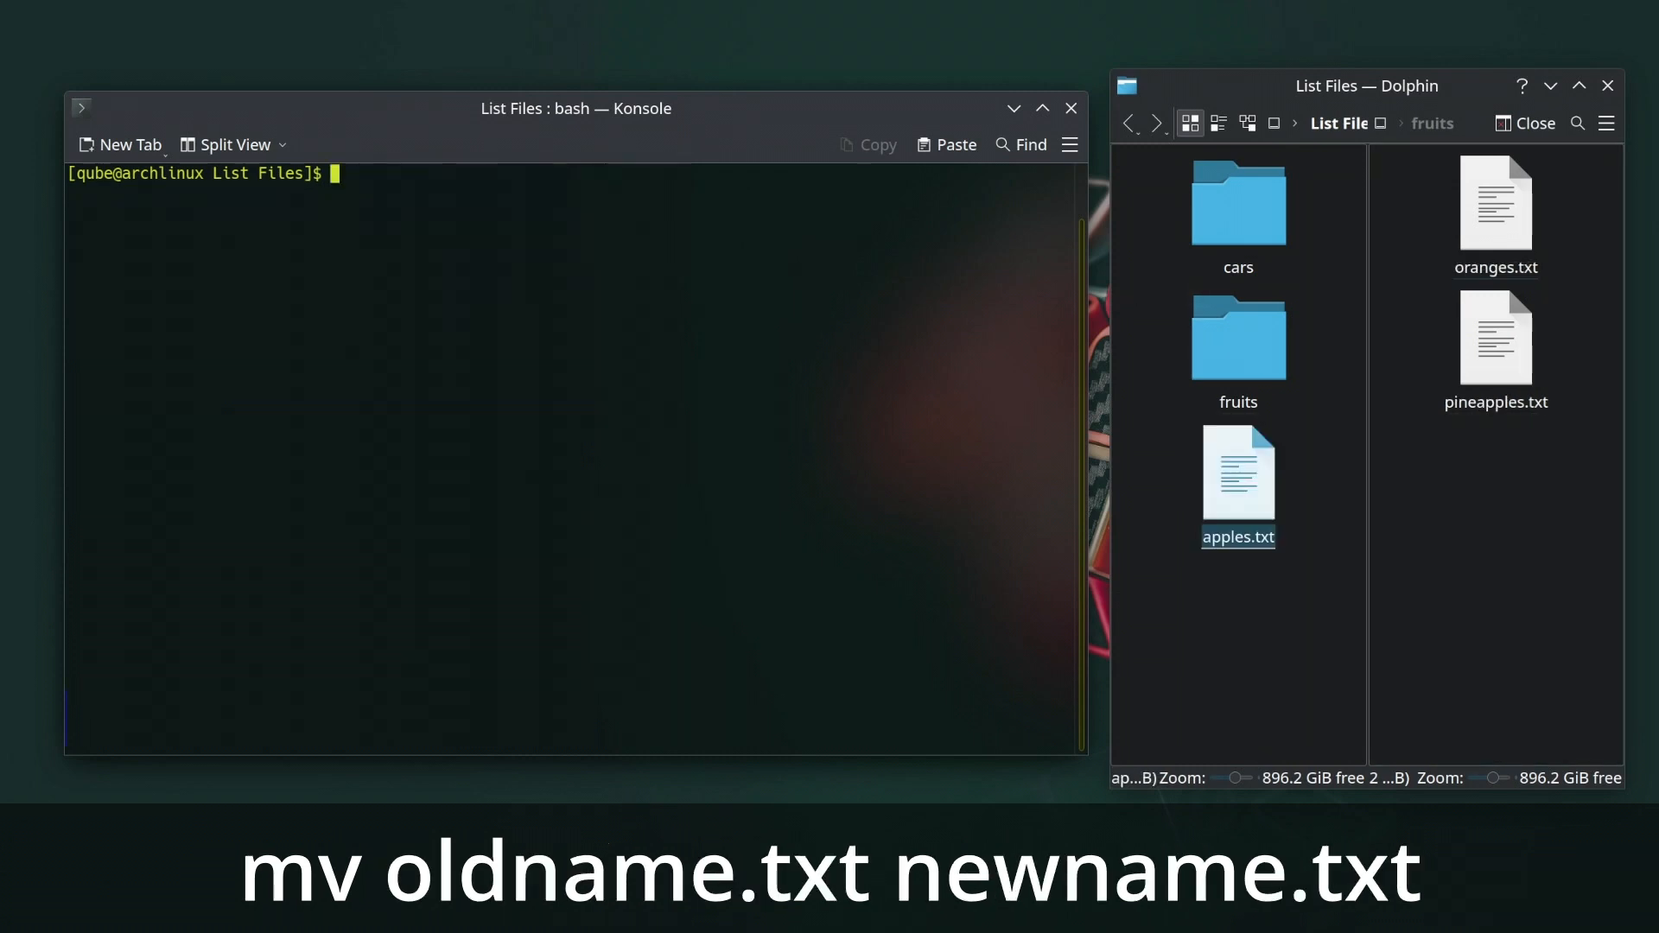
{"action": "type", "text": "mv apples"}
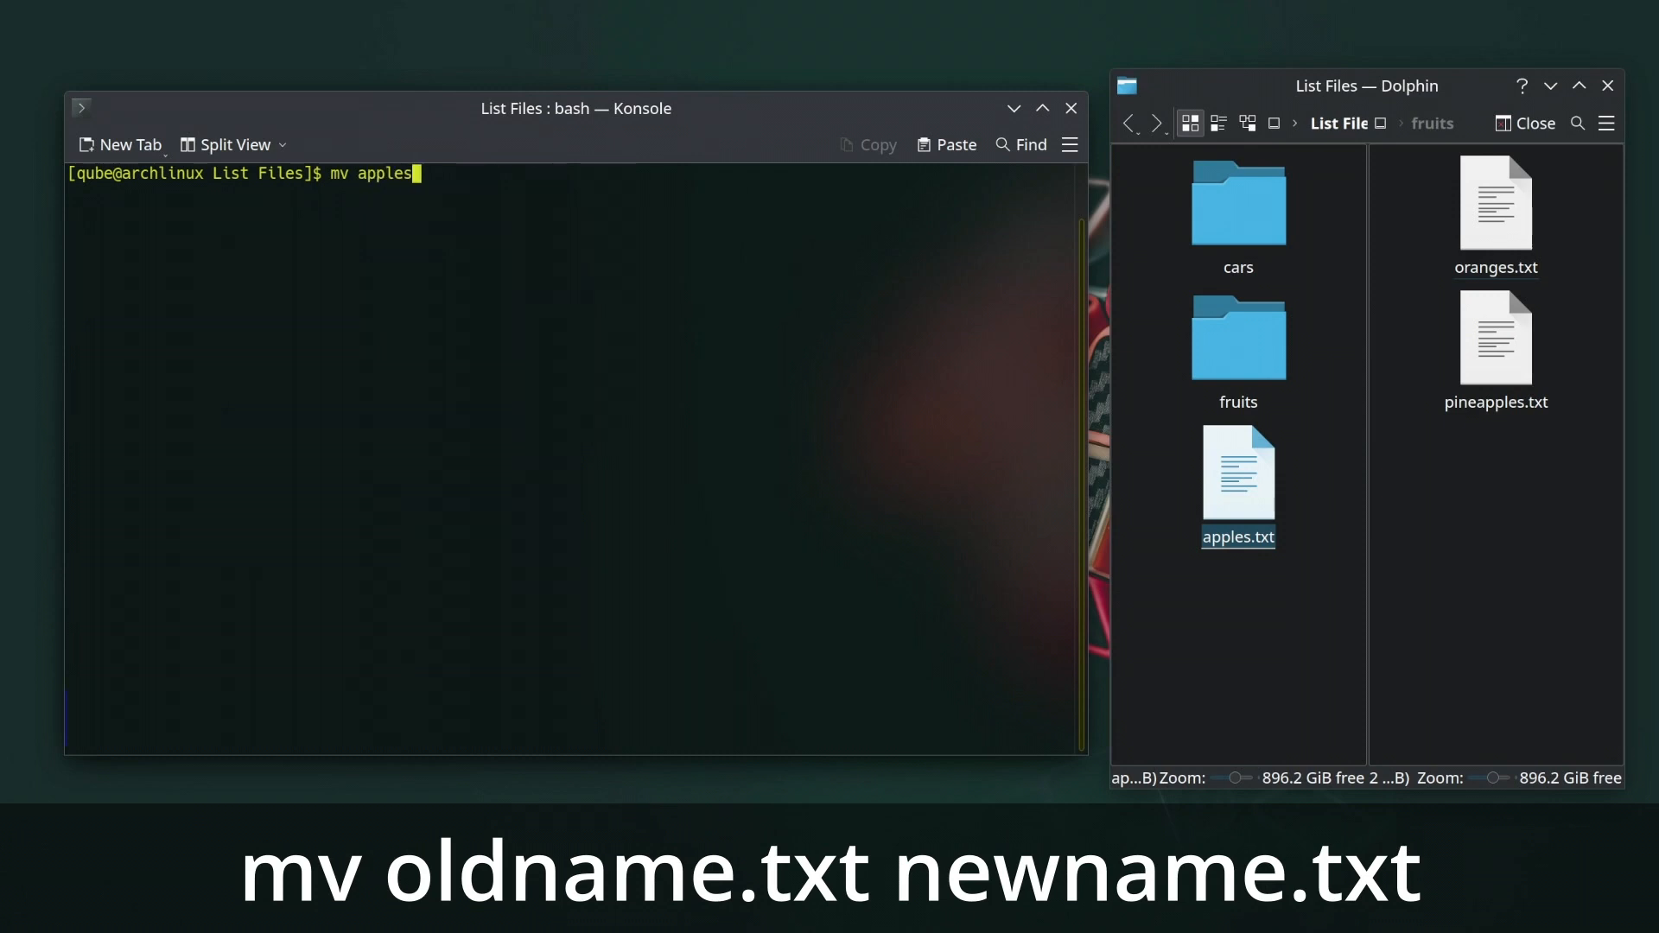
{"action": "type", "text": ".txt banan"}
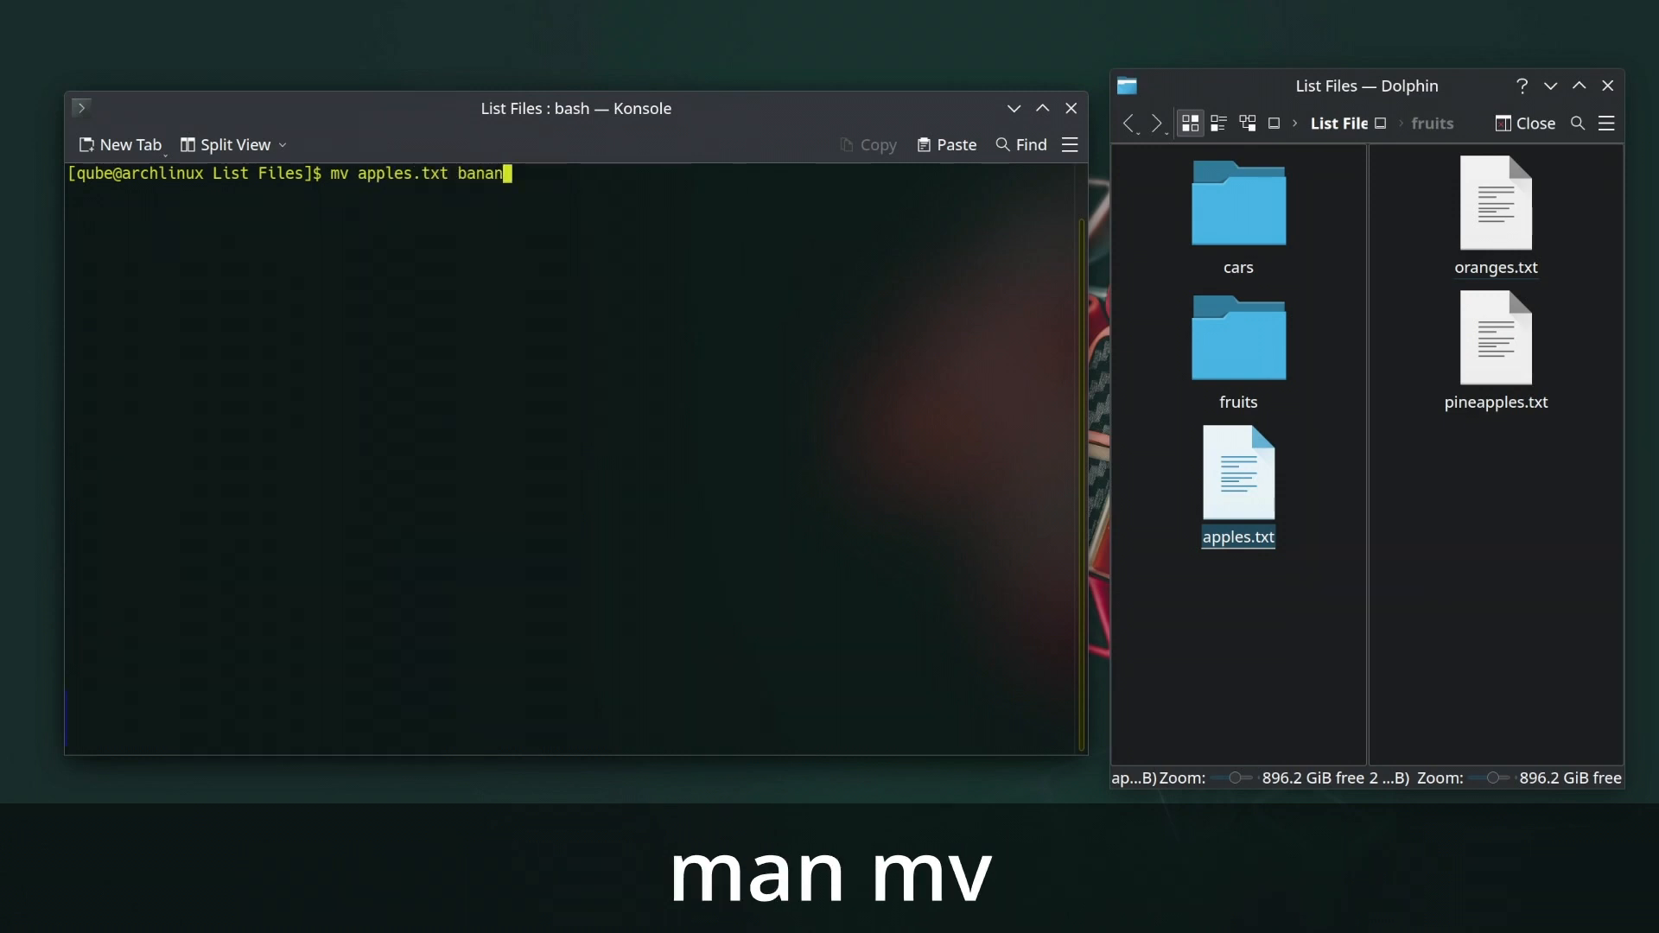
{"action": "key", "text": "Return"}
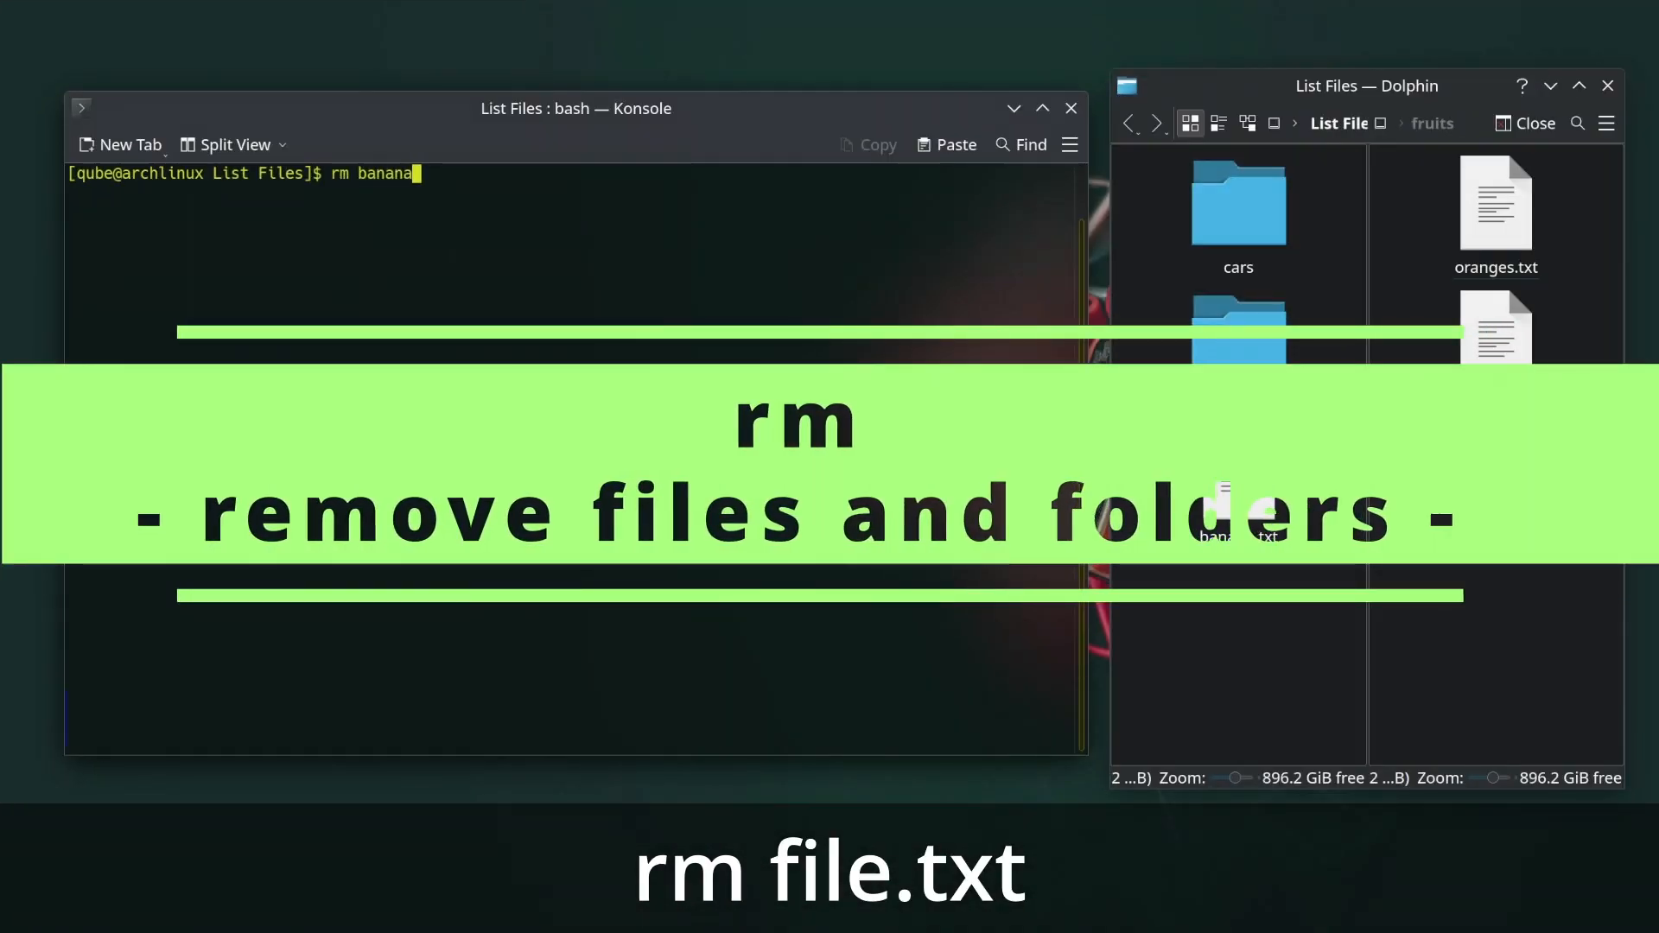
Delete banana.txt with rm and remove the fruits folder and its contents with rm -rf.
{"action": "type", "text": ".txt"}
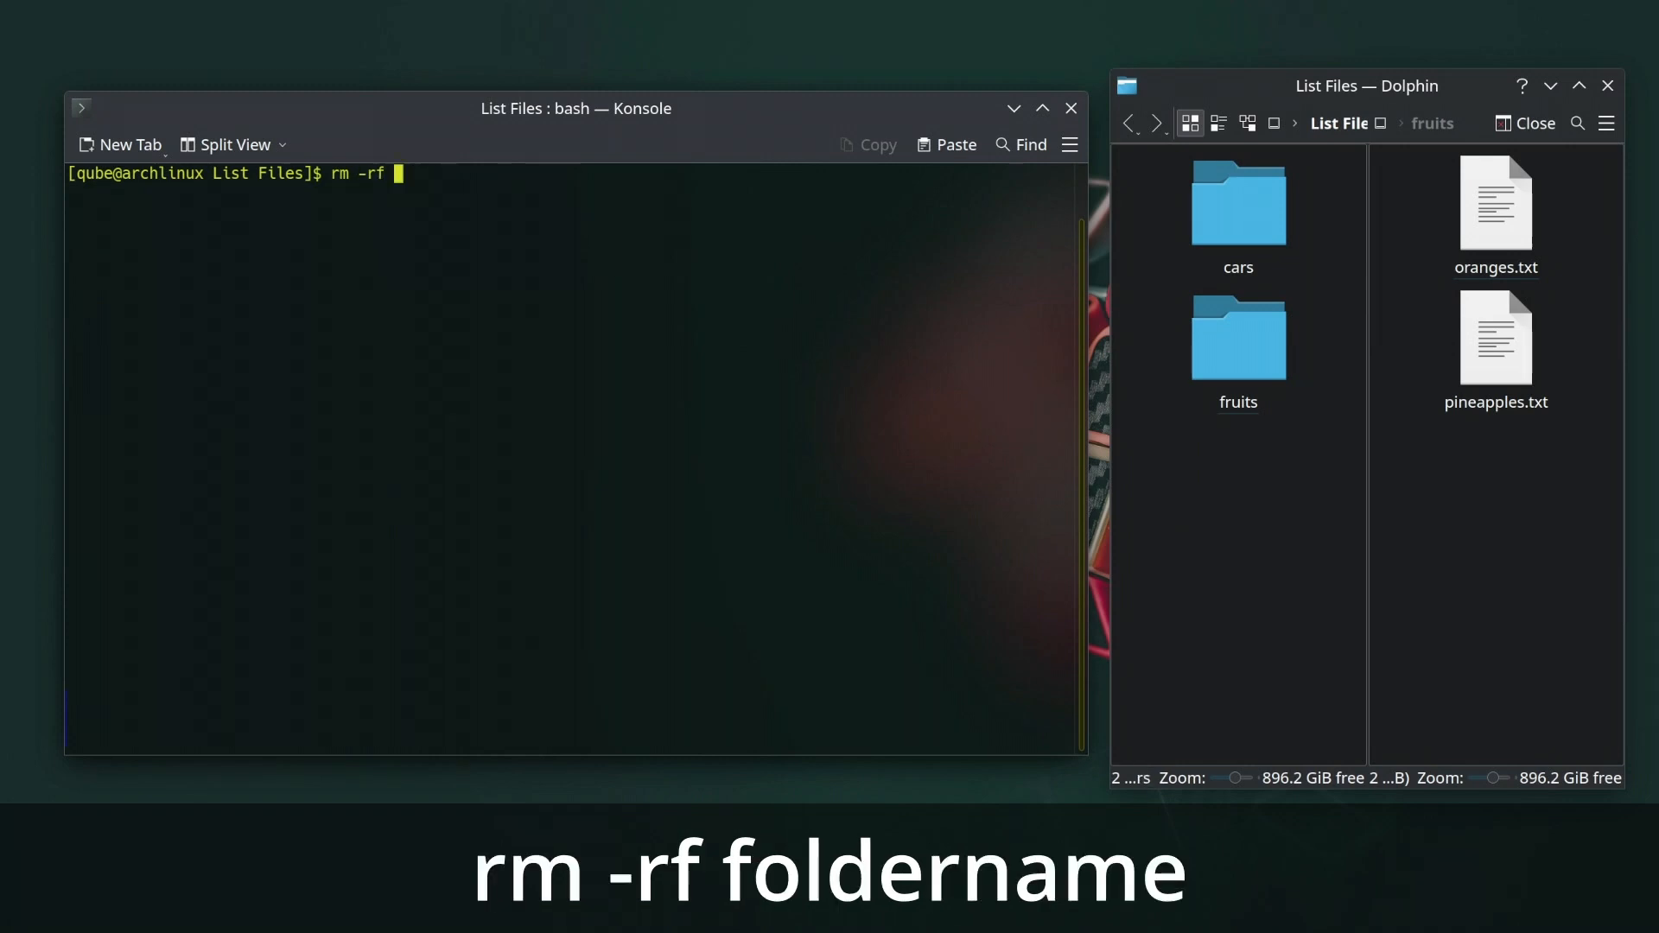
{"action": "type", "text": "fruits"}
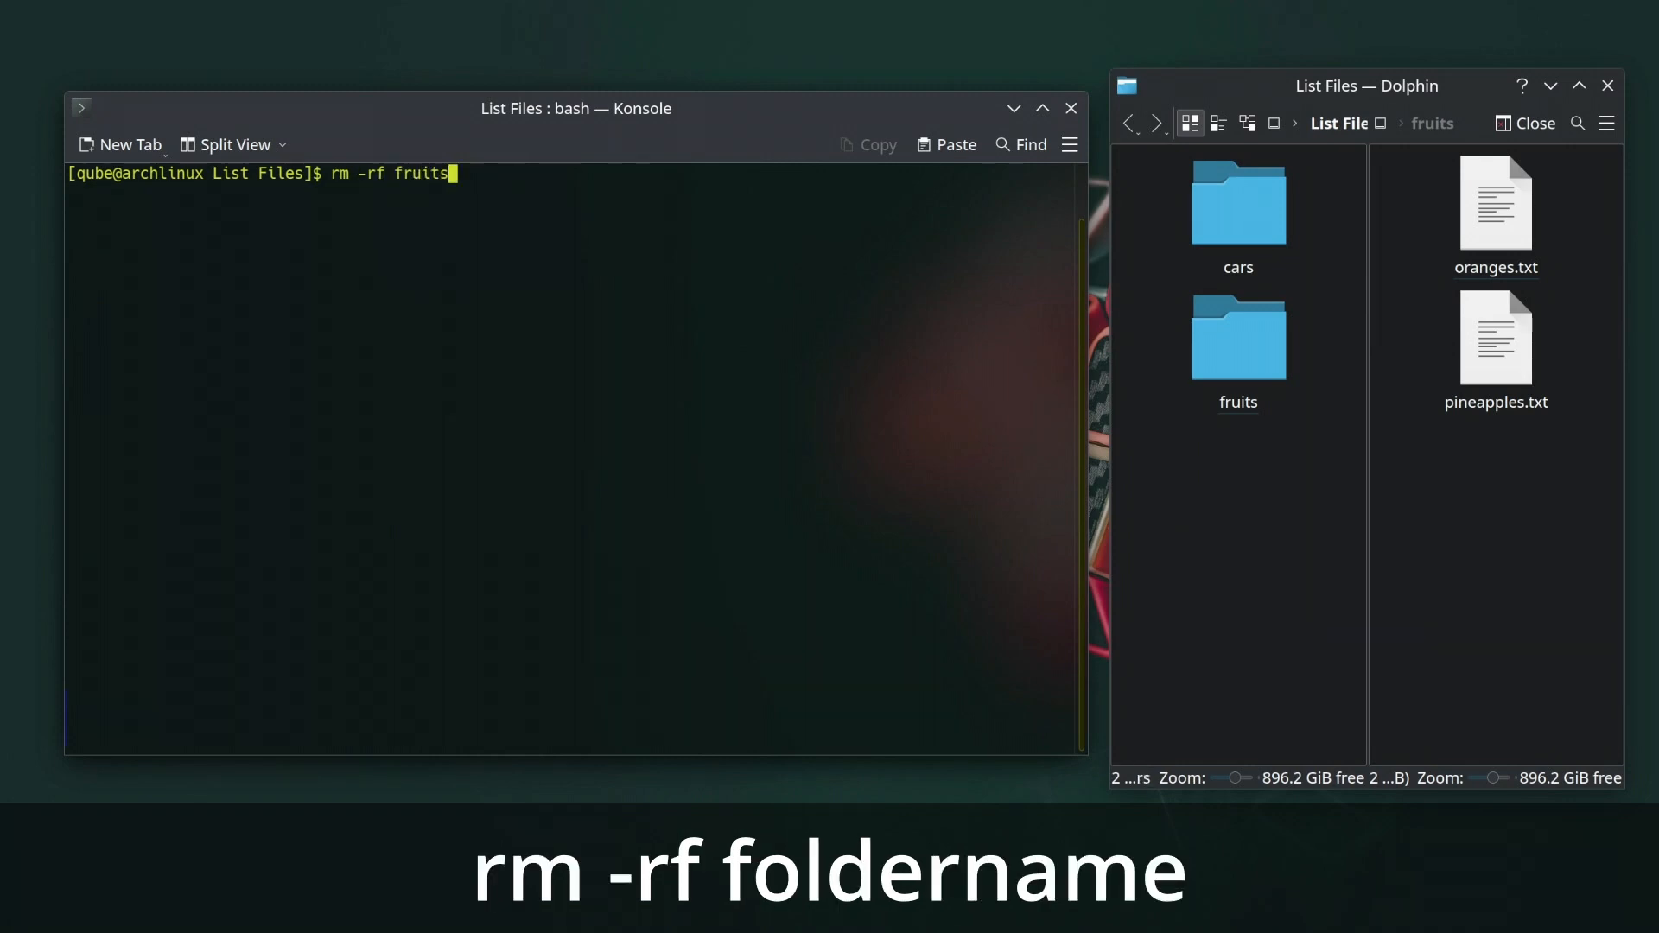
{"action": "key", "text": "Return"}
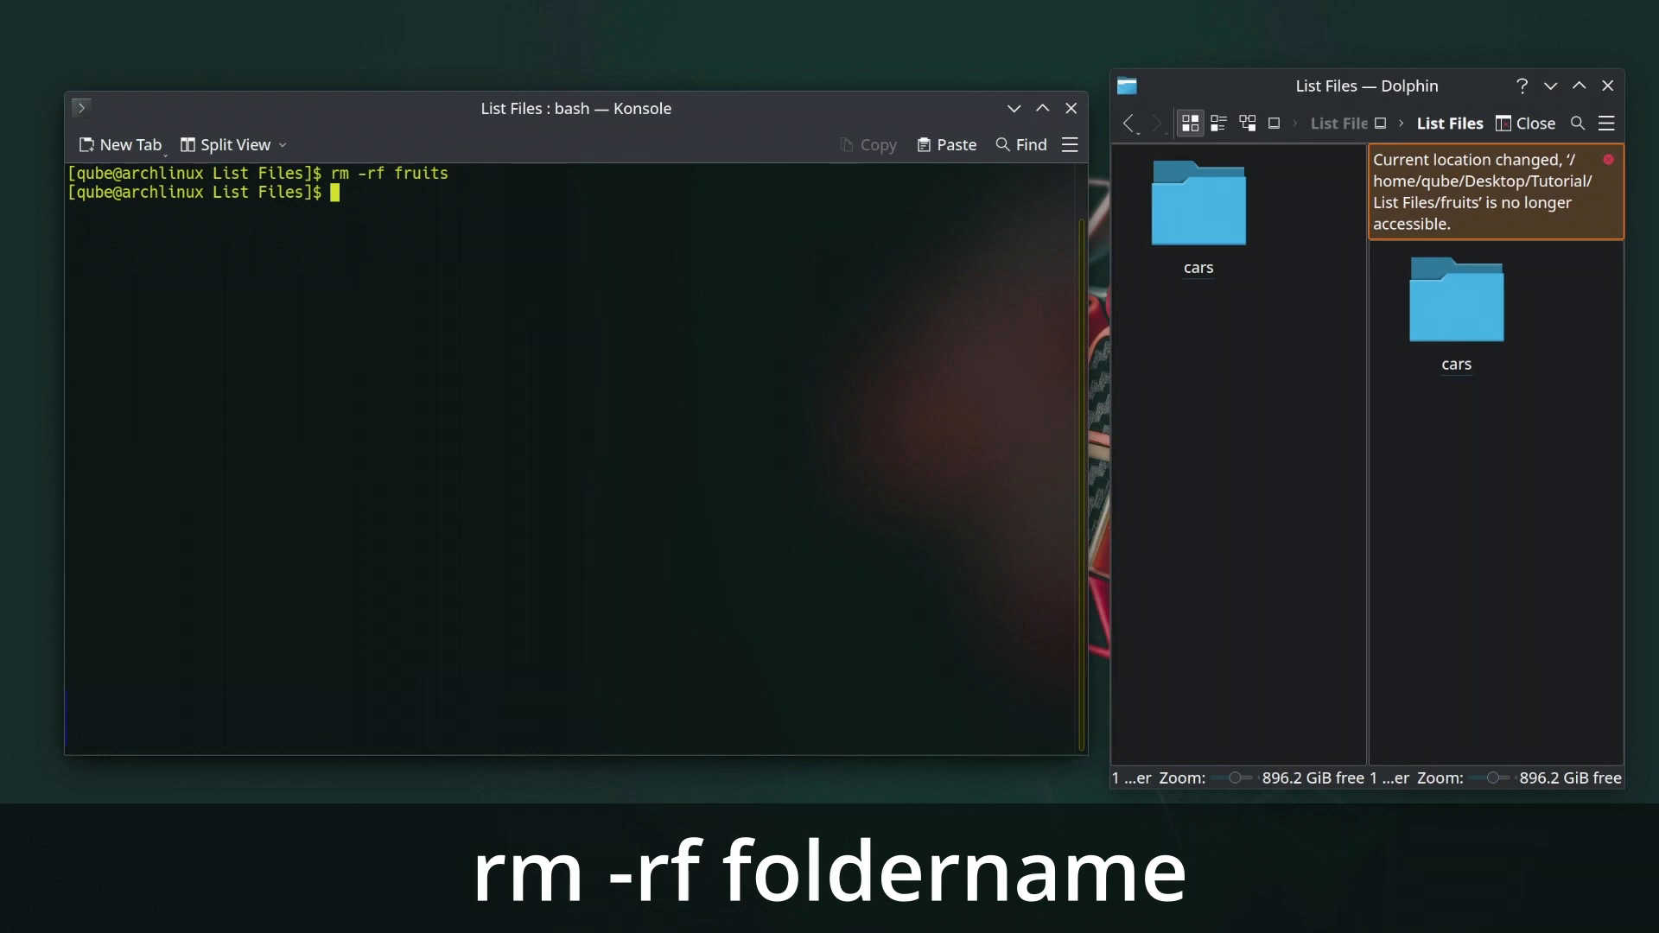
{"action": "mouse_move", "coordinate": [456, 283]}
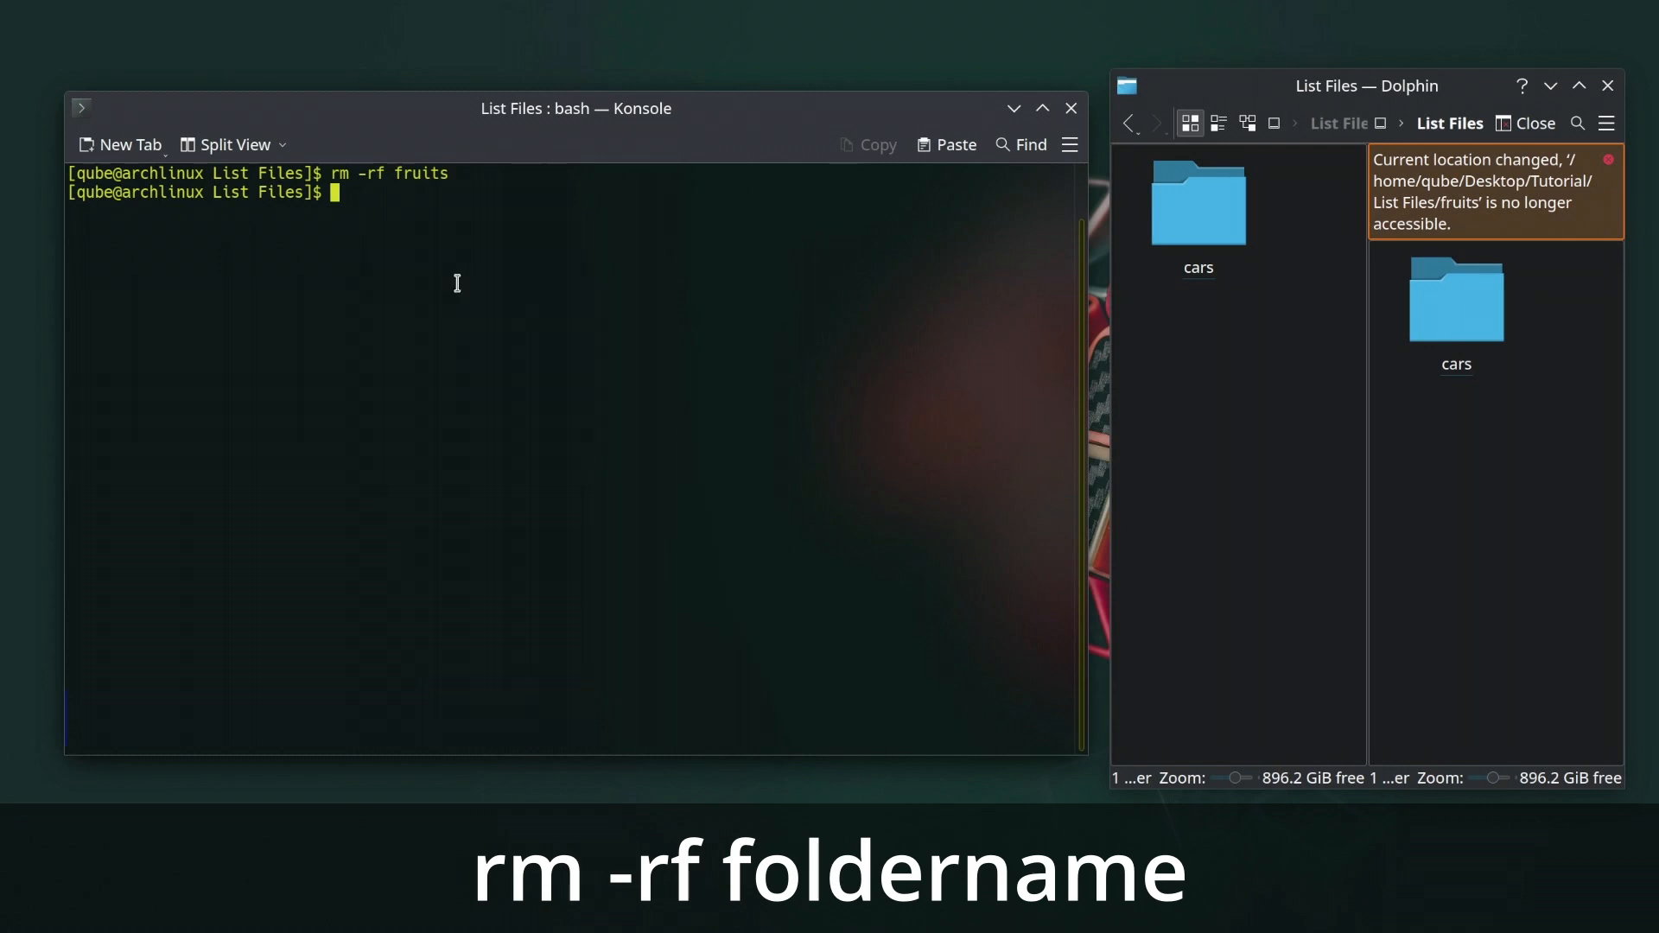
Show the system name, full system details and kernel release 6.4.11-zen2-1-zen with uname, -a and -r.
{"action": "type", "text": "una"}
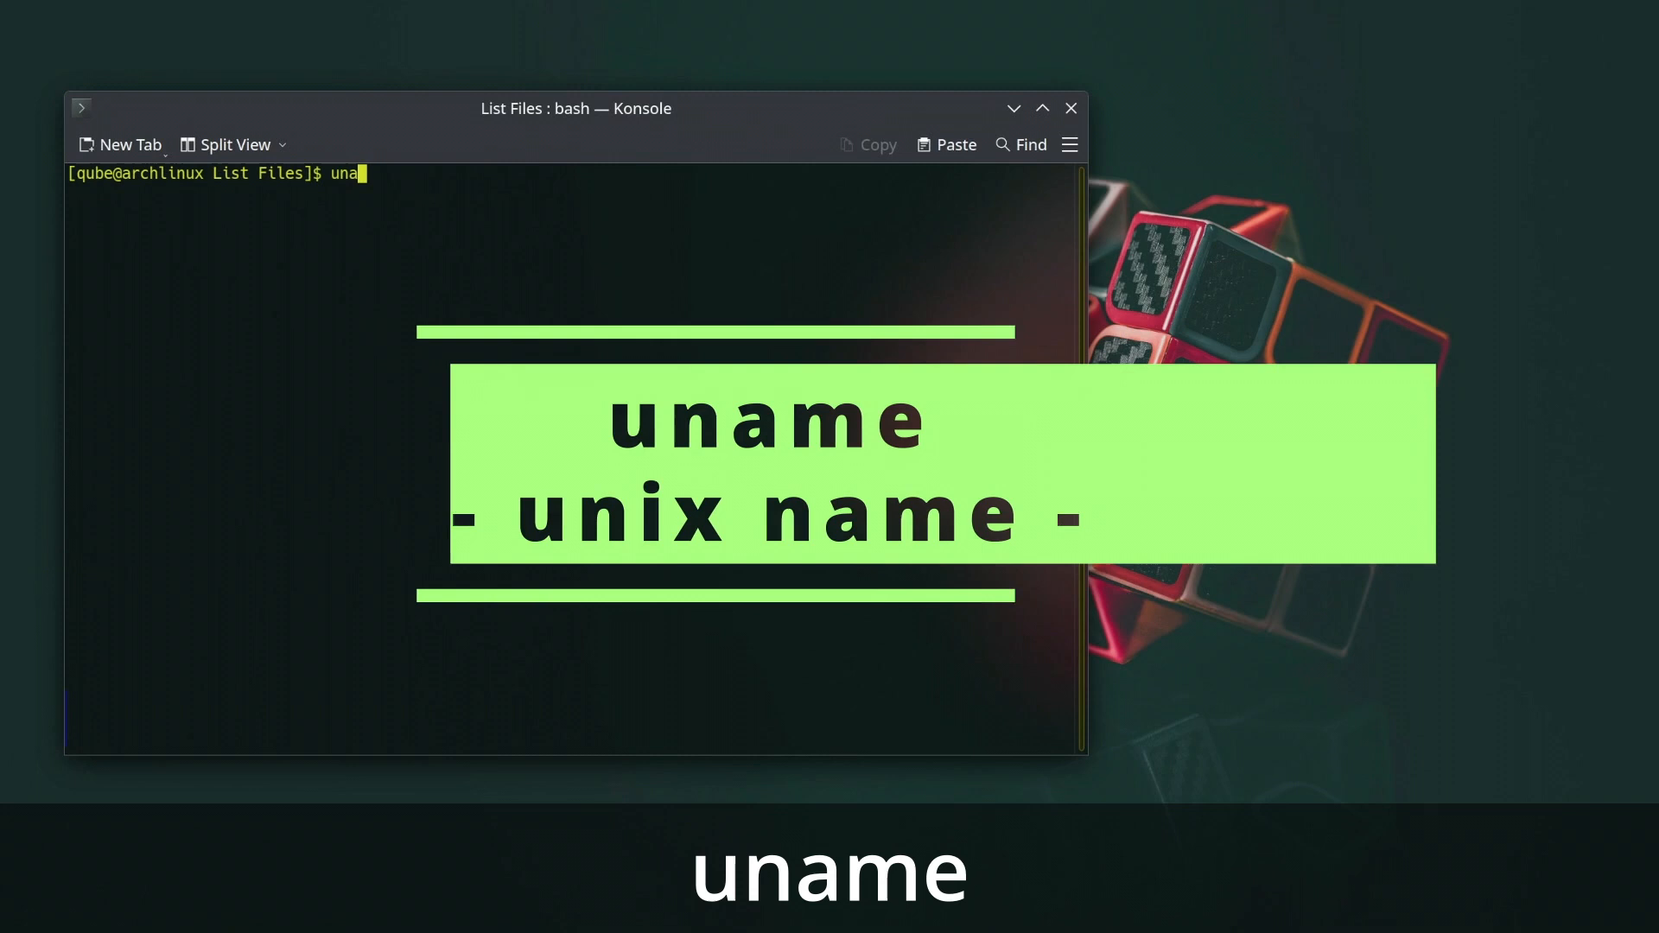
{"action": "key", "text": "Return"}
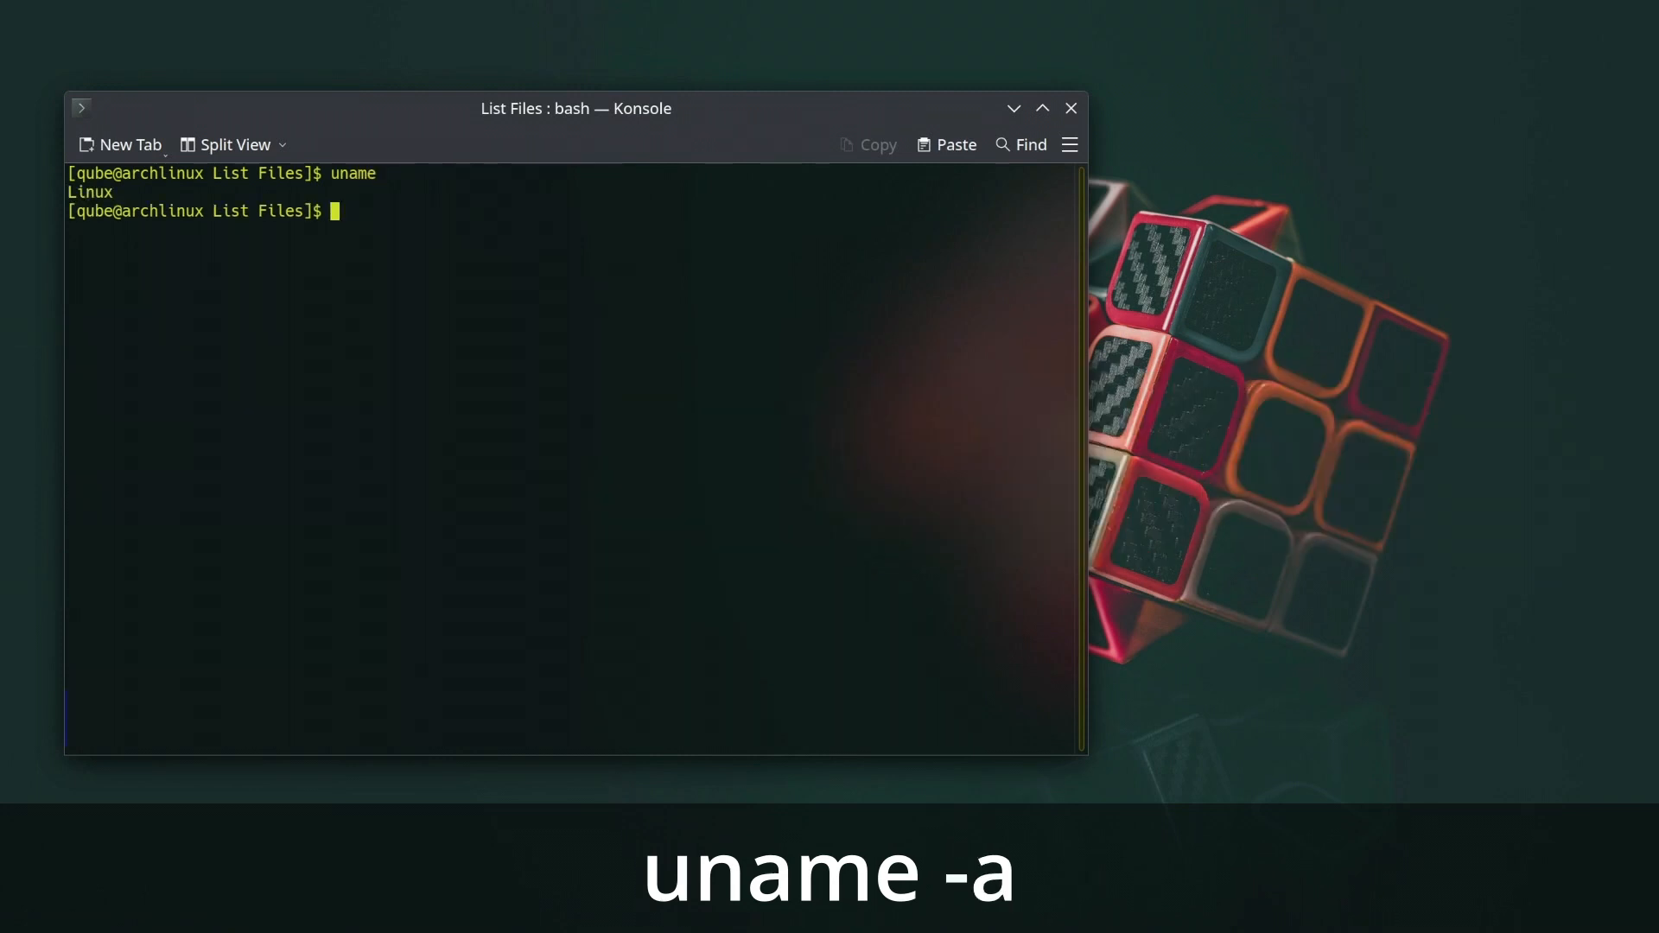
{"action": "type", "text": "uname -a"}
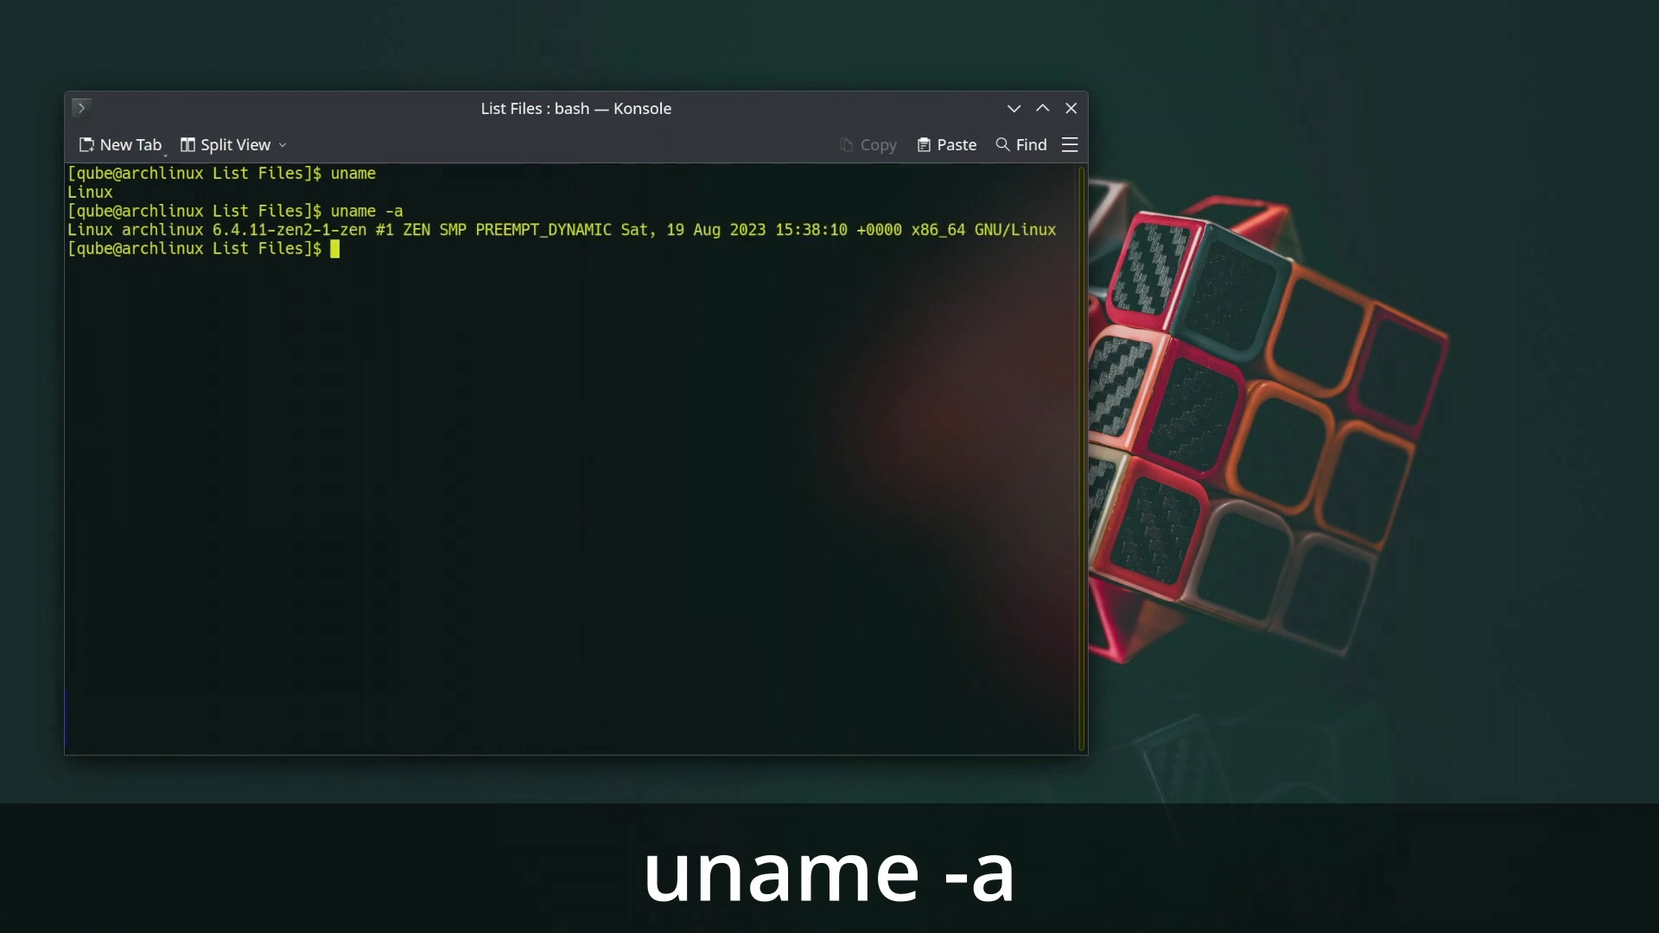
{"action": "type", "text": "uname -r"}
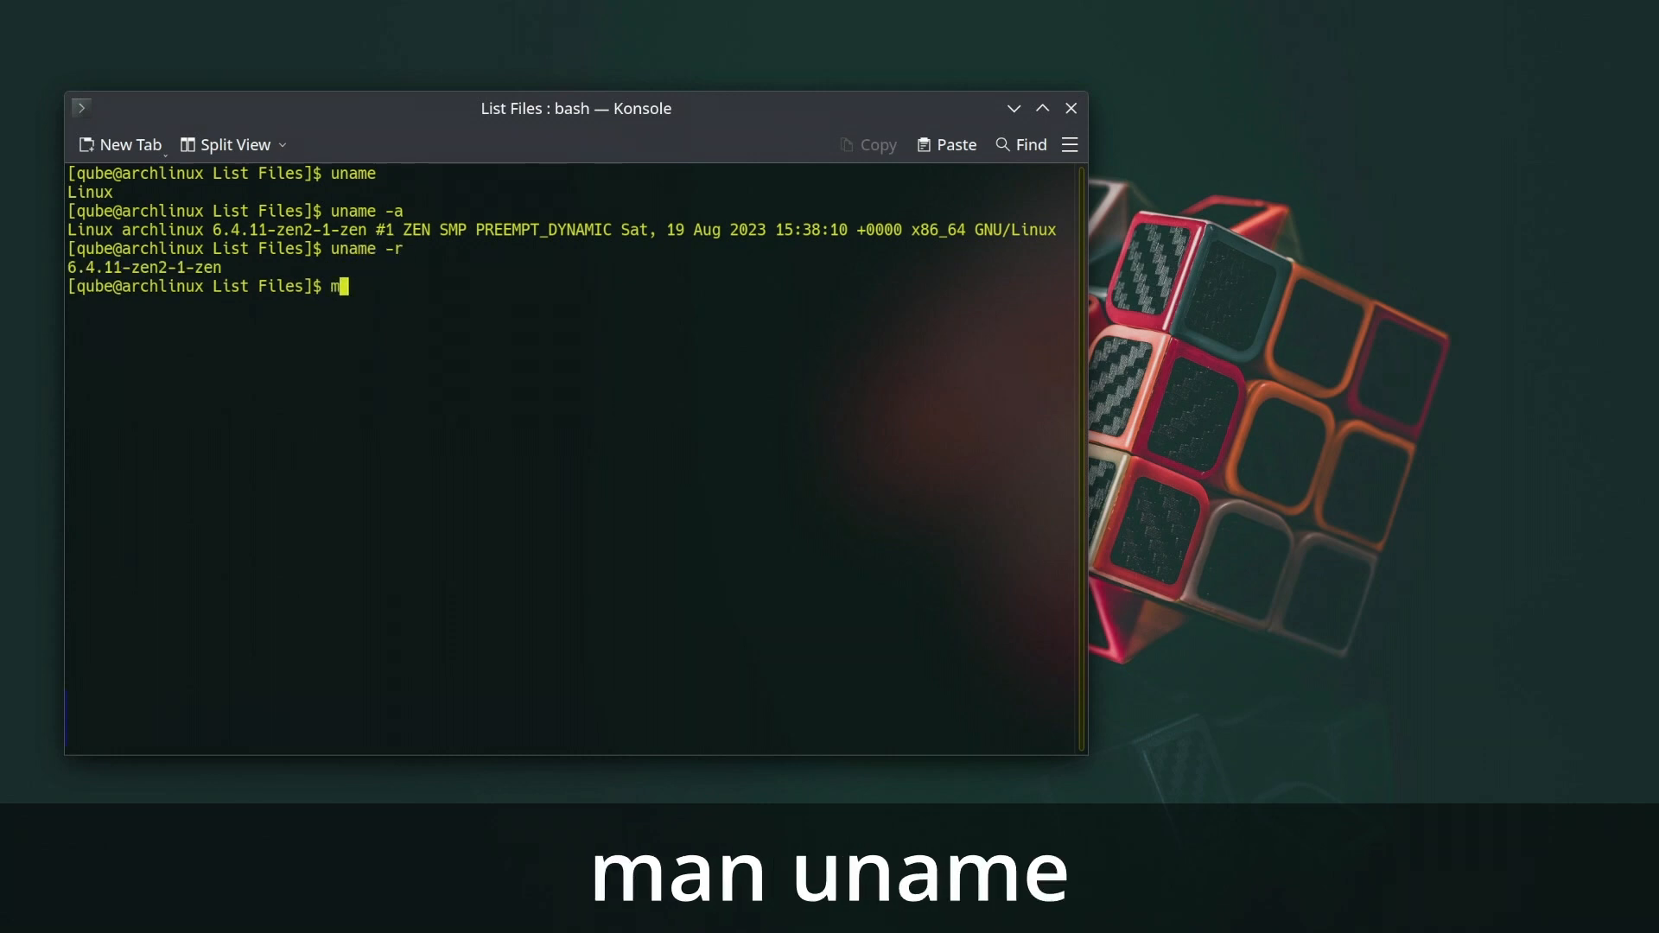
Bring up the manual page for uname.
{"action": "type", "text": "an uname"}
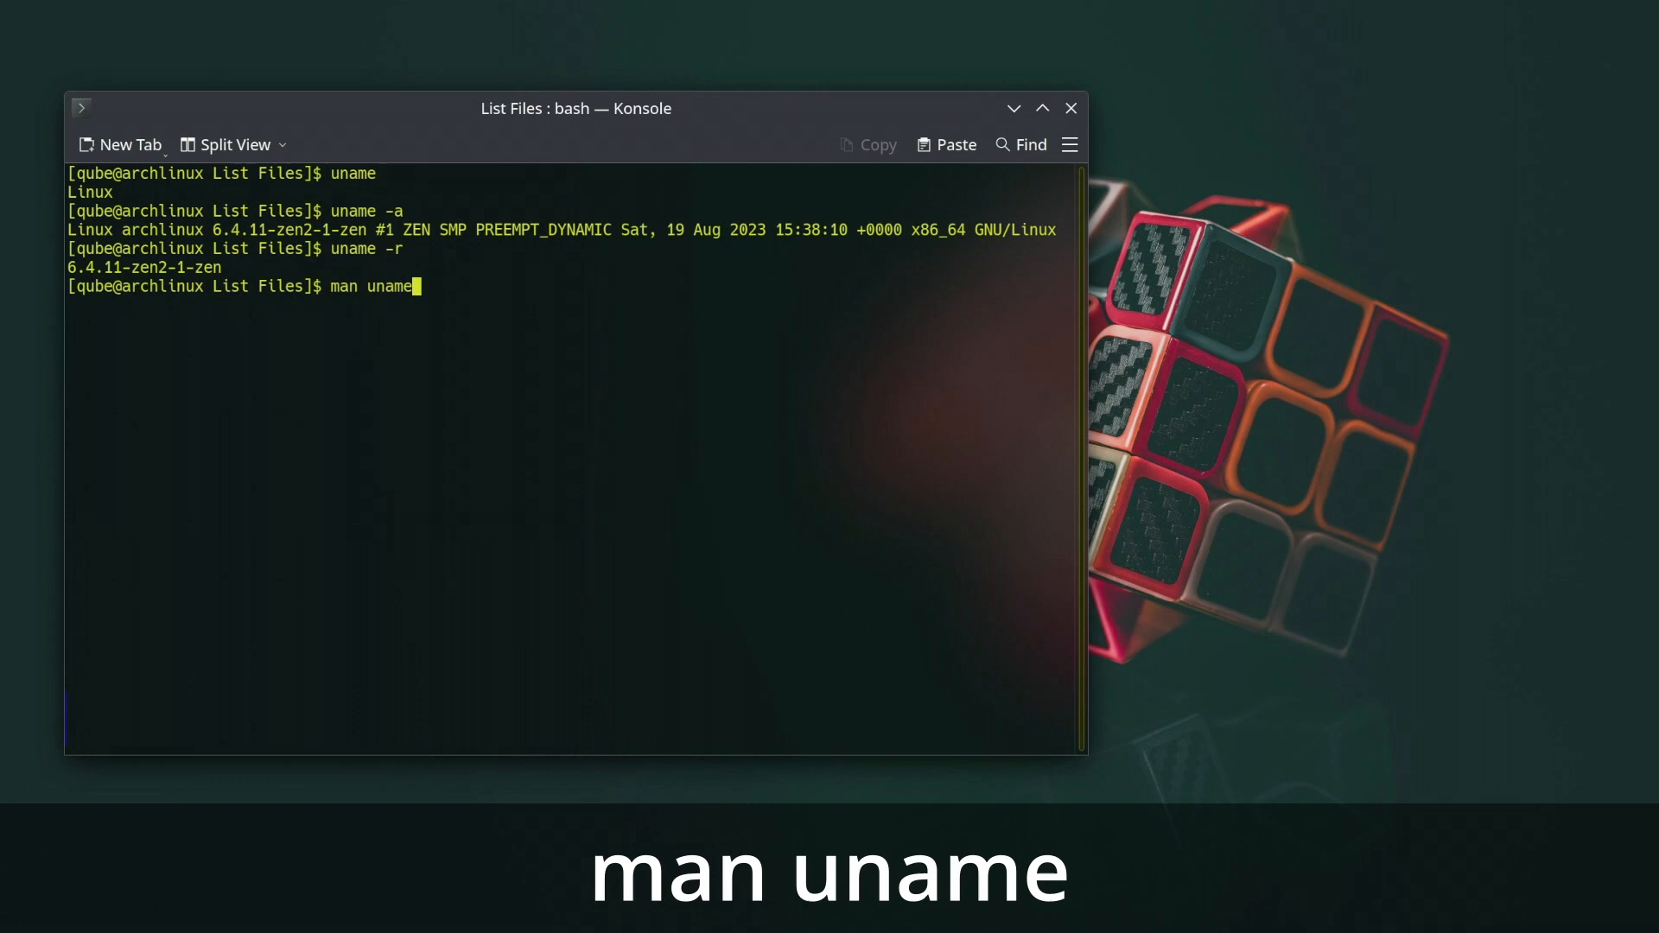
{"action": "key", "text": "Return"}
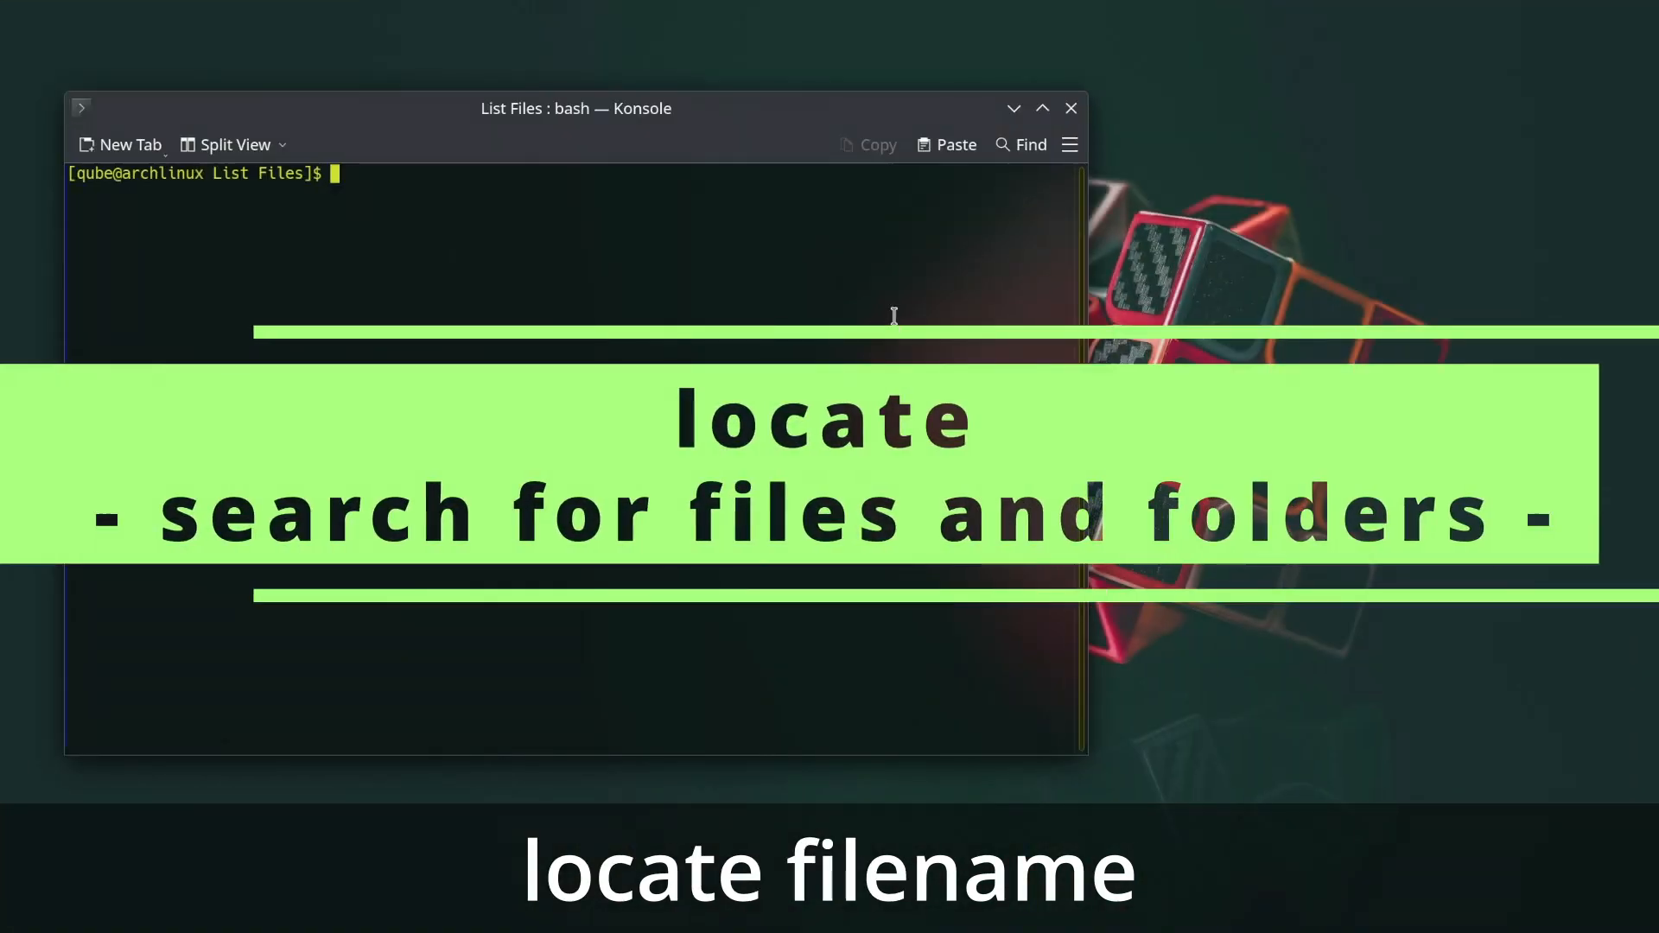
Search the system by name with locate for davi, java and gim.
{"action": "type", "text": "locate"}
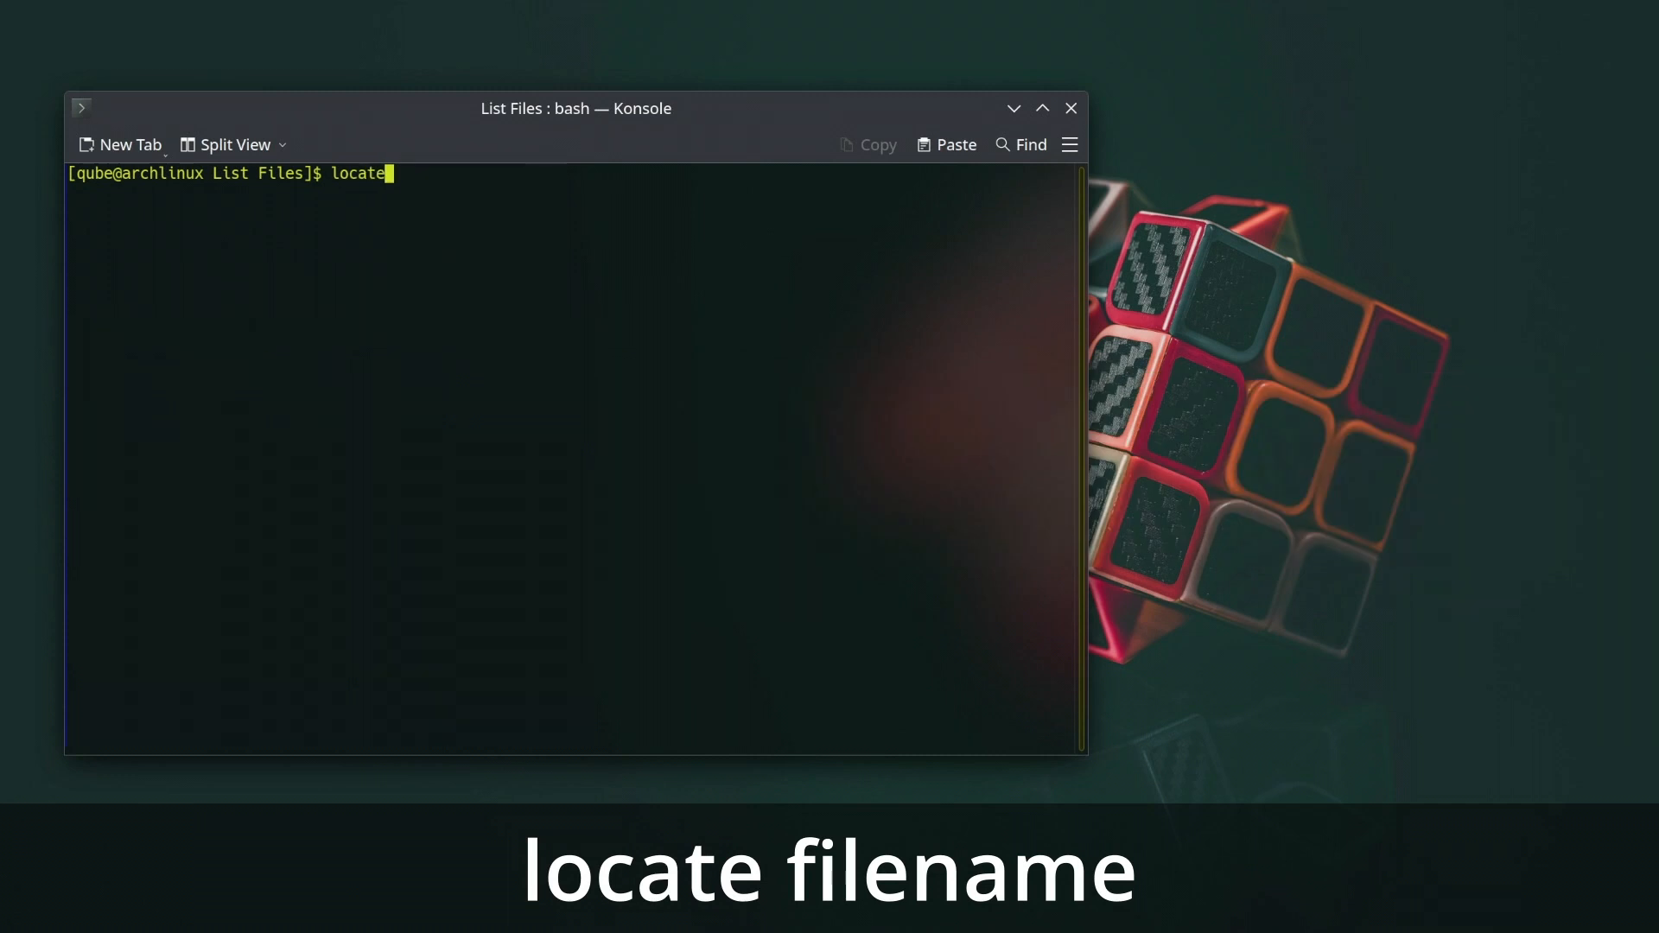
{"action": "type", "text": "davi"}
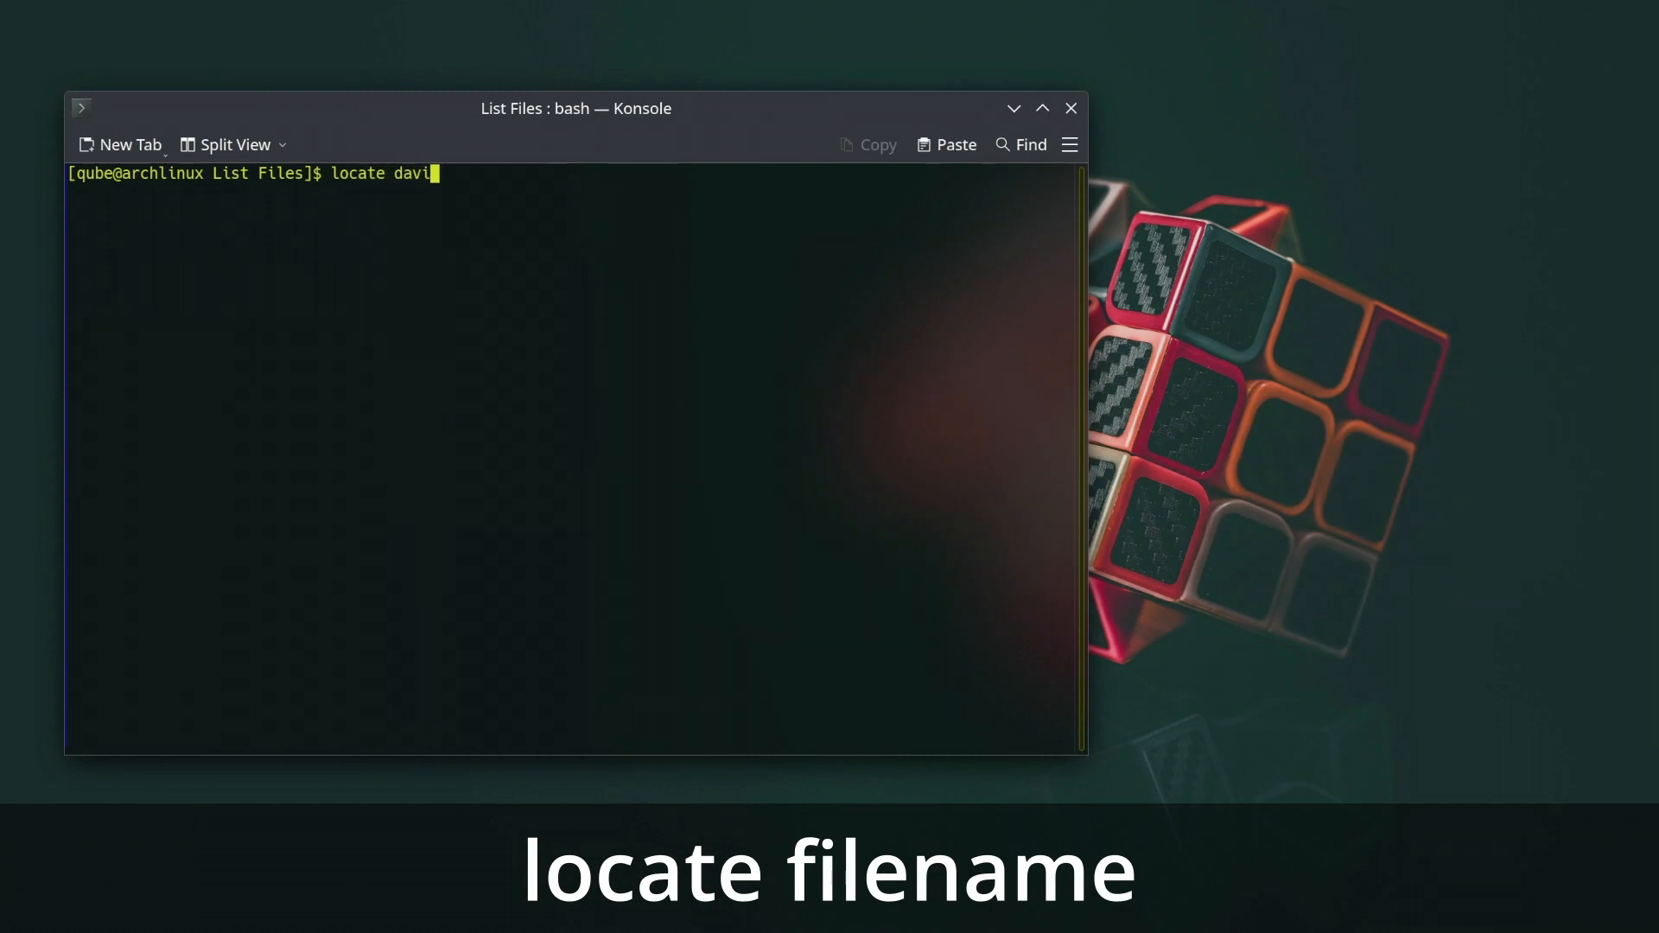
{"action": "key", "text": "Return"}
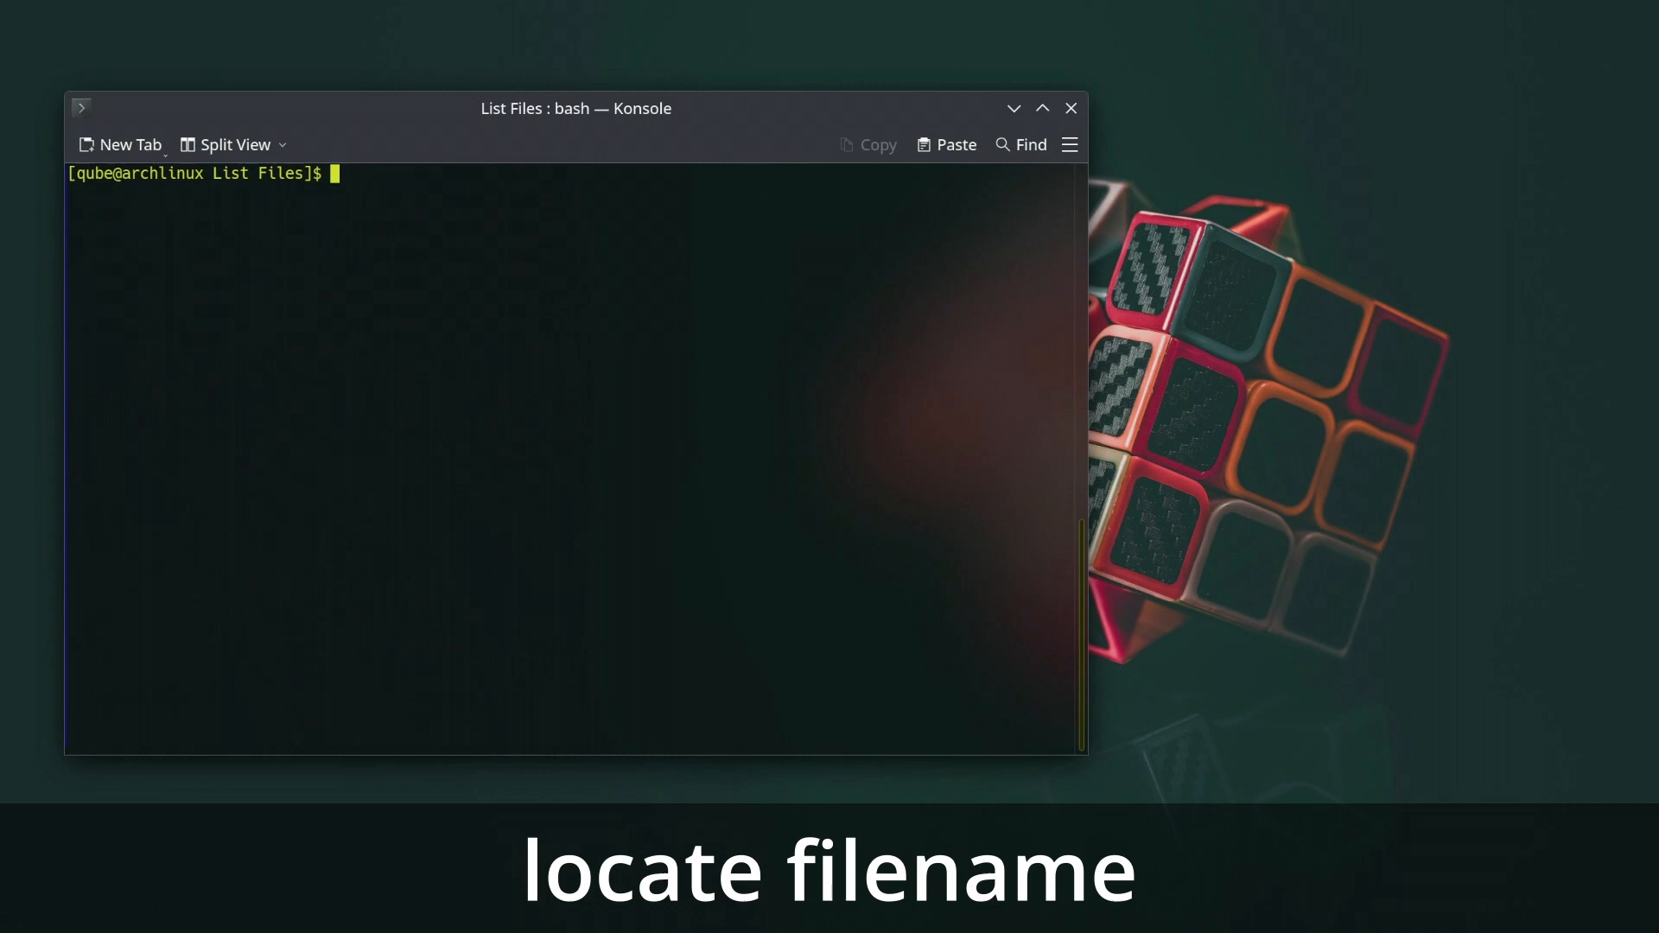
{"action": "type", "text": "locate java"}
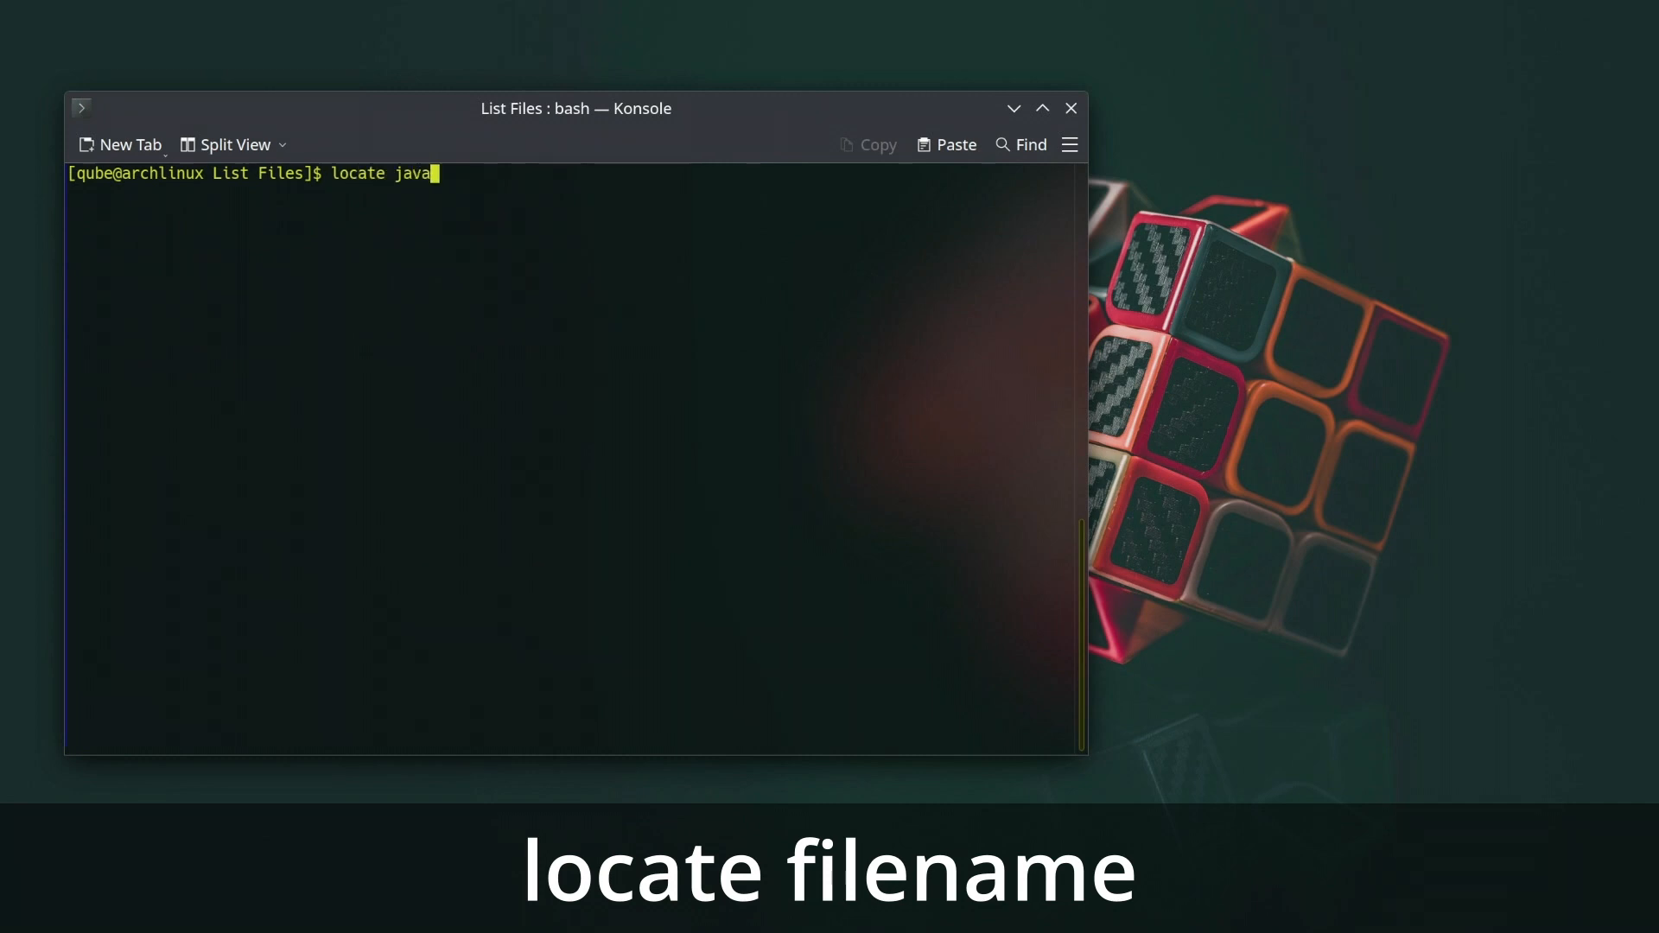
{"action": "key", "text": "Return"}
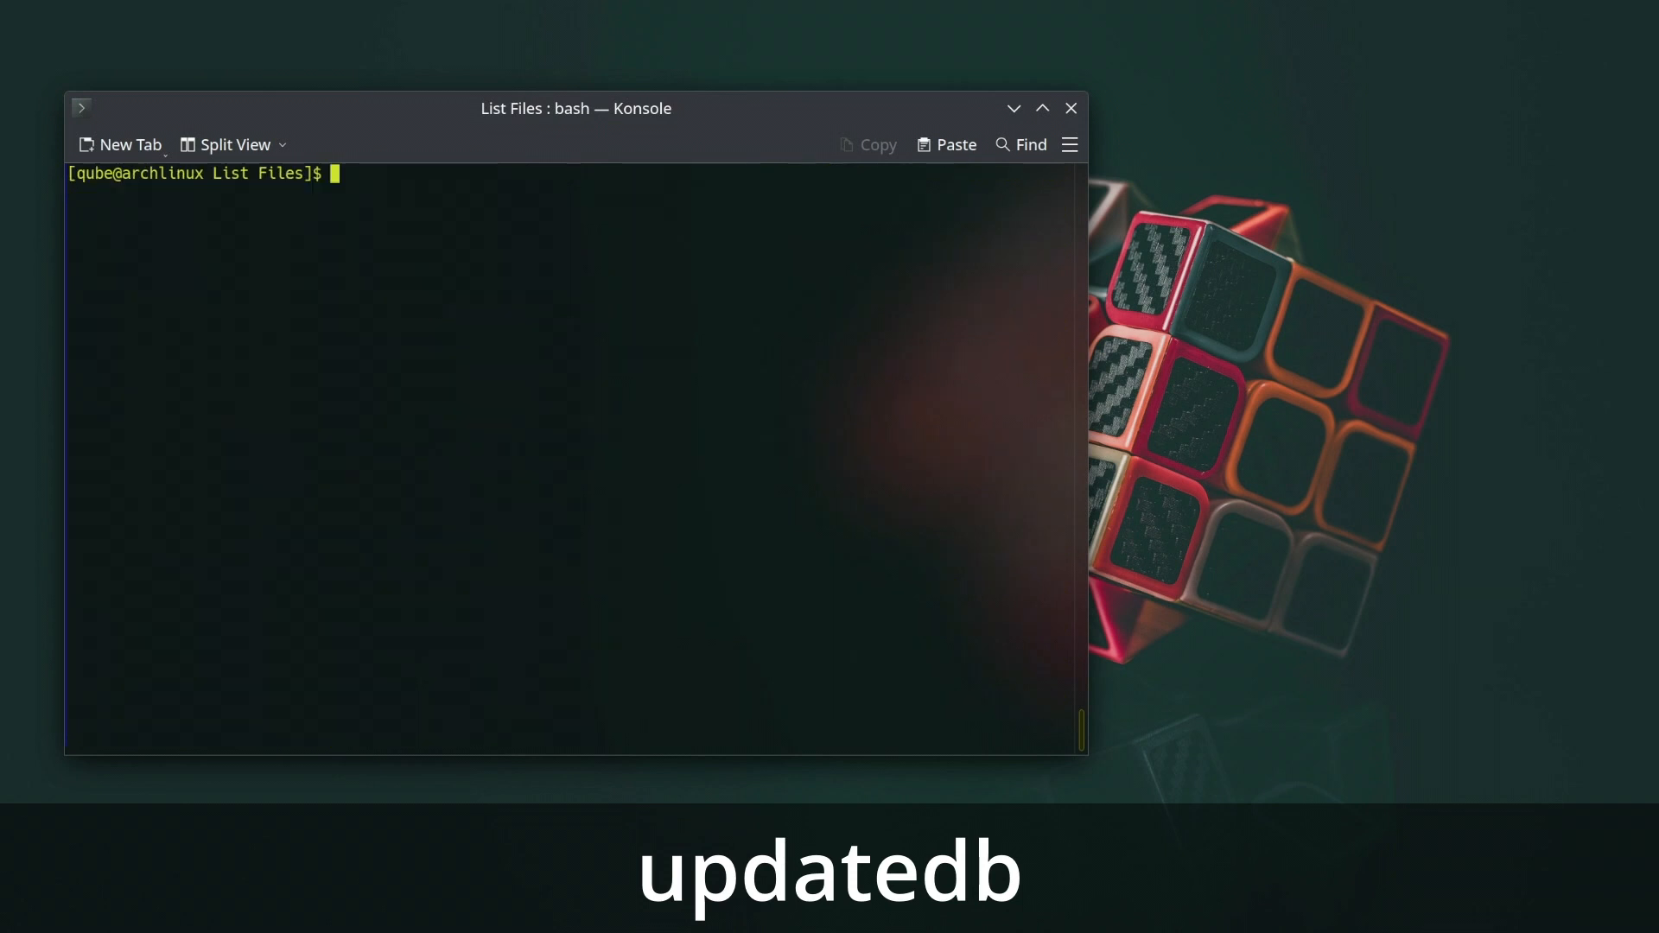
{"action": "type", "text": "locate gim"}
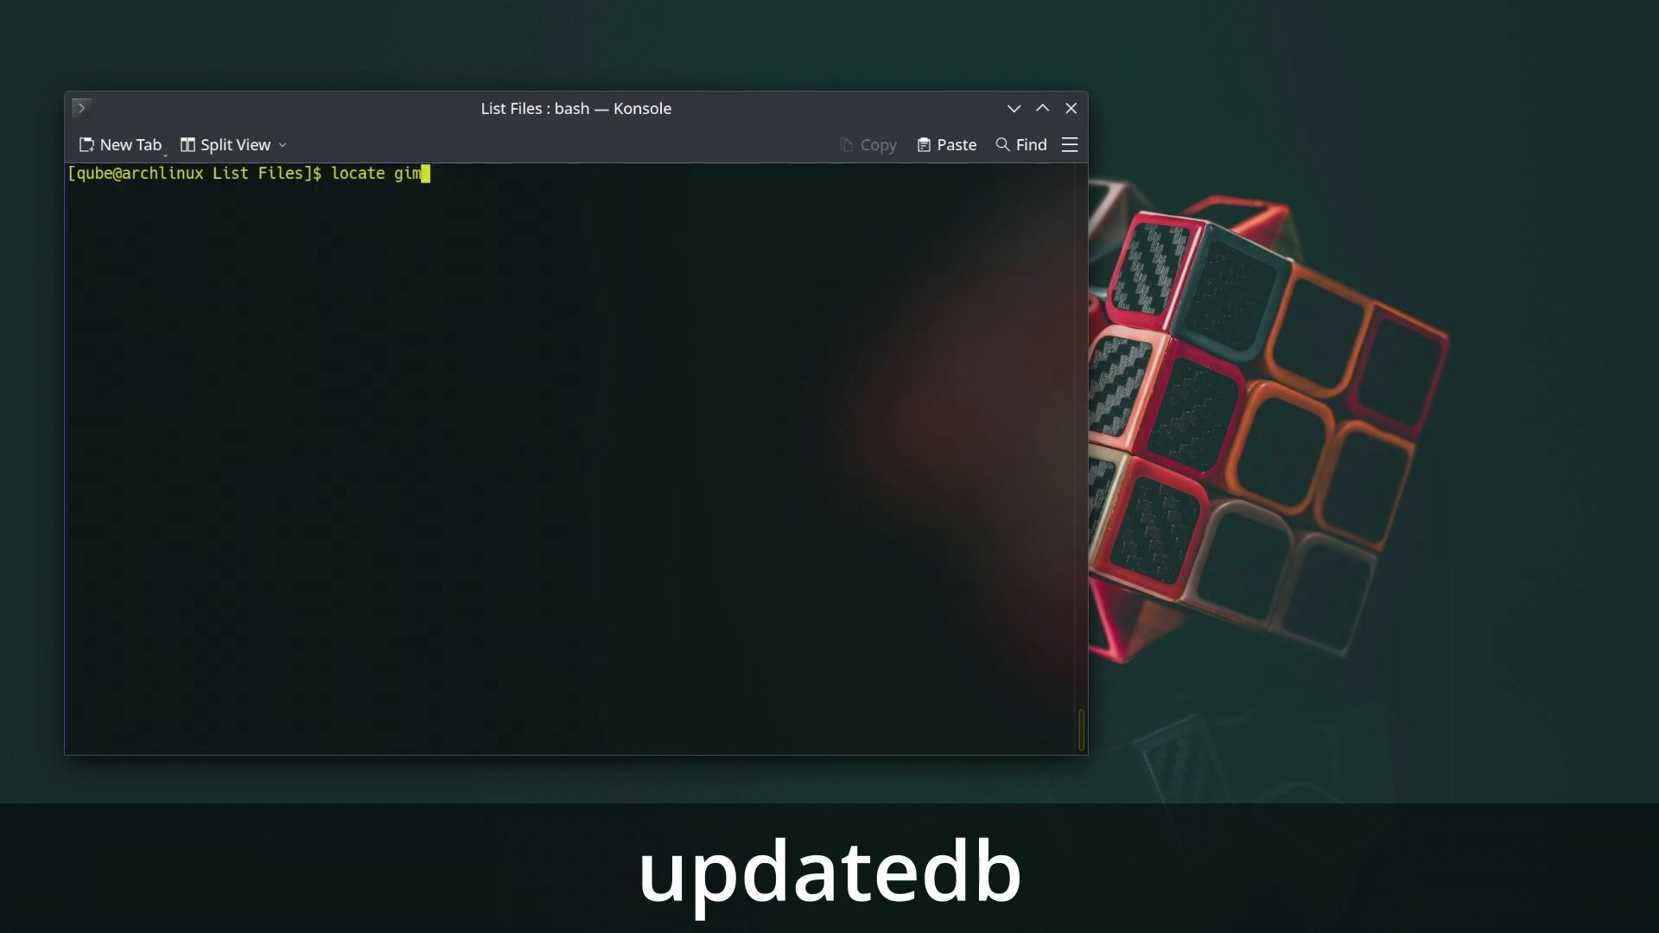
{"action": "key", "text": "Return"}
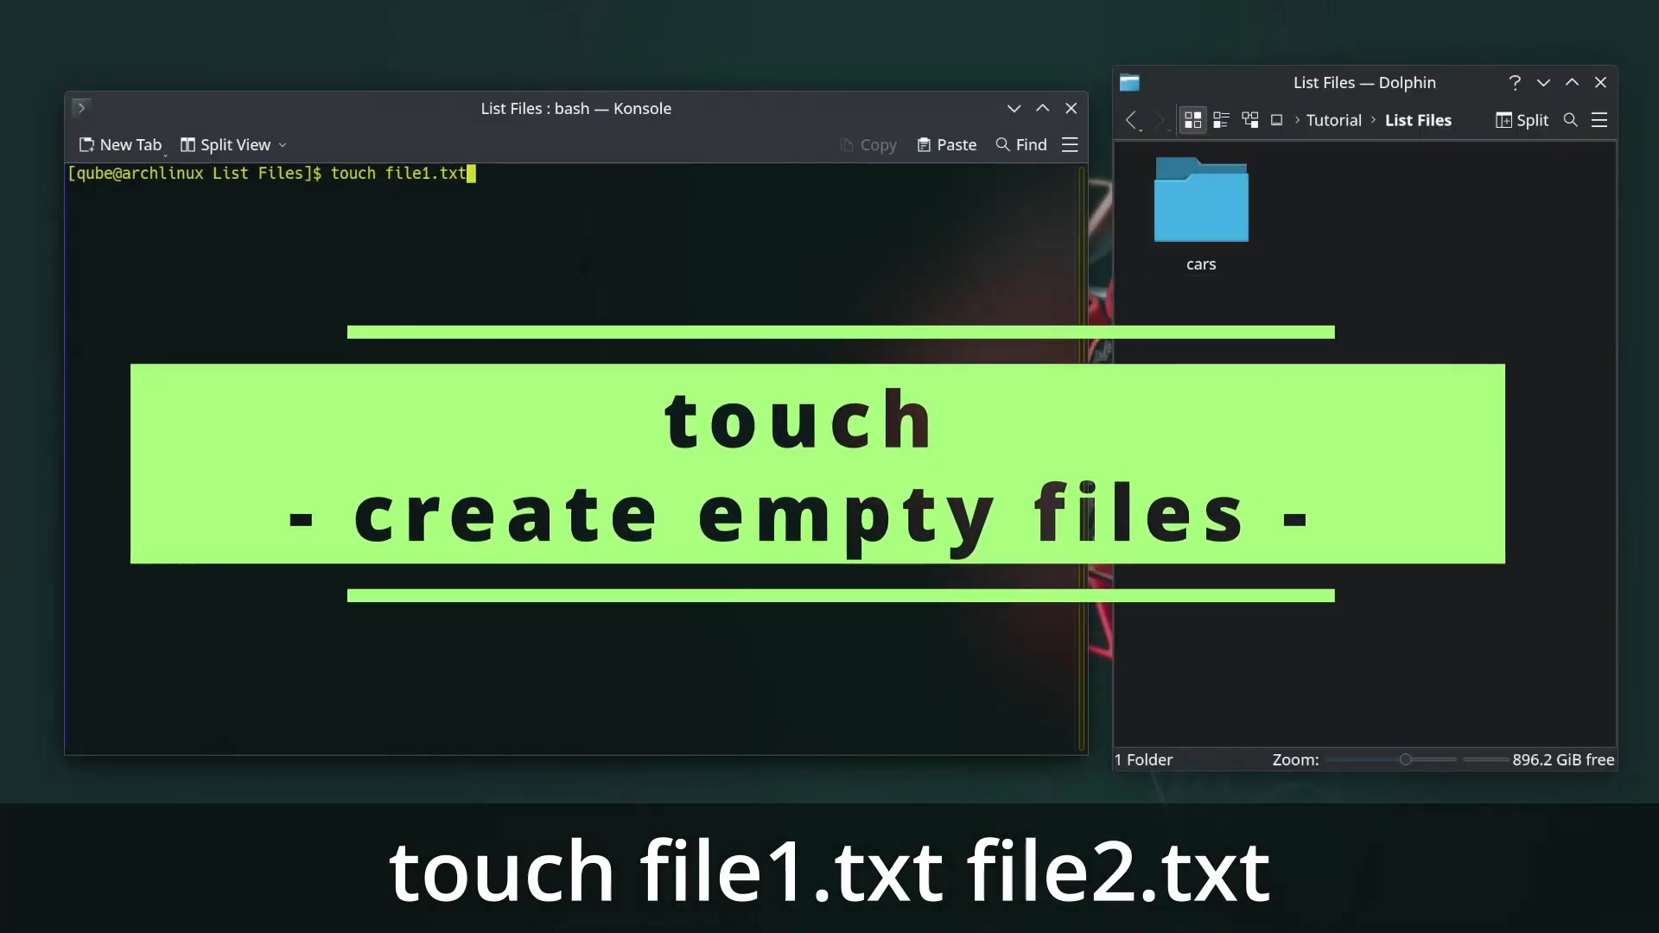
Create empty files file1.txt, file2.txt and file3.txt with touch.
{"action": "type", "text": "file2.tx"}
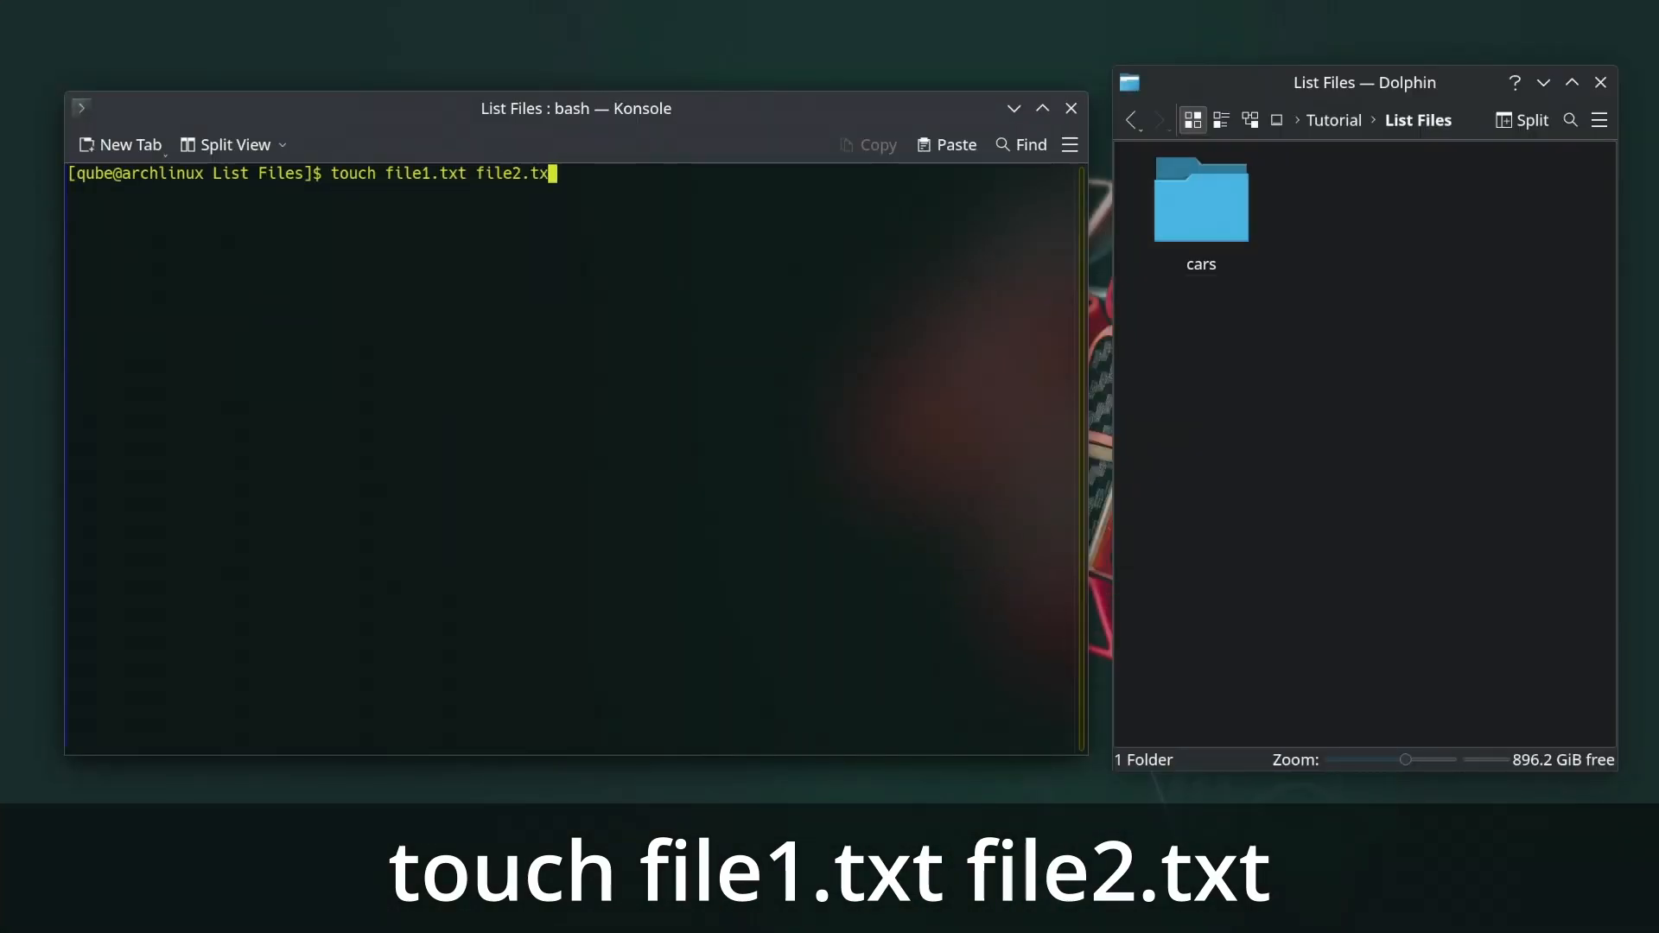
{"action": "type", "text": "file3.t"}
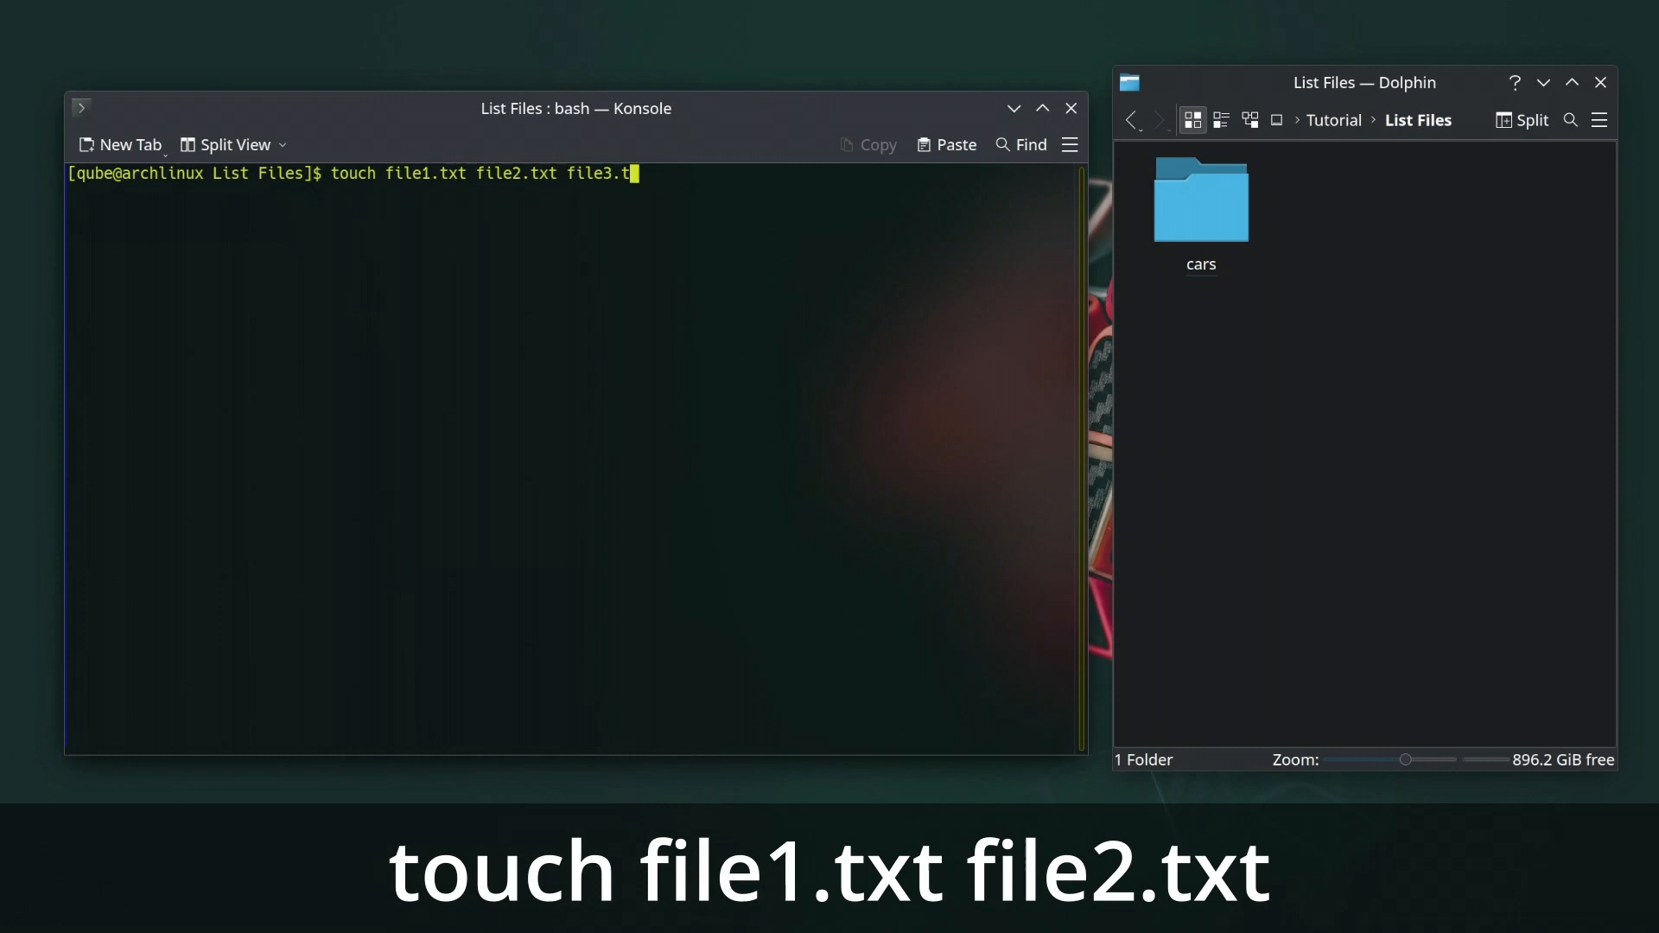
{"action": "key", "text": "Return"}
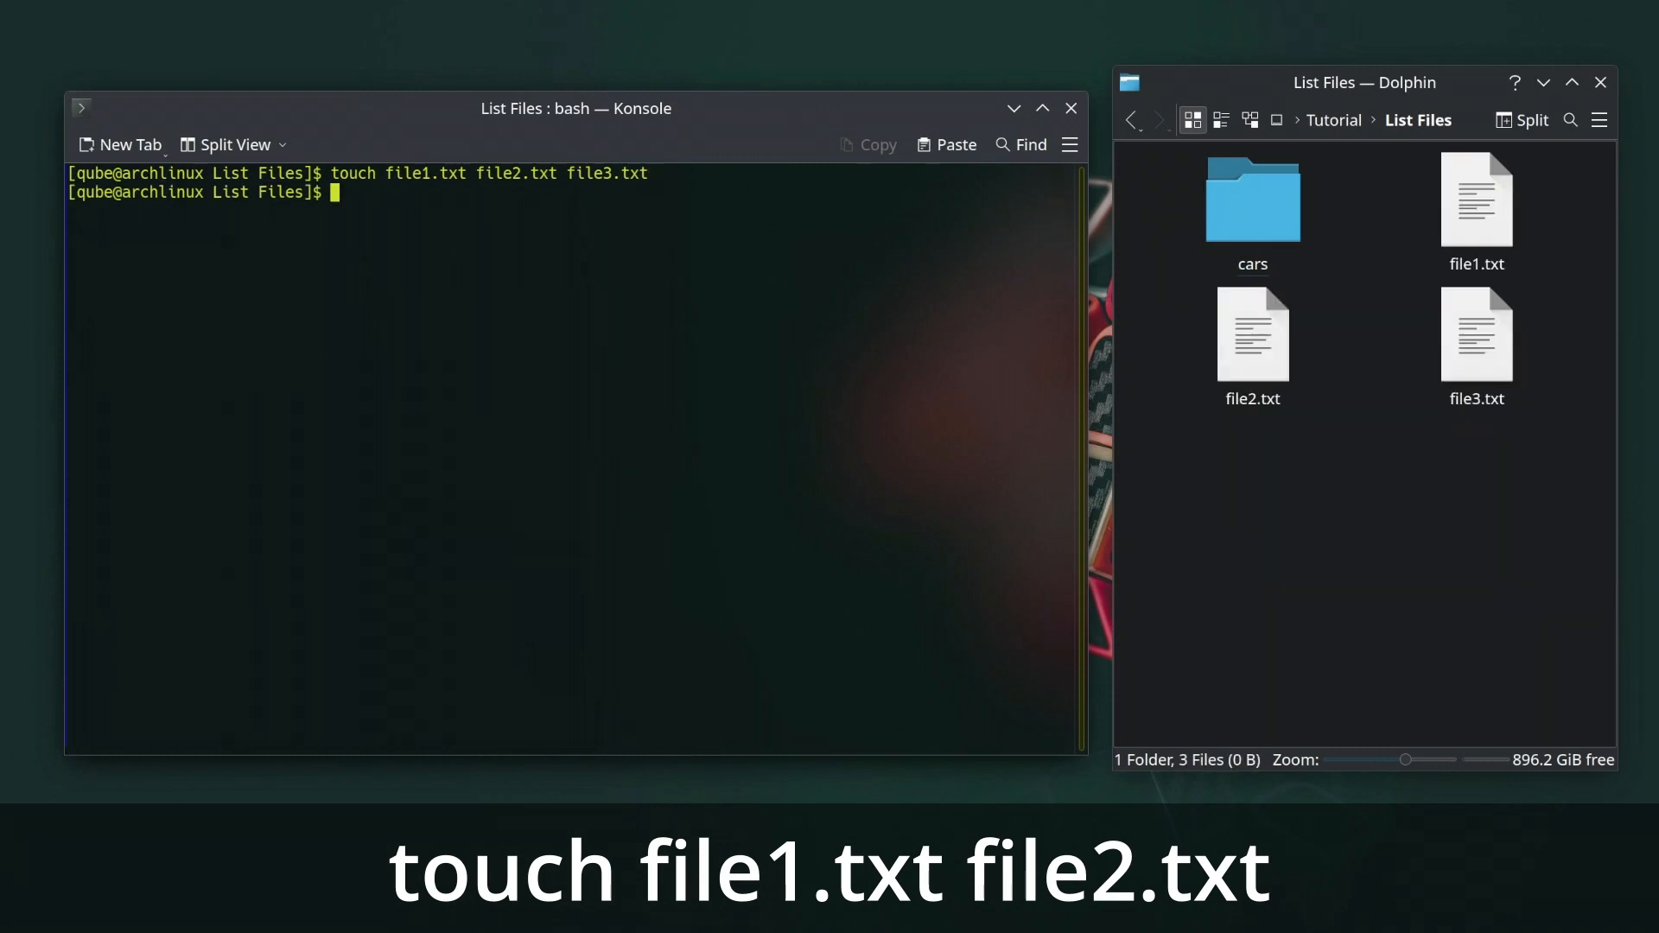
Bring up the manual page for touch and read through it.
{"action": "type", "text": "man touc"}
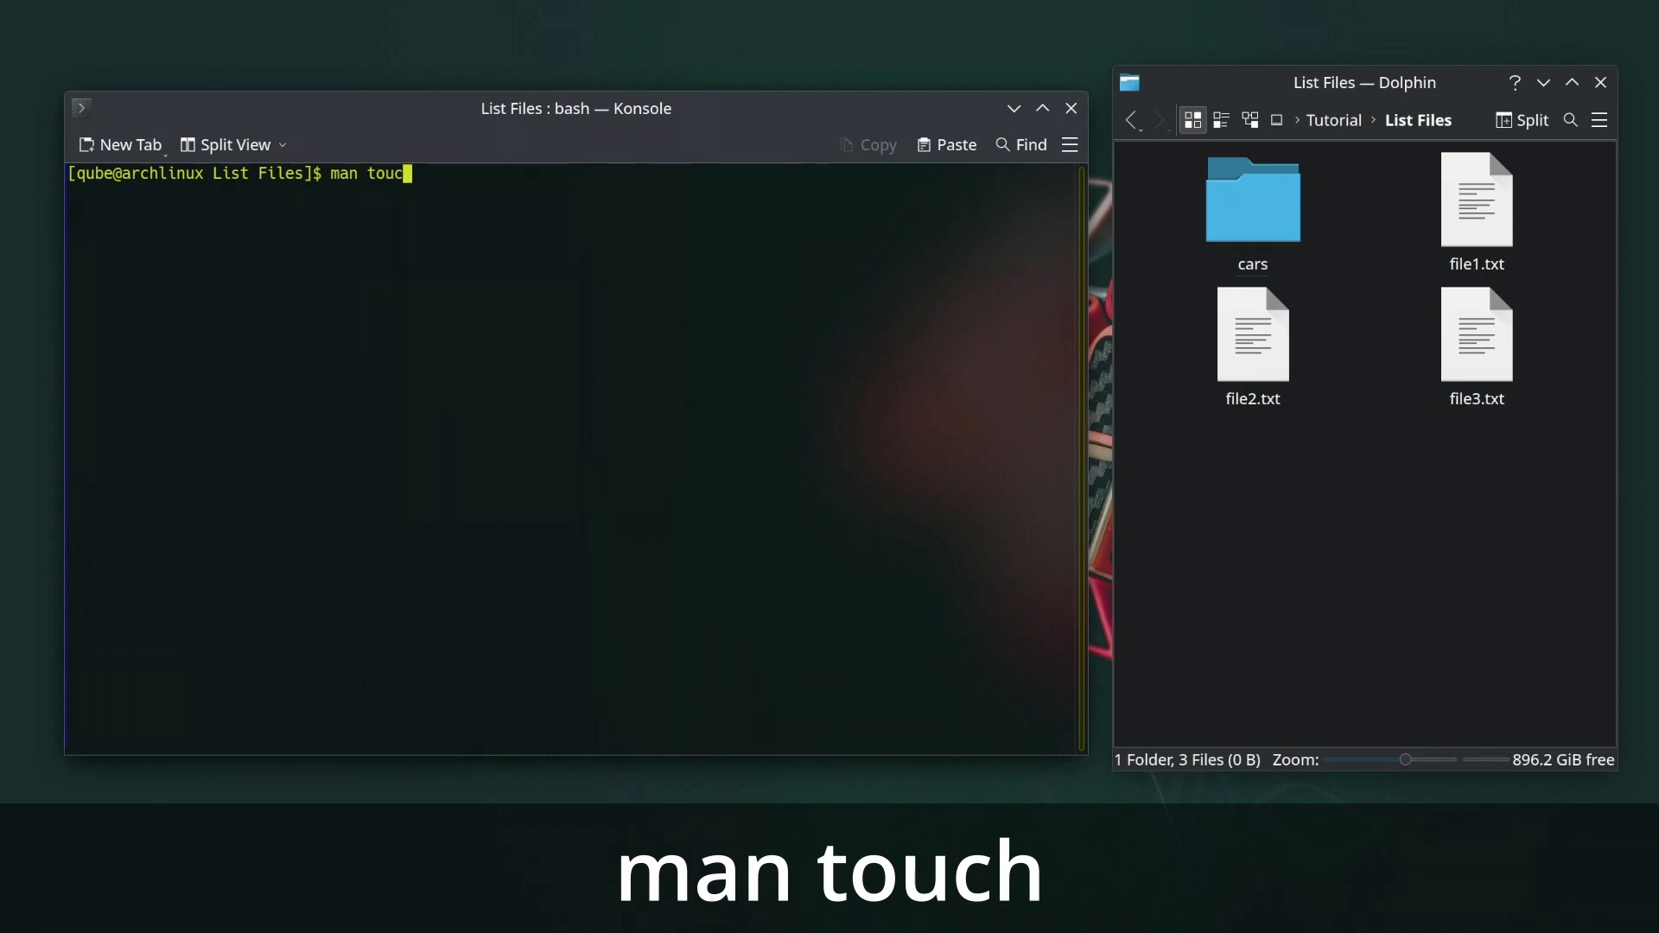
{"action": "key", "text": "Return"}
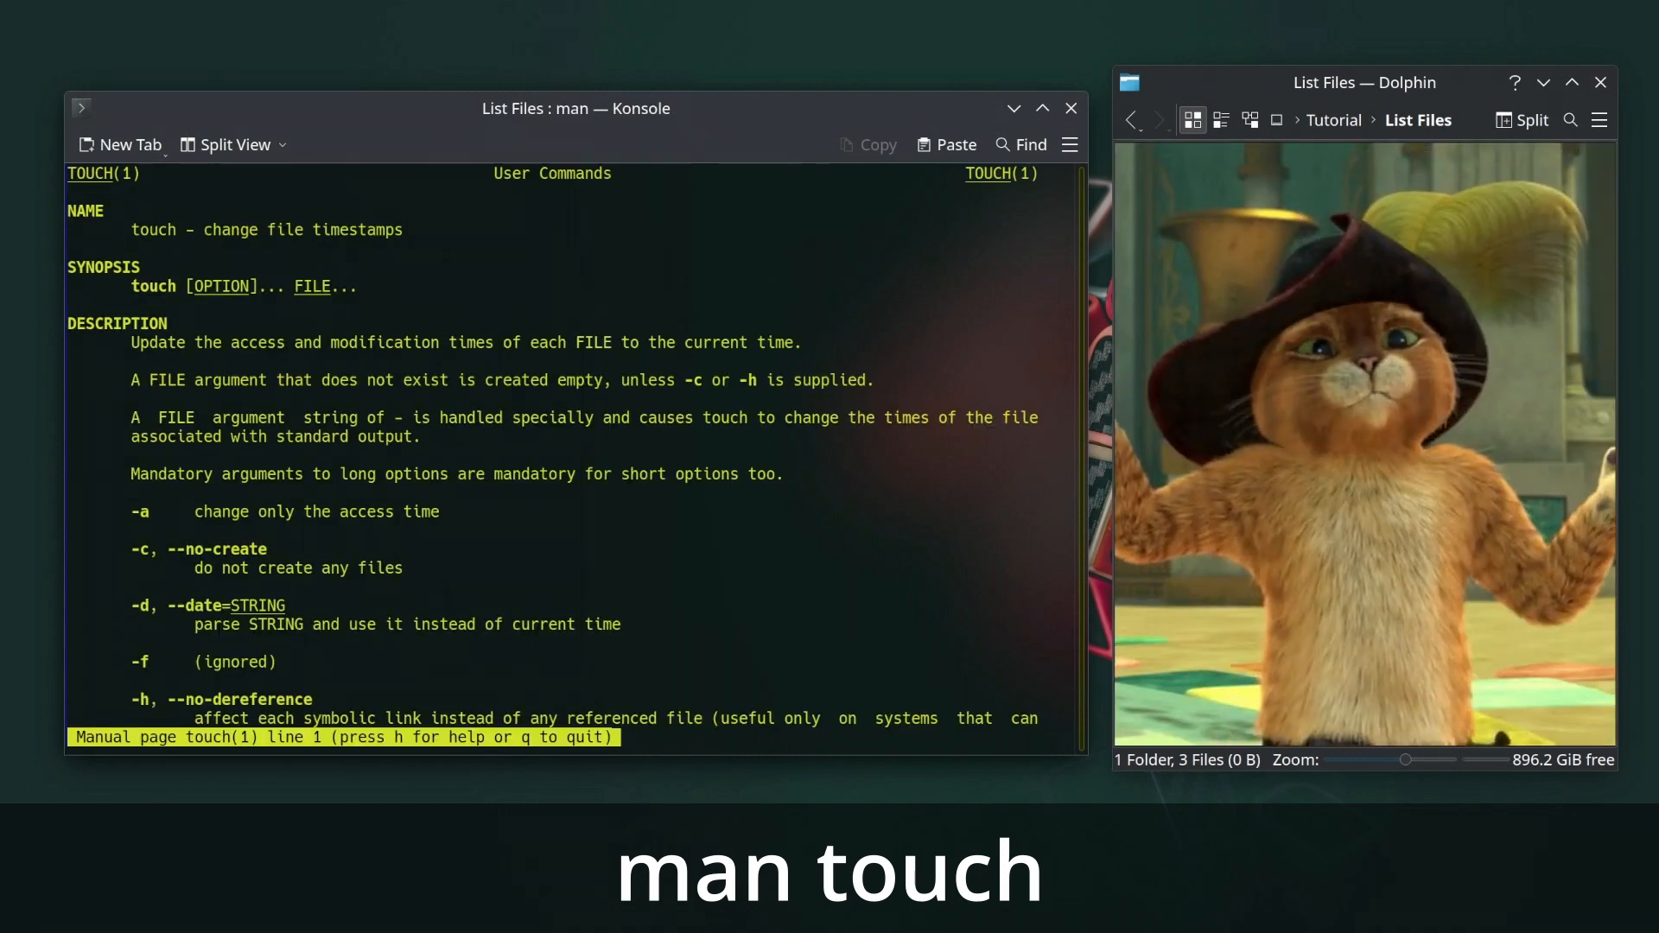
{"action": "scroll", "scroll_direction": "down", "scroll_amount": 3}
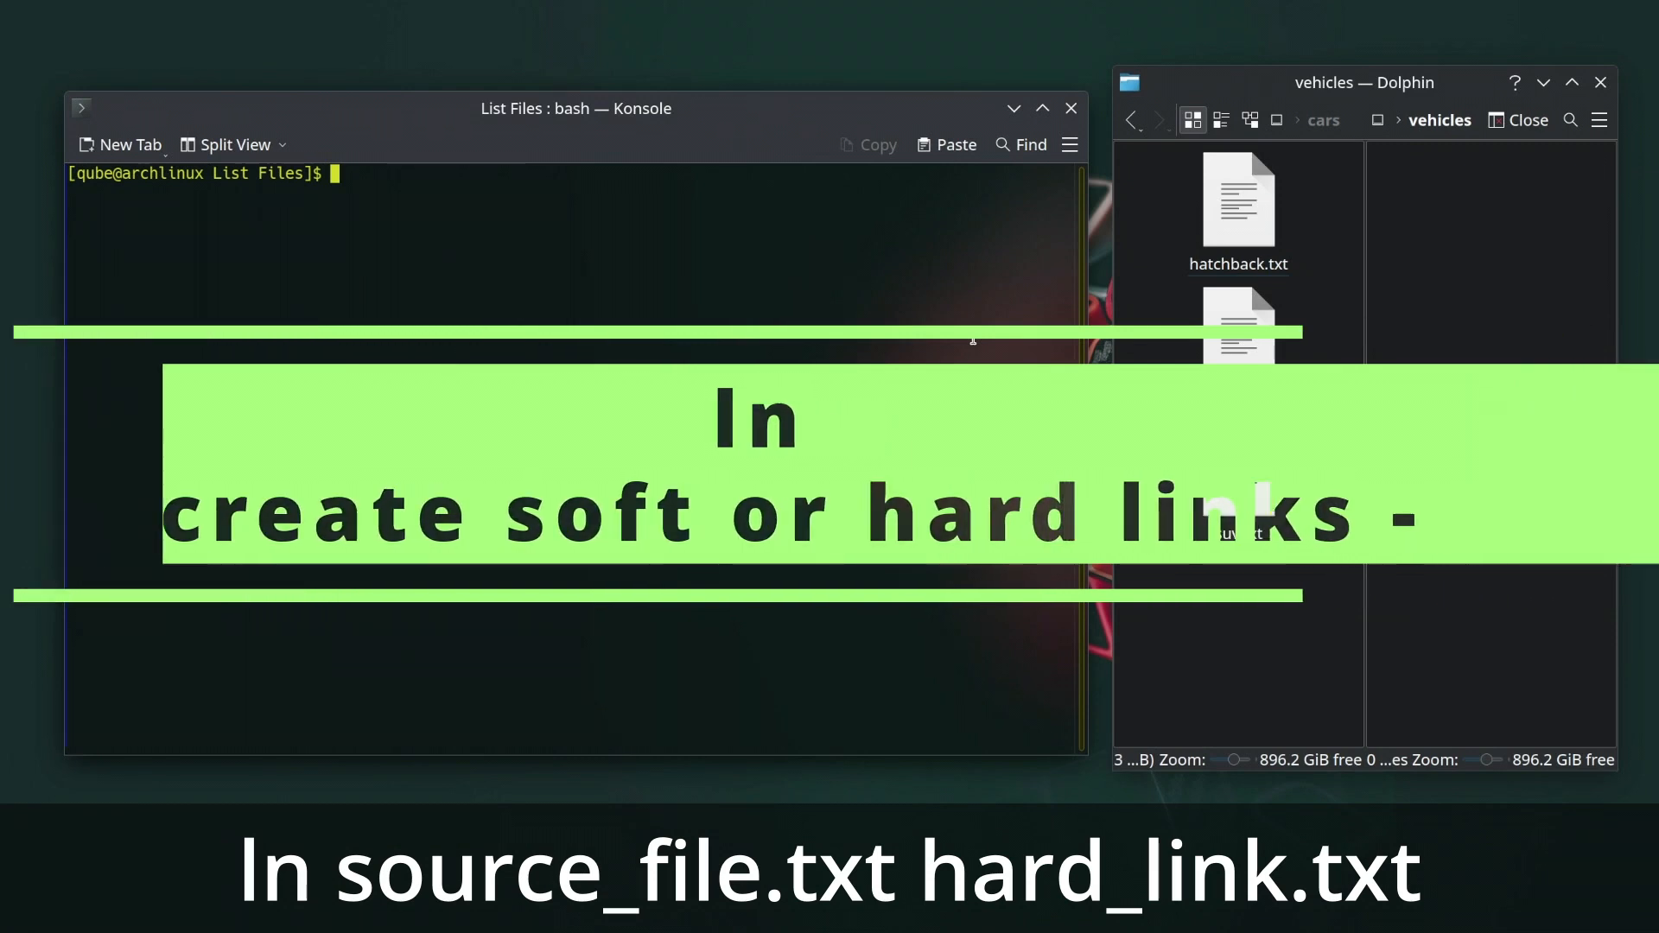
Create vehicles/hatchback_hardlink.txt as a hard link to cars/hatchback.txt with ln.
{"action": "type", "text": "ln"}
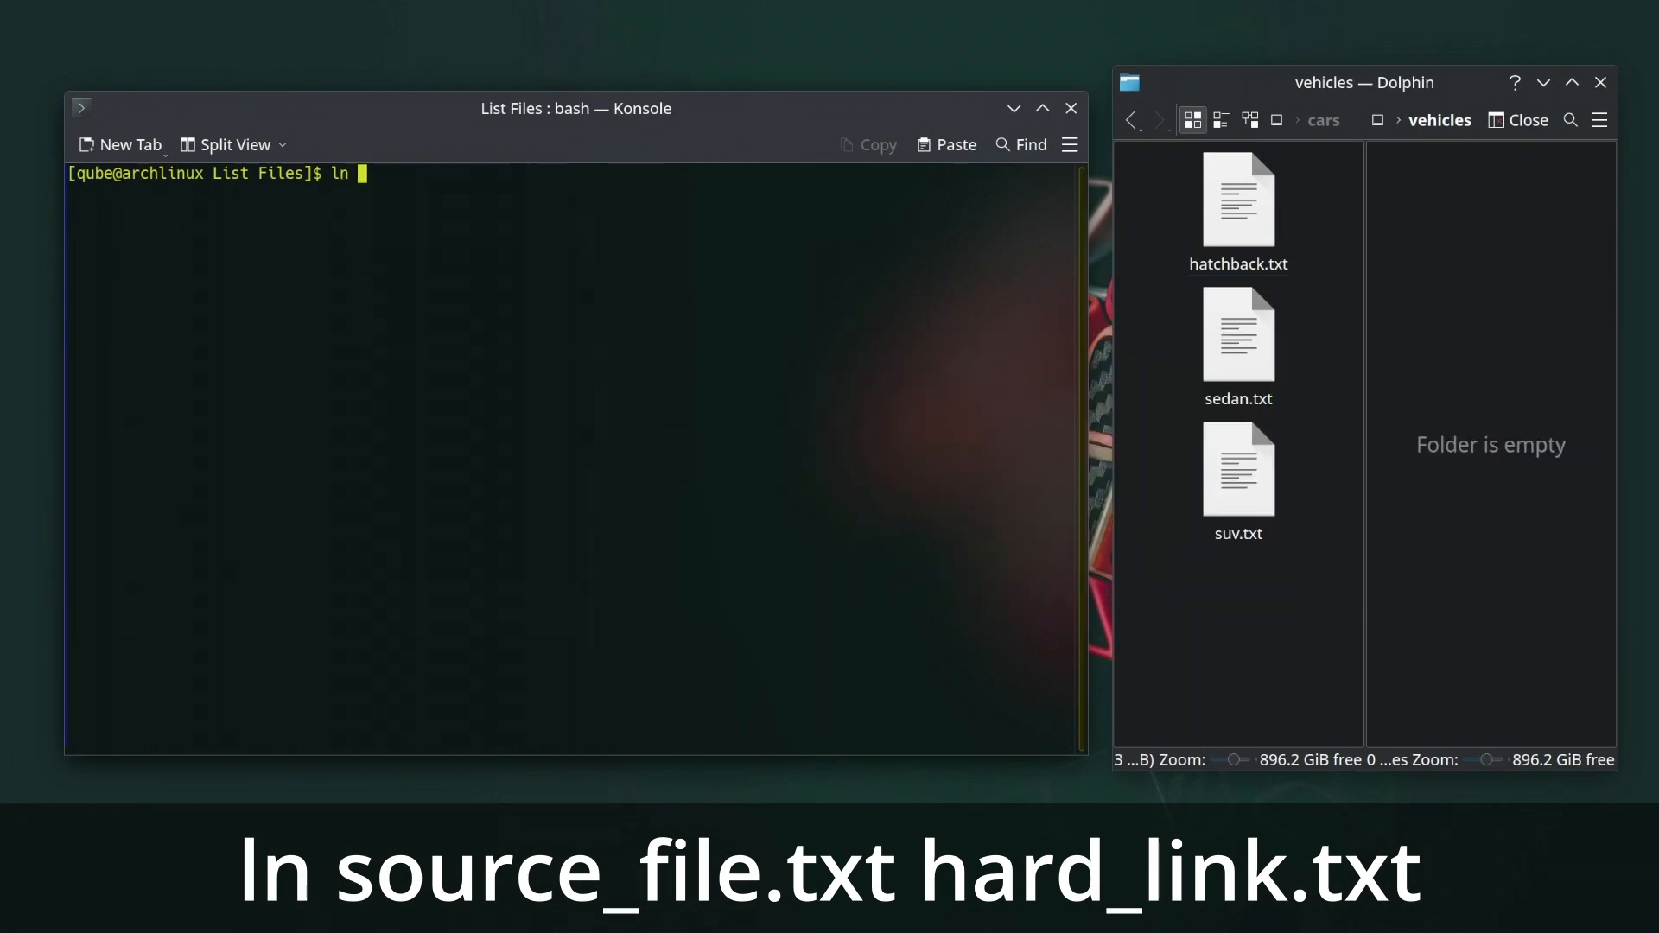
{"action": "type", "text": "cars"}
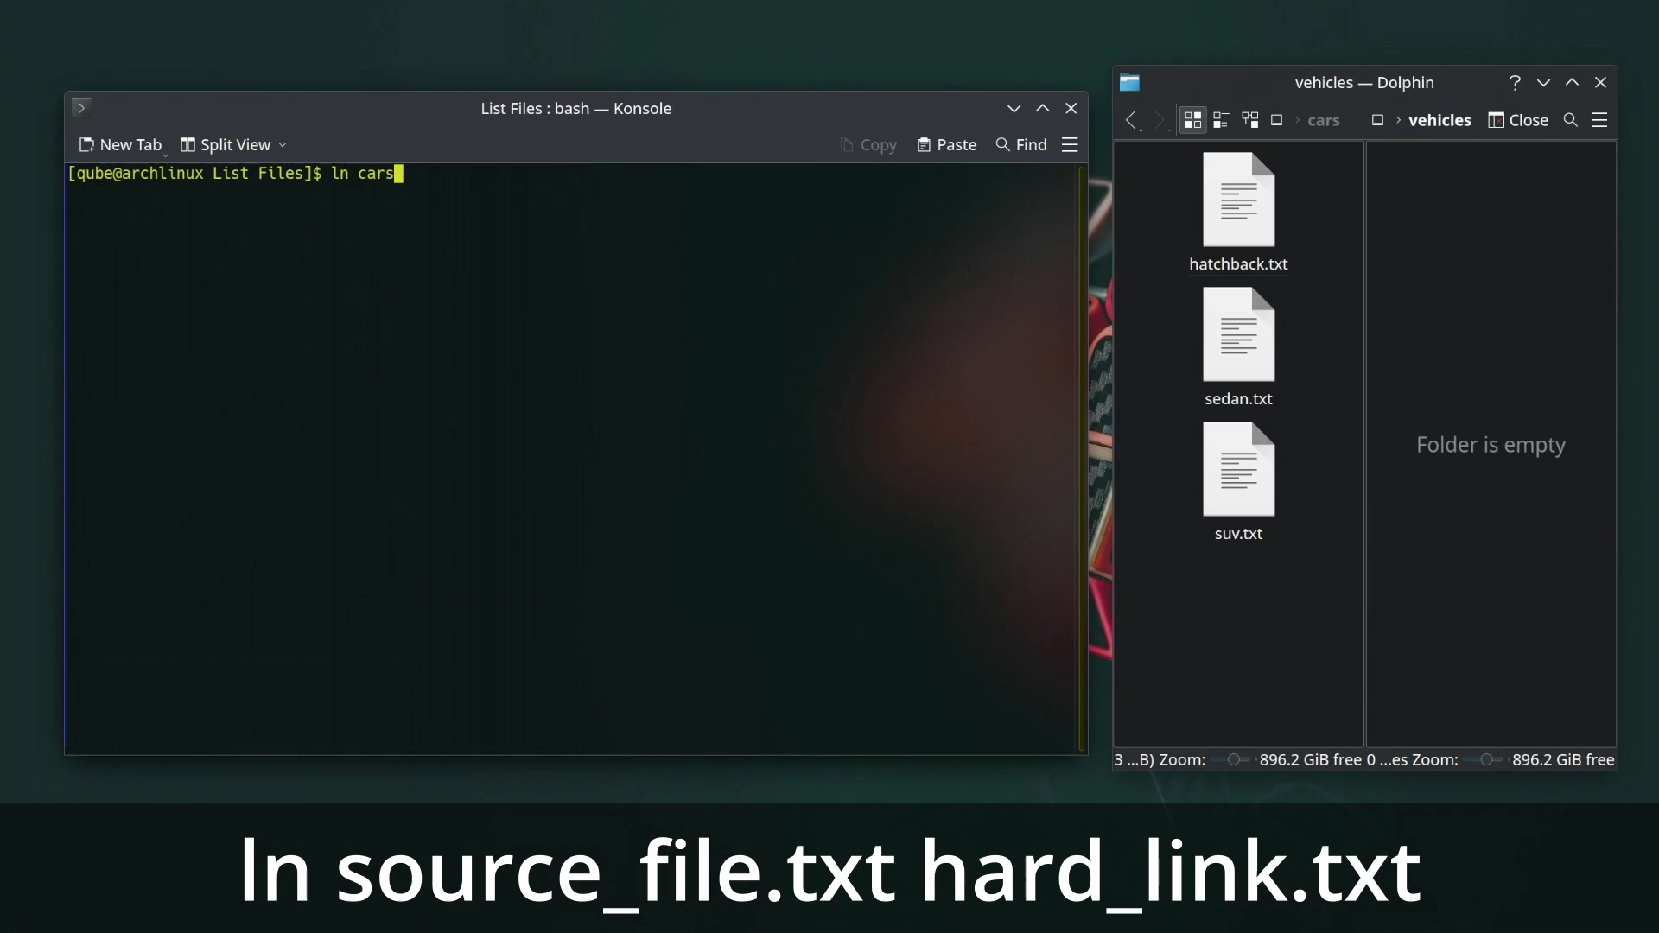
{"action": "type", "text": "/hatchback.txt"}
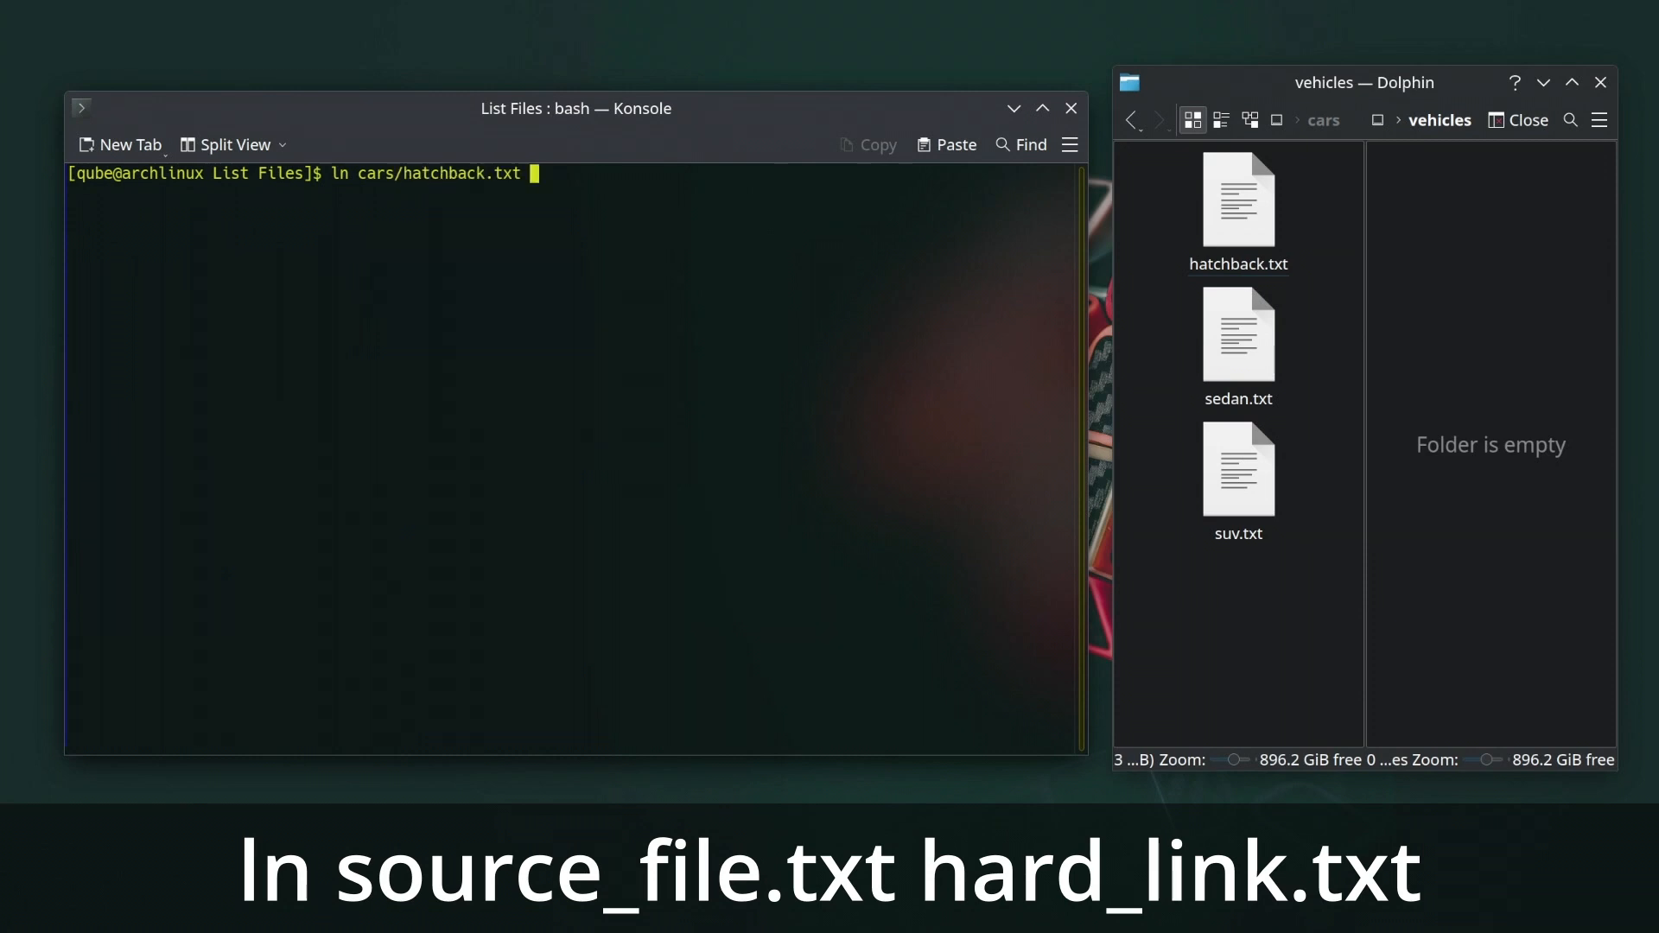
{"action": "type", "text": "vehi"}
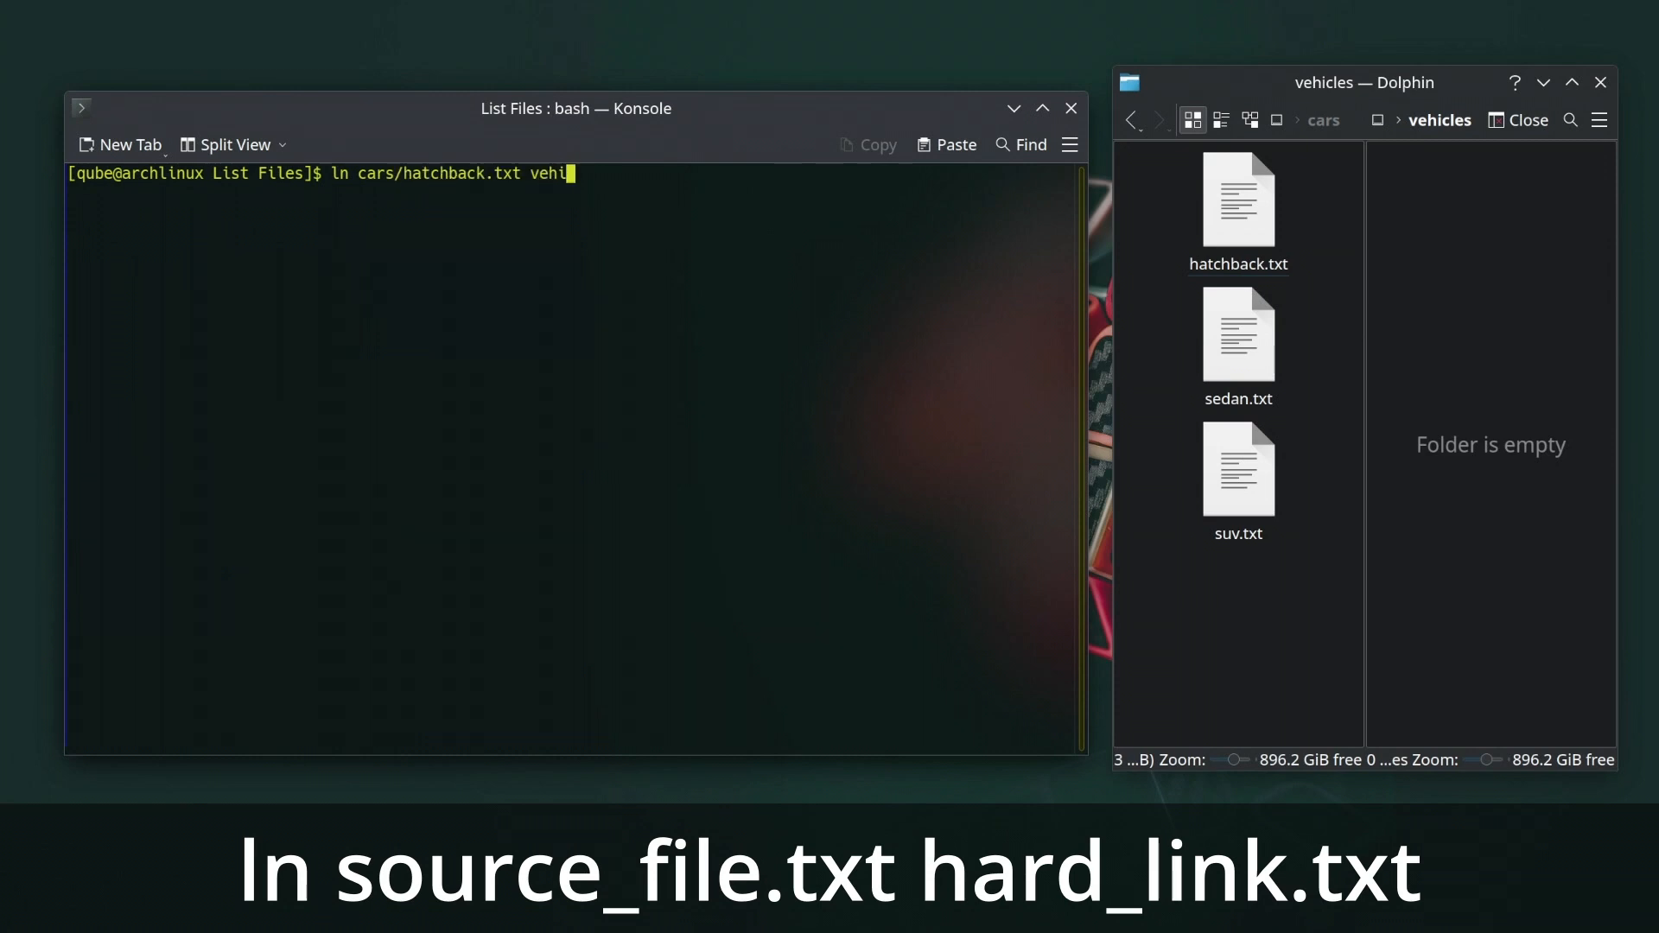
{"action": "type", "text": "cles/ha"}
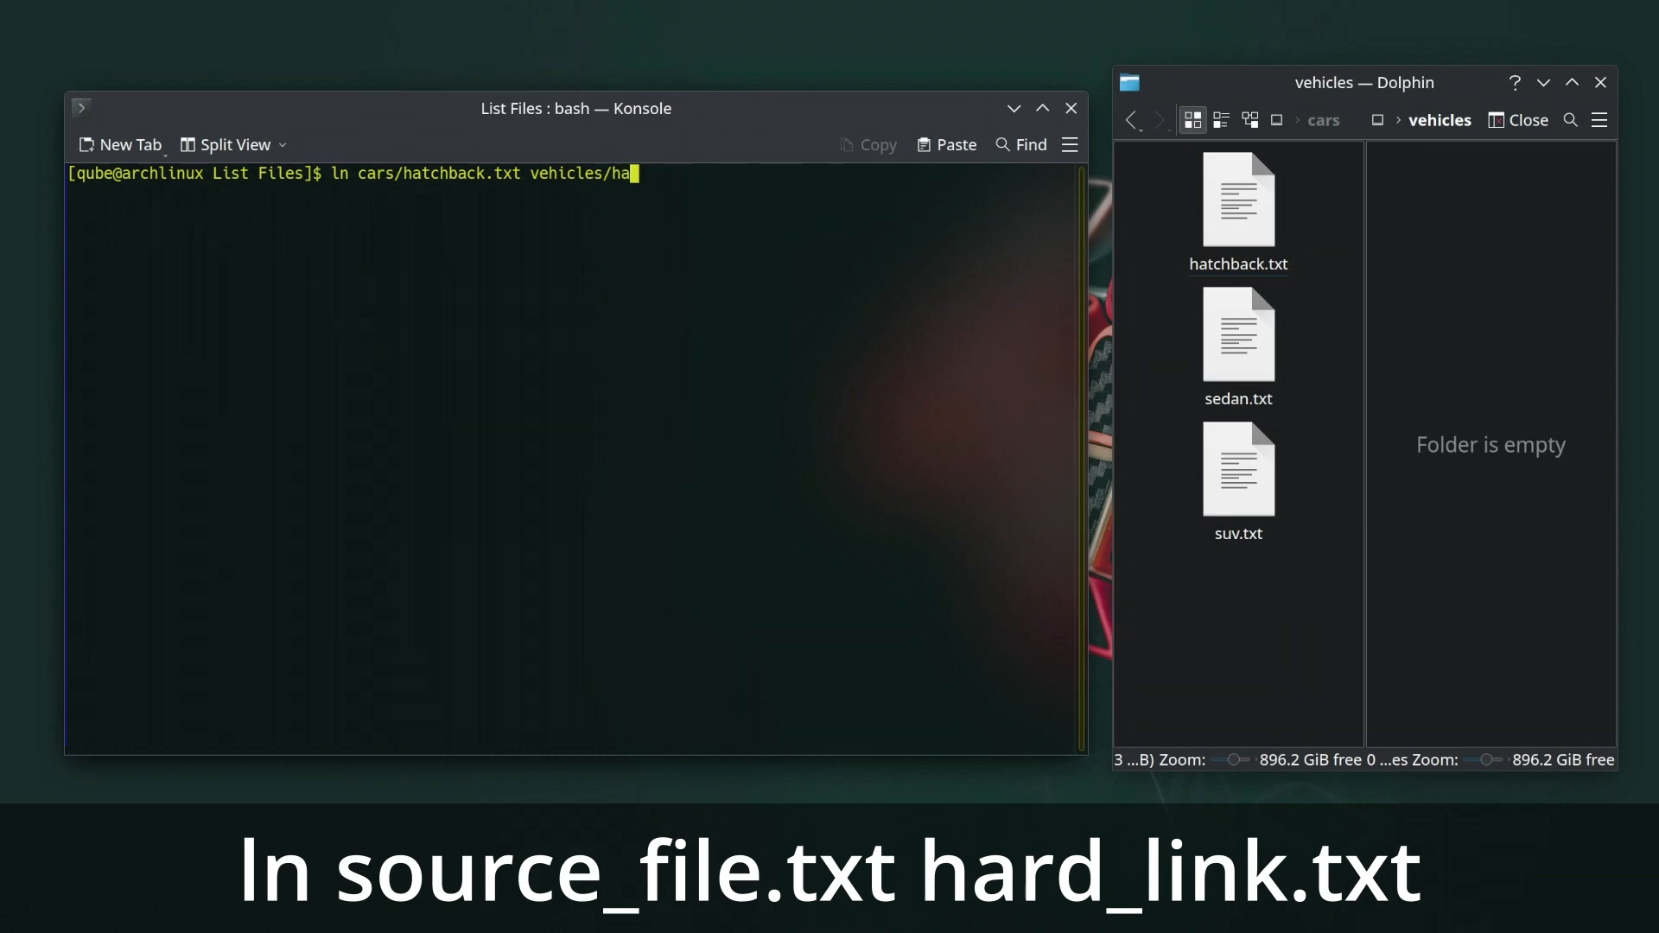
{"action": "type", "text": "tch"}
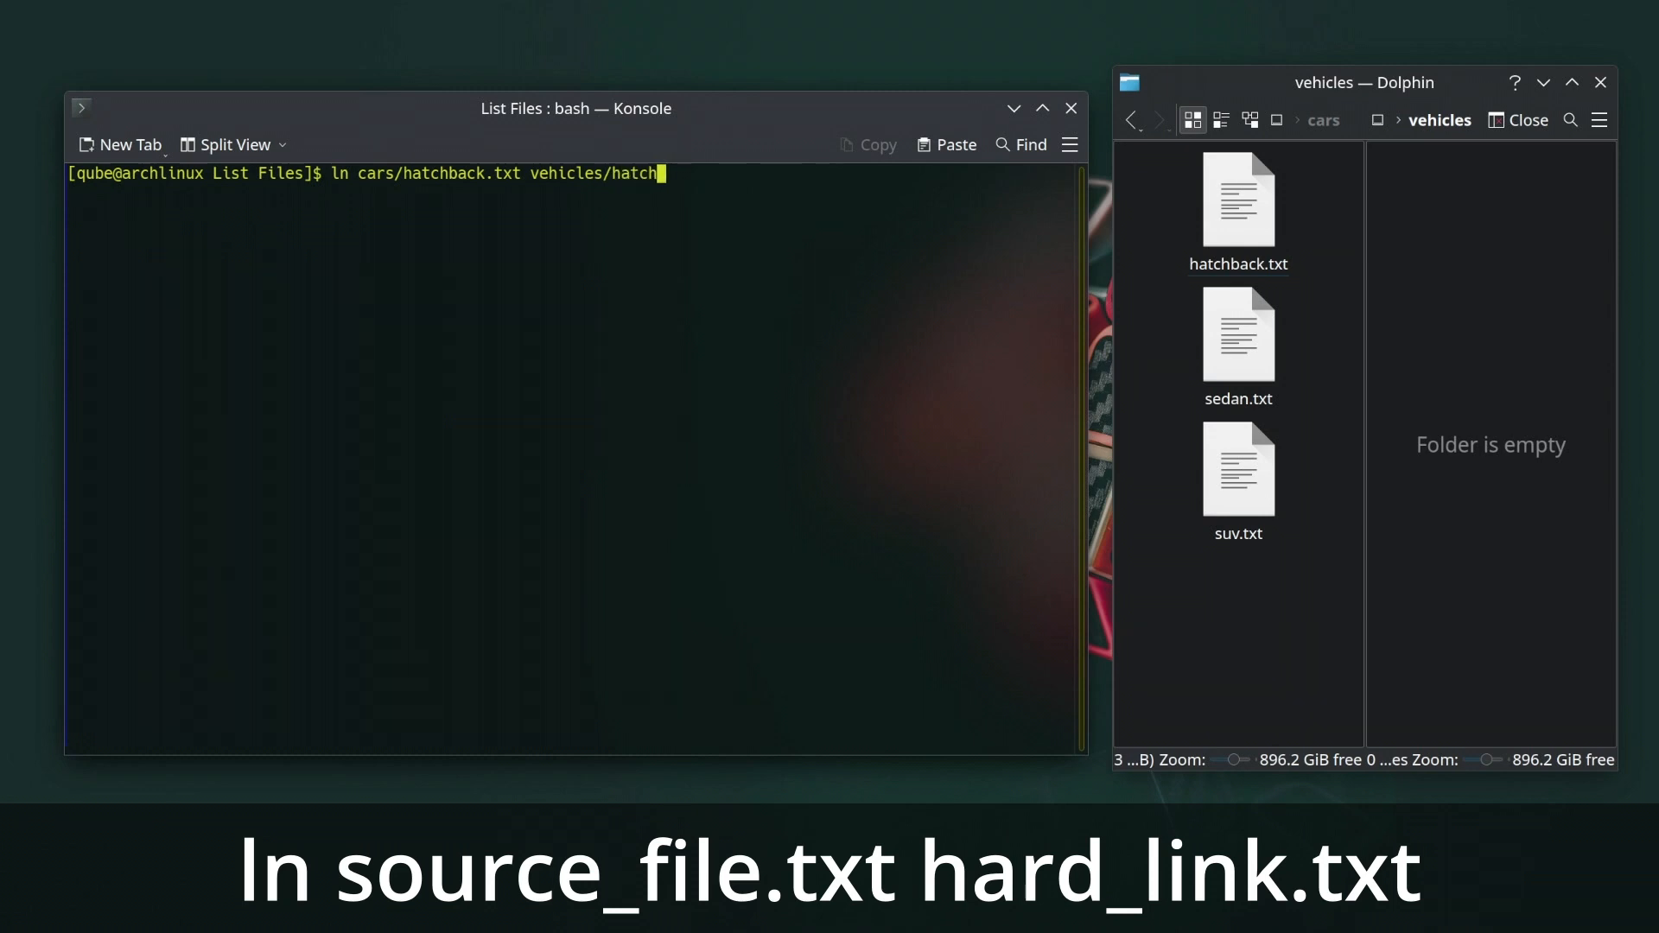
{"action": "type", "text": "back"}
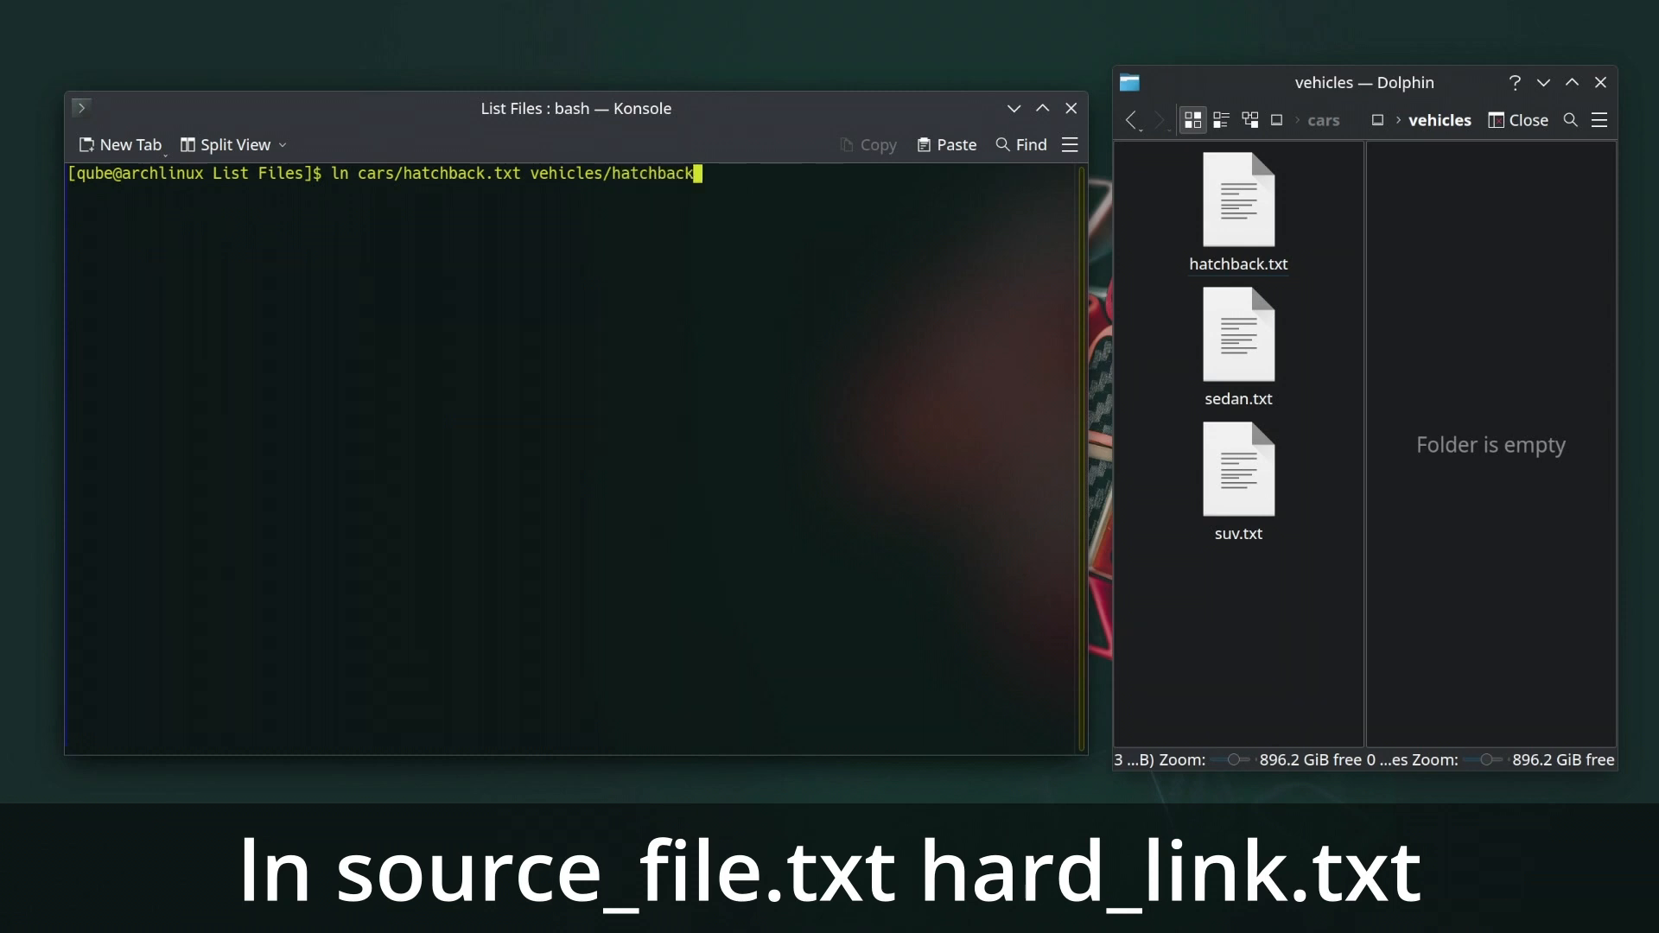
{"action": "type", "text": "_hardlin"}
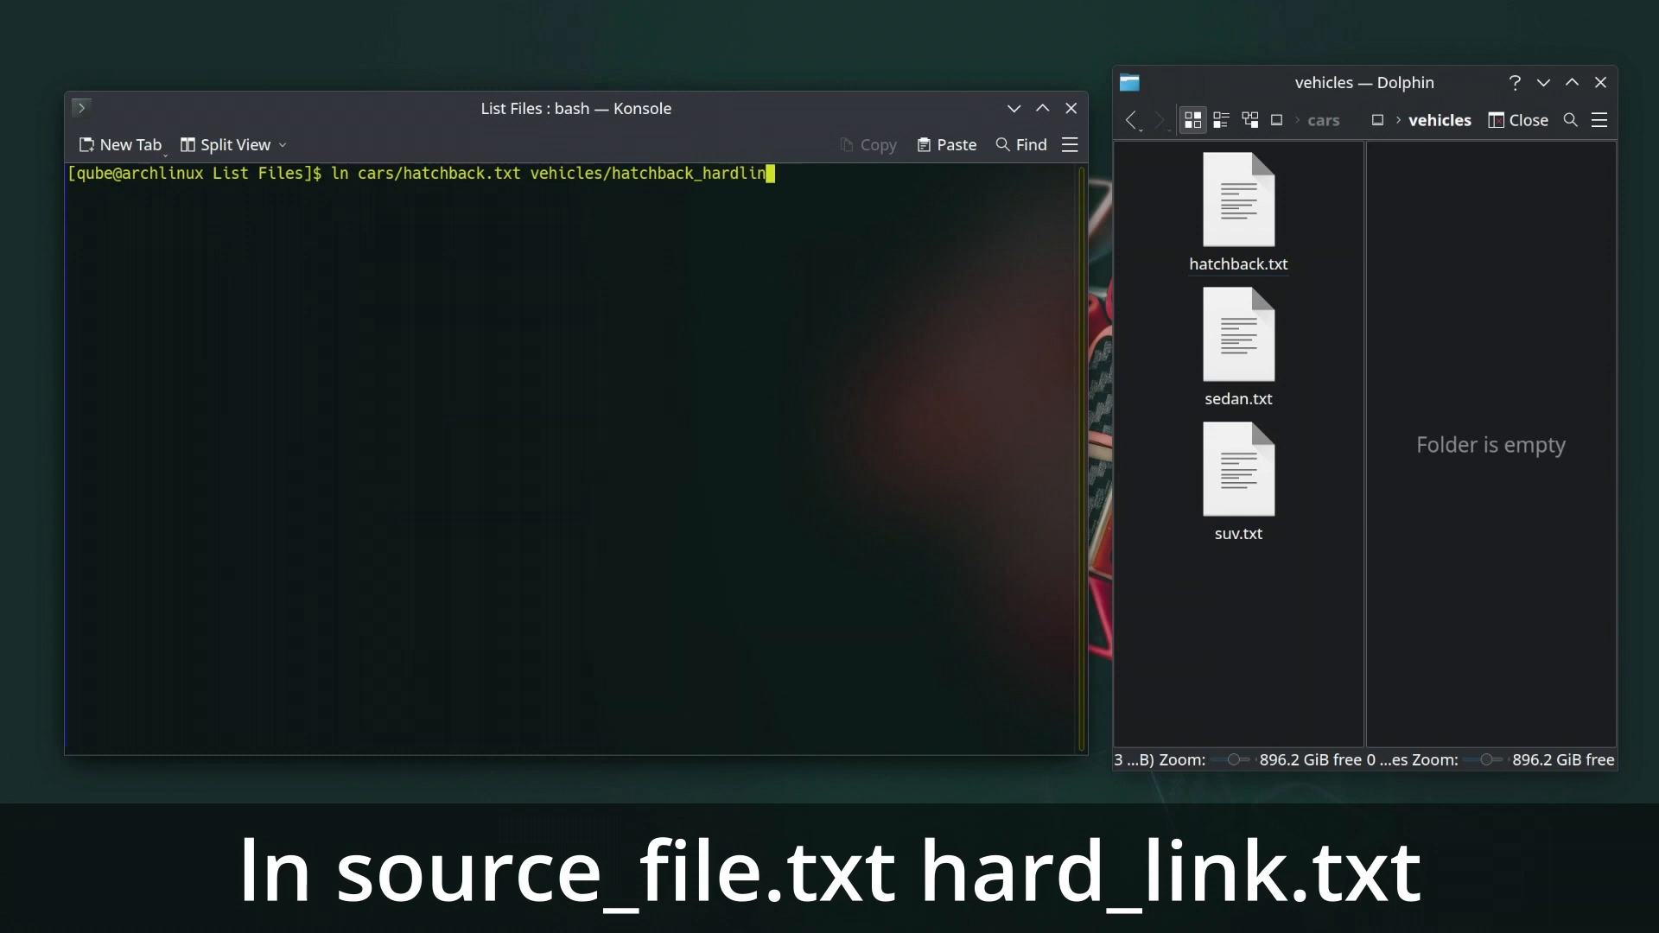
{"action": "type", "text": ".txt"}
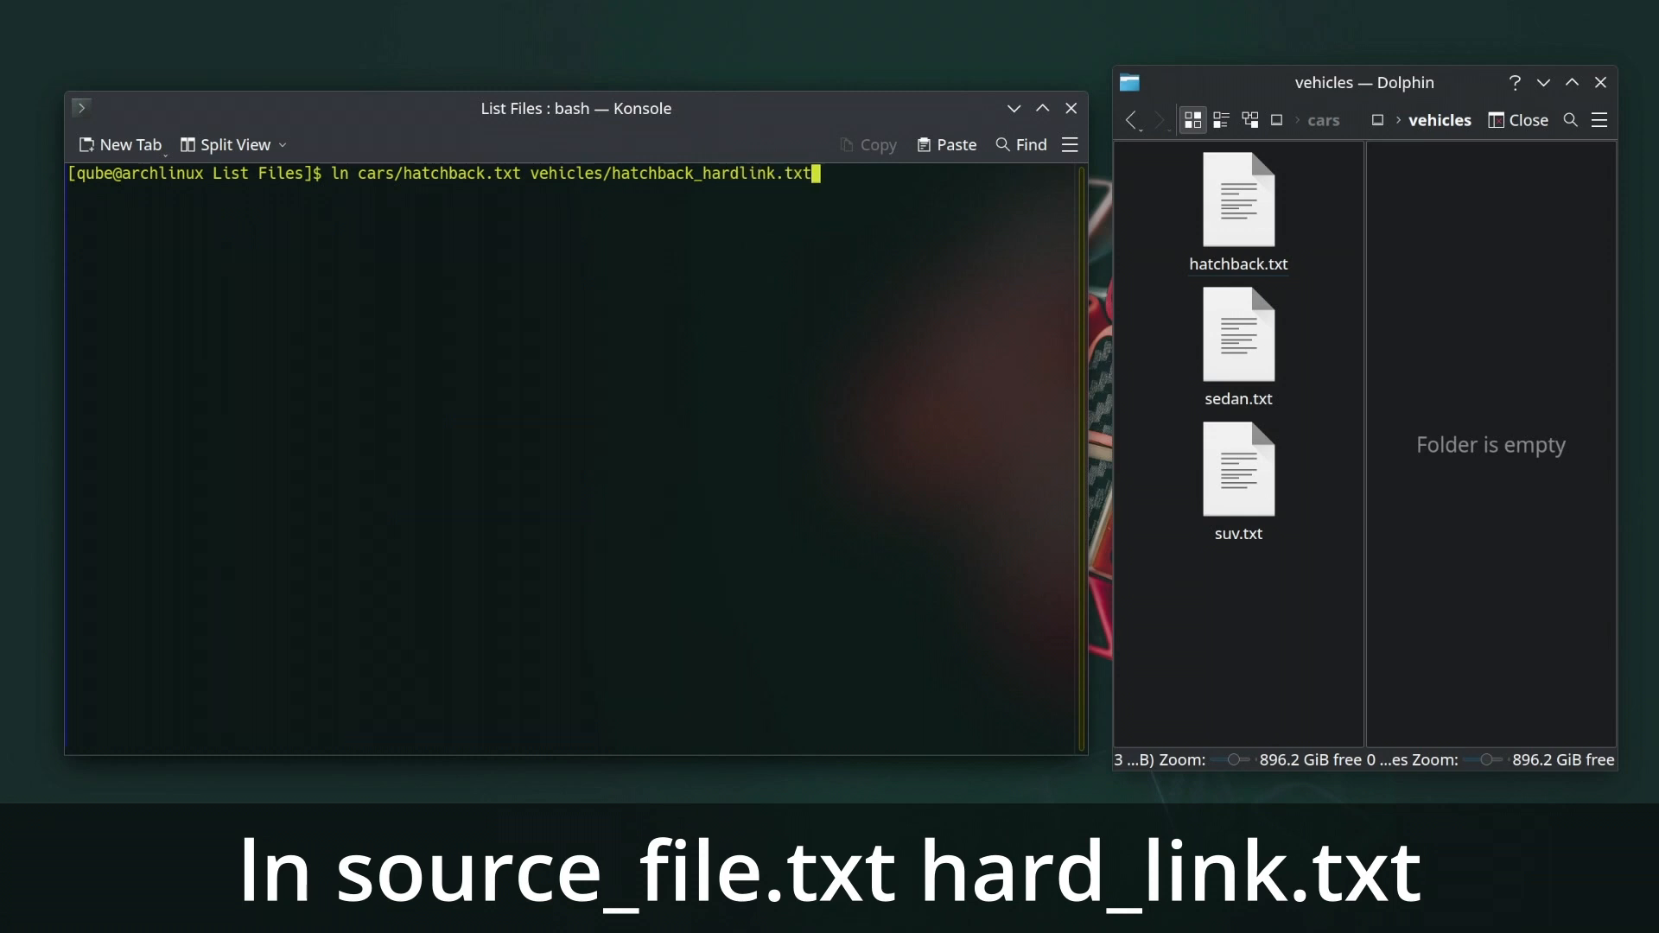
{"action": "key", "text": "Return"}
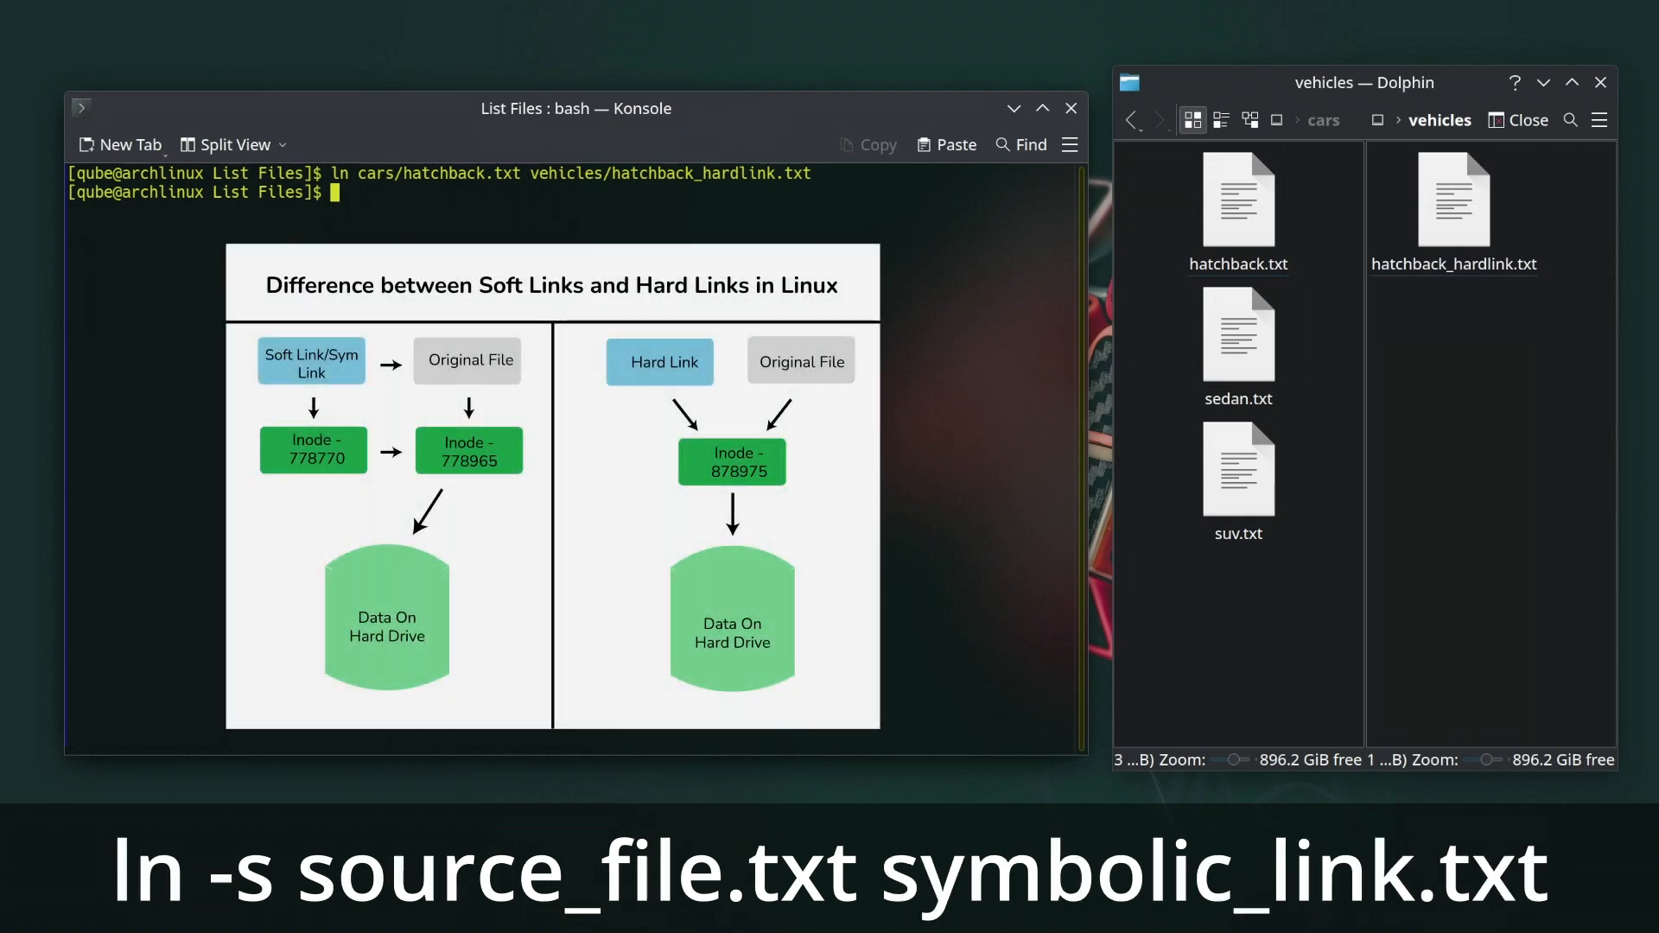
Create vehicles/sedan_softlink.txt as a symbolic link to cars/sedan.txt with ln -s.
{"action": "type", "text": "ln -s"}
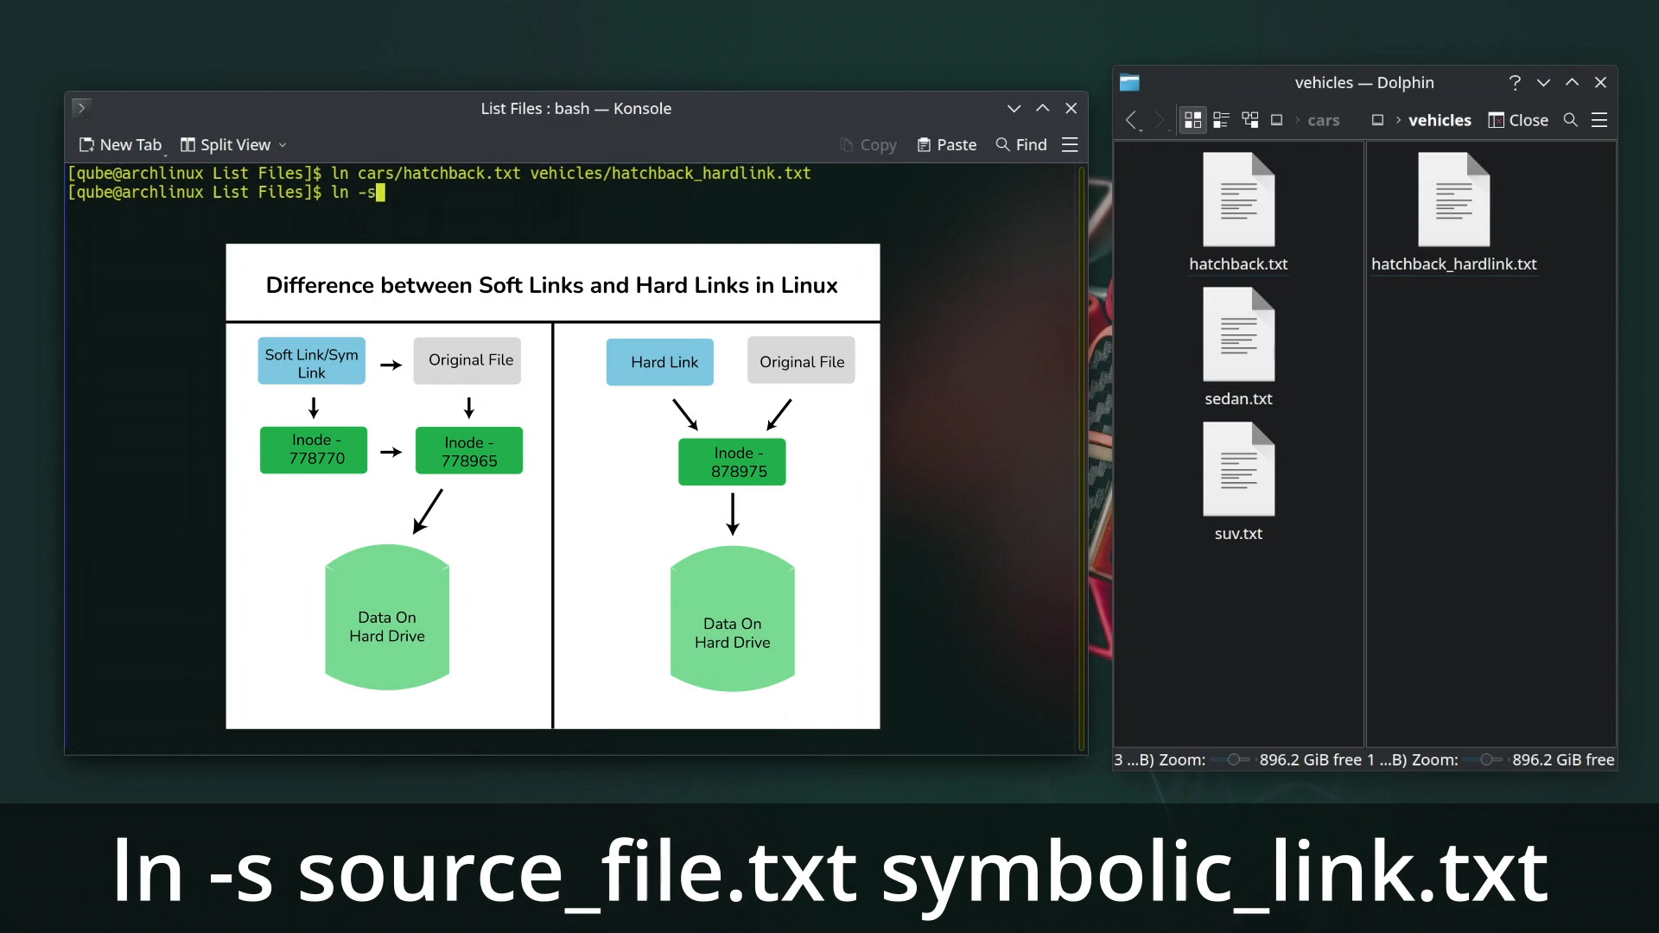
{"action": "type", "text": "cars"}
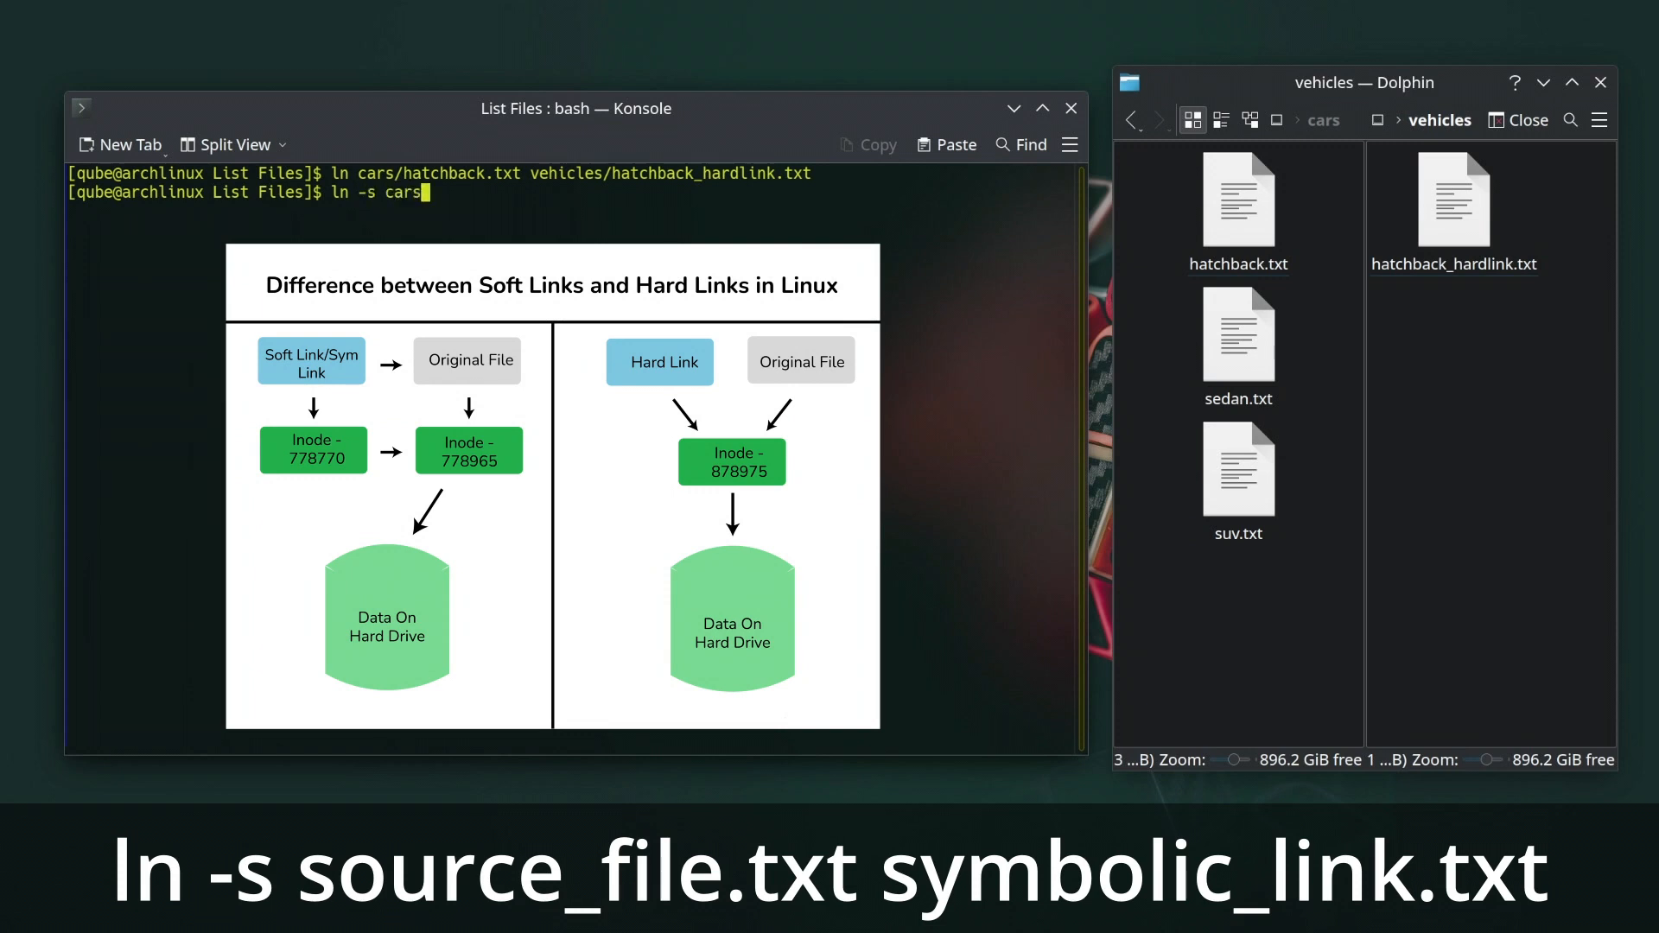
{"action": "type", "text": "/"}
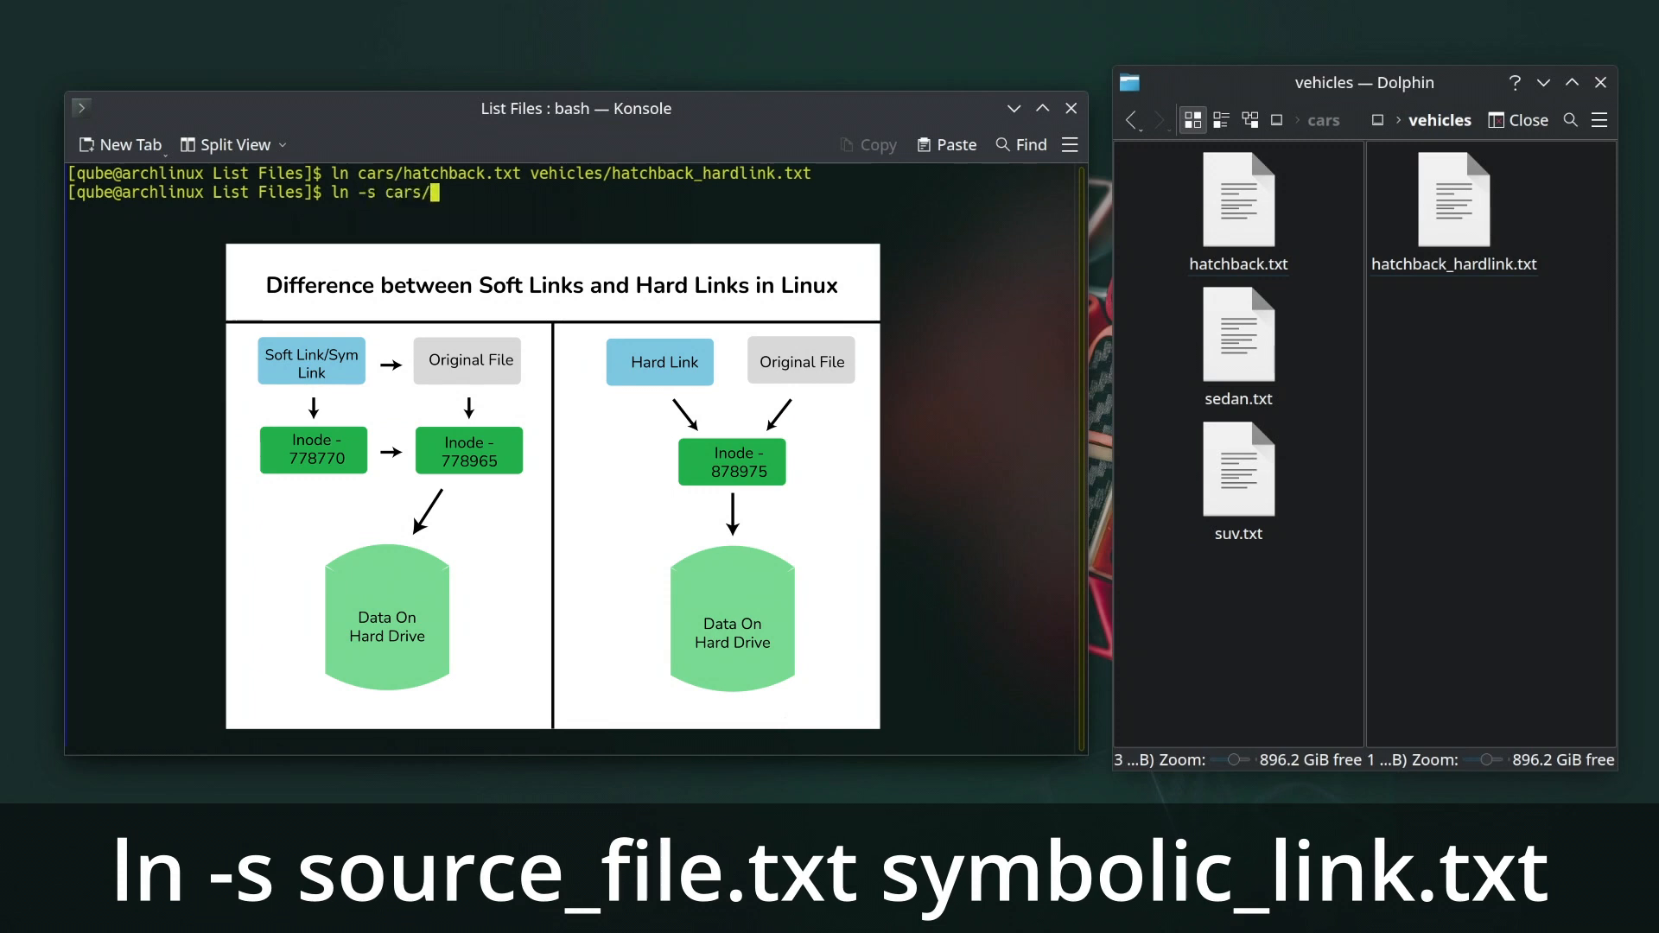
{"action": "type", "text": "sedan"}
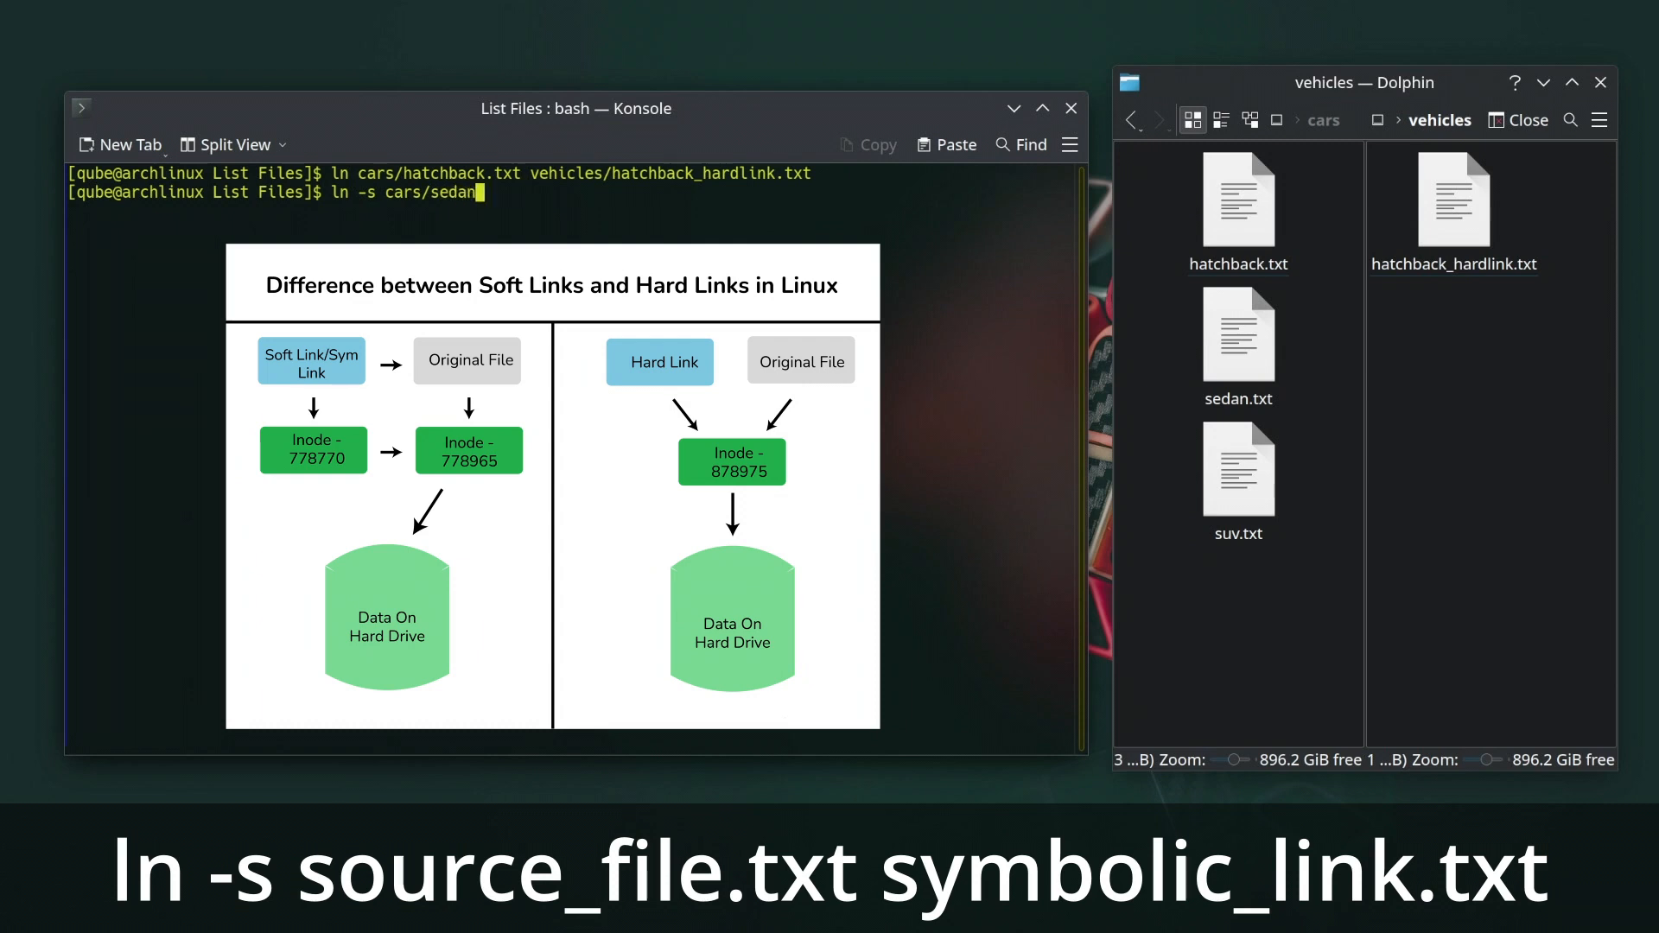
{"action": "type", "text": ".txt"}
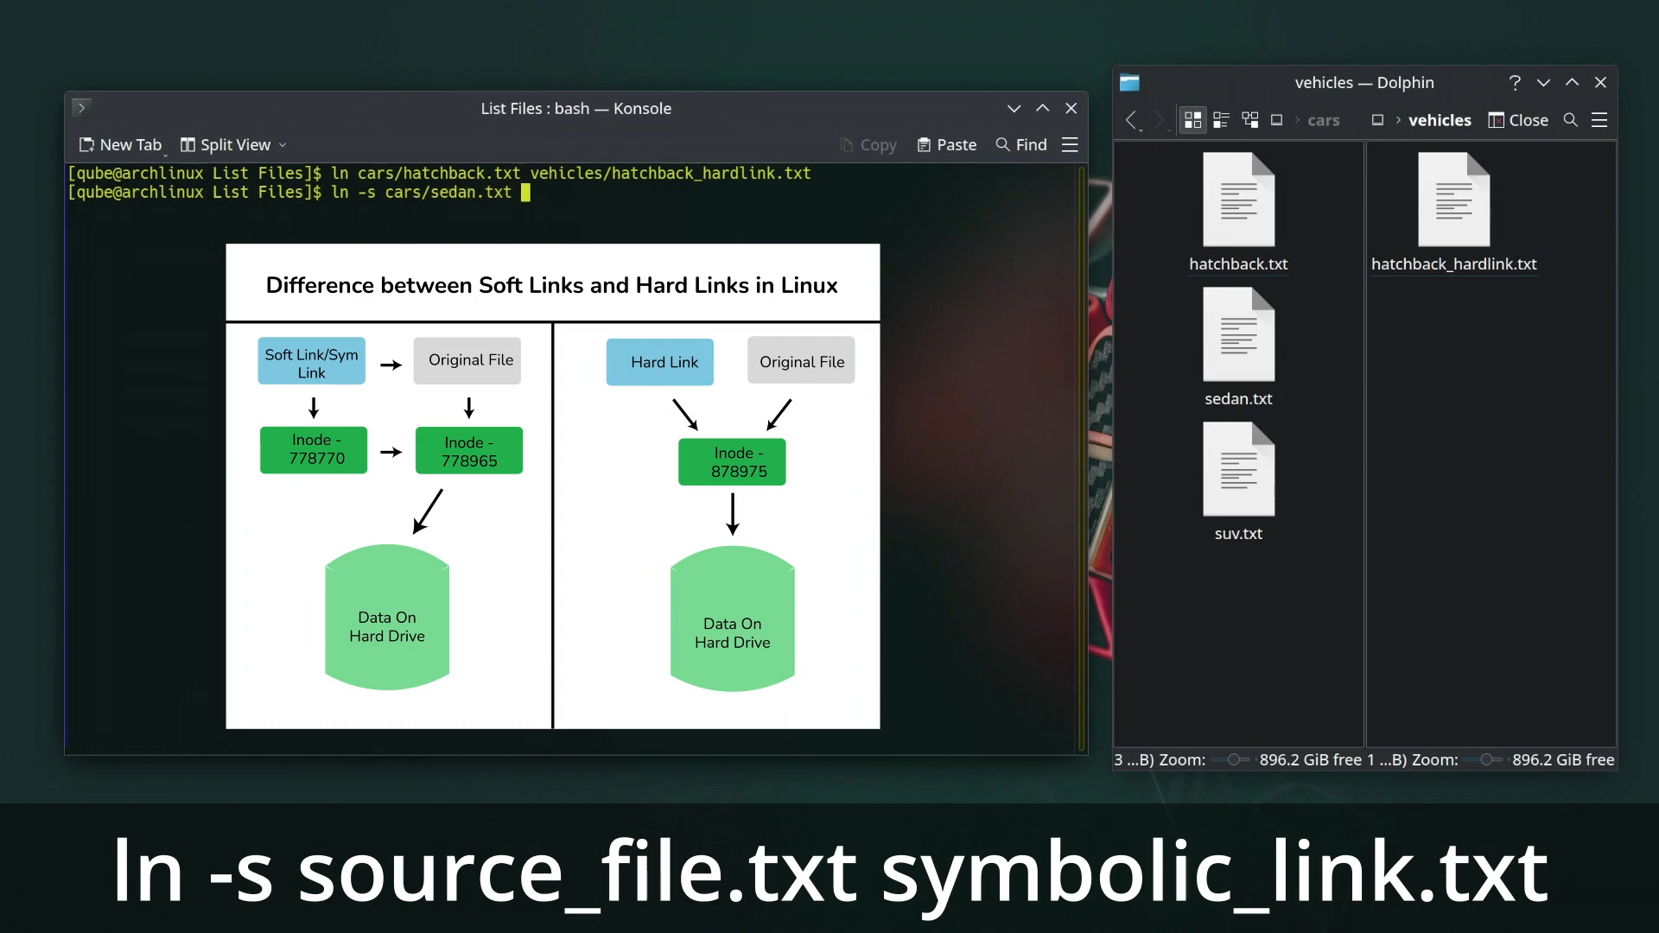
{"action": "type", "text": "vehicles/"}
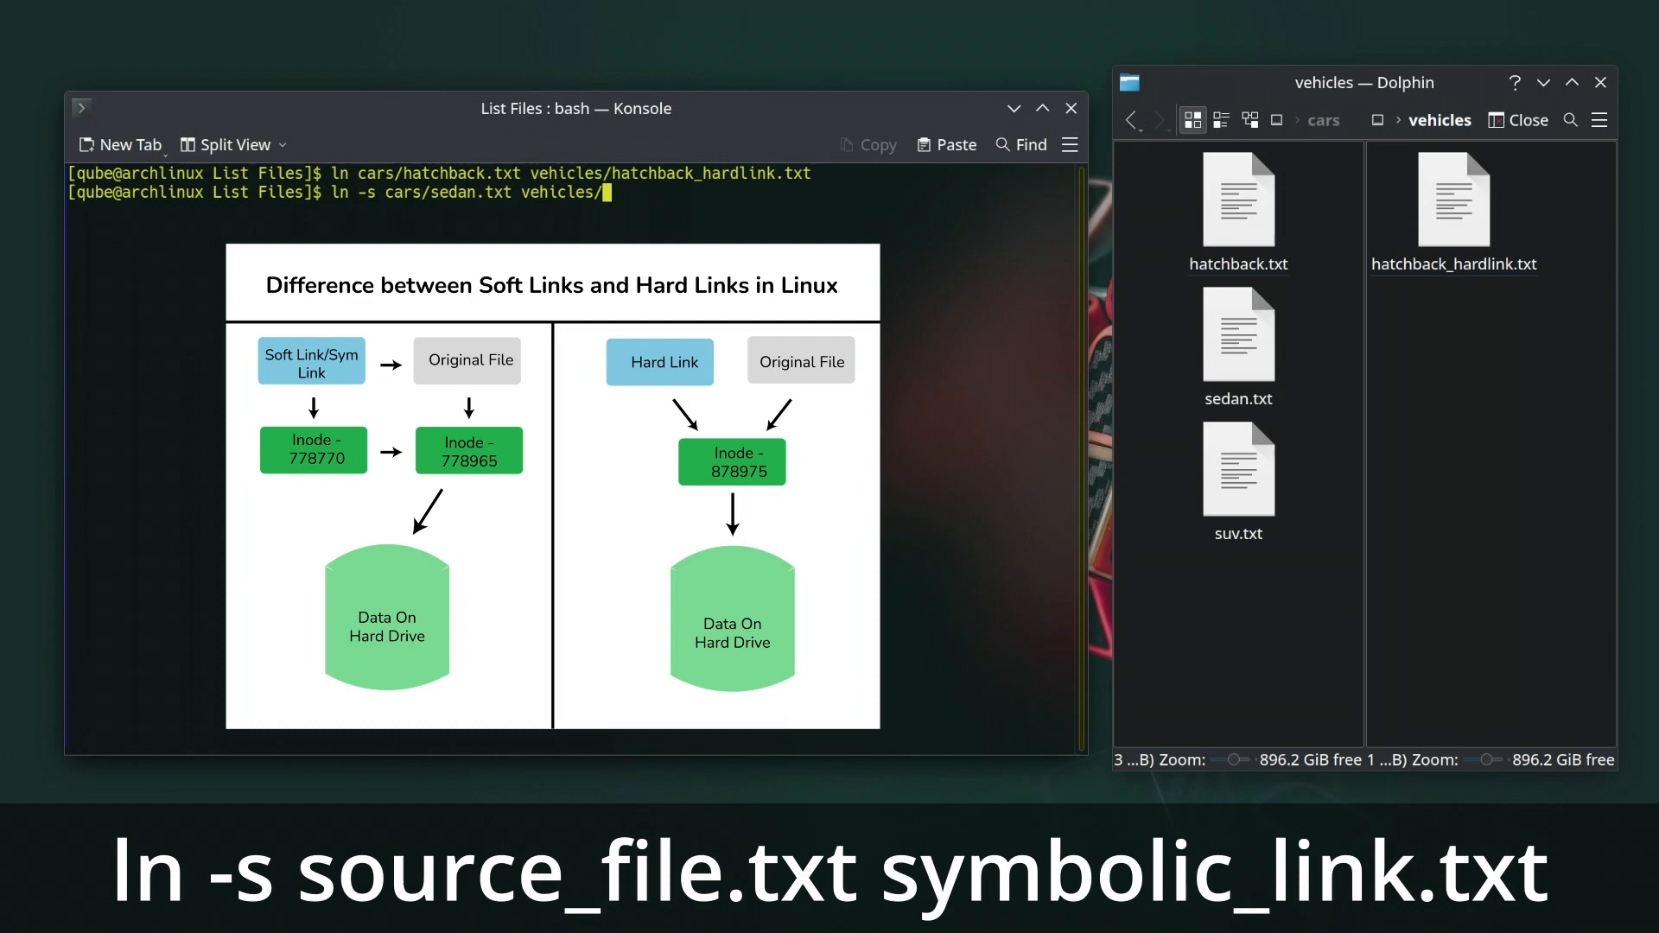
{"action": "type", "text": "sedan_"}
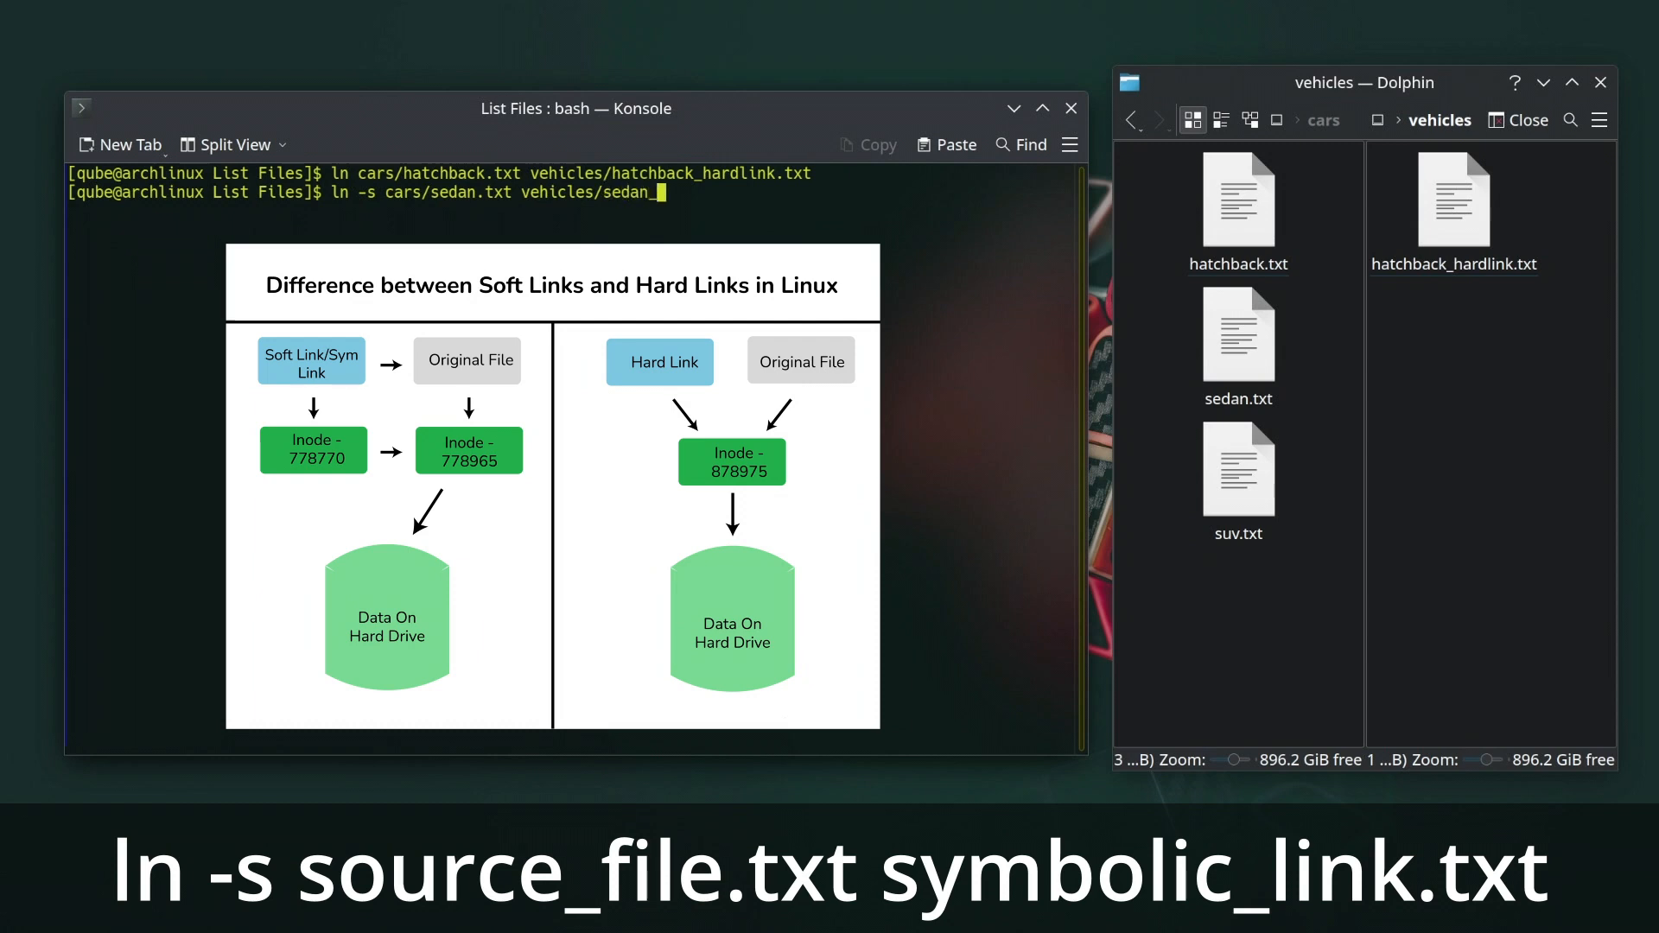
{"action": "type", "text": "softl"}
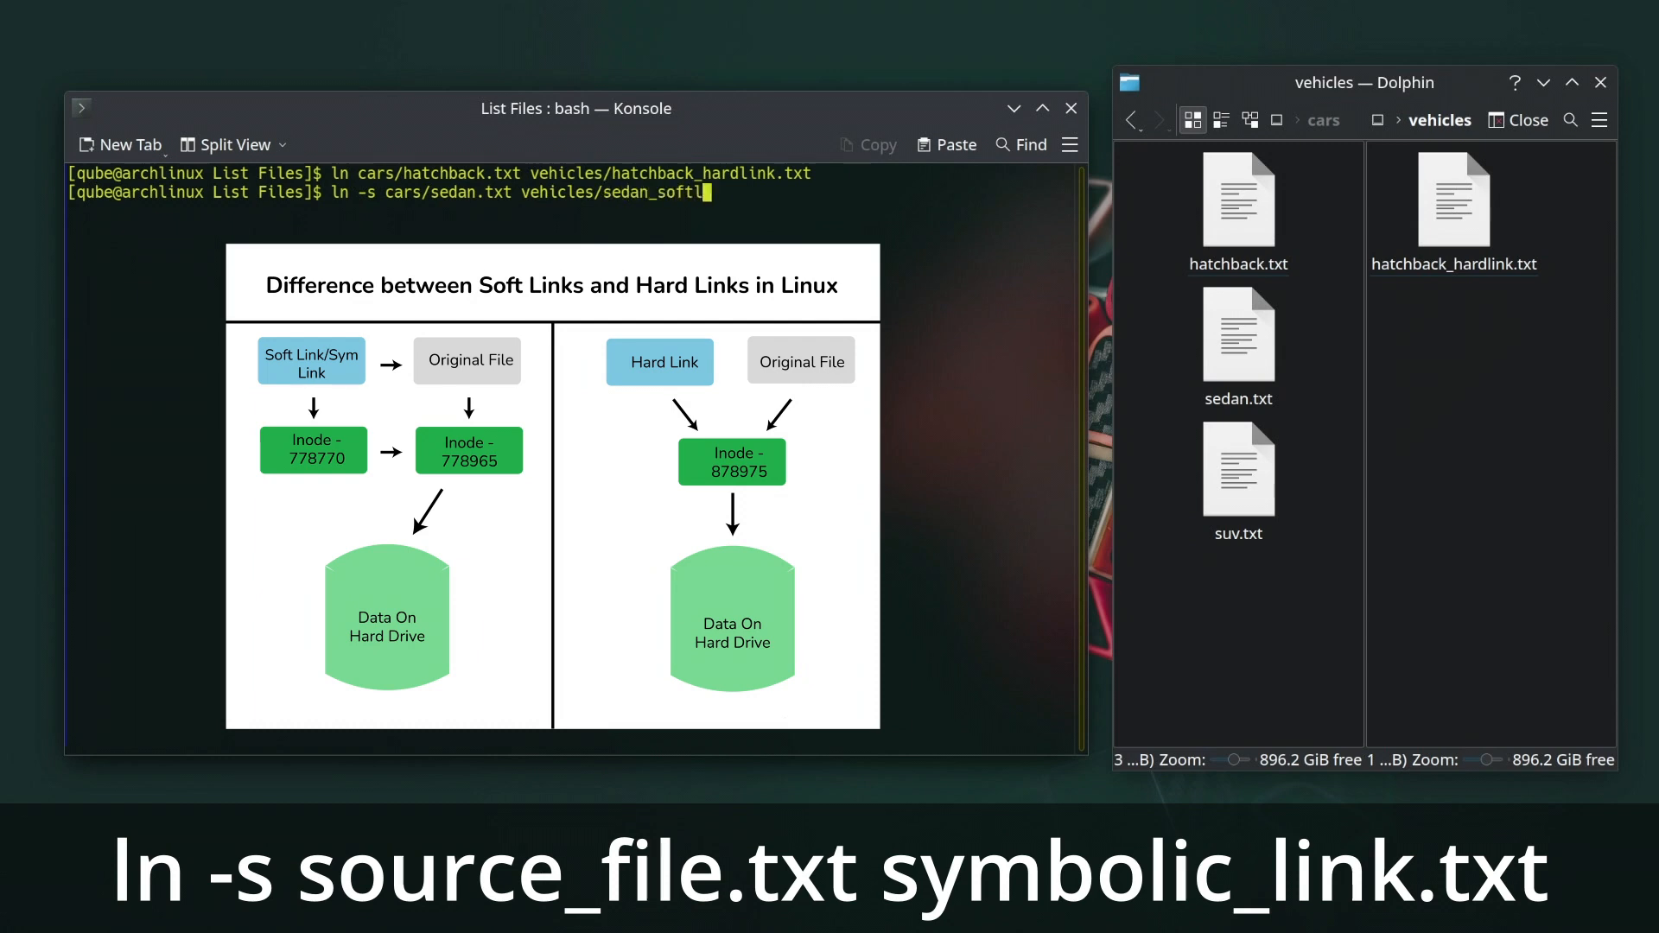
{"action": "type", "text": "ink.txt"}
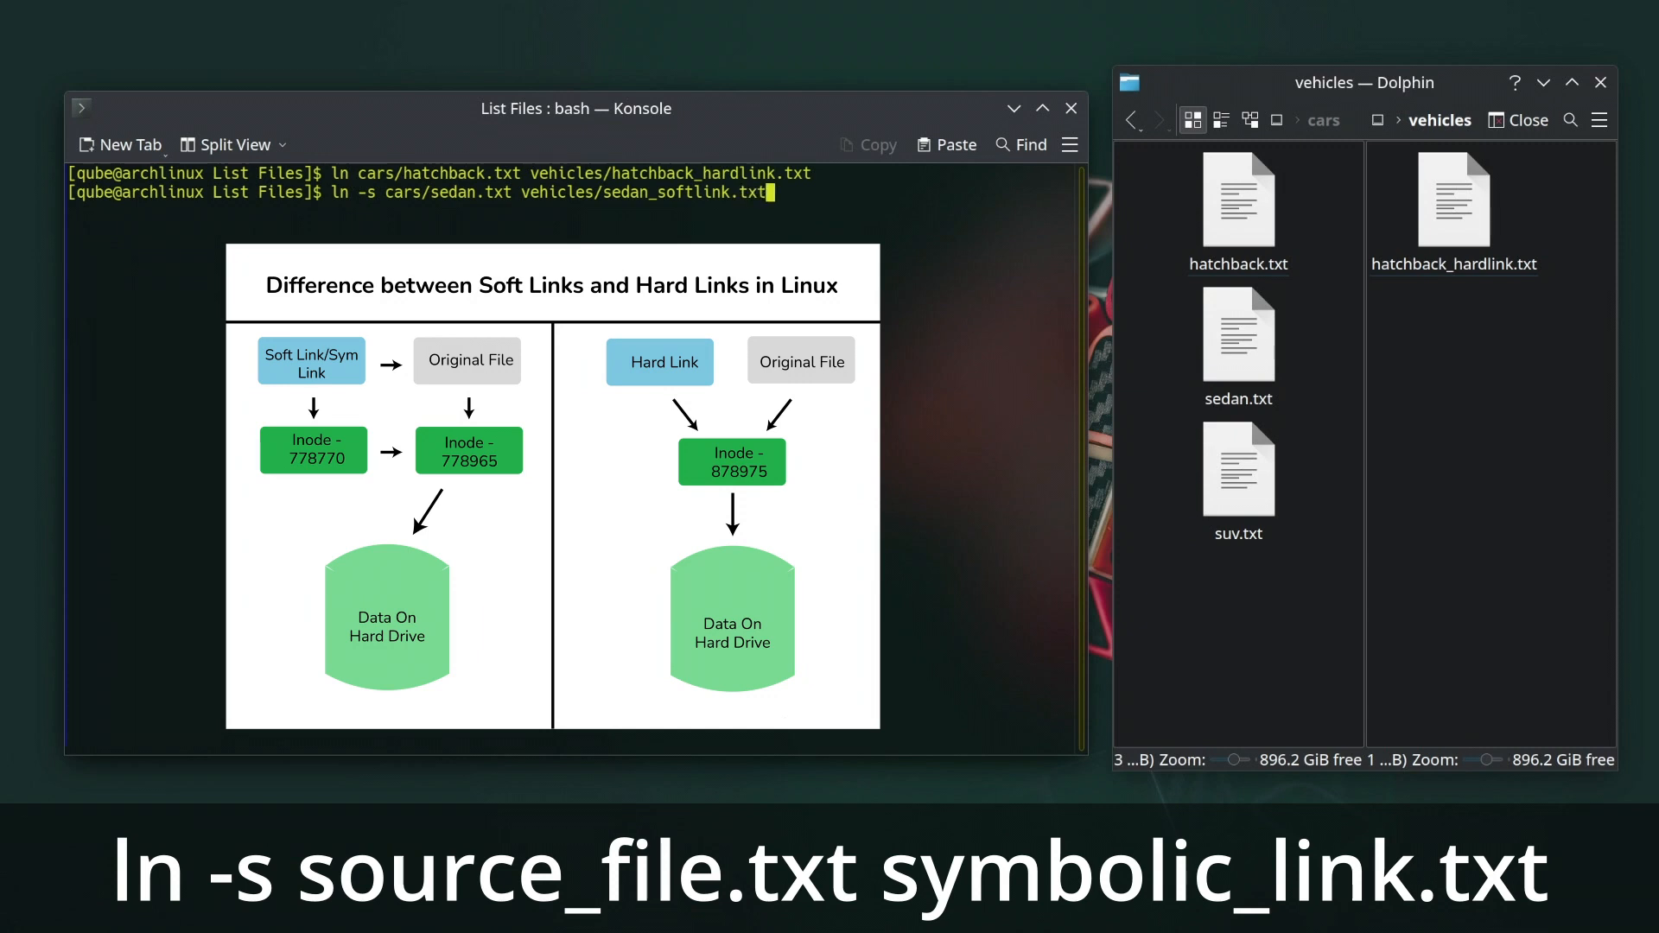
{"action": "key", "text": "Return"}
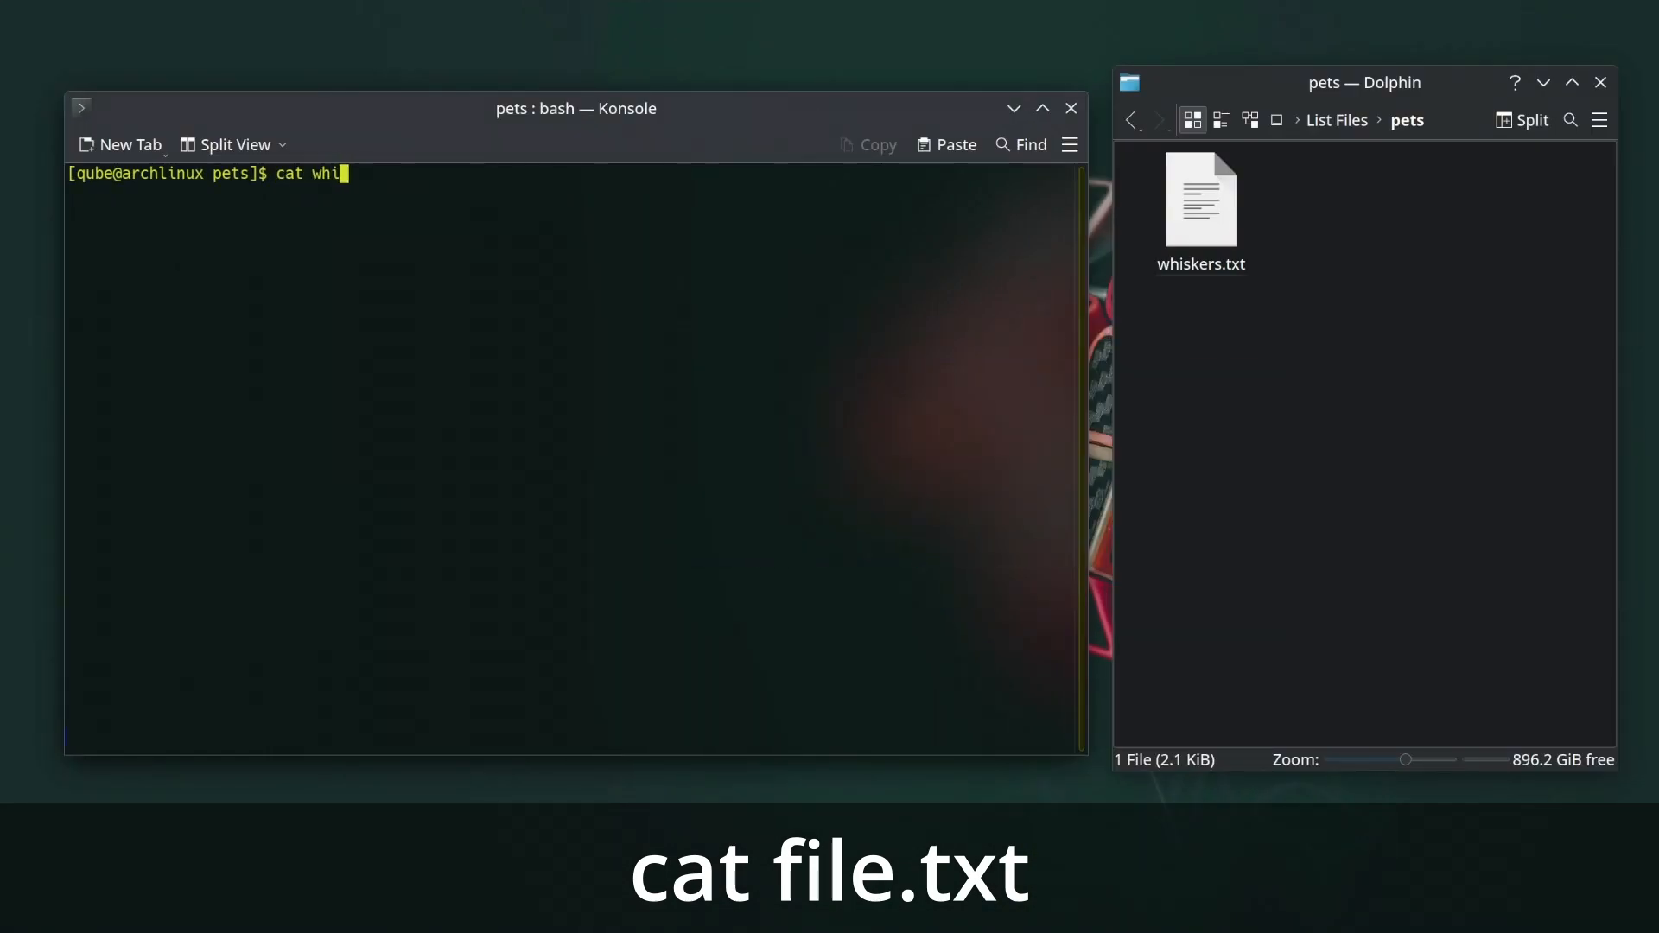
Print the story in whiskers.txt with cat.
{"action": "type", "text": "skers.txt"}
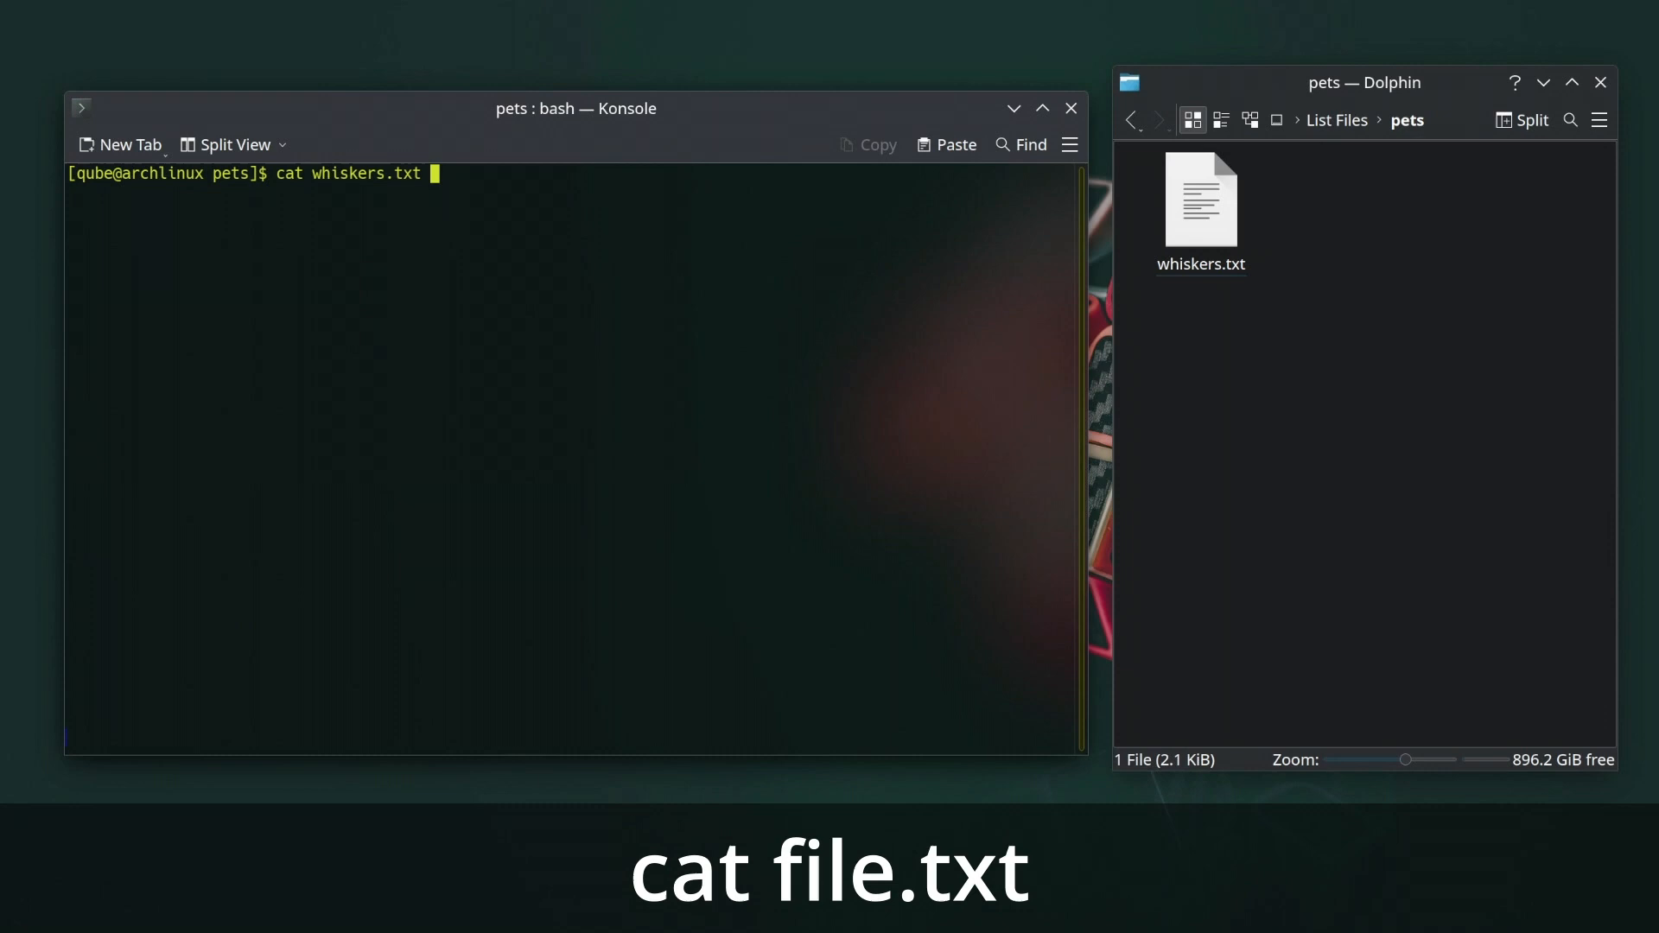
{"action": "key", "text": "Return"}
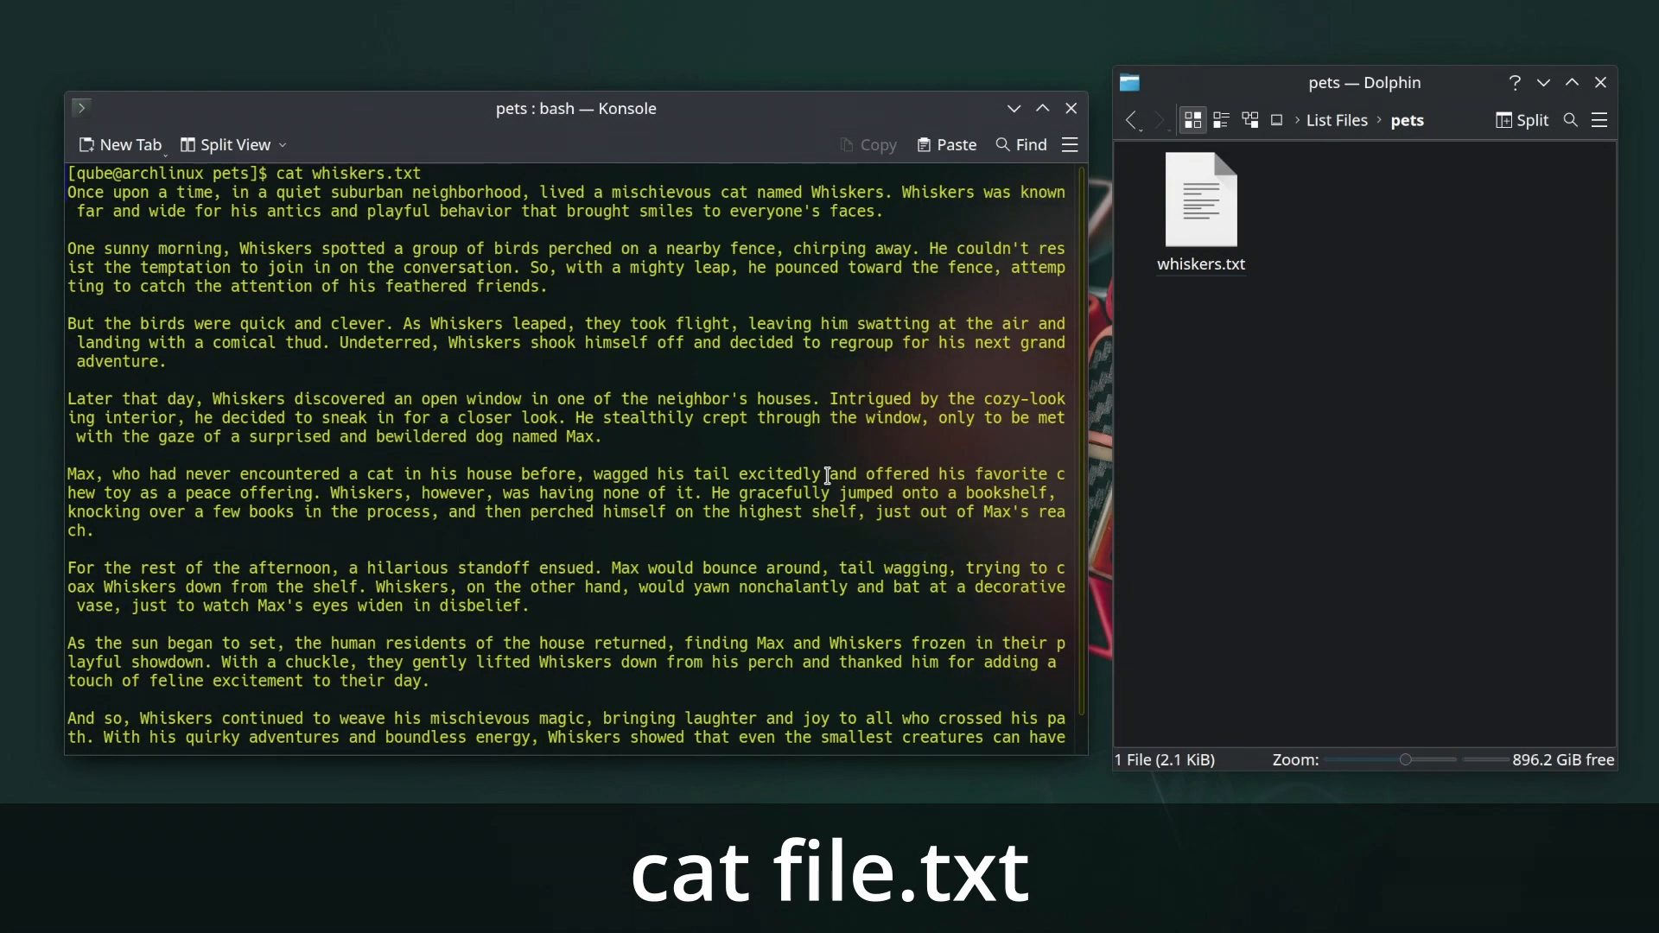
Bring up the manual page for cat and read through it.
{"action": "type", "text": "man cat"}
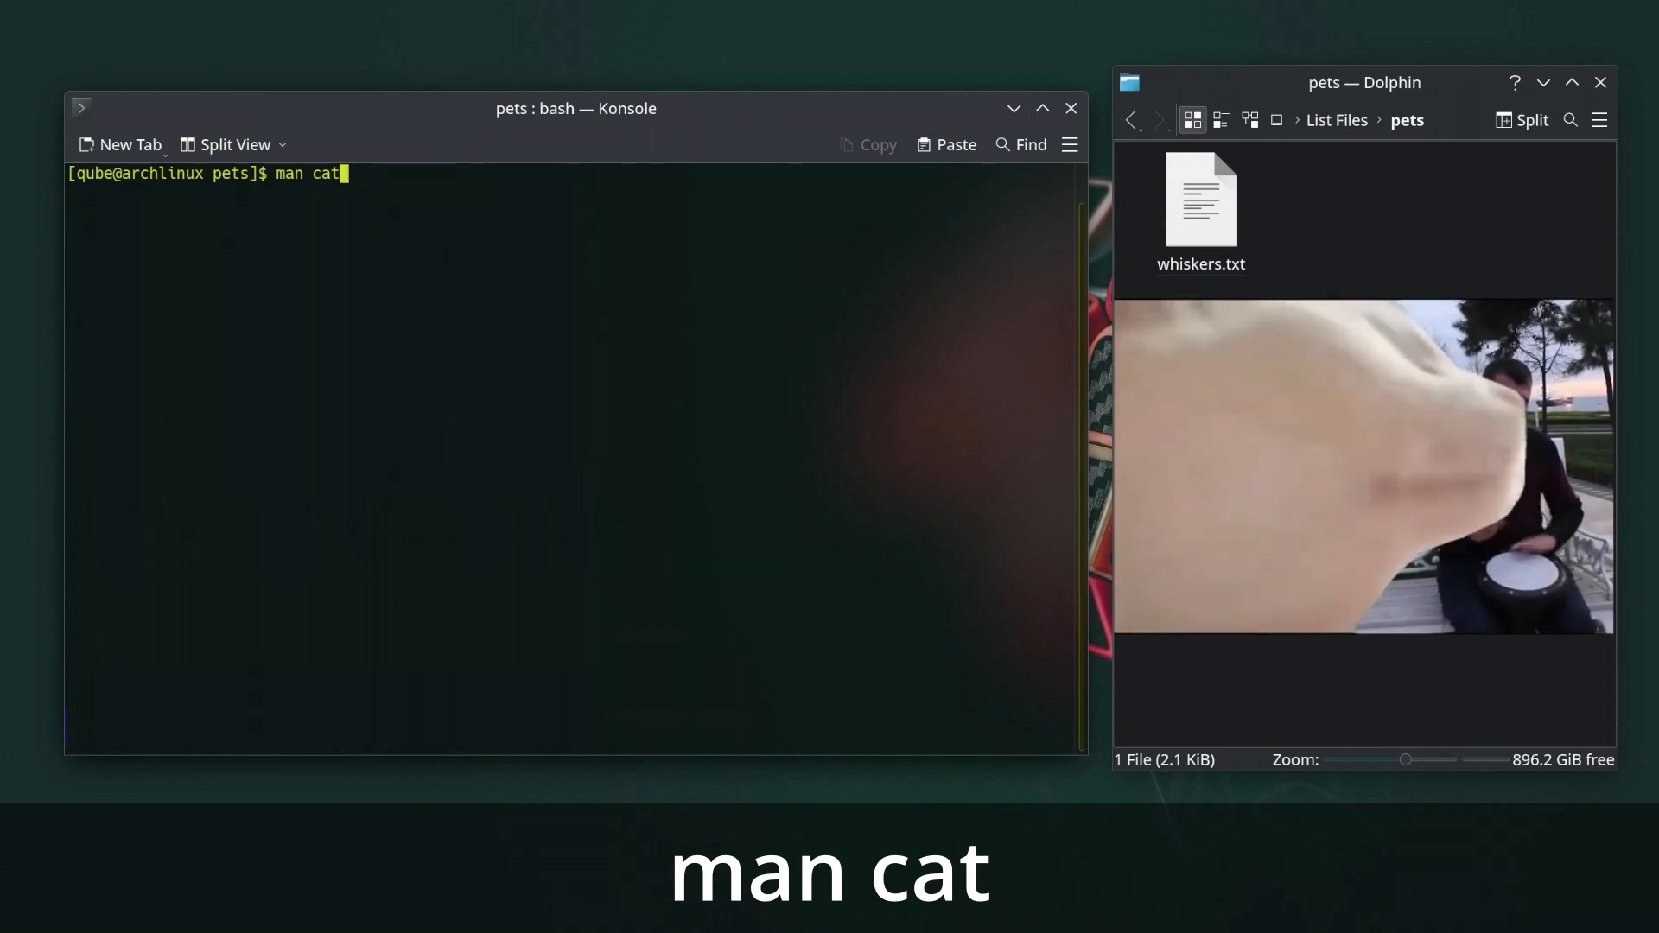
{"action": "key", "text": "Return"}
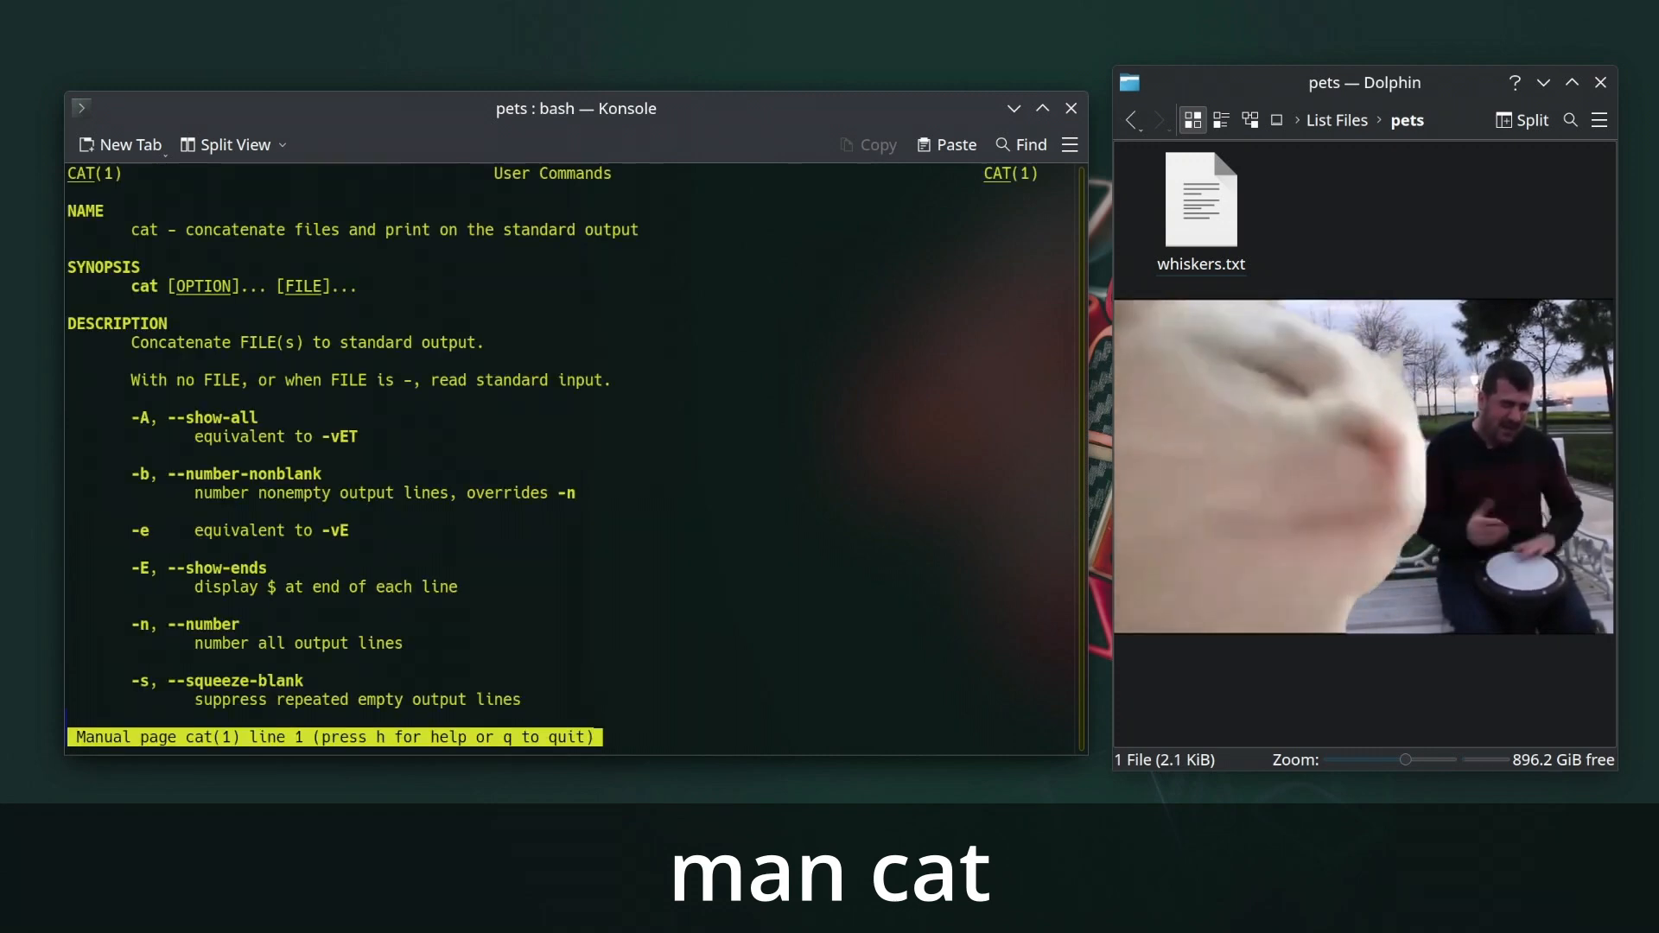
{"action": "scroll", "scroll_direction": "down", "scroll_amount": 3}
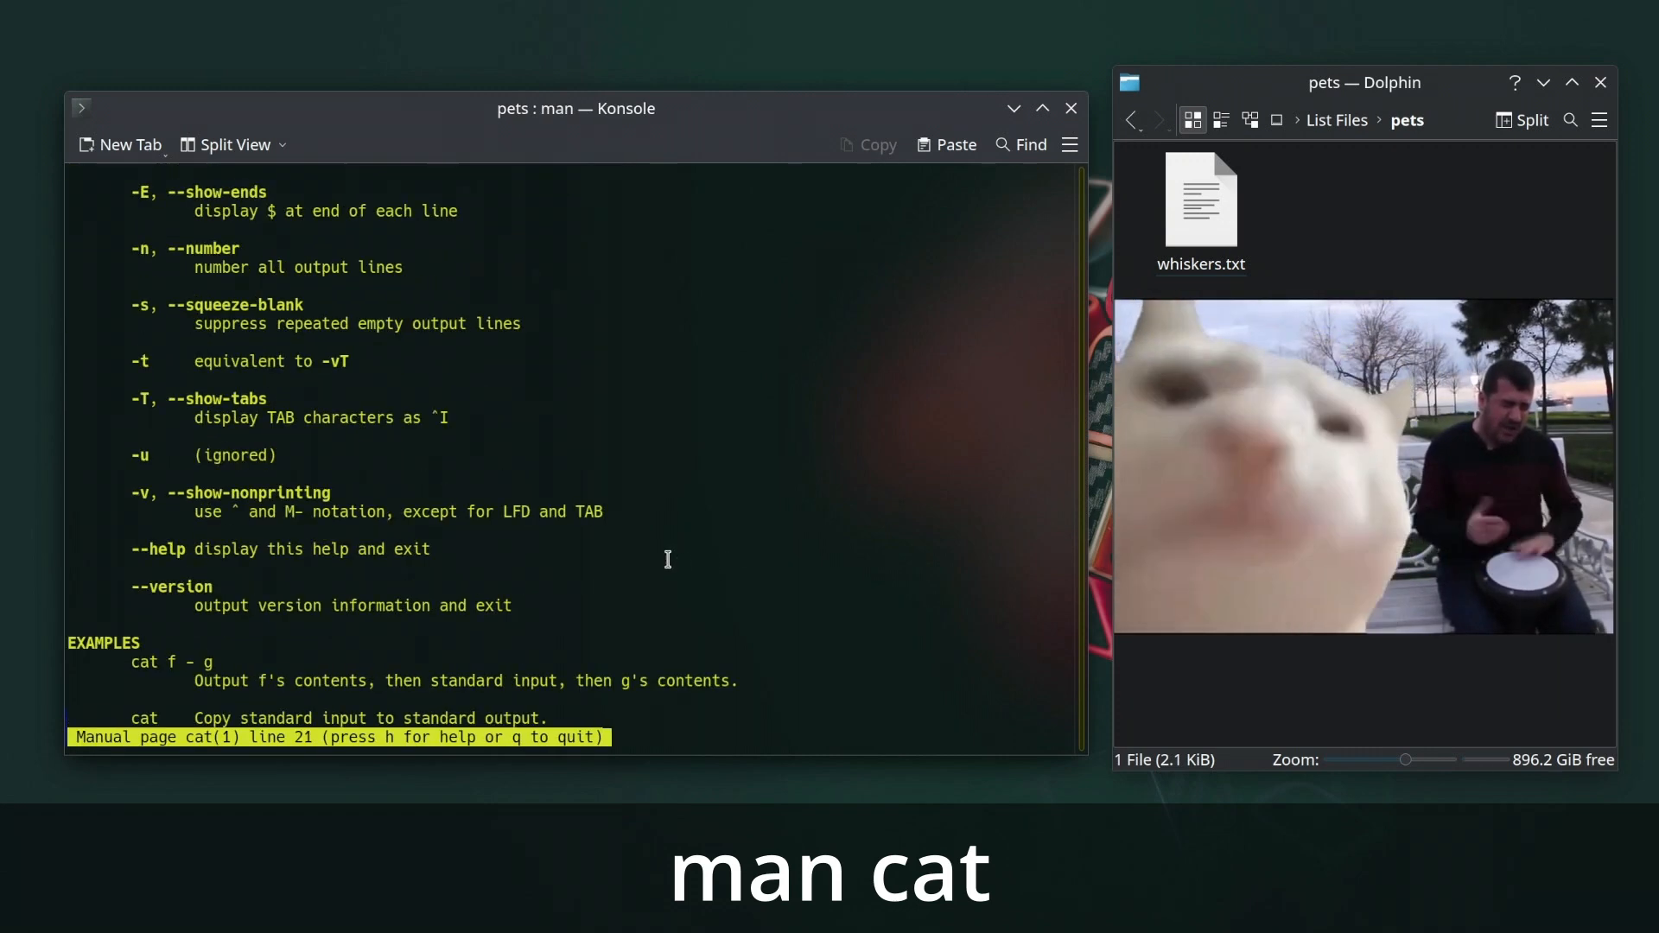
{"action": "scroll", "scroll_direction": "down", "scroll_amount": 3}
{"action": "type", "text": "c"}
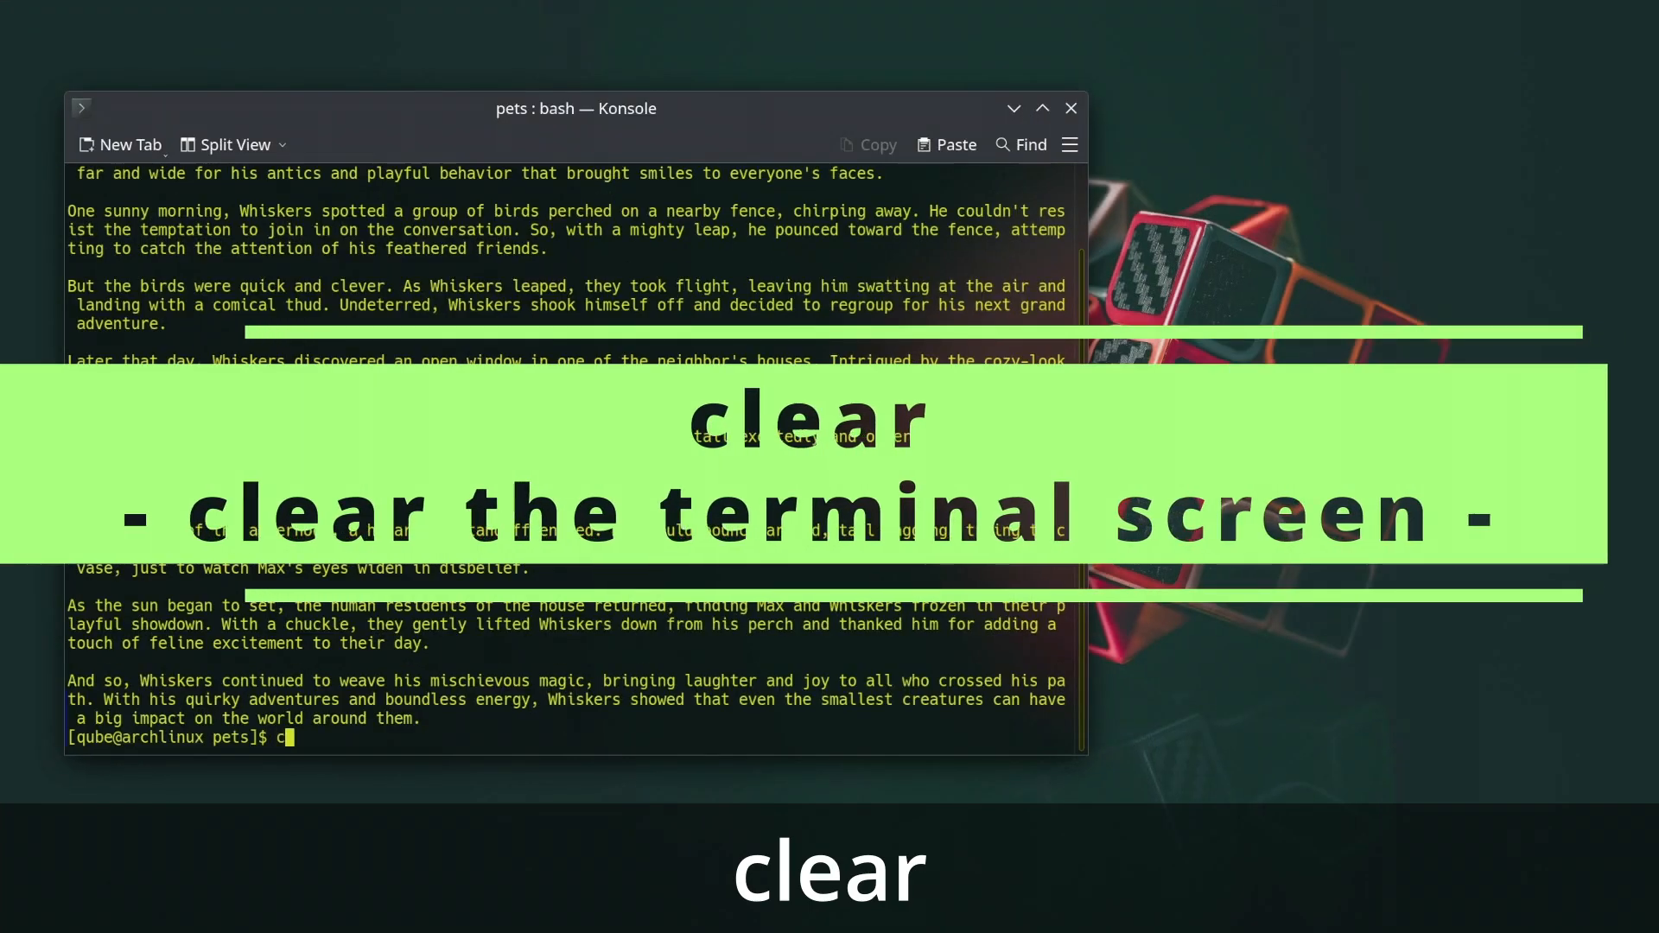
Wipe the terminal screen with clear.
{"action": "type", "text": "lear"}
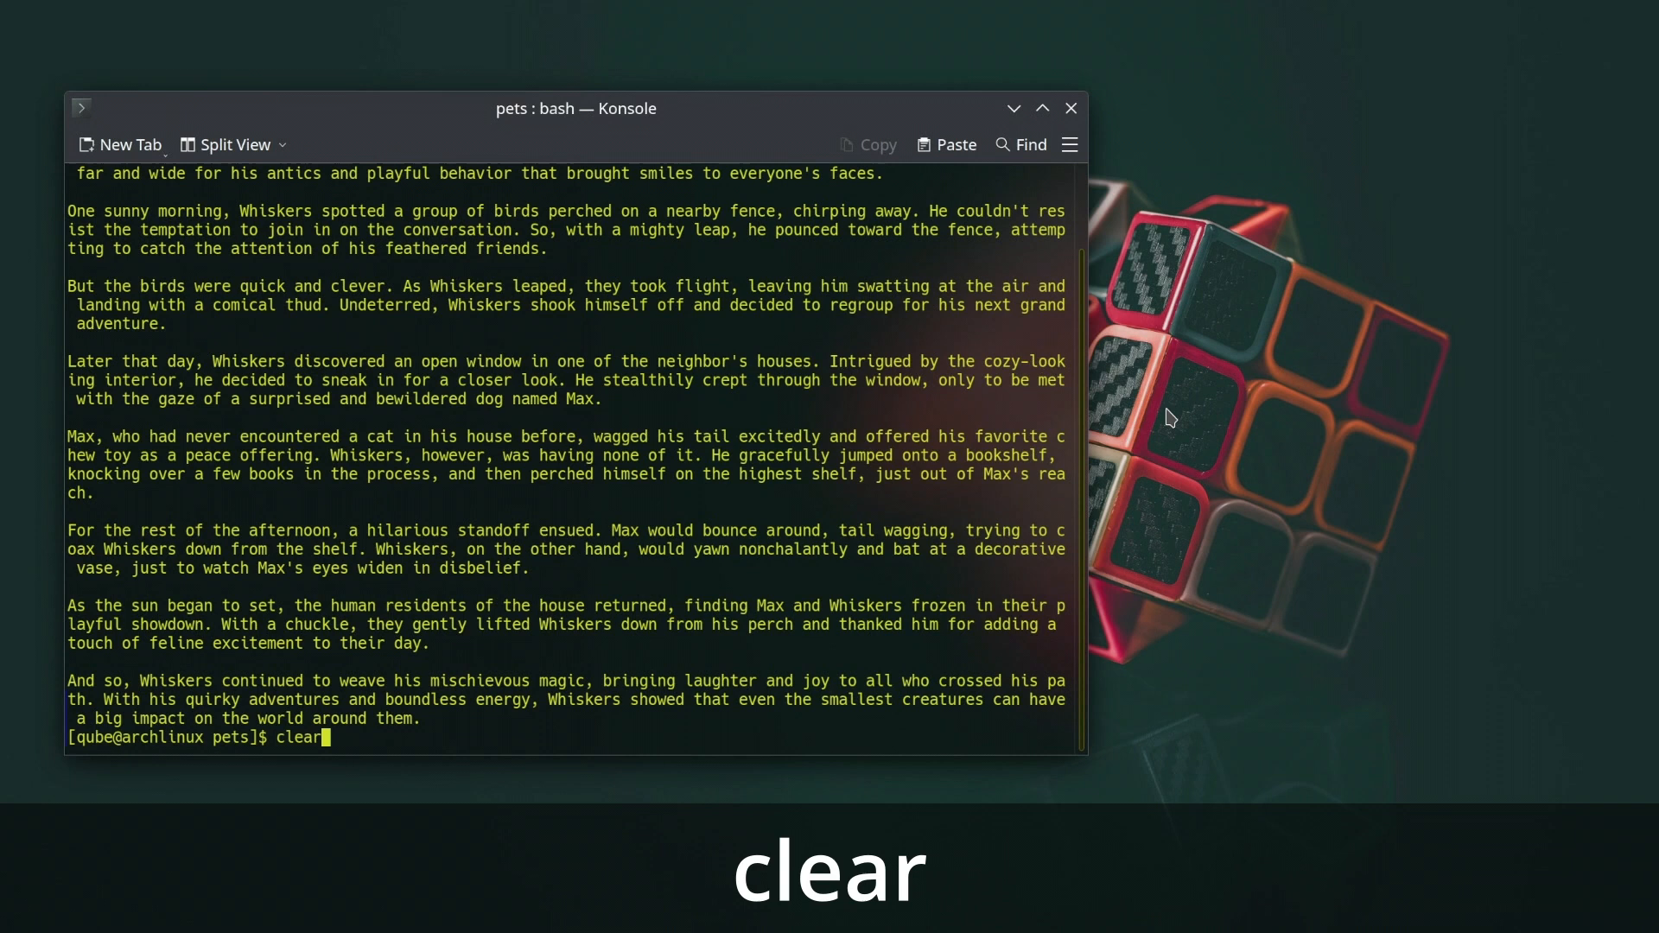
{"action": "key", "text": "Return"}
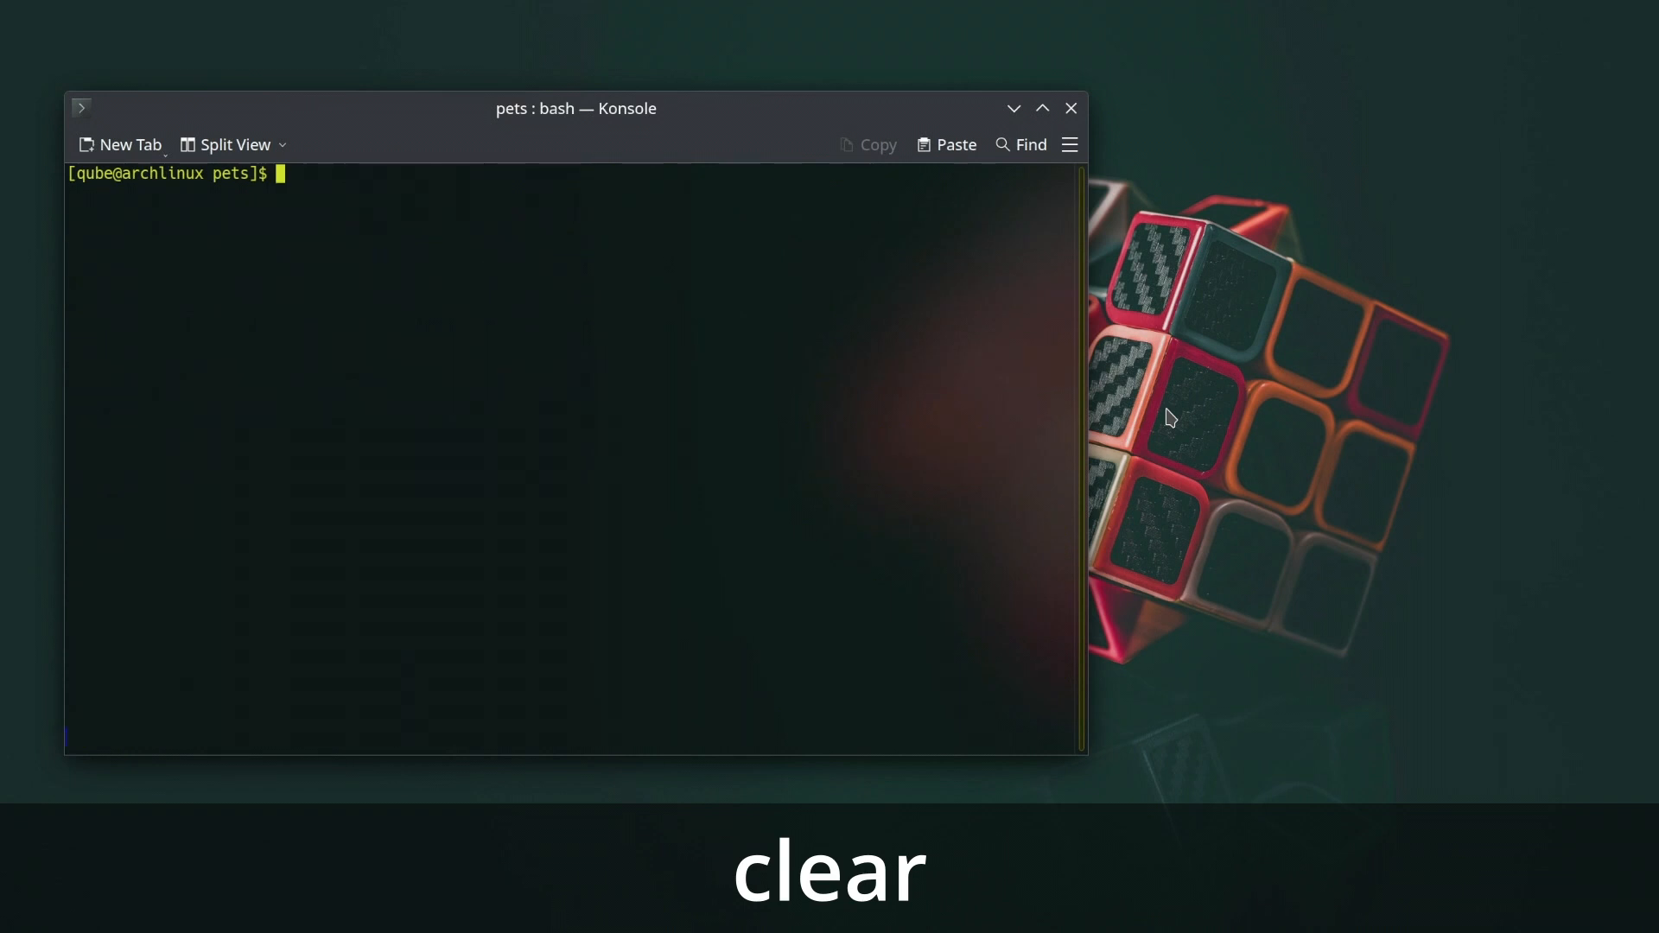
Bring up the manual page for clear and read through it.
{"action": "type", "text": "man clear"}
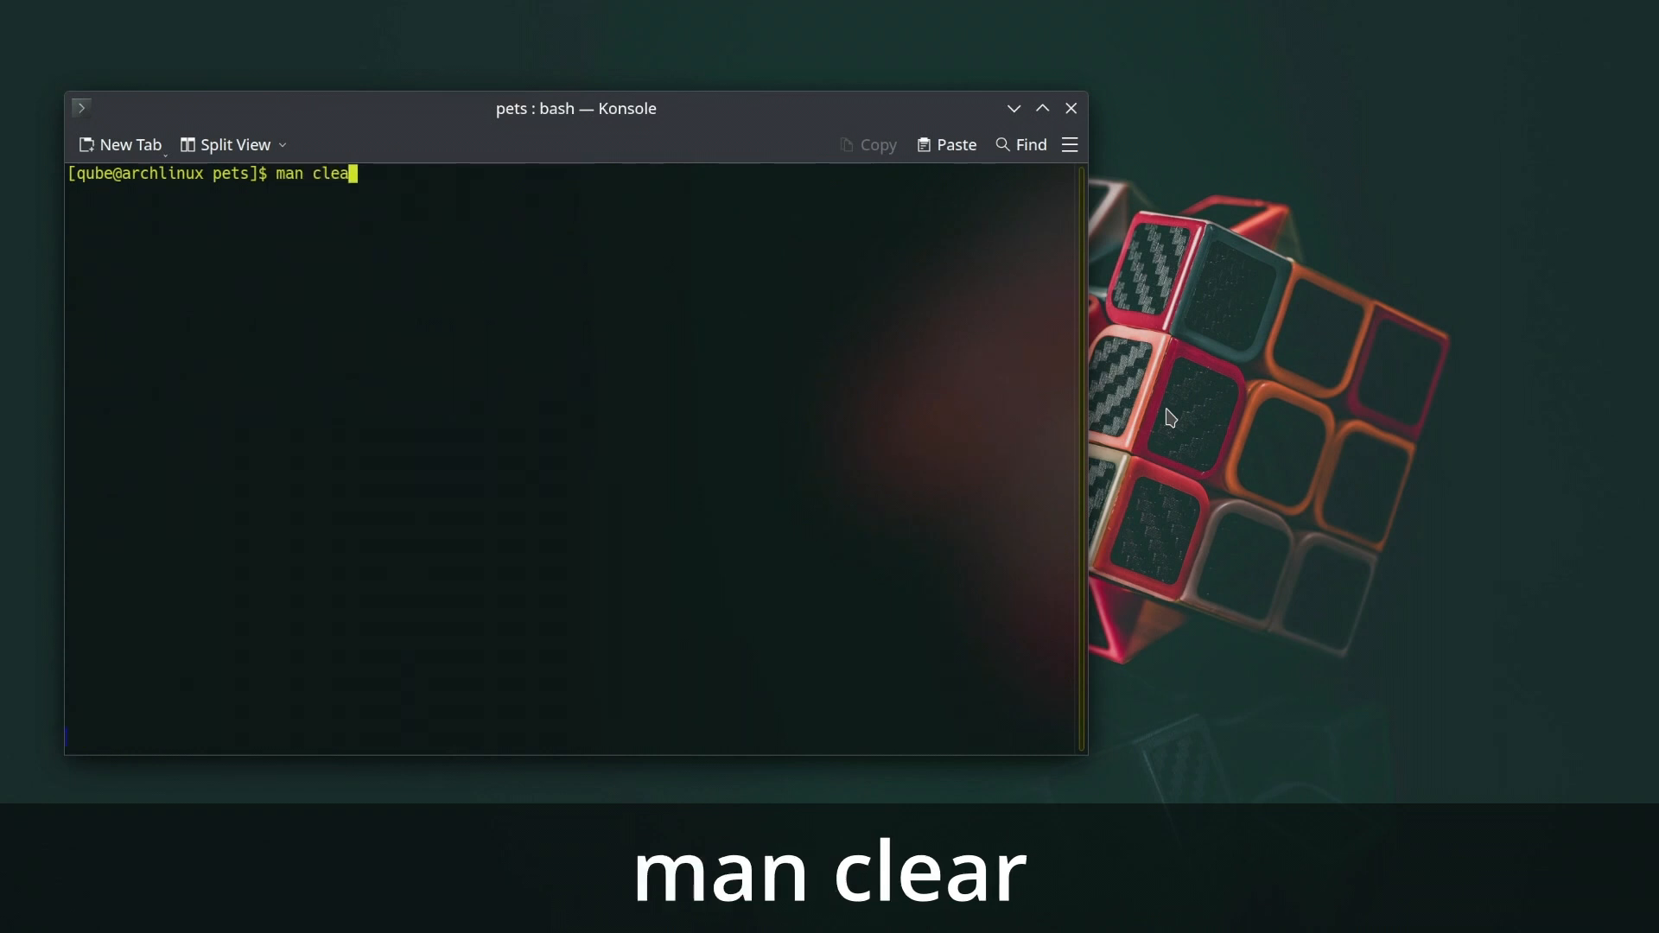
{"action": "key", "text": "Return"}
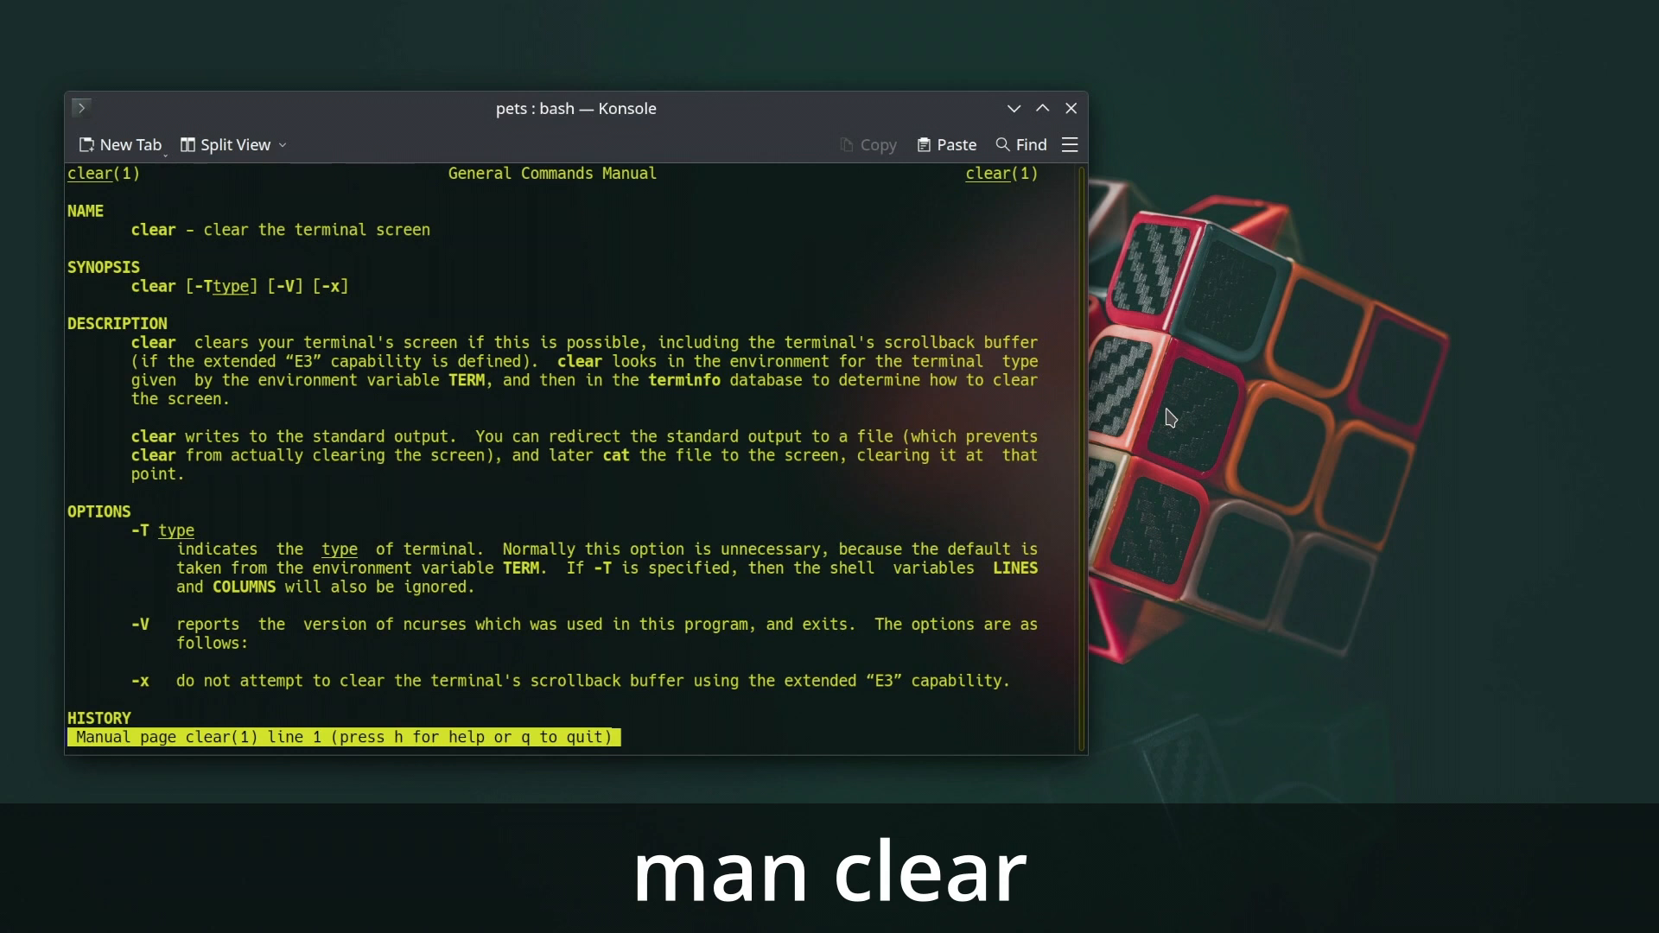
{"action": "scroll", "scroll_direction": "down", "scroll_amount": 3}
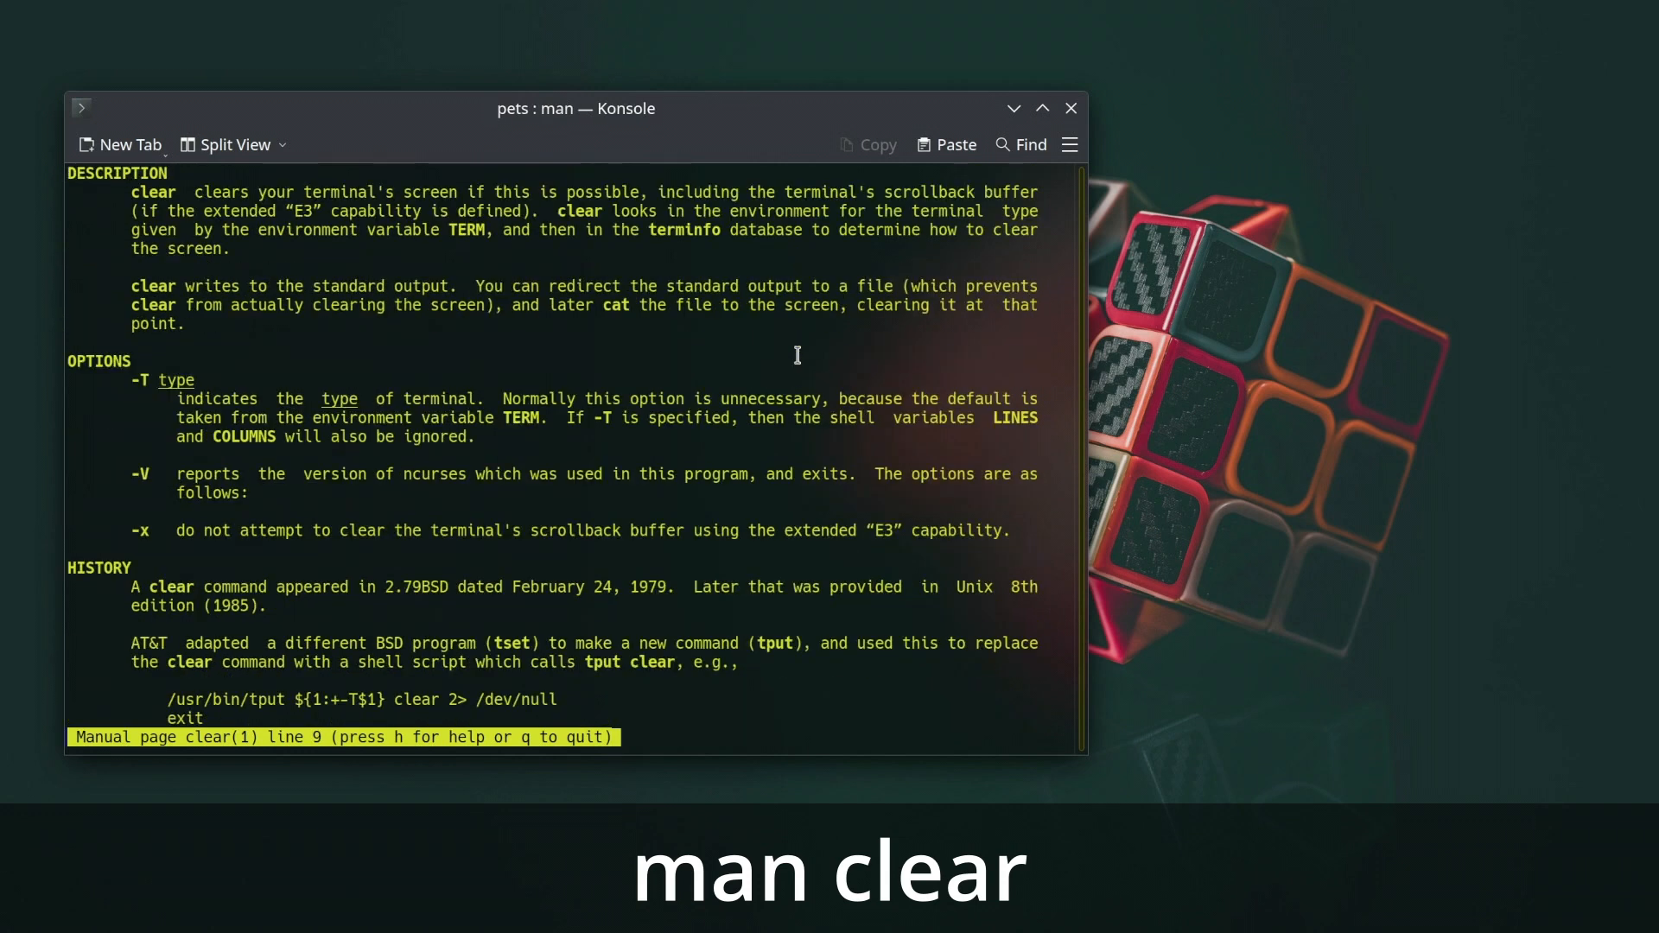
{"action": "scroll", "scroll_direction": "down", "scroll_amount": 3}
{"action": "type", "text": "ps -"}
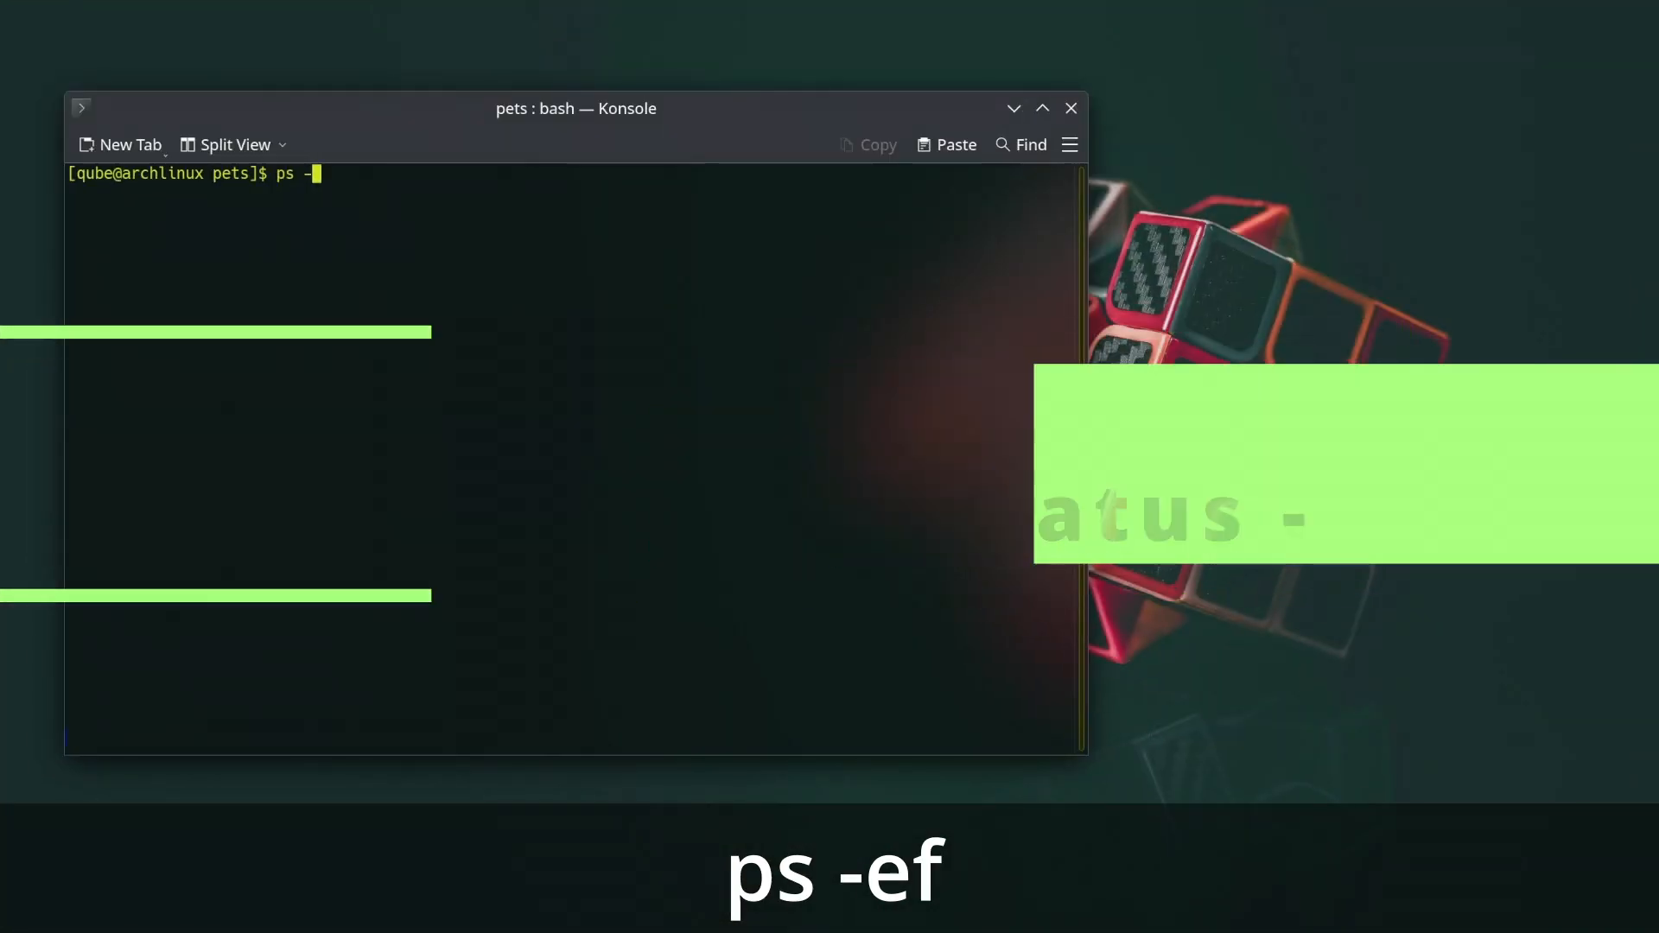
List every running process with ps -ef, review the output from the top, and ask for the ps manual.
{"action": "key", "text": "Return"}
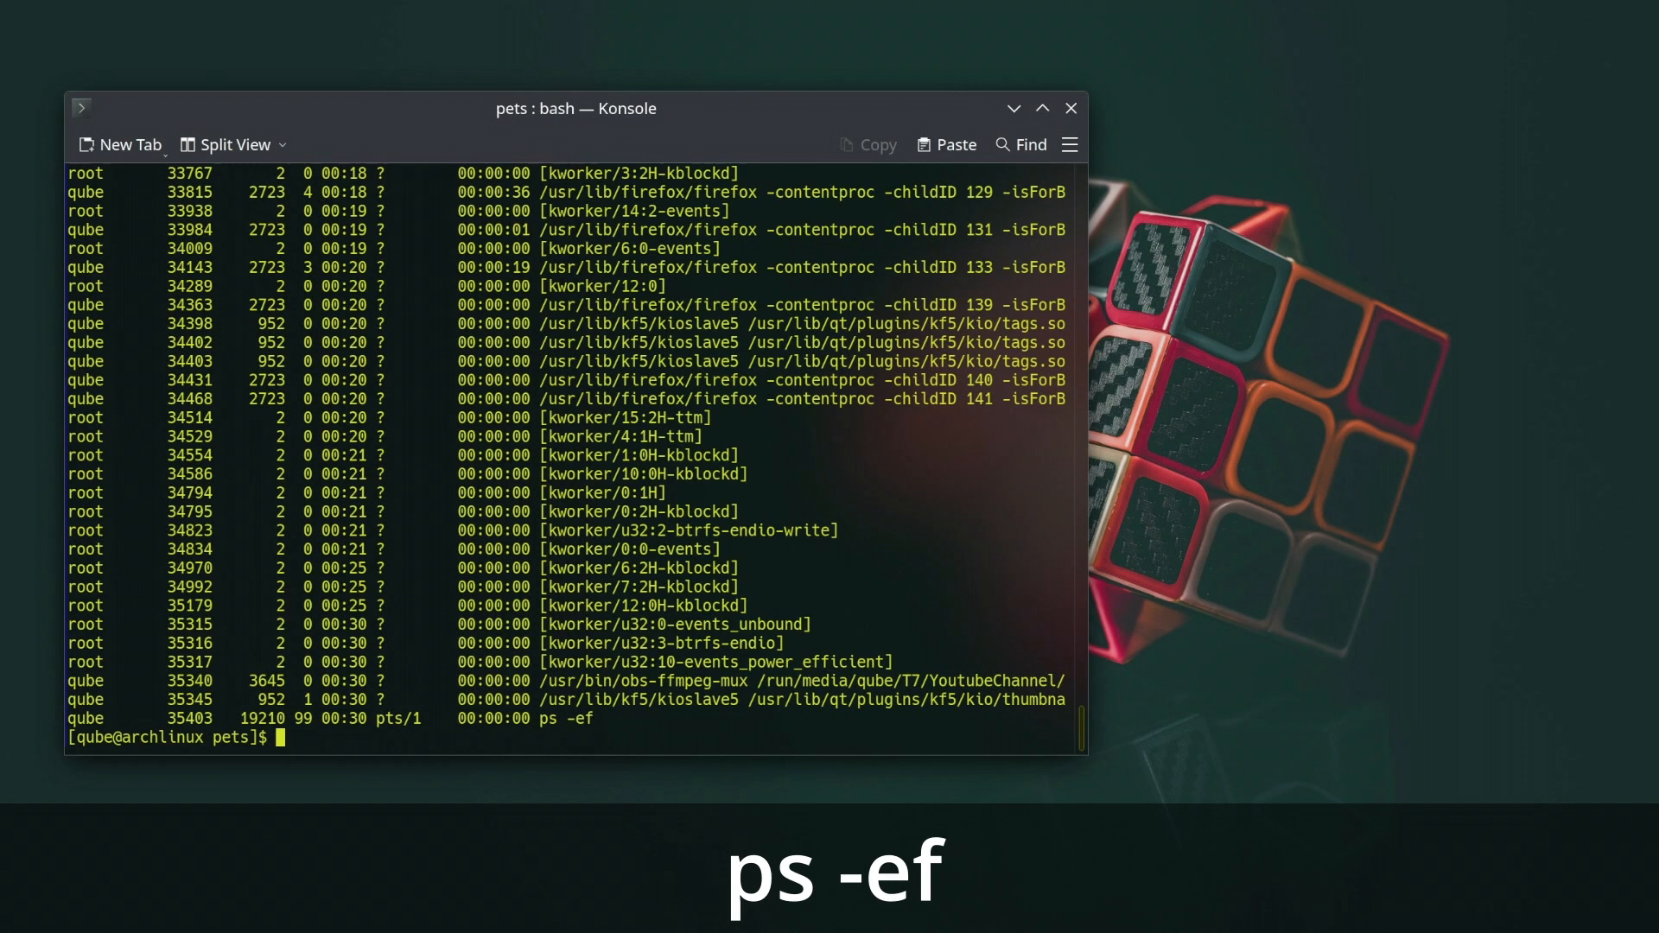
{"action": "scroll", "scroll_direction": "up", "scroll_amount": 3}
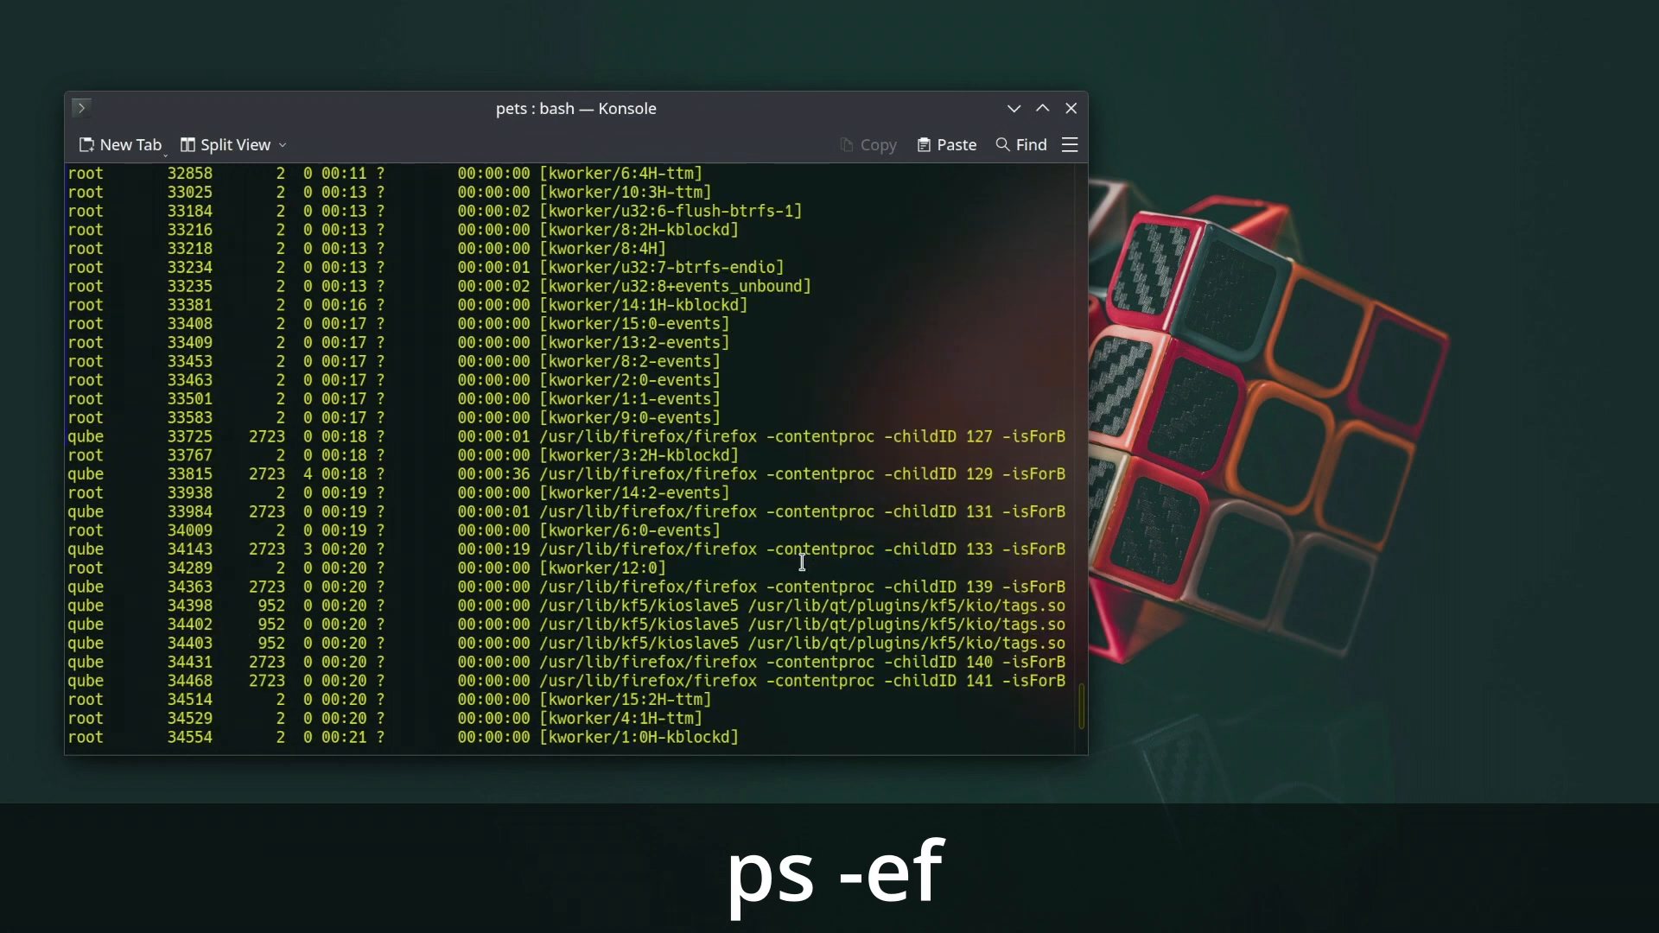
{"action": "scroll", "scroll_direction": "up", "scroll_amount": 3}
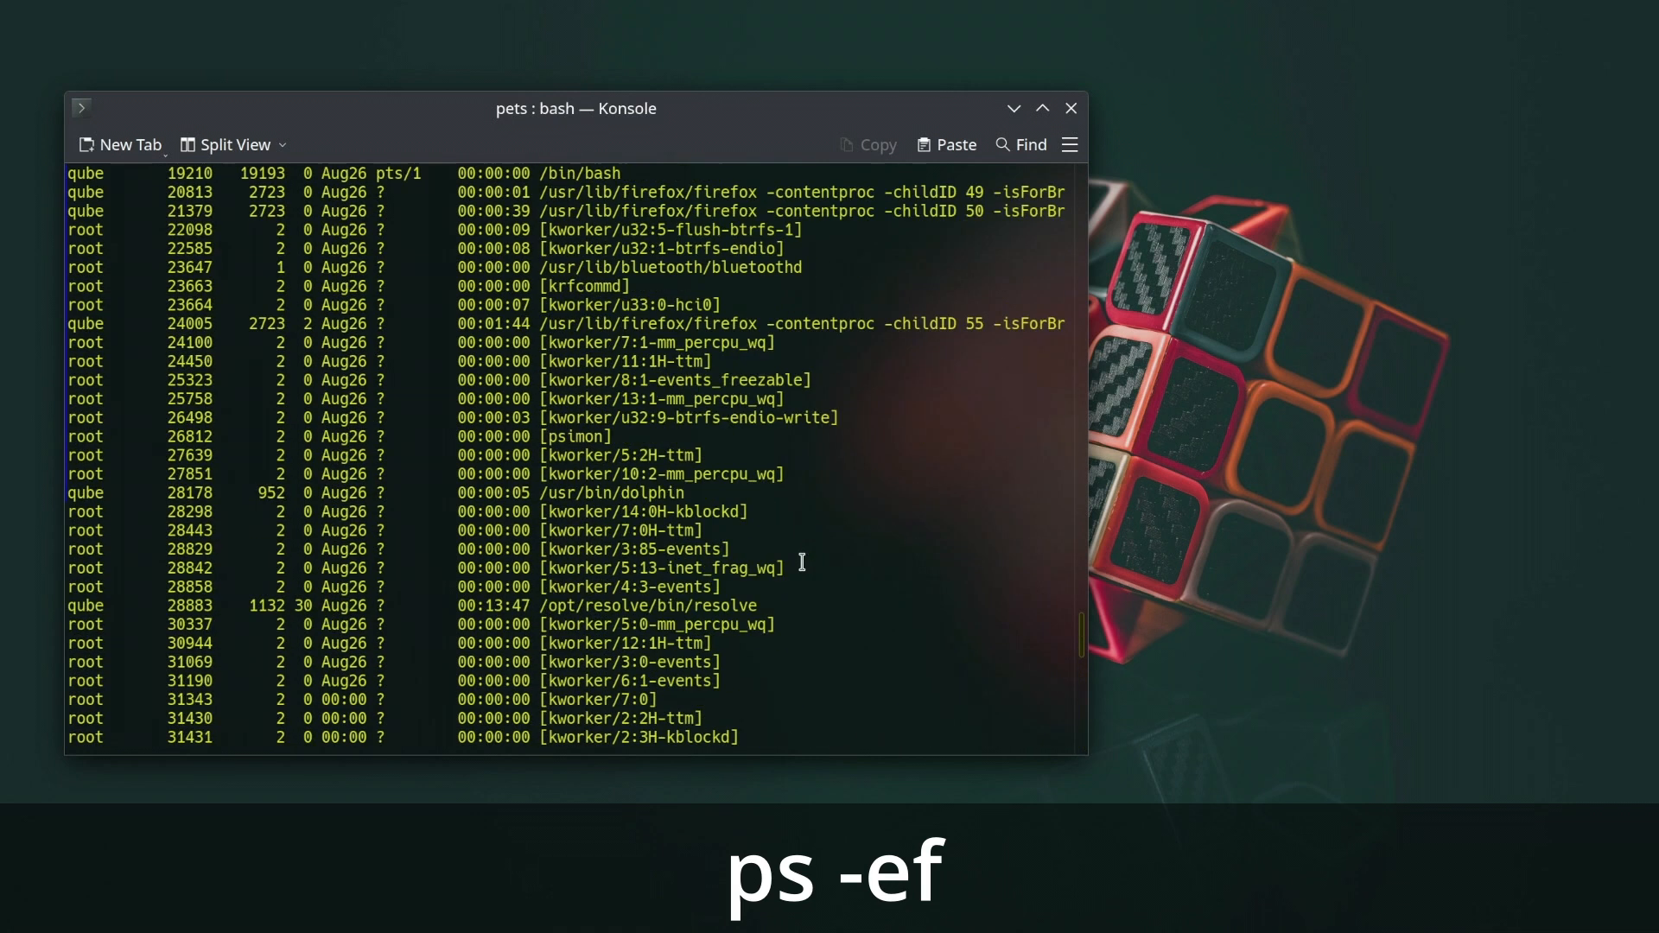
{"action": "scroll", "scroll_direction": "up", "scroll_amount": 3}
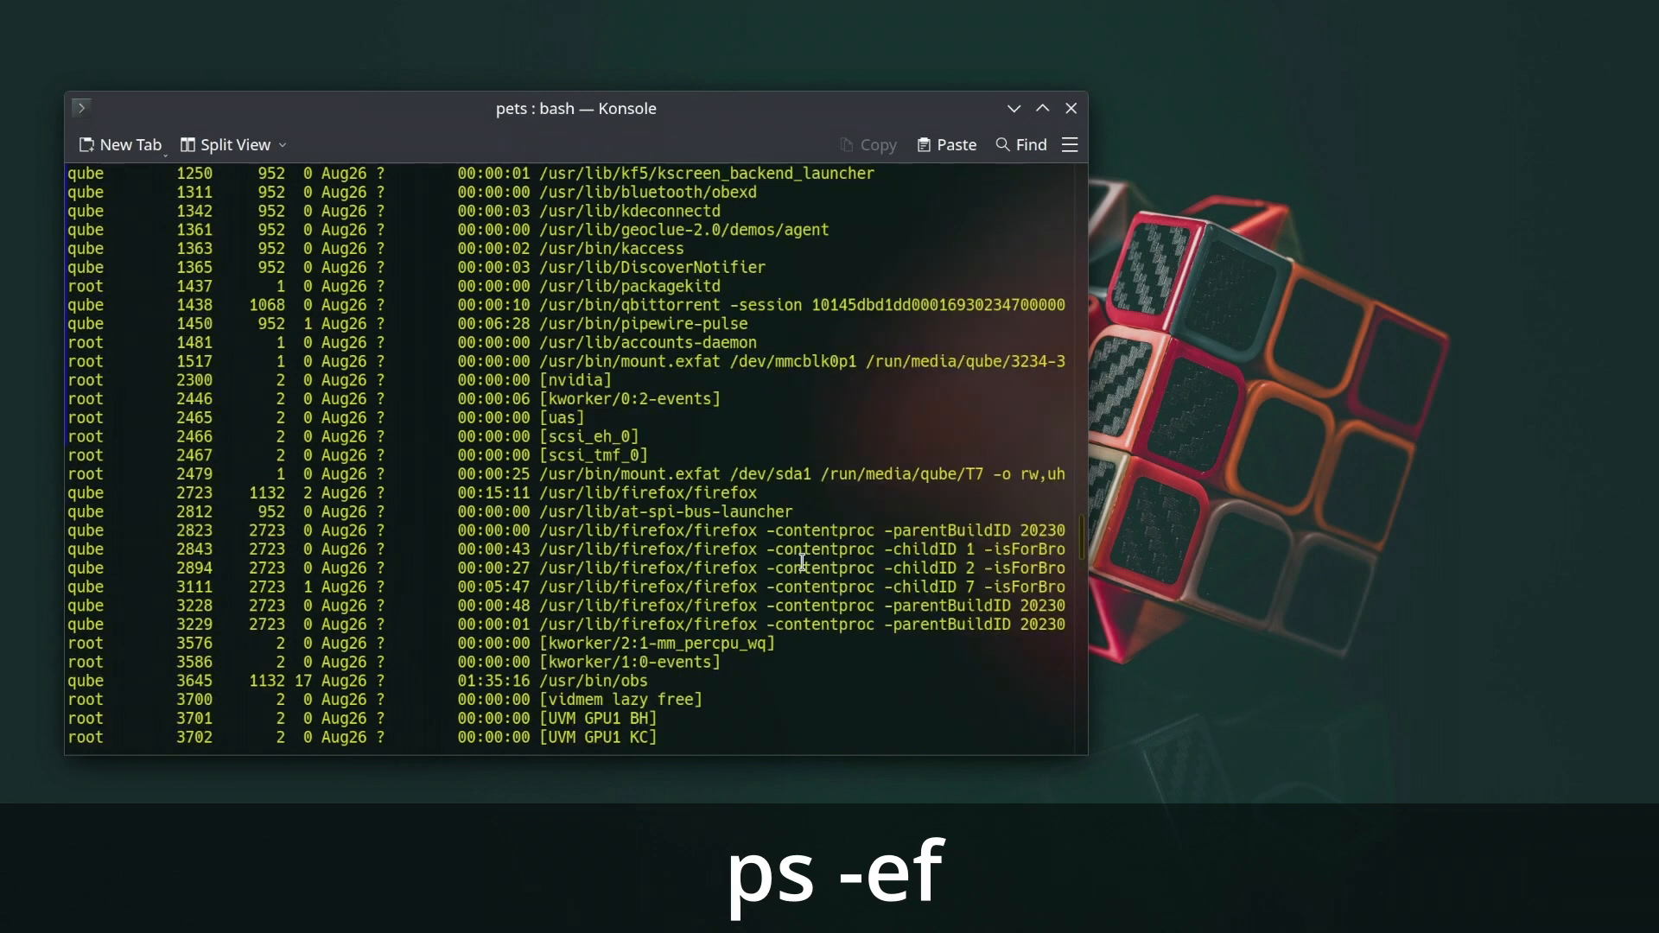
{"action": "scroll", "scroll_direction": "up", "scroll_amount": 3}
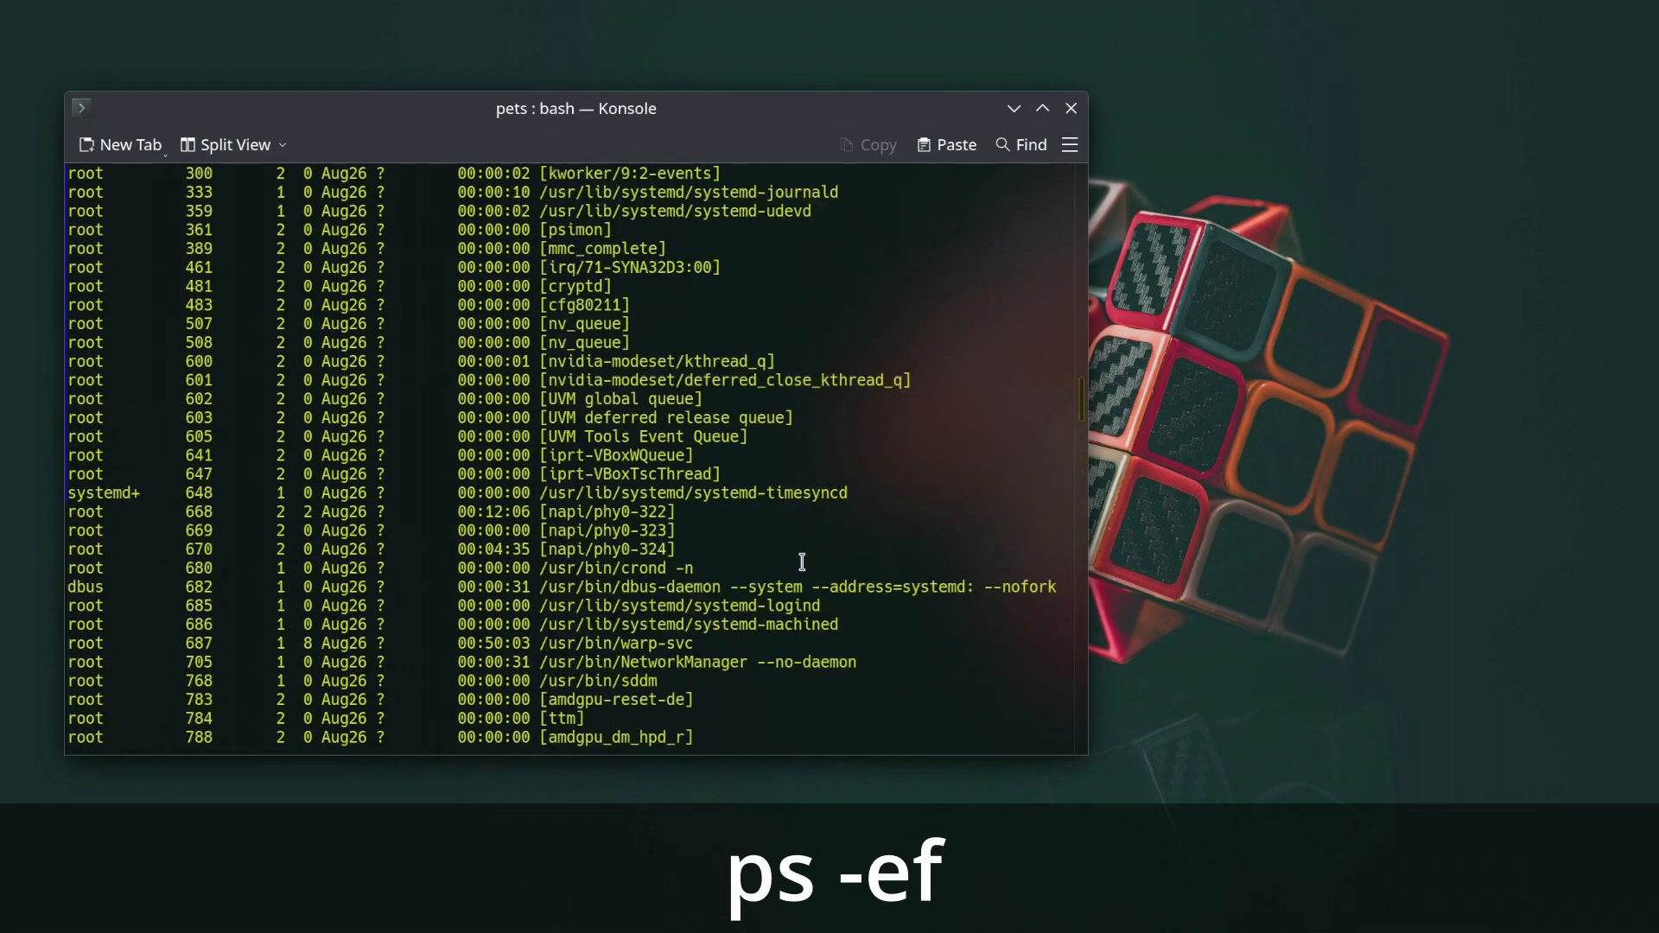
{"action": "scroll", "scroll_direction": "up", "scroll_amount": 3}
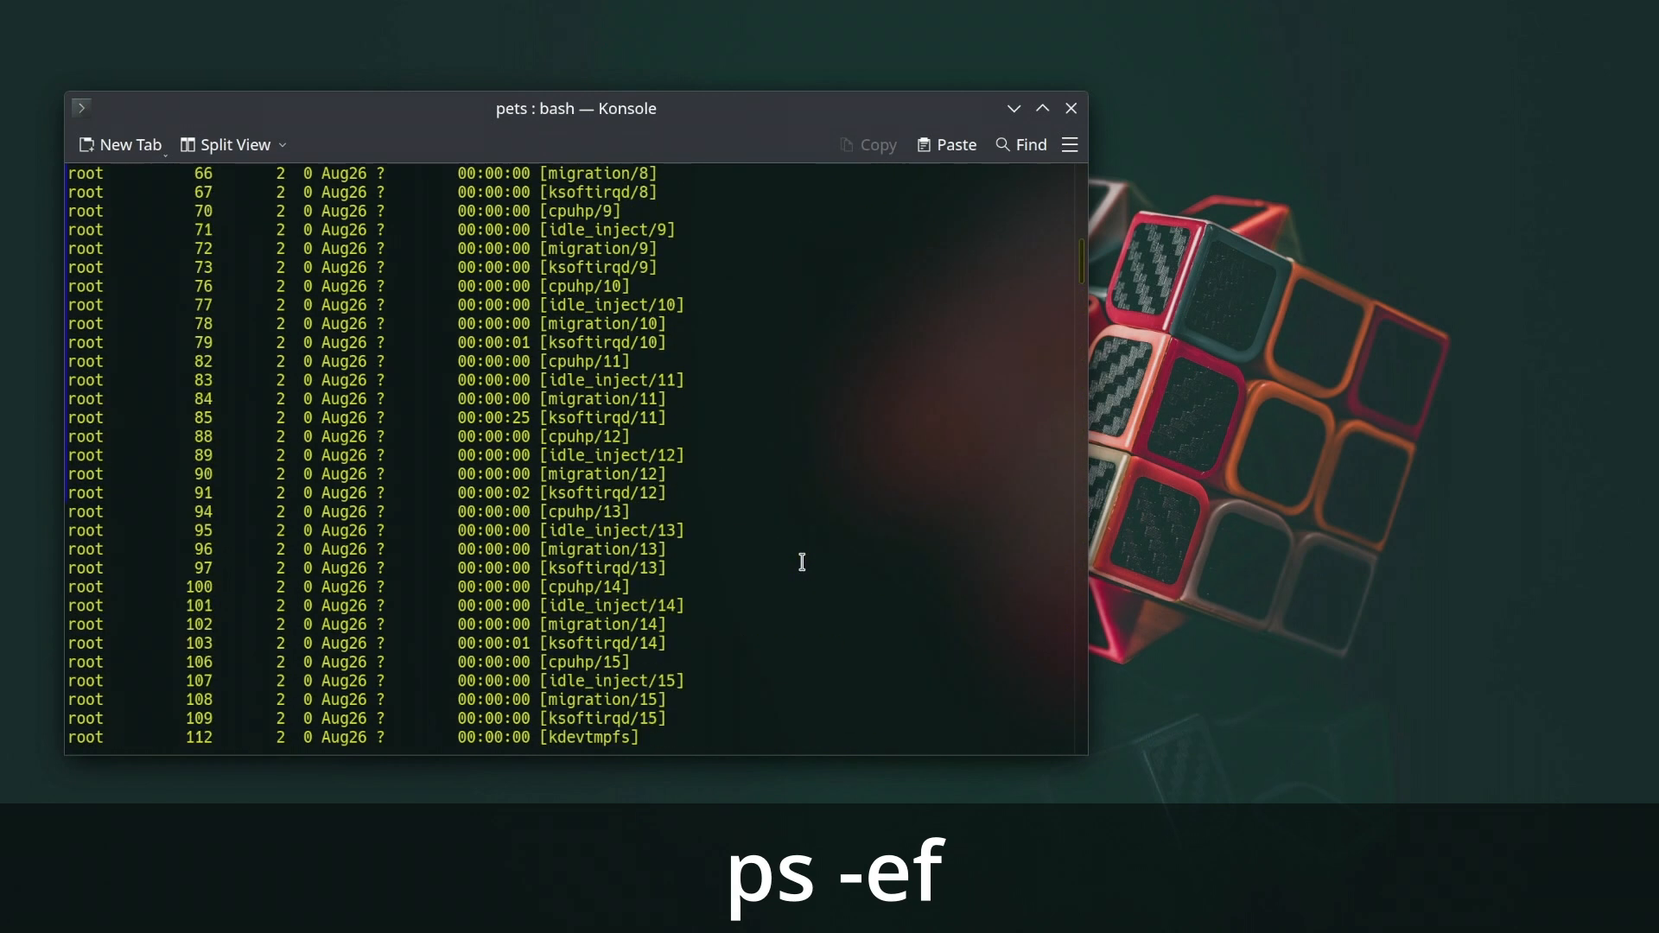
{"action": "scroll", "scroll_direction": "up", "scroll_amount": 3}
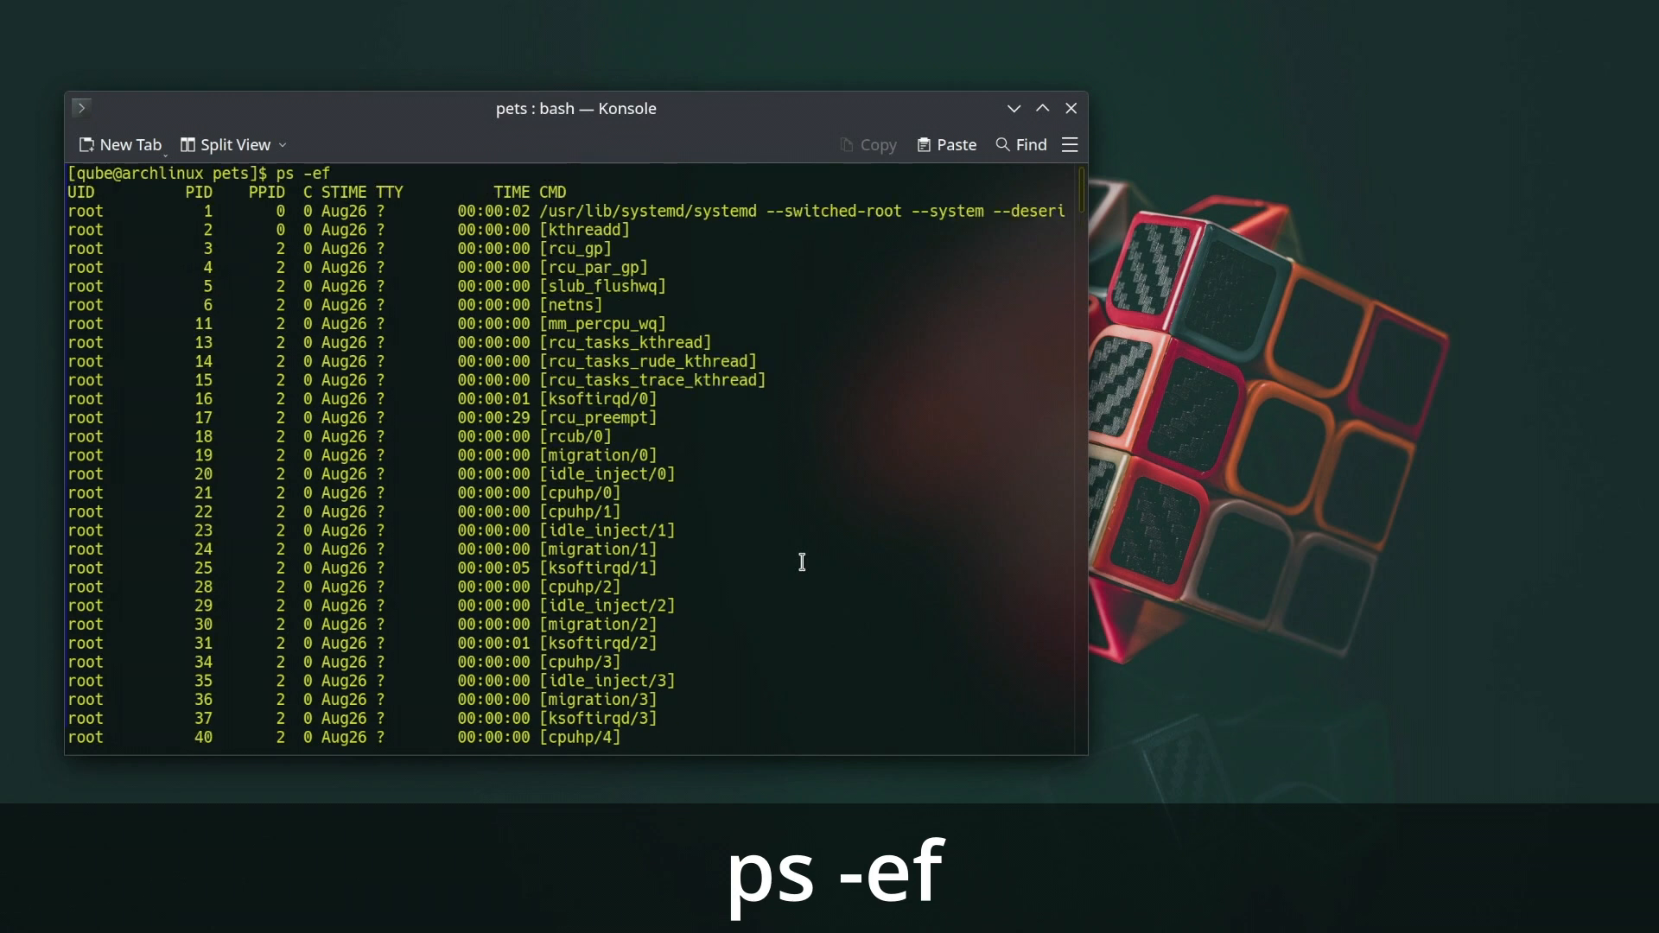
{"action": "type", "text": "man ps"}
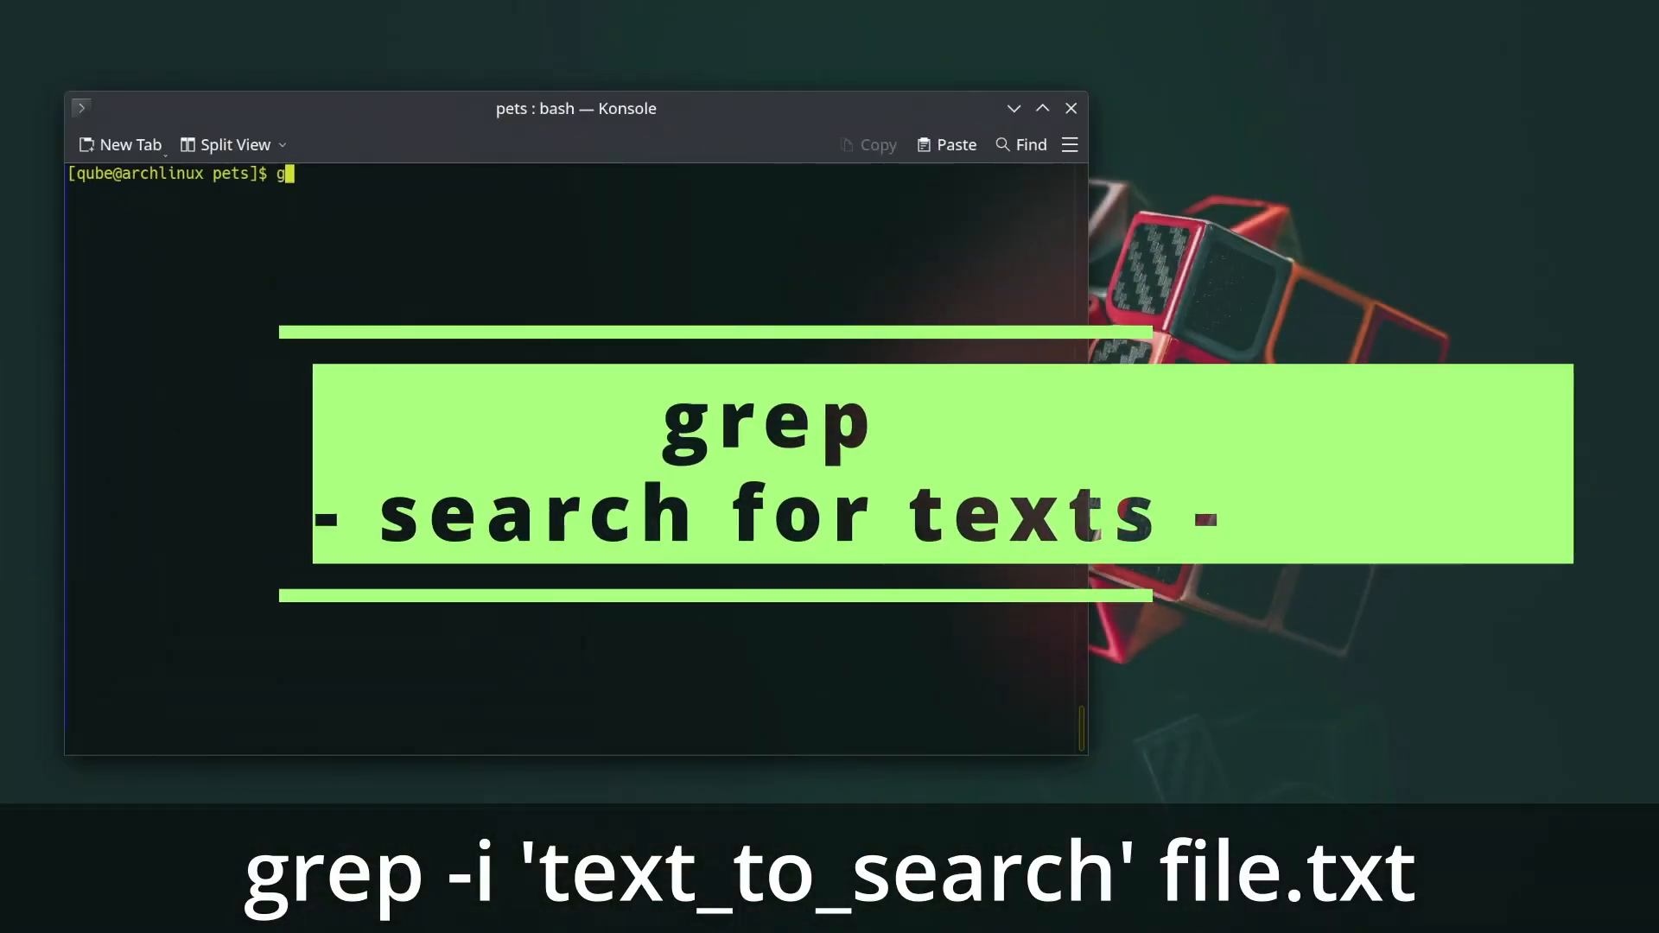
Search whiskers.txt case-insensitively for 'bounce' with grep -i, then bring up the grep manual.
{"action": "type", "text": "rep -i 'boun"}
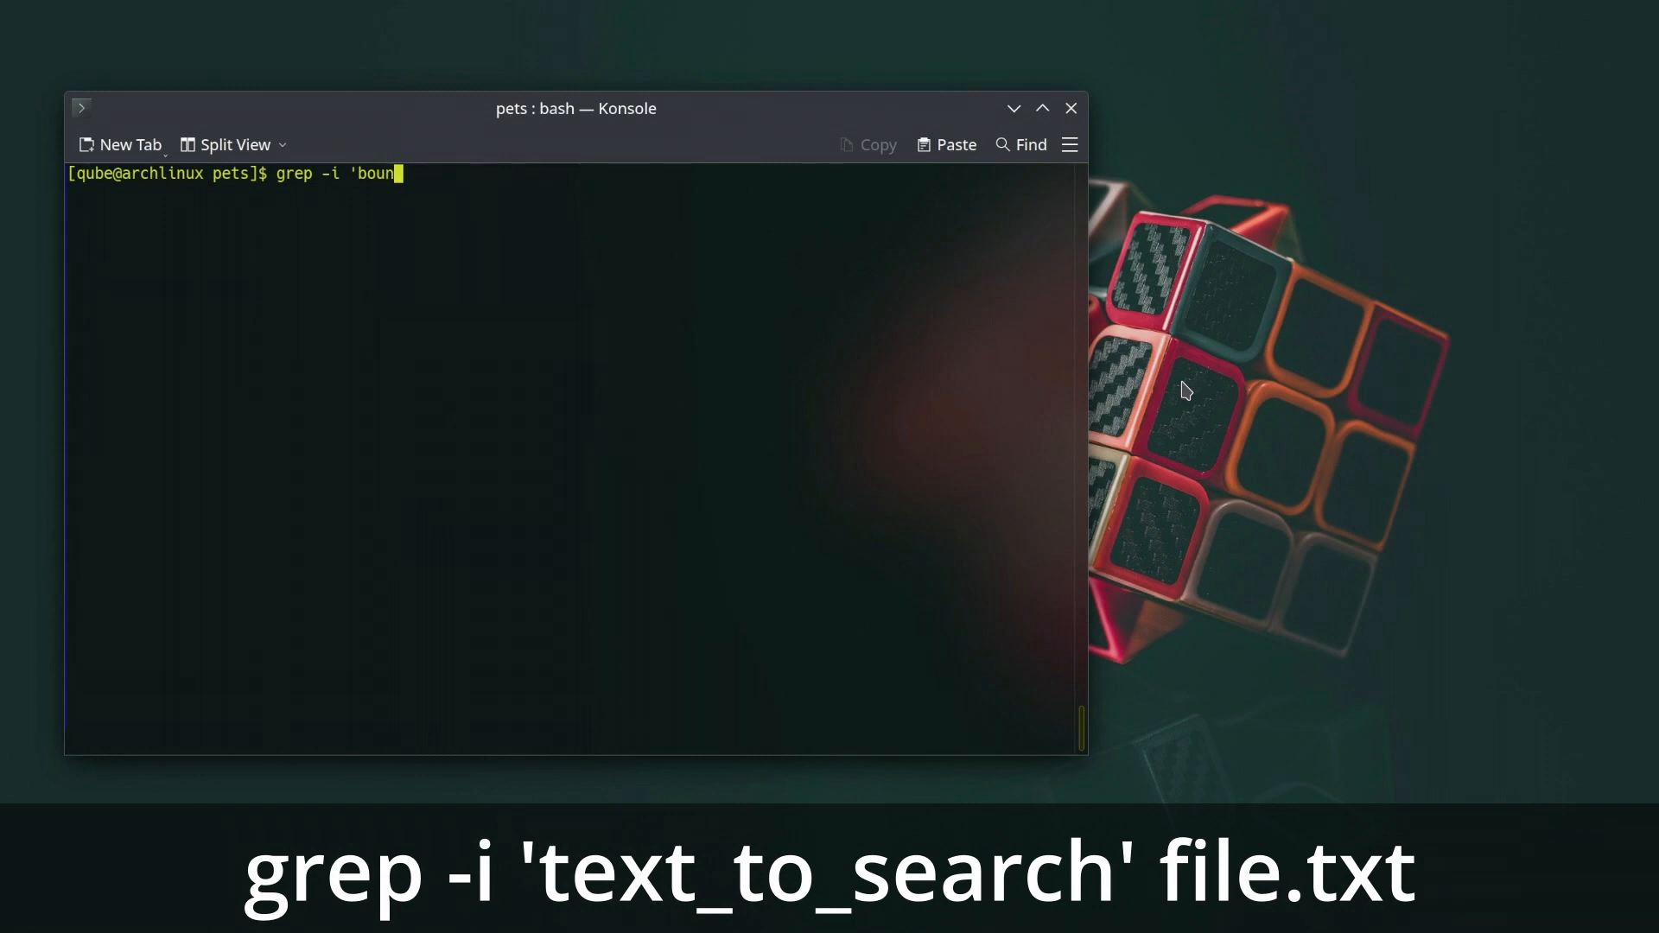
{"action": "type", "text": "ce' w"}
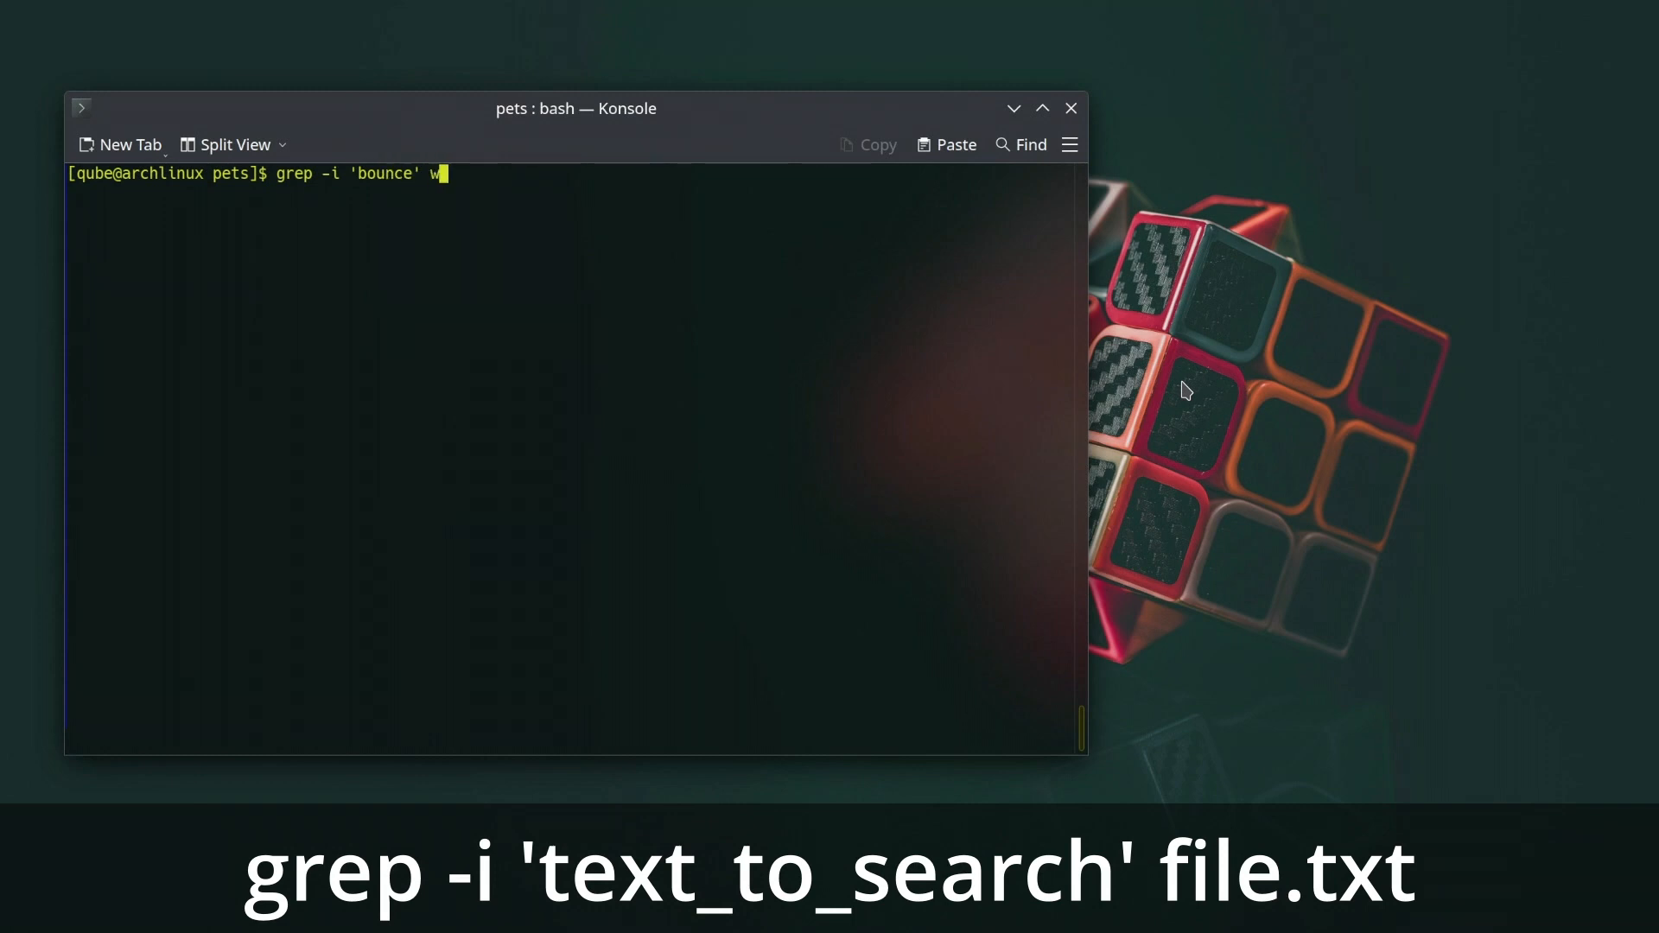
{"action": "type", "text": "hiskers.txt"}
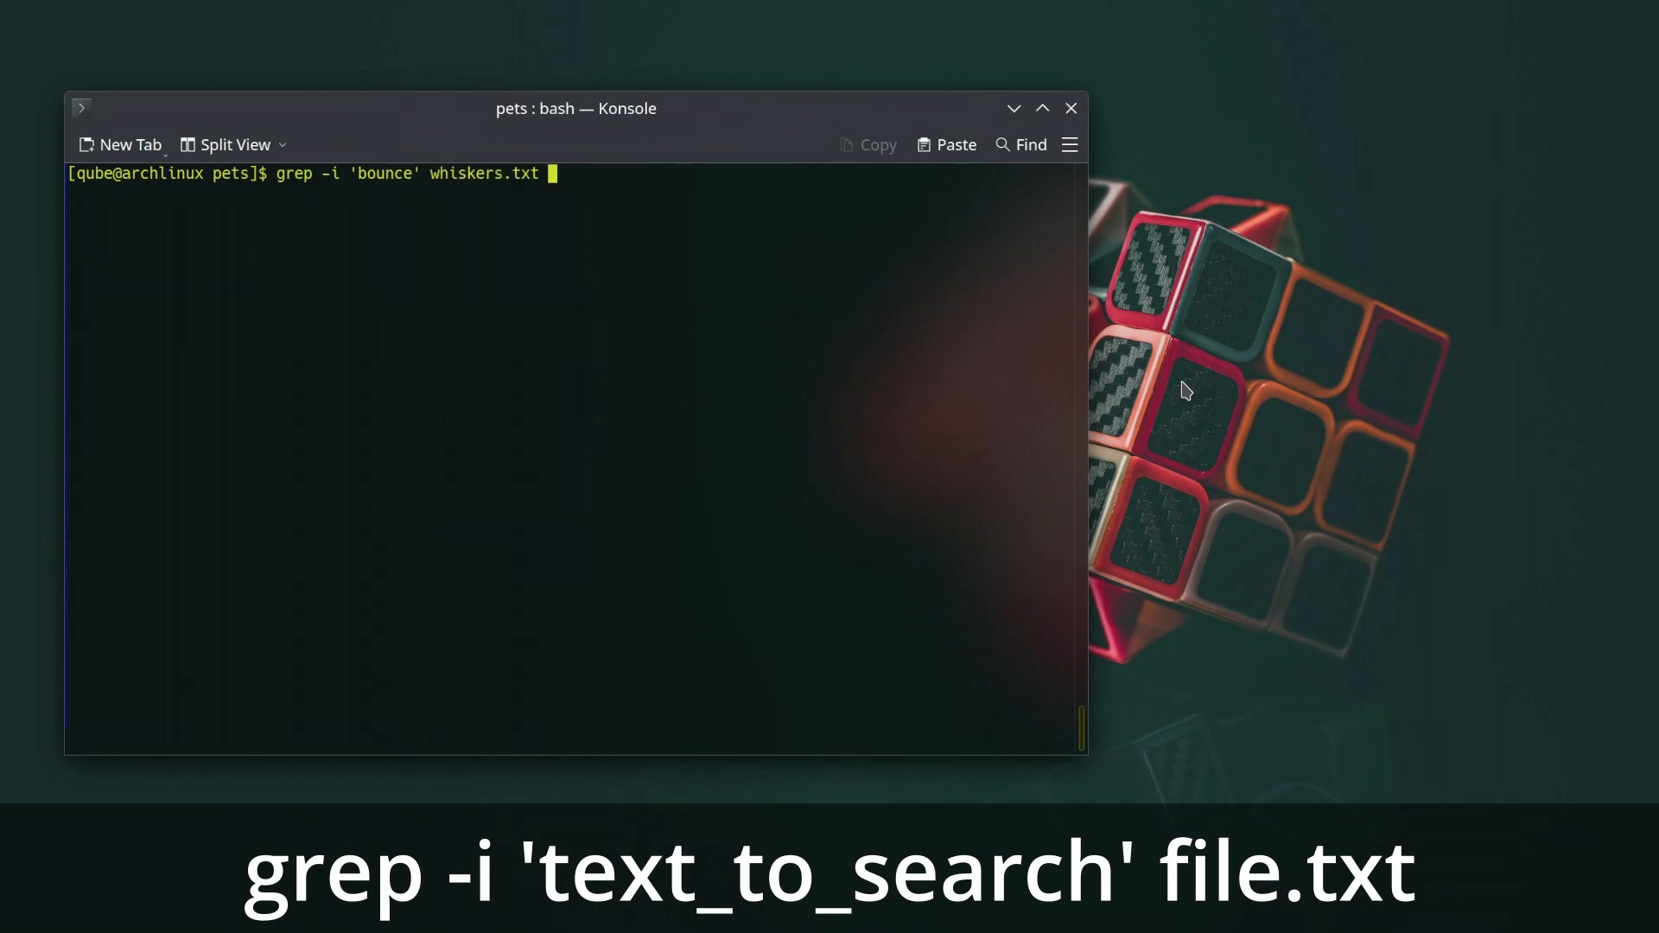
{"action": "type", "text": "man grep"}
{"action": "key", "text": "Return"}
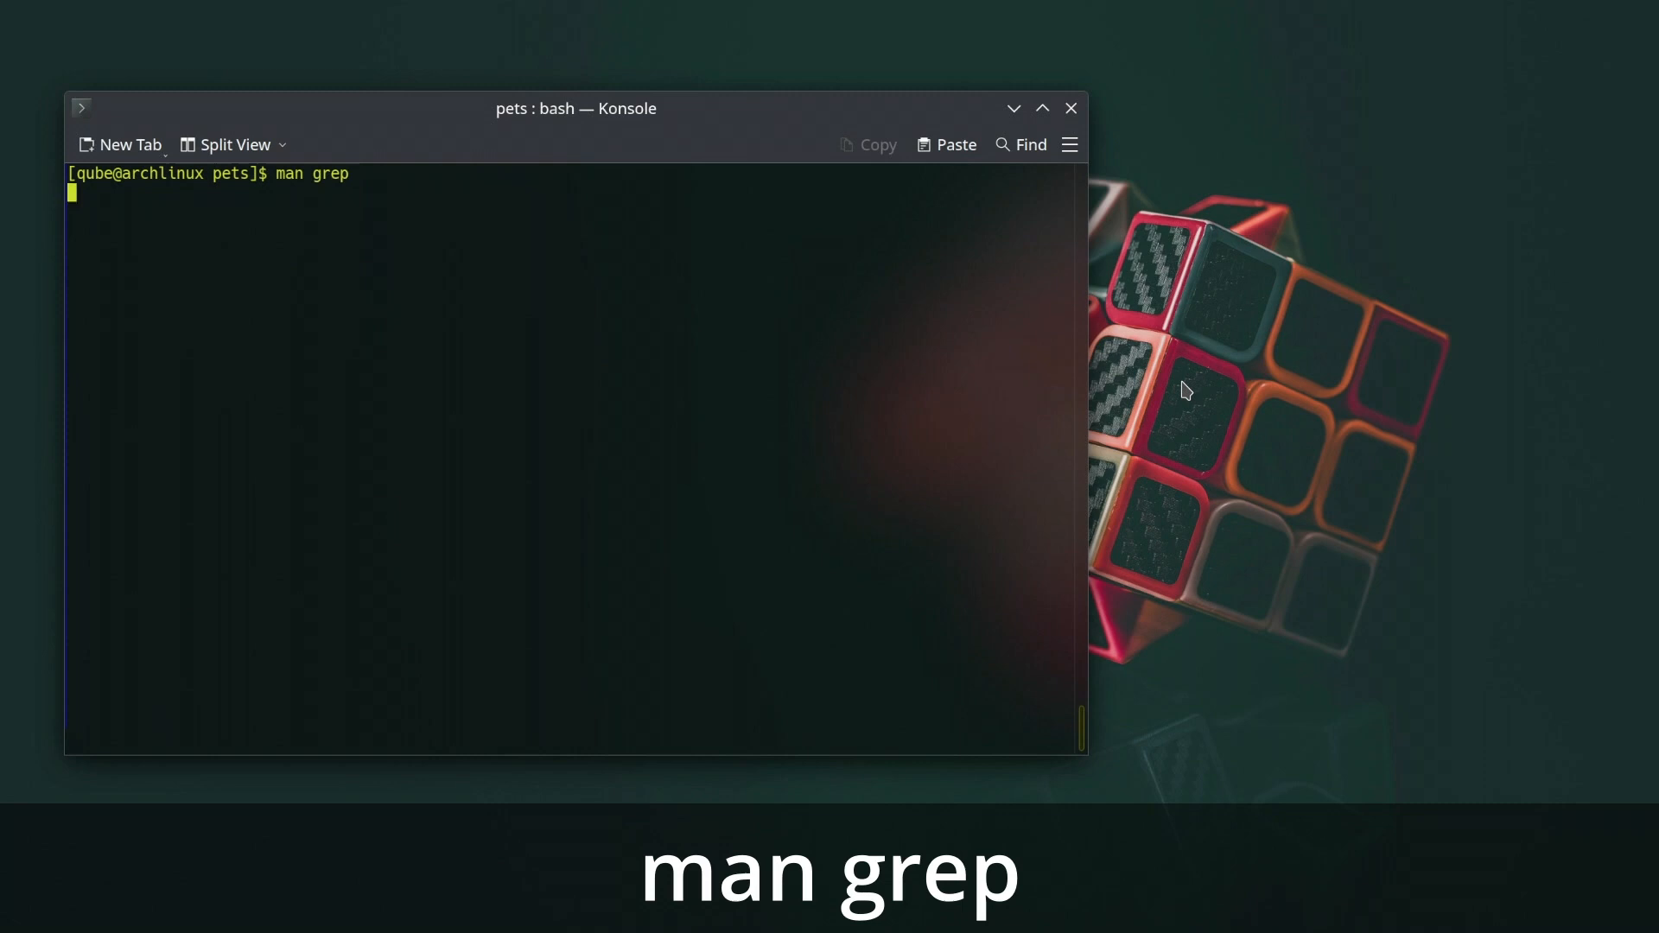
{"action": "key", "text": "Return"}
{"action": "type", "text": "echo"}
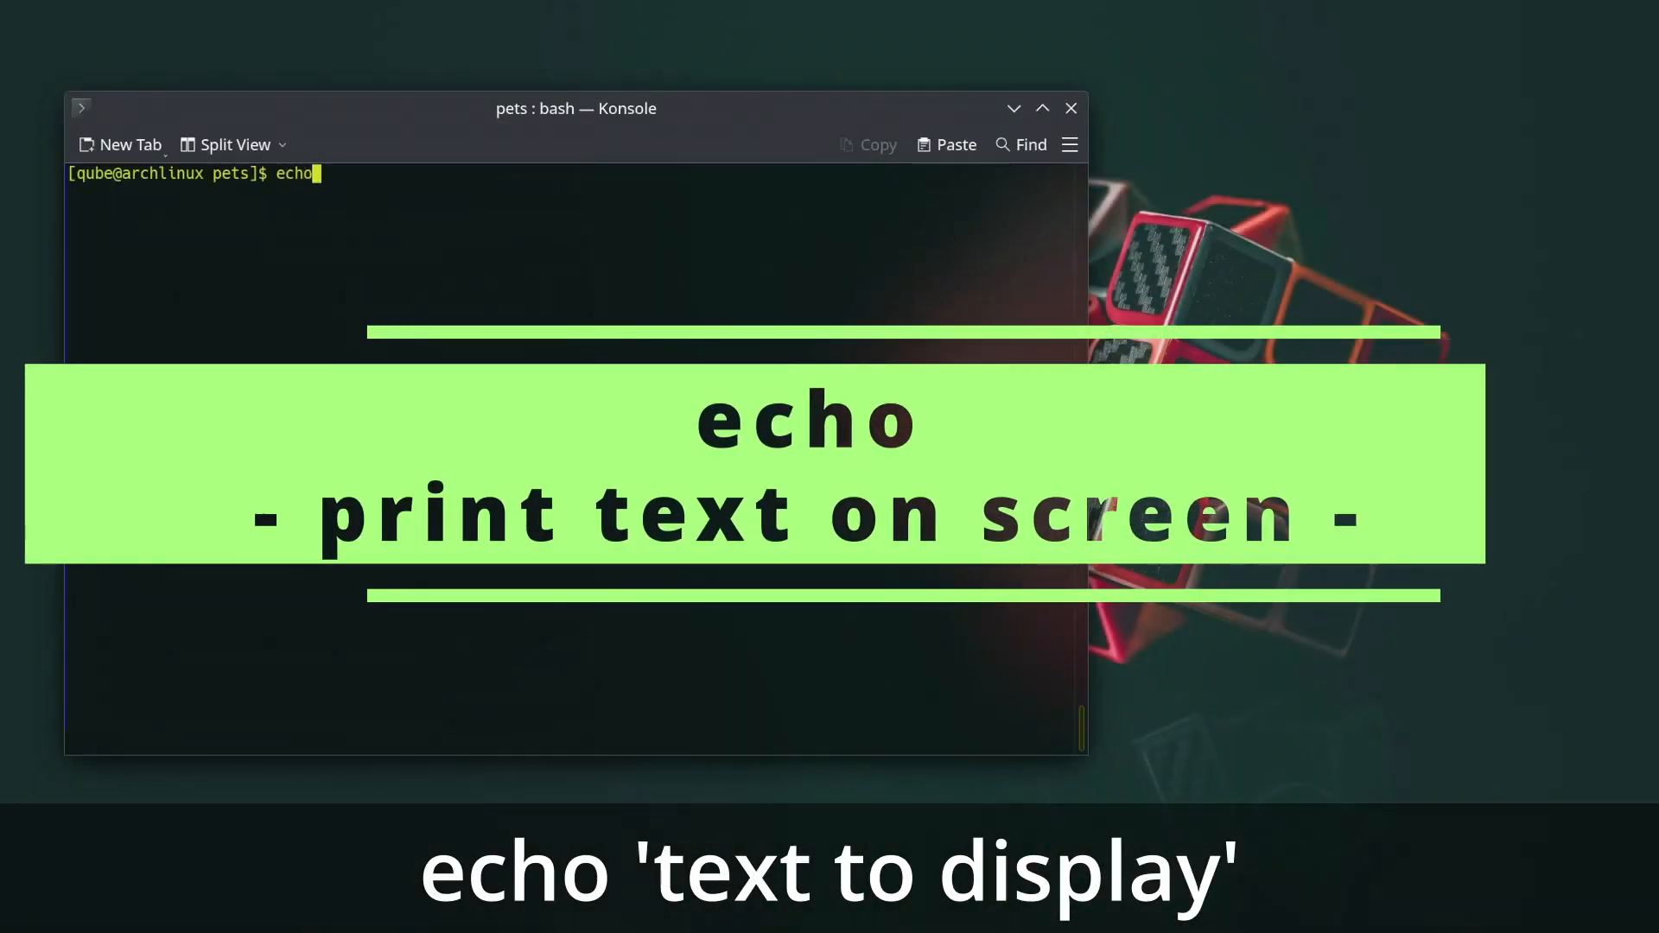
Print "Hi there" with echo, then bring up the echo manual page.
{"action": "type", "text": "\"Hi"}
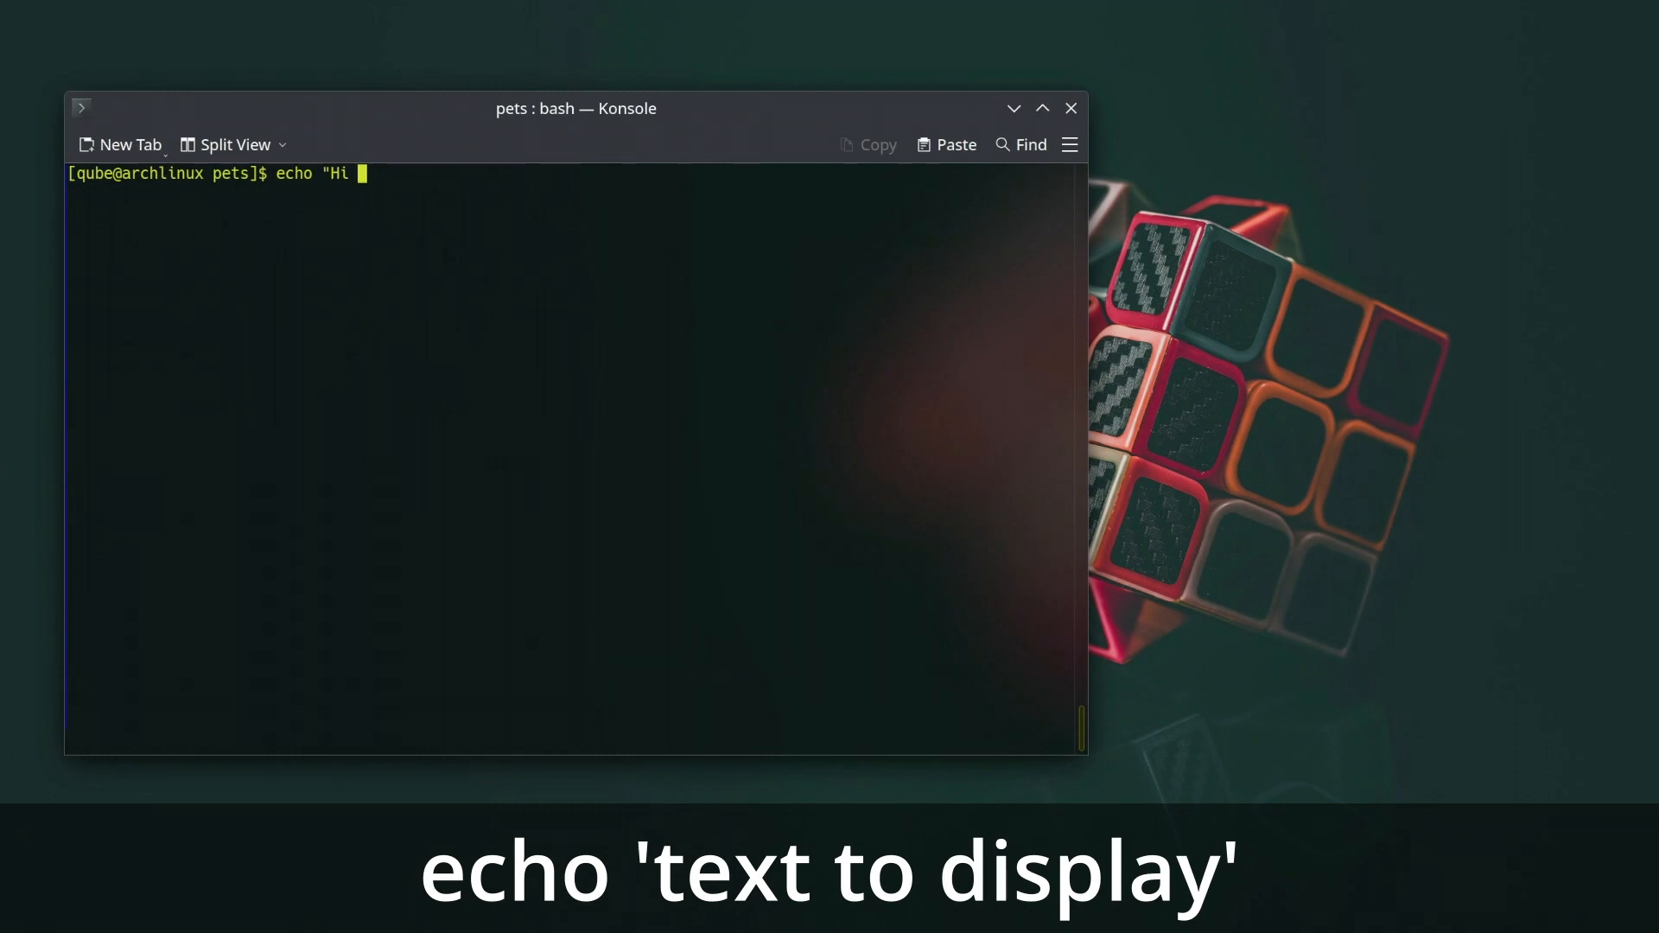
{"action": "type", "text": "there\""}
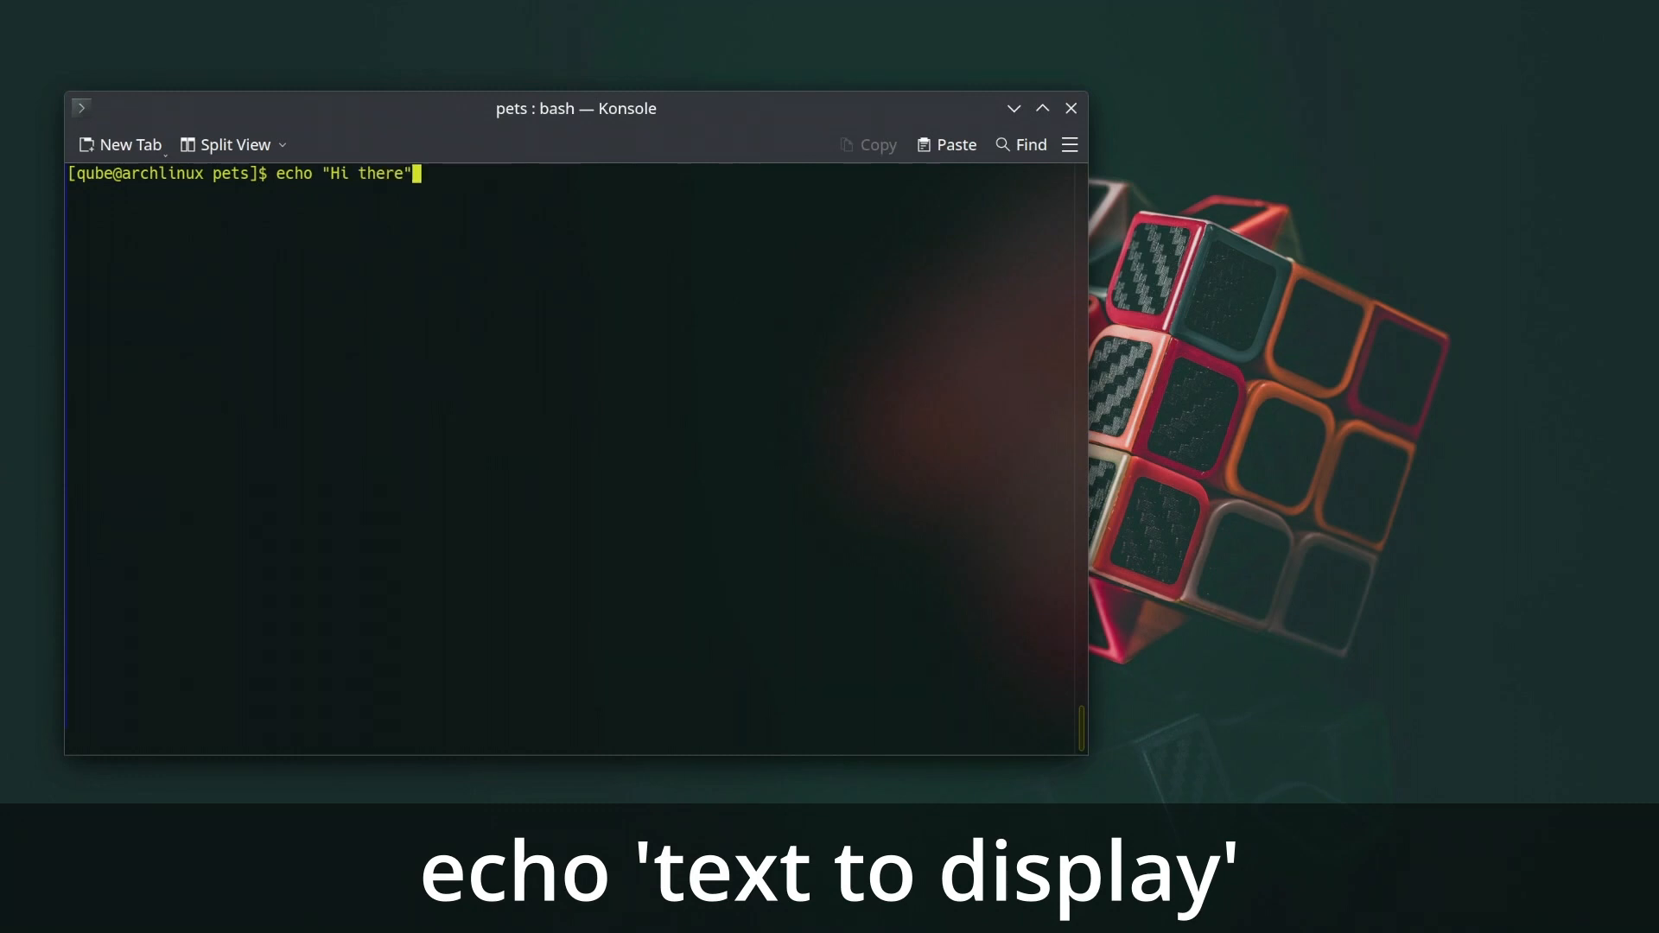
{"action": "type", "text": "man echo"}
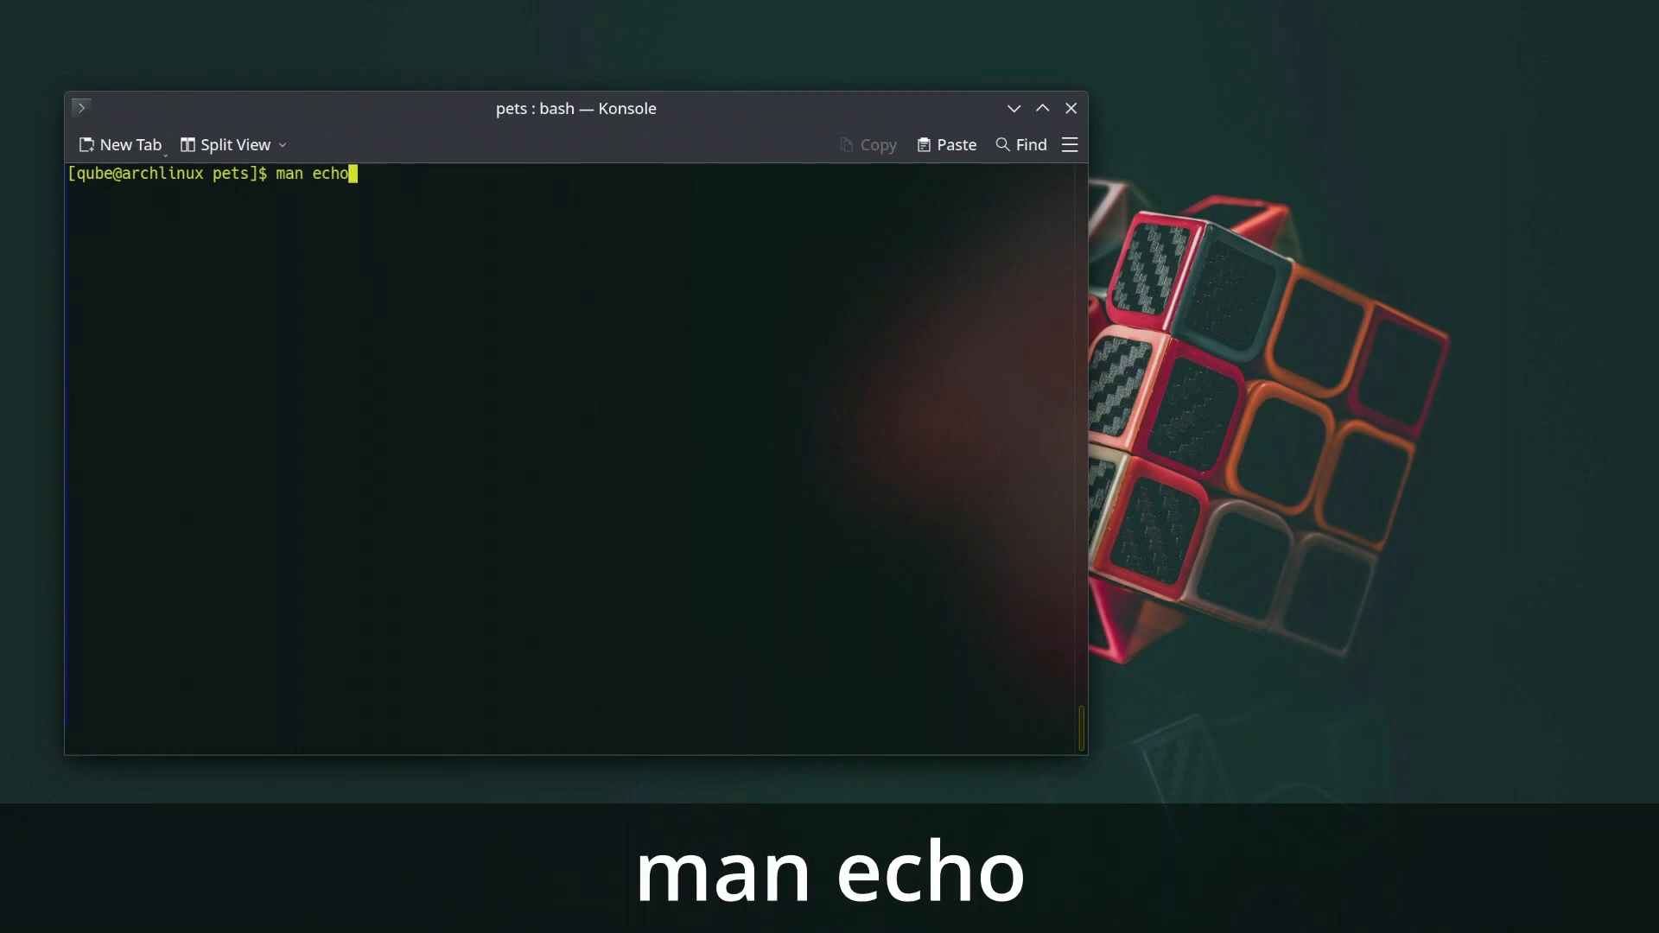
{"action": "key", "text": "Return"}
{"action": "type", "text": "hist"}
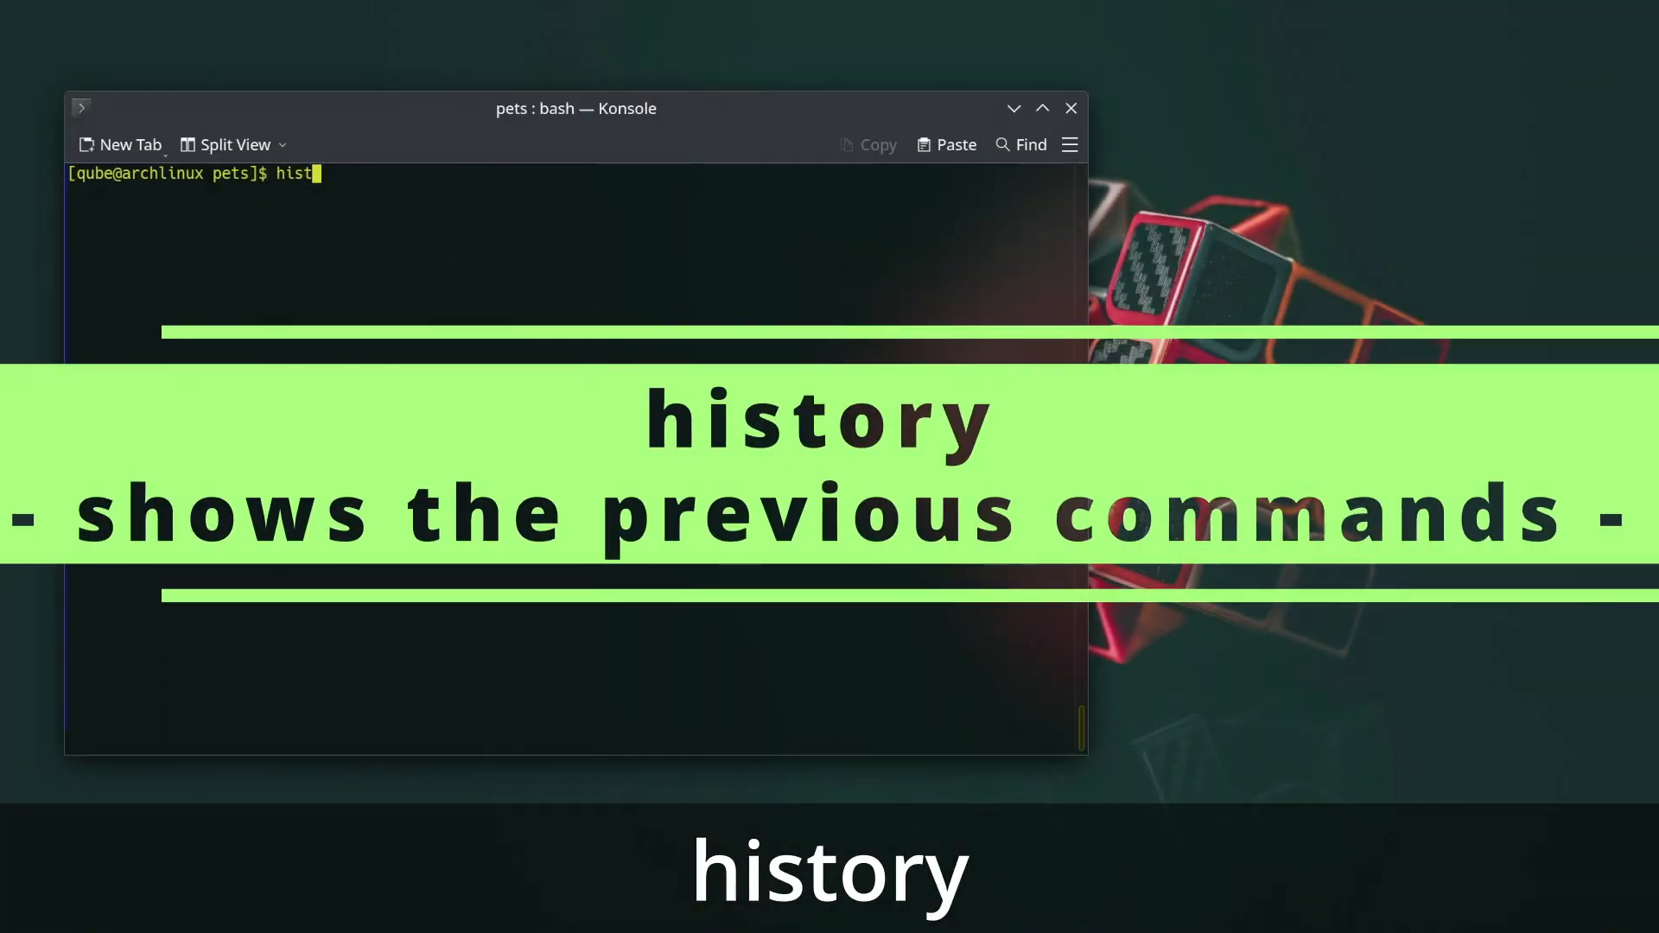
Run history and scroll back through the numbered list of earlier commands.
{"action": "key", "text": "Return"}
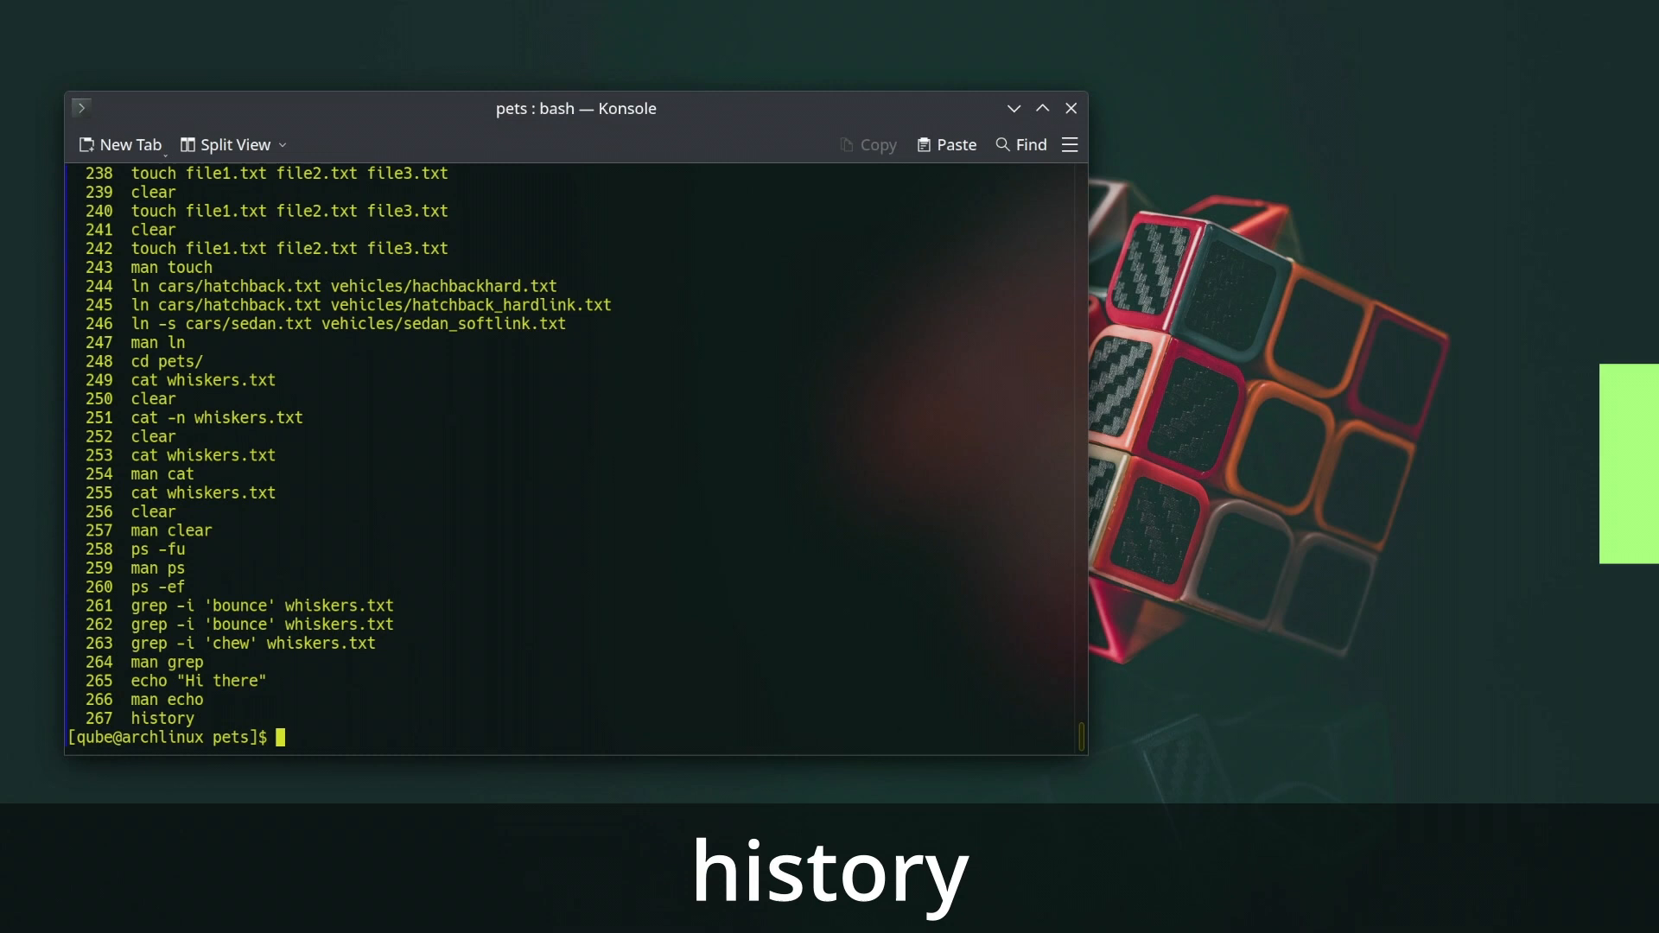
{"action": "scroll", "scroll_direction": "up", "scroll_amount": 3}
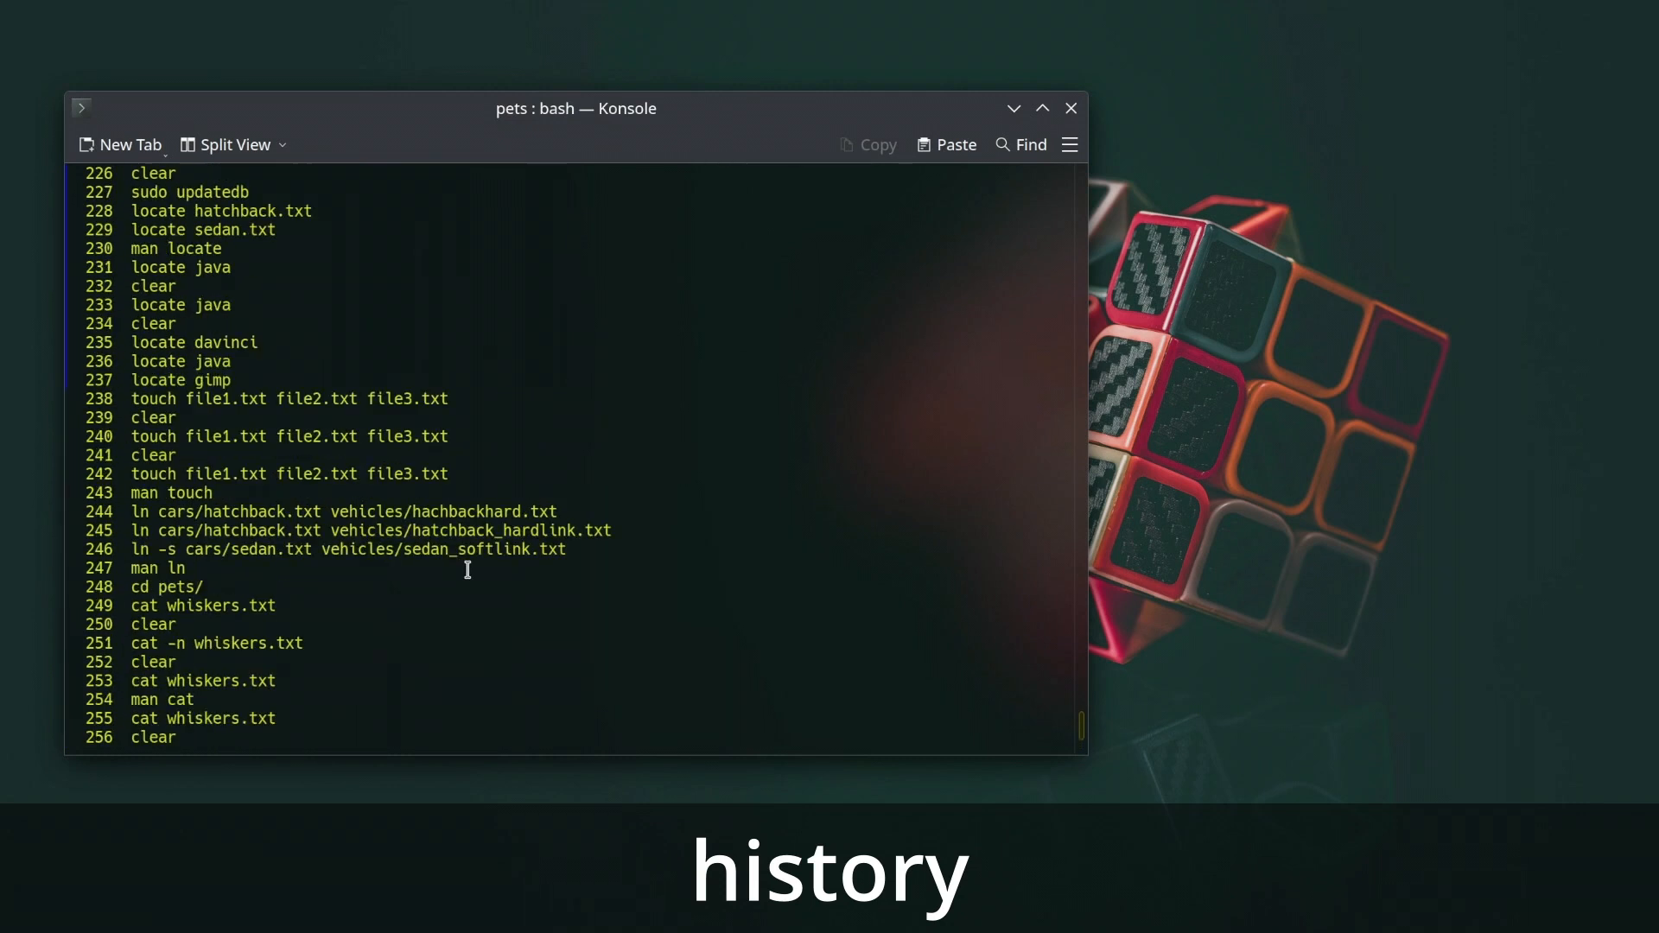
{"action": "scroll", "scroll_direction": "up", "scroll_amount": 3}
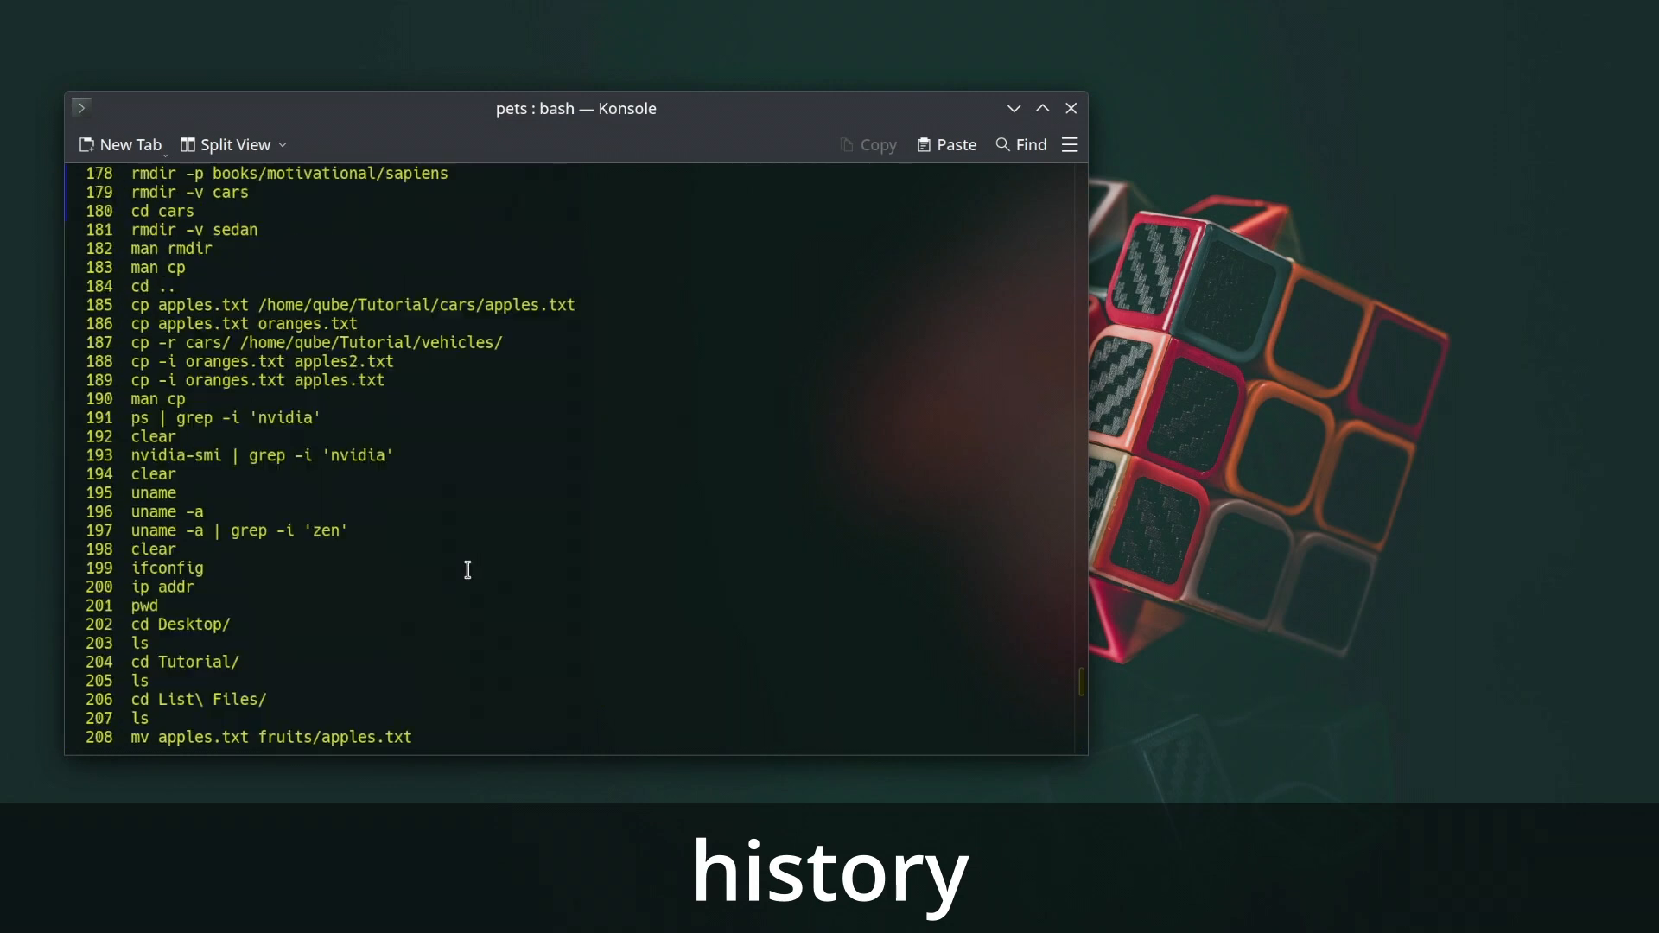
{"action": "scroll", "scroll_direction": "up", "scroll_amount": 3}
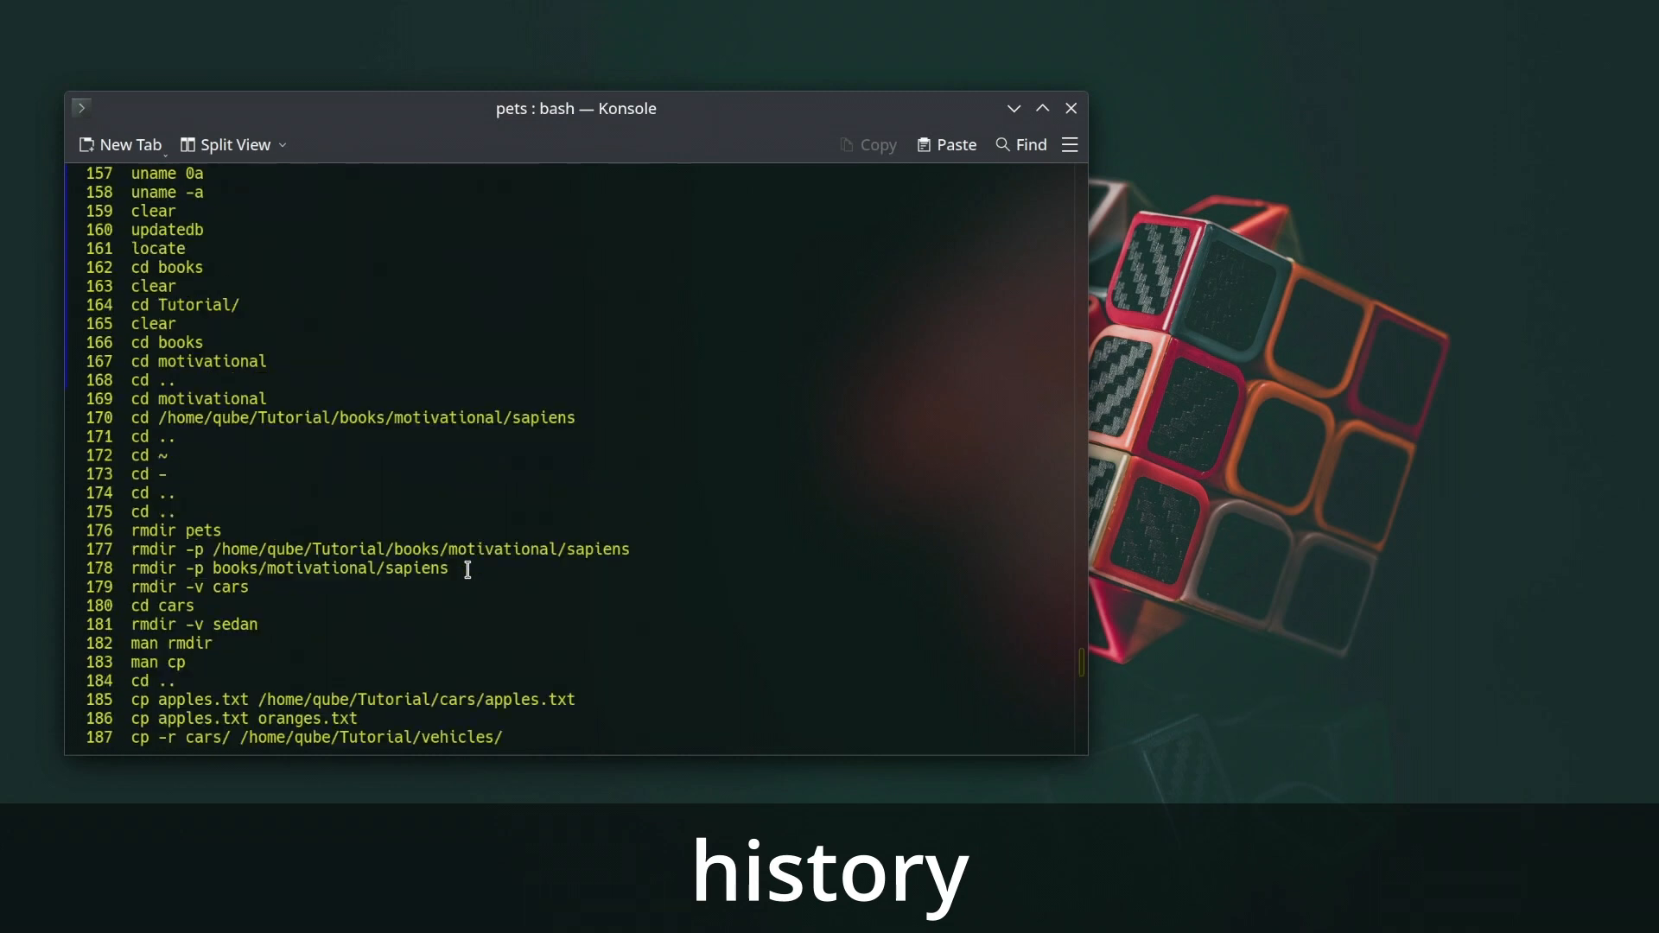
{"action": "scroll", "scroll_direction": "up", "scroll_amount": 3}
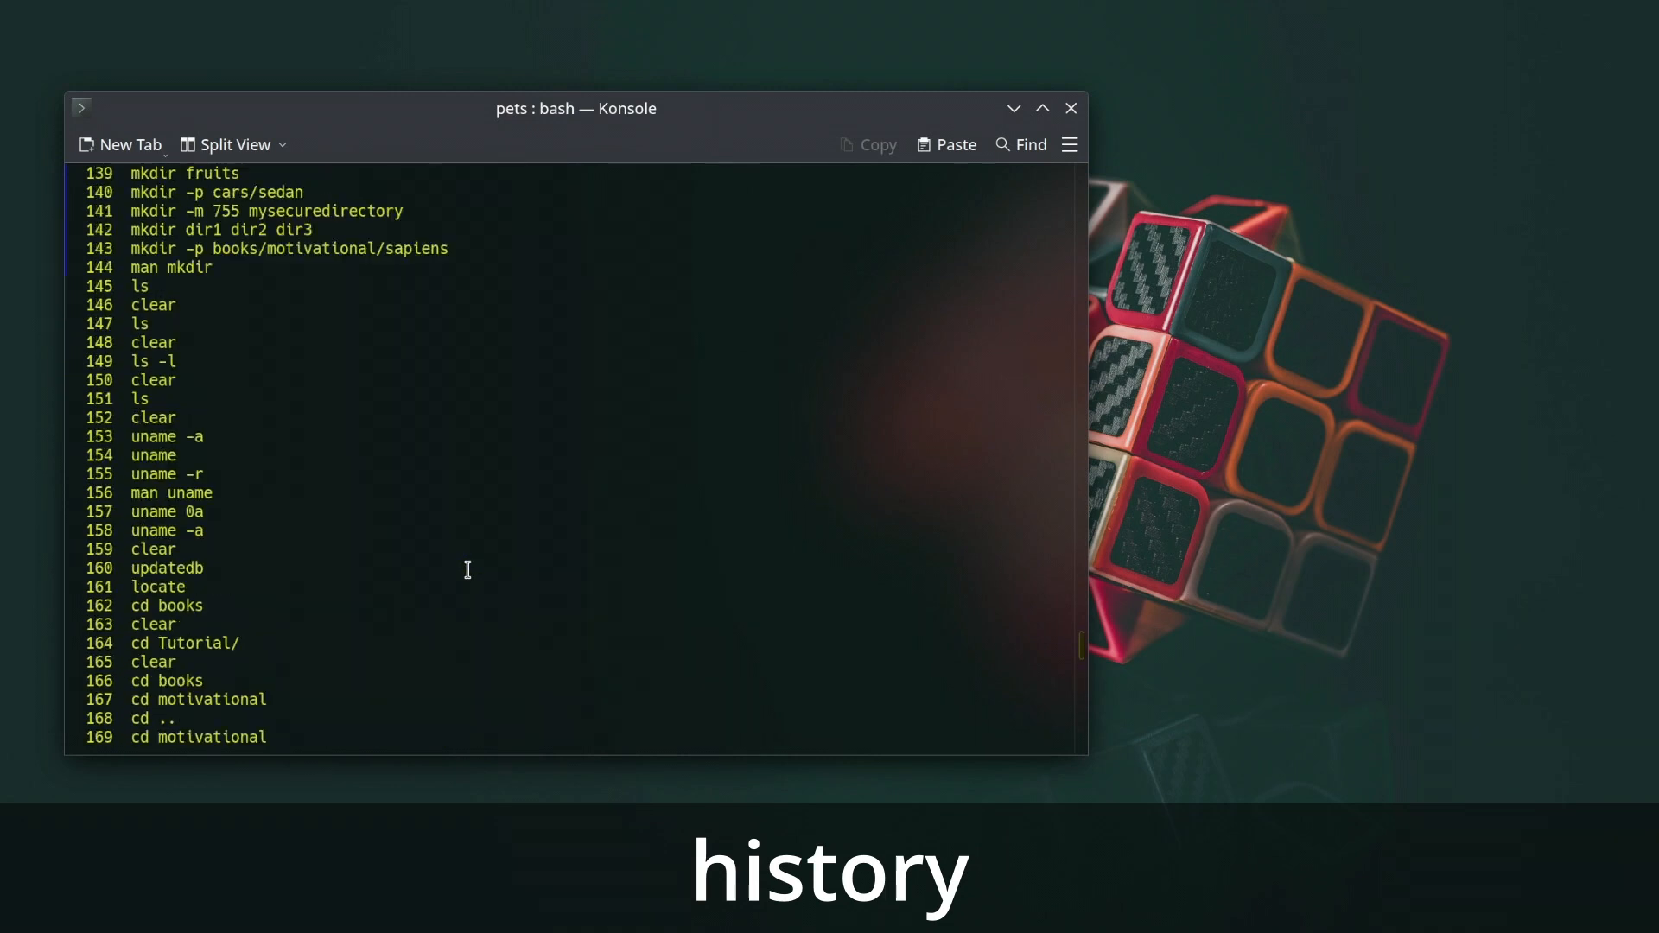
{"action": "scroll", "scroll_direction": "up", "scroll_amount": 3}
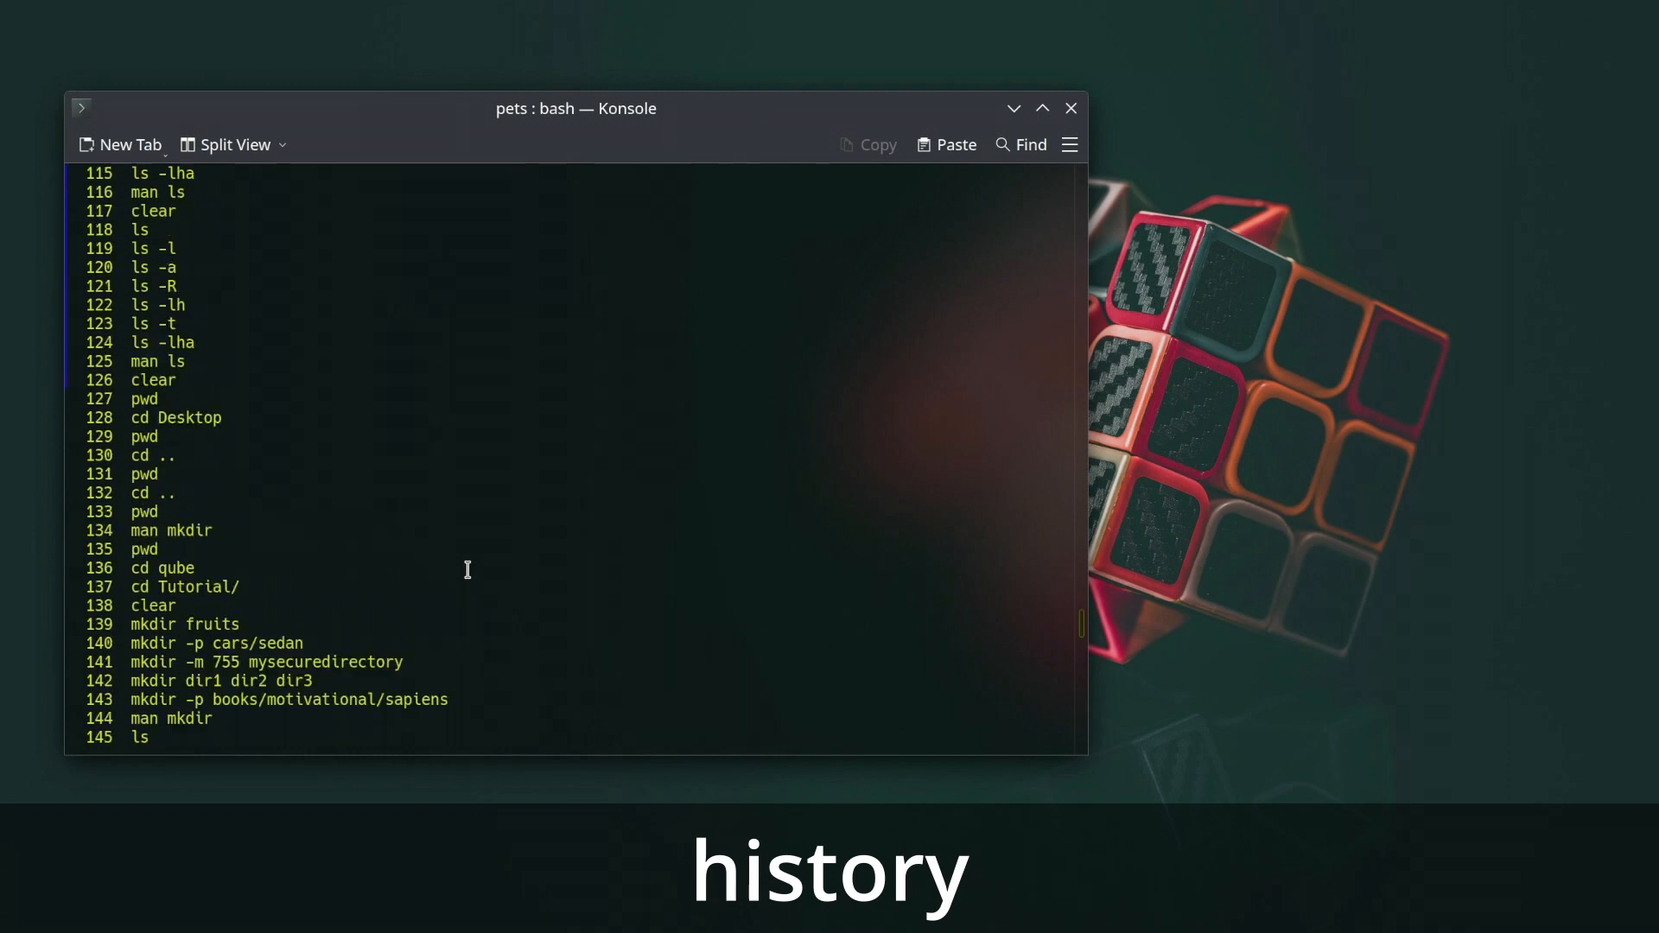
Run whoami to print the current user qube, then enter 'man whoami'.
{"action": "type", "text": "whoami"}
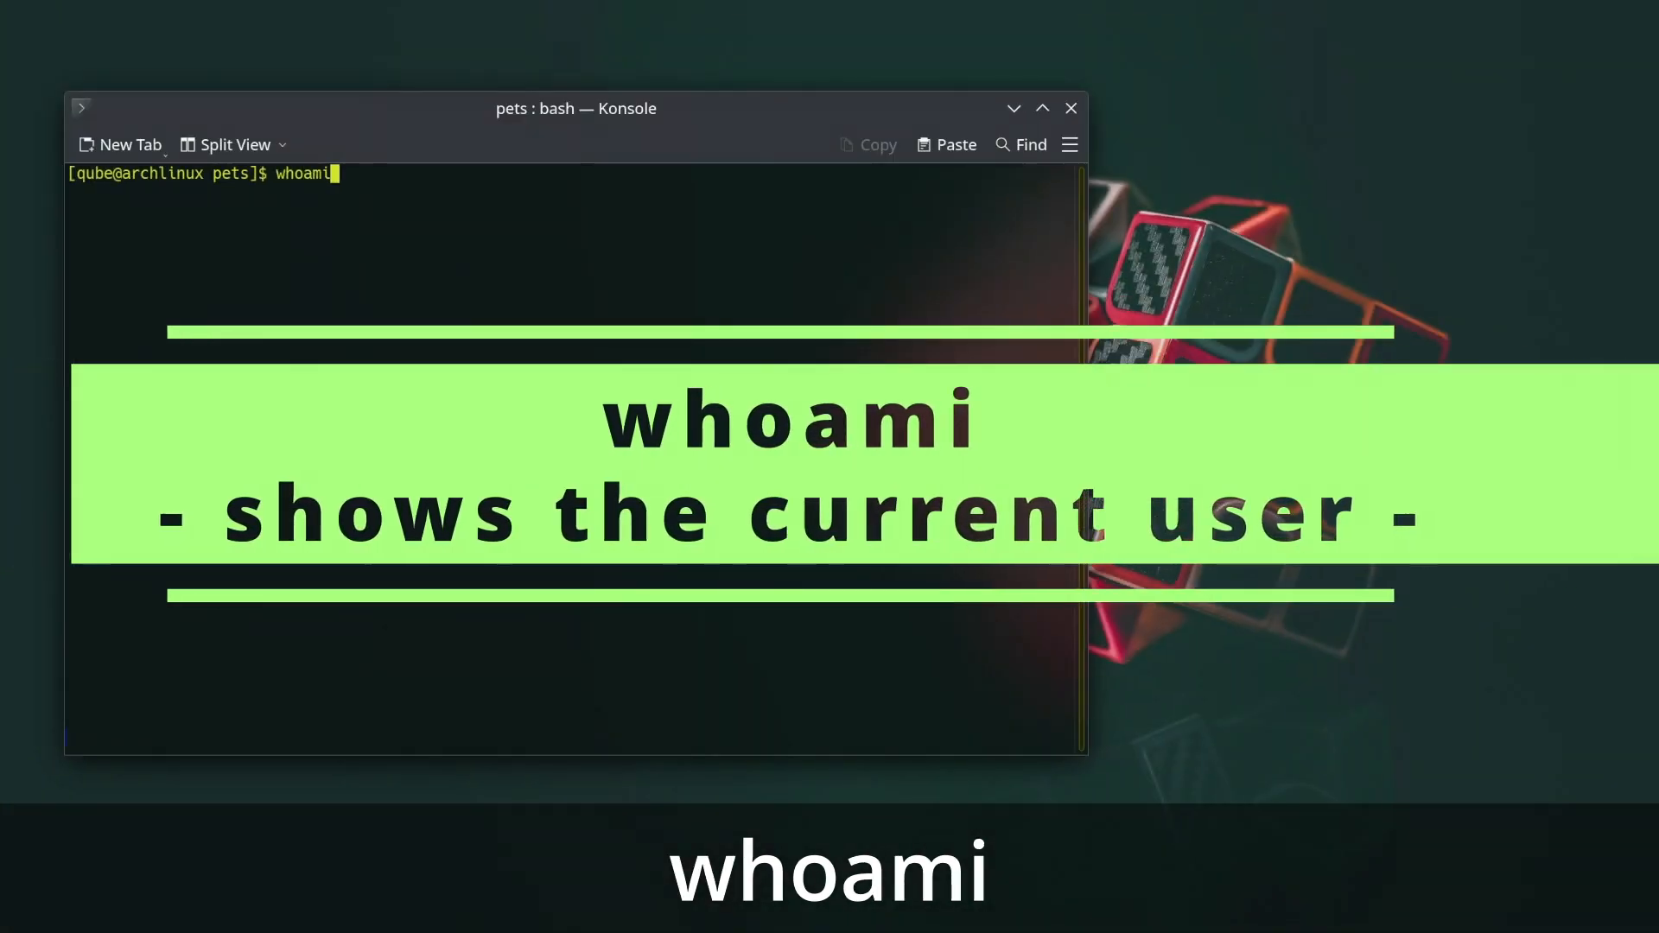
{"action": "key", "text": "Return"}
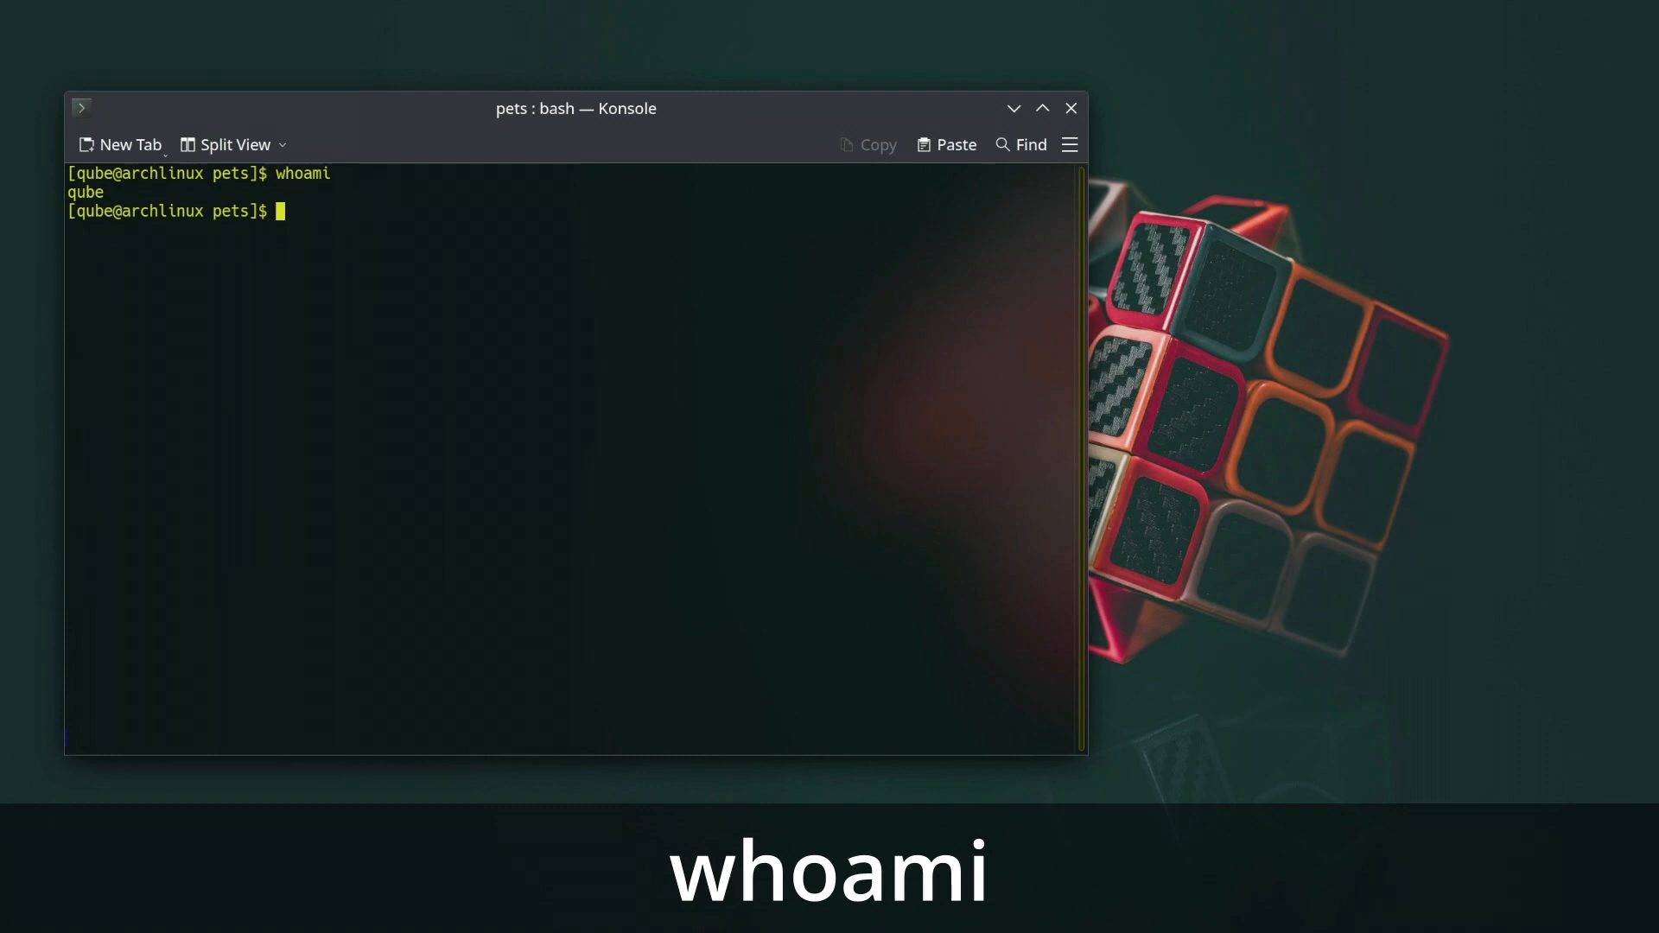
{"action": "type", "text": "man w"}
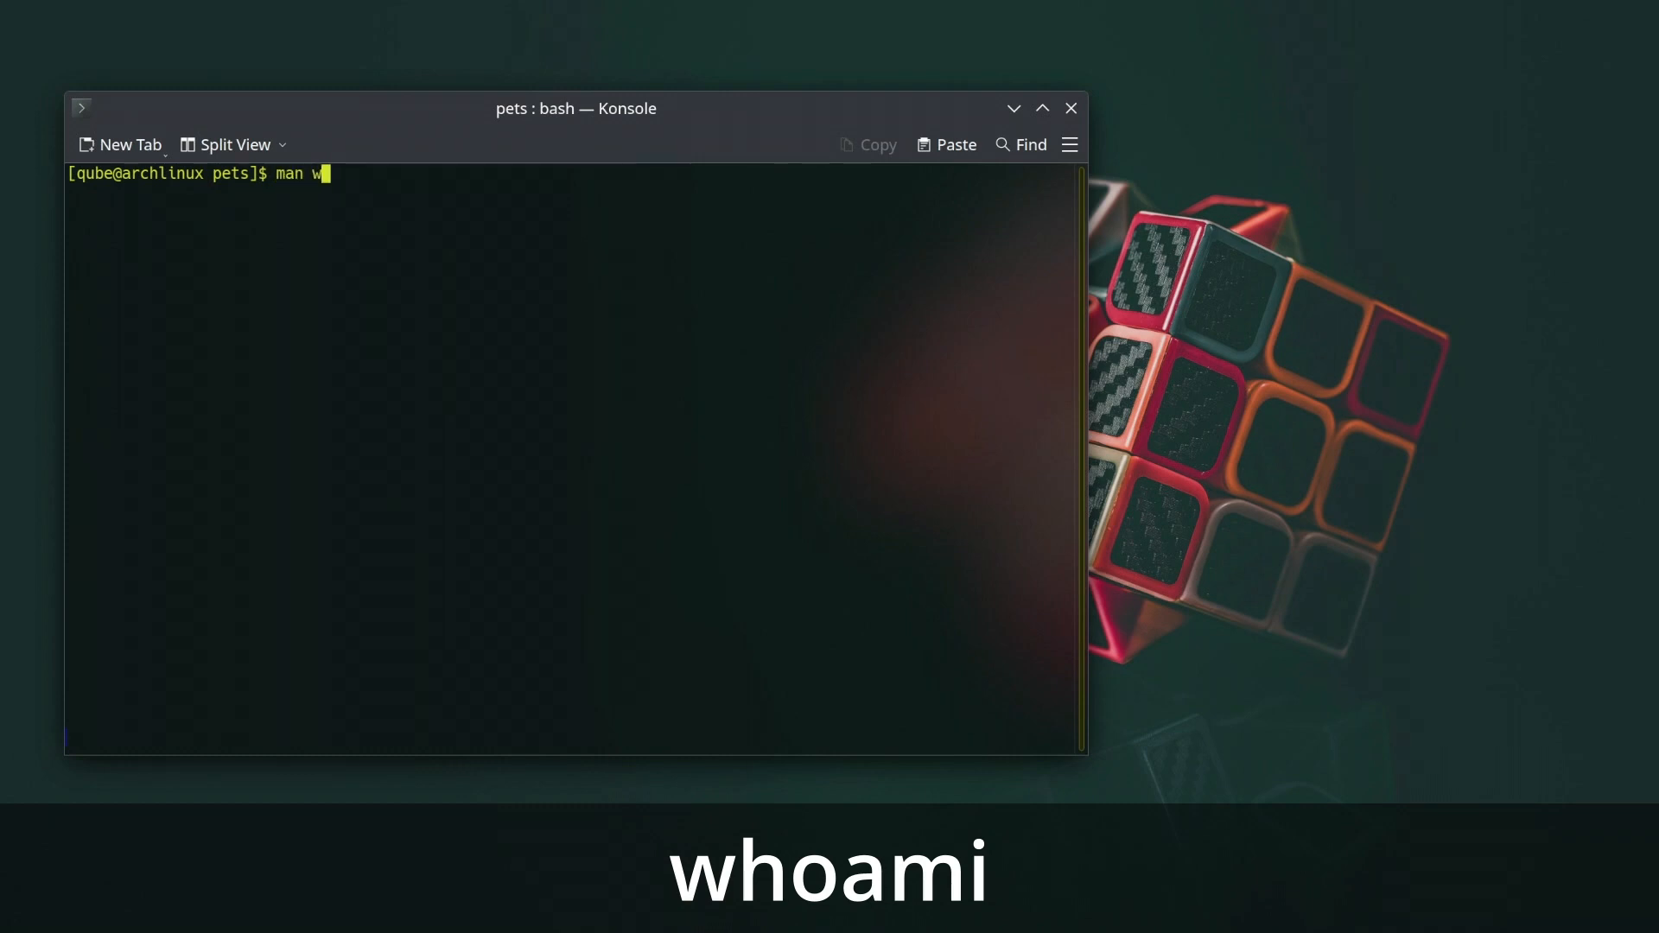
{"action": "type", "text": "hoami"}
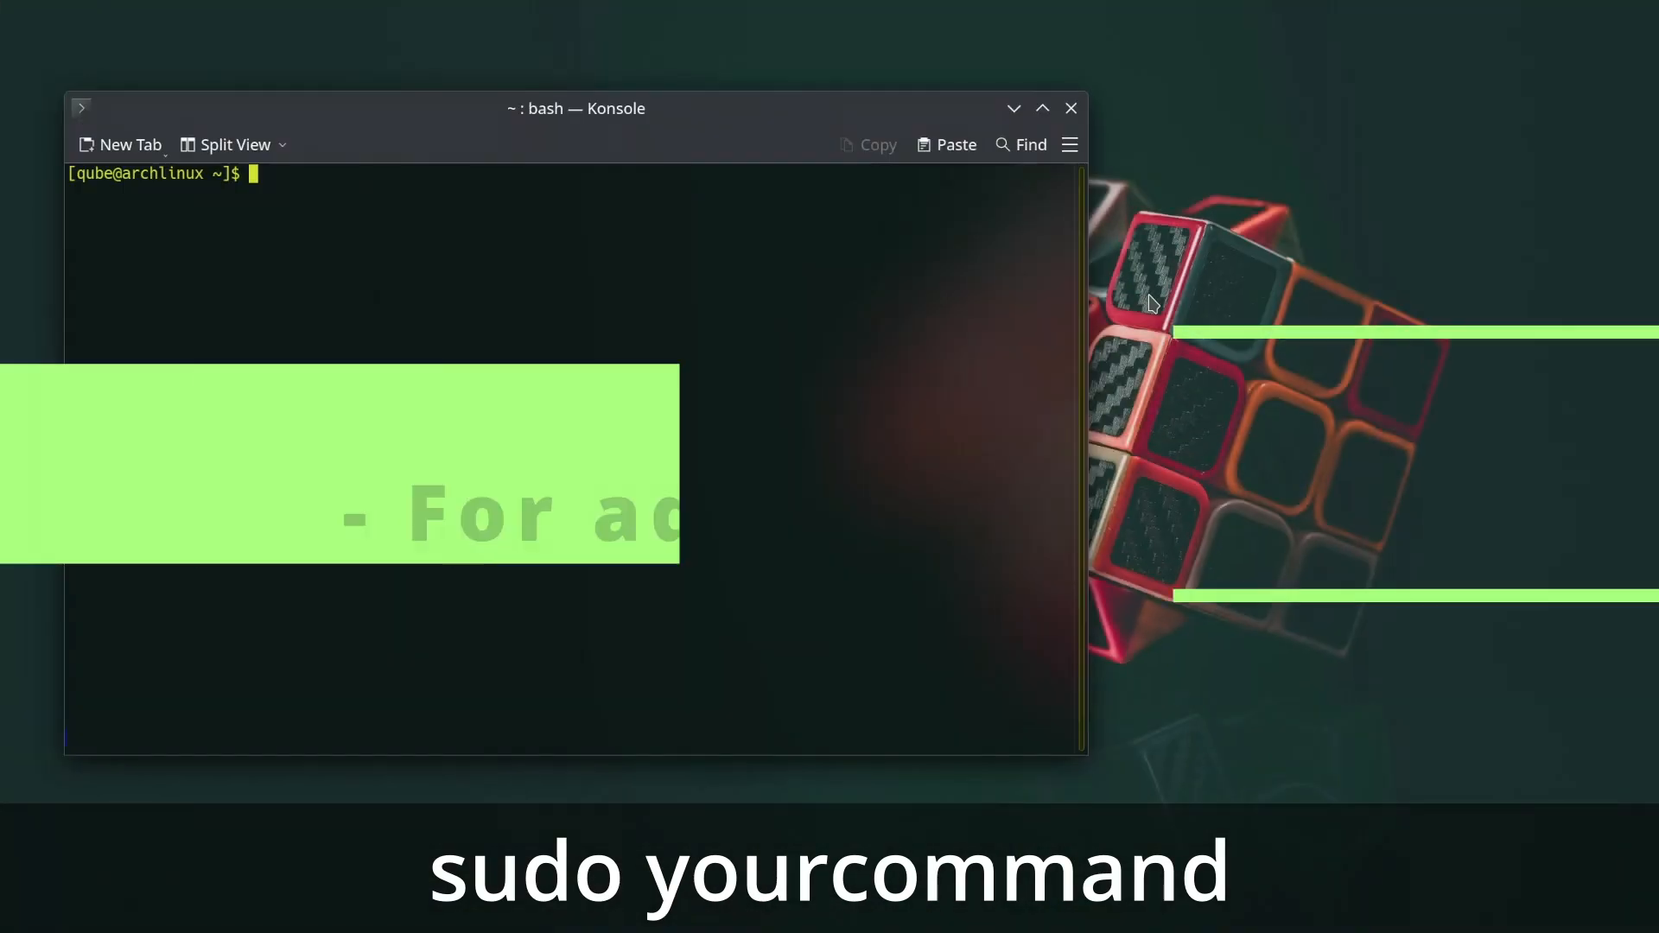
Open /etc/default/grub in nano with sudo, then exit nano back to the shell.
{"action": "type", "text": "sudo nano /"}
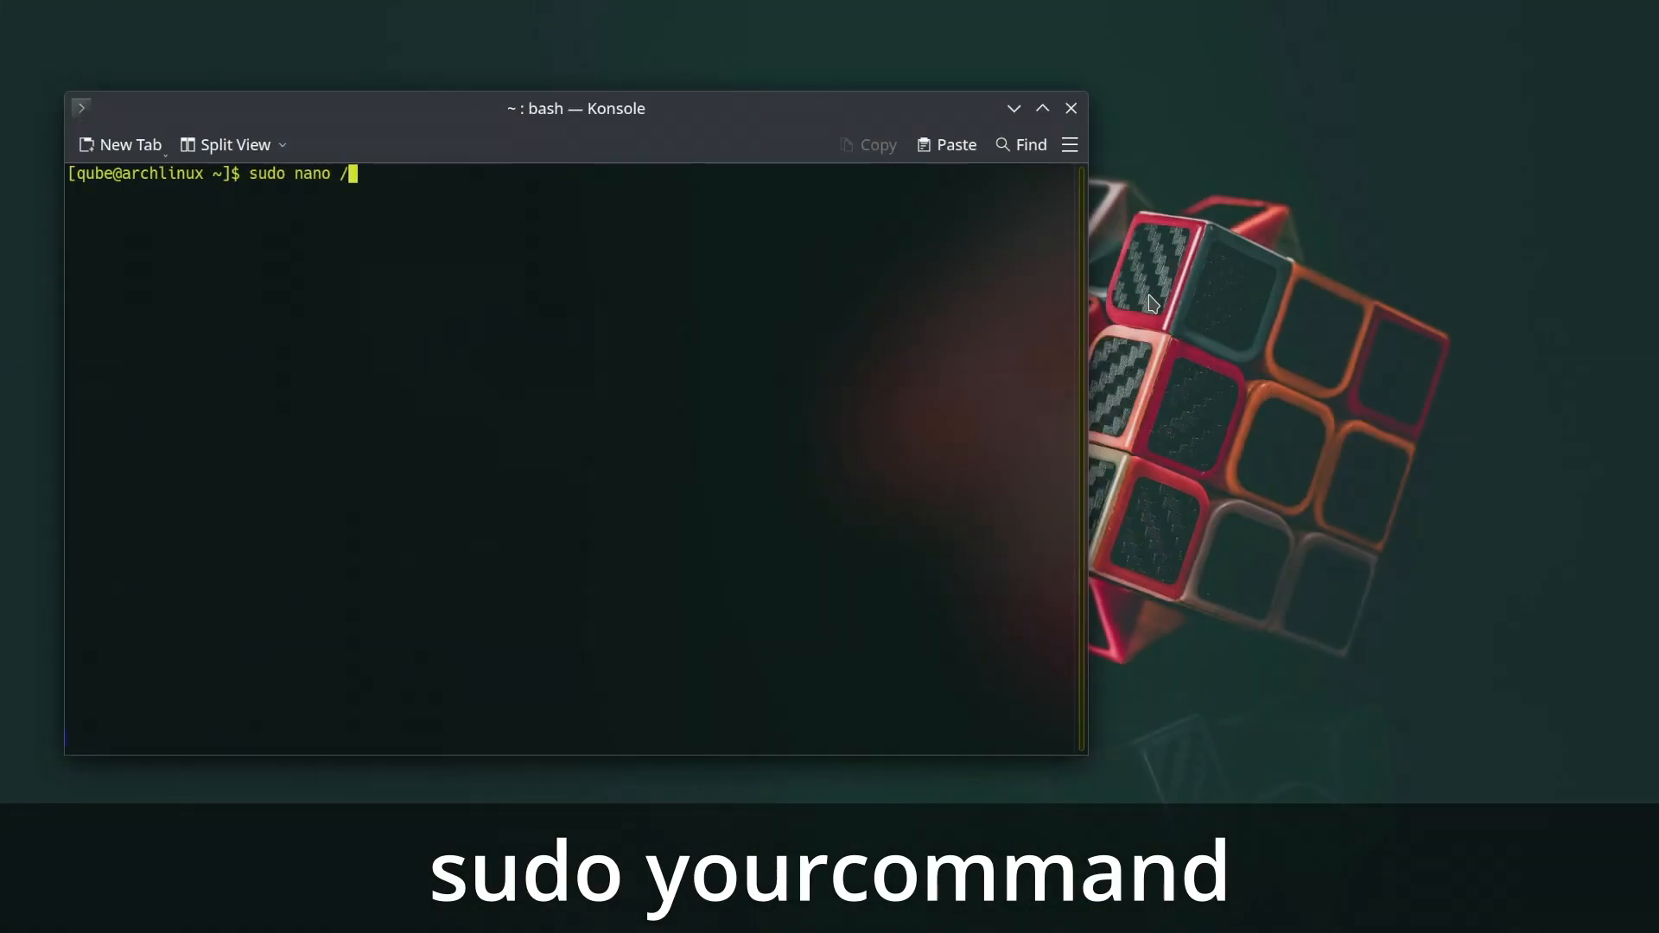
{"action": "type", "text": "etc/default/grub"}
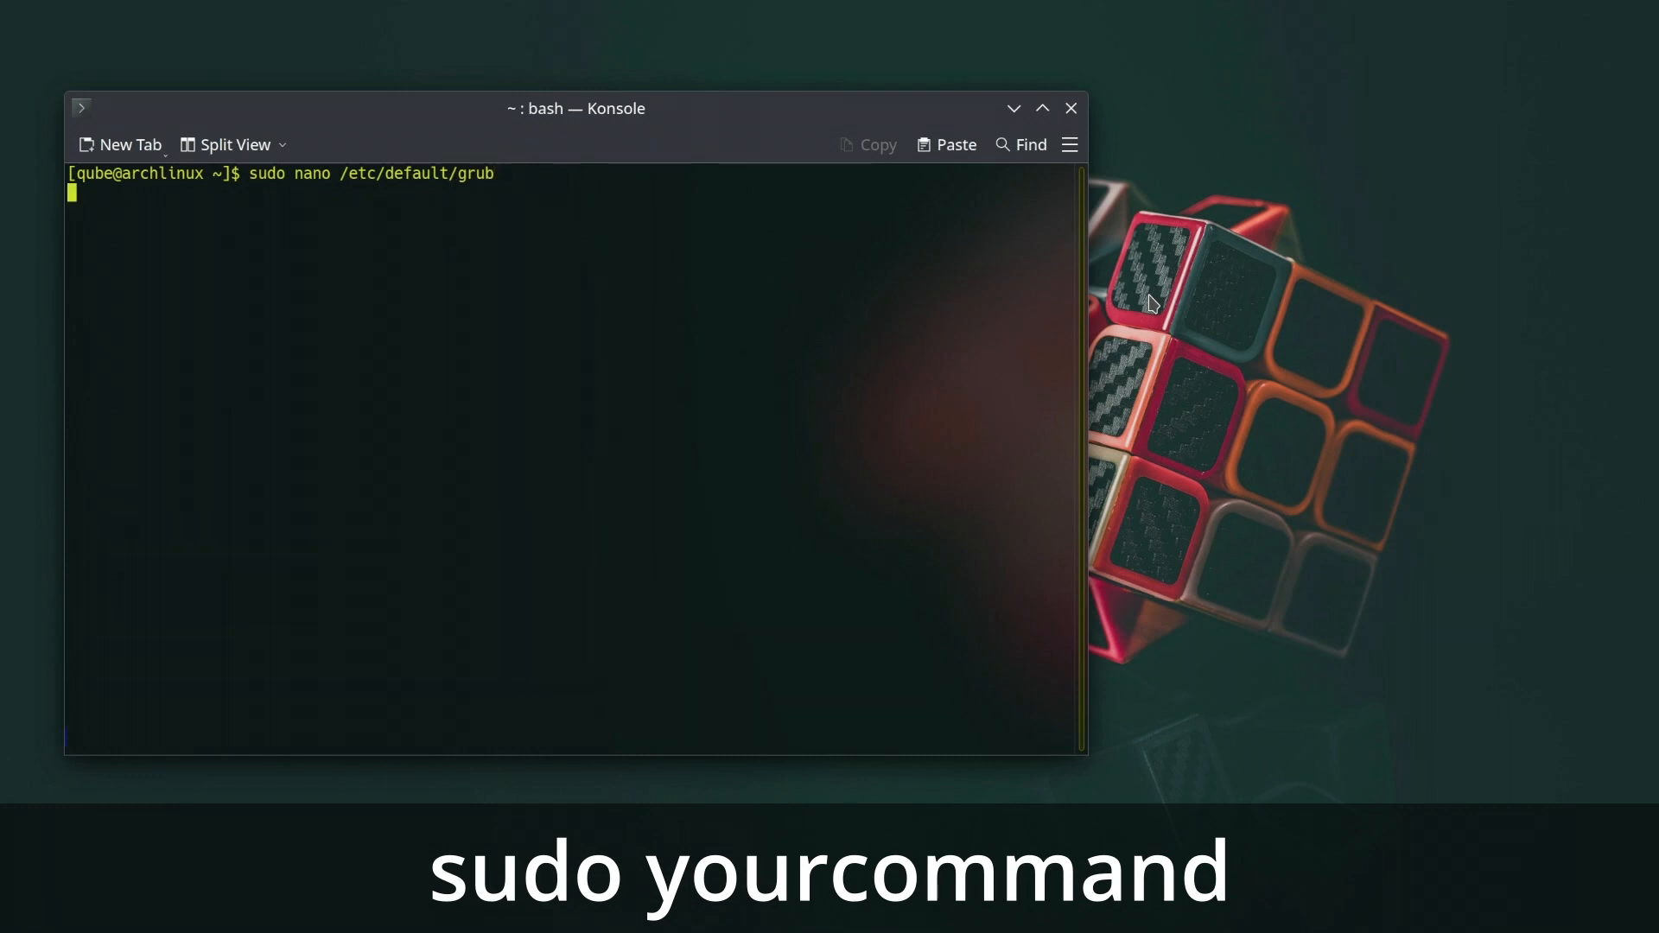
{"action": "key", "text": "Return"}
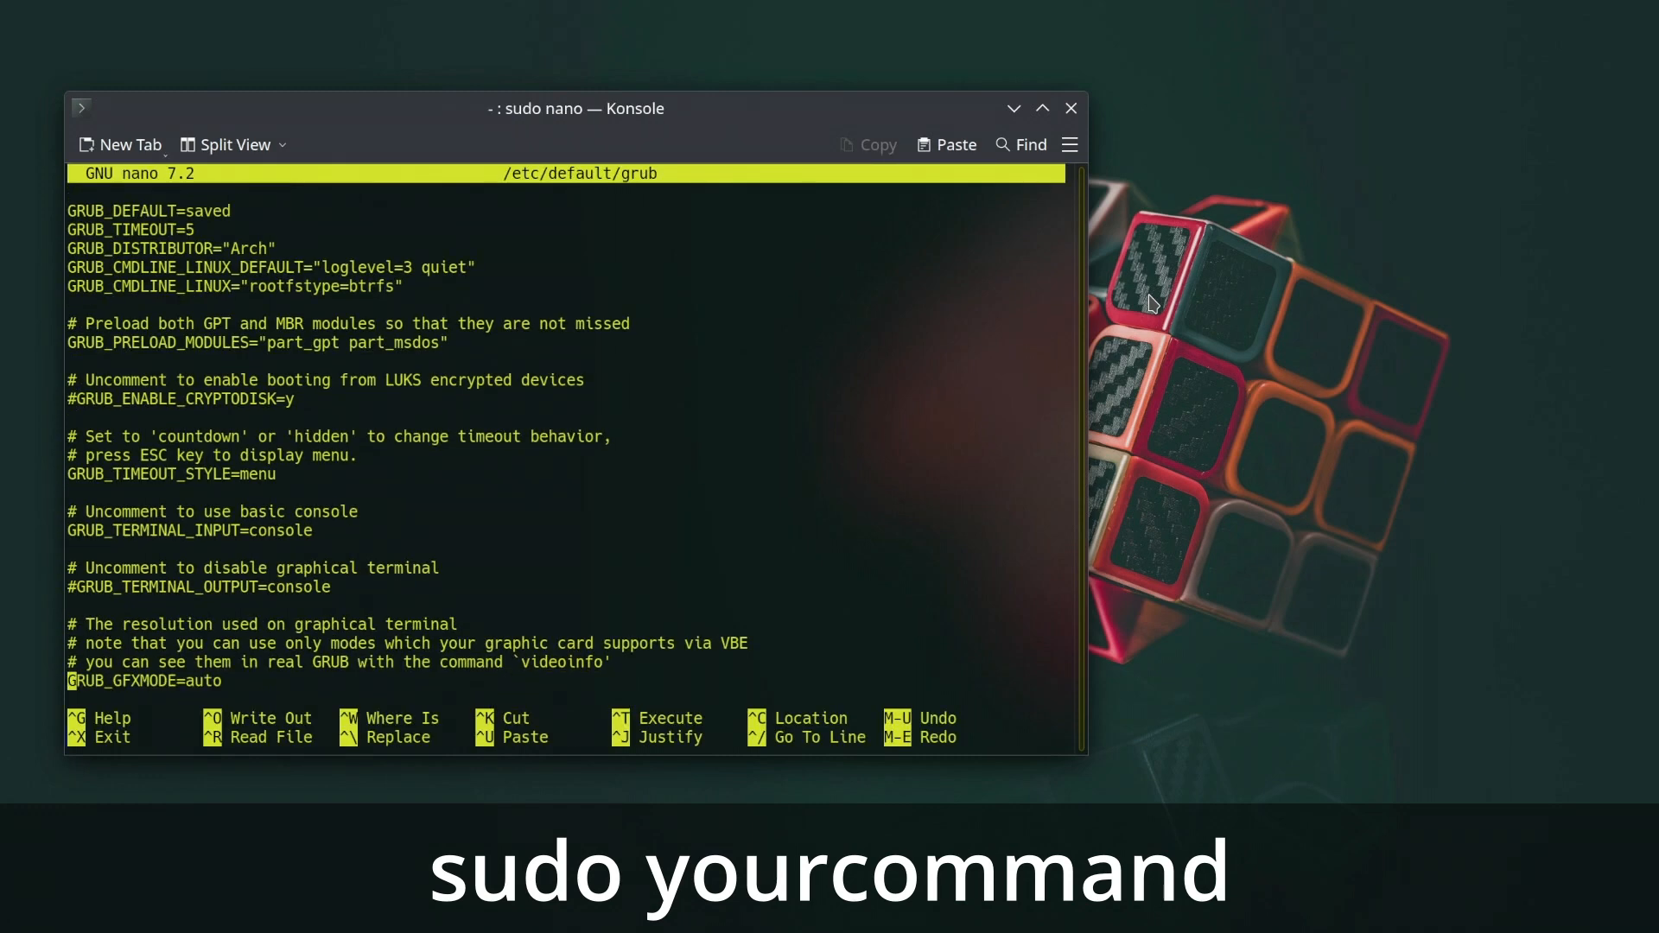
{"action": "key", "text": "ctrl+x"}
{"action": "type", "text": "s"}
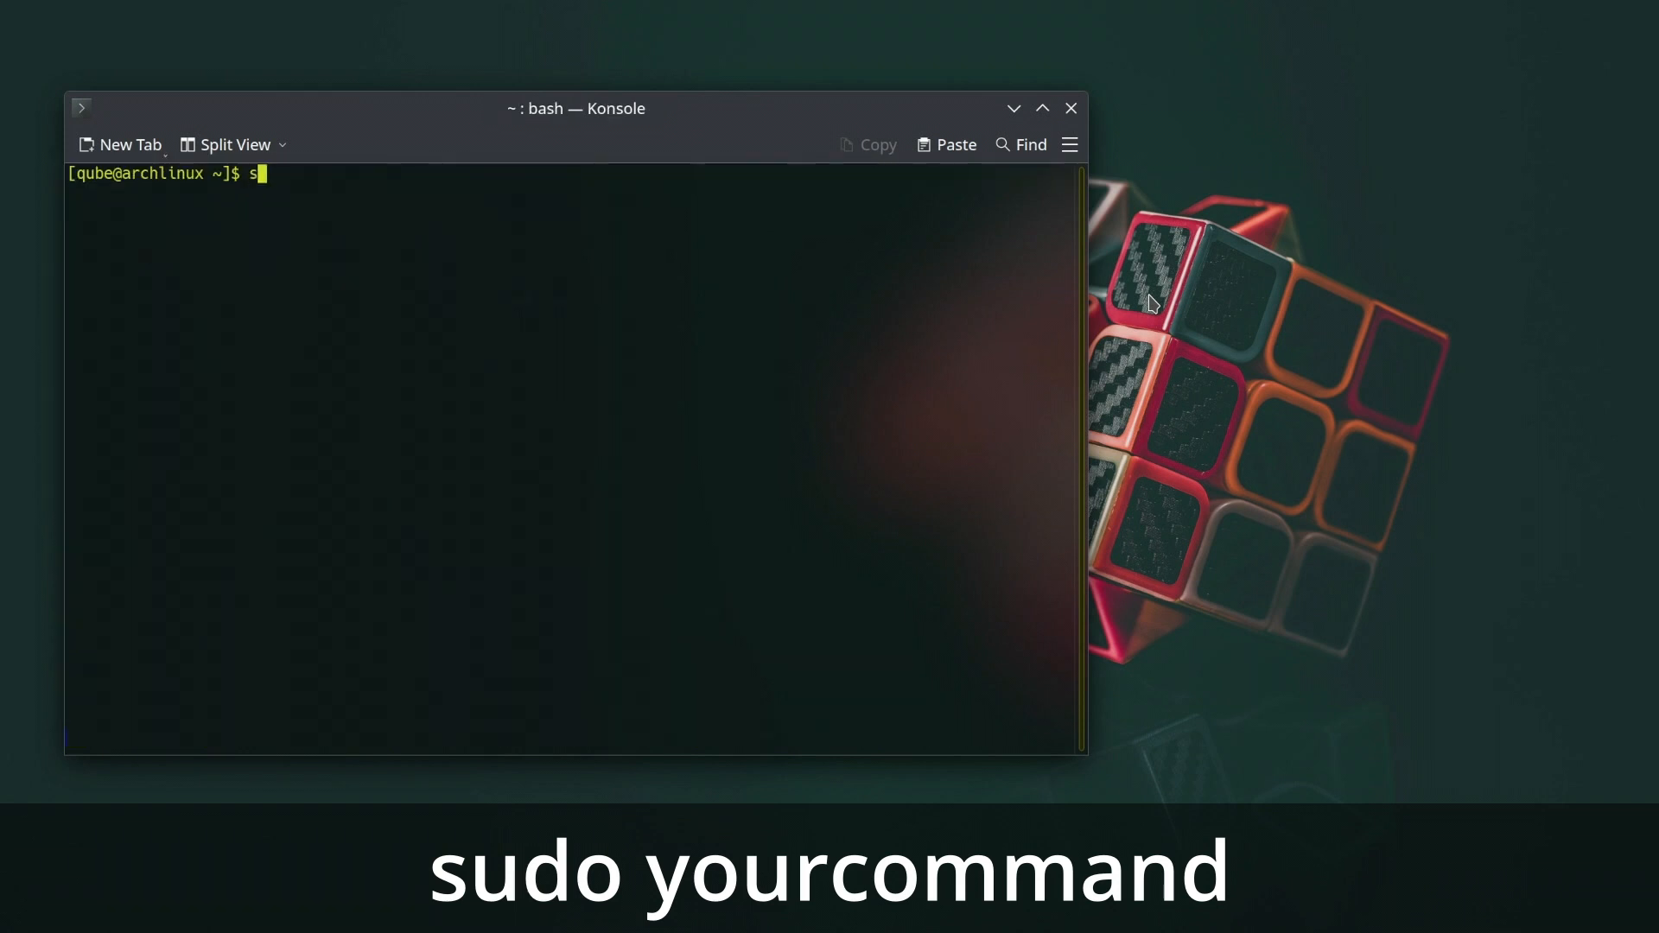
Start removing vlc with 'sudo pacman -R', answer the prompt, and read through man sudo.
{"action": "type", "text": "udo pac"}
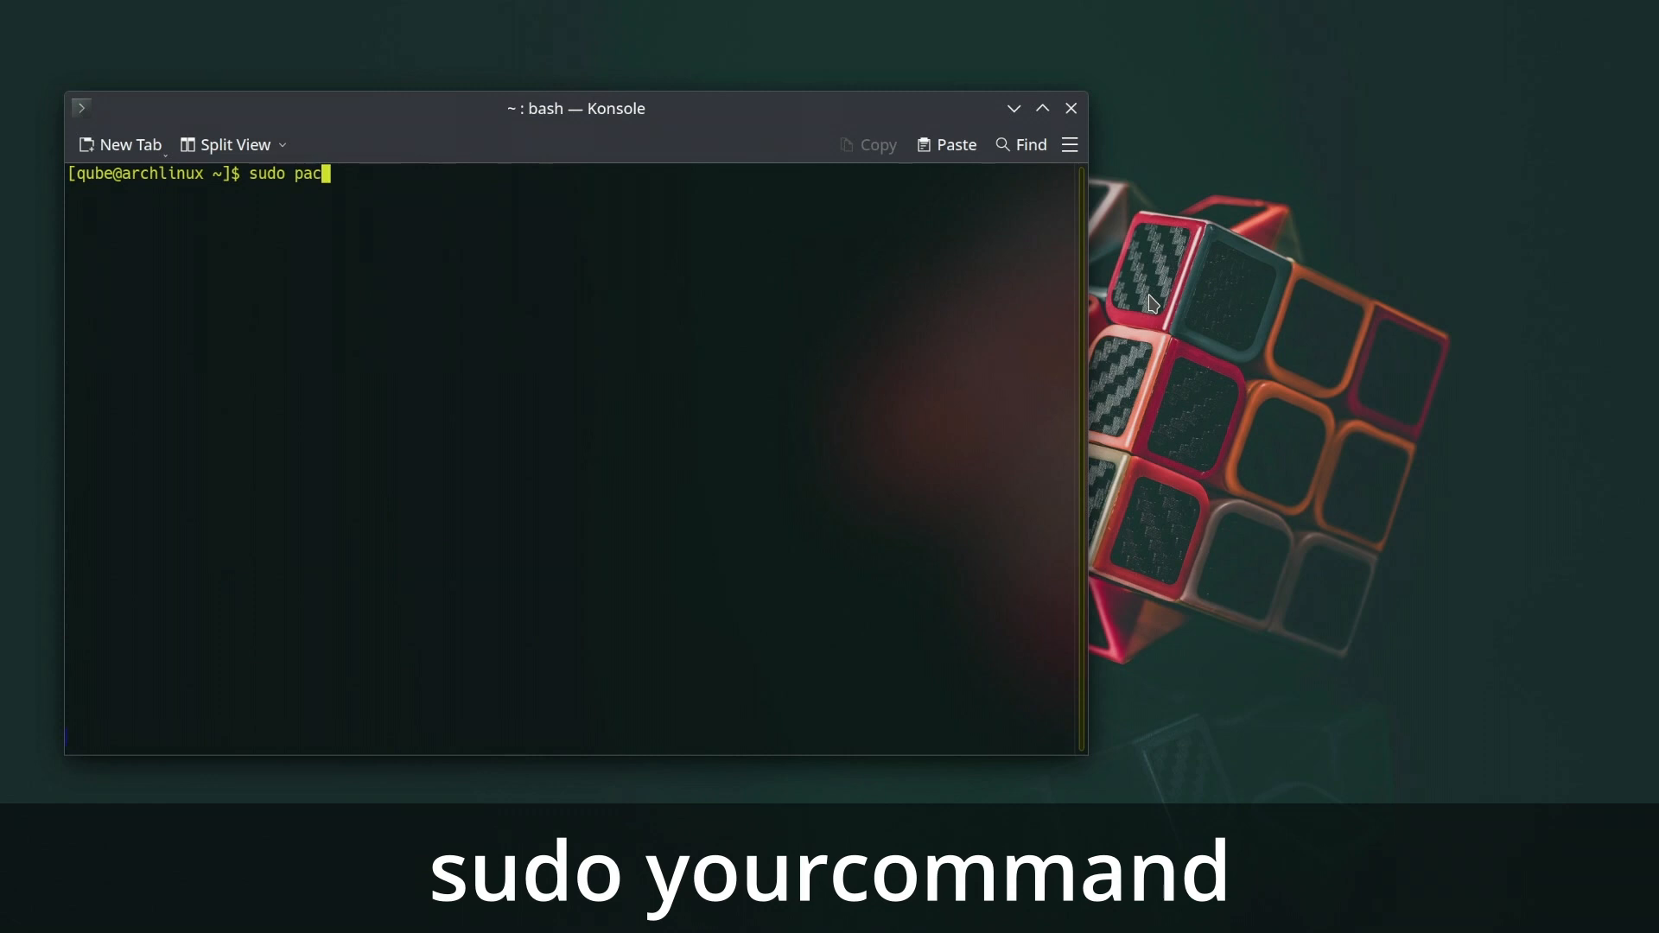
{"action": "type", "text": "man -R vlc"}
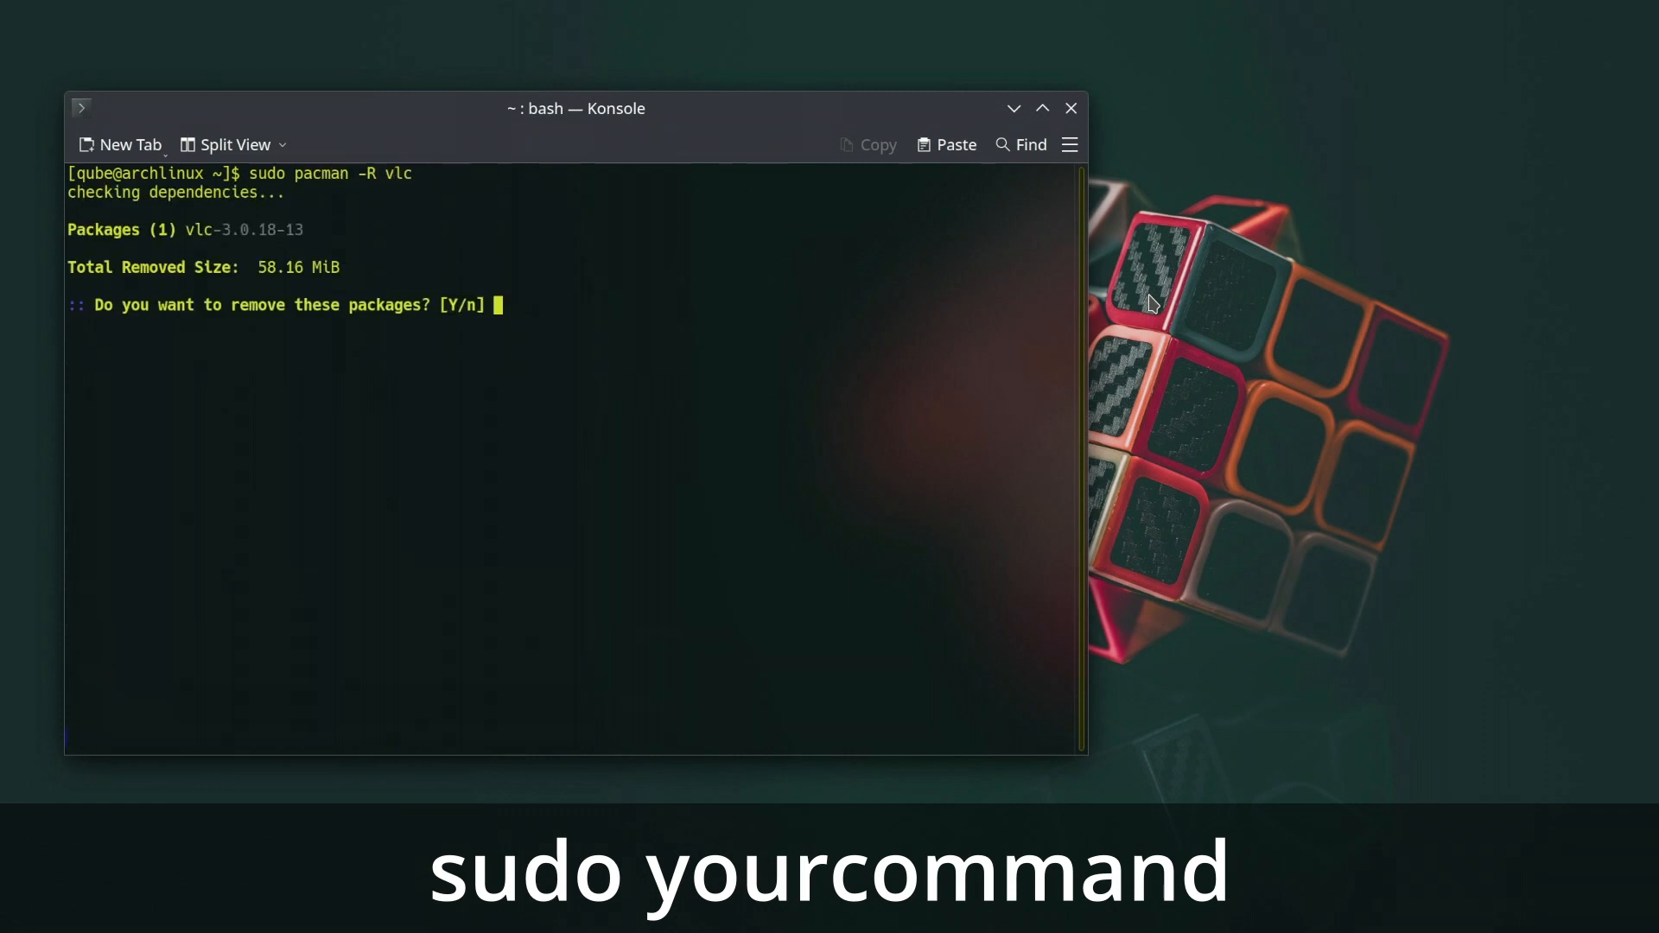
{"action": "key", "text": "Return"}
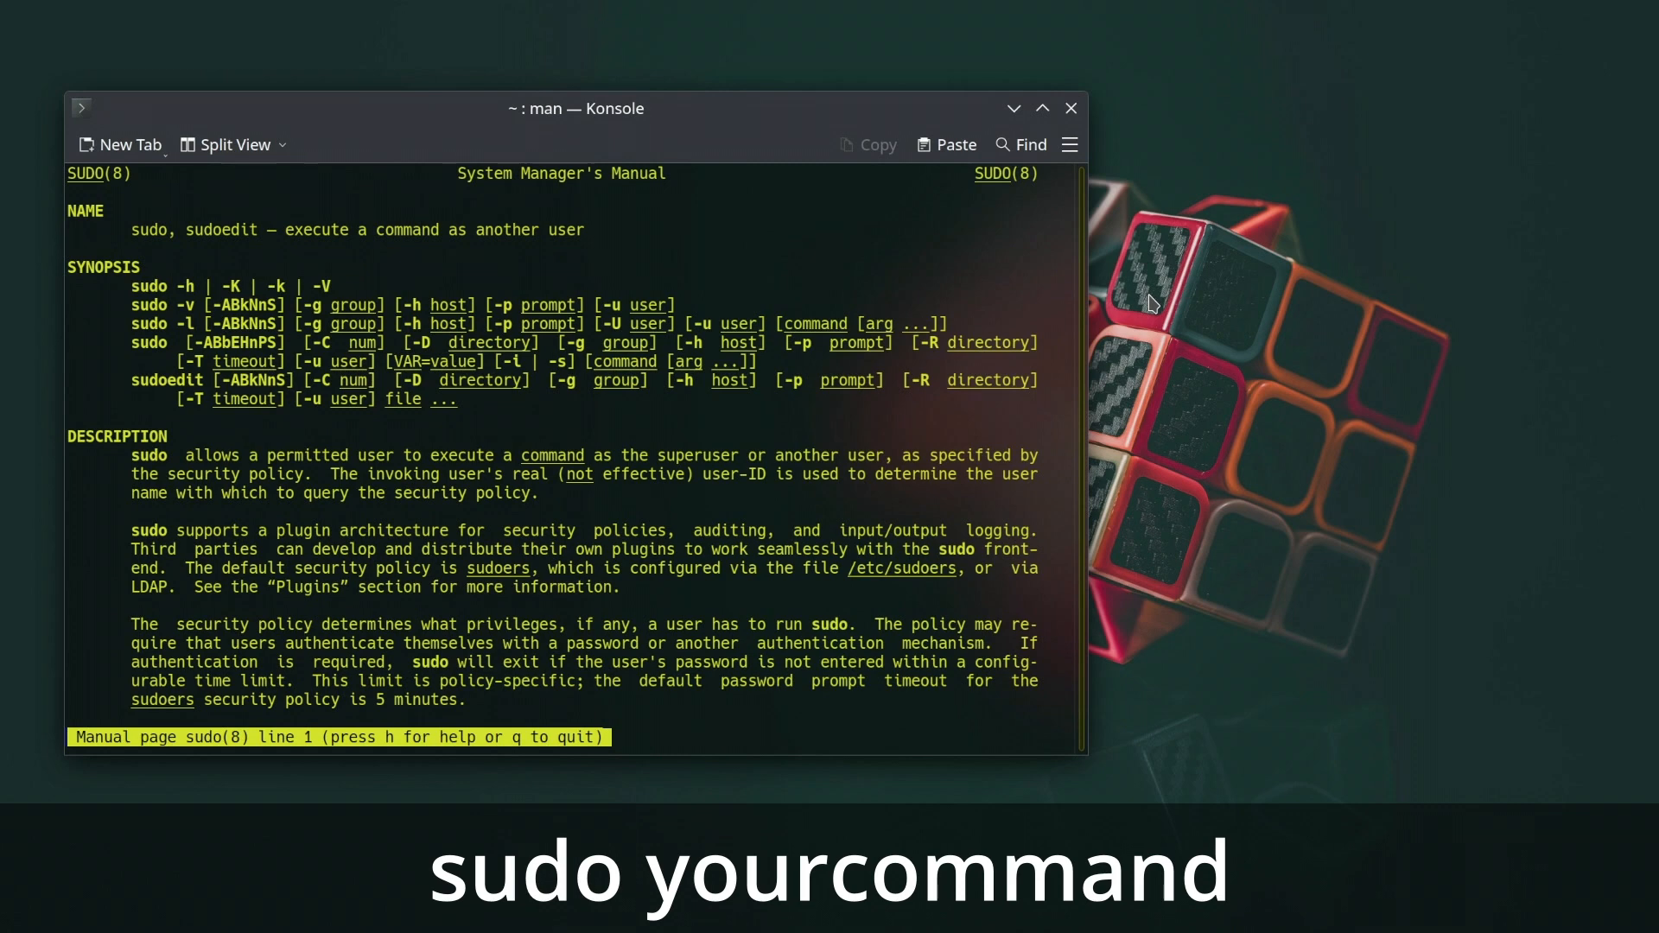
{"action": "scroll", "scroll_direction": "down", "scroll_amount": 3}
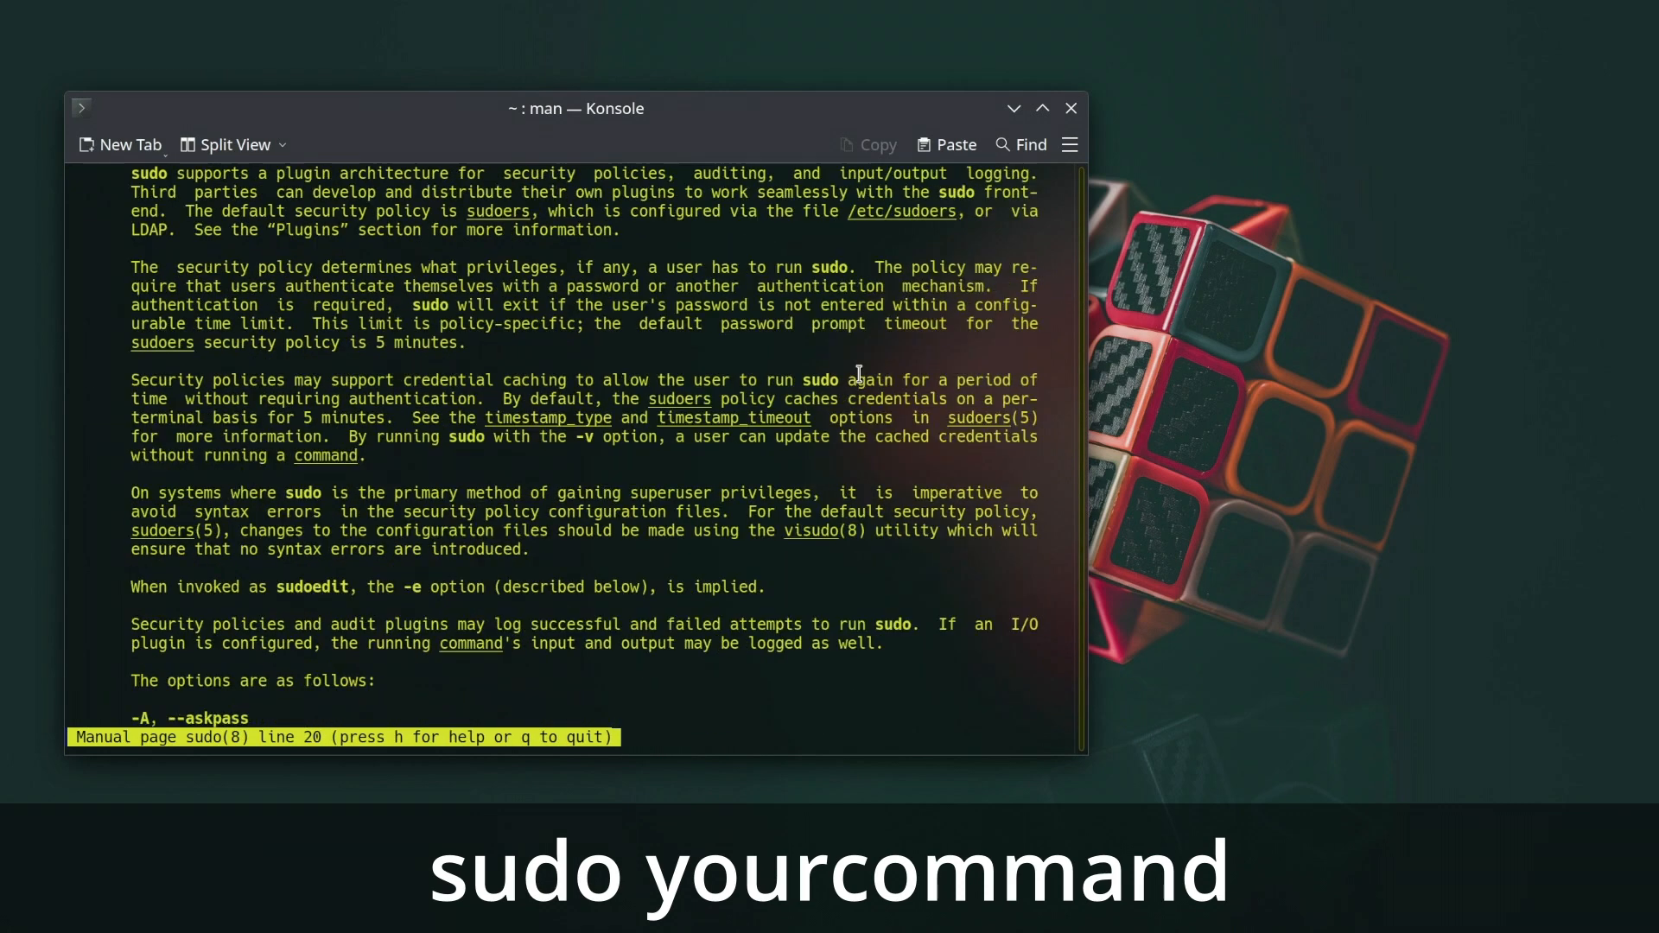
{"action": "scroll", "scroll_direction": "down", "scroll_amount": 3}
{"action": "type", "text": "whe"}
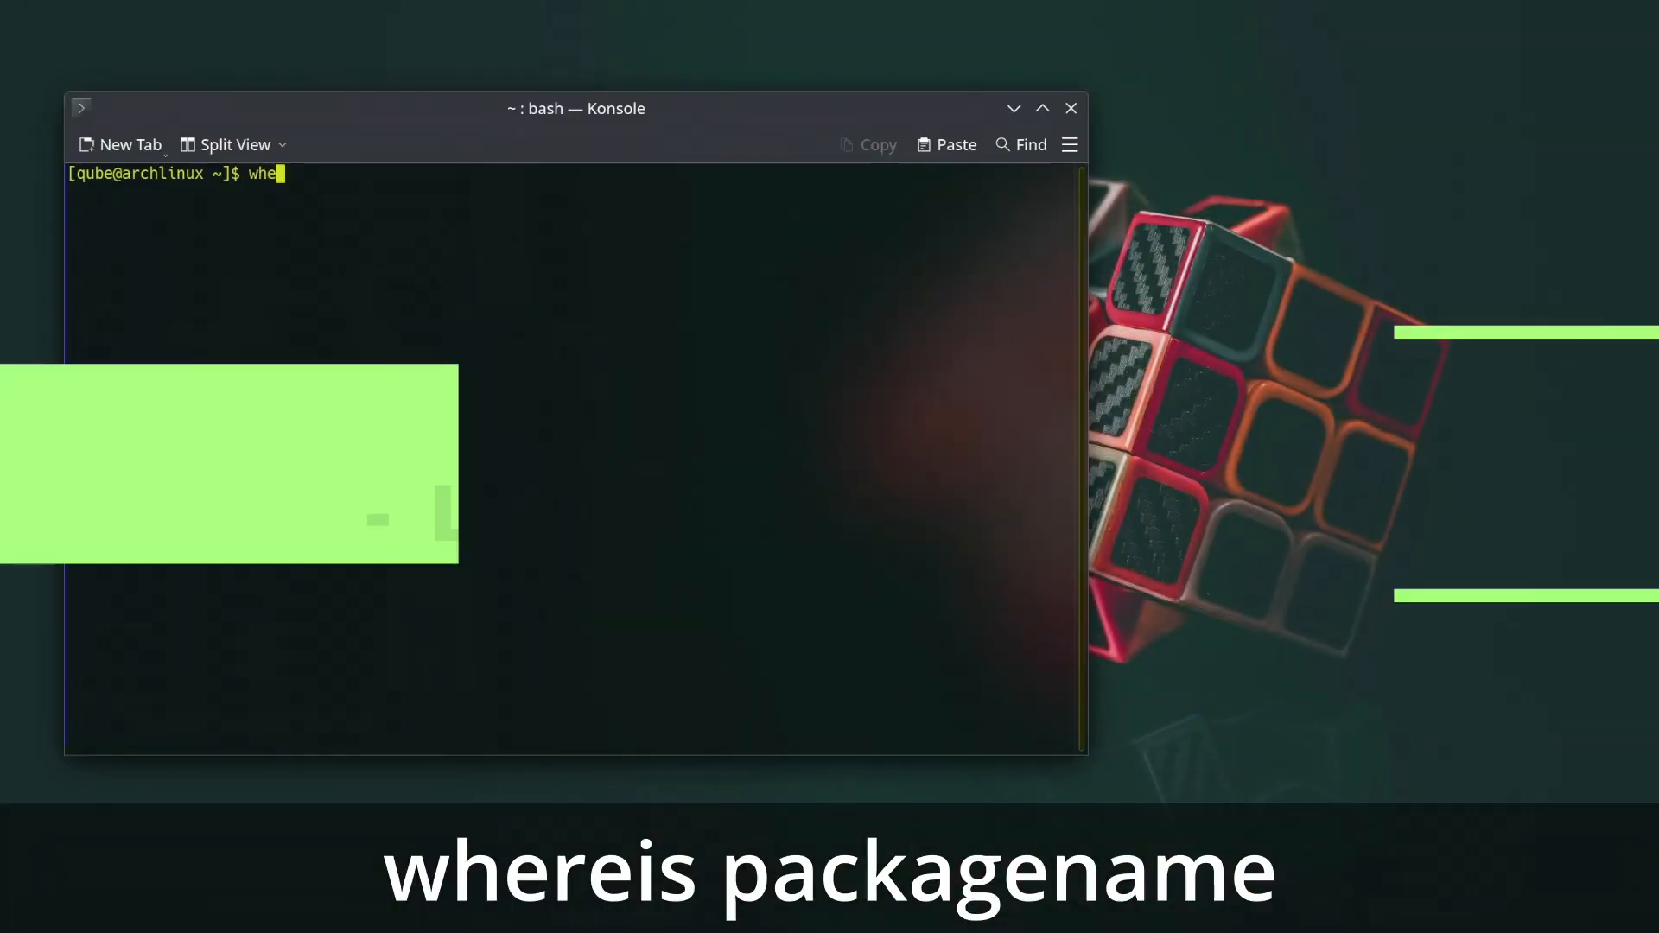
Run 'whereis java' to find its installed locations, then browse the whereis manual page.
{"action": "type", "text": "reis jav"}
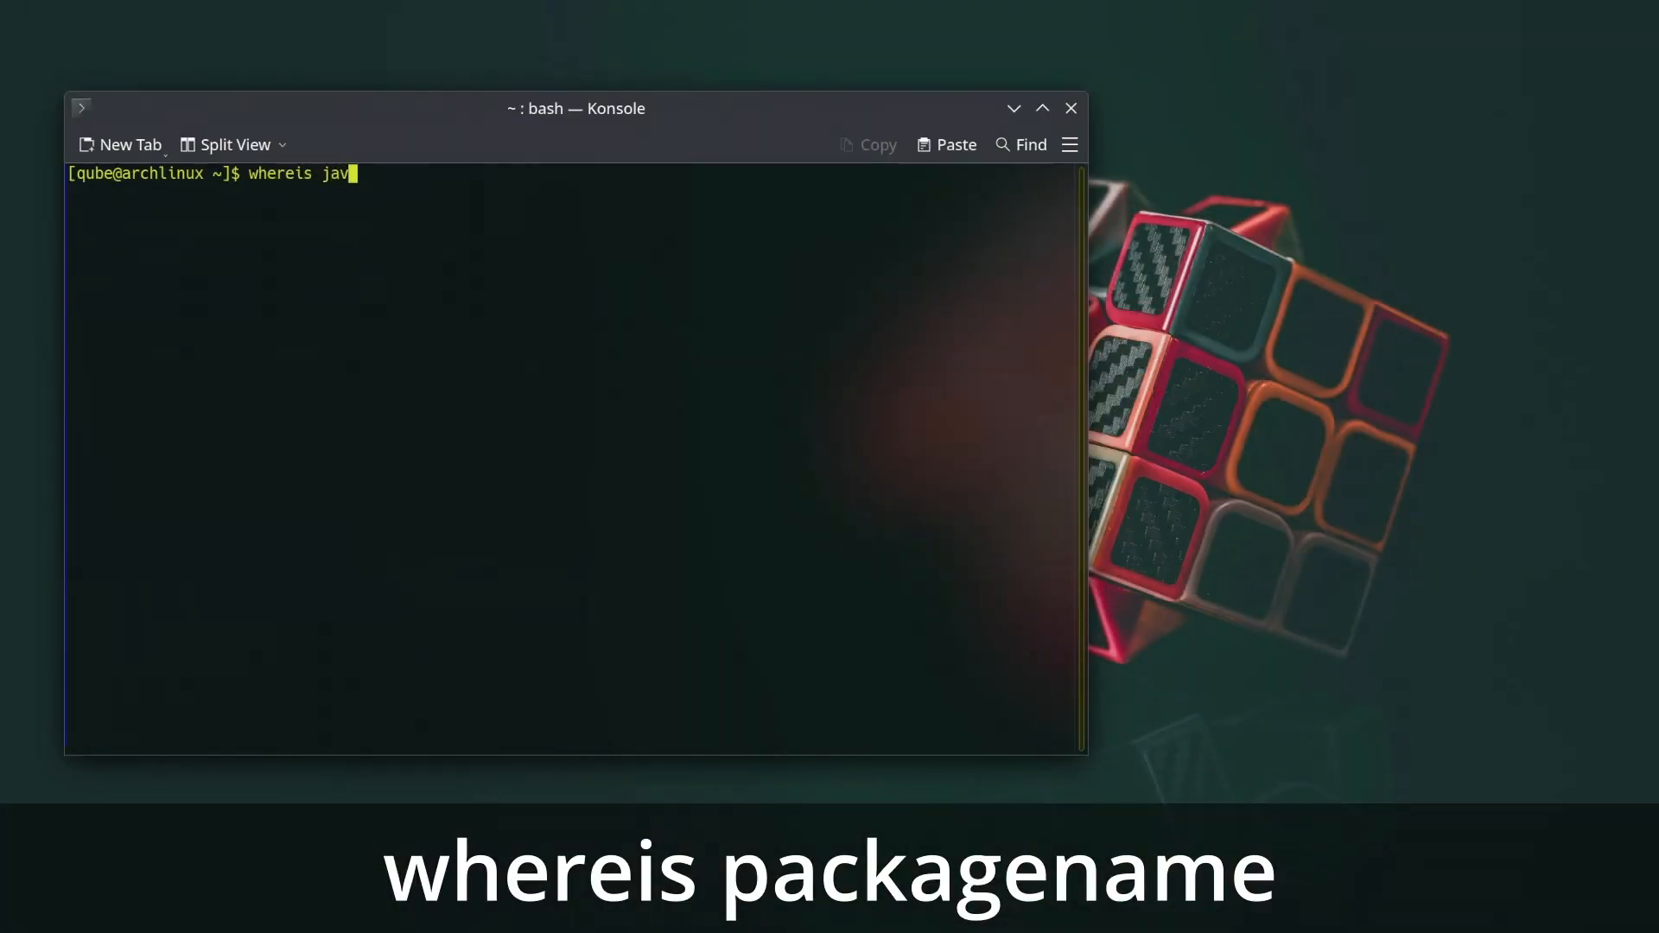
{"action": "key", "text": "Return"}
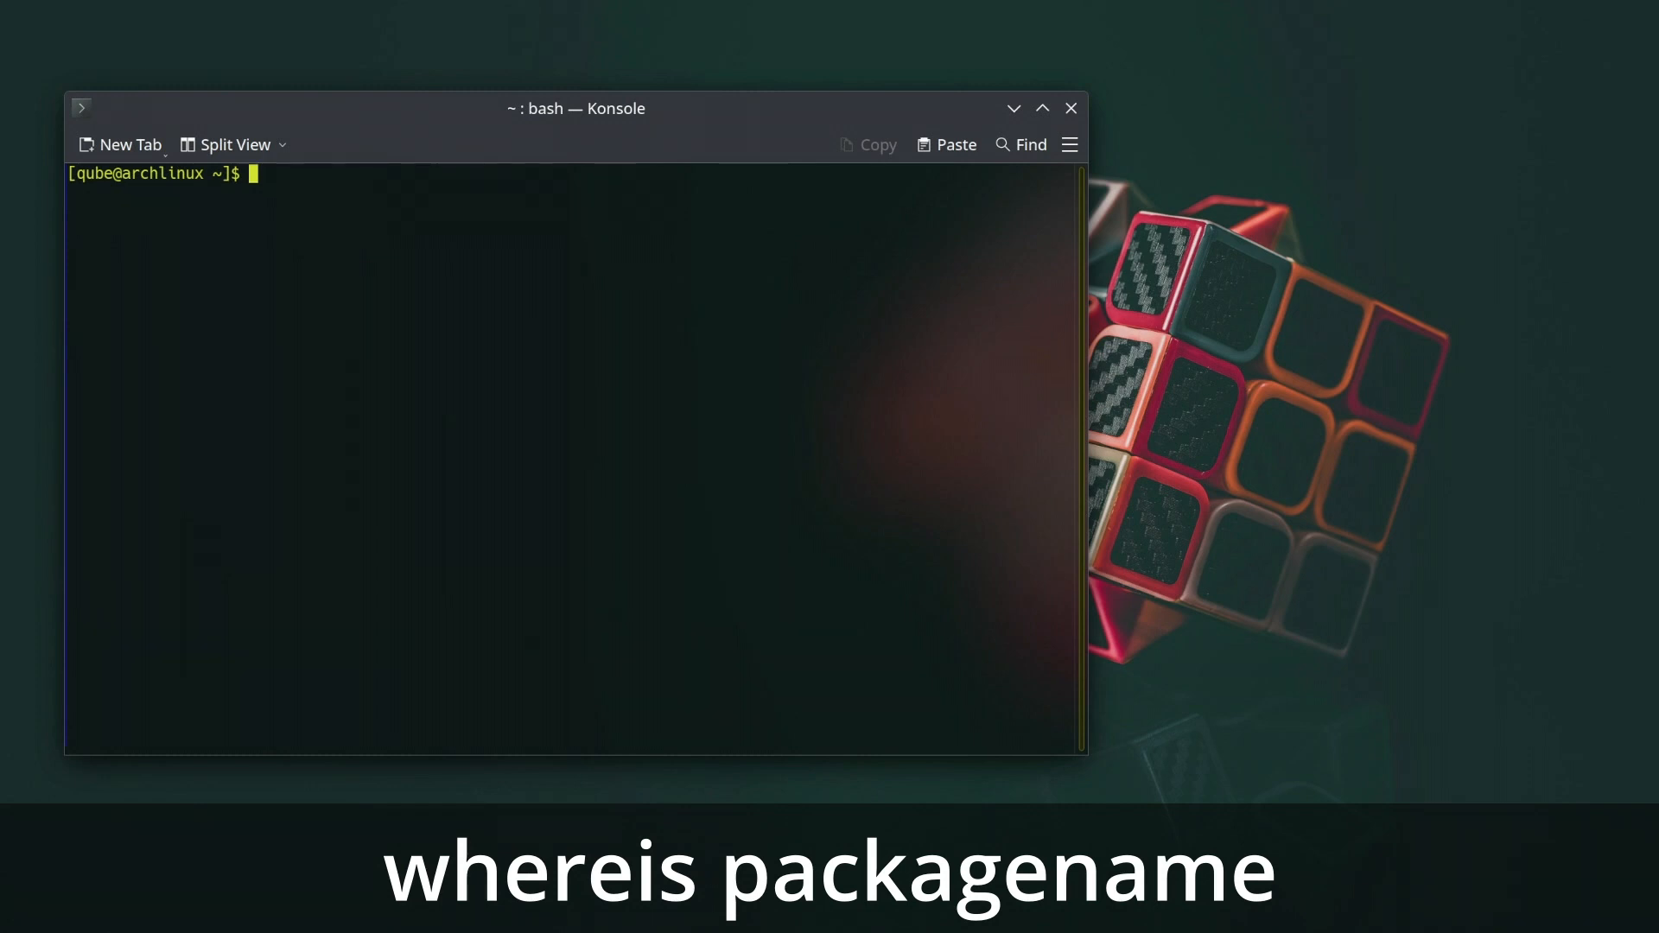
{"action": "type", "text": "whereis"}
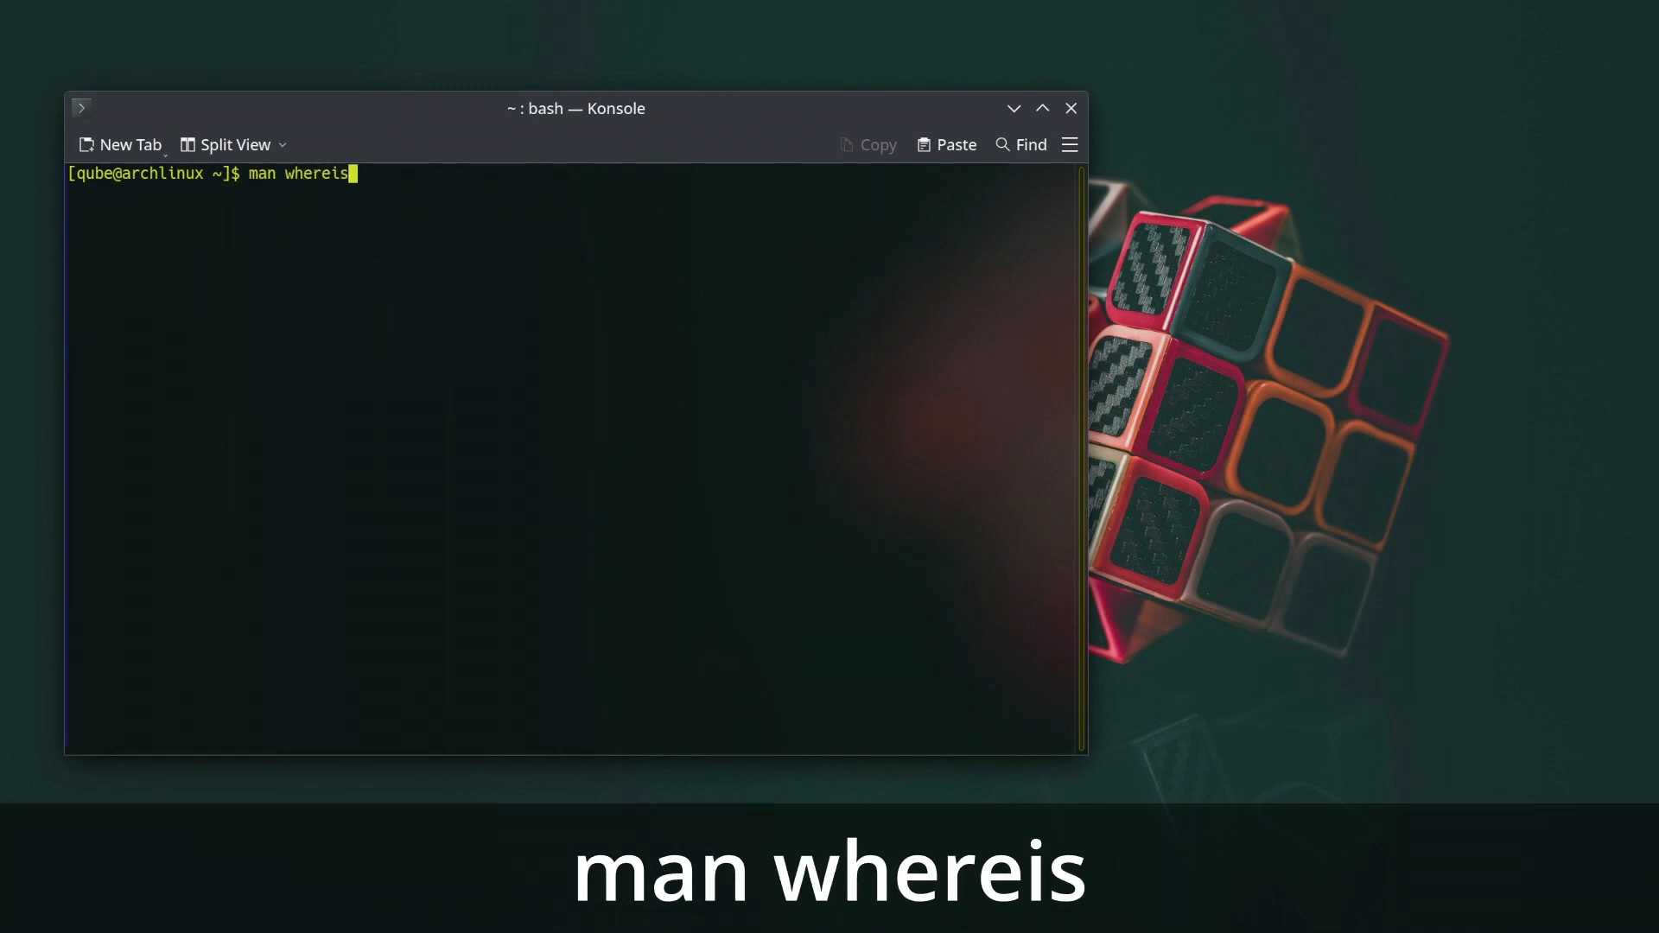
{"action": "key", "text": "Return"}
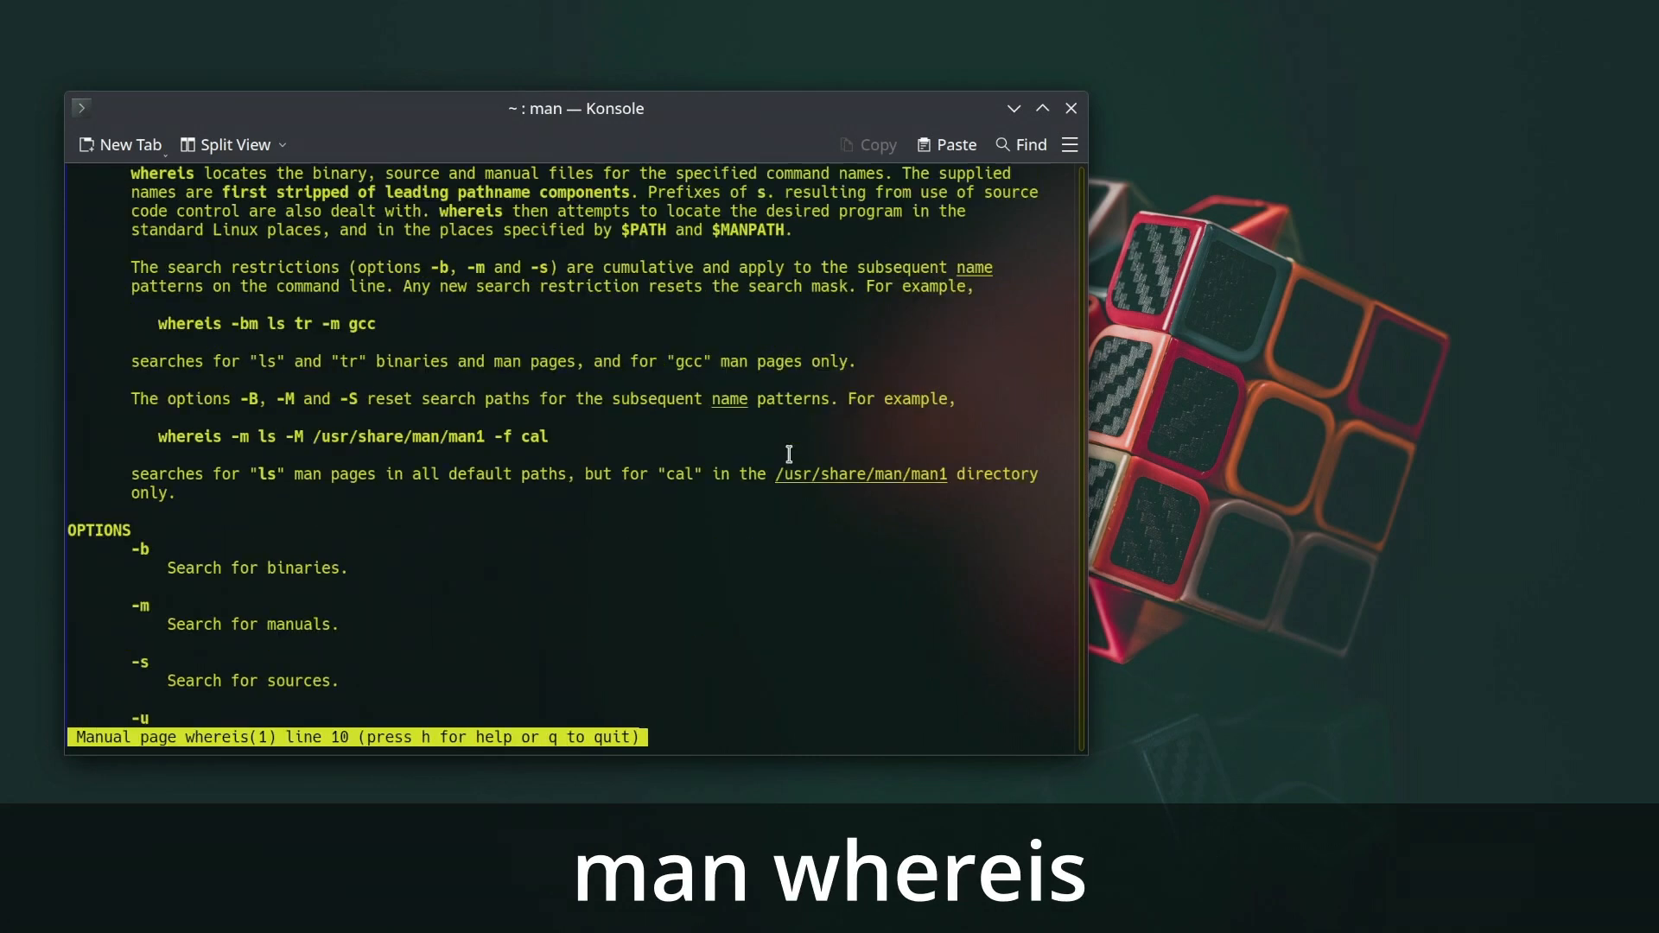
{"action": "scroll", "scroll_direction": "down", "scroll_amount": 3}
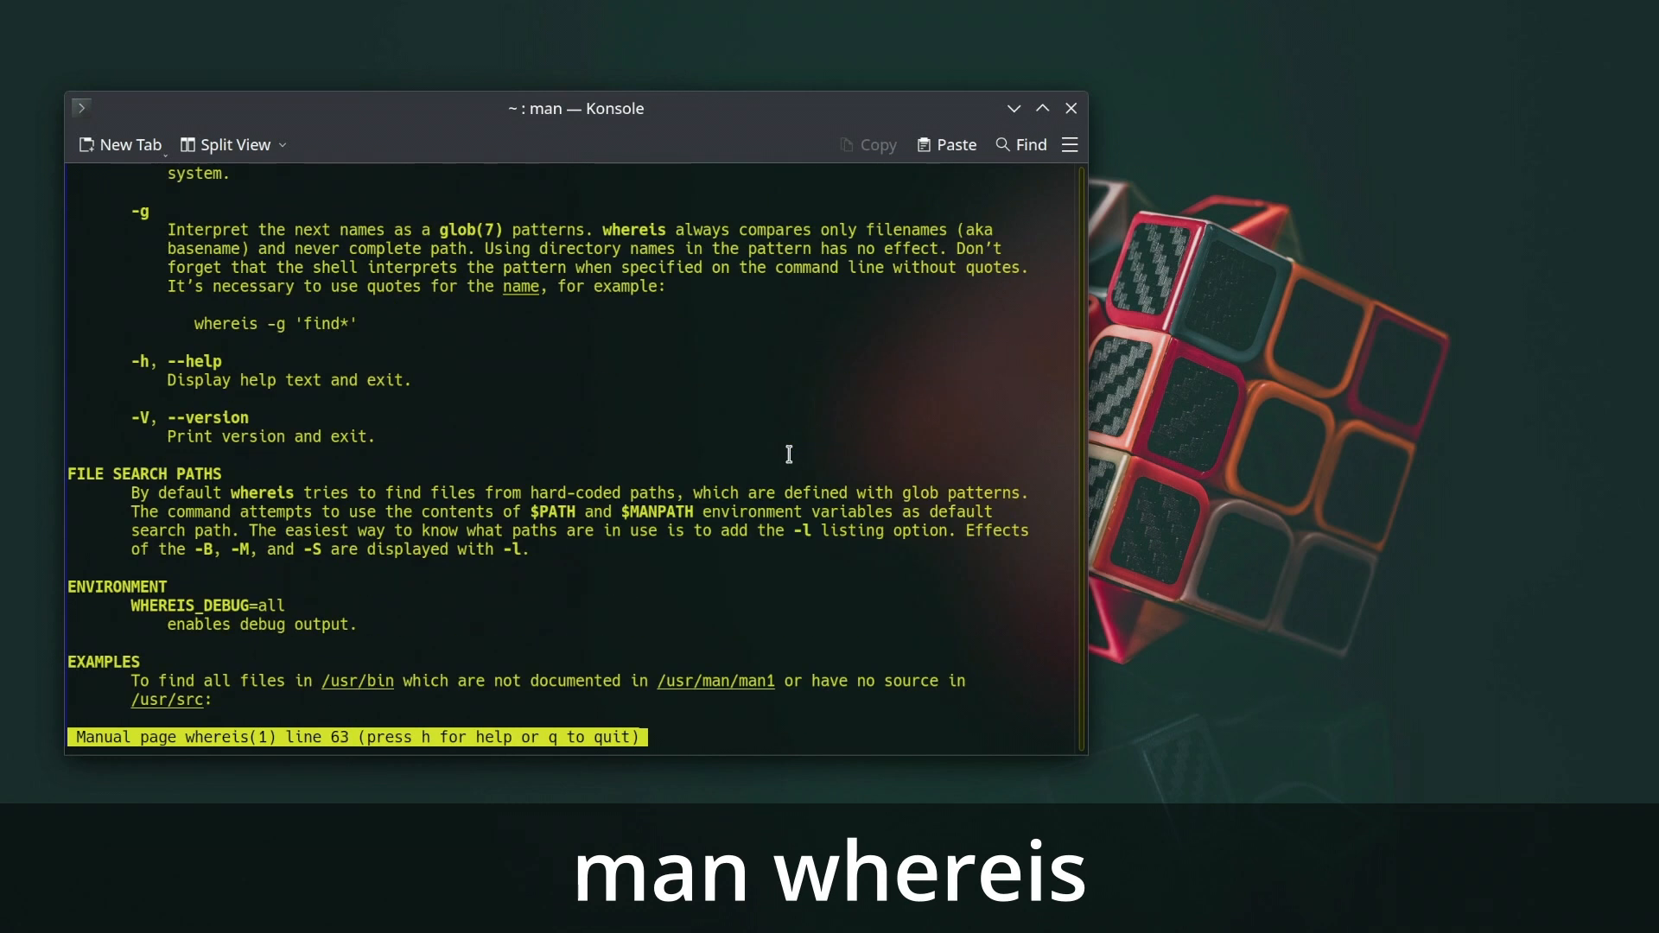
{"action": "scroll", "scroll_direction": "down", "scroll_amount": 3}
{"action": "type", "text": "df"}
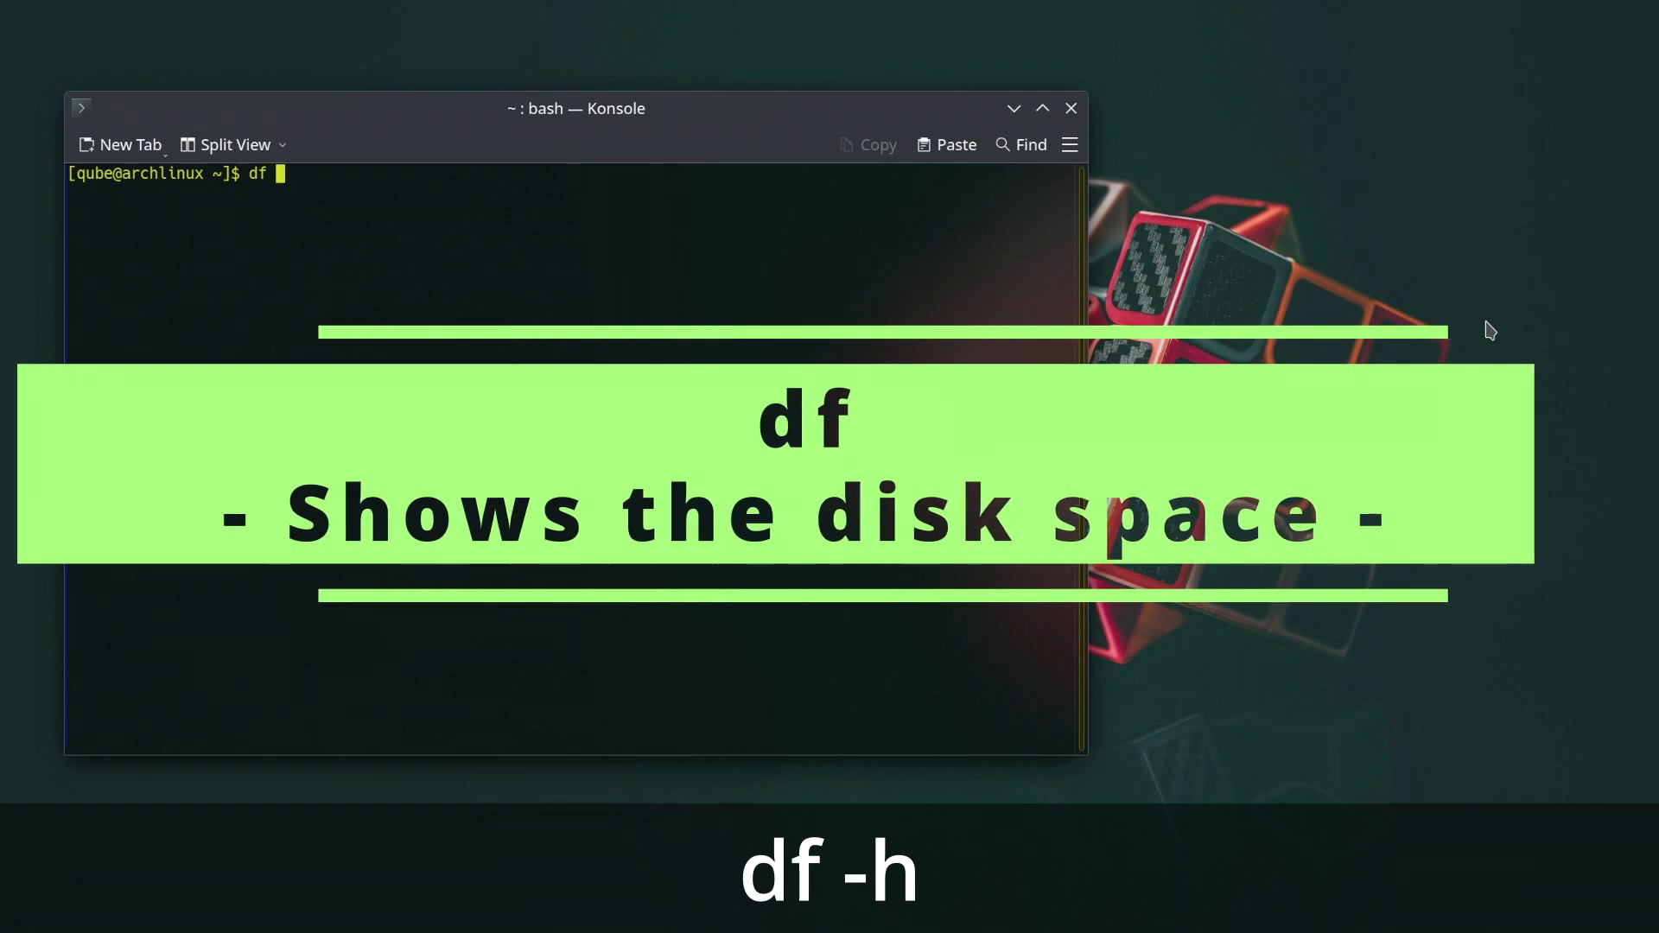
Run 'df -h' for readable disk usage of mounted filesystems, then browse man df.
{"action": "type", "text": " -h"}
{"action": "key", "text": "Return"}
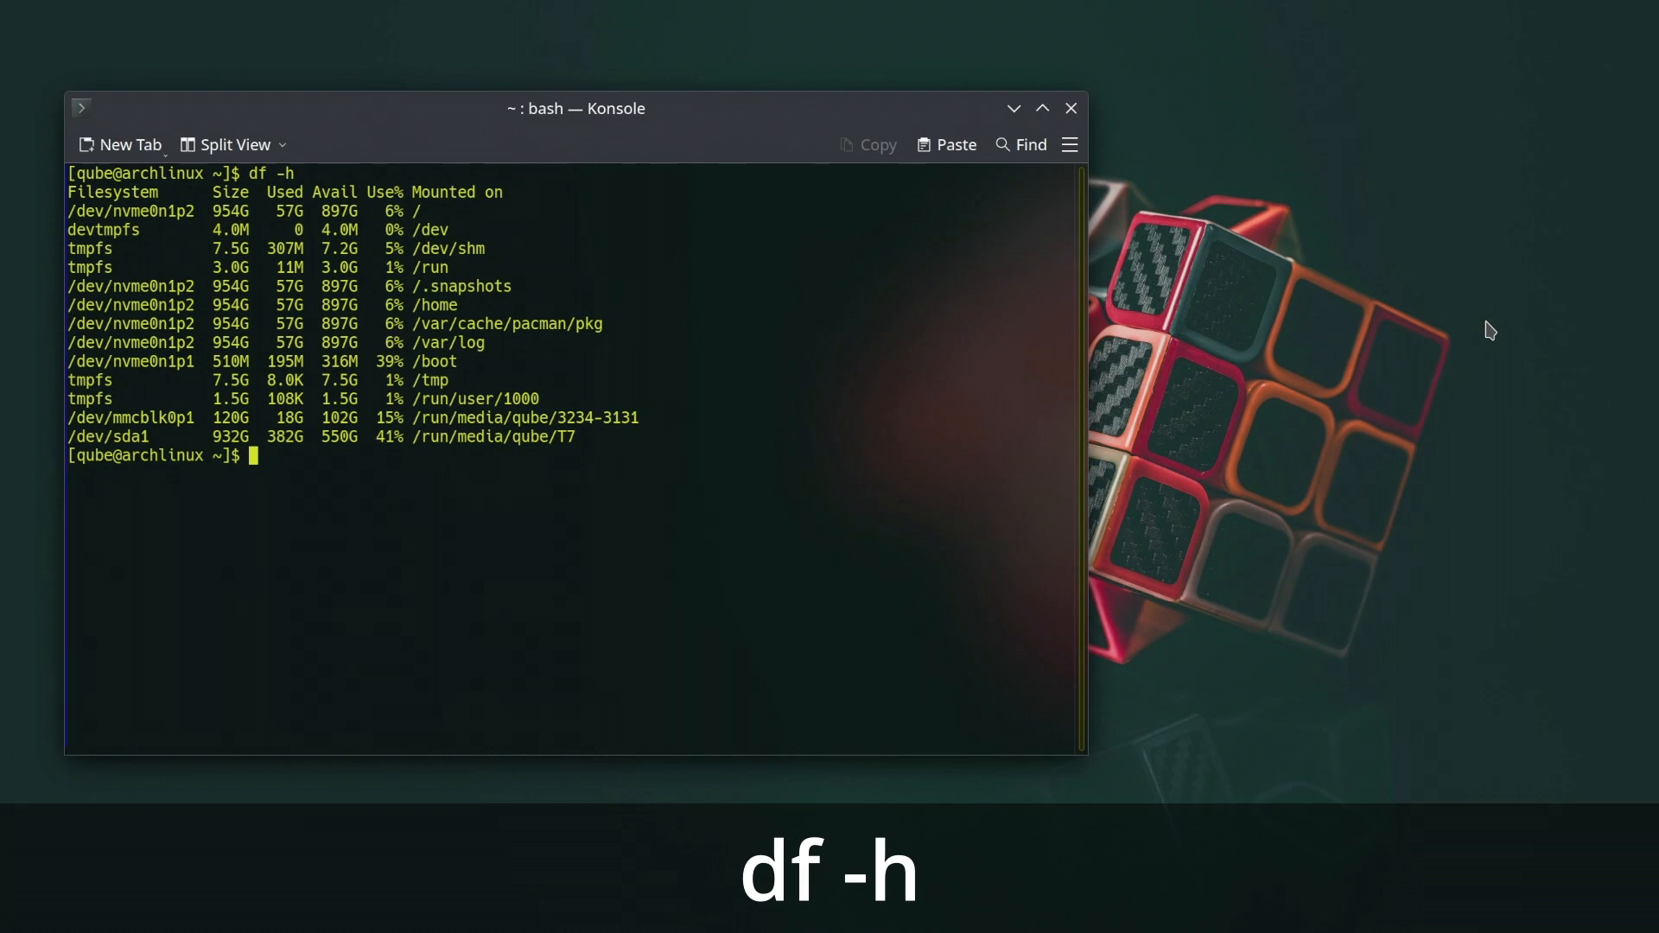
{"action": "type", "text": "man"}
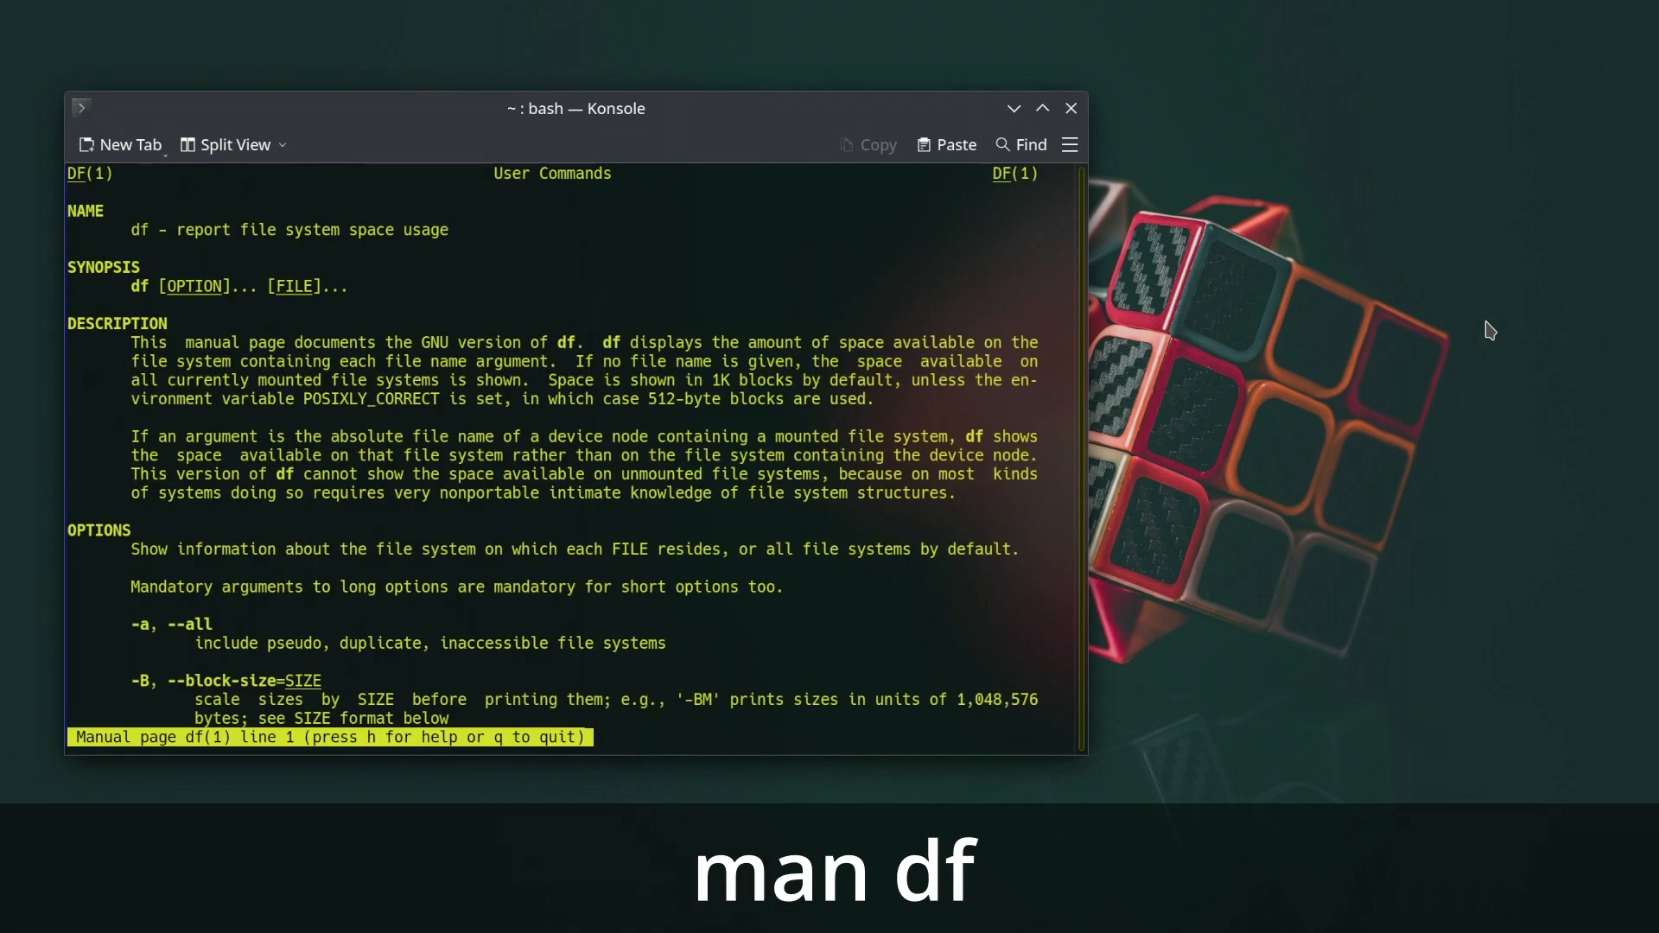
{"action": "scroll", "scroll_direction": "down", "scroll_amount": 3}
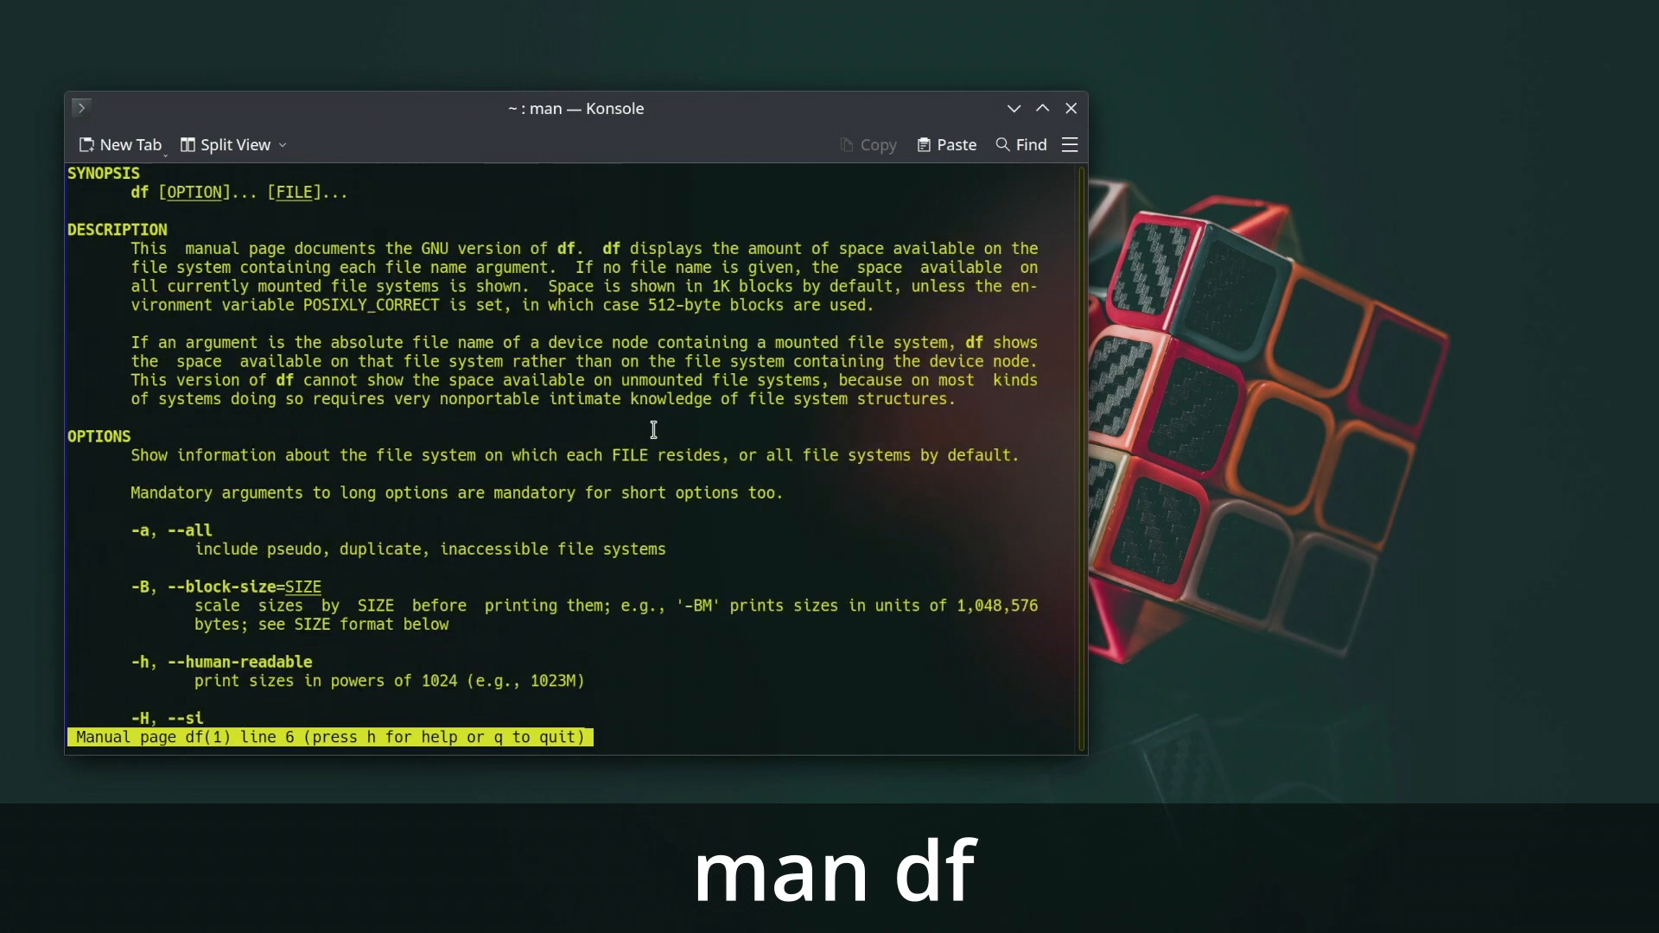
{"action": "scroll", "scroll_direction": "down", "scroll_amount": 3}
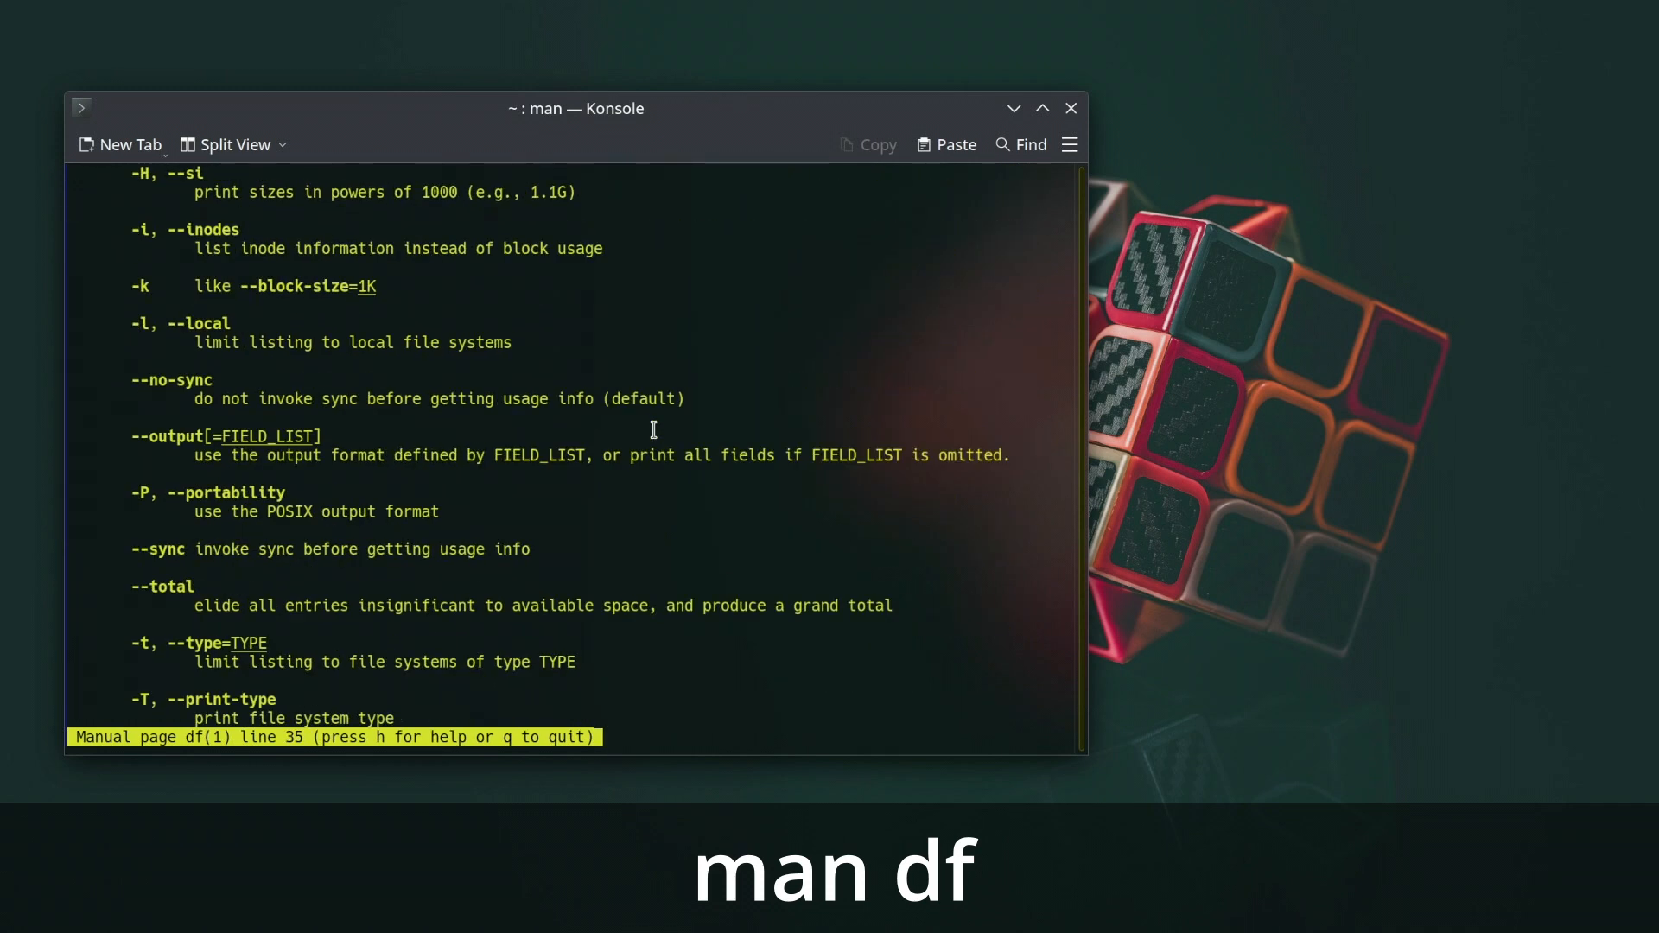
{"action": "scroll", "scroll_direction": "down", "scroll_amount": 3}
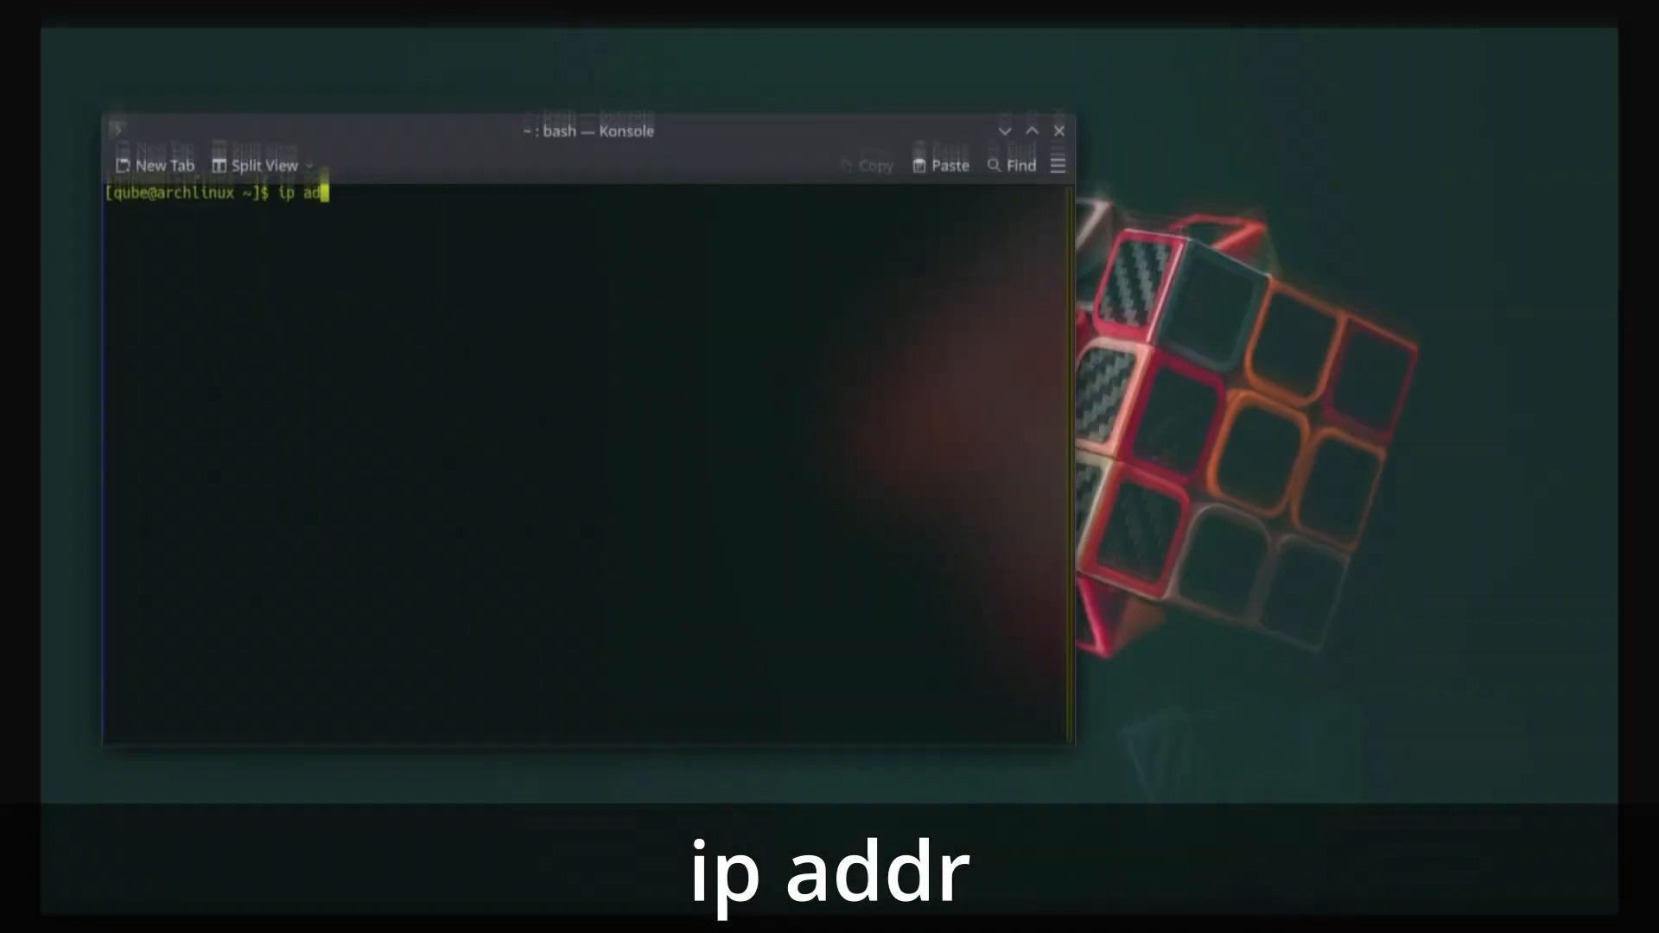
Run 'ip addr' to list interfaces and addresses, then read through man ip.
{"action": "key", "text": "Return"}
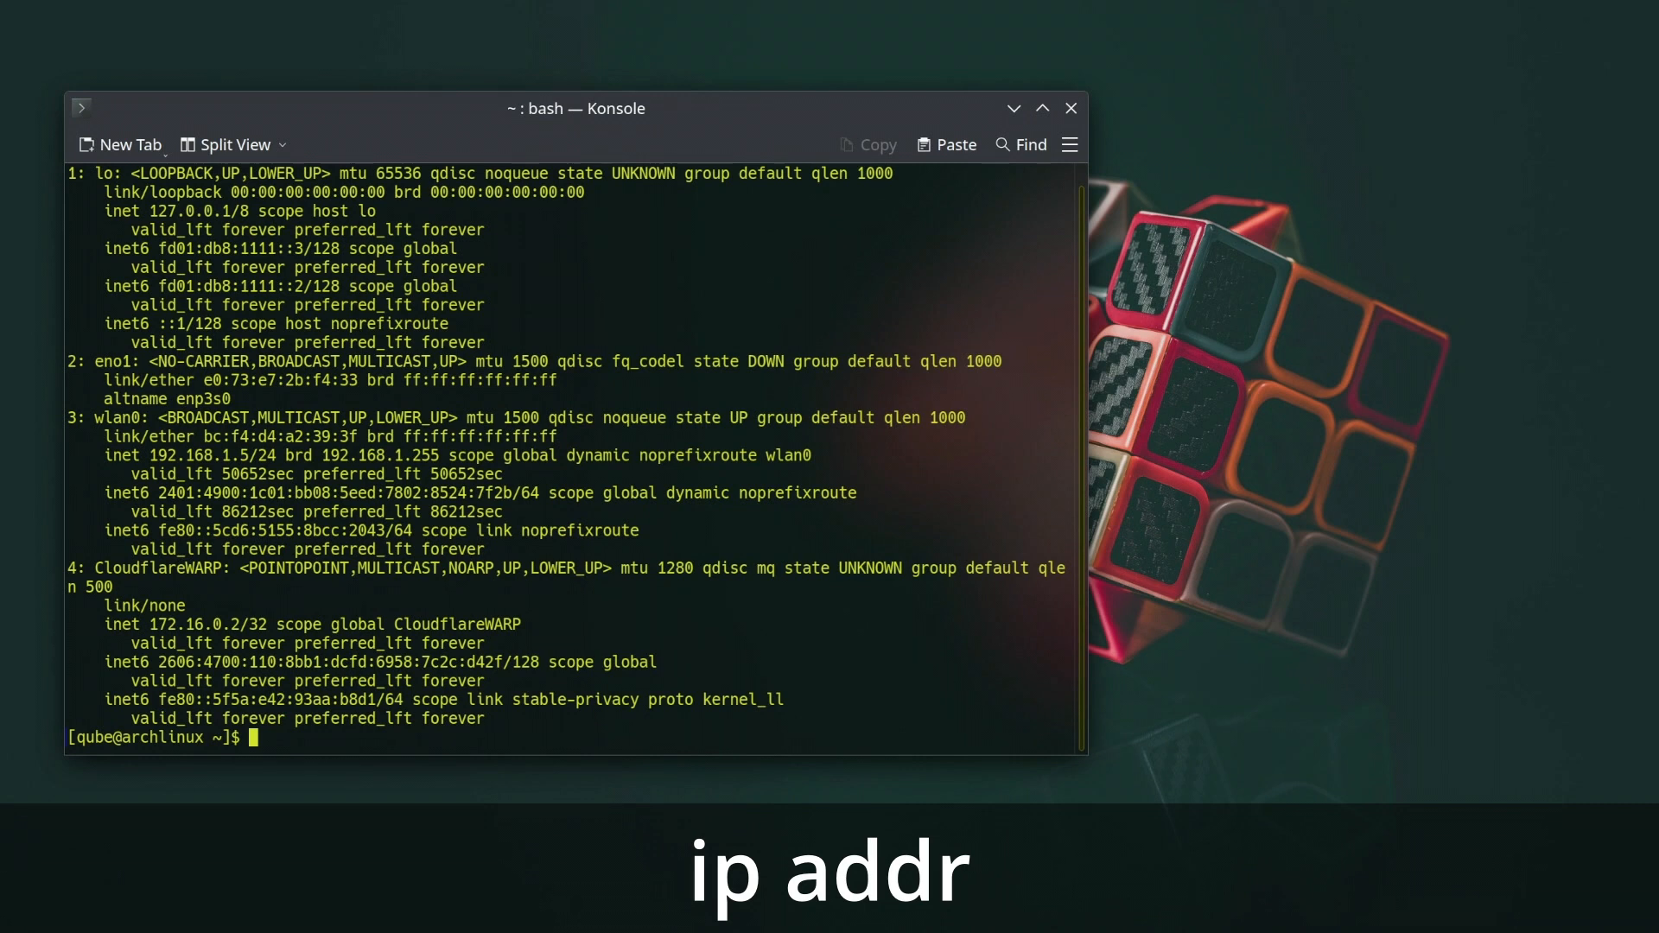
{"action": "type", "text": "man"}
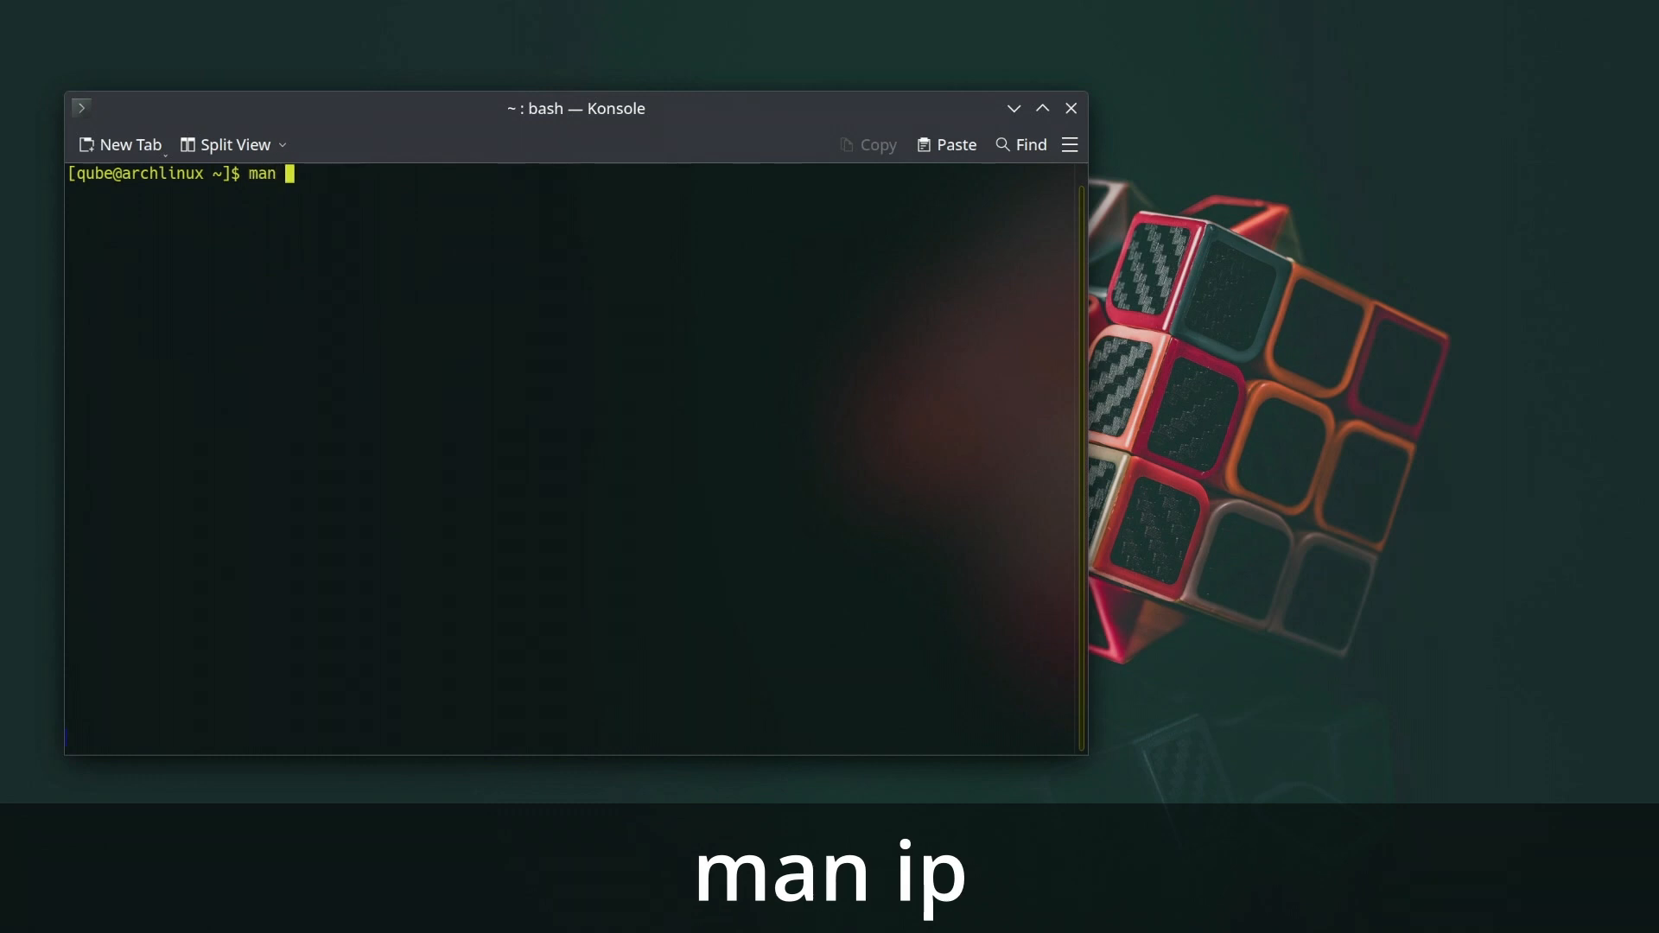
{"action": "type", "text": "ip"}
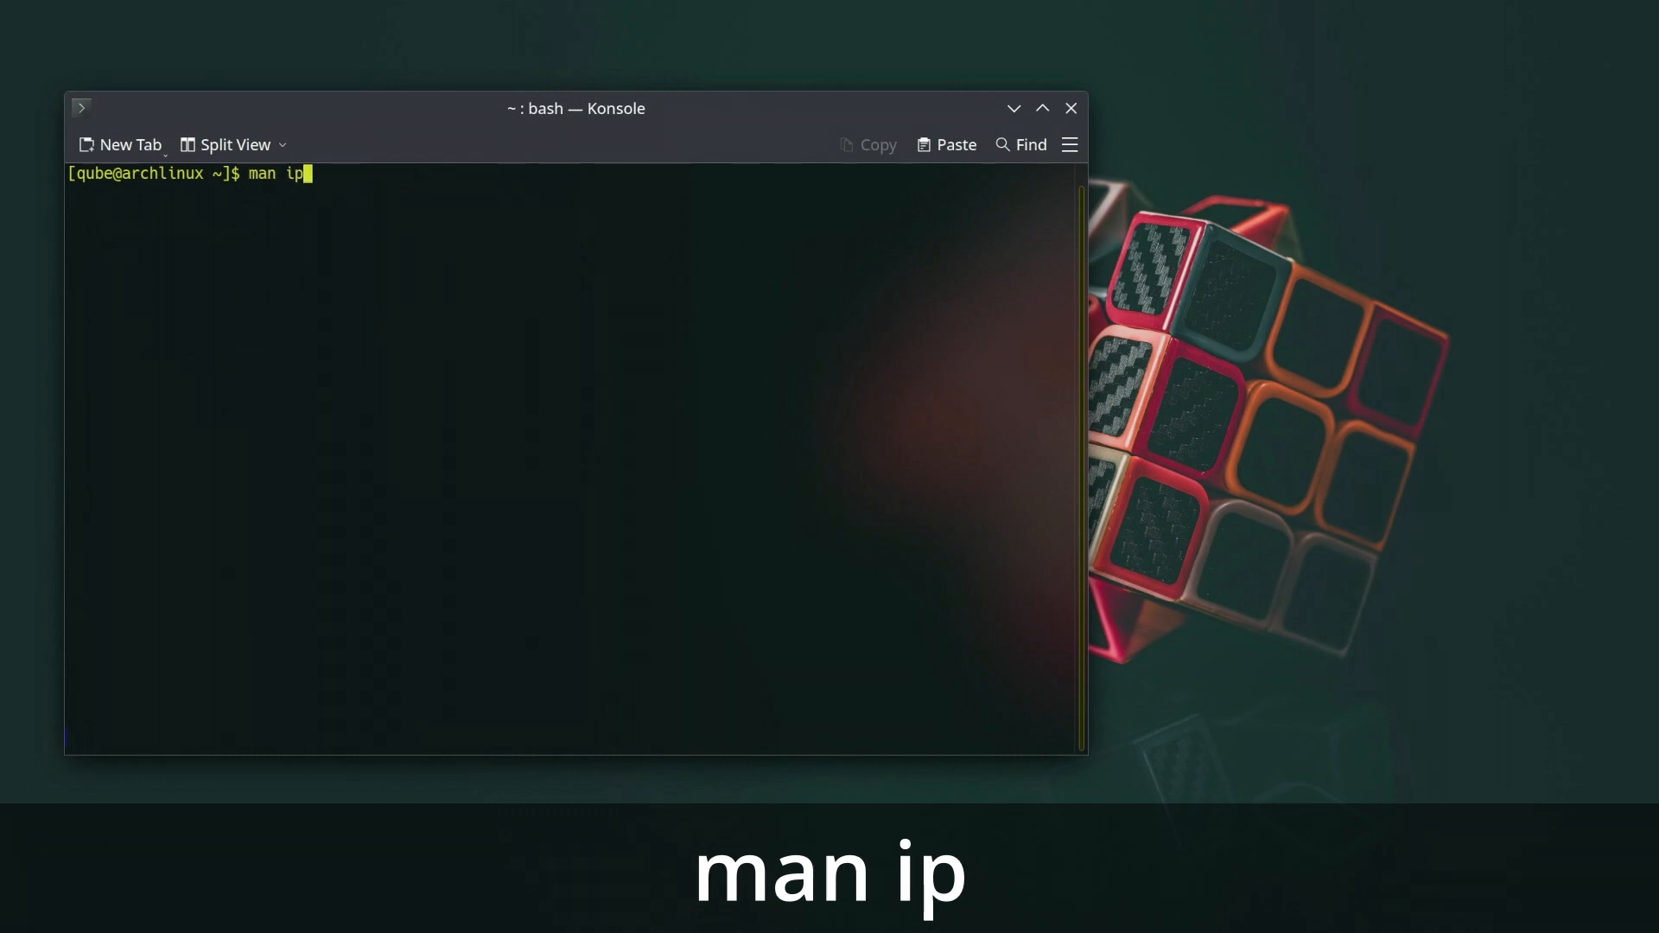
{"action": "key", "text": "Return"}
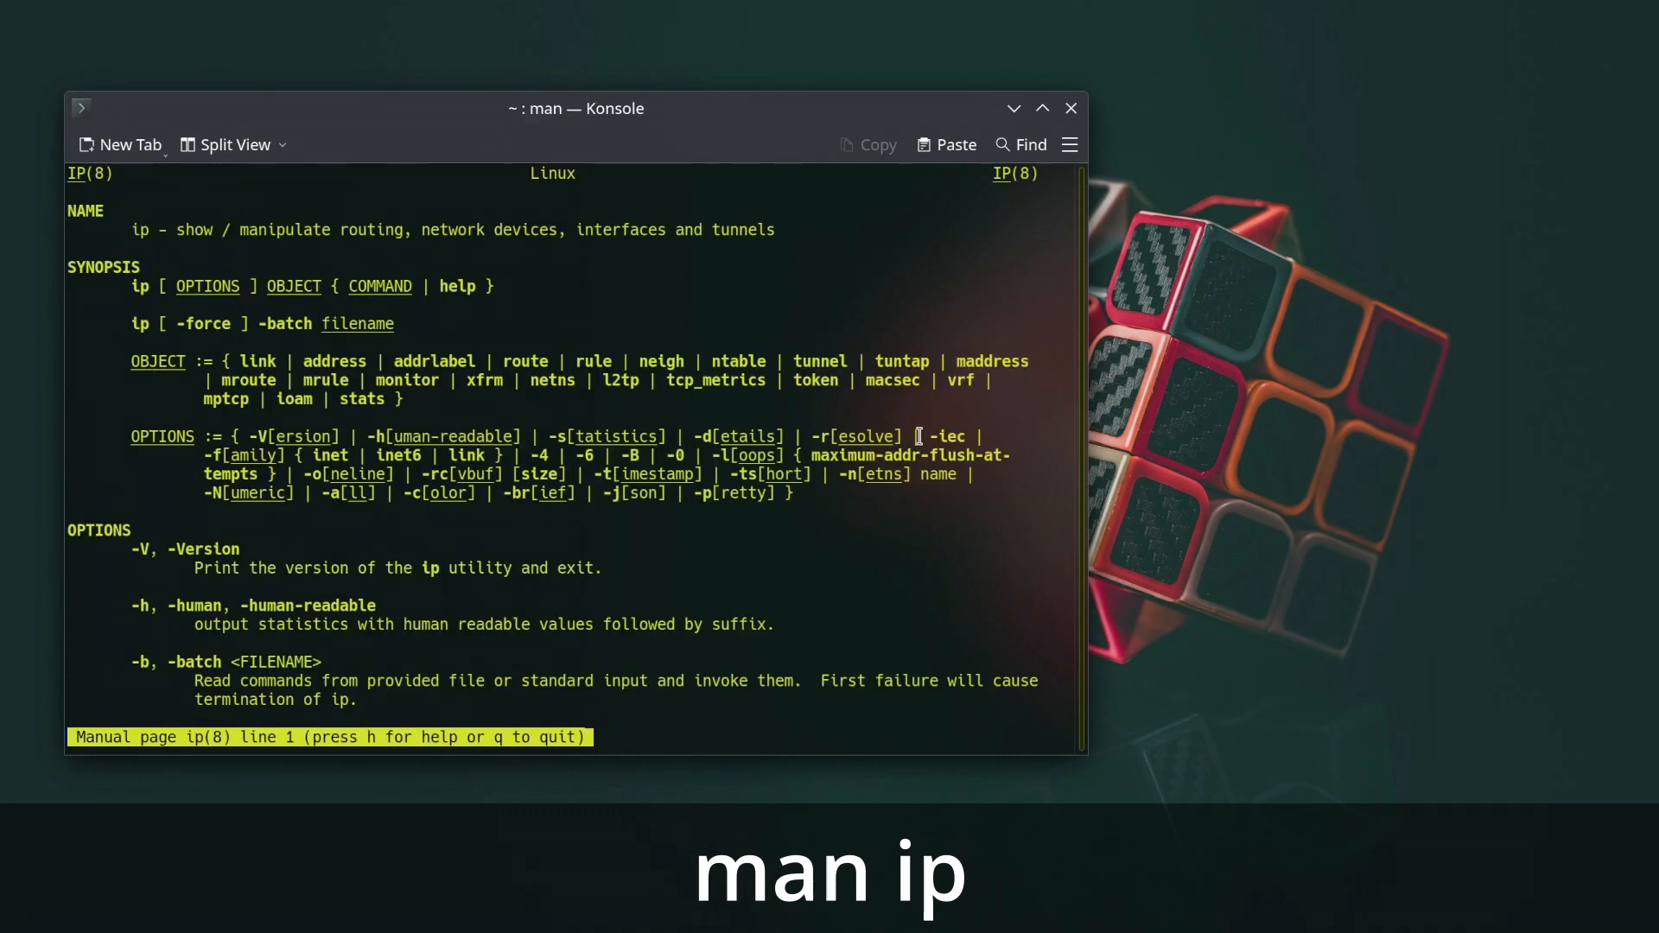
{"action": "scroll", "scroll_direction": "down", "scroll_amount": 3}
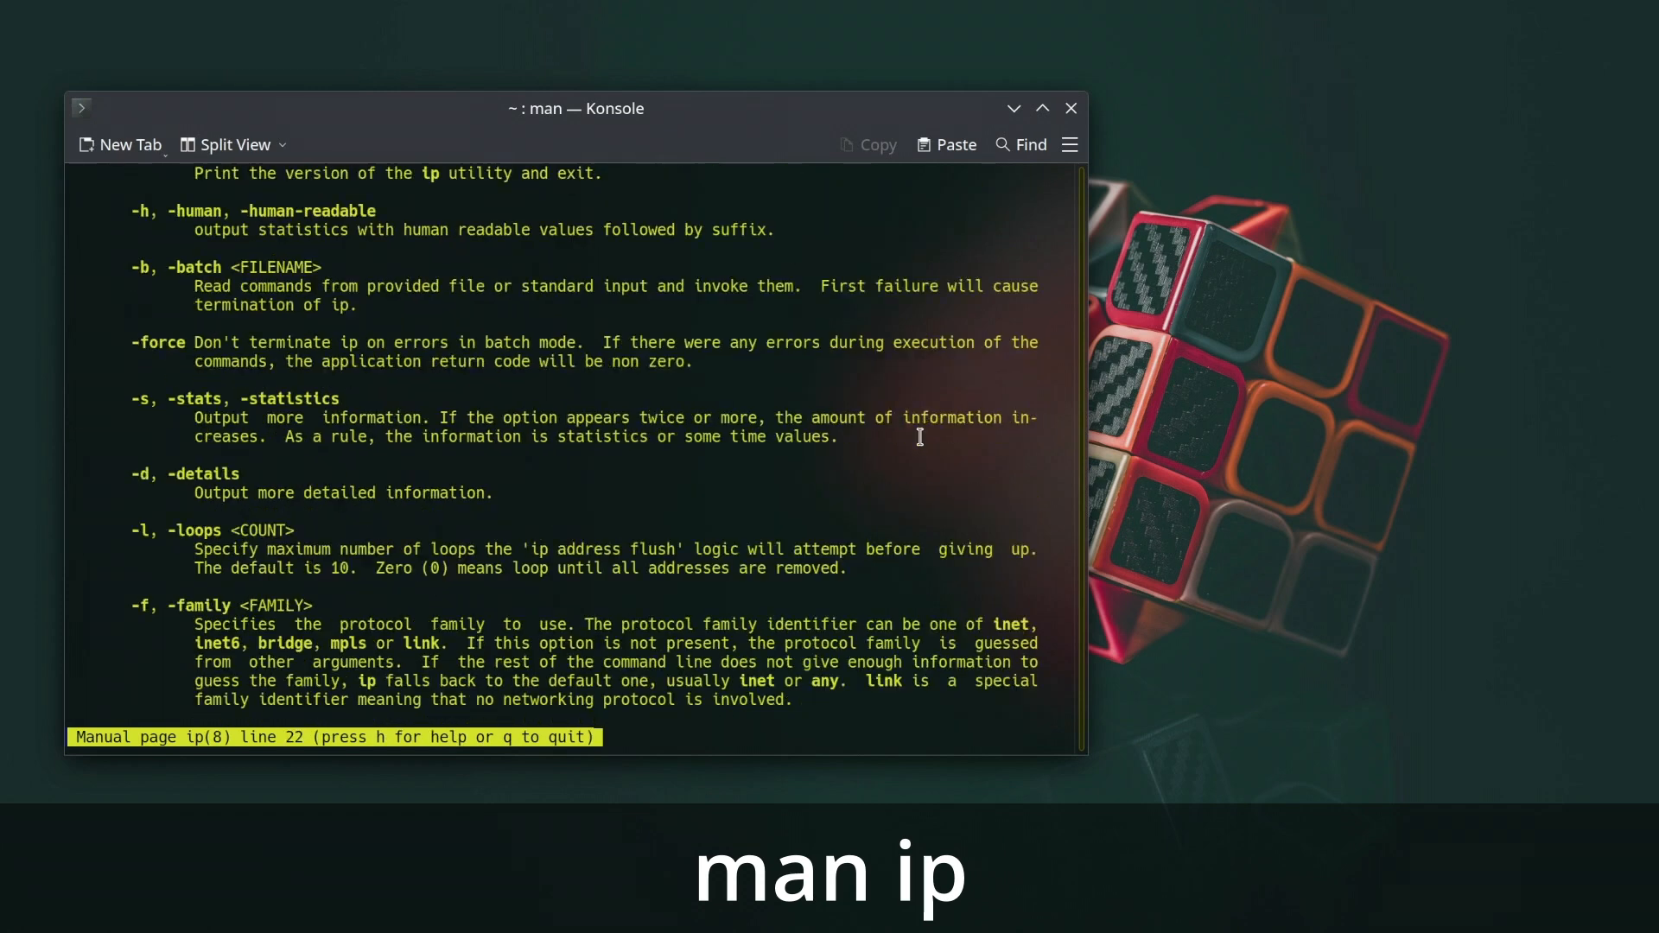
{"action": "scroll", "scroll_direction": "down", "scroll_amount": 3}
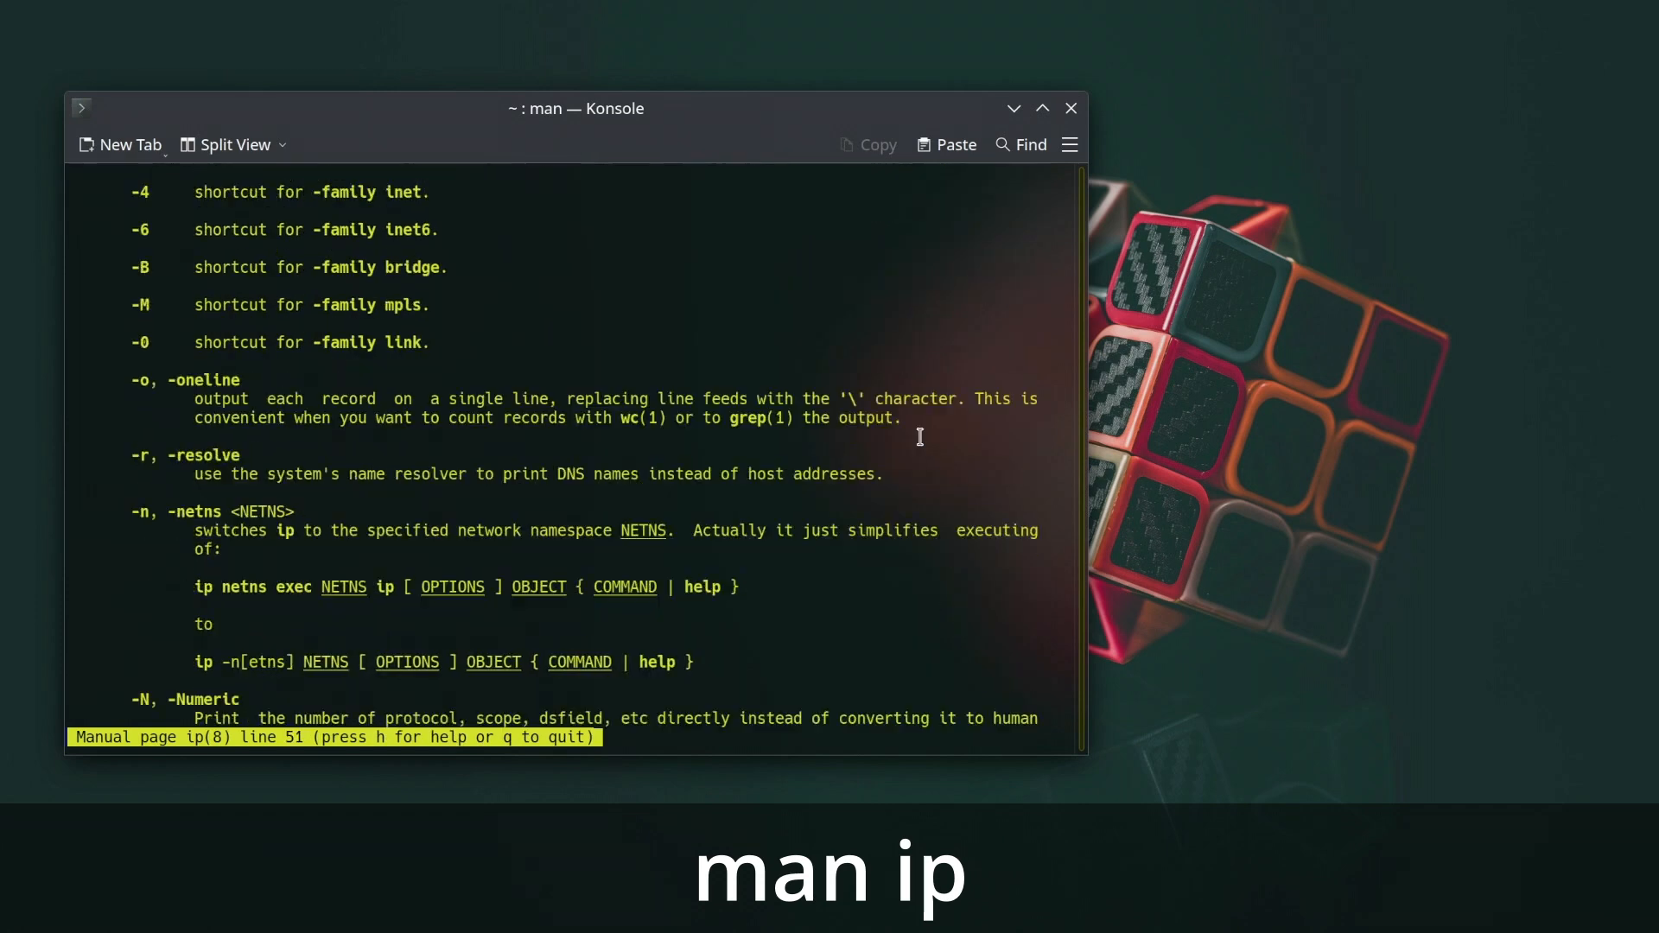